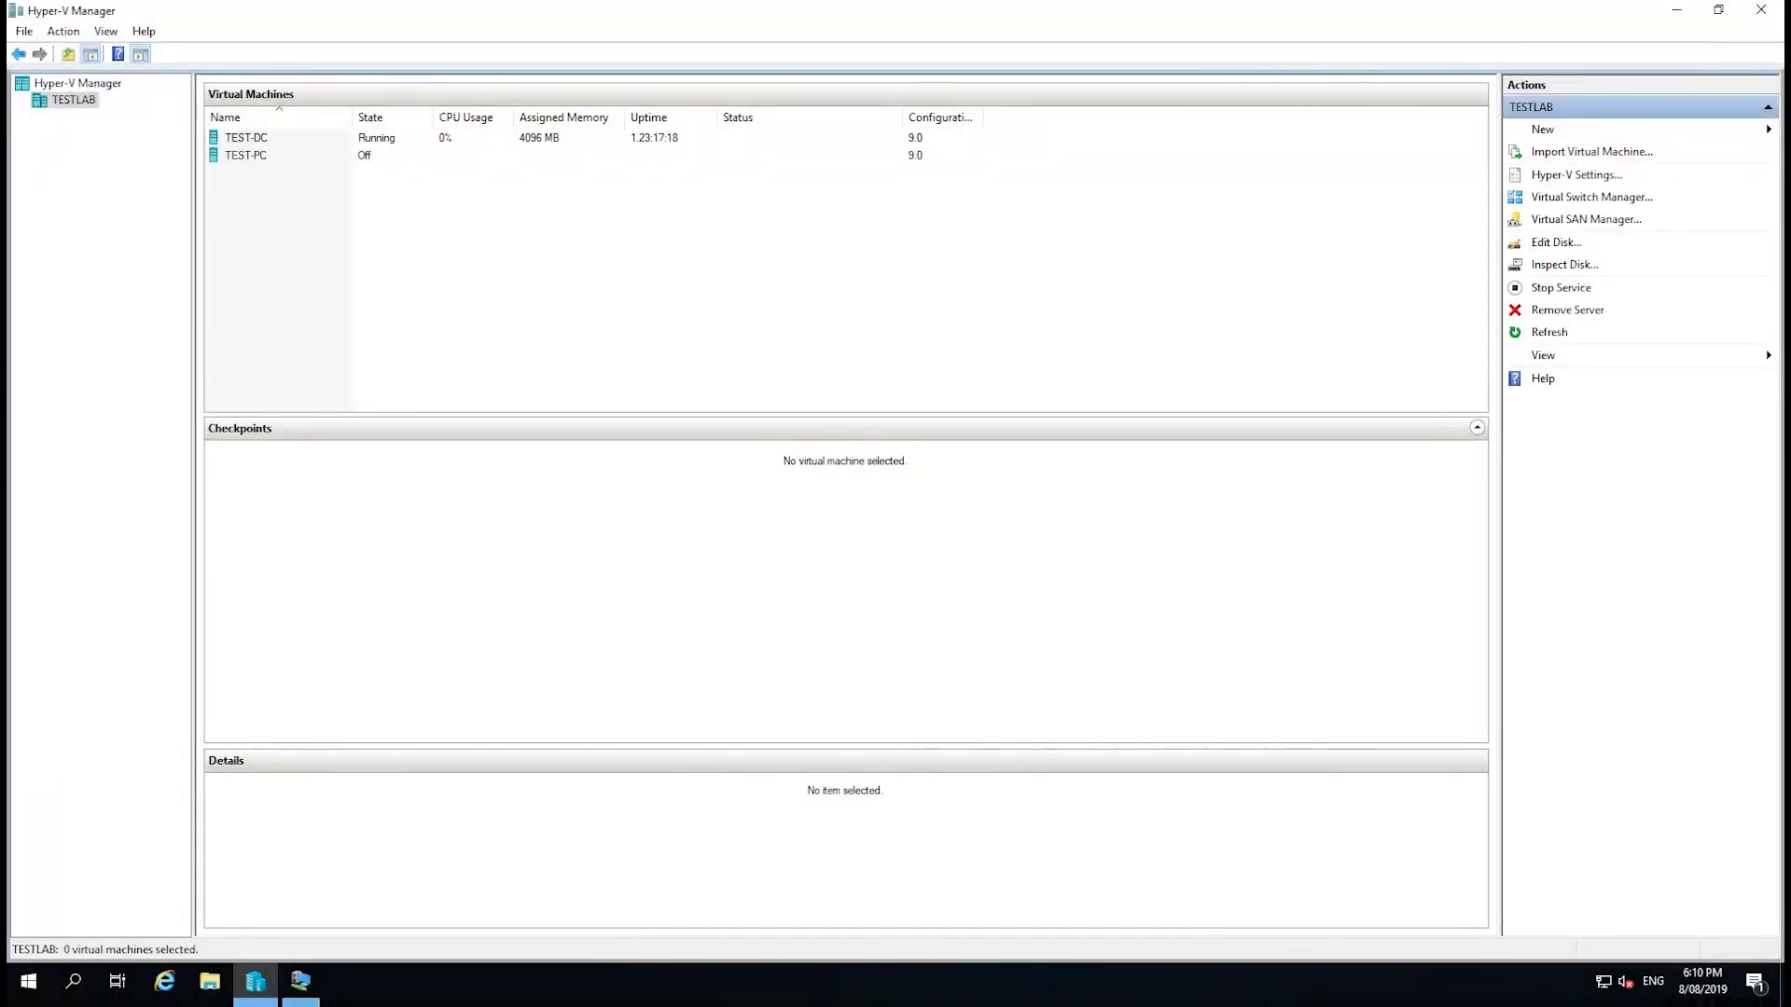
{"action": "mouse_move", "coordinate": [797, 385]}
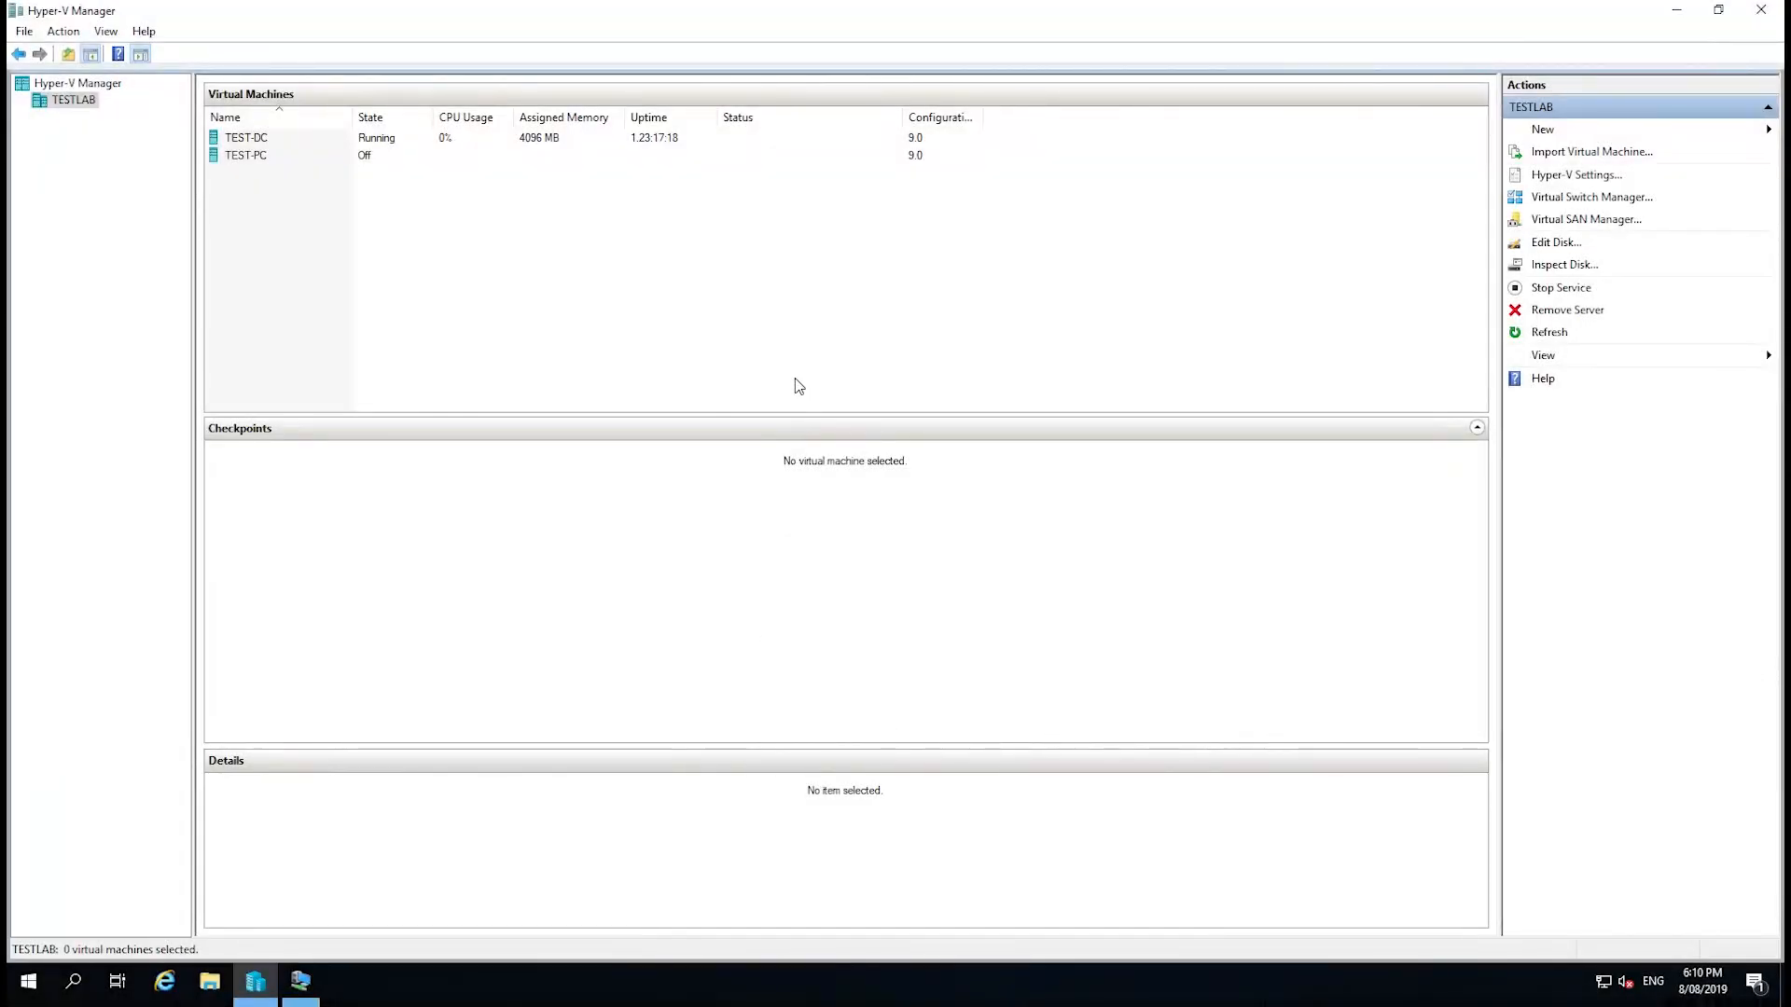
{"action": "mouse_move", "coordinate": [719, 300]}
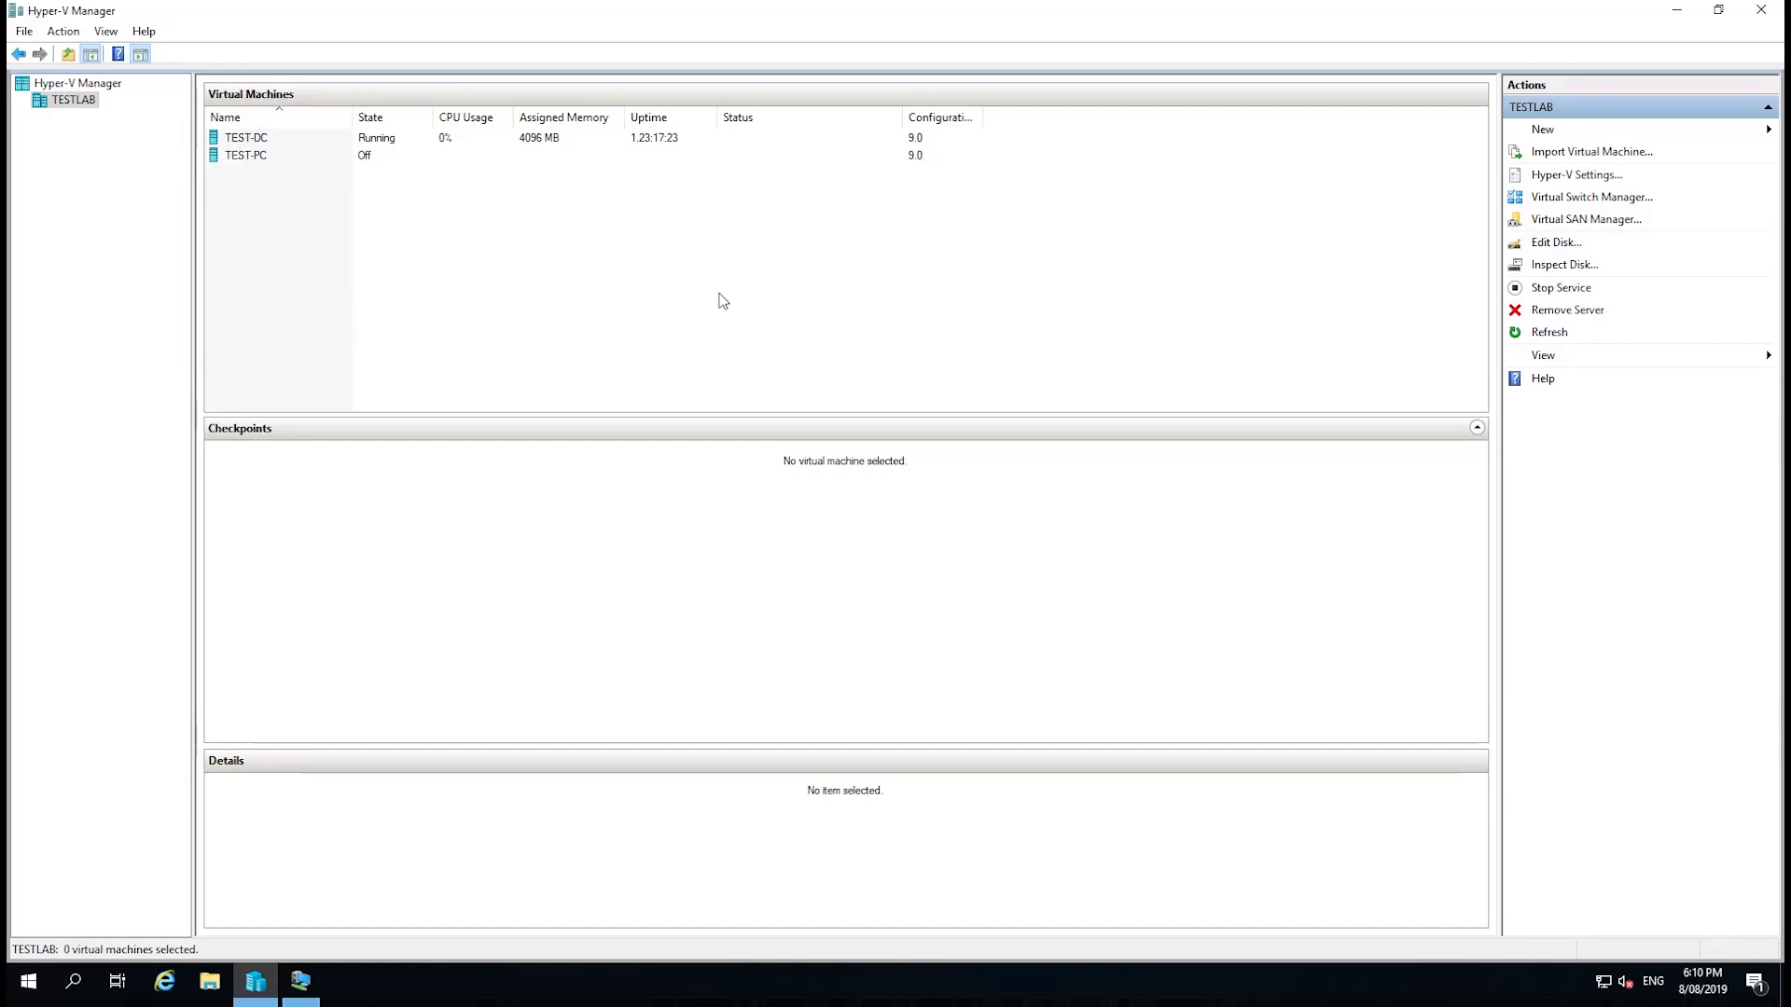
{"action": "mouse_move", "coordinate": [685, 300]}
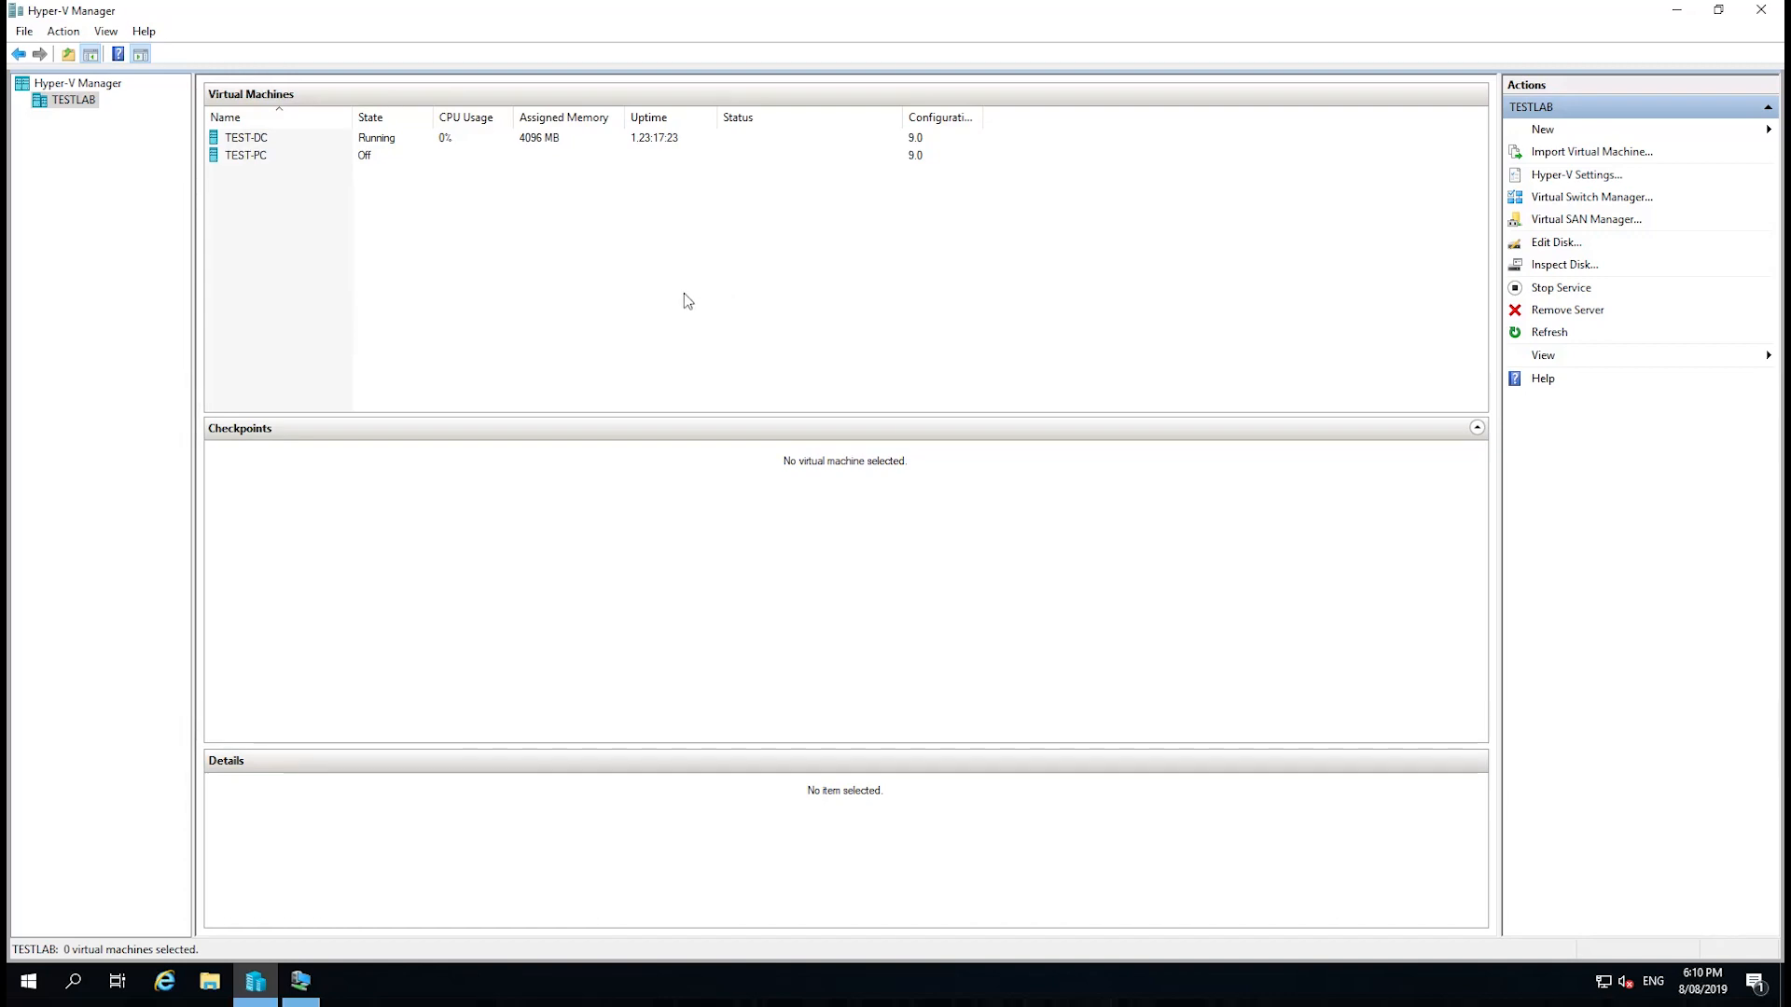
{"action": "mouse_move", "coordinate": [592, 266]}
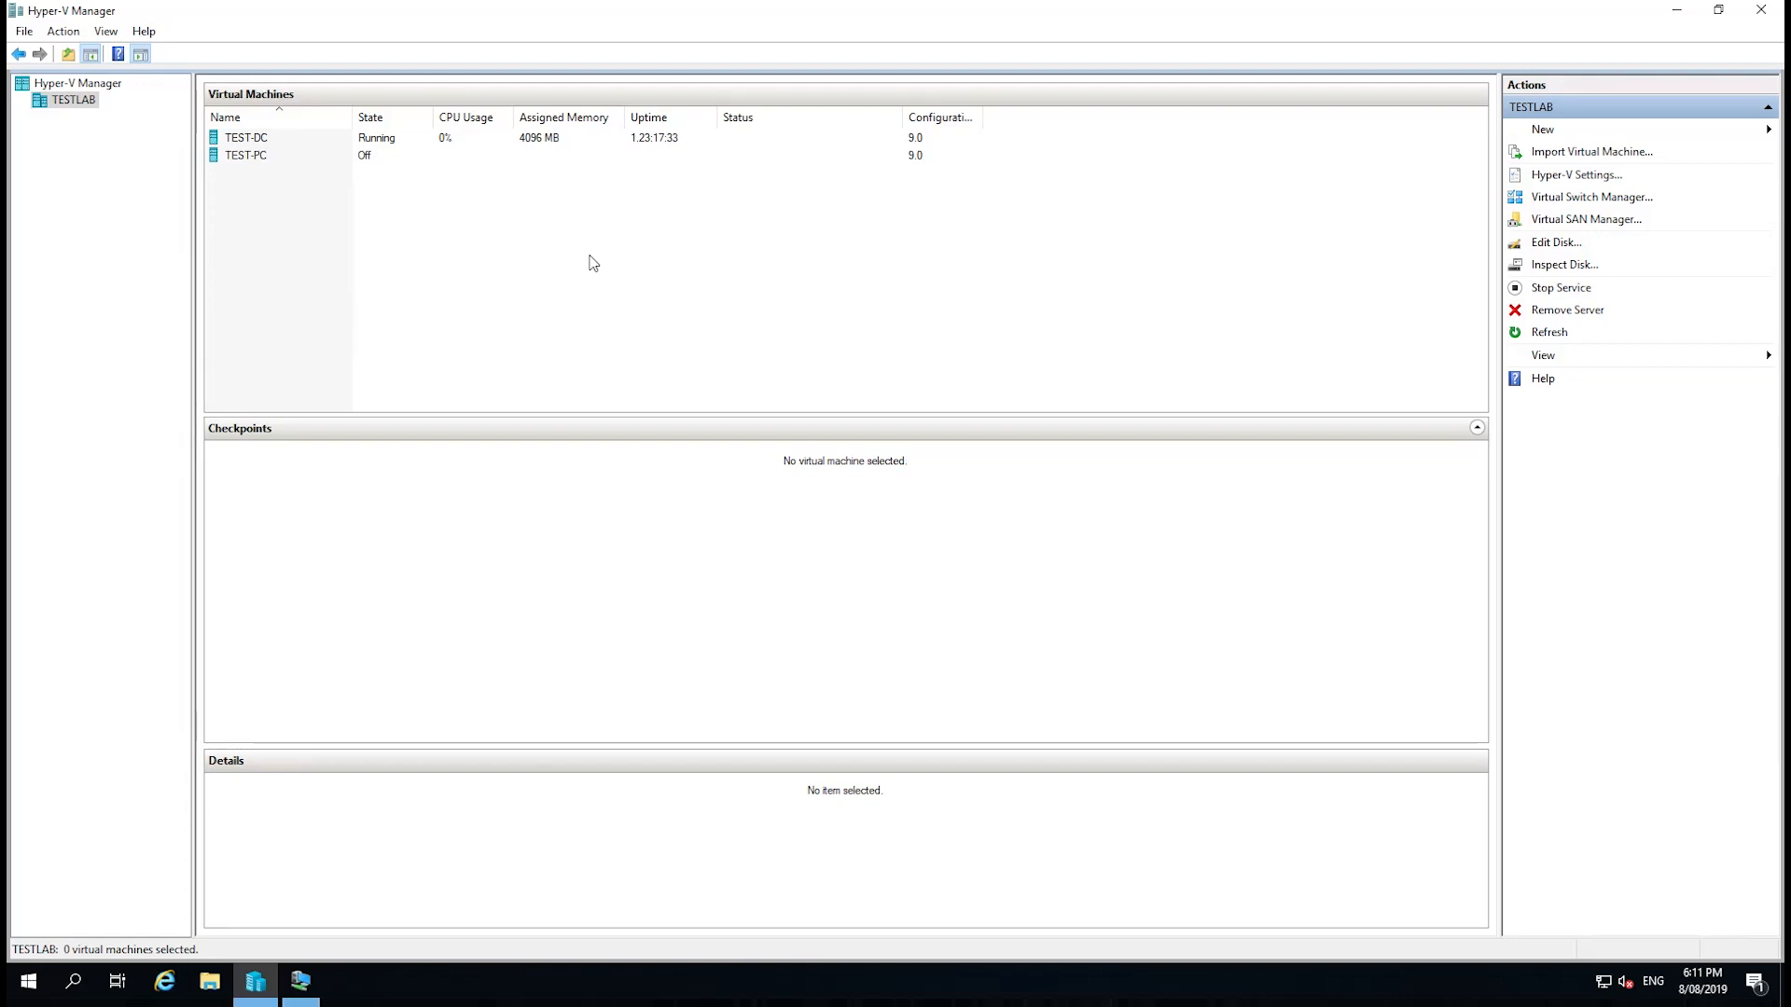
{"action": "mouse_move", "coordinate": [563, 262]}
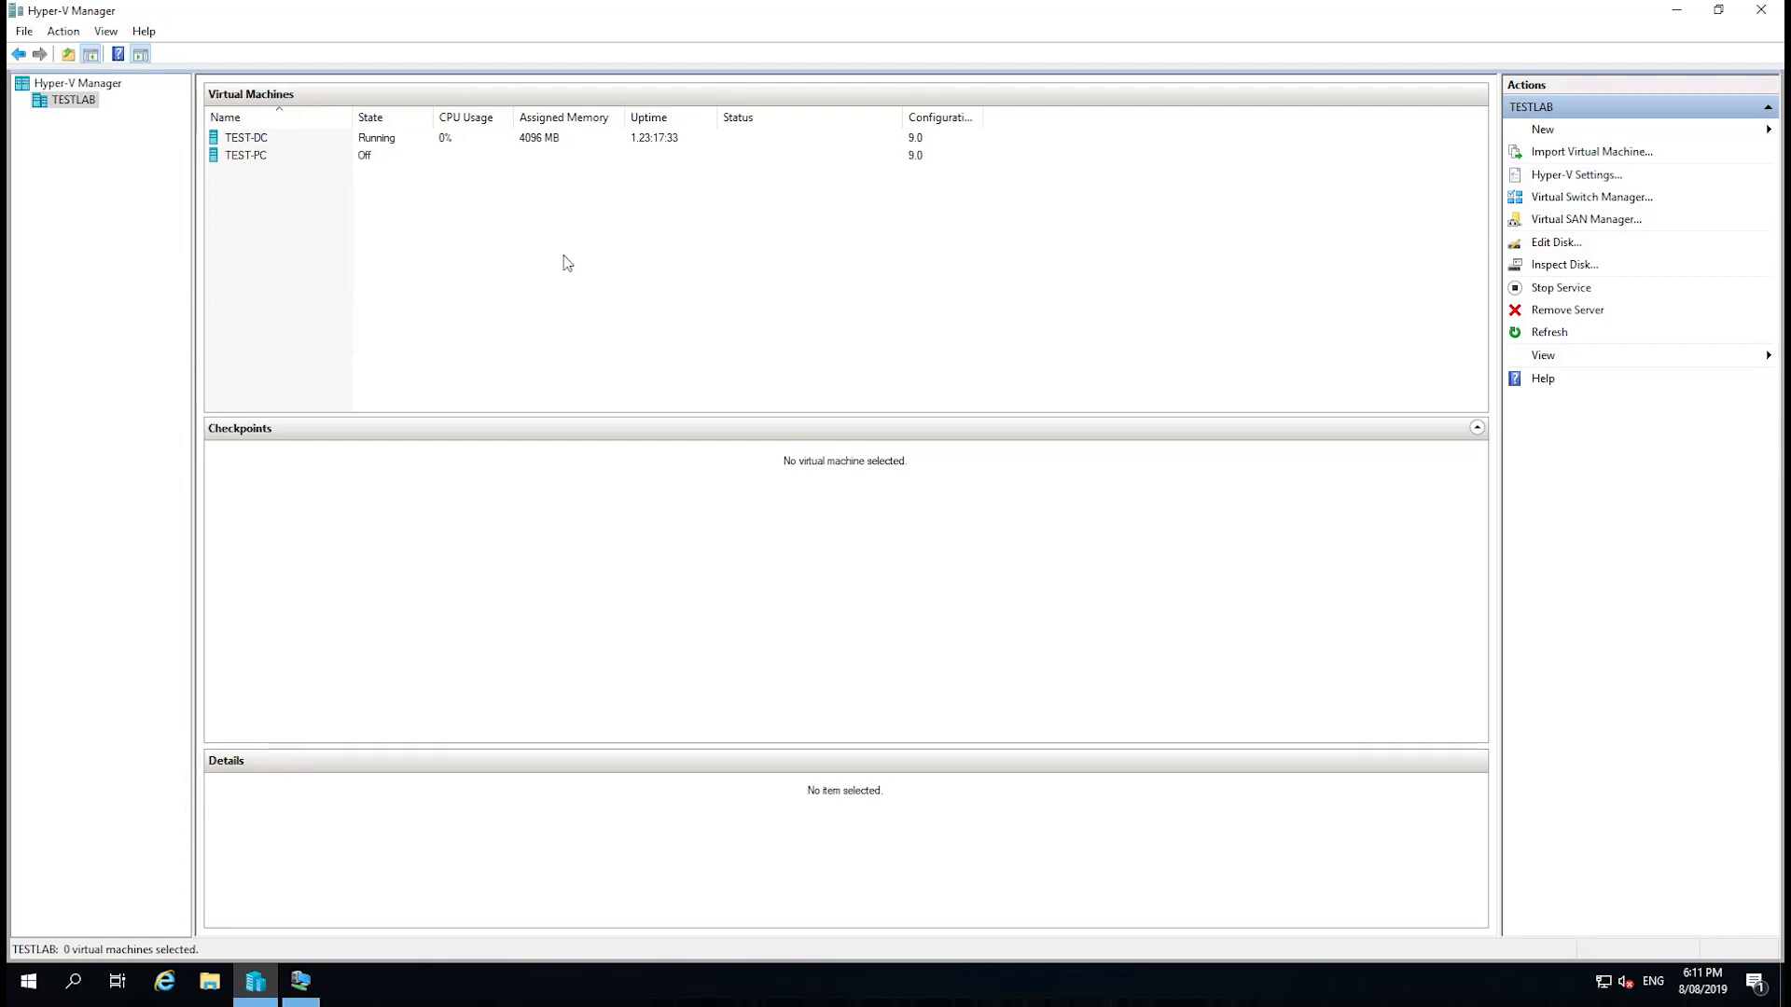
{"action": "mouse_move", "coordinate": [284, 148]}
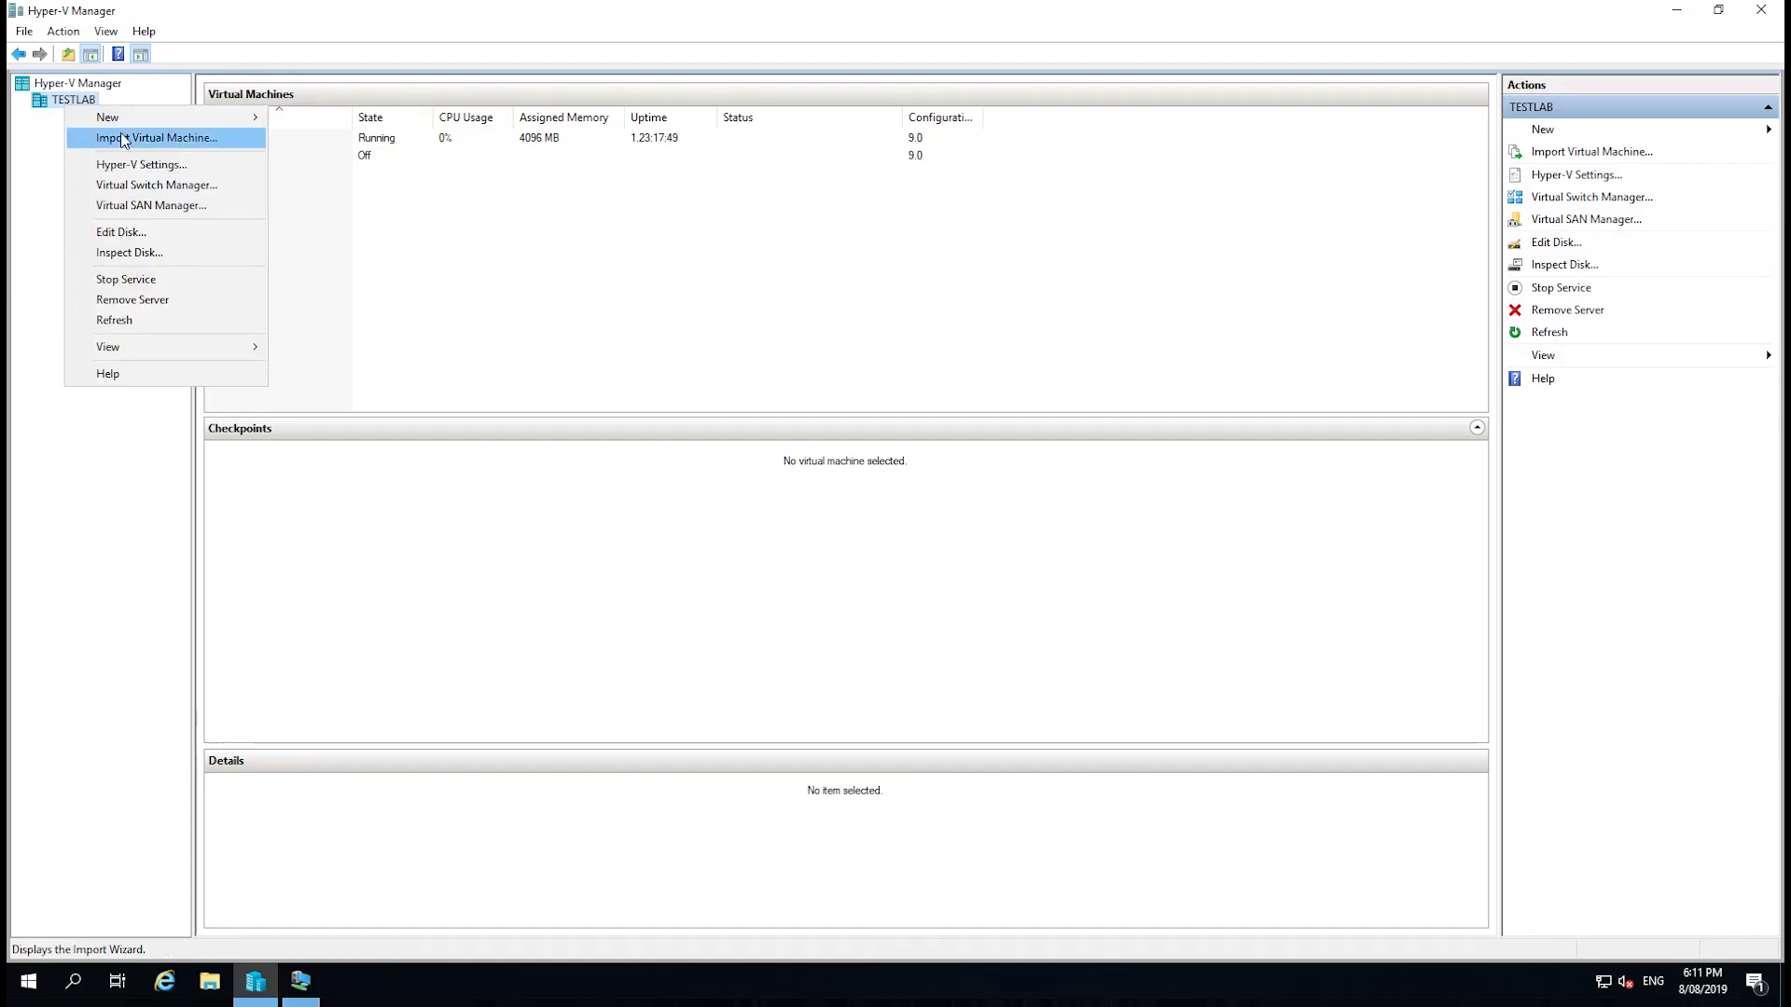
- Start a new virtual machine named TEST-DC2 as Generation 2 with 4098 memory
{"action": "left_click", "coordinate": [106, 117]}
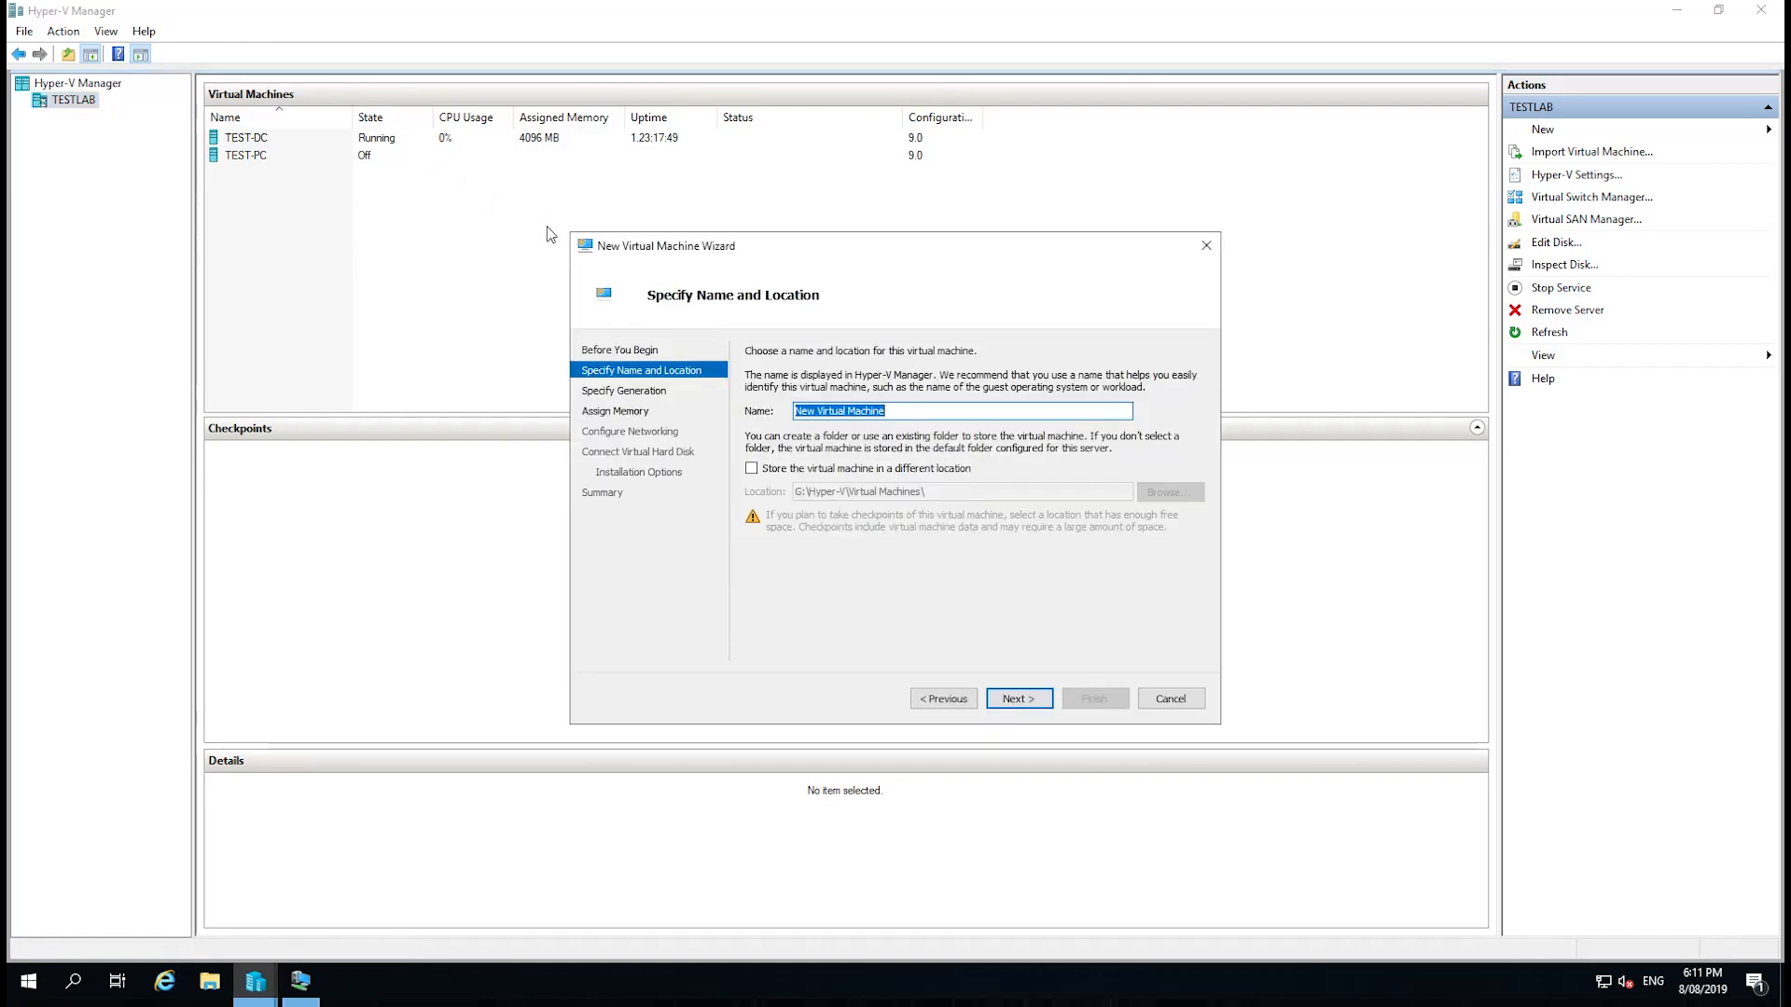
{"action": "type", "text": "TEST-DC2"}
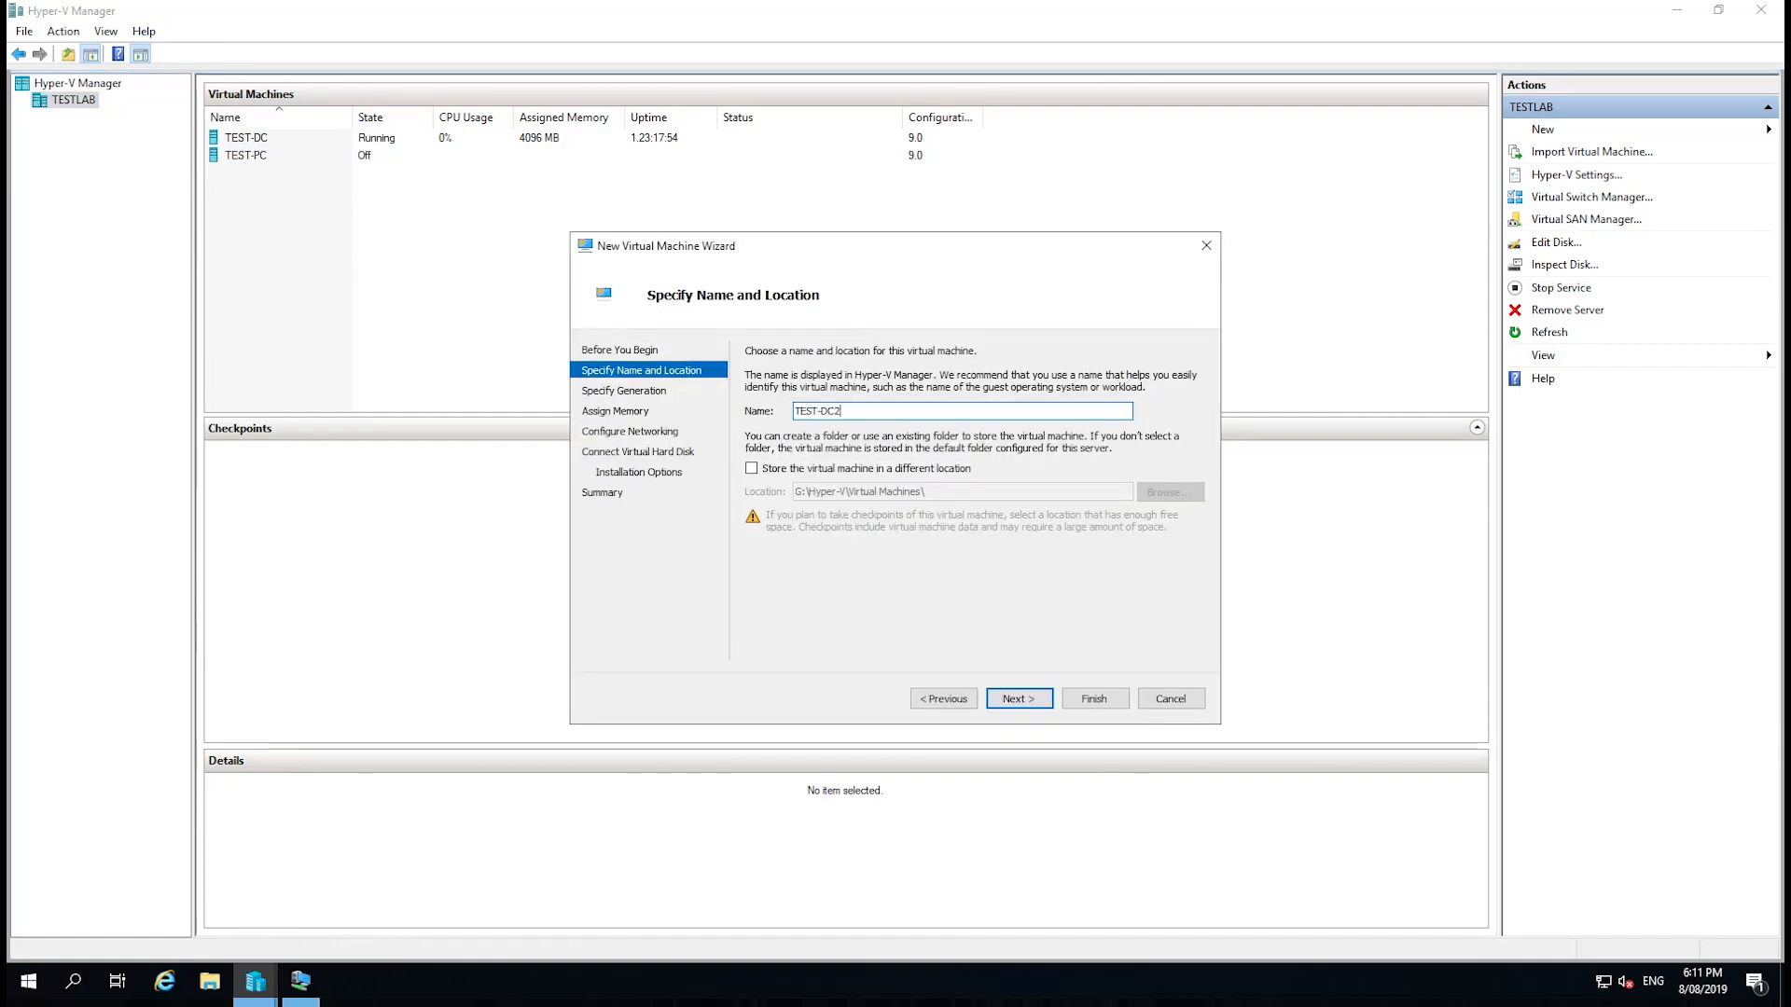
{"action": "left_click", "coordinate": [1017, 698]}
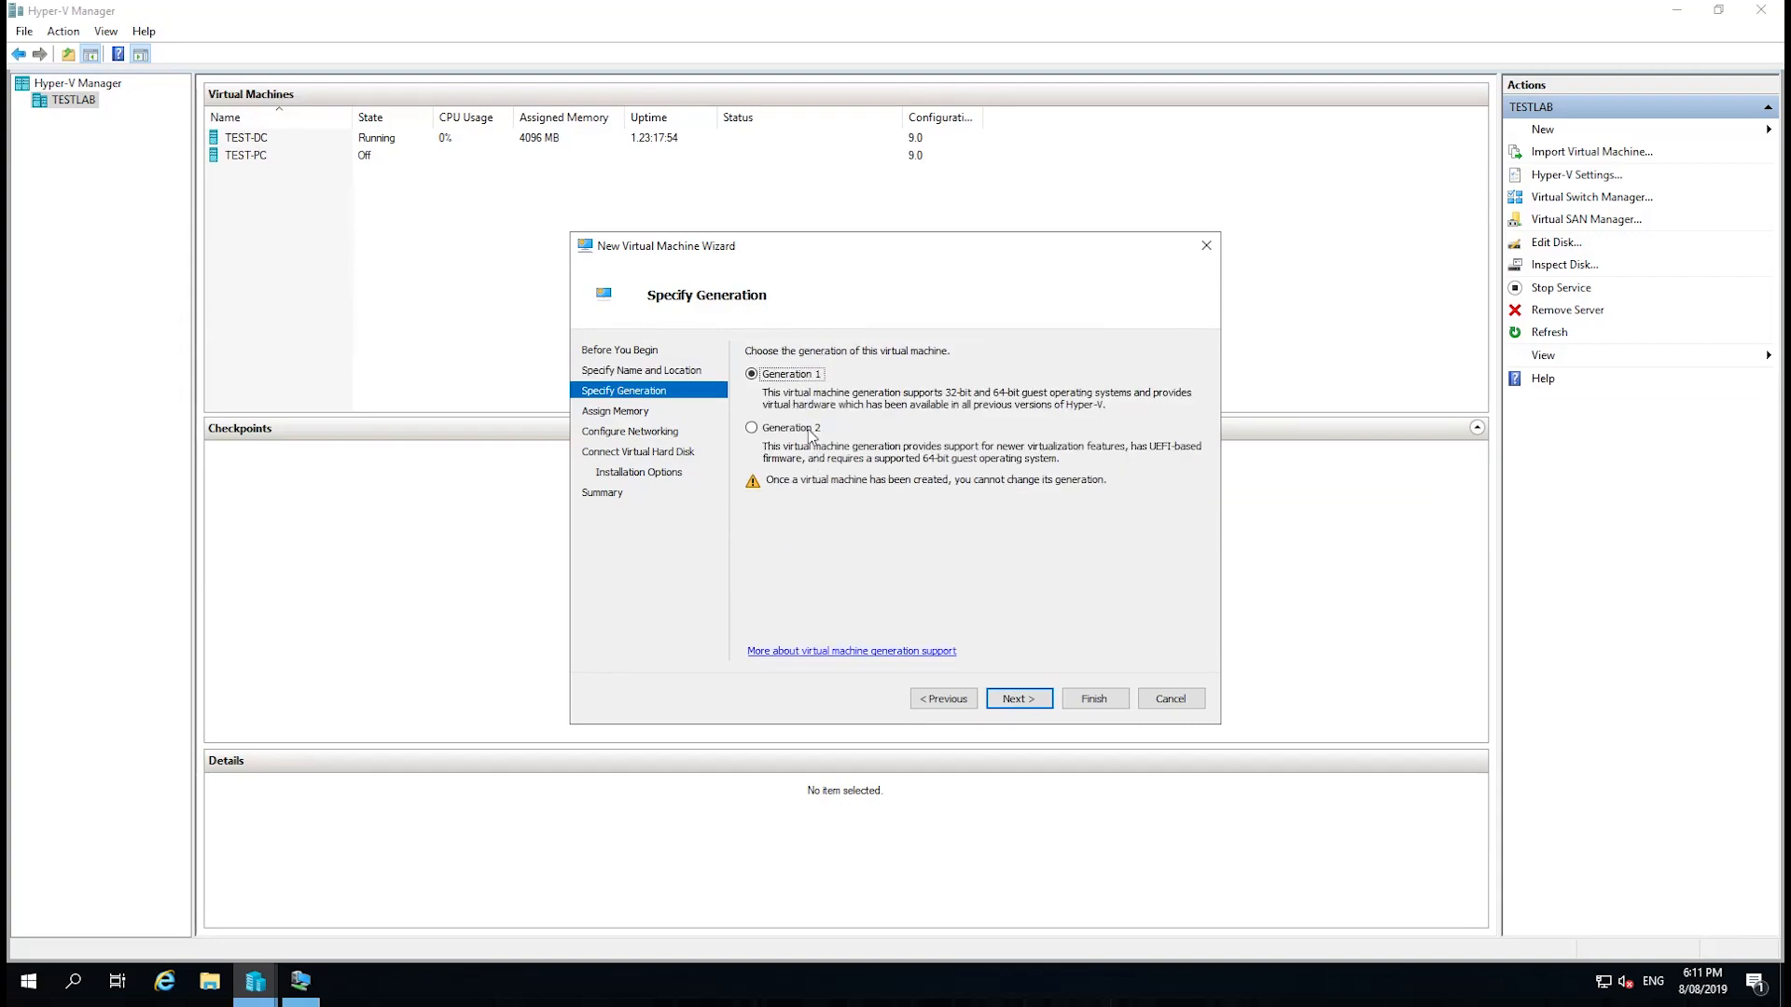
{"action": "left_click", "coordinate": [1015, 698]}
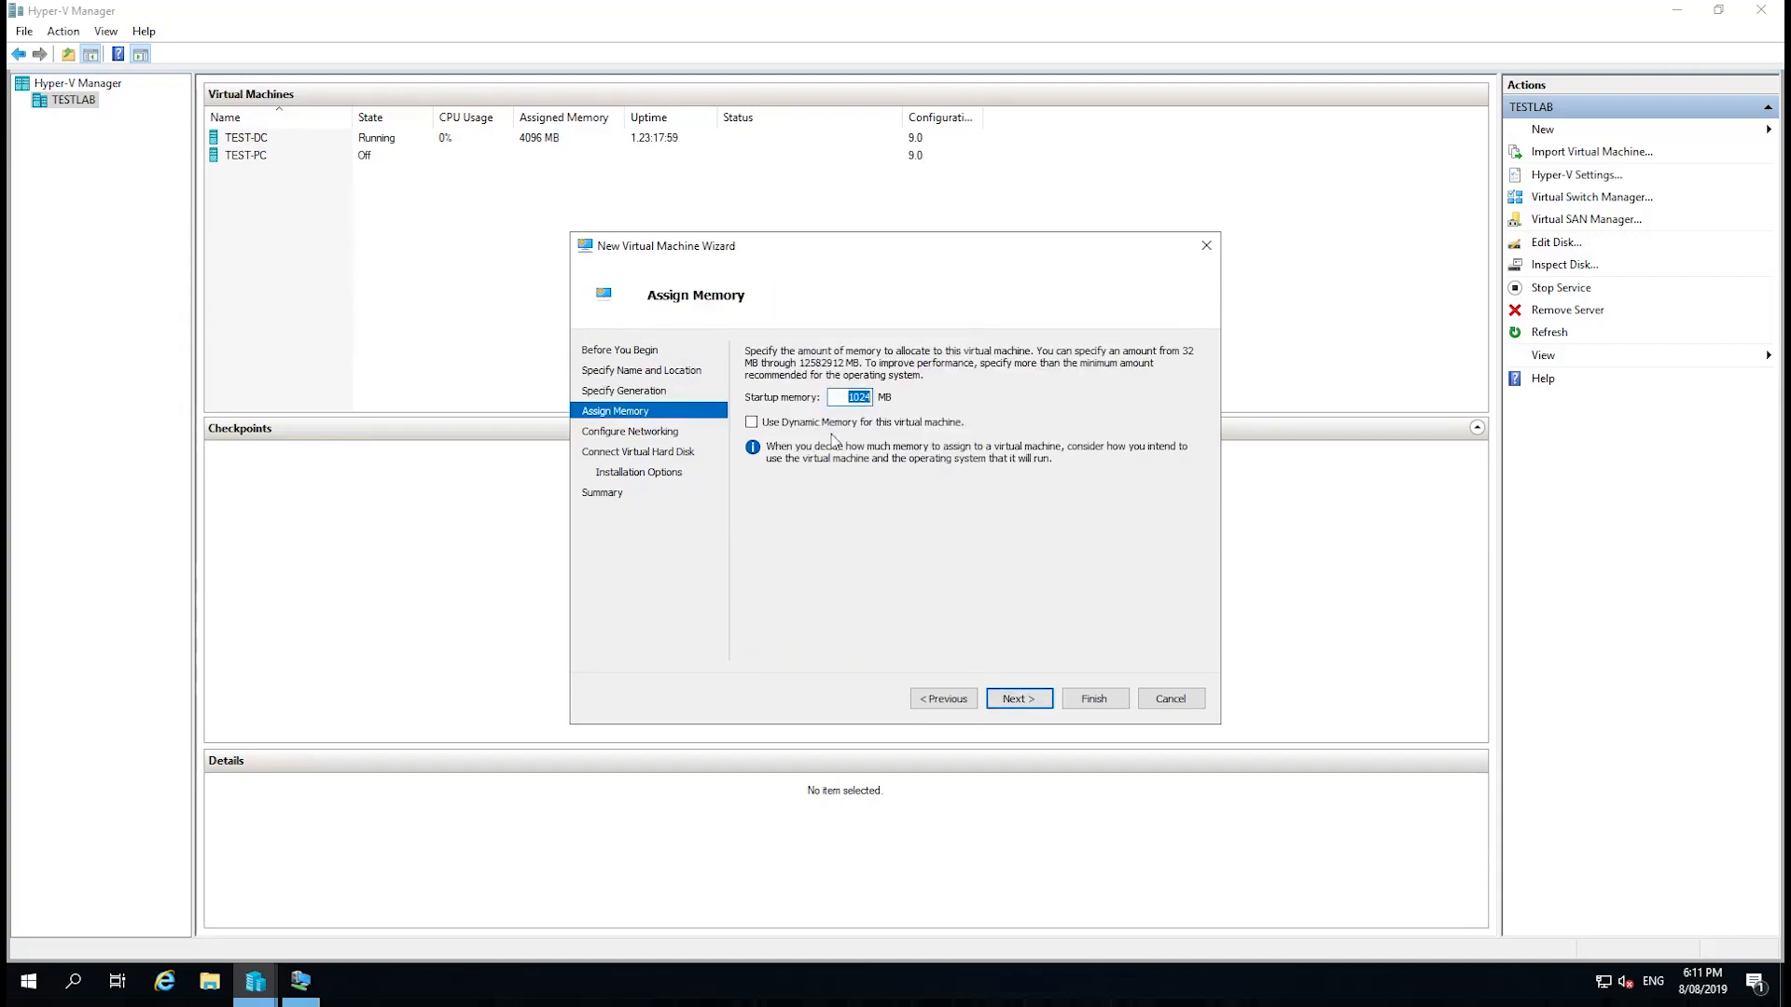
{"action": "type", "text": "4098"}
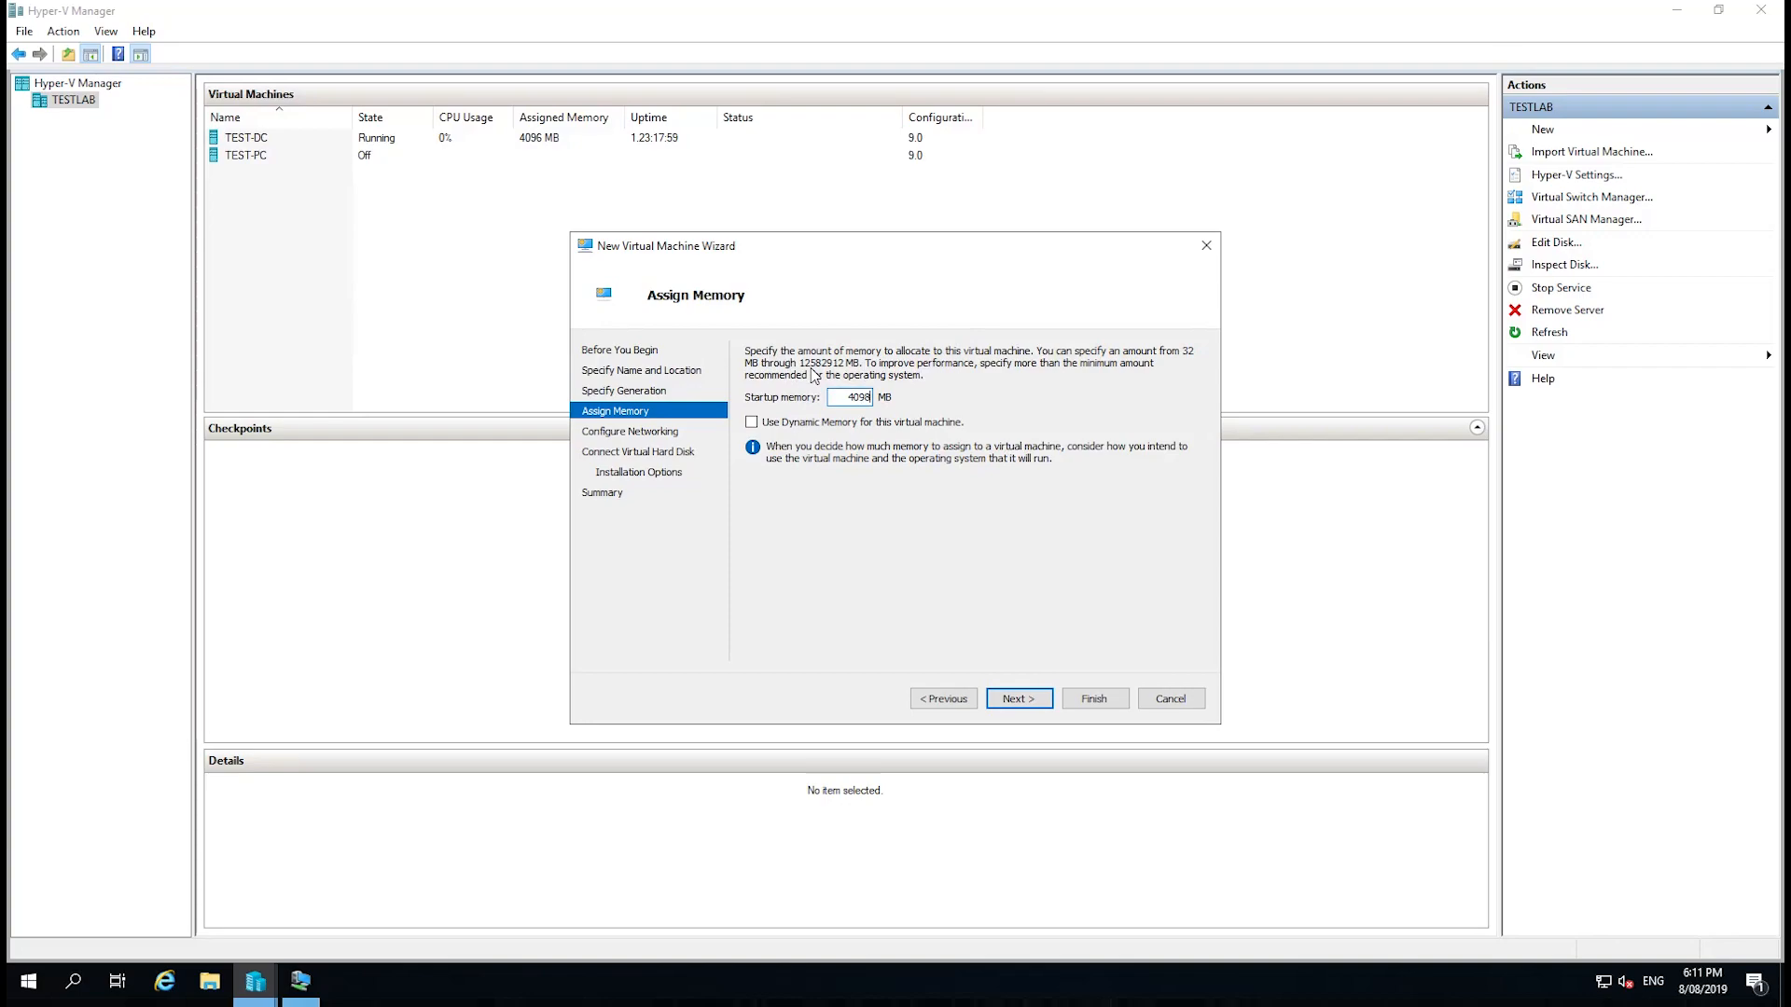
- Connect the virtual switch, create a 100 GB virtual disk, and install from a bootable image
{"action": "left_click", "coordinate": [1017, 698]}
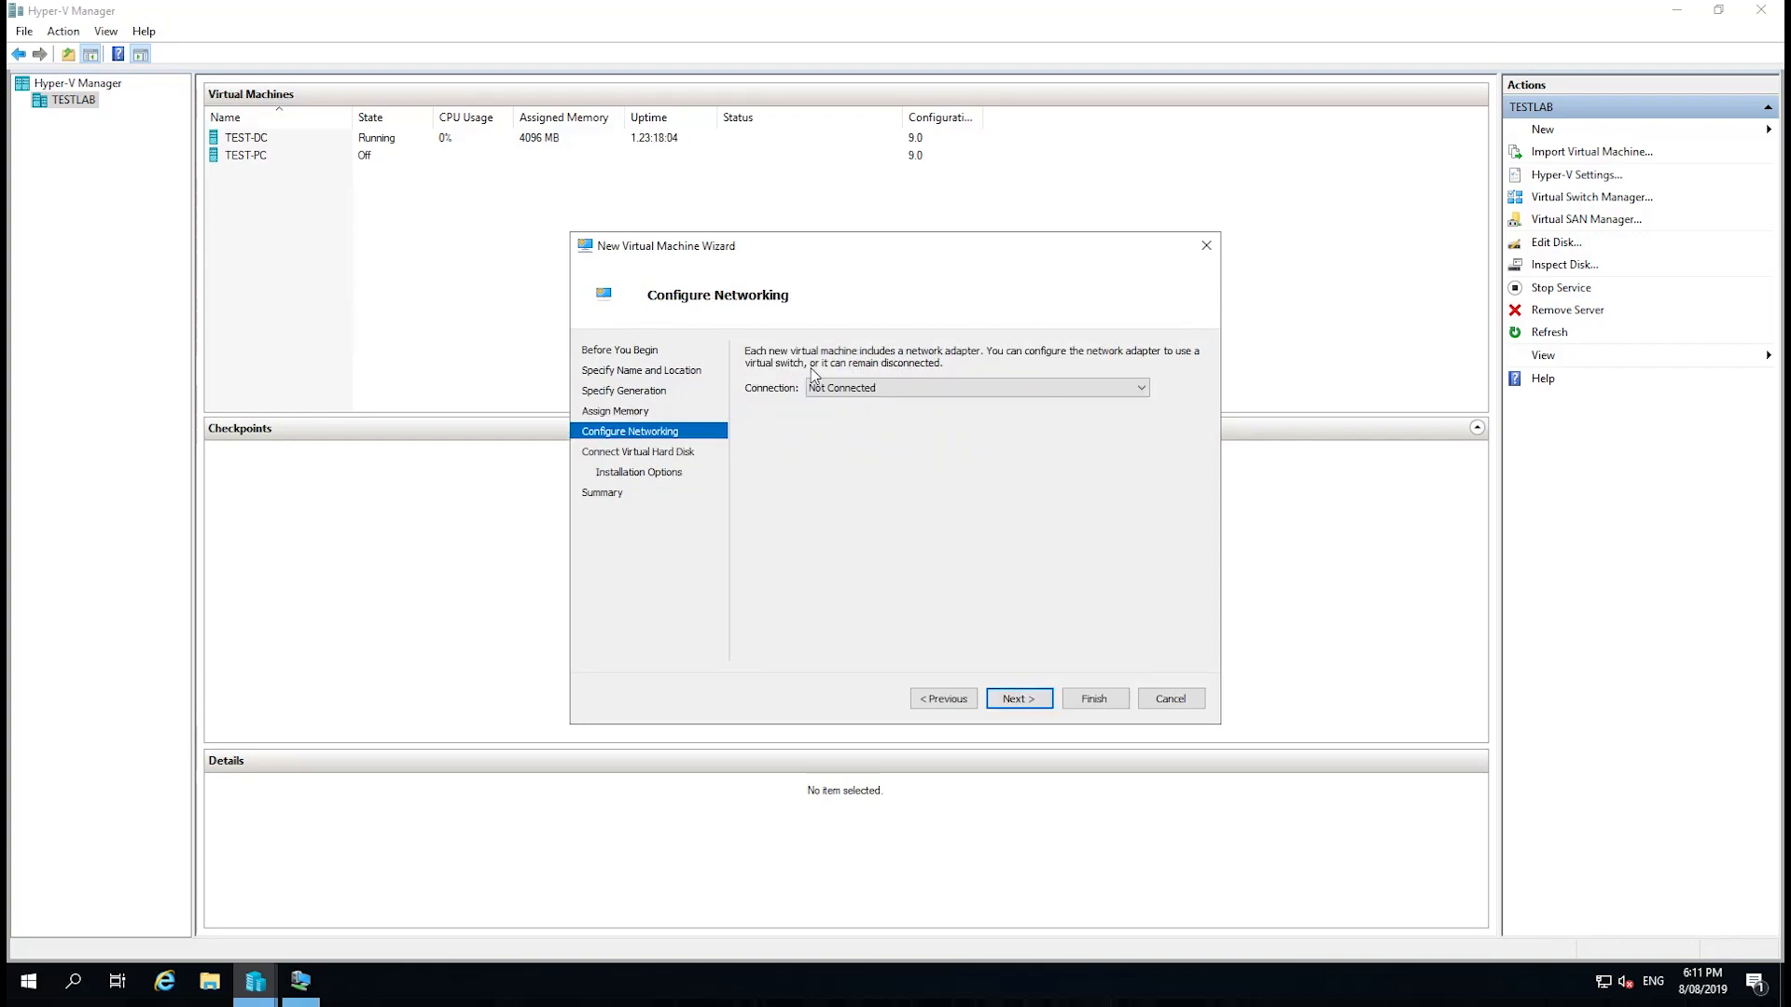
{"action": "left_click", "coordinate": [1139, 387]}
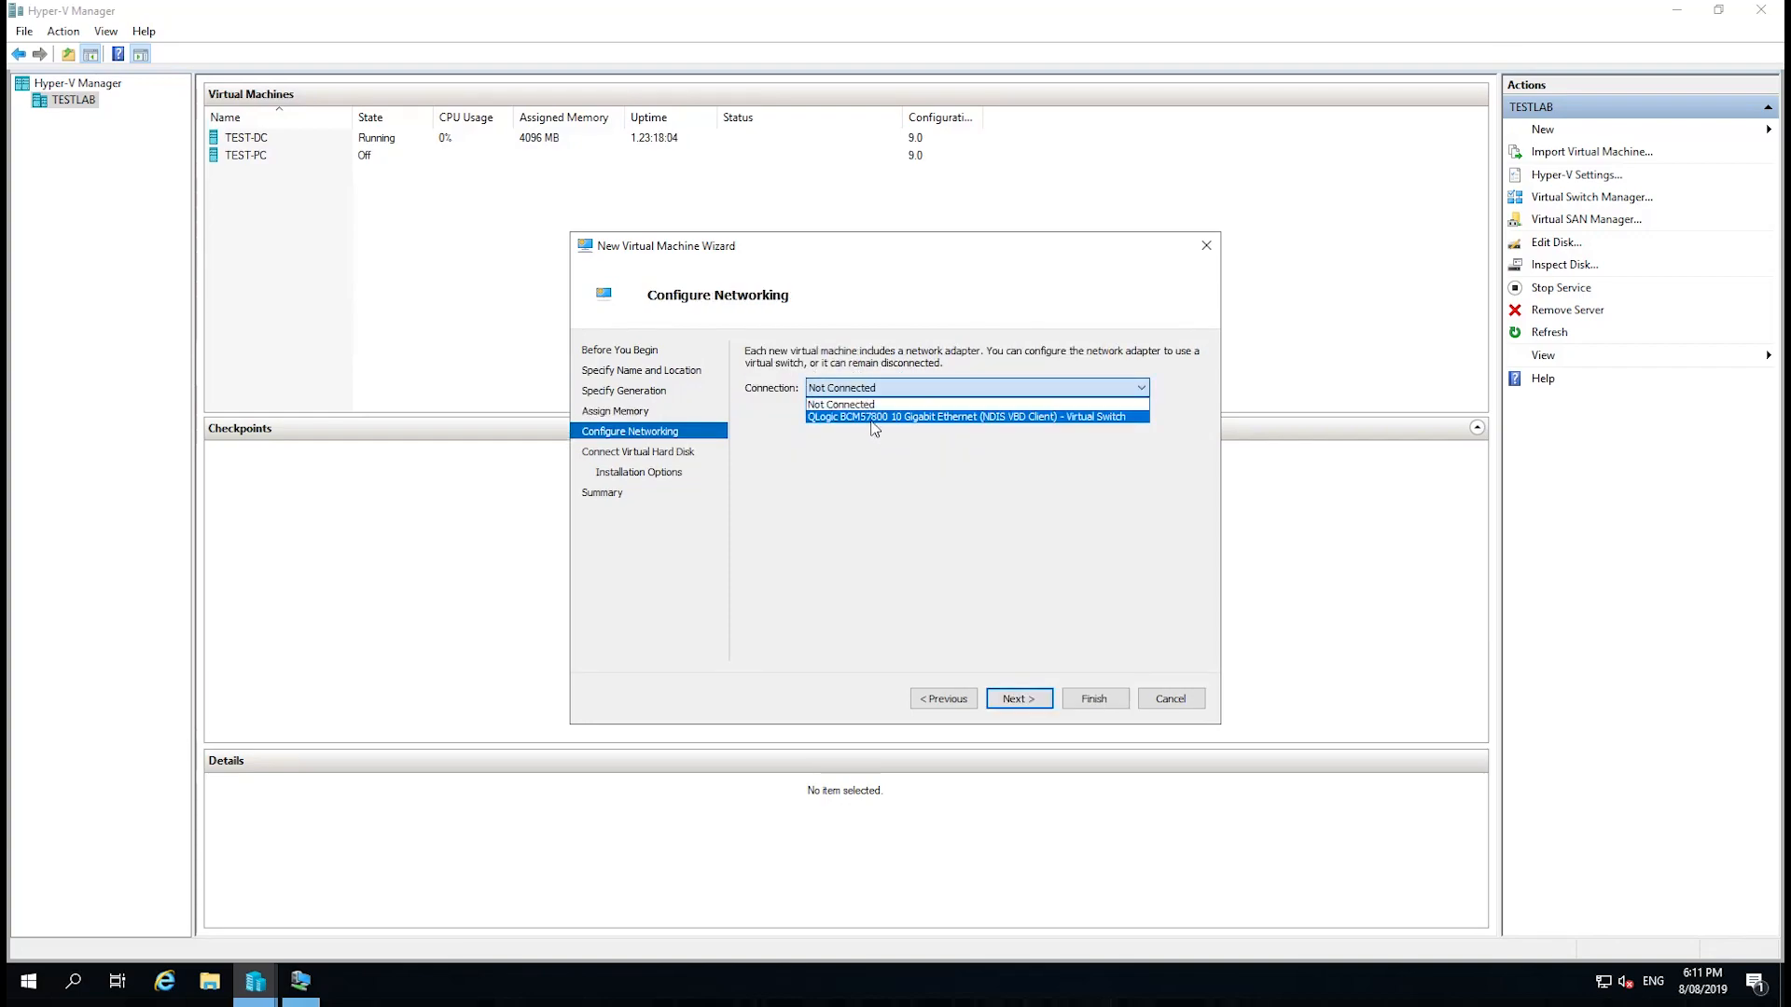
{"action": "left_click", "coordinate": [1015, 698]}
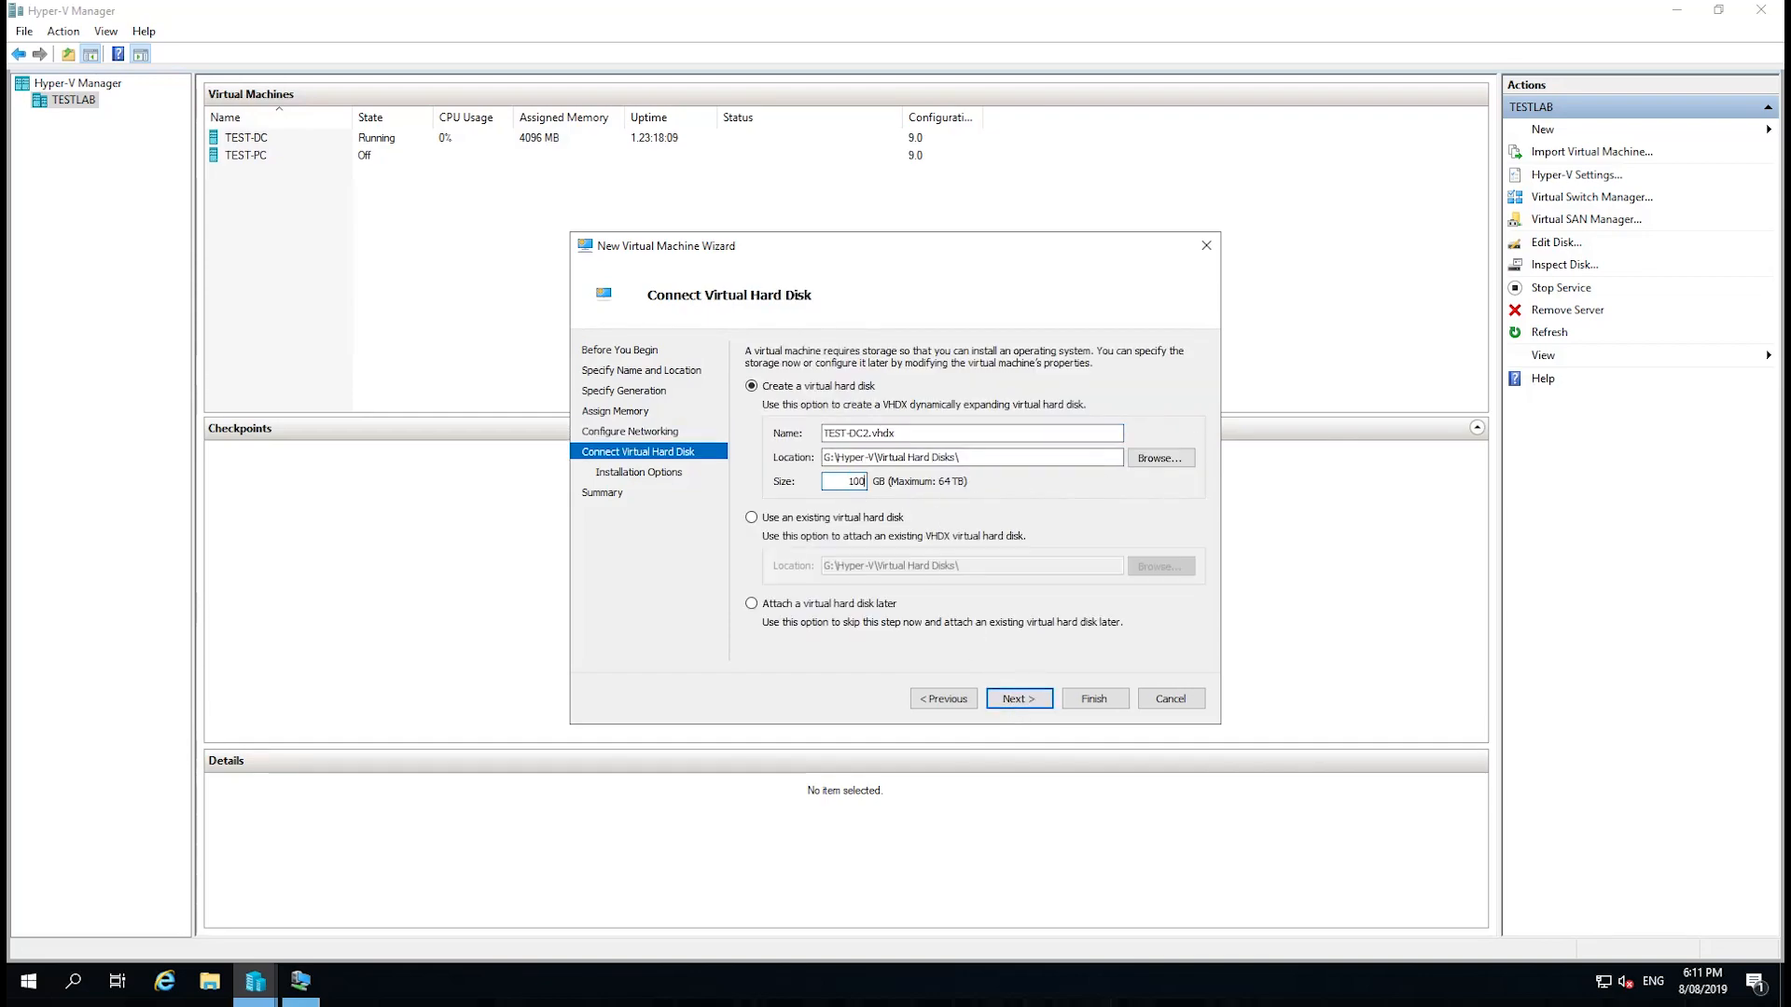
{"action": "mouse_move", "coordinate": [1019, 698]}
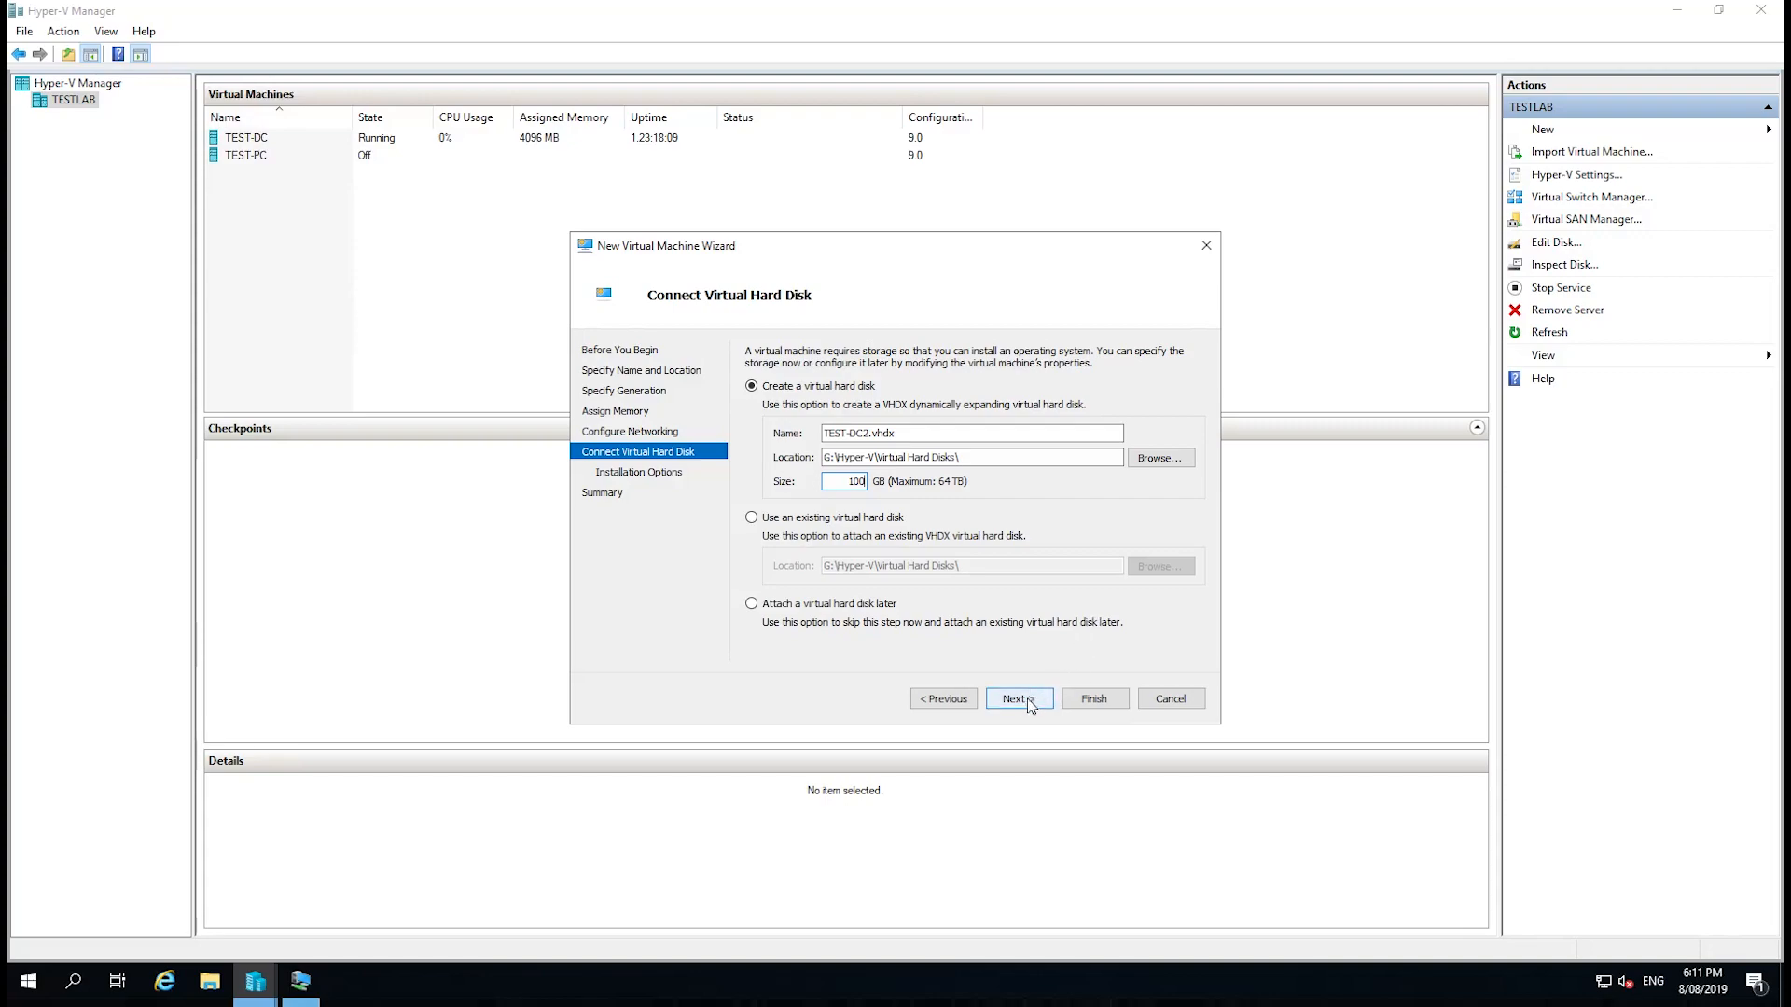
{"action": "left_click", "coordinate": [1016, 697]}
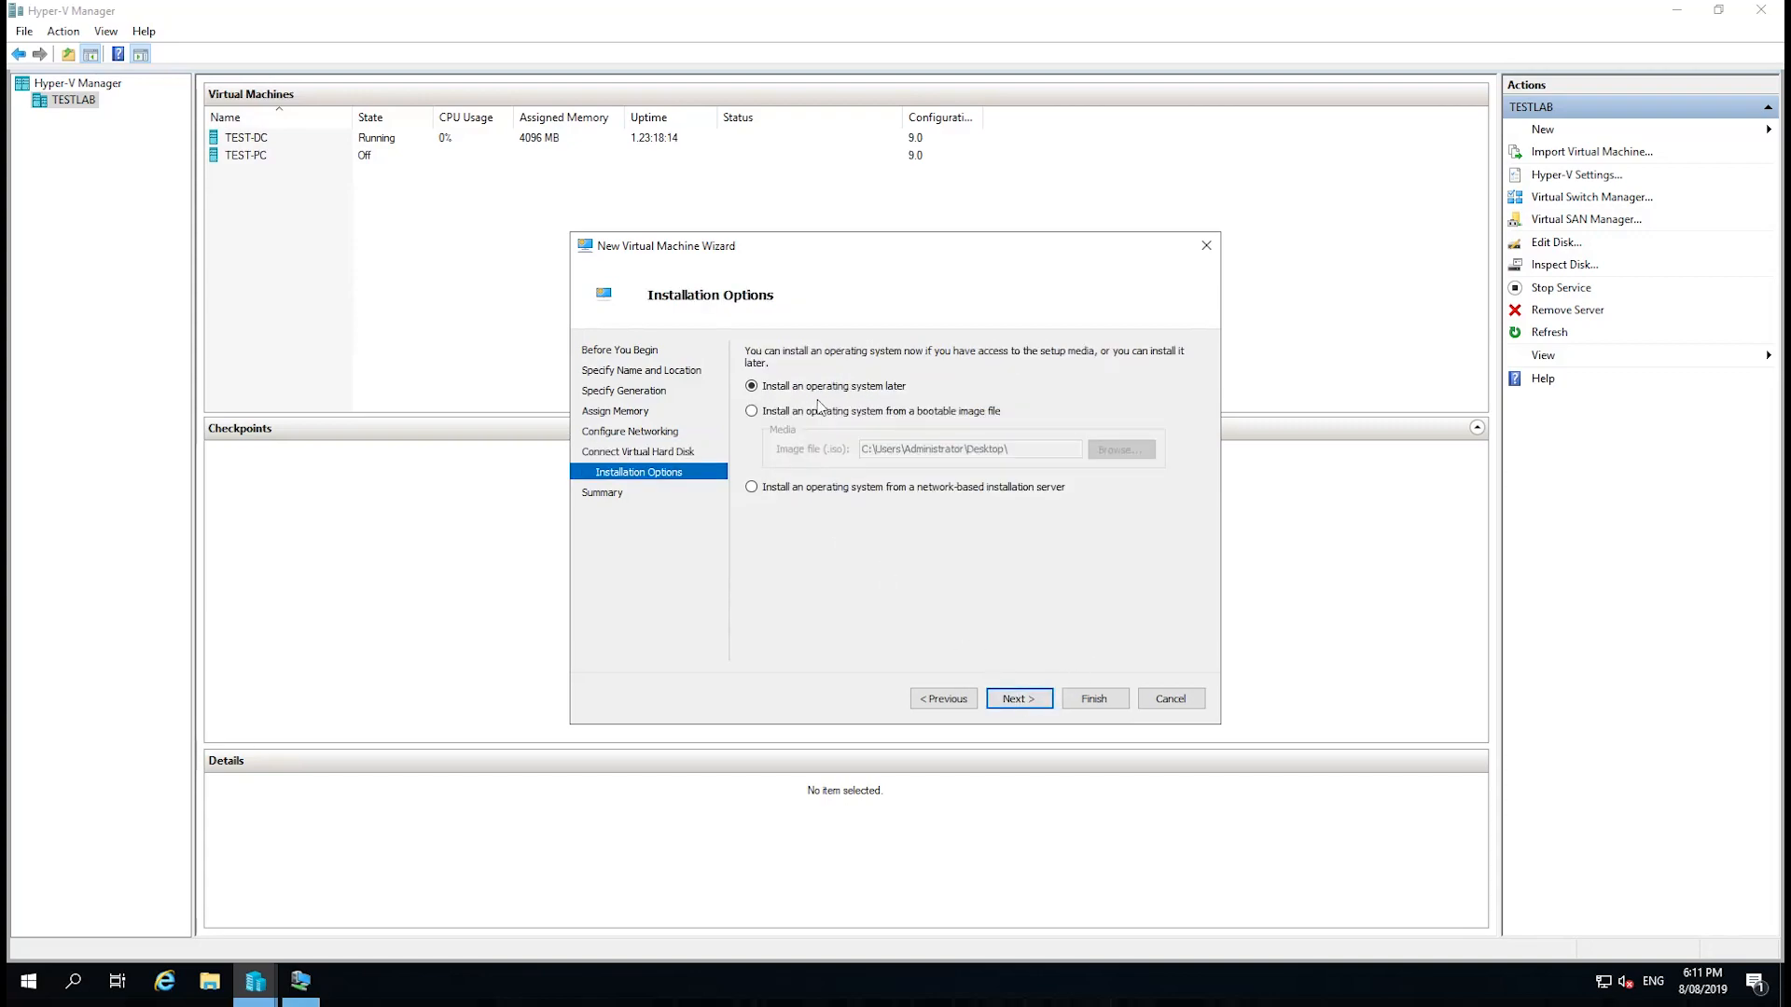
{"action": "left_click", "coordinate": [752, 411]}
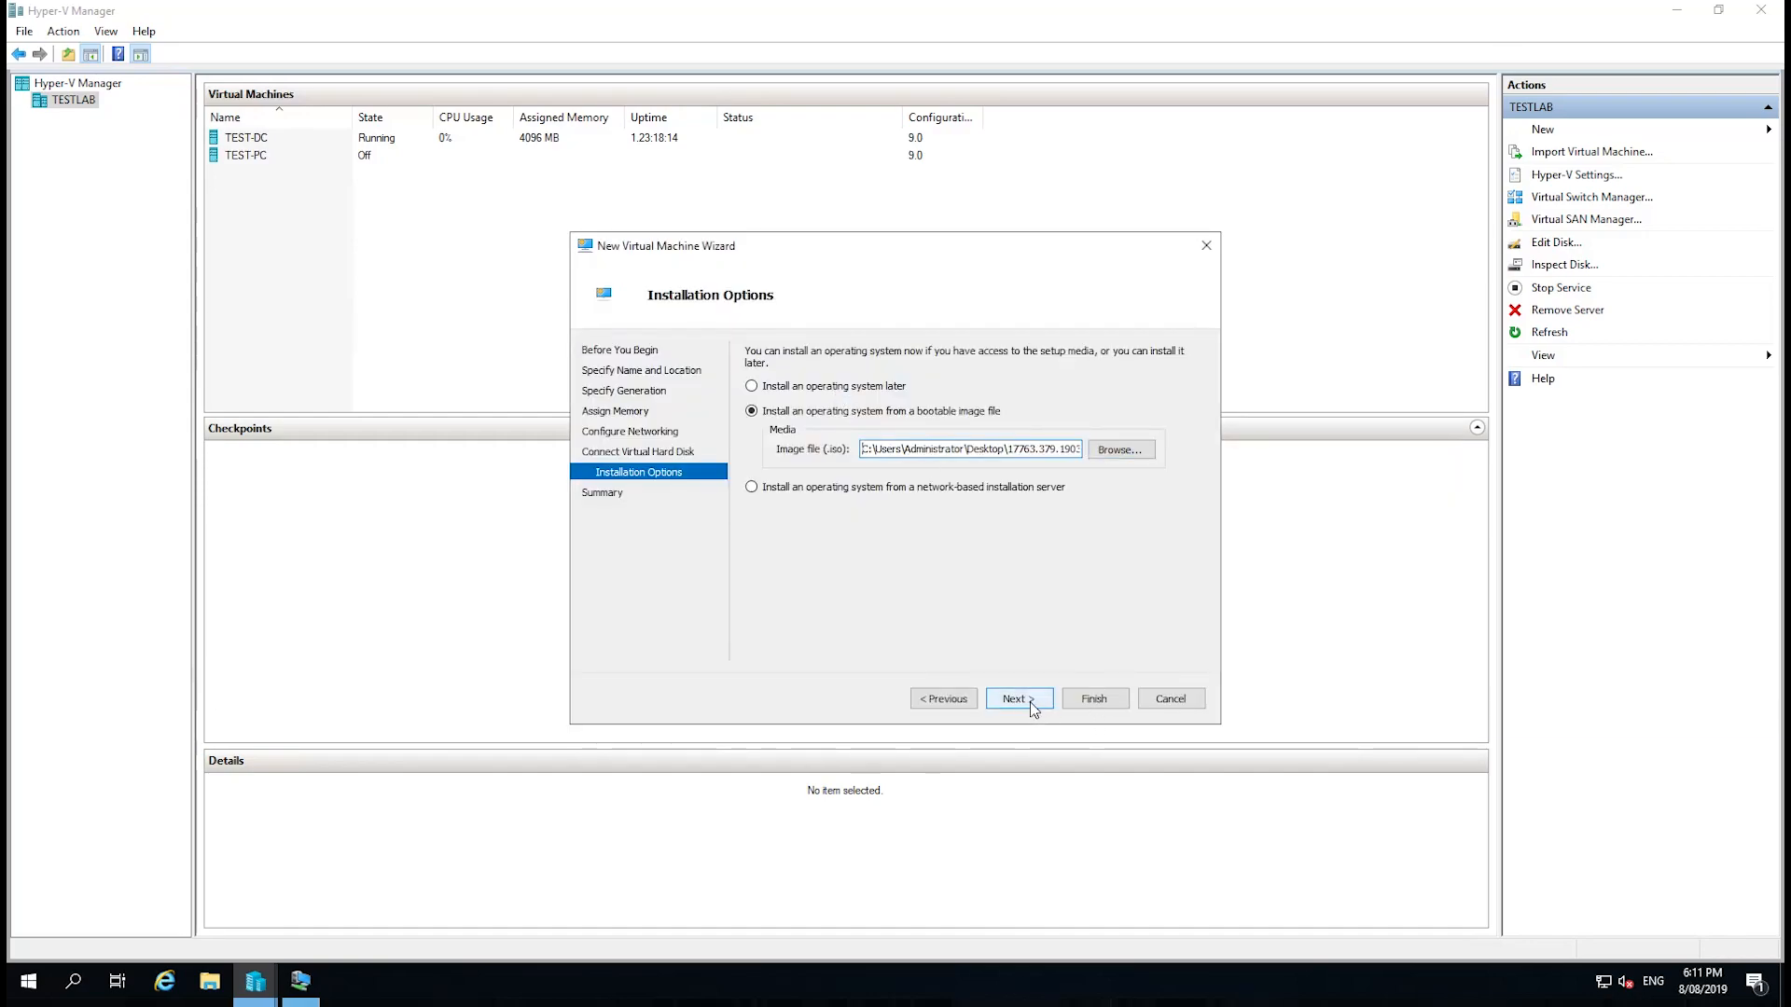
{"action": "left_click", "coordinate": [1014, 697]}
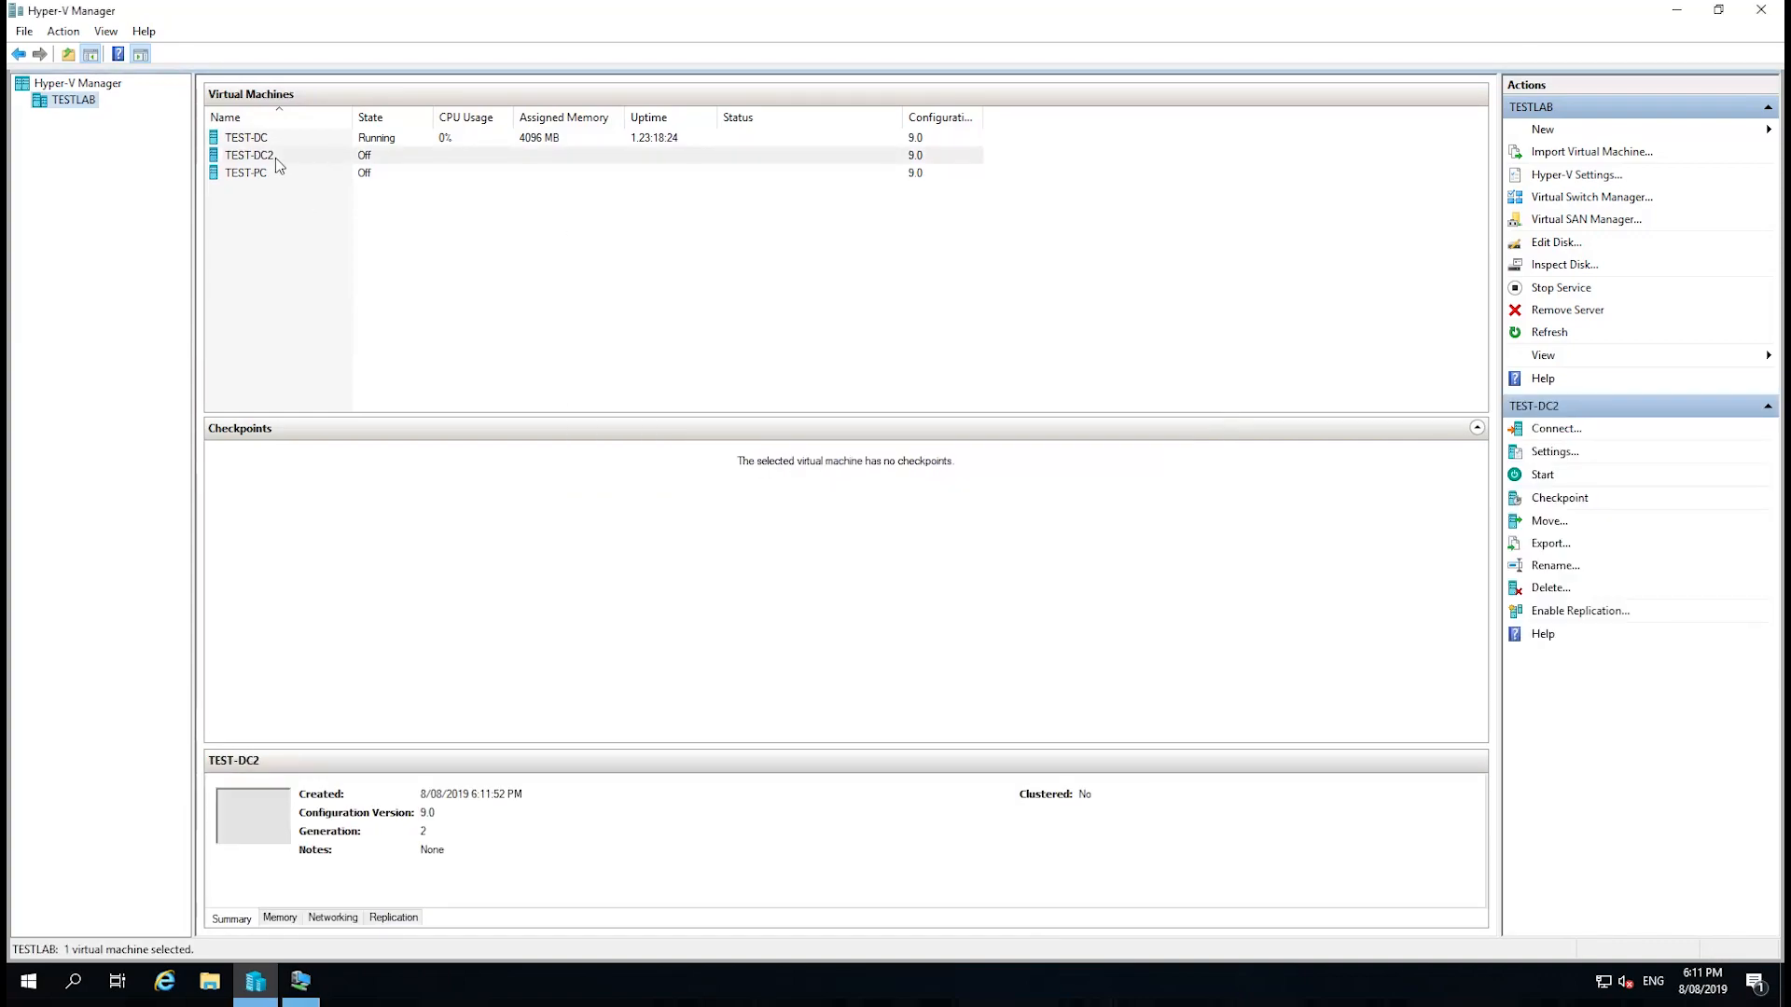
- Start TEST-DC2 and begin Windows Server 2019 setup with Standard Evaluation (Desktop Experience)
{"action": "left_click", "coordinate": [248, 154]}
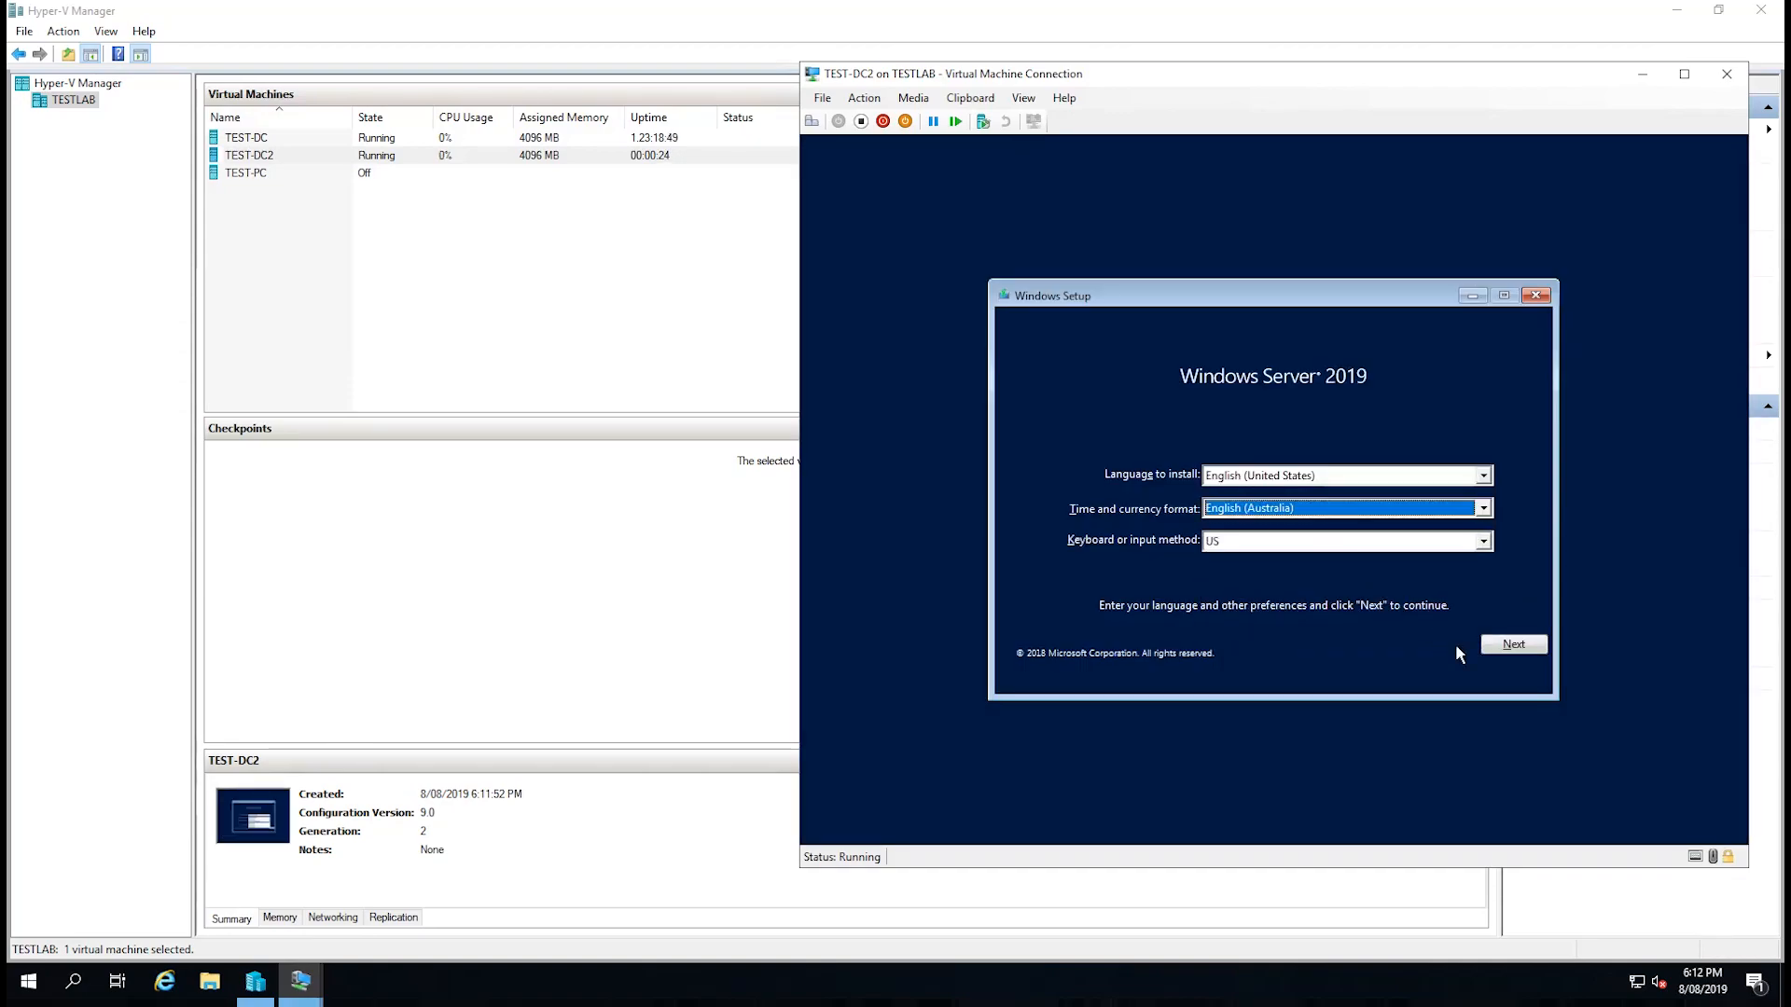
{"action": "left_click", "coordinate": [1512, 645]}
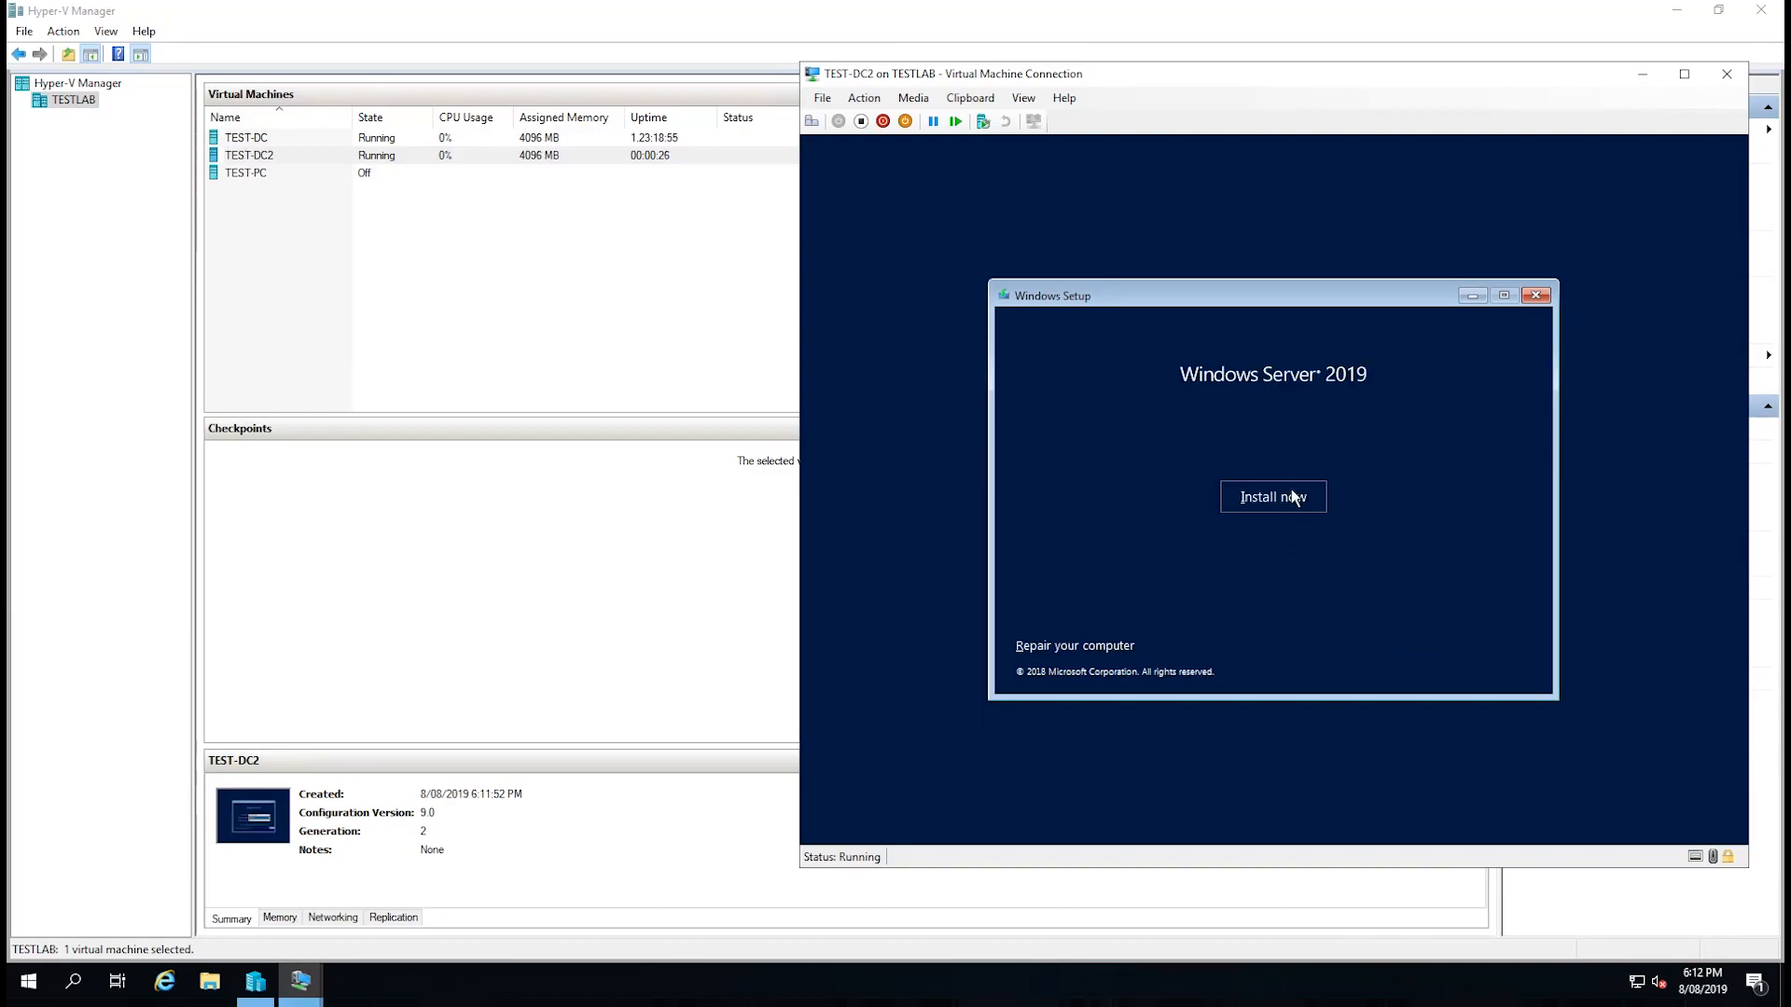
{"action": "left_click", "coordinate": [1271, 497]}
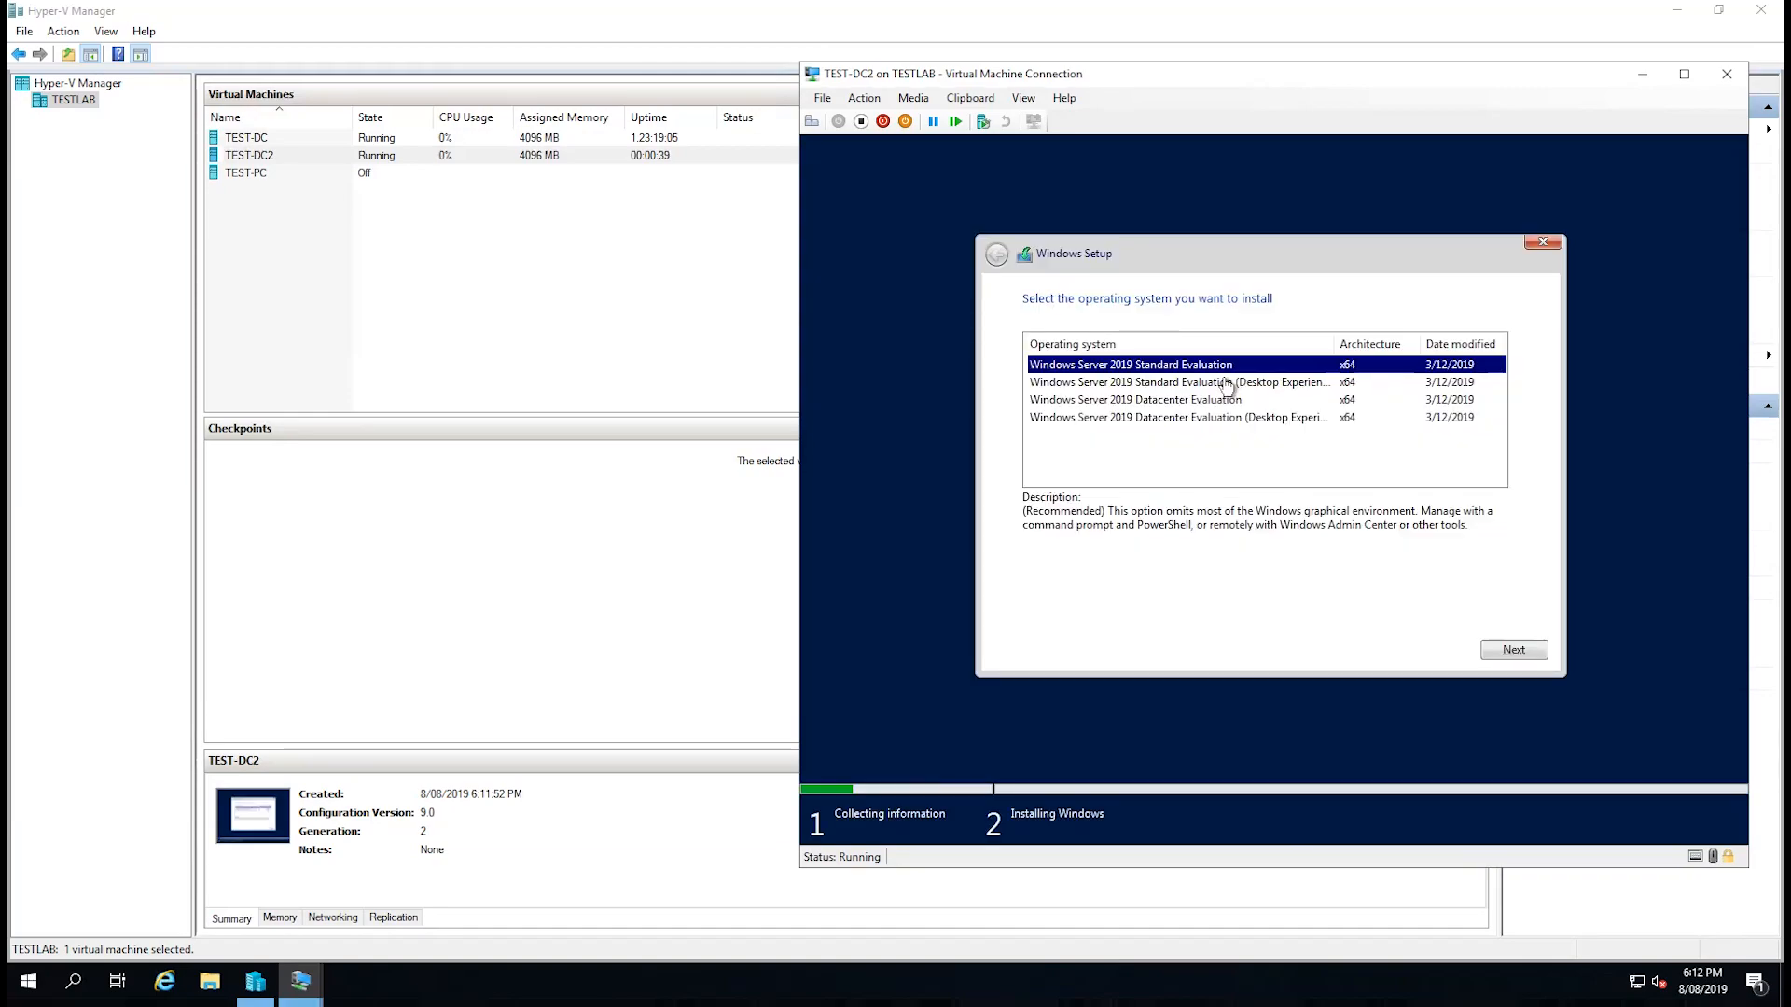
{"action": "left_click", "coordinate": [1141, 382]}
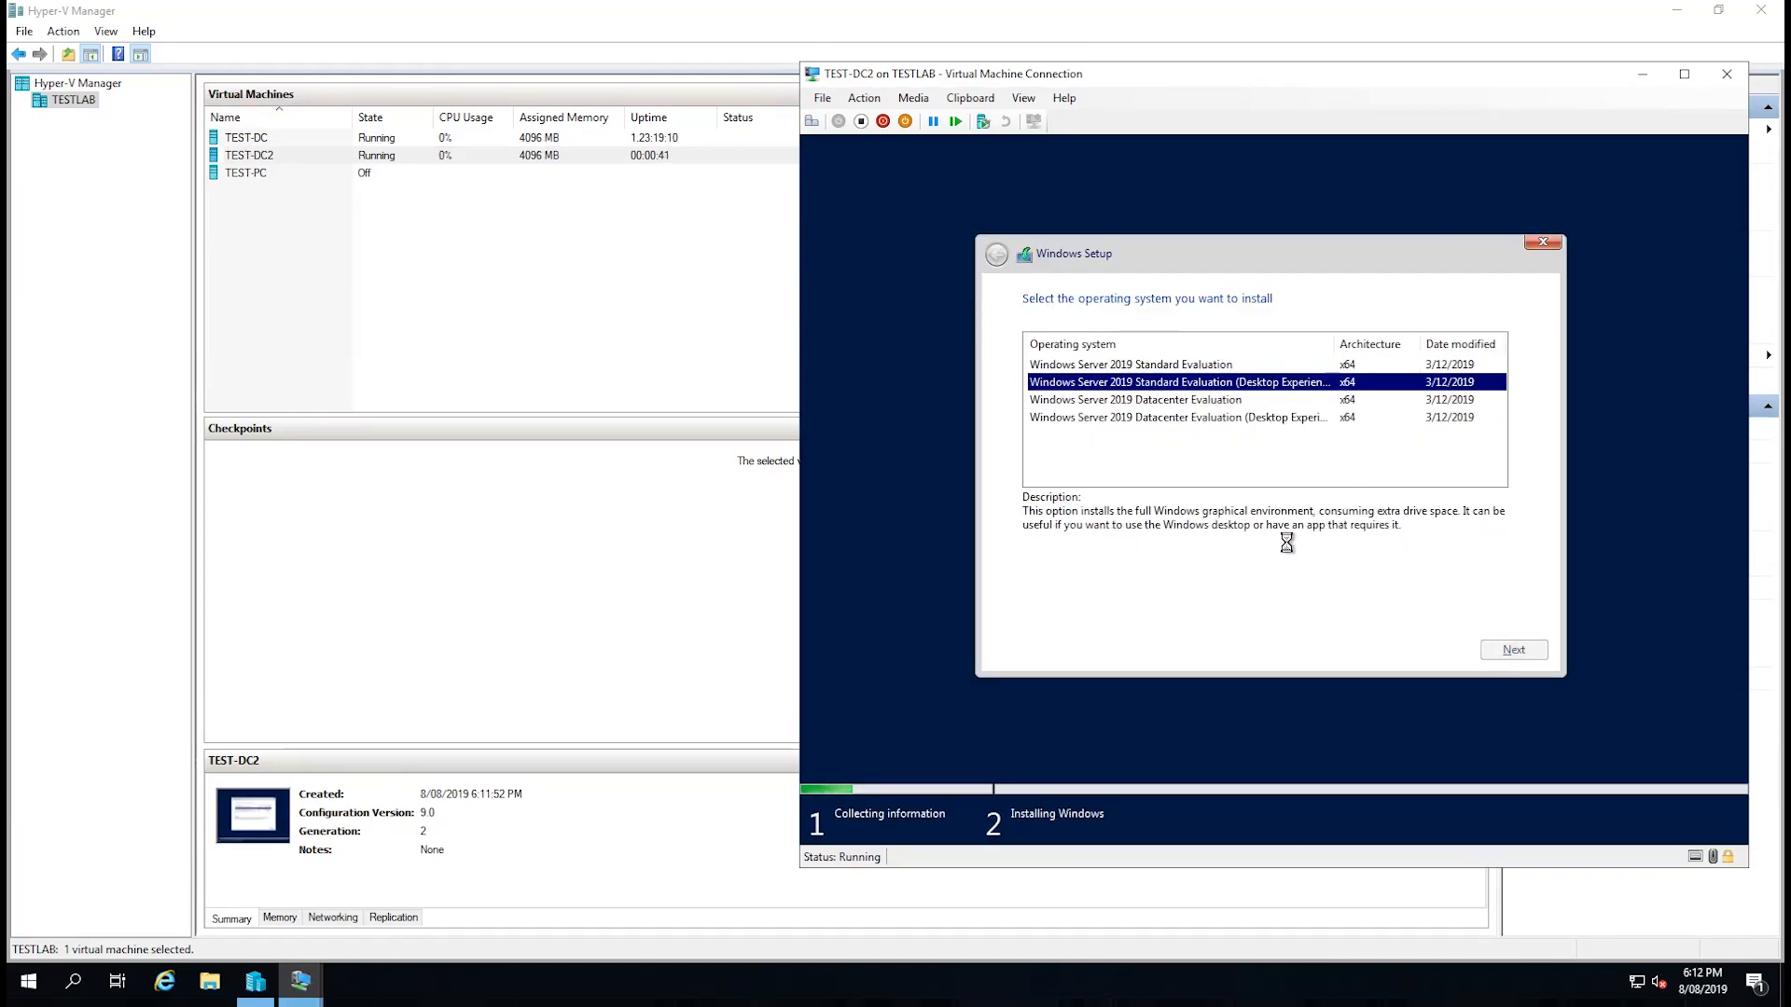
{"action": "mouse_move", "coordinate": [1263, 504]}
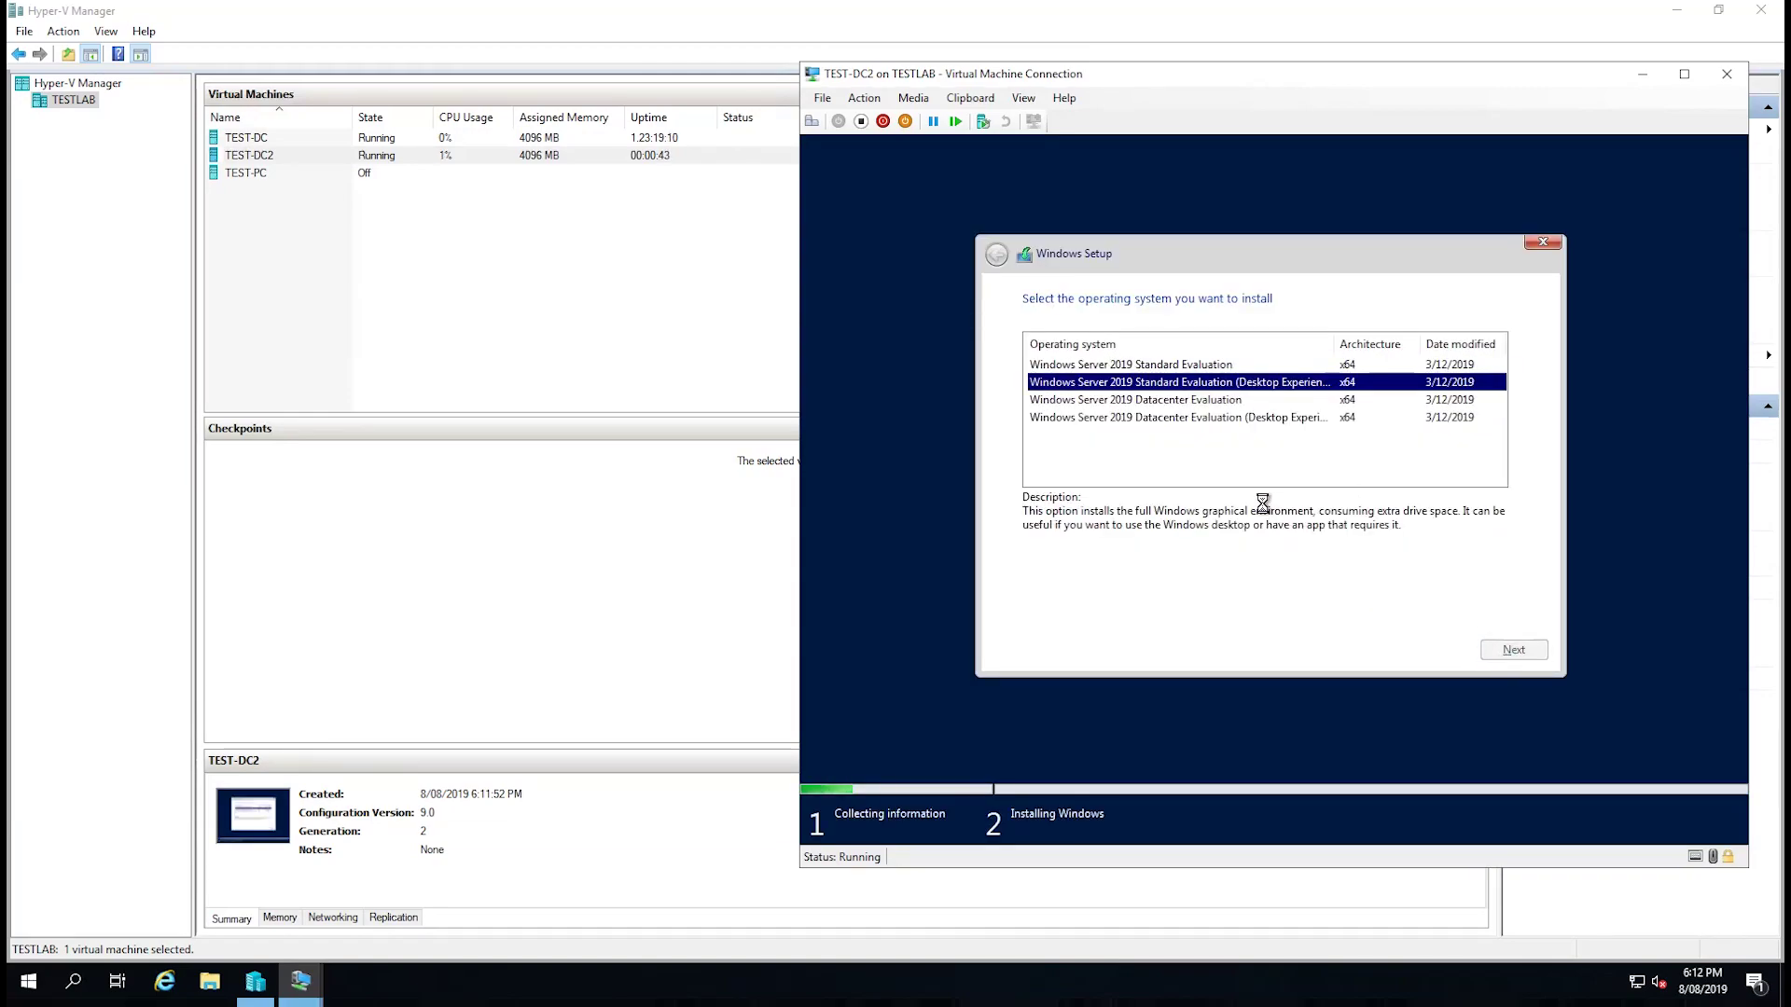
{"action": "left_click", "coordinate": [1512, 649]}
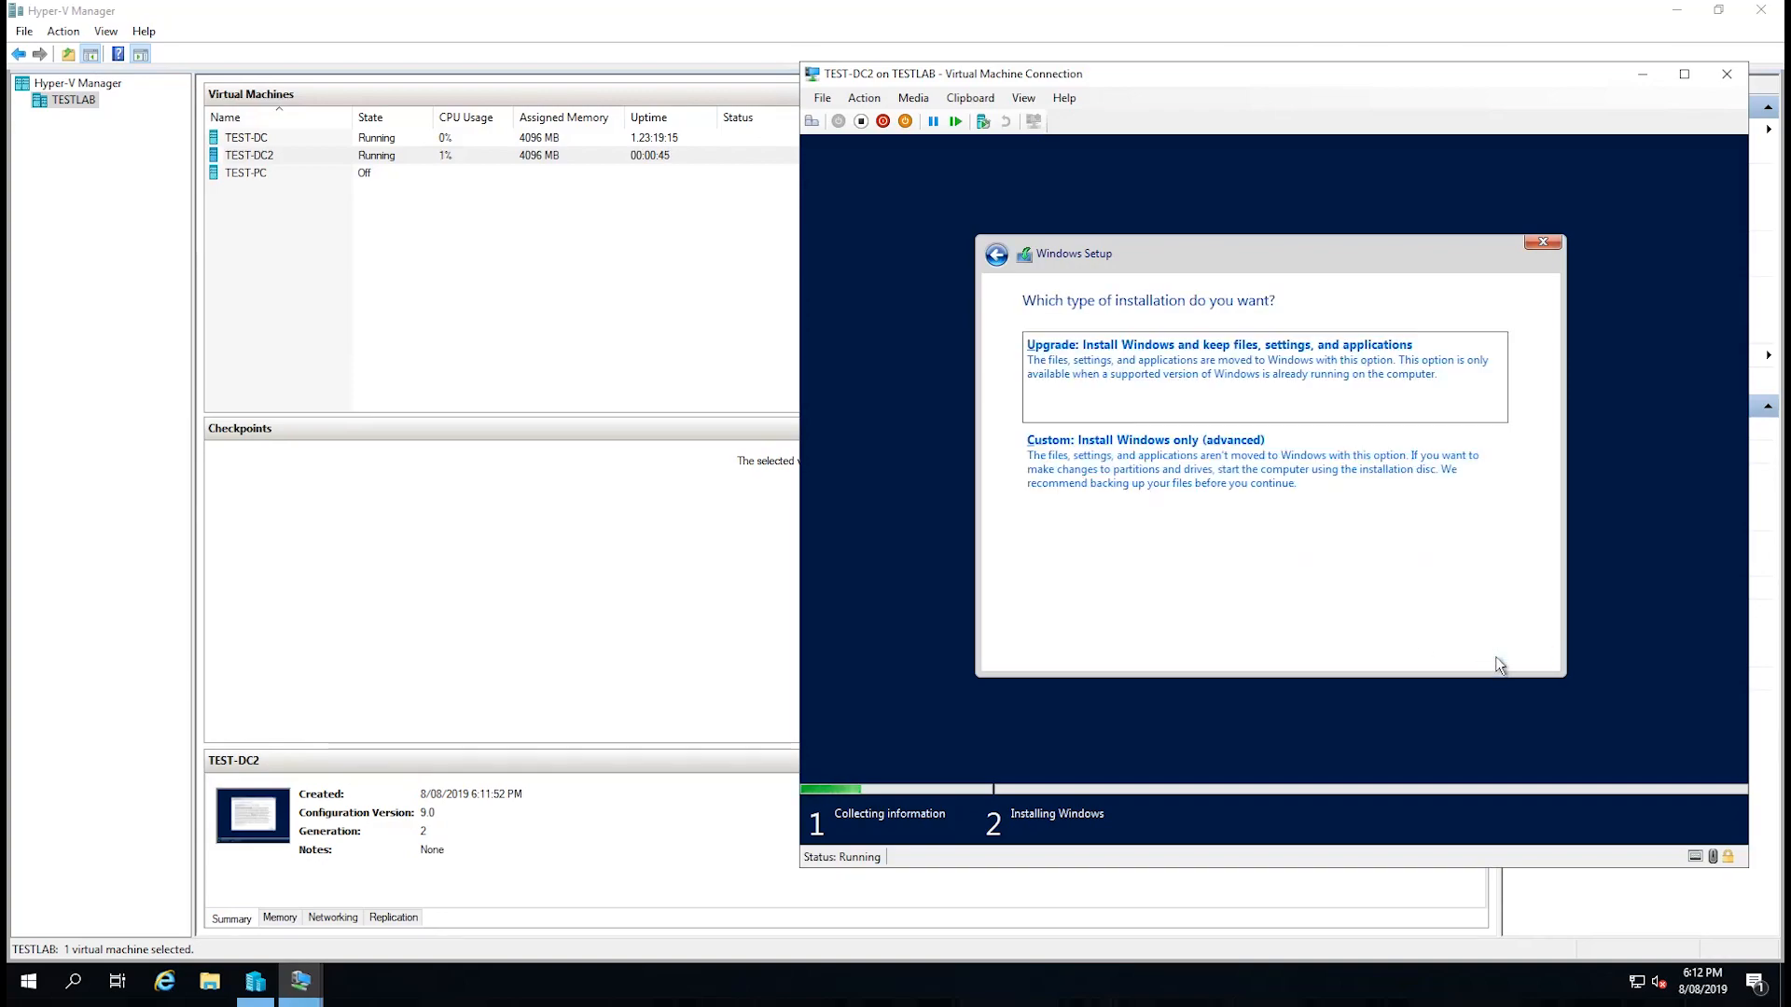
- Custom-install Windows onto a new 80000 MB partition, allowing the extra system partitions
{"action": "left_click", "coordinate": [1143, 439]}
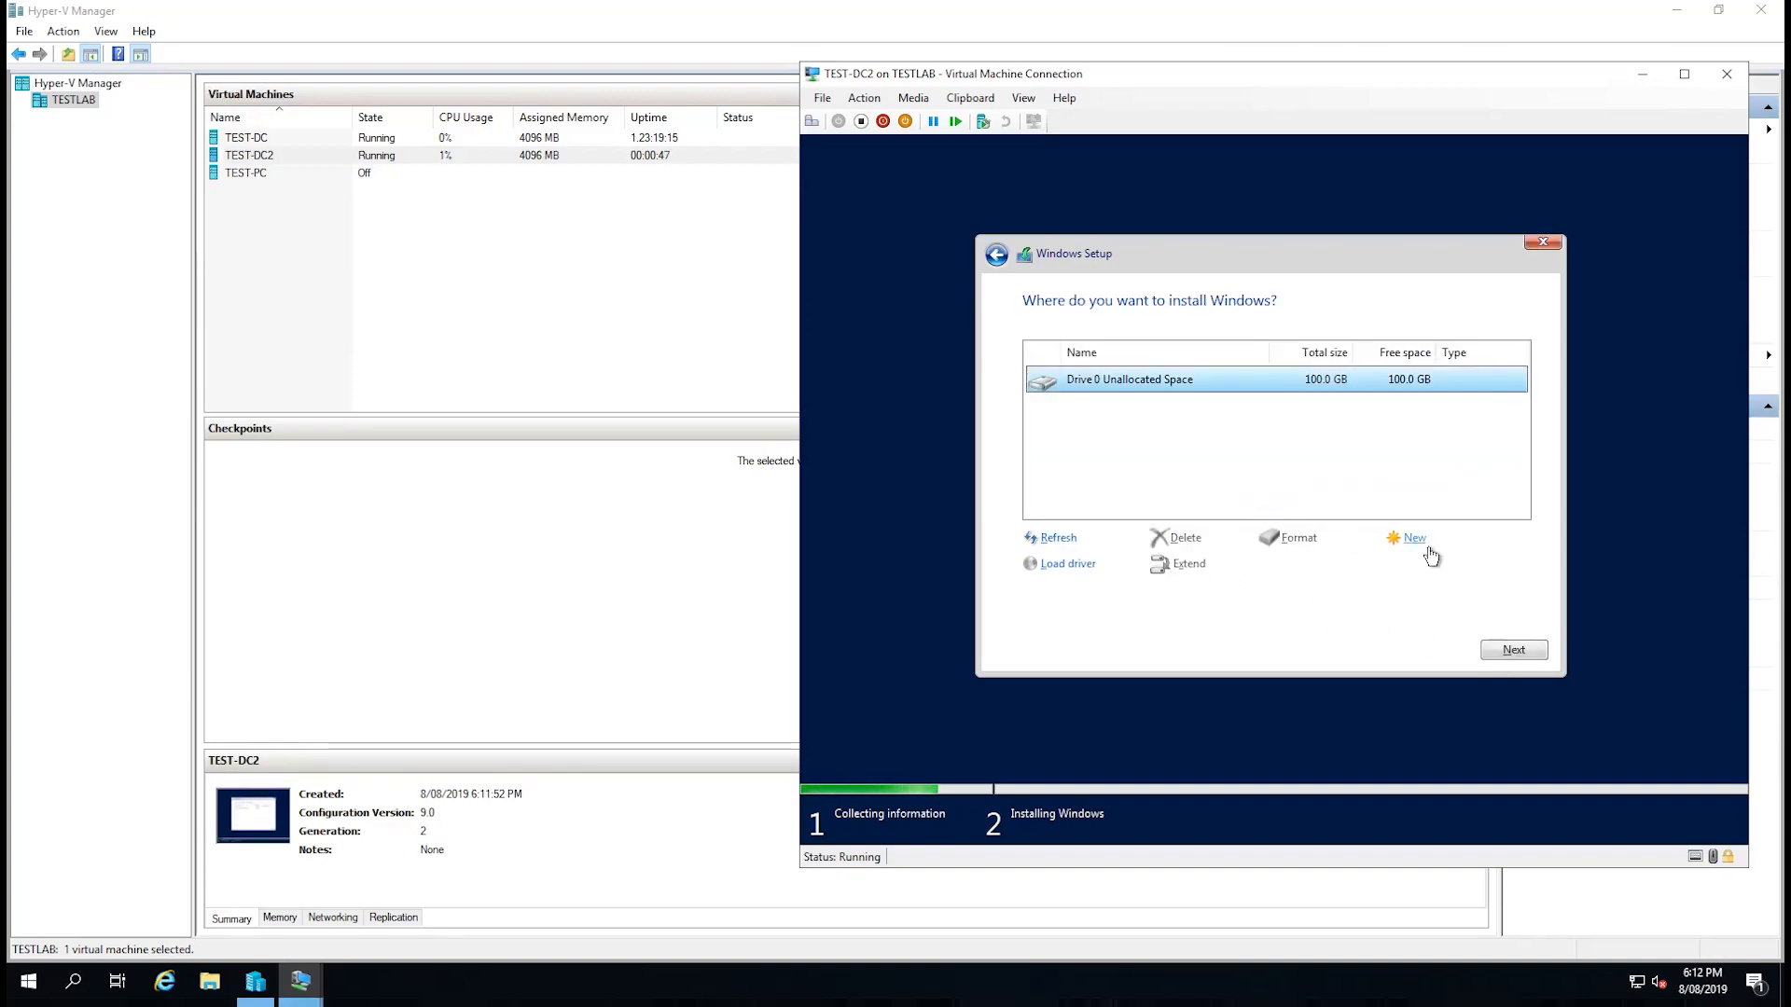
{"action": "left_click", "coordinate": [1414, 537]}
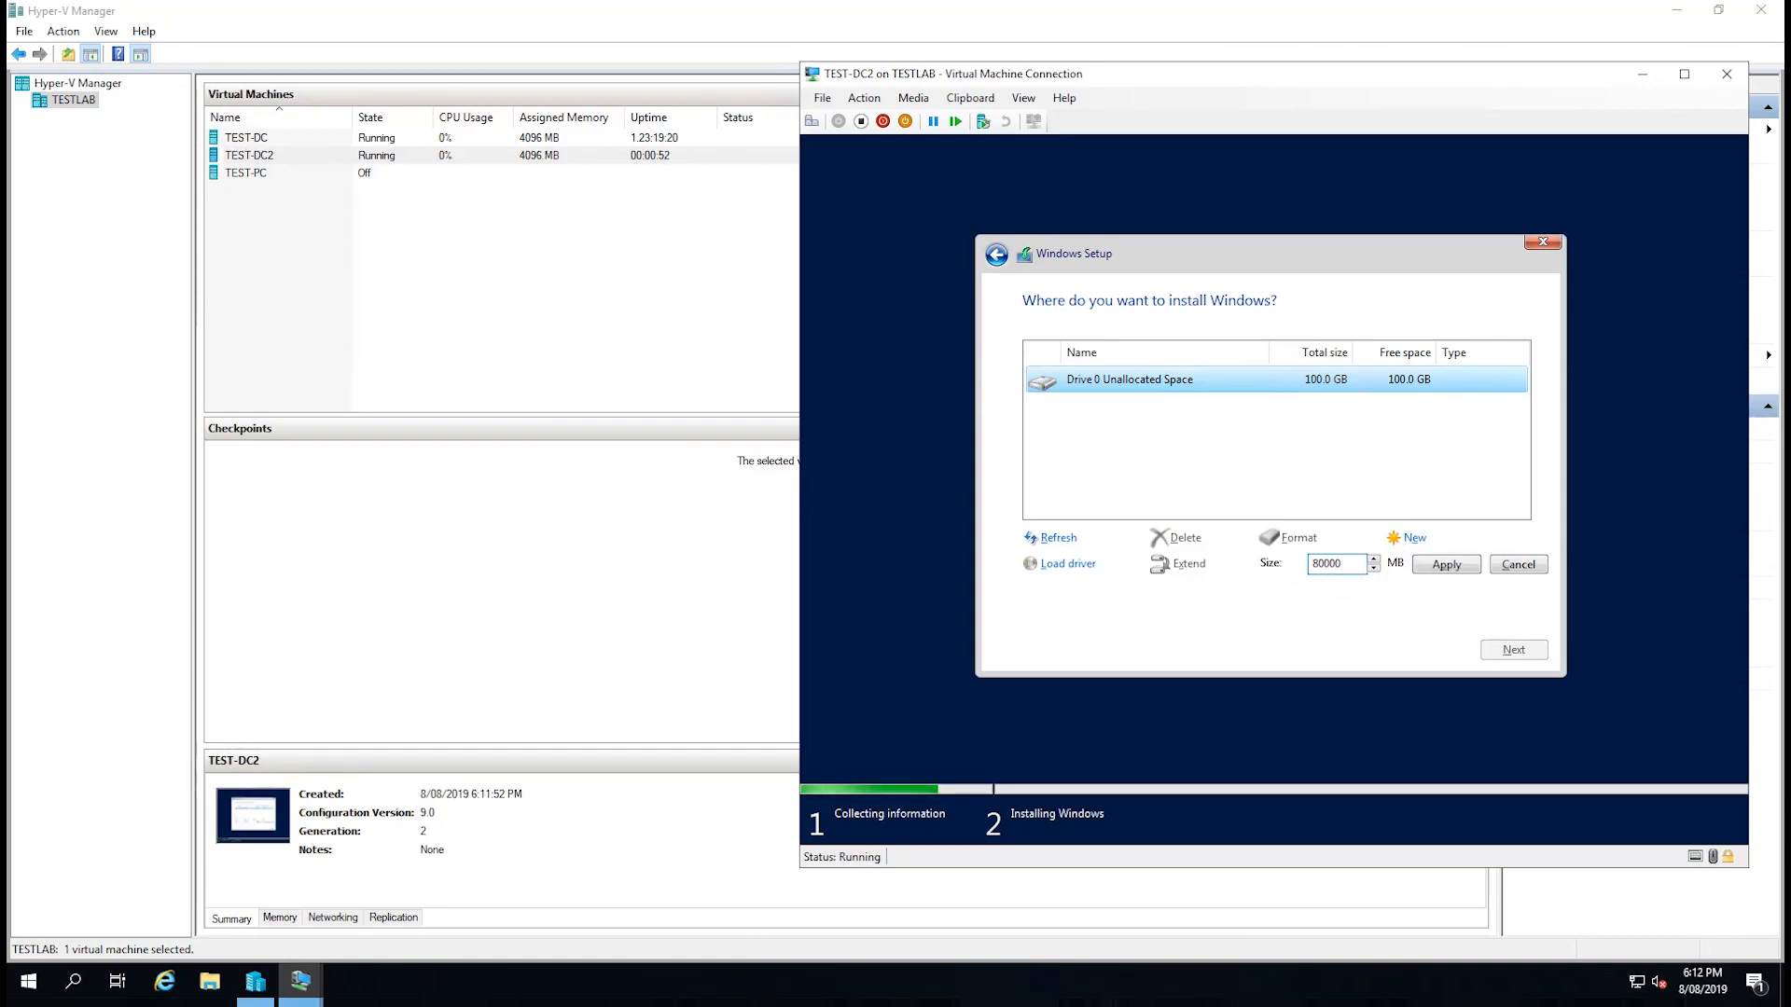
{"action": "left_click", "coordinate": [1445, 563]}
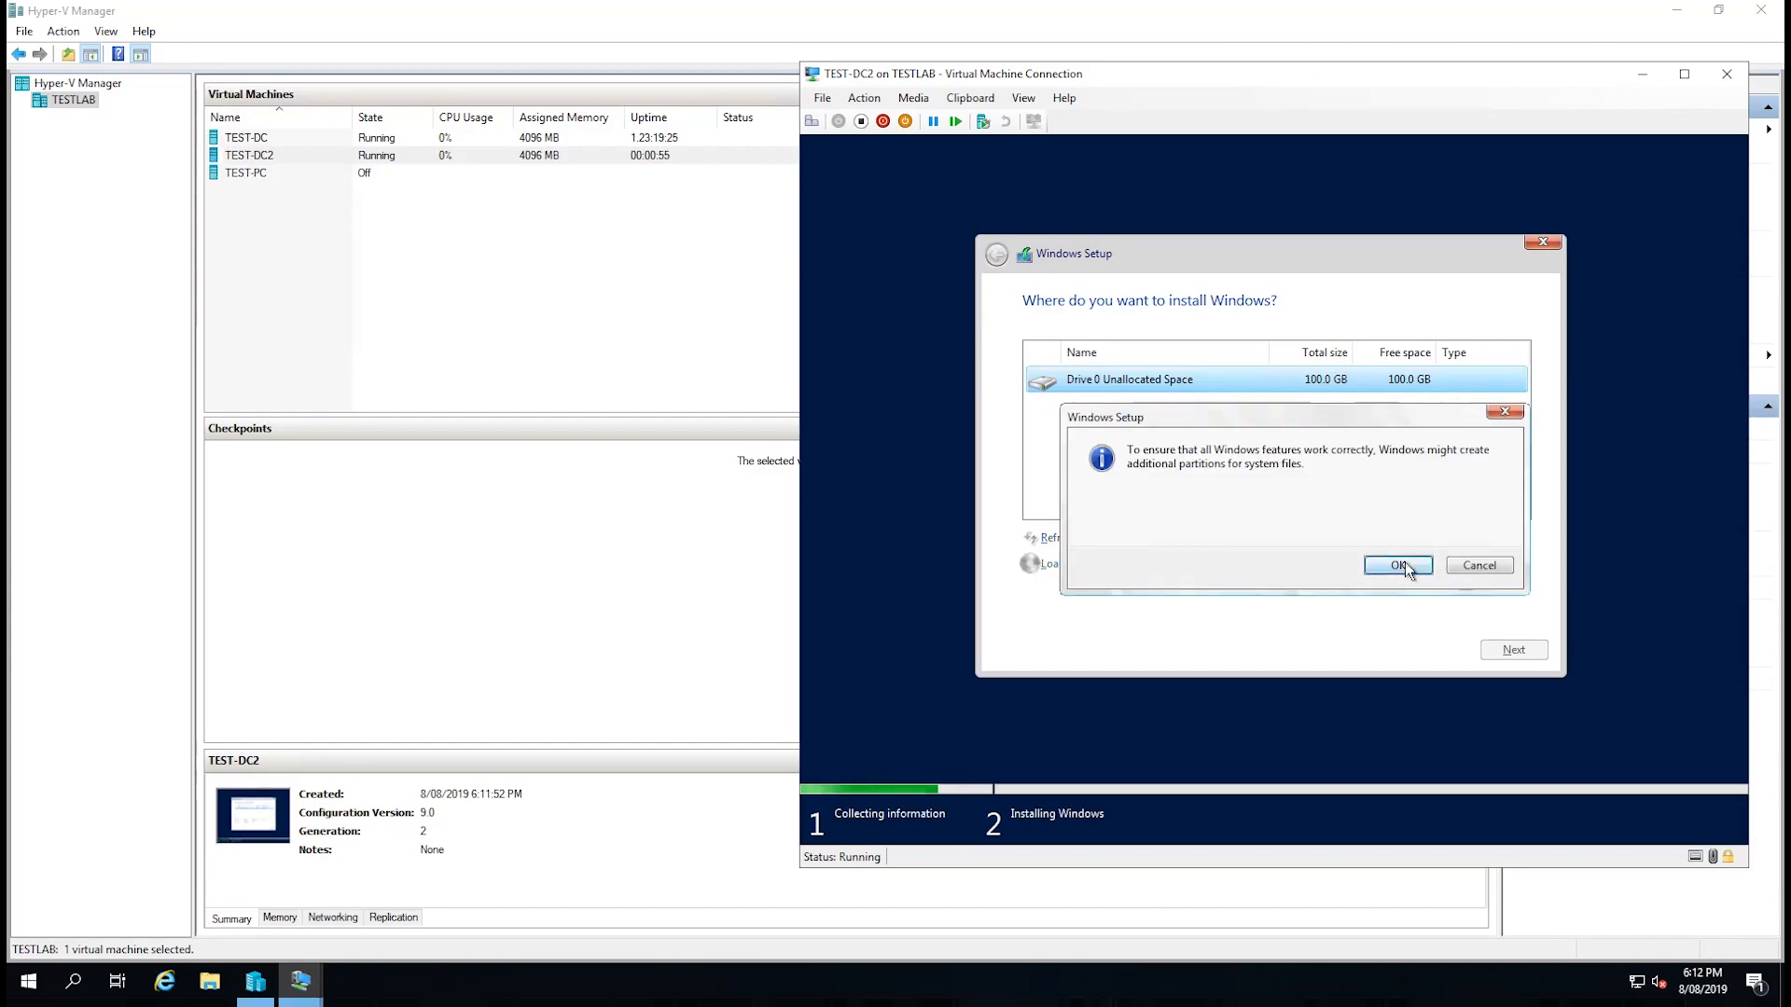
{"action": "left_click", "coordinate": [1398, 565]}
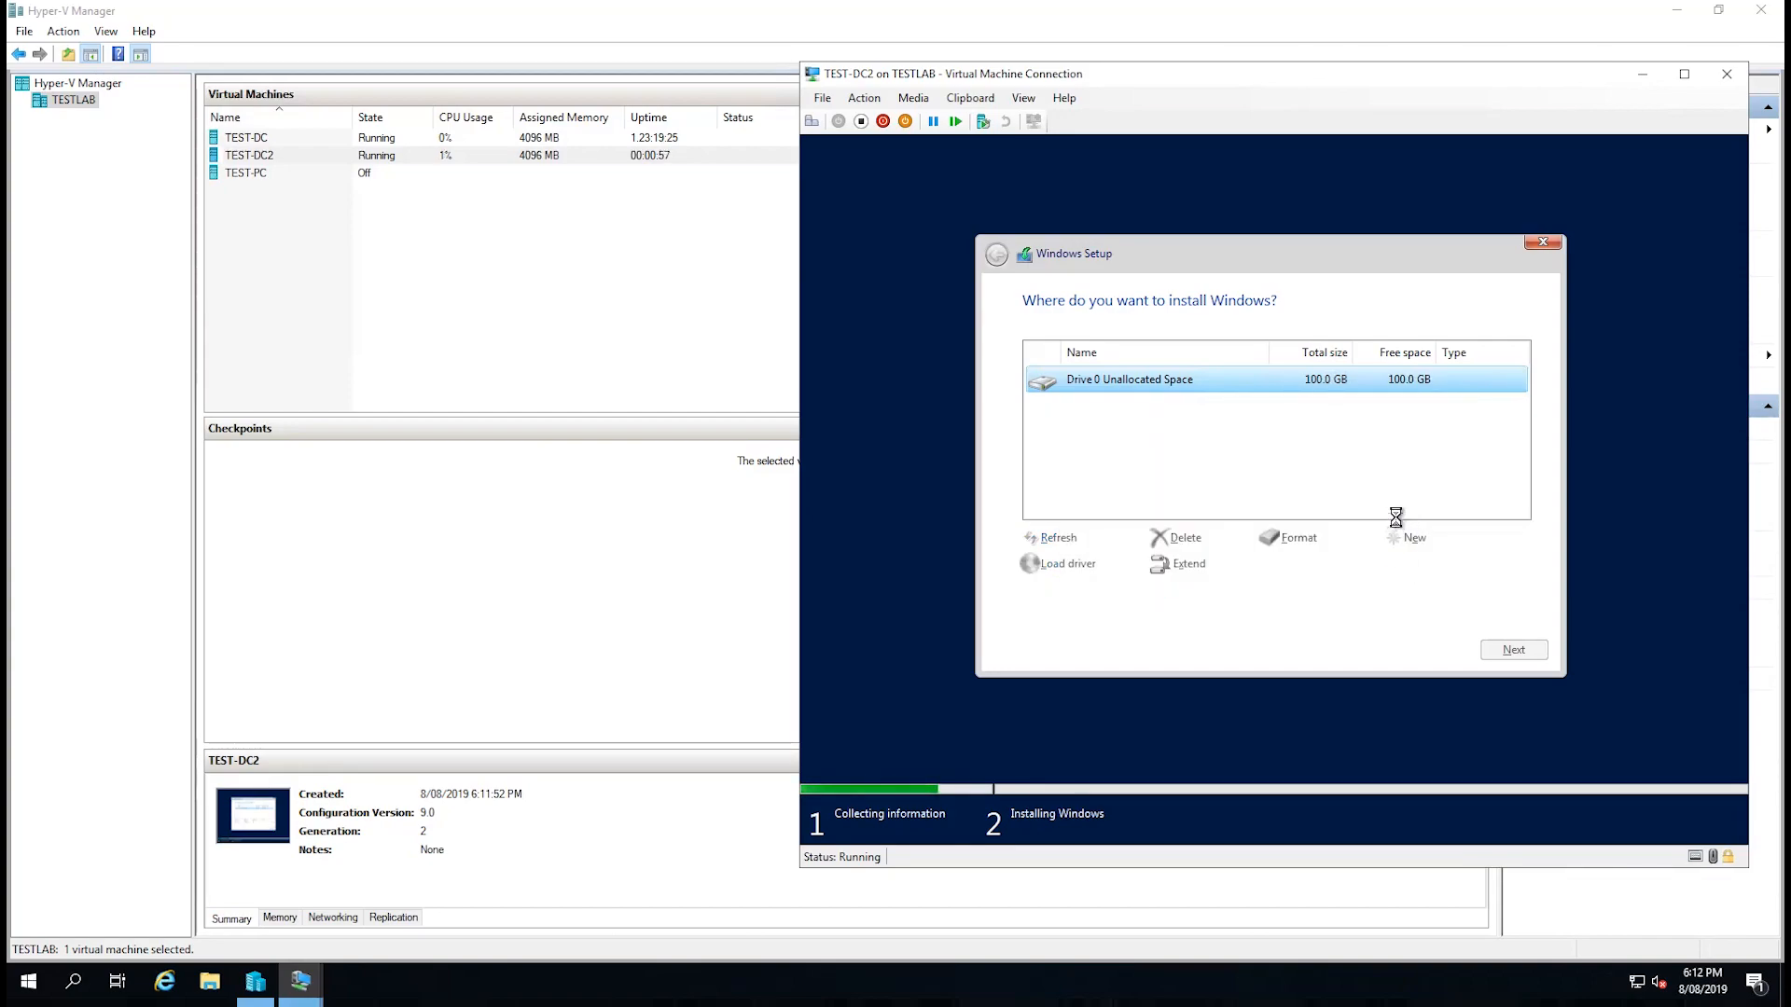
{"action": "left_click", "coordinate": [1414, 537]}
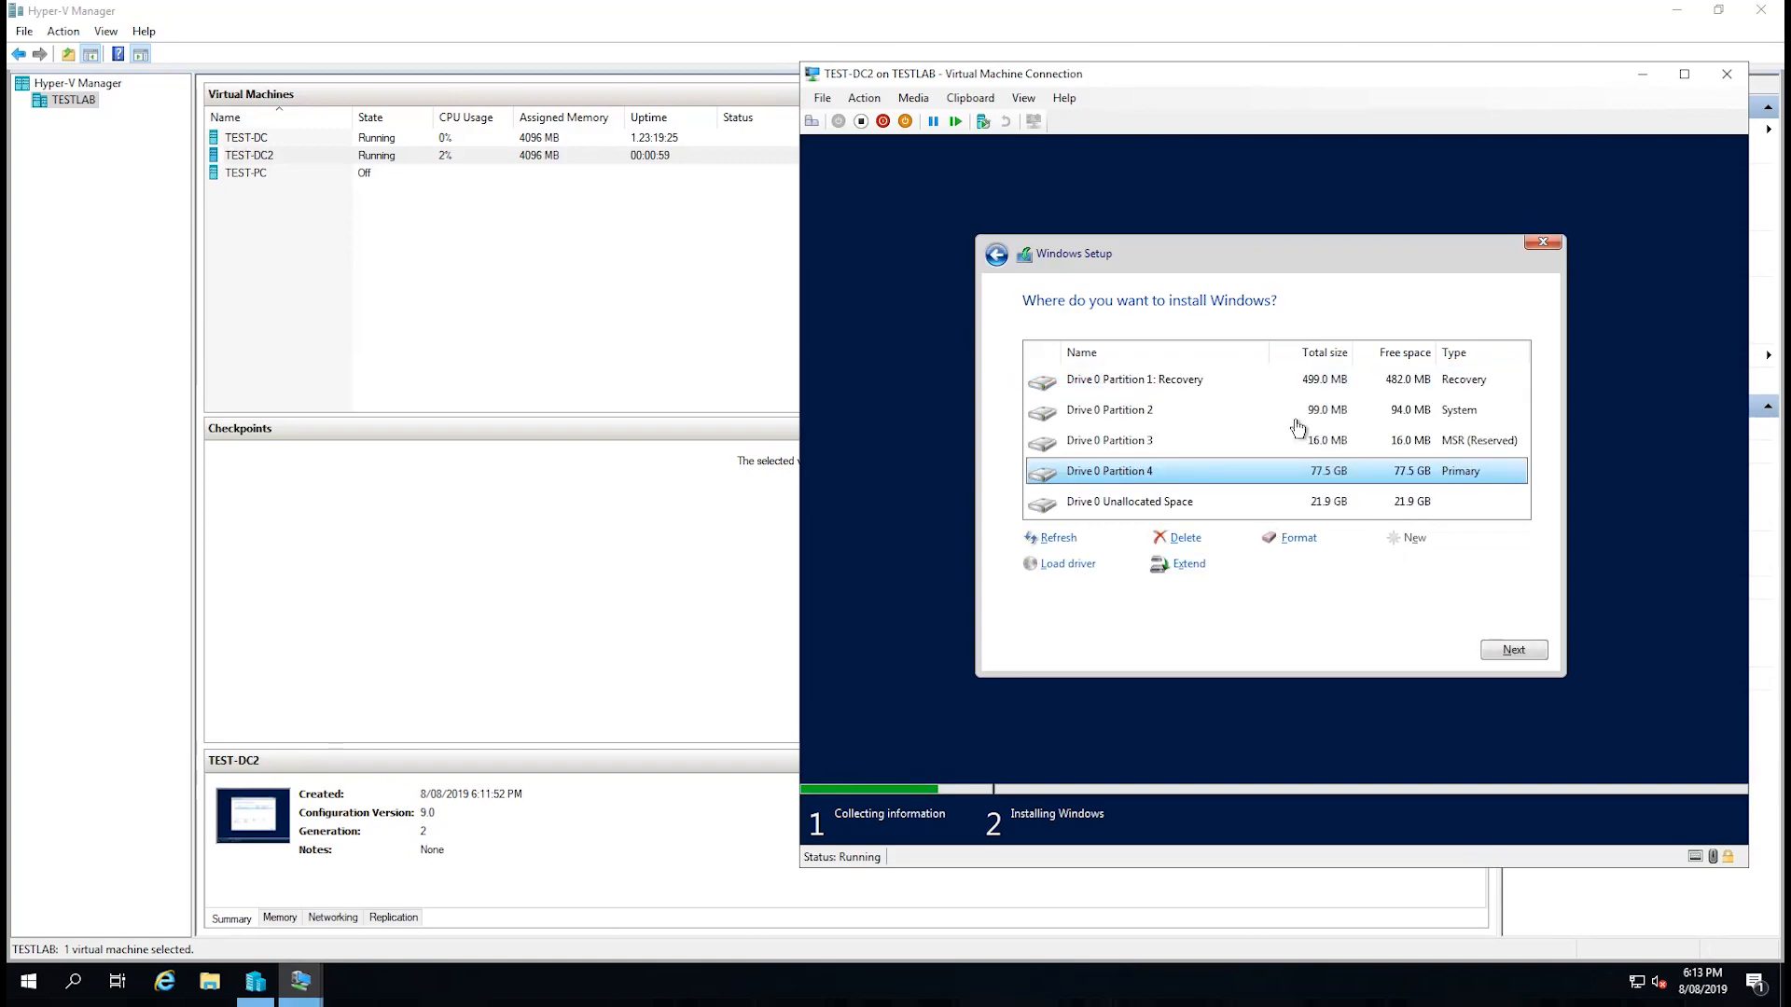
{"action": "mouse_move", "coordinate": [1479, 640]}
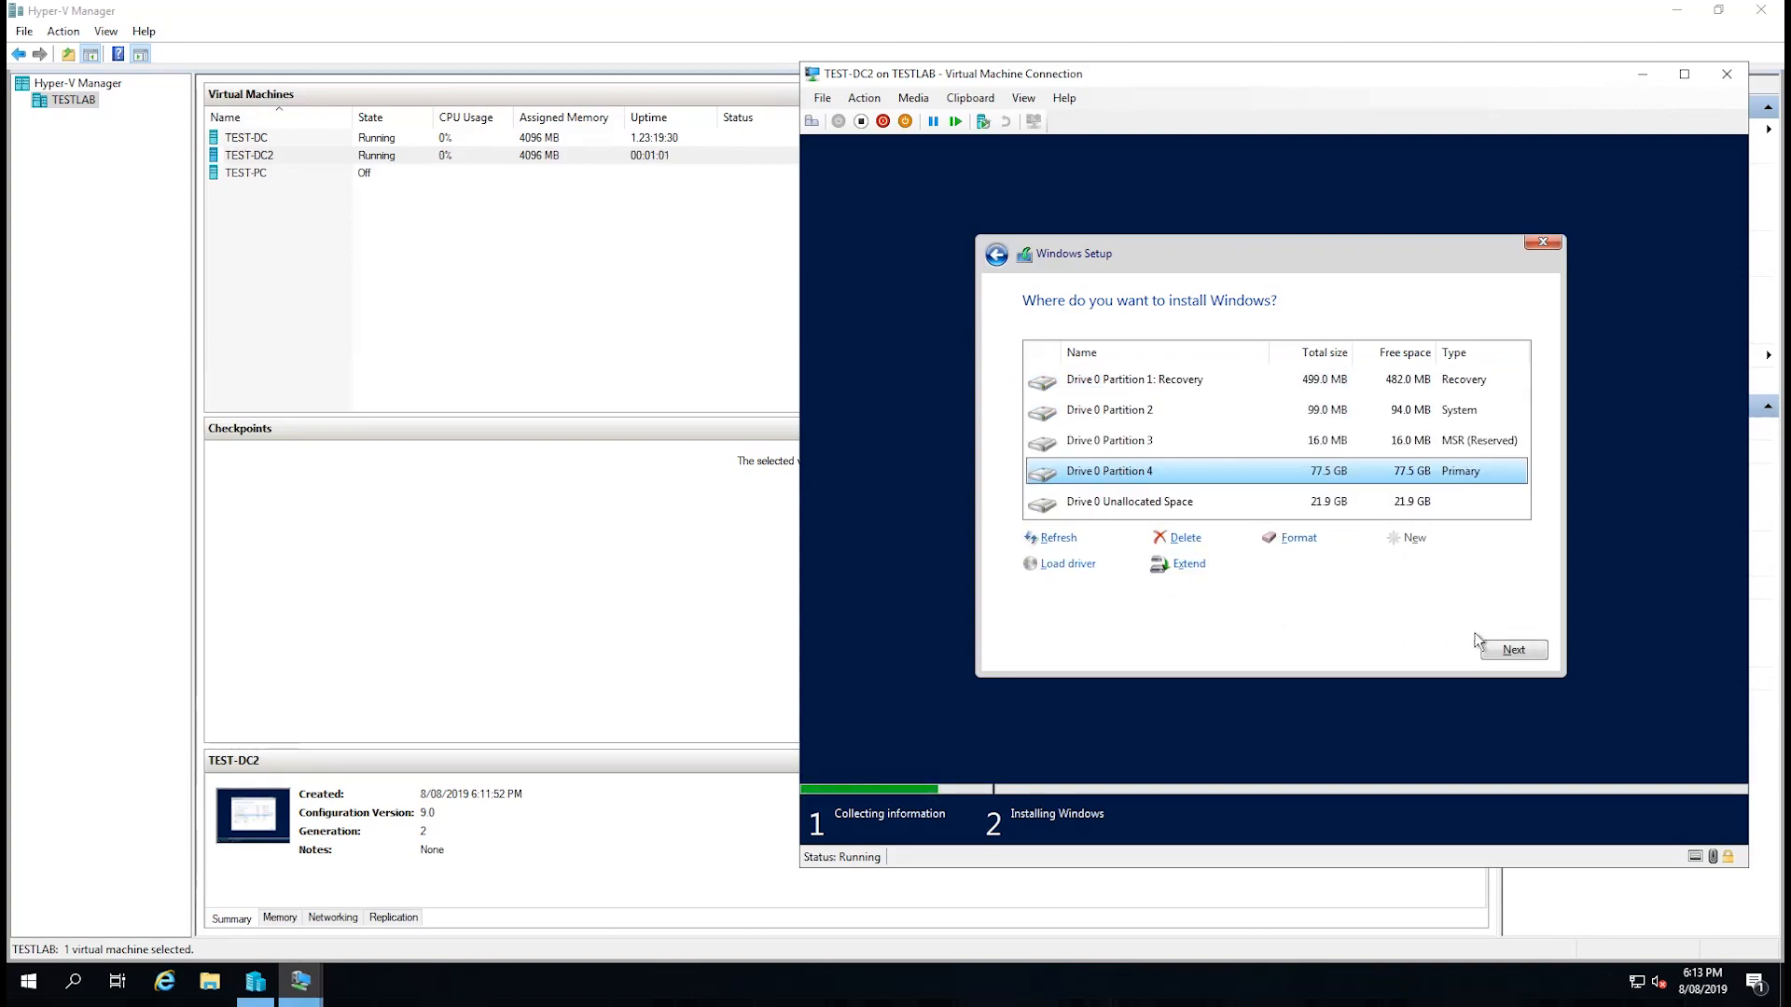
{"action": "left_click", "coordinate": [1512, 649]}
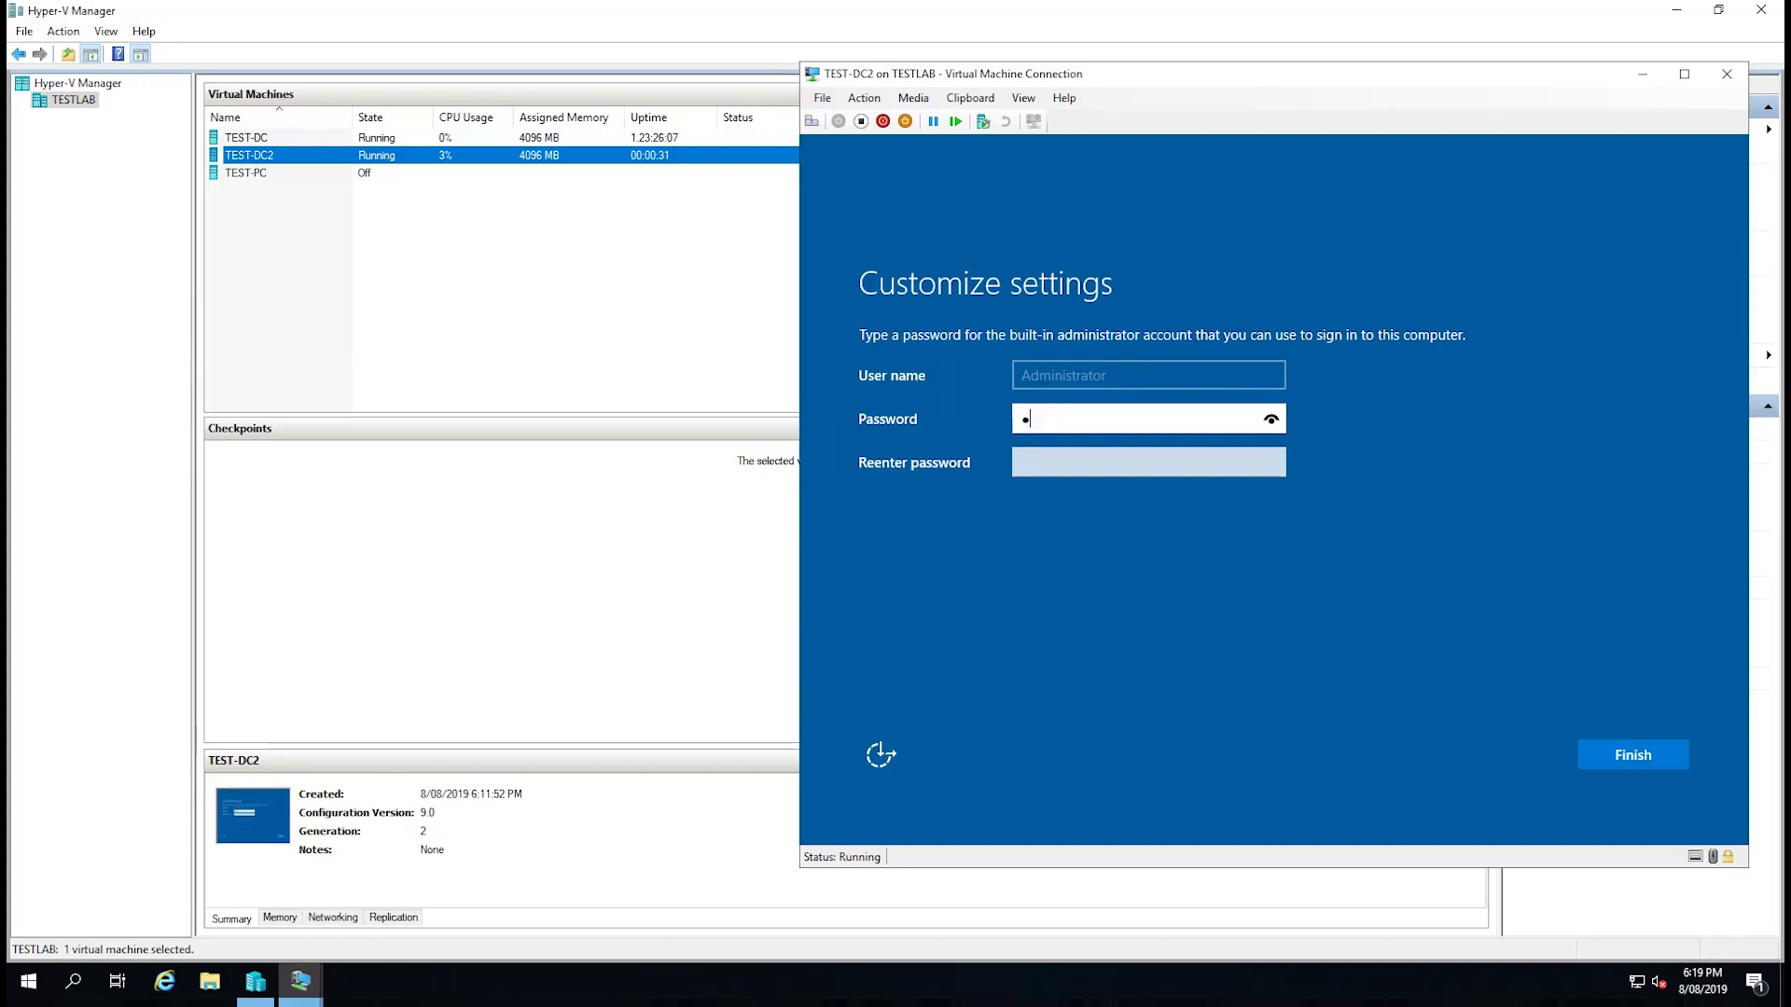
- Set the built-in Administrator password, send Ctrl+Alt+Delete, and sign in to TEST-DC2
{"action": "type", "text": "password"}
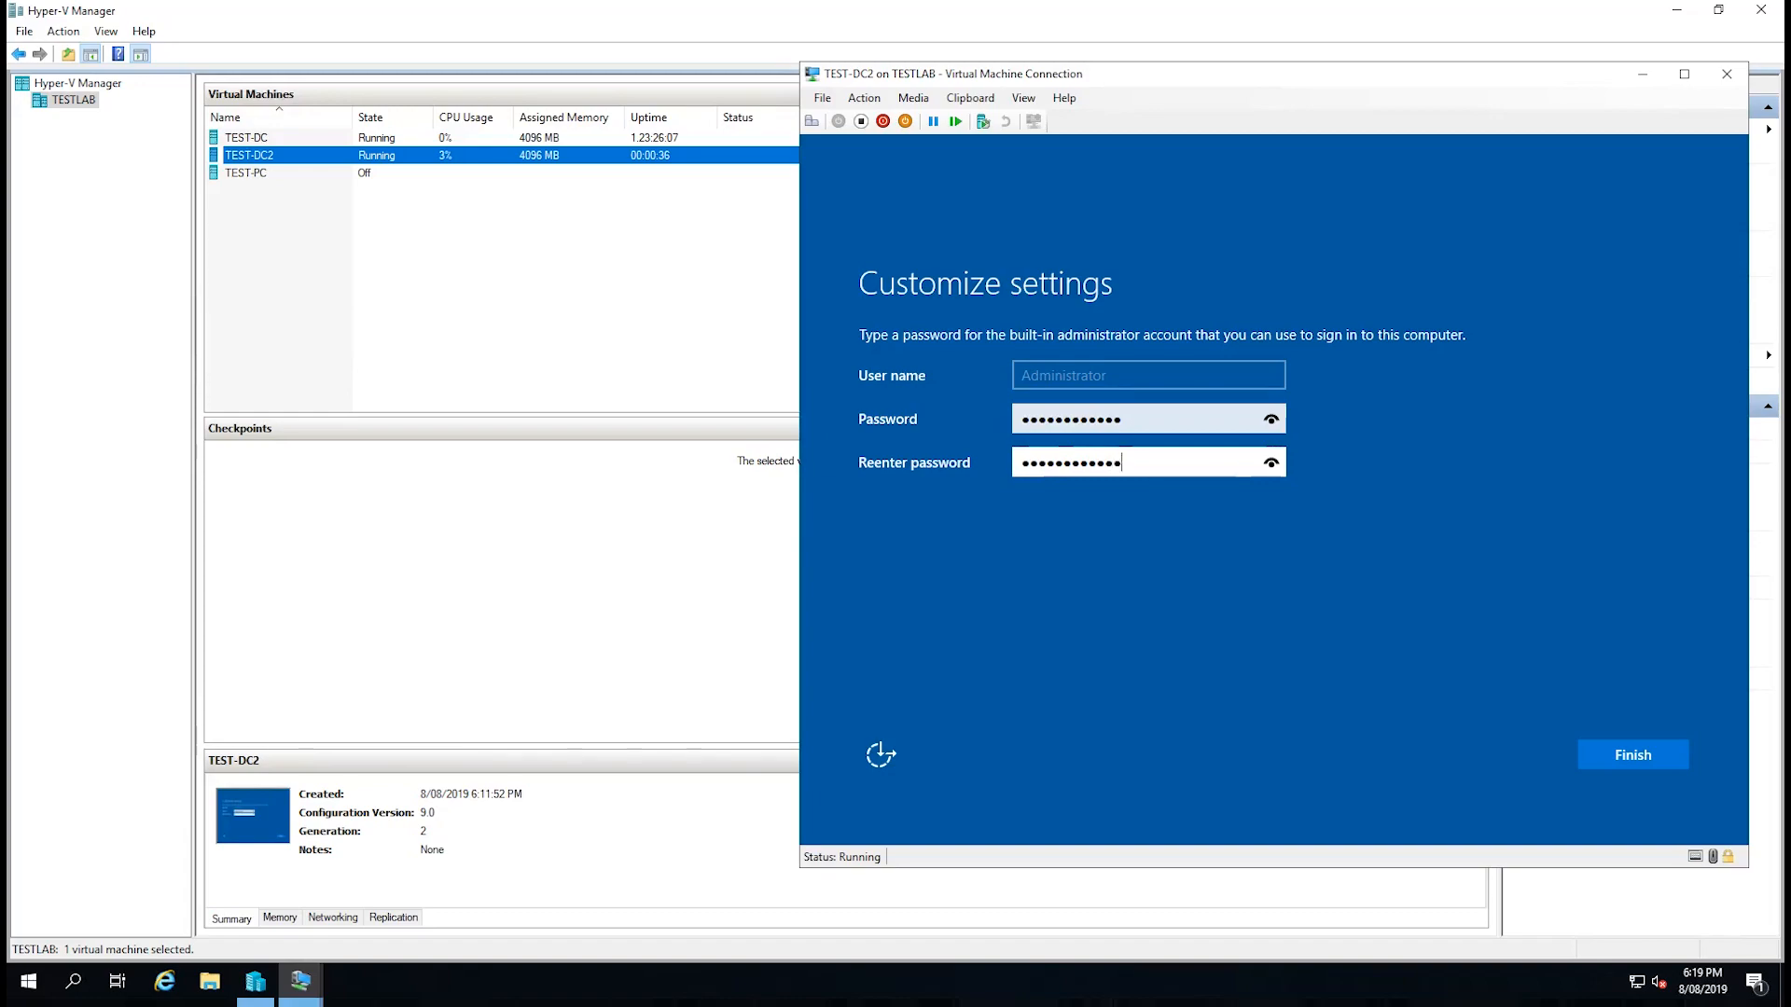
{"action": "left_click", "coordinate": [1631, 754]}
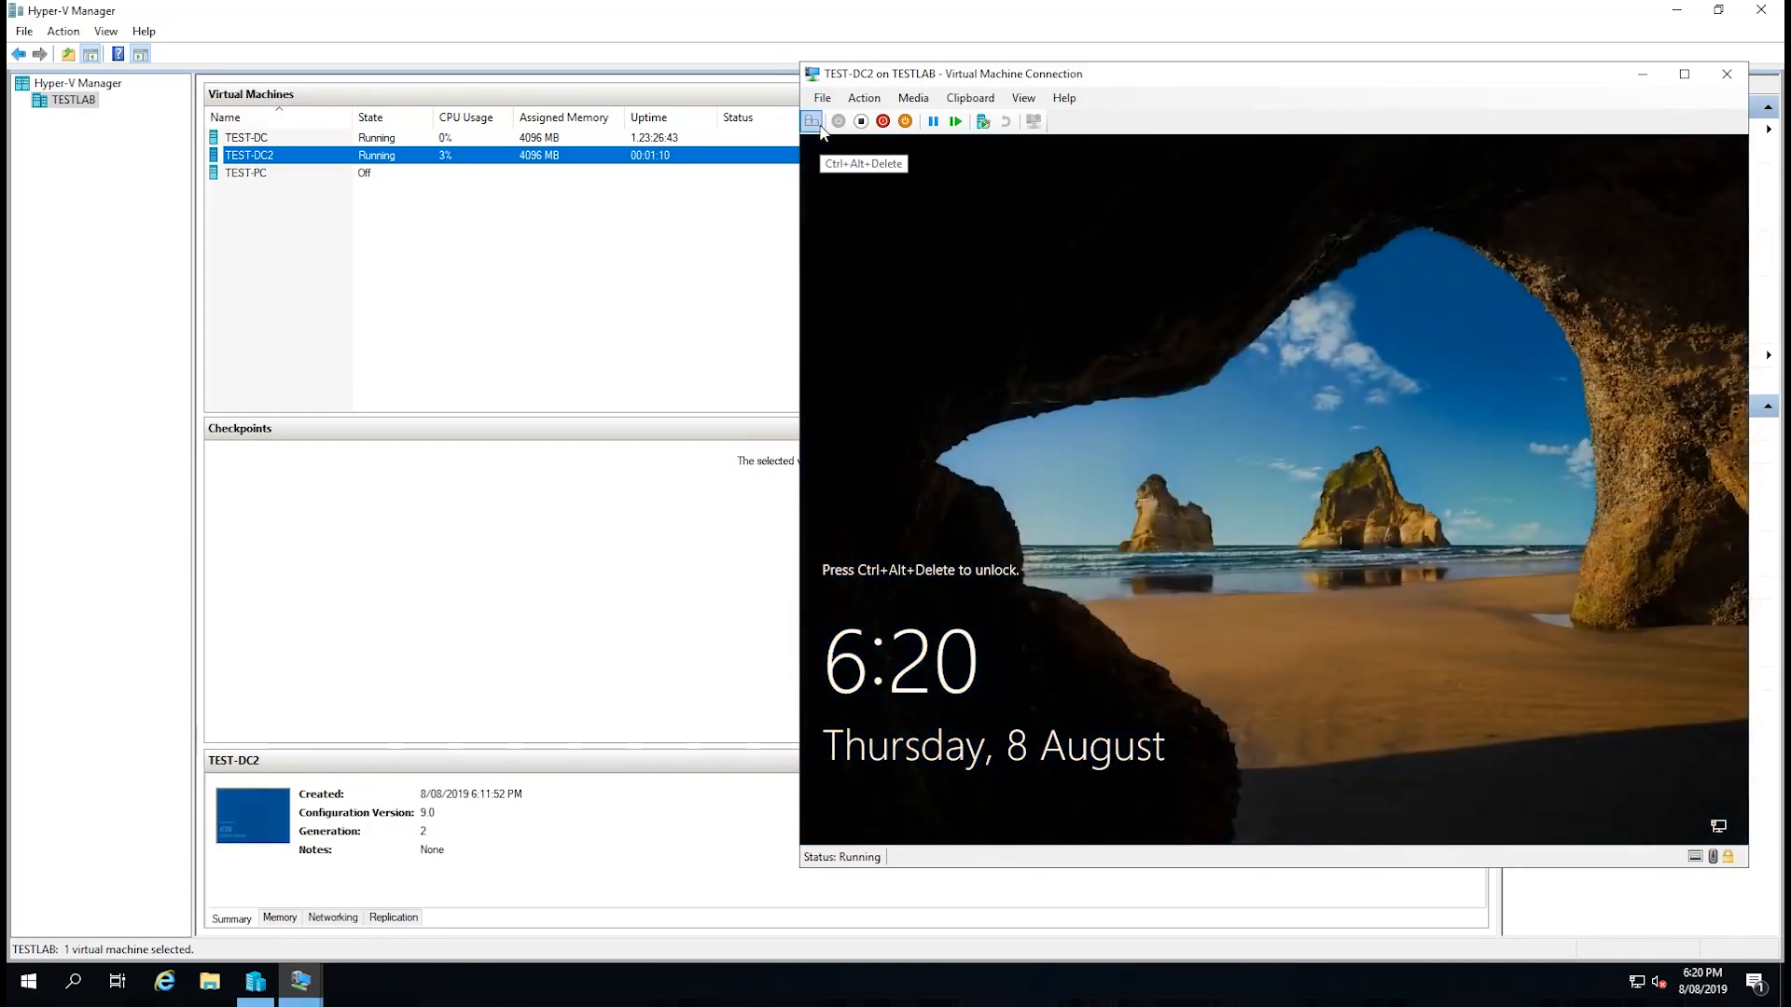
{"action": "left_click", "coordinate": [811, 123]}
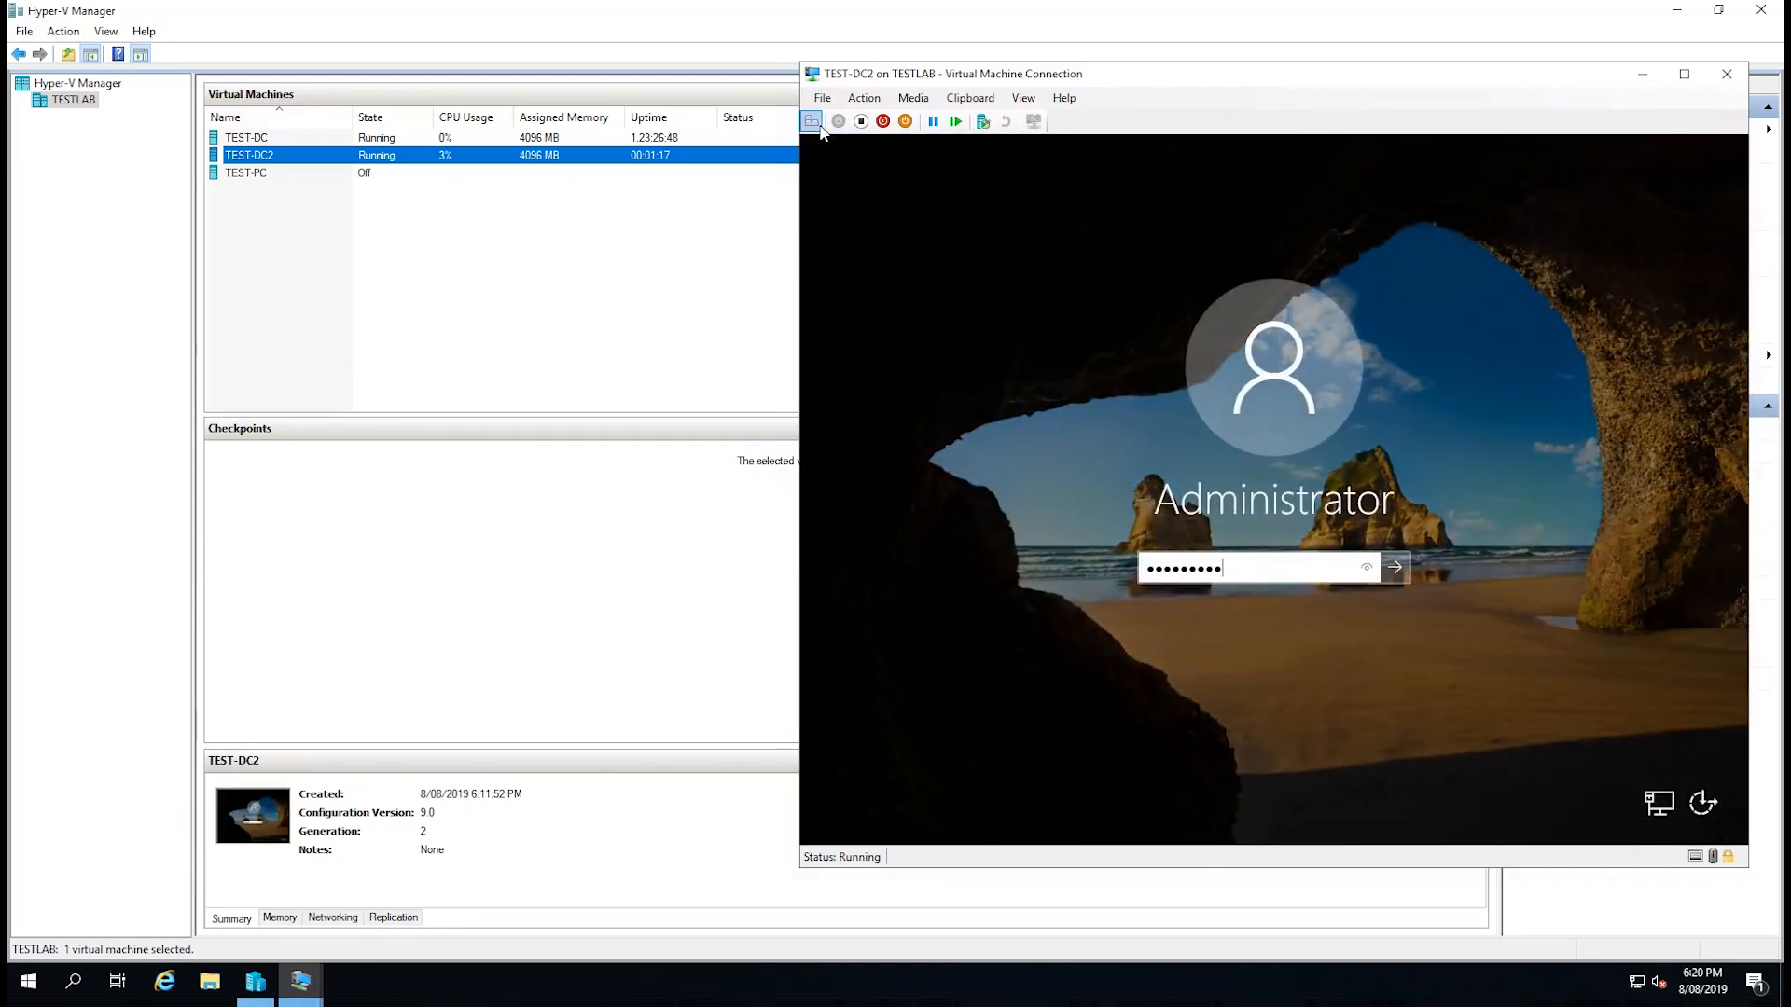
{"action": "left_click", "coordinate": [1394, 568]}
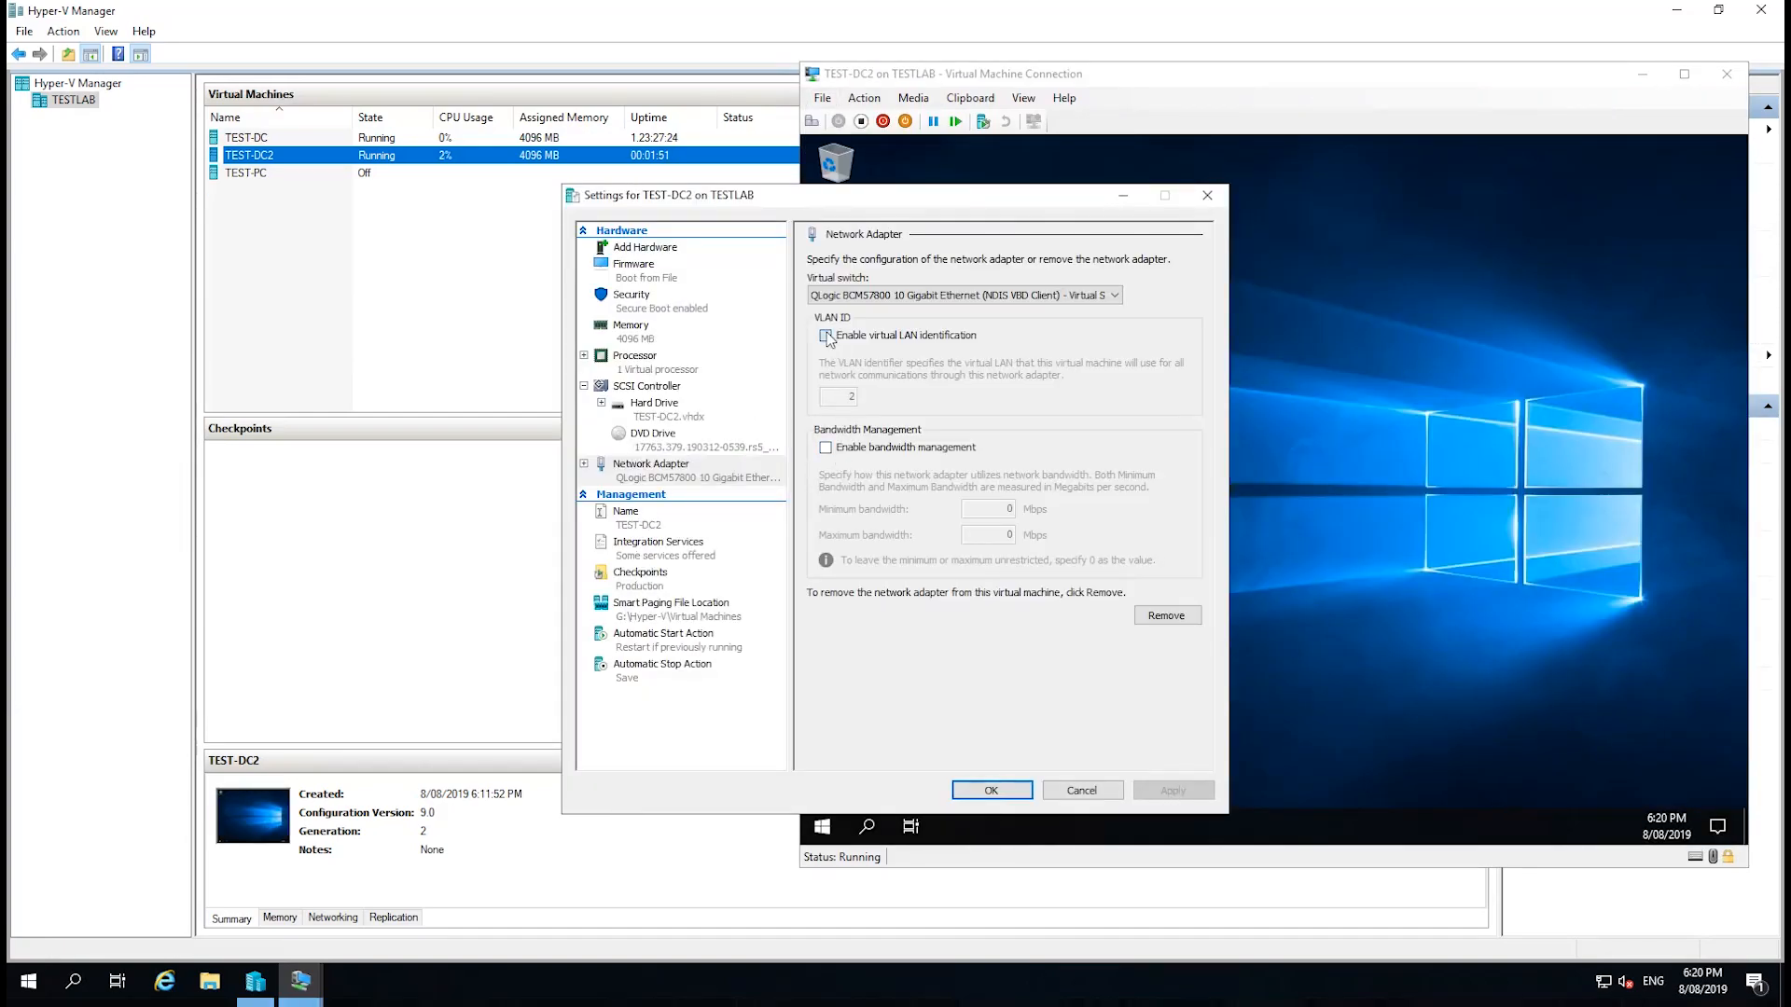
- Enable VLAN identification on TEST-DC2's network adapter with VLAN ID 8000
{"action": "left_click", "coordinate": [825, 335]}
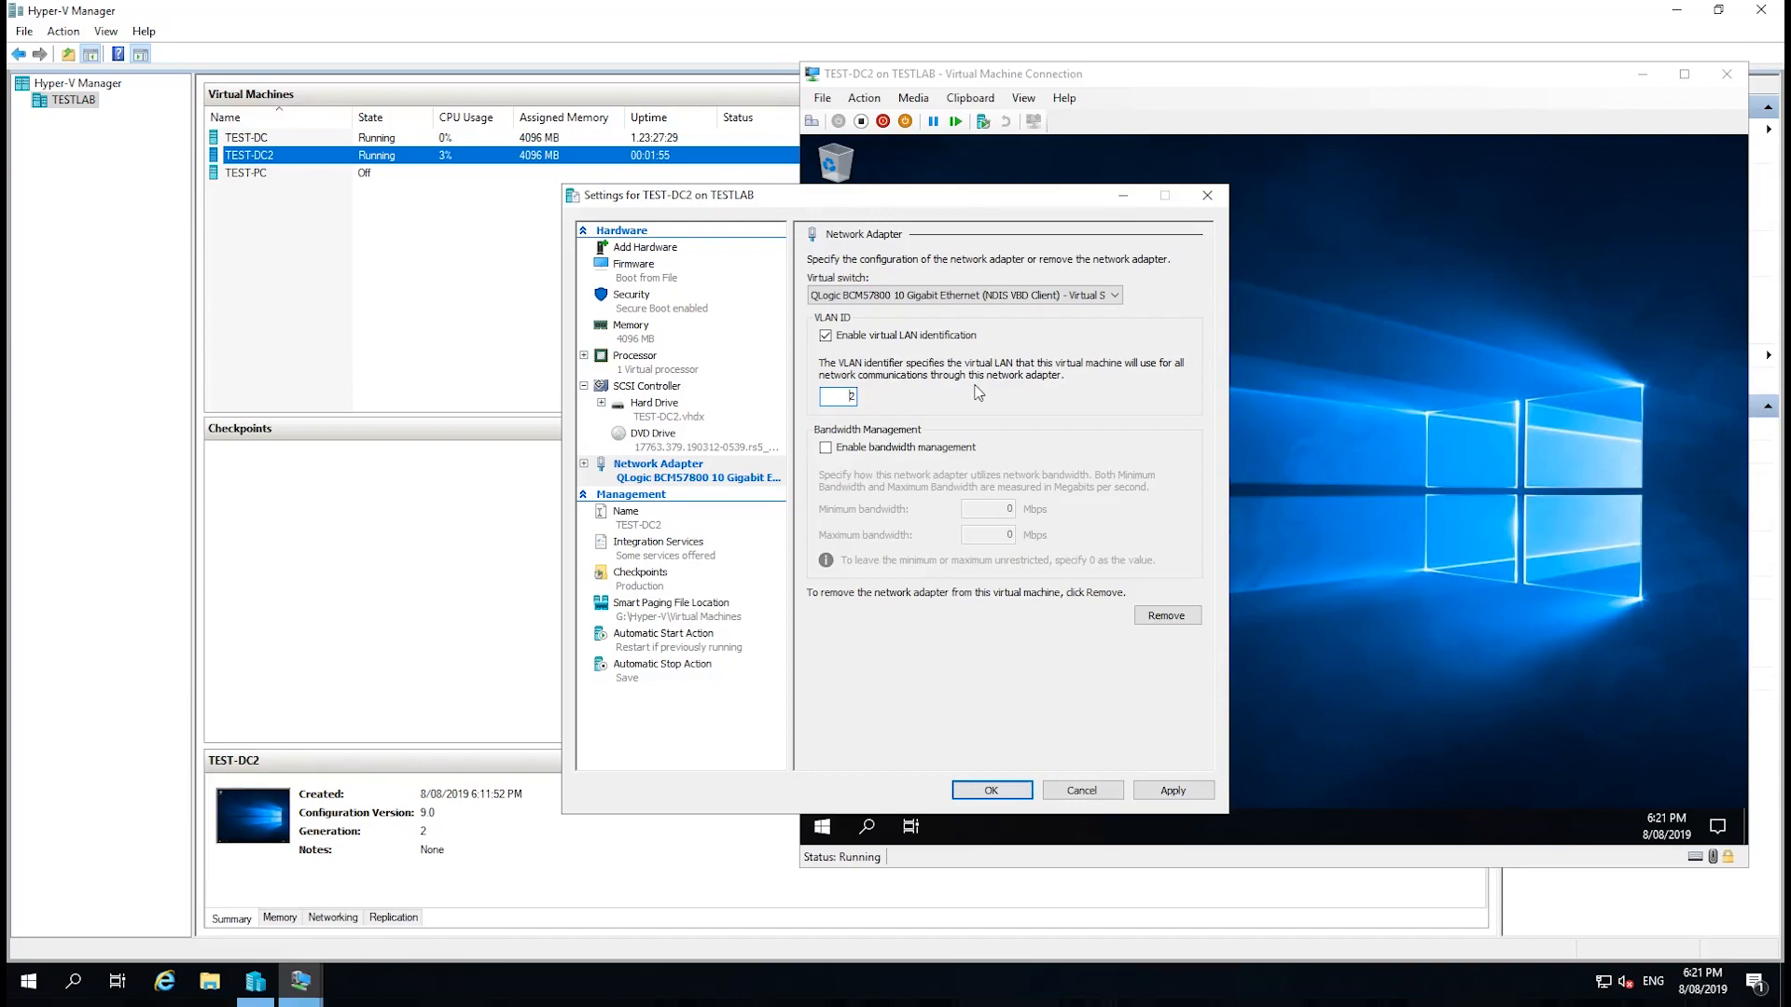
{"action": "type", "text": "8000"}
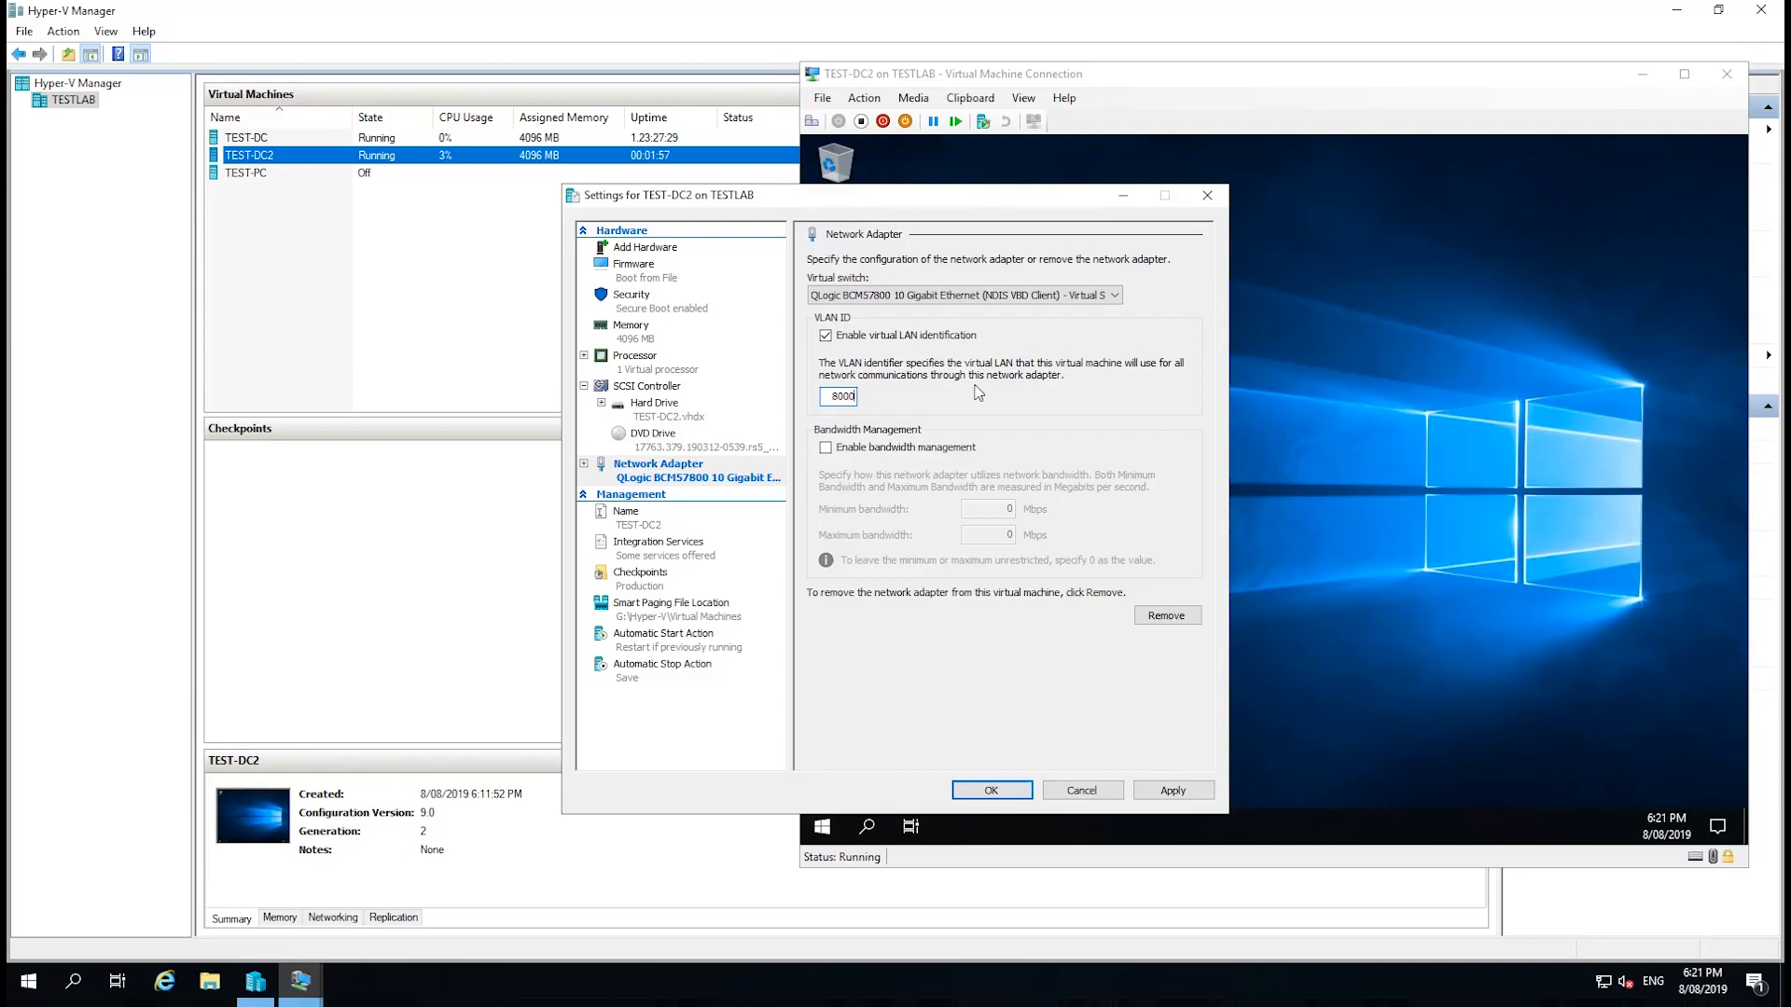
{"action": "left_click", "coordinate": [989, 790]}
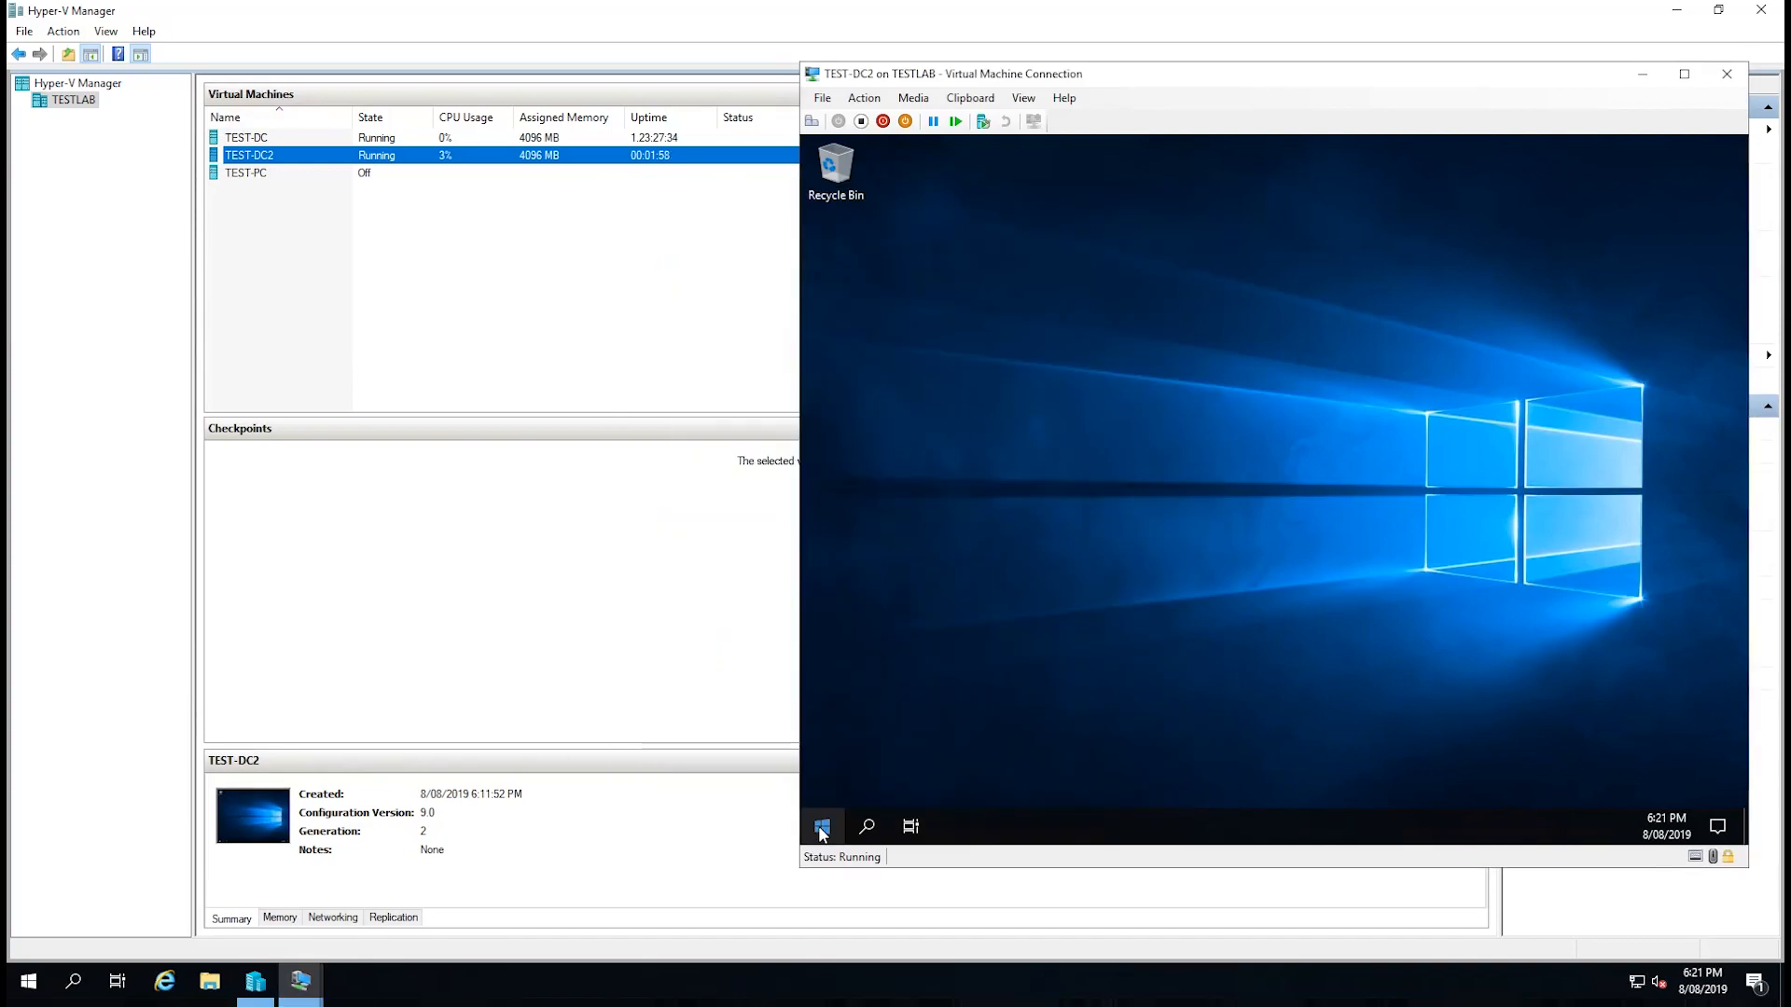
- Turn Disk 0's unallocated space into an NTFS volume labelled Data on drive E
{"action": "right_click", "coordinate": [821, 825]}
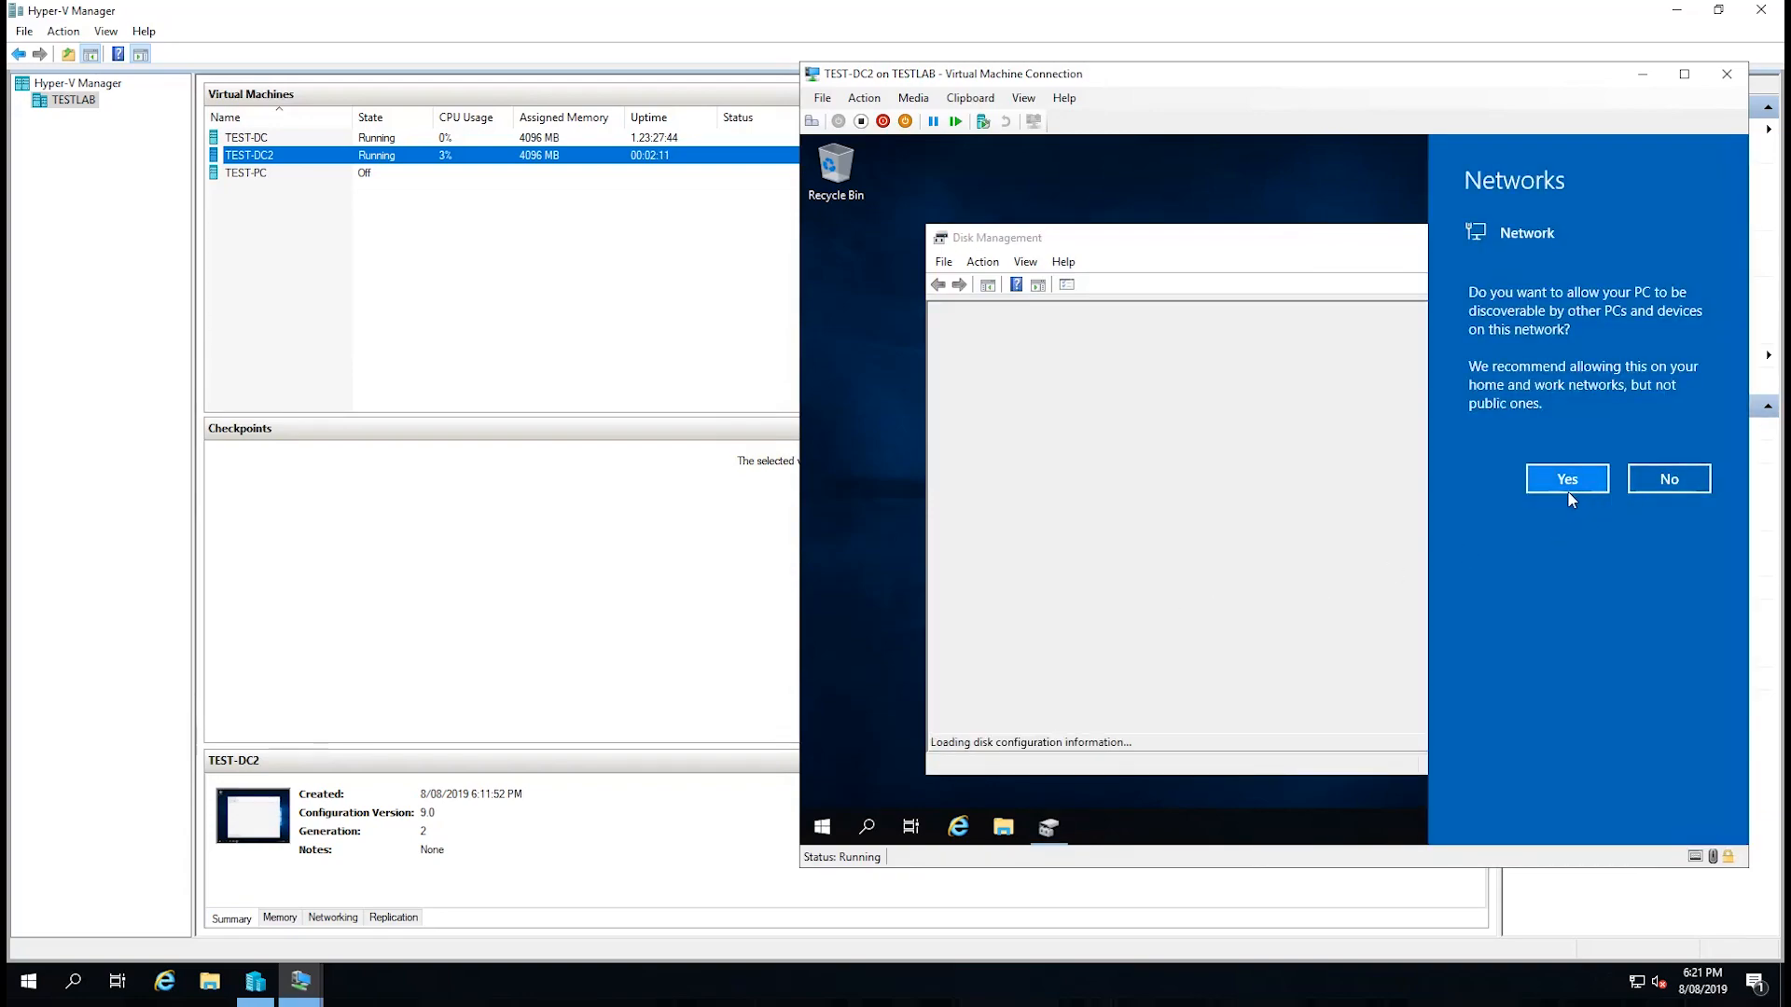
{"action": "left_click", "coordinate": [1565, 479]}
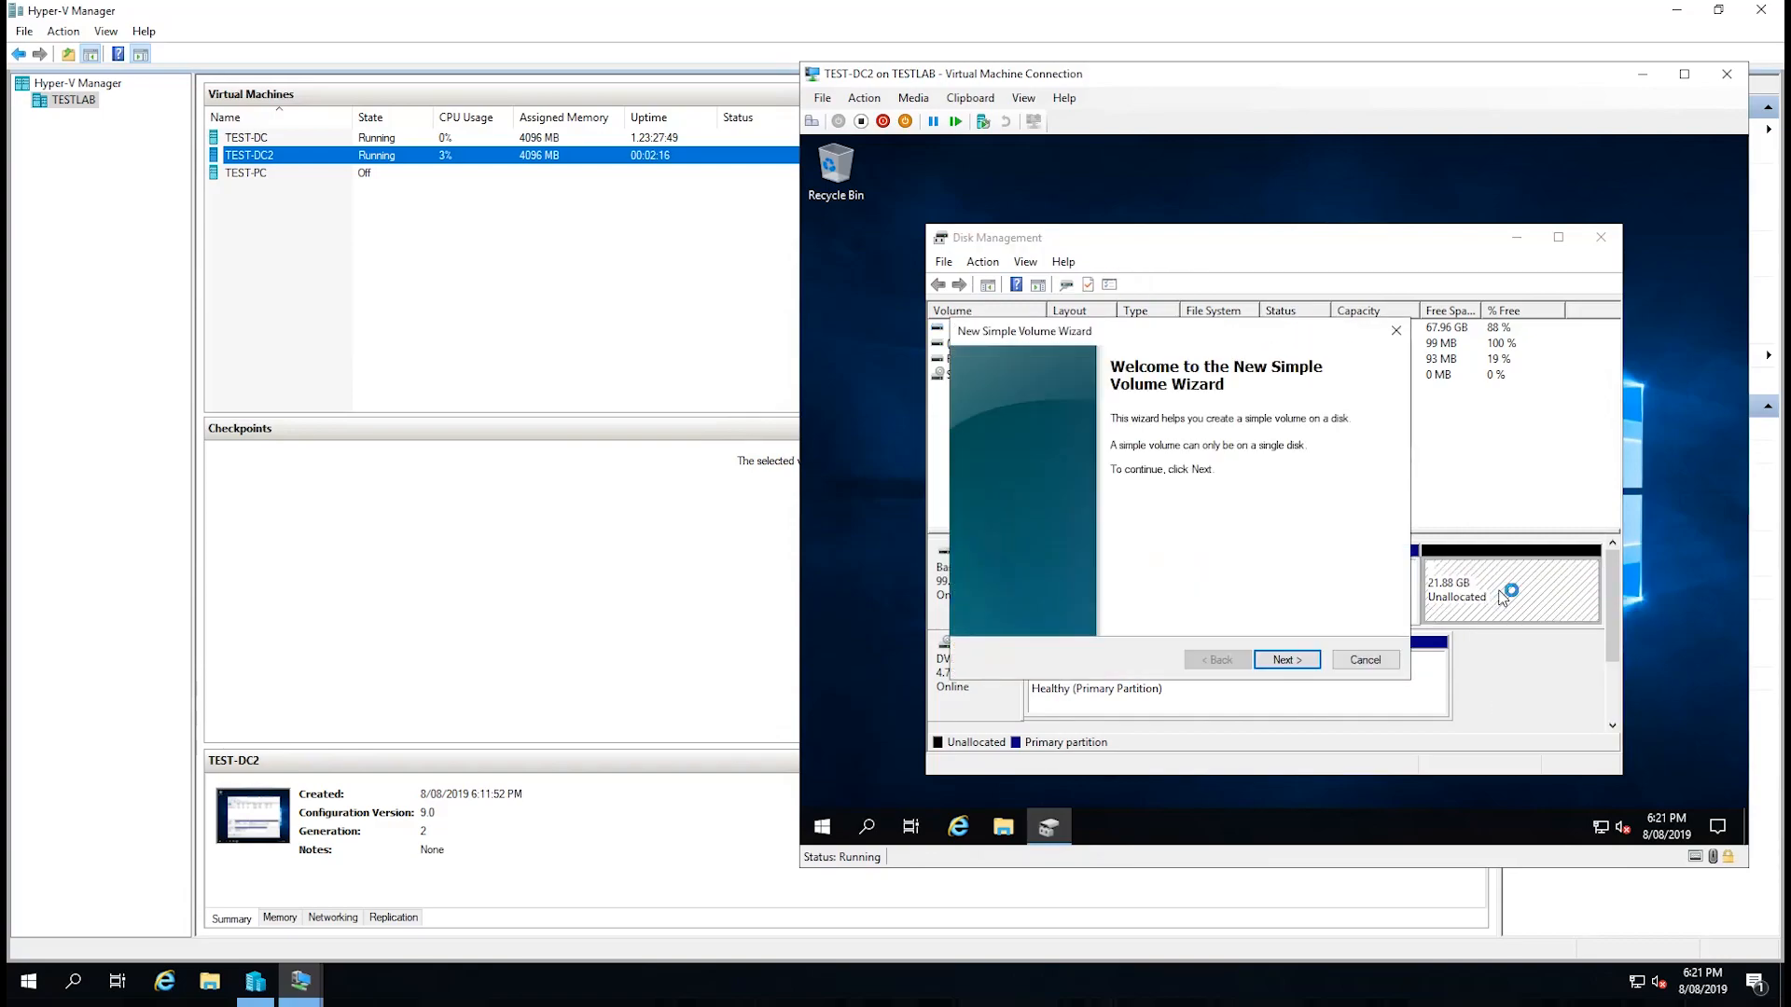
{"action": "left_click", "coordinate": [1286, 660]}
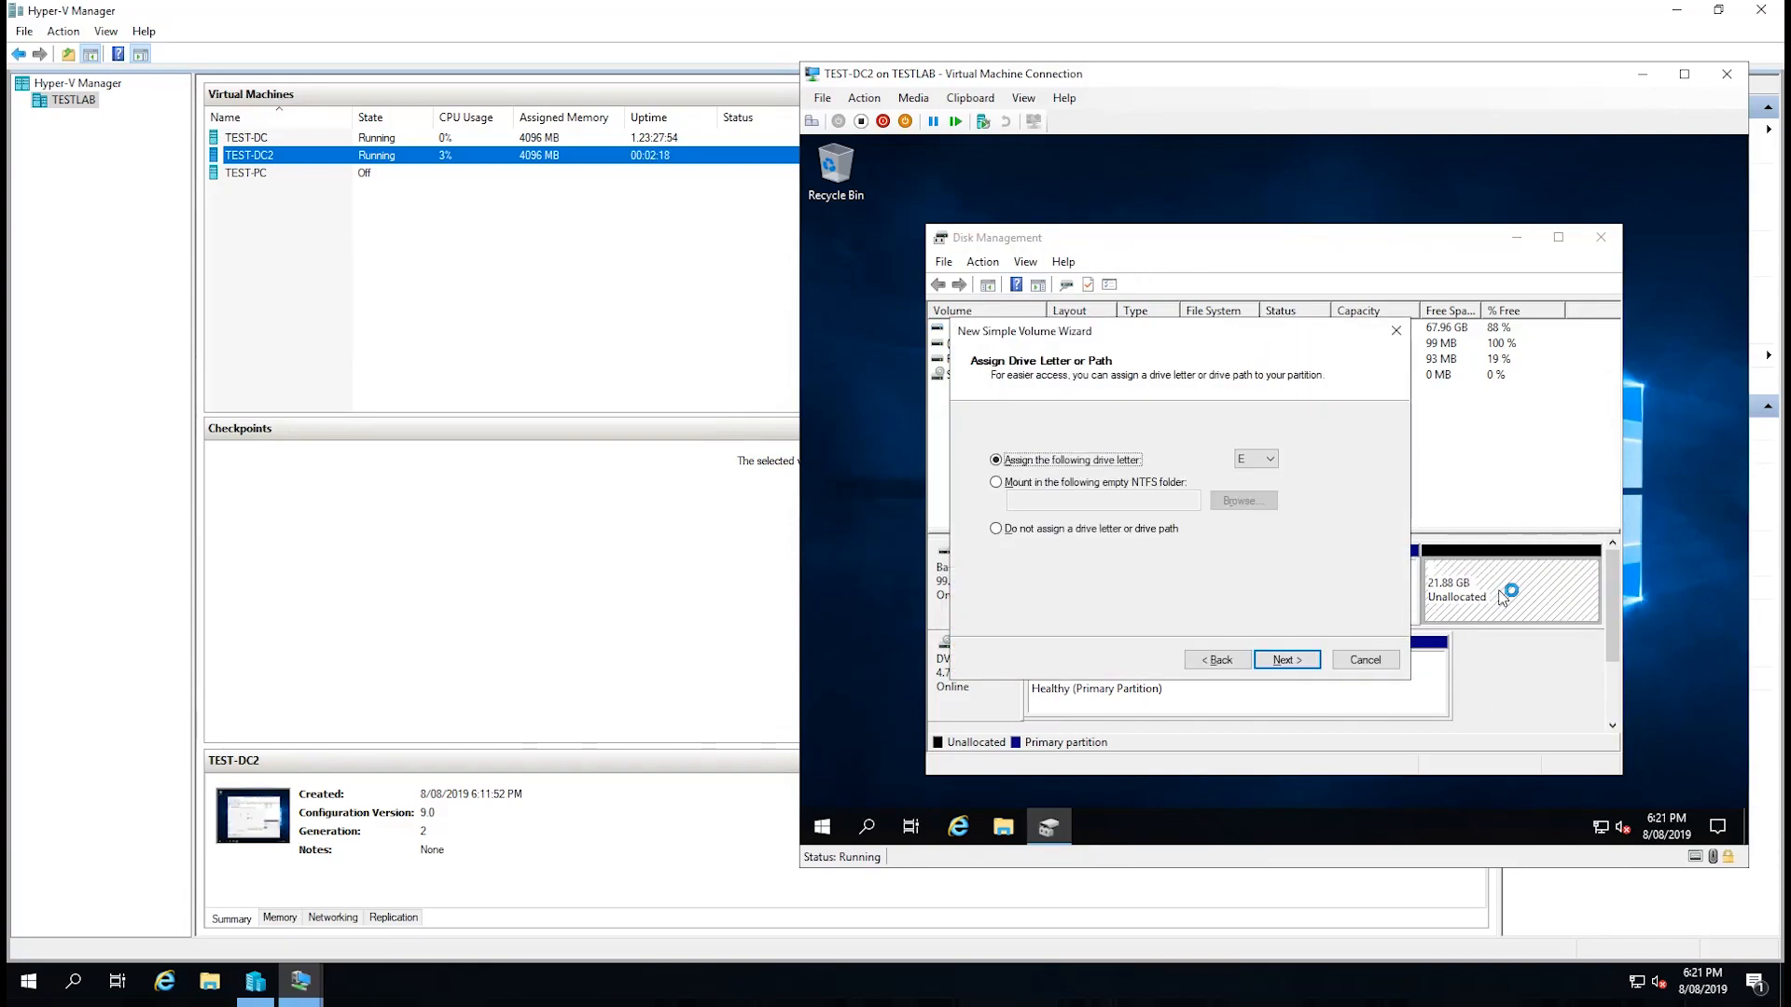
{"action": "left_click", "coordinate": [1286, 660]}
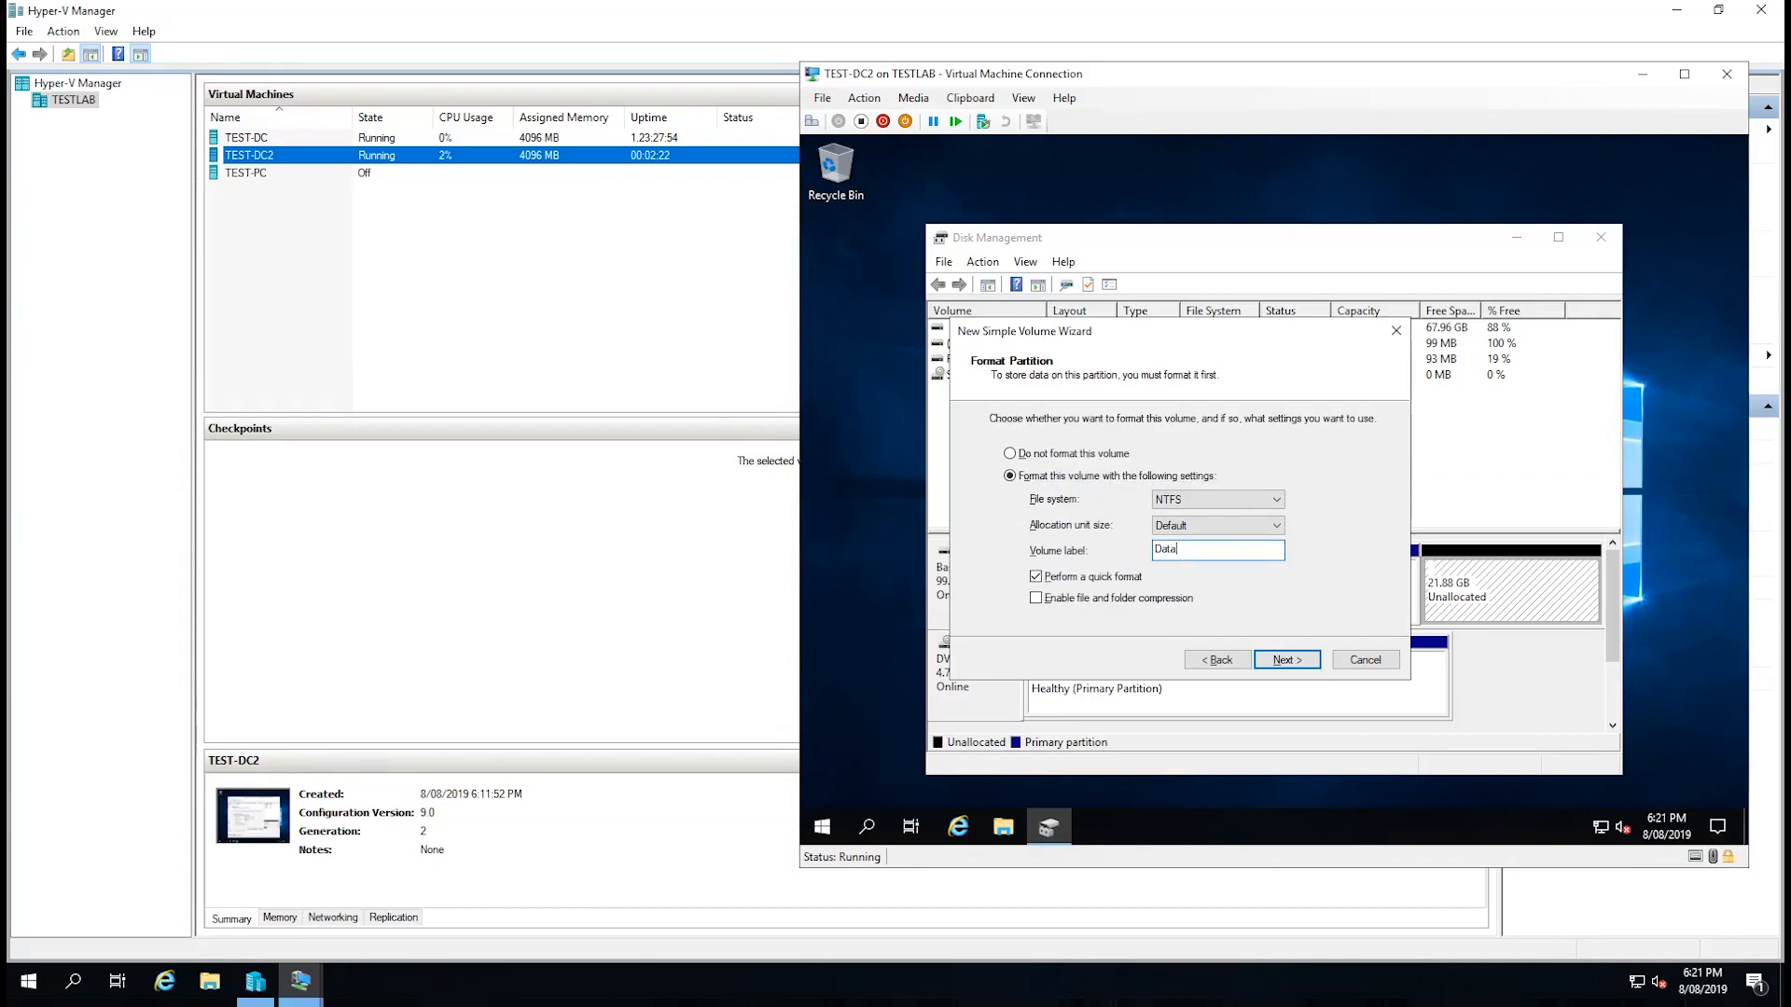
{"action": "left_click", "coordinate": [1286, 659]}
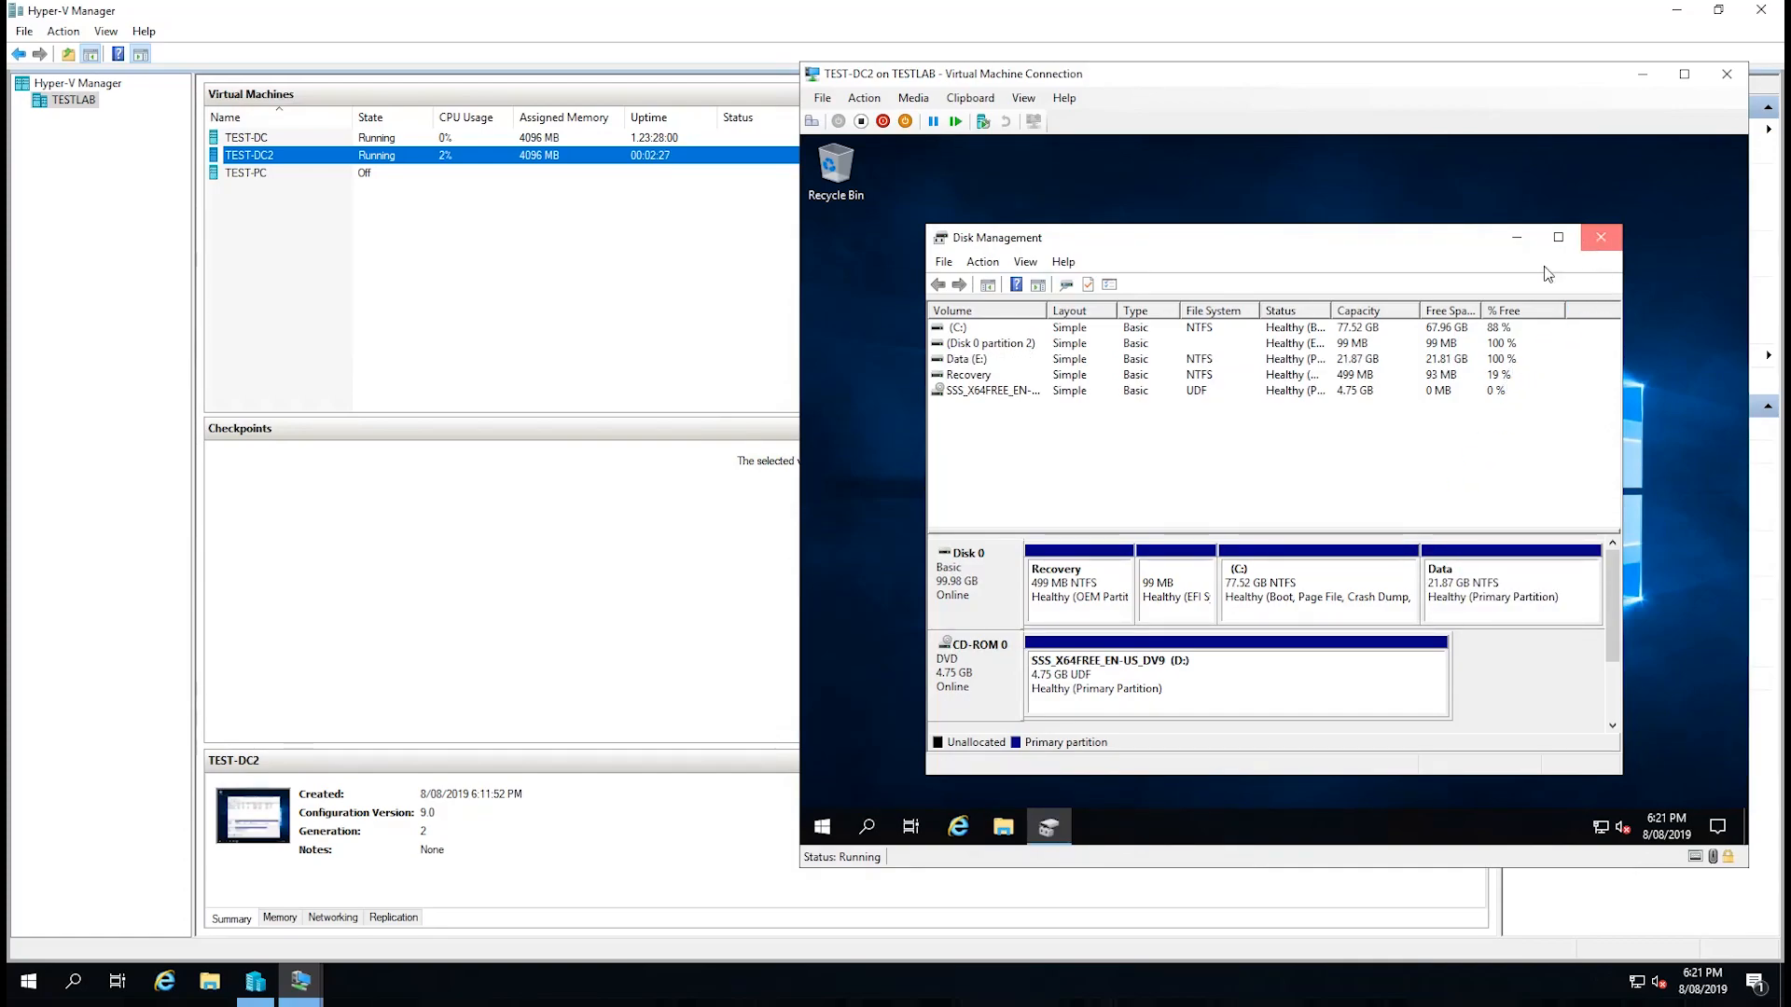
{"action": "left_click", "coordinate": [821, 825]}
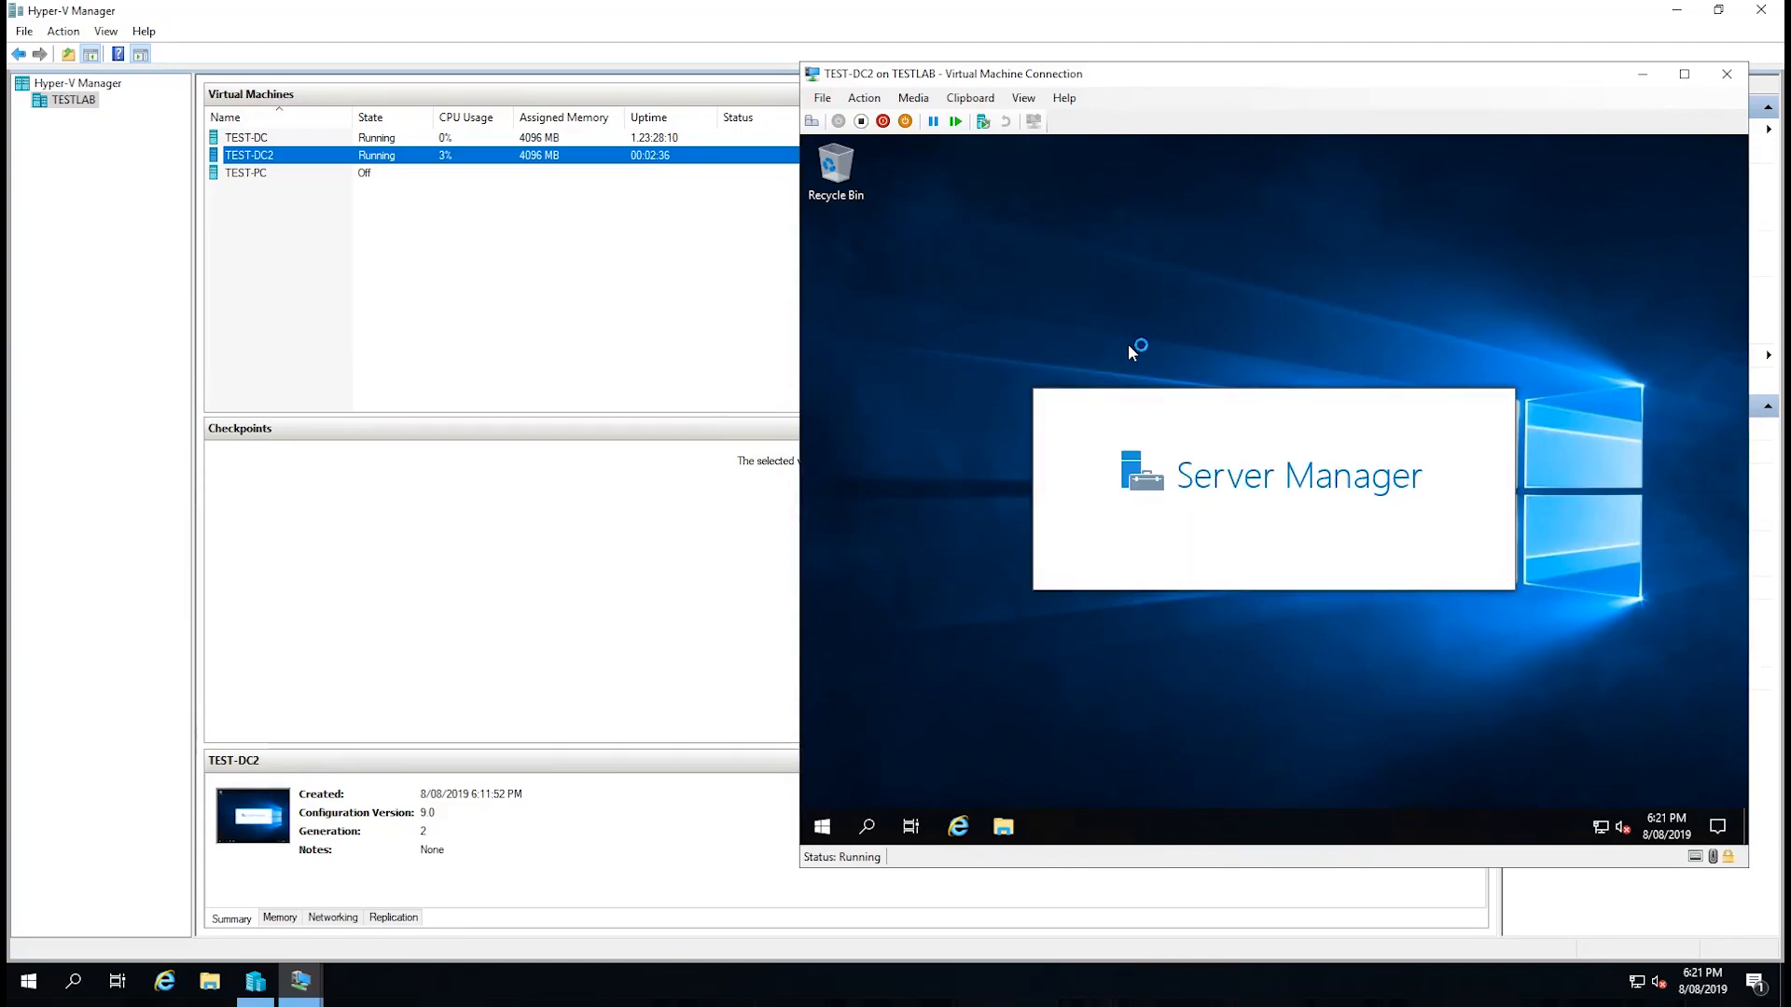
{"action": "mouse_move", "coordinate": [1461, 221]}
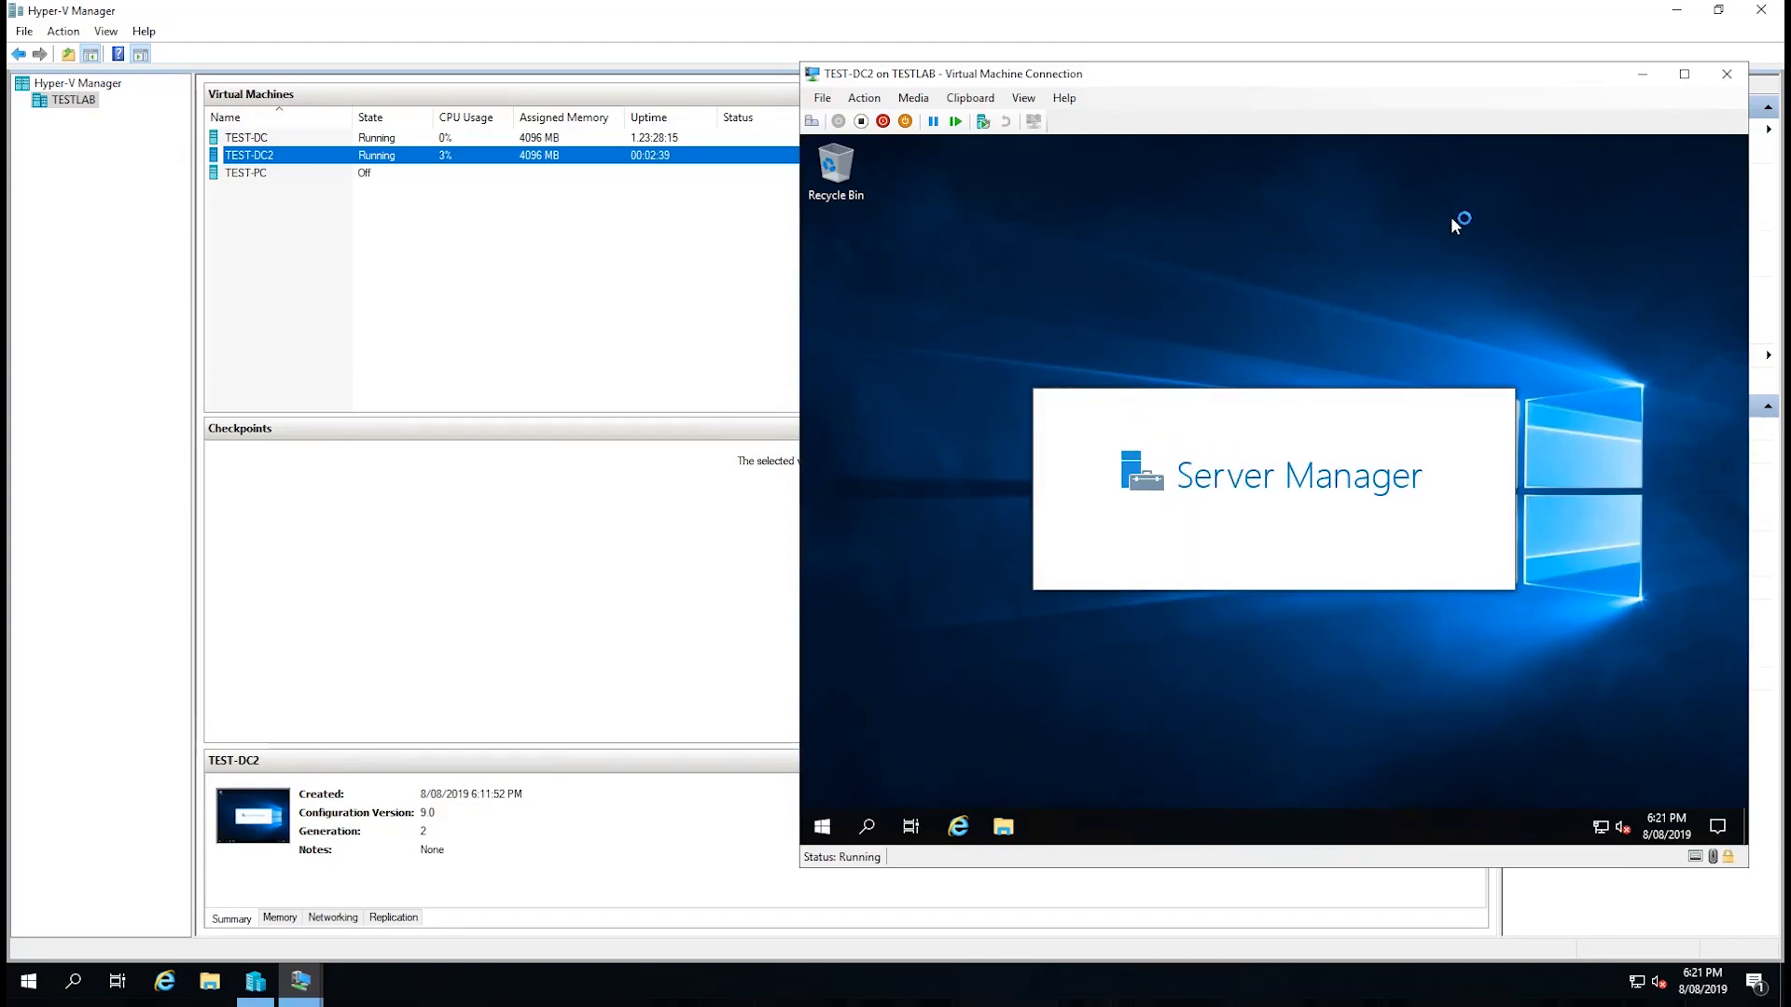
{"action": "mouse_move", "coordinate": [1395, 306]}
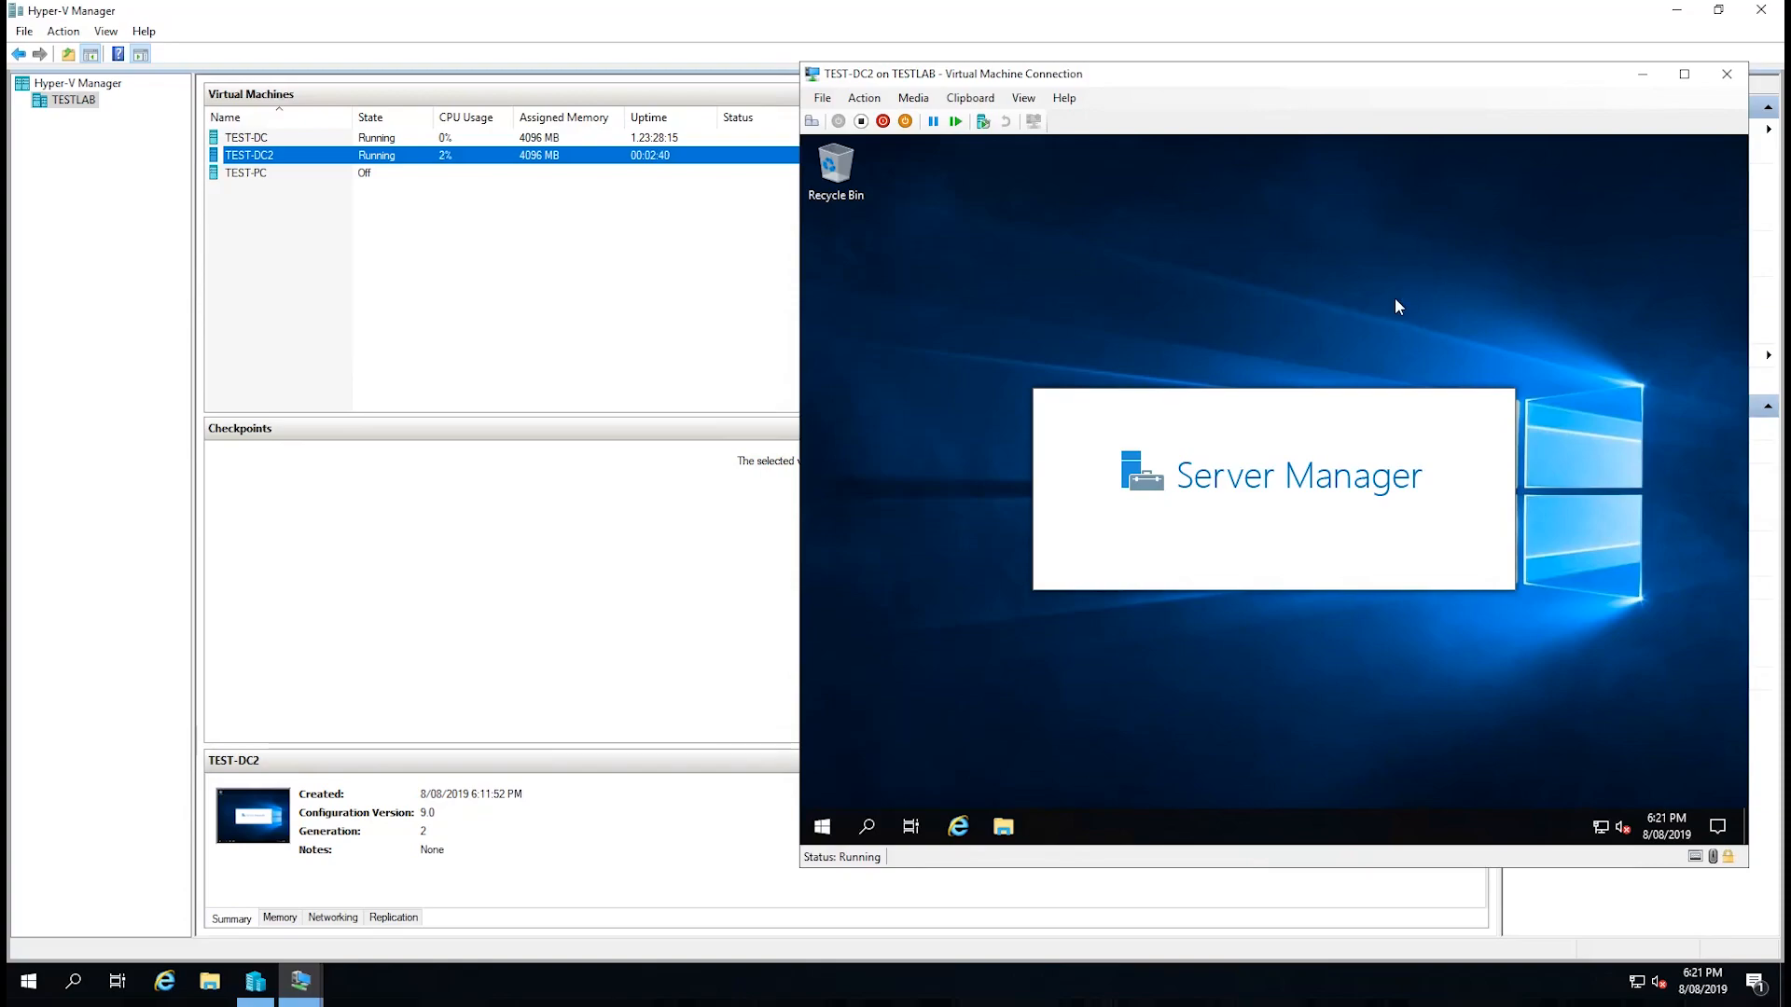
{"action": "mouse_move", "coordinate": [1614, 855]}
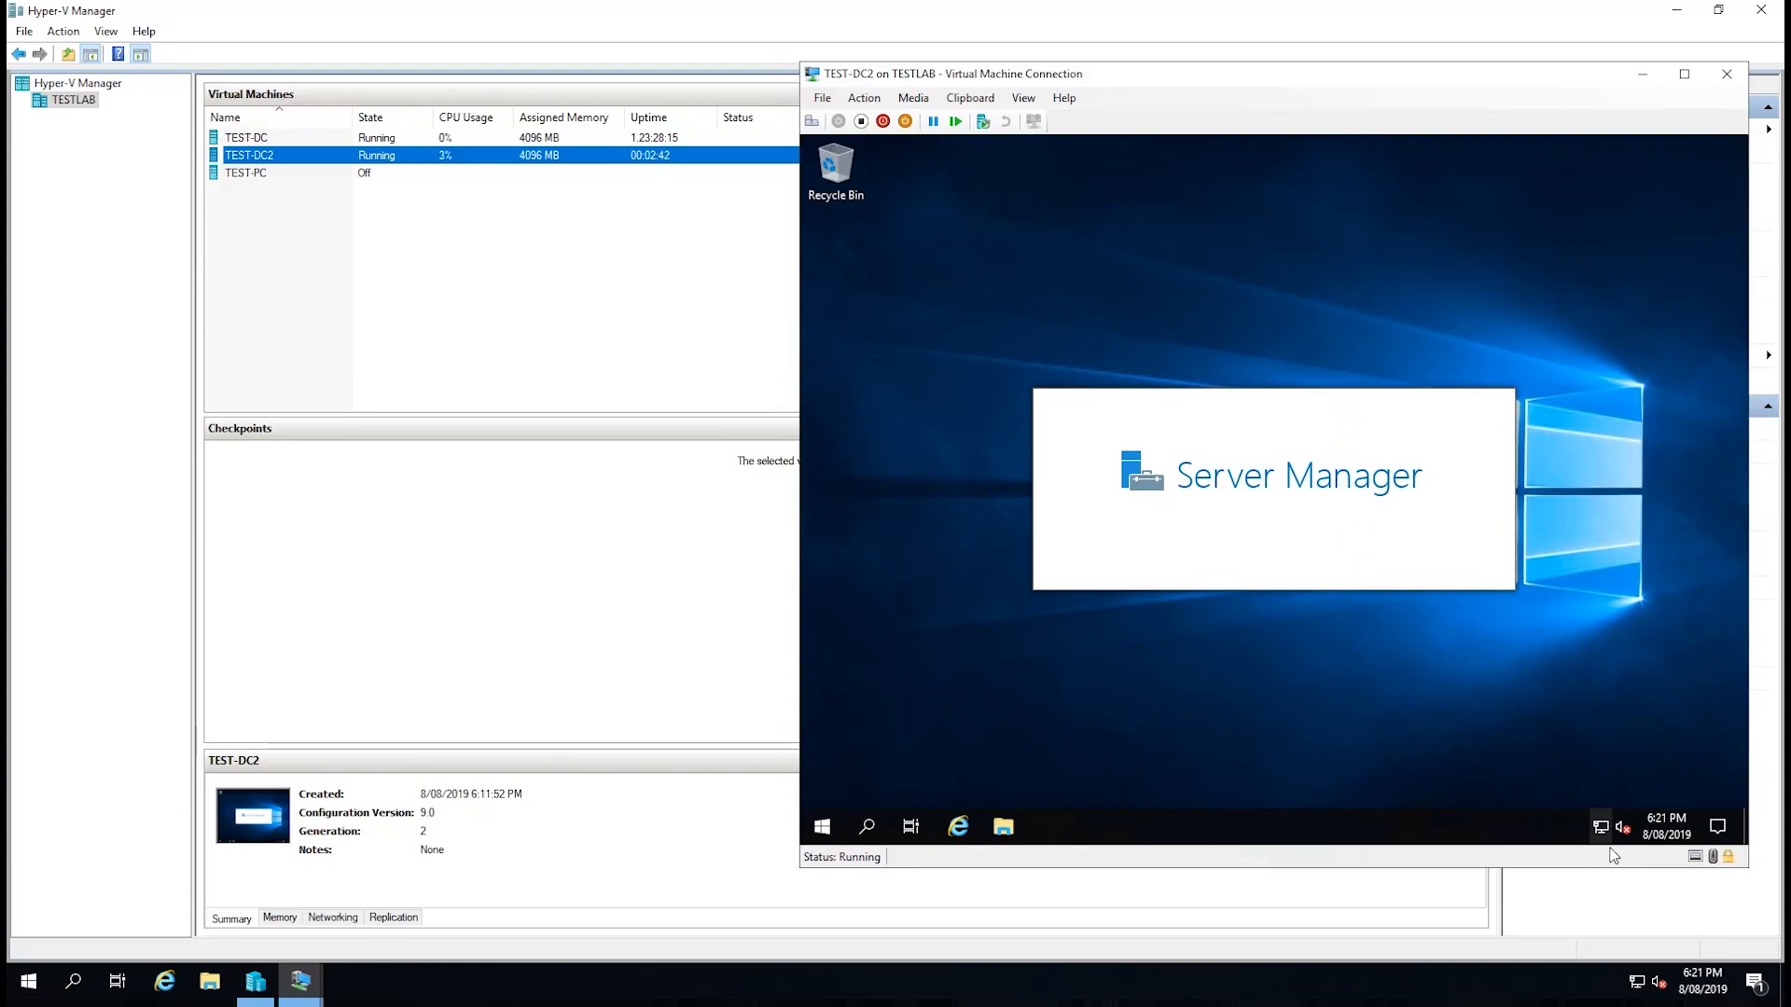
{"action": "mouse_move", "coordinate": [1005, 722]}
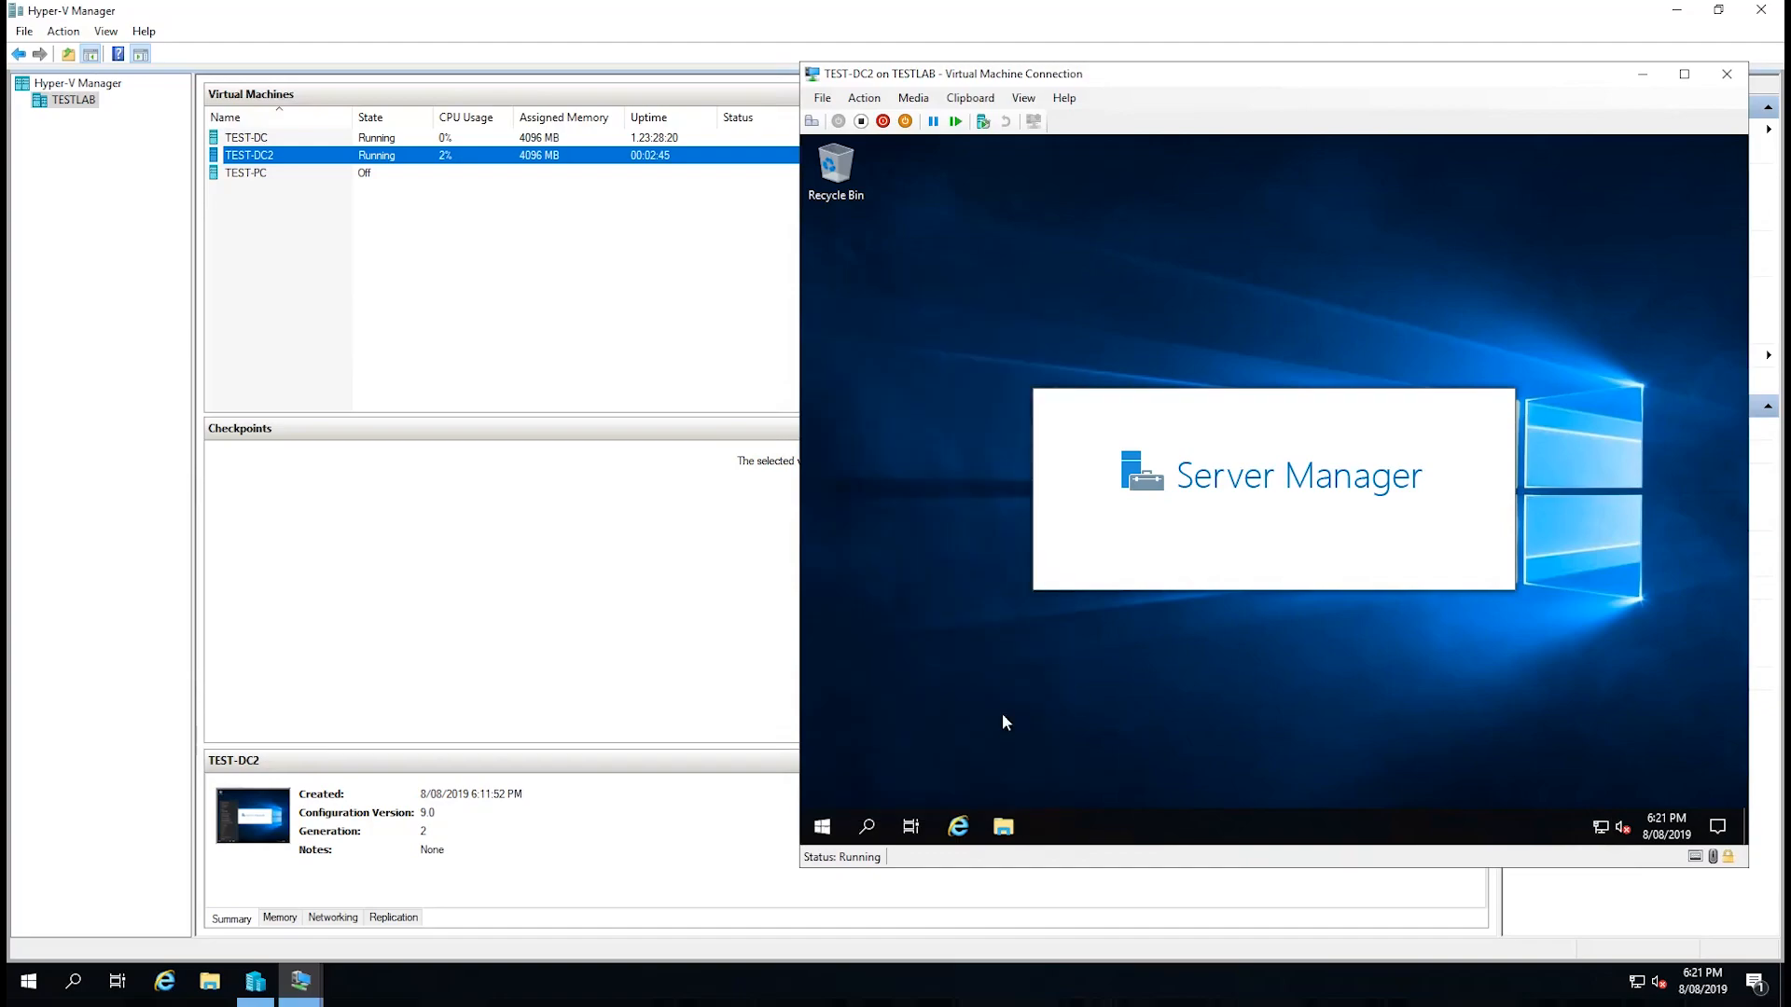
- Search for 'control' from TEST-DC2's Start menu
{"action": "left_click", "coordinate": [821, 826]}
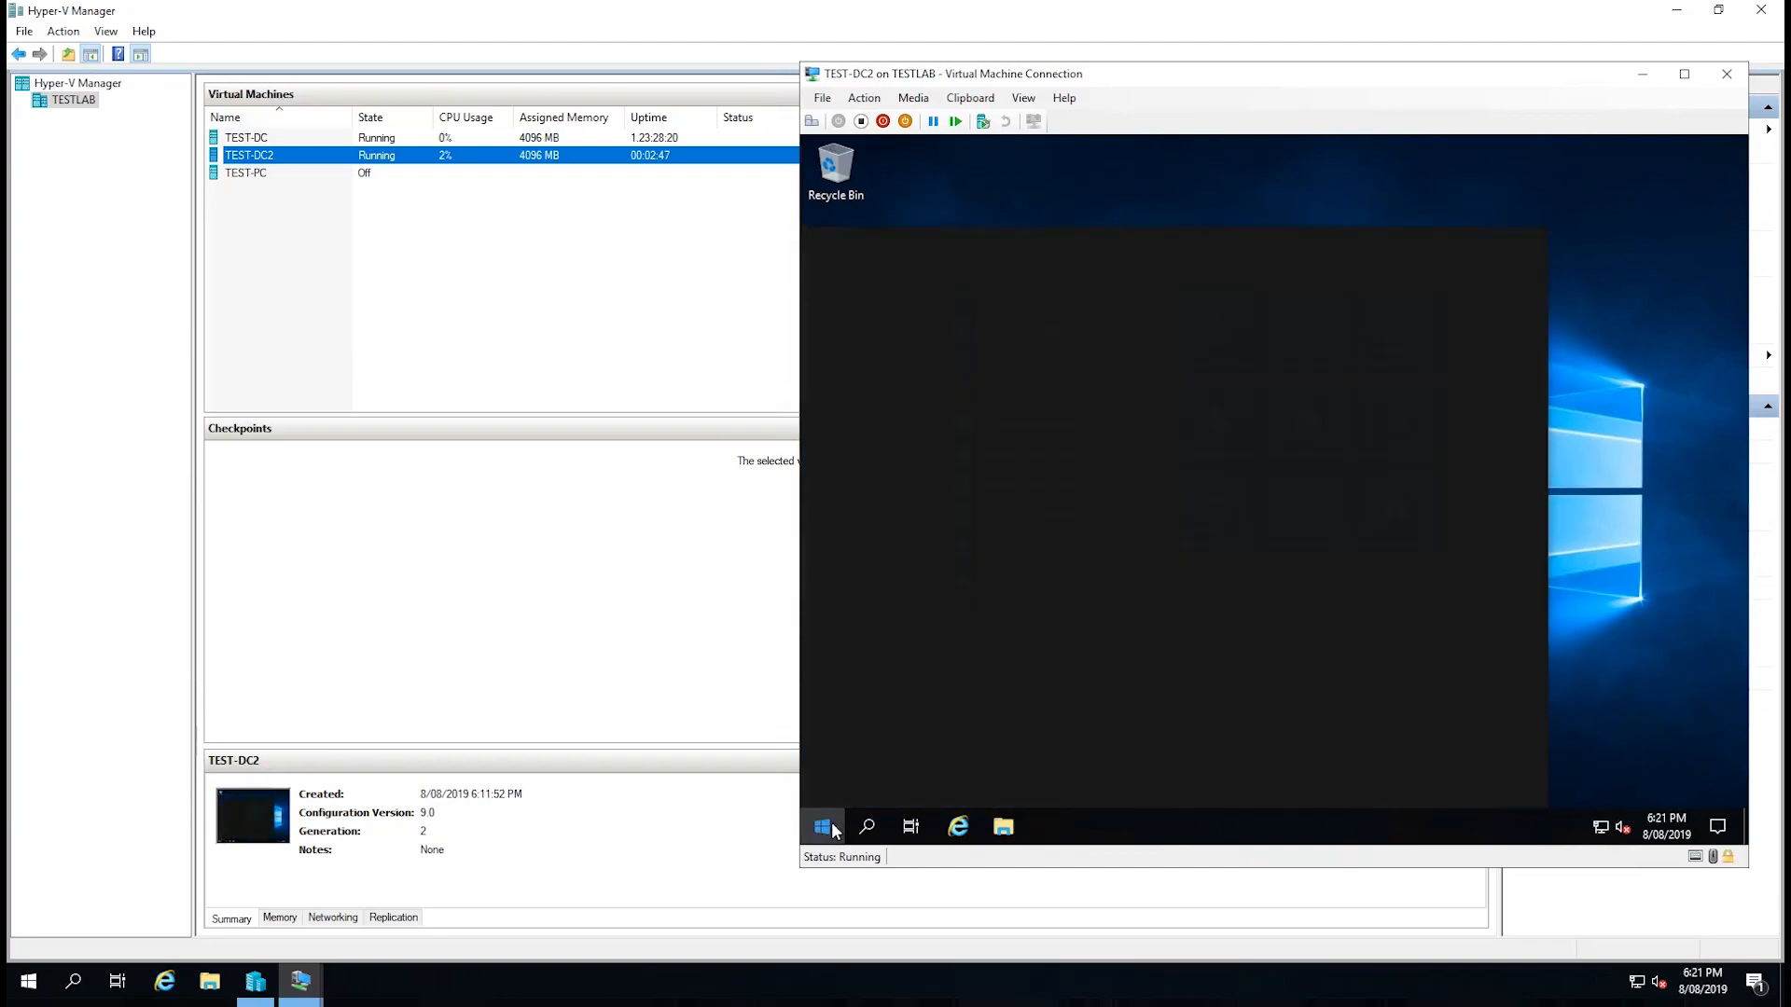
{"action": "type", "text": "control"}
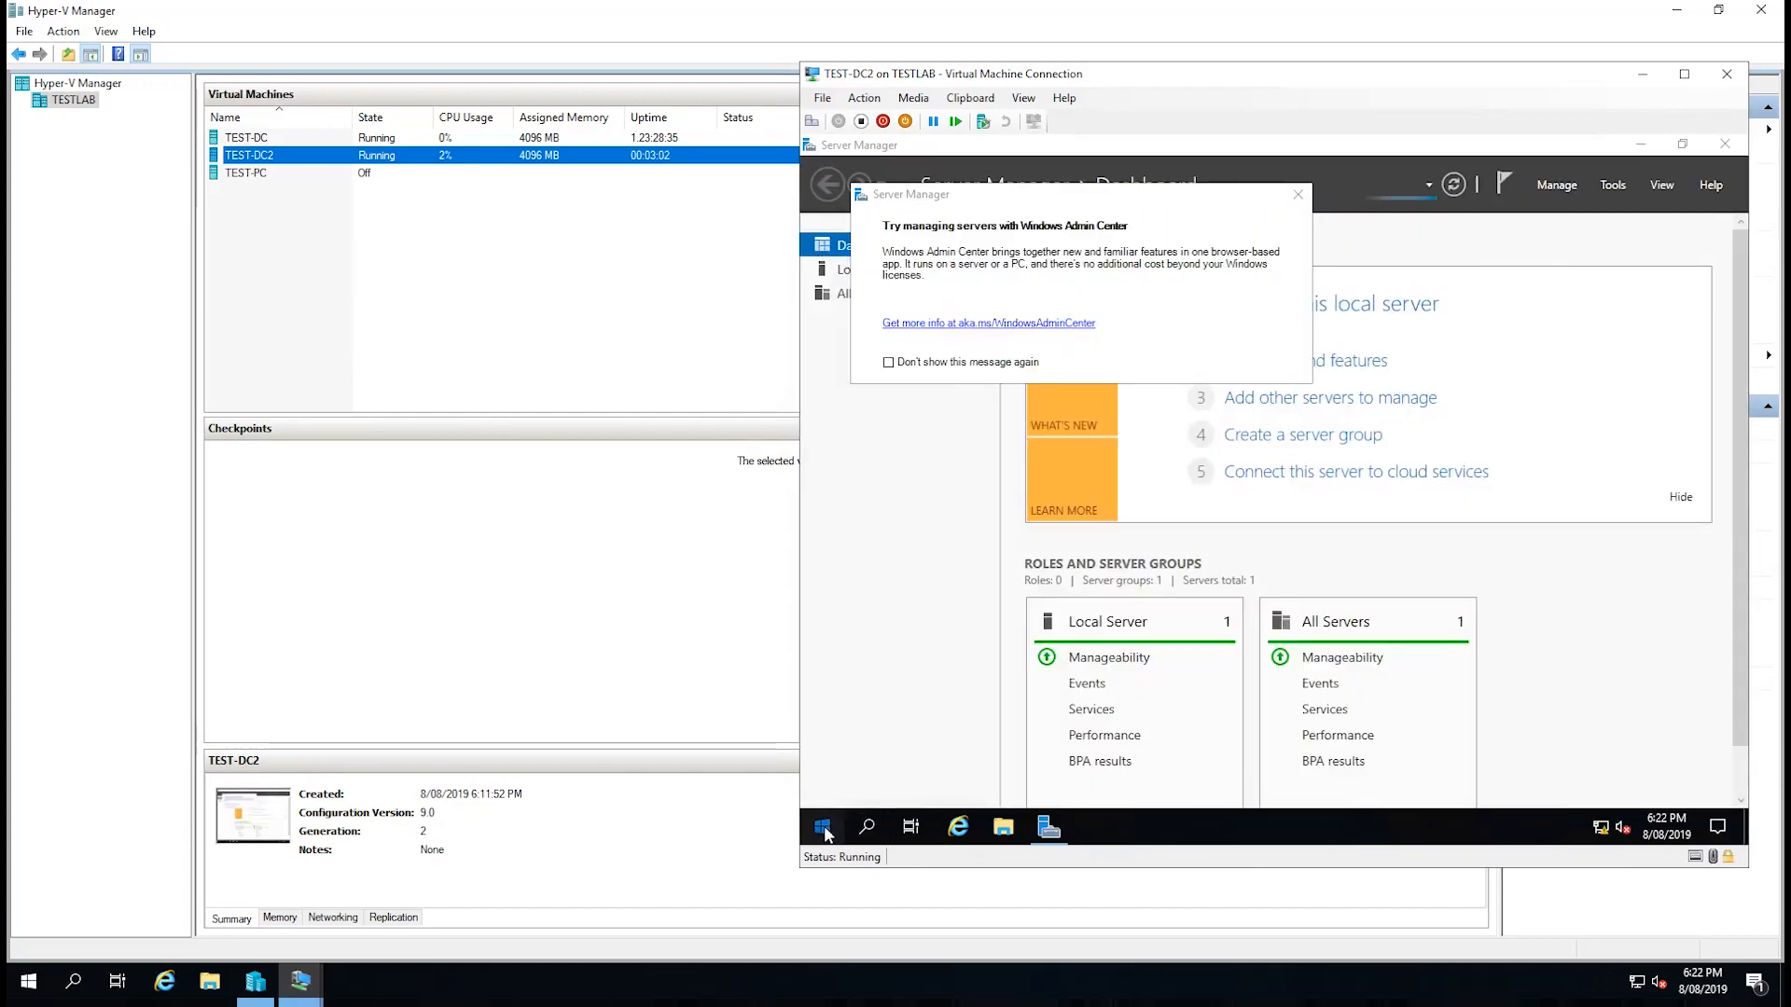
- Review the Ethernet adapter details showing DHCP address 192.168.1.16, then close the windows
{"action": "left_click", "coordinate": [823, 826]}
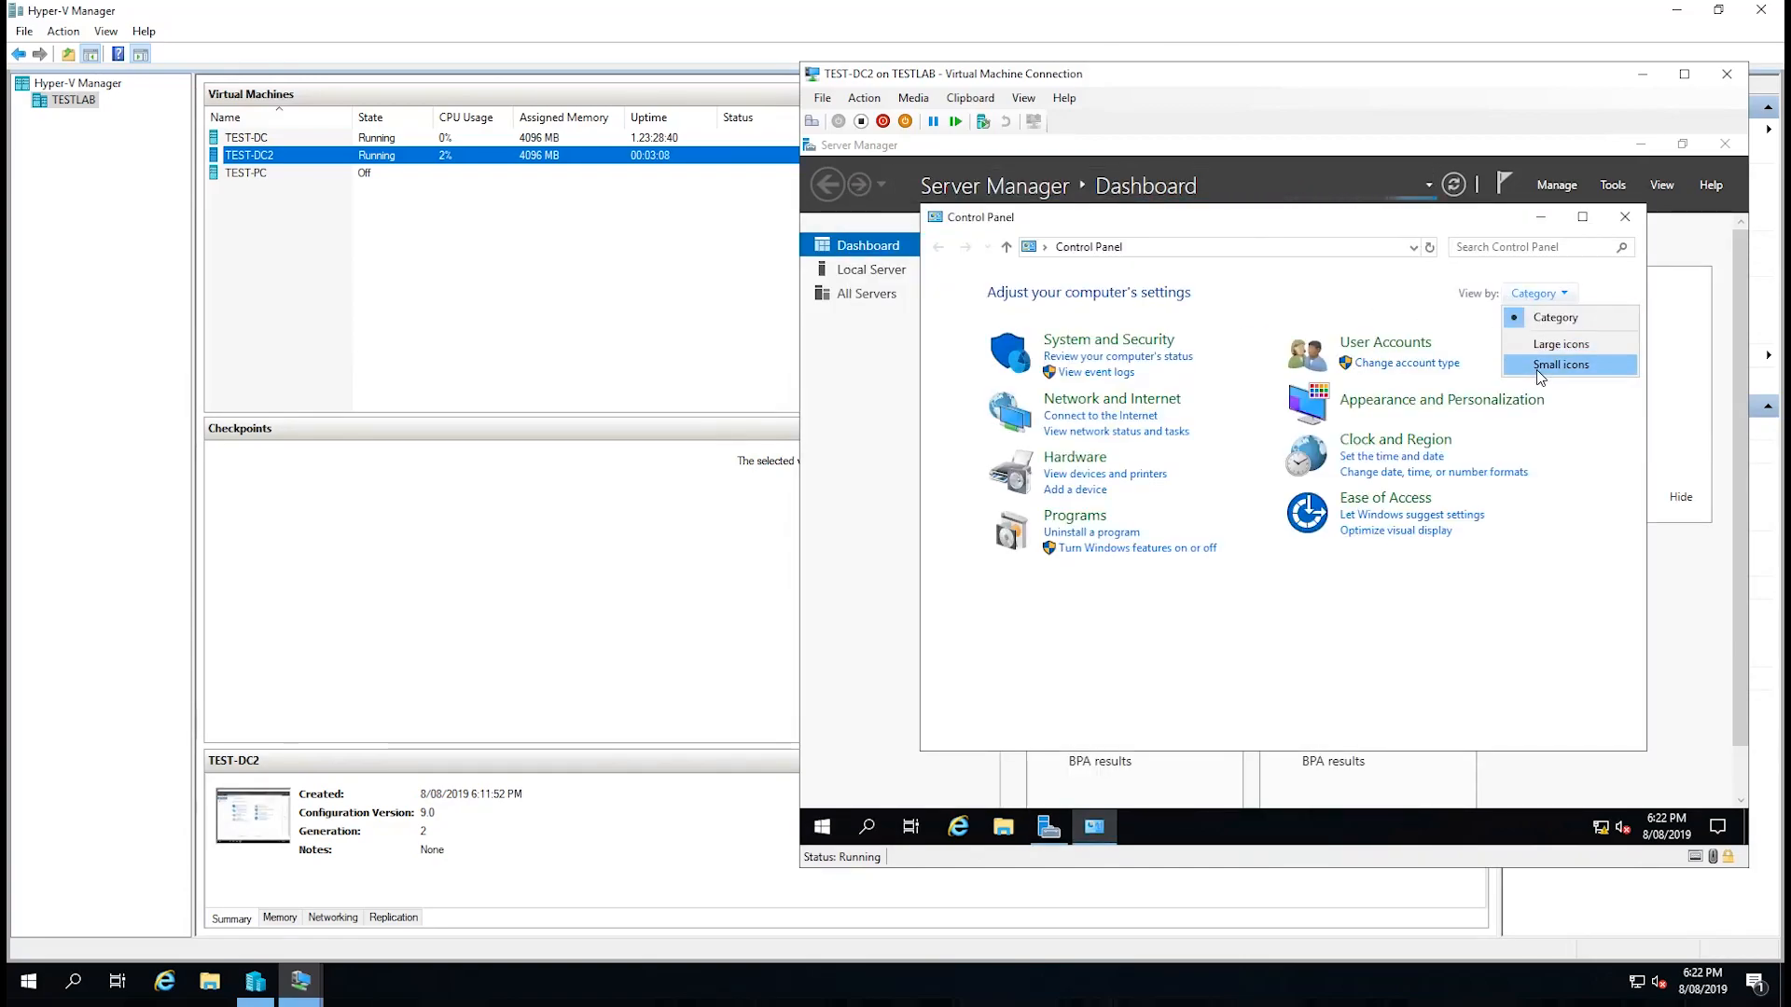
{"action": "left_click", "coordinate": [1561, 365]}
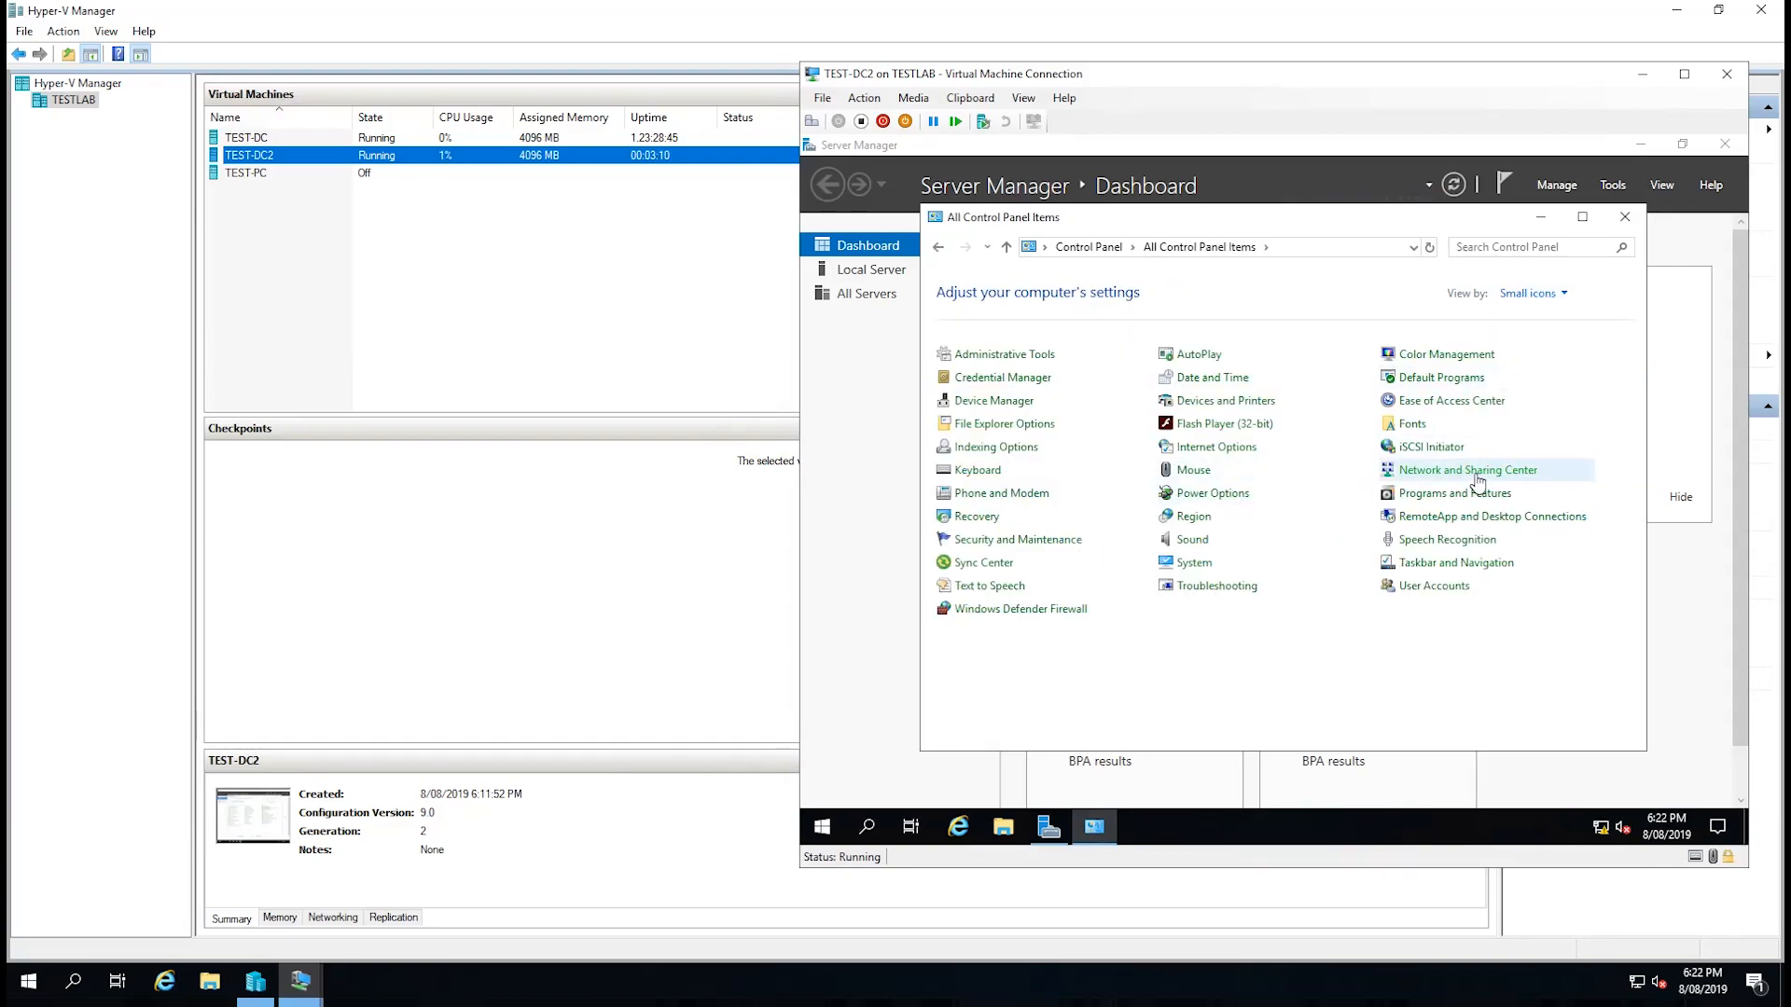
{"action": "left_click", "coordinate": [1467, 469]}
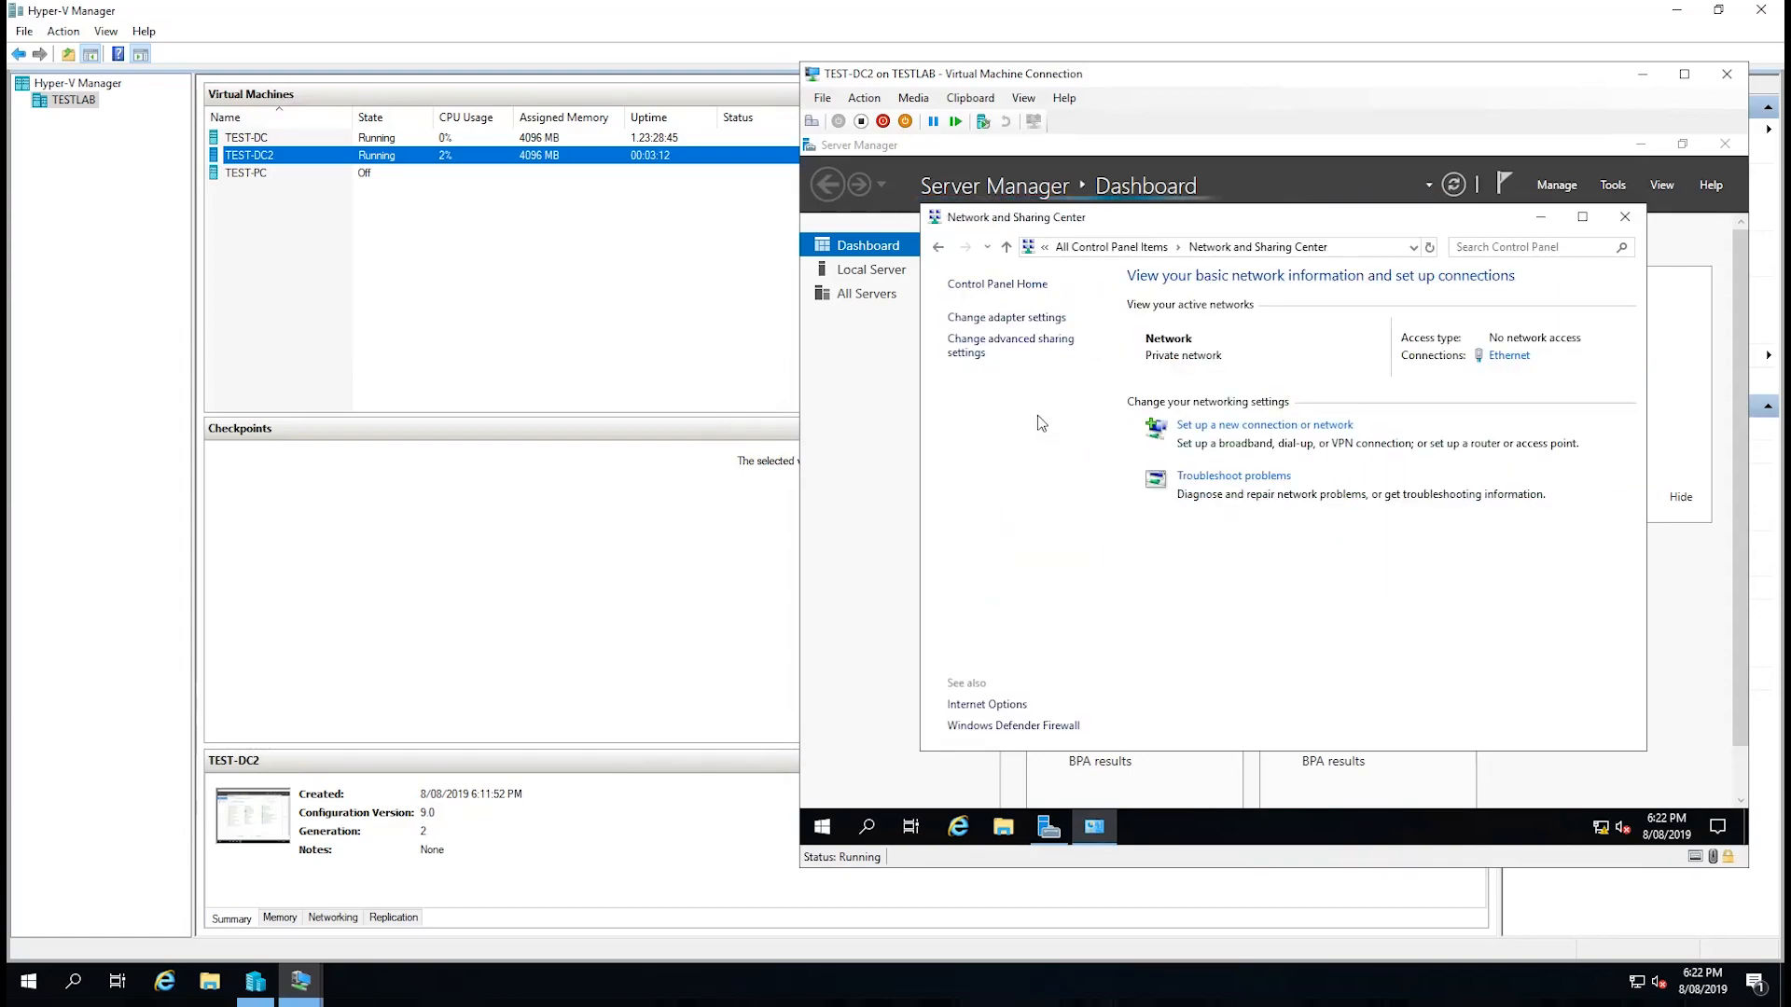
{"action": "left_click", "coordinate": [1006, 316]}
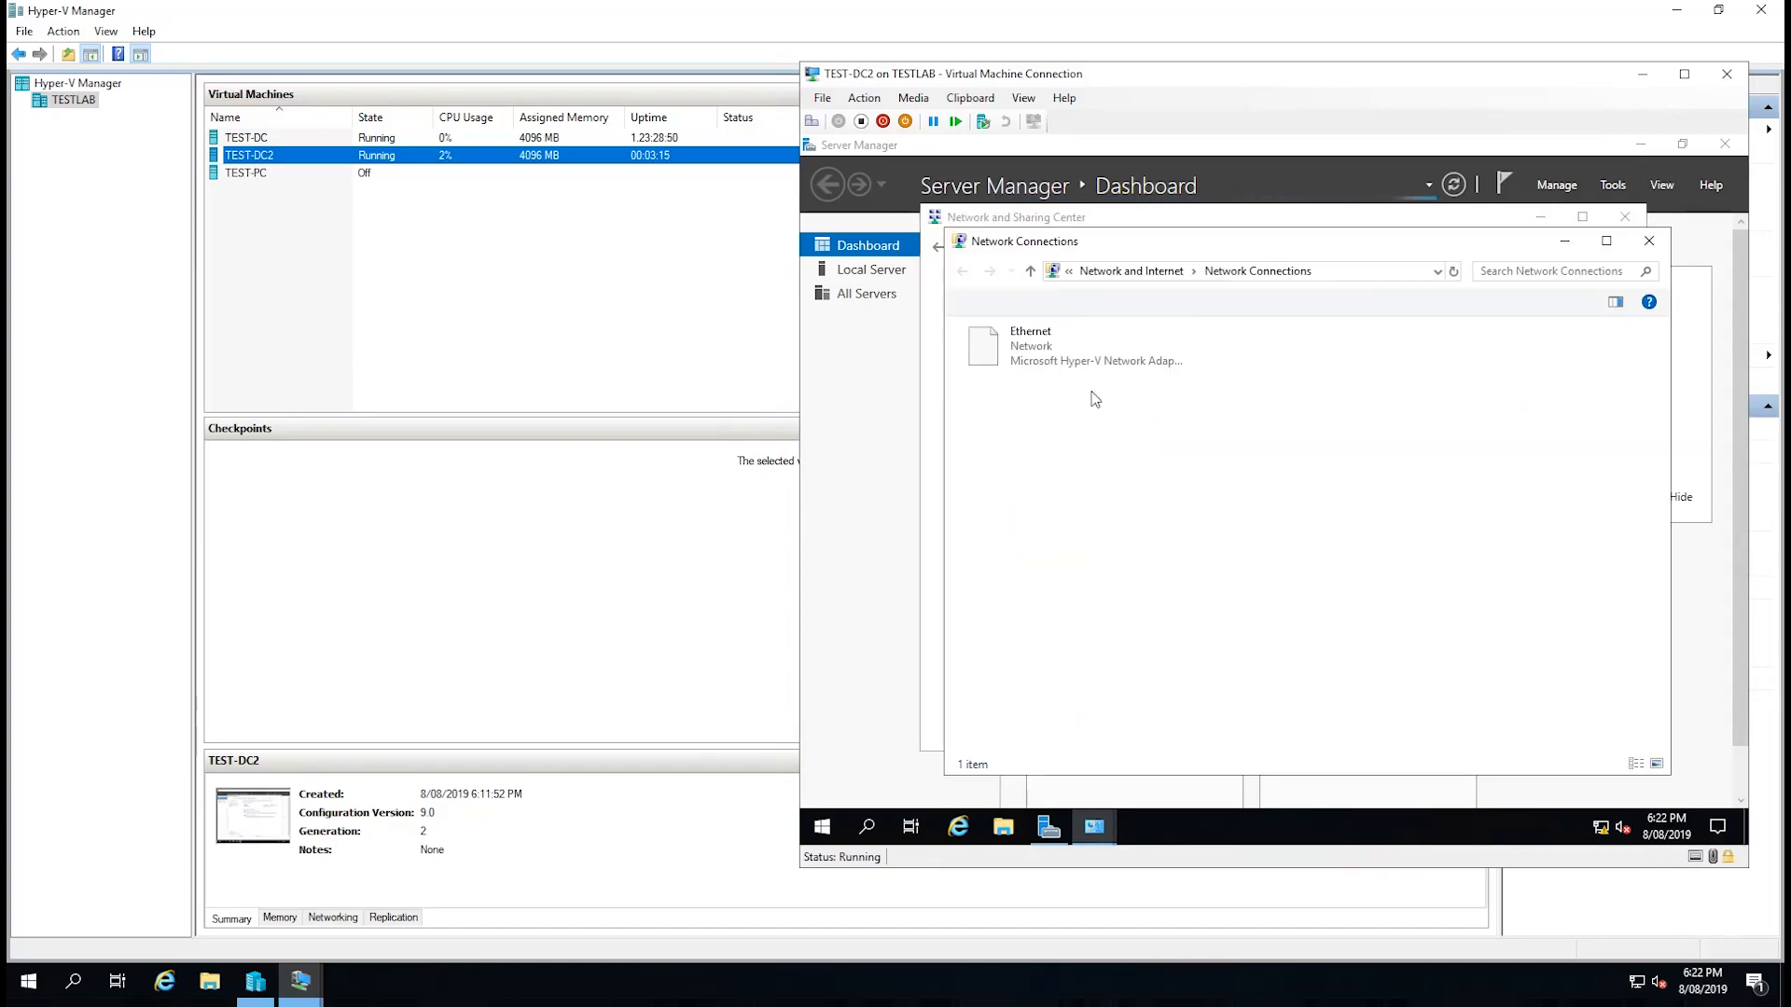
{"action": "left_click", "coordinate": [1074, 345]}
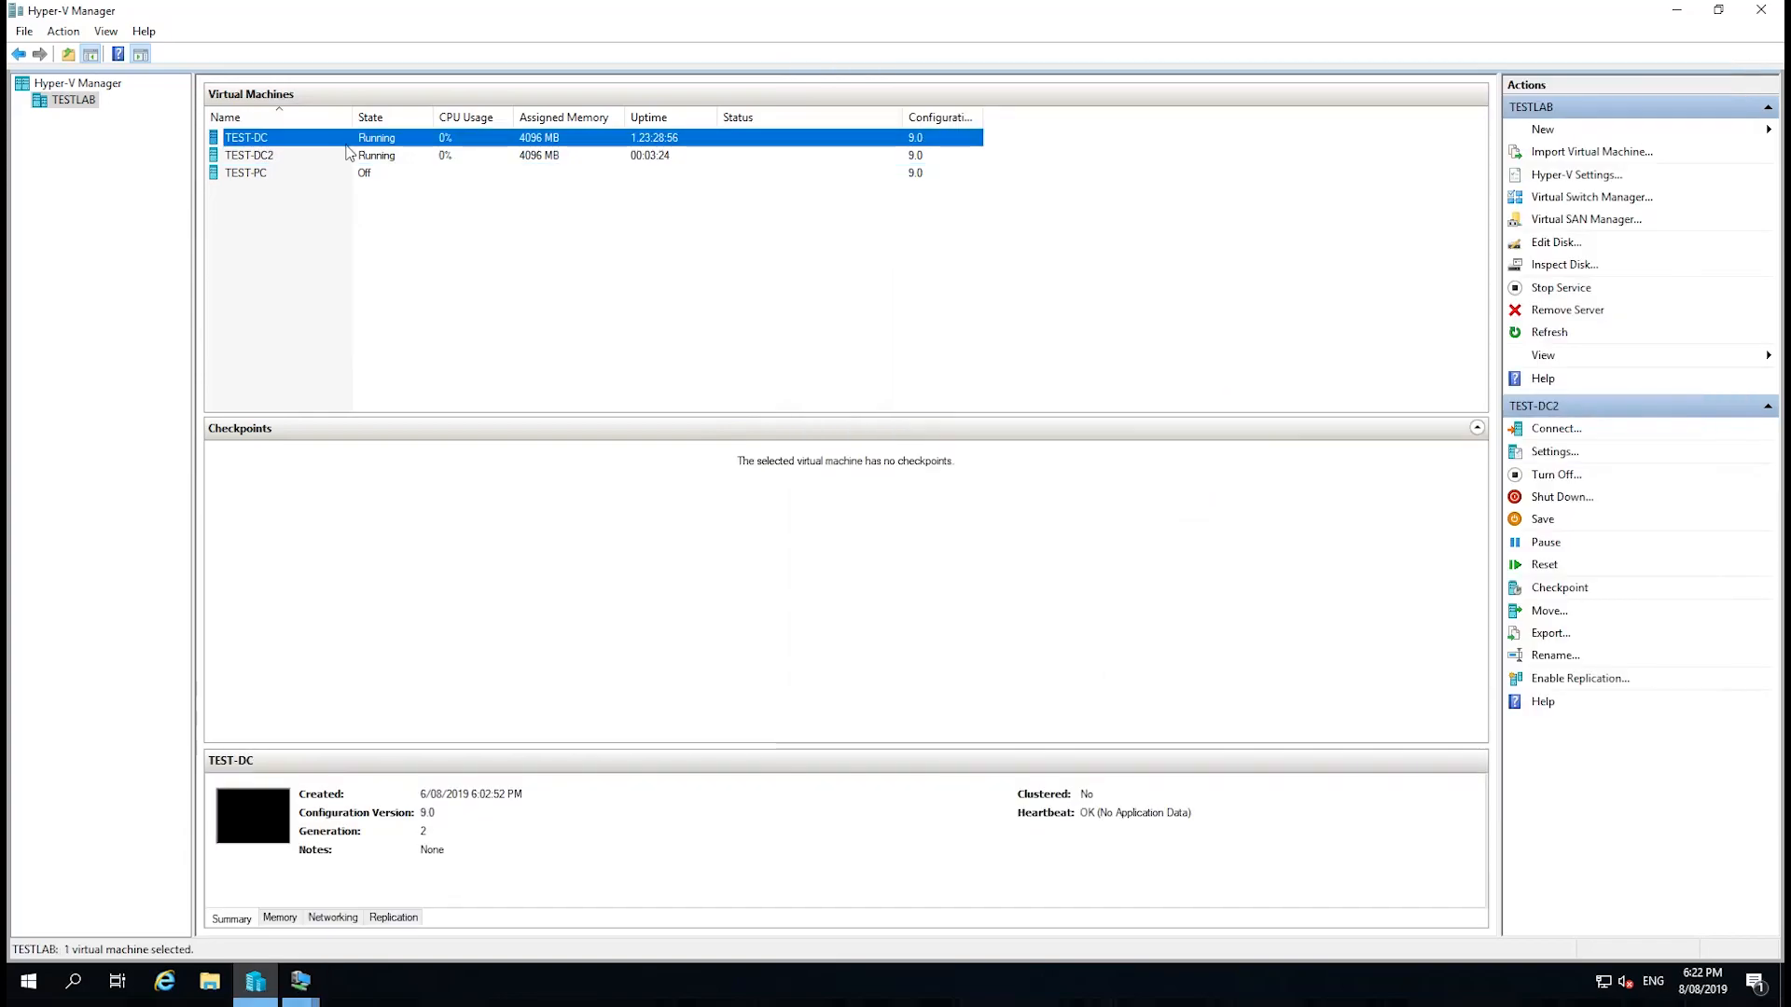
{"action": "mouse_move", "coordinate": [301, 981]}
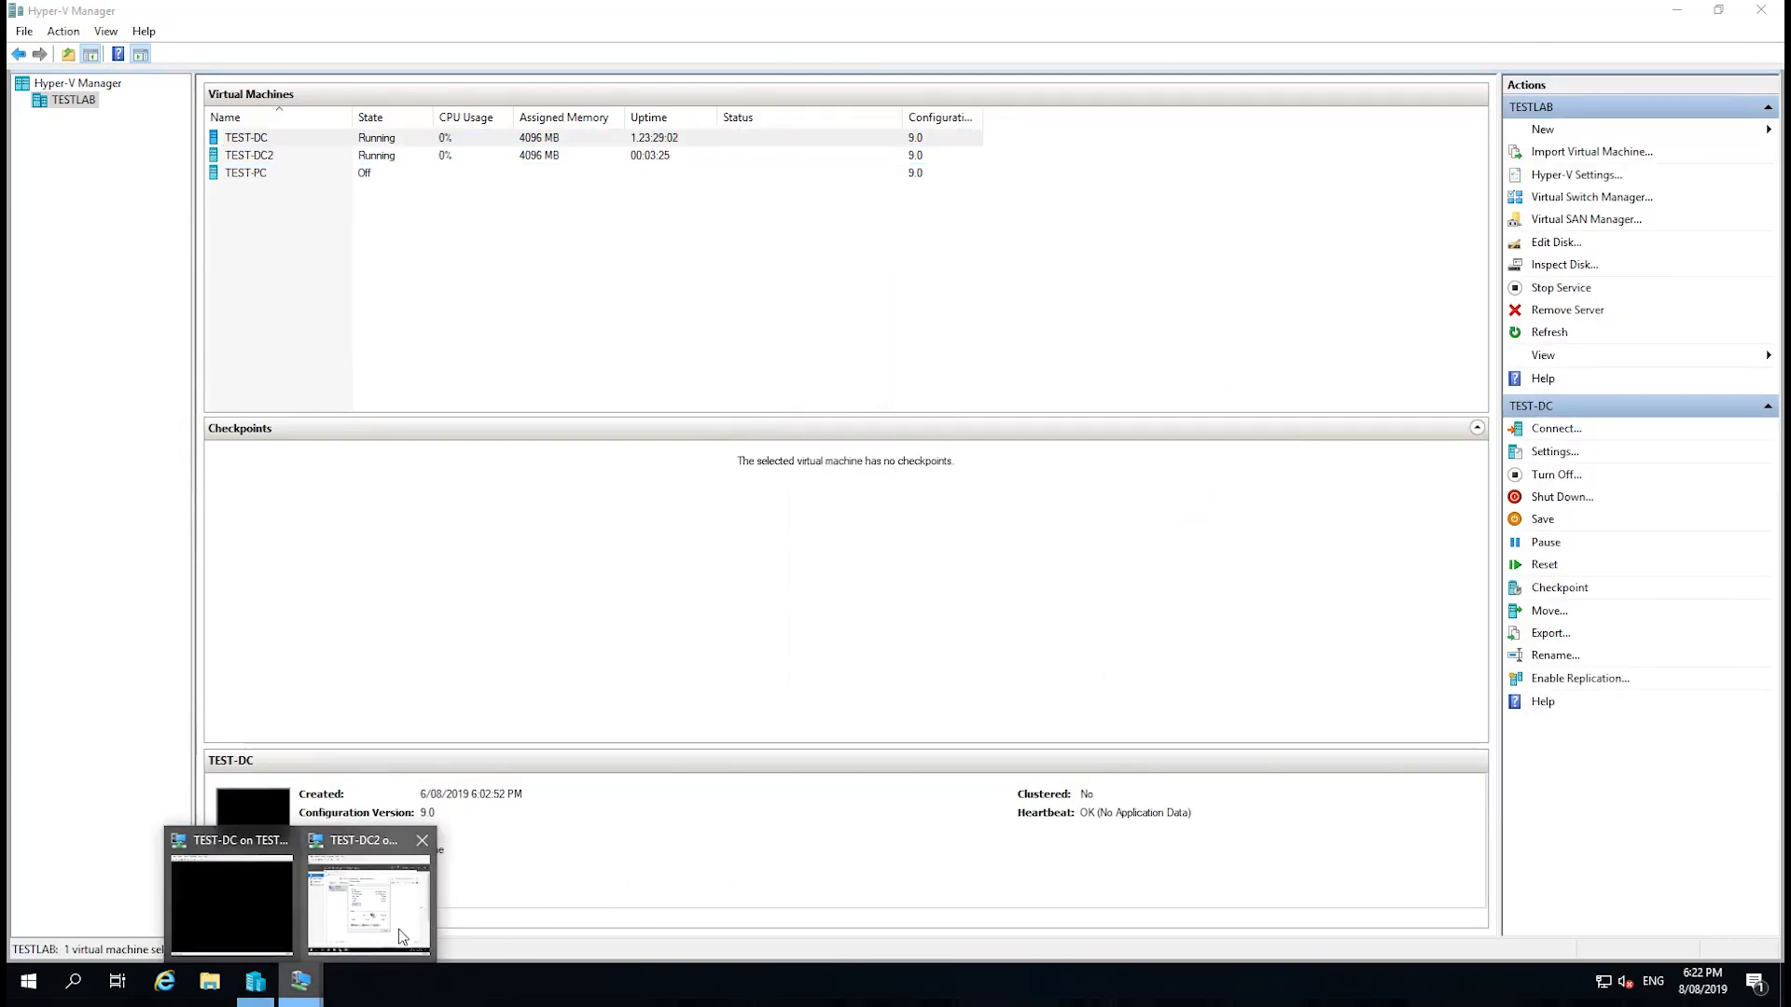
{"action": "left_click", "coordinate": [368, 902]}
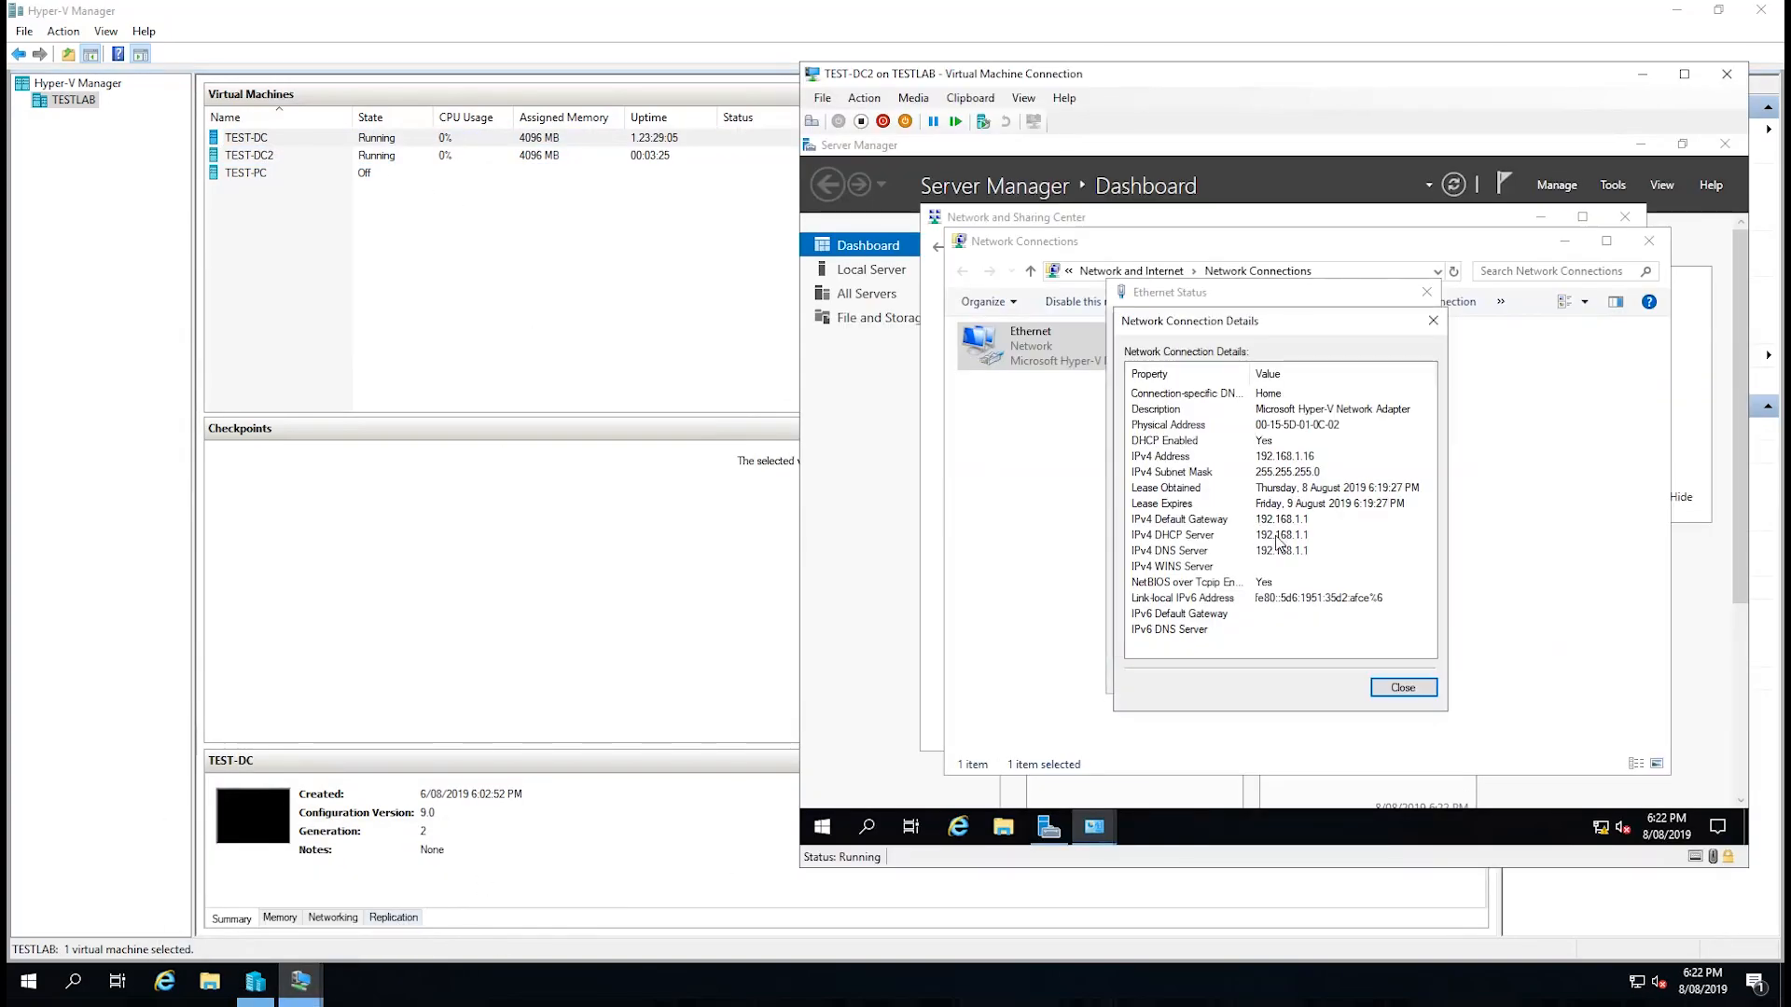
{"action": "left_click", "coordinate": [1403, 686]}
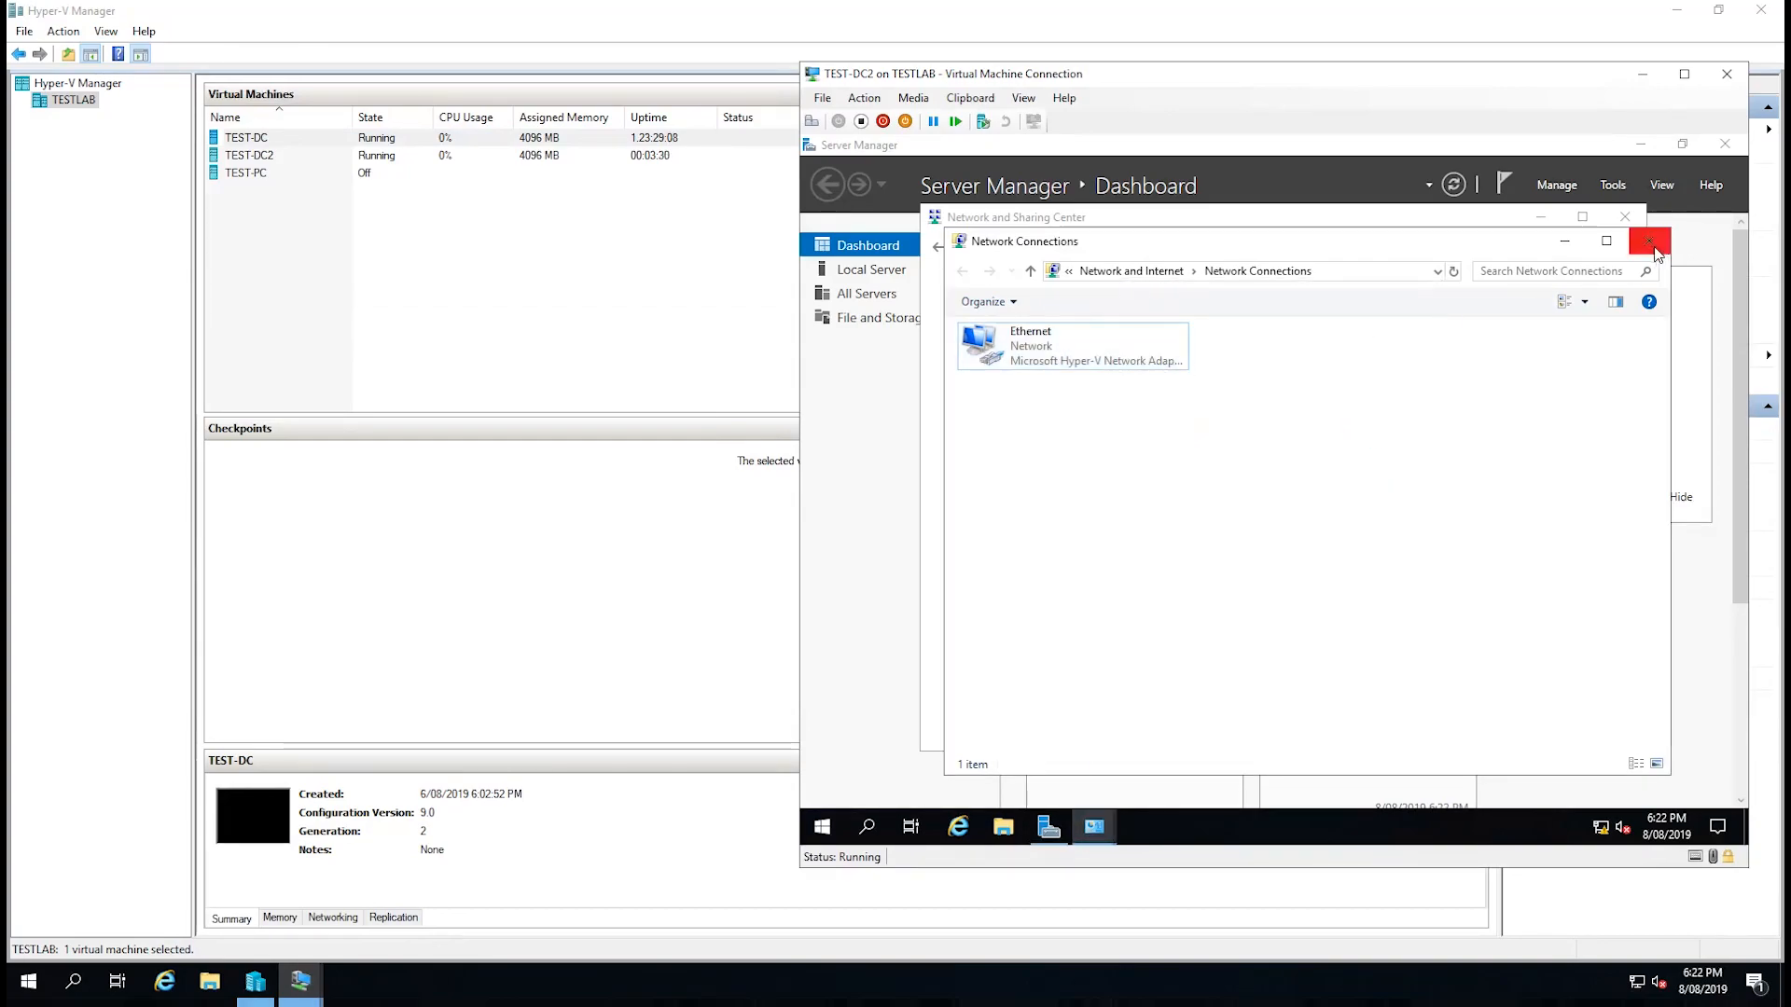
{"action": "left_click", "coordinate": [1649, 241]}
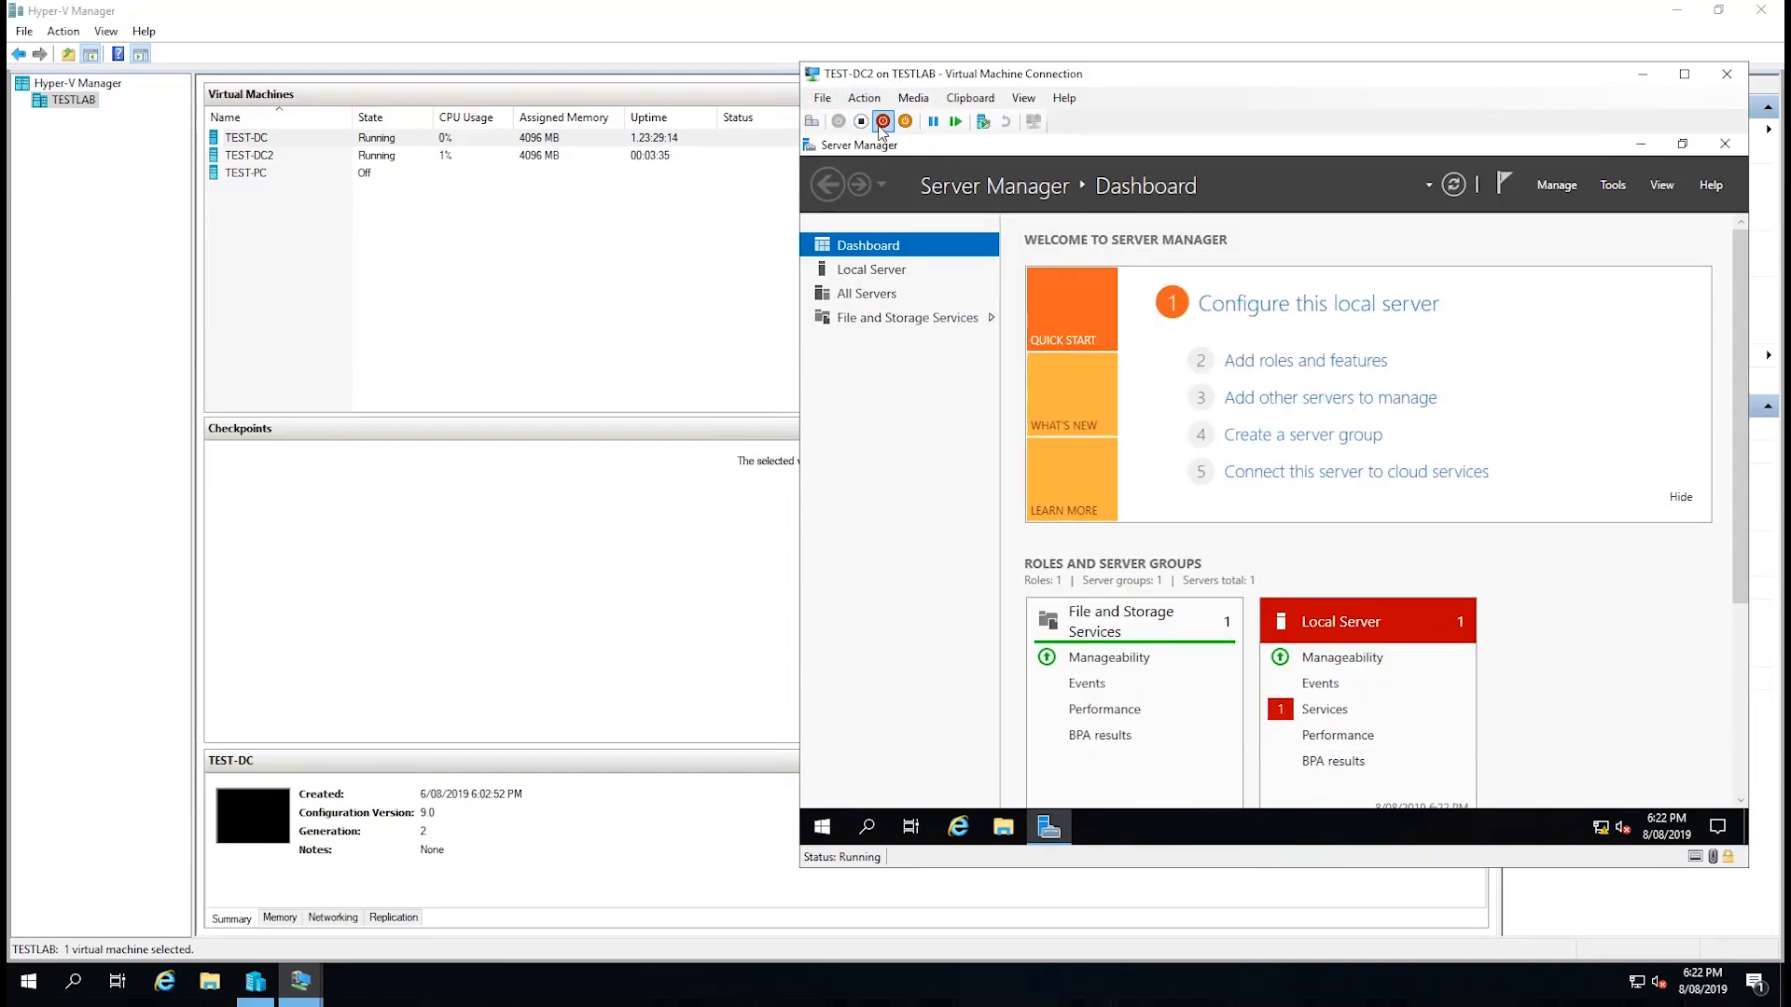
- Restart TEST-DC2 and sign back in as Administrator
{"action": "left_click", "coordinate": [881, 121]}
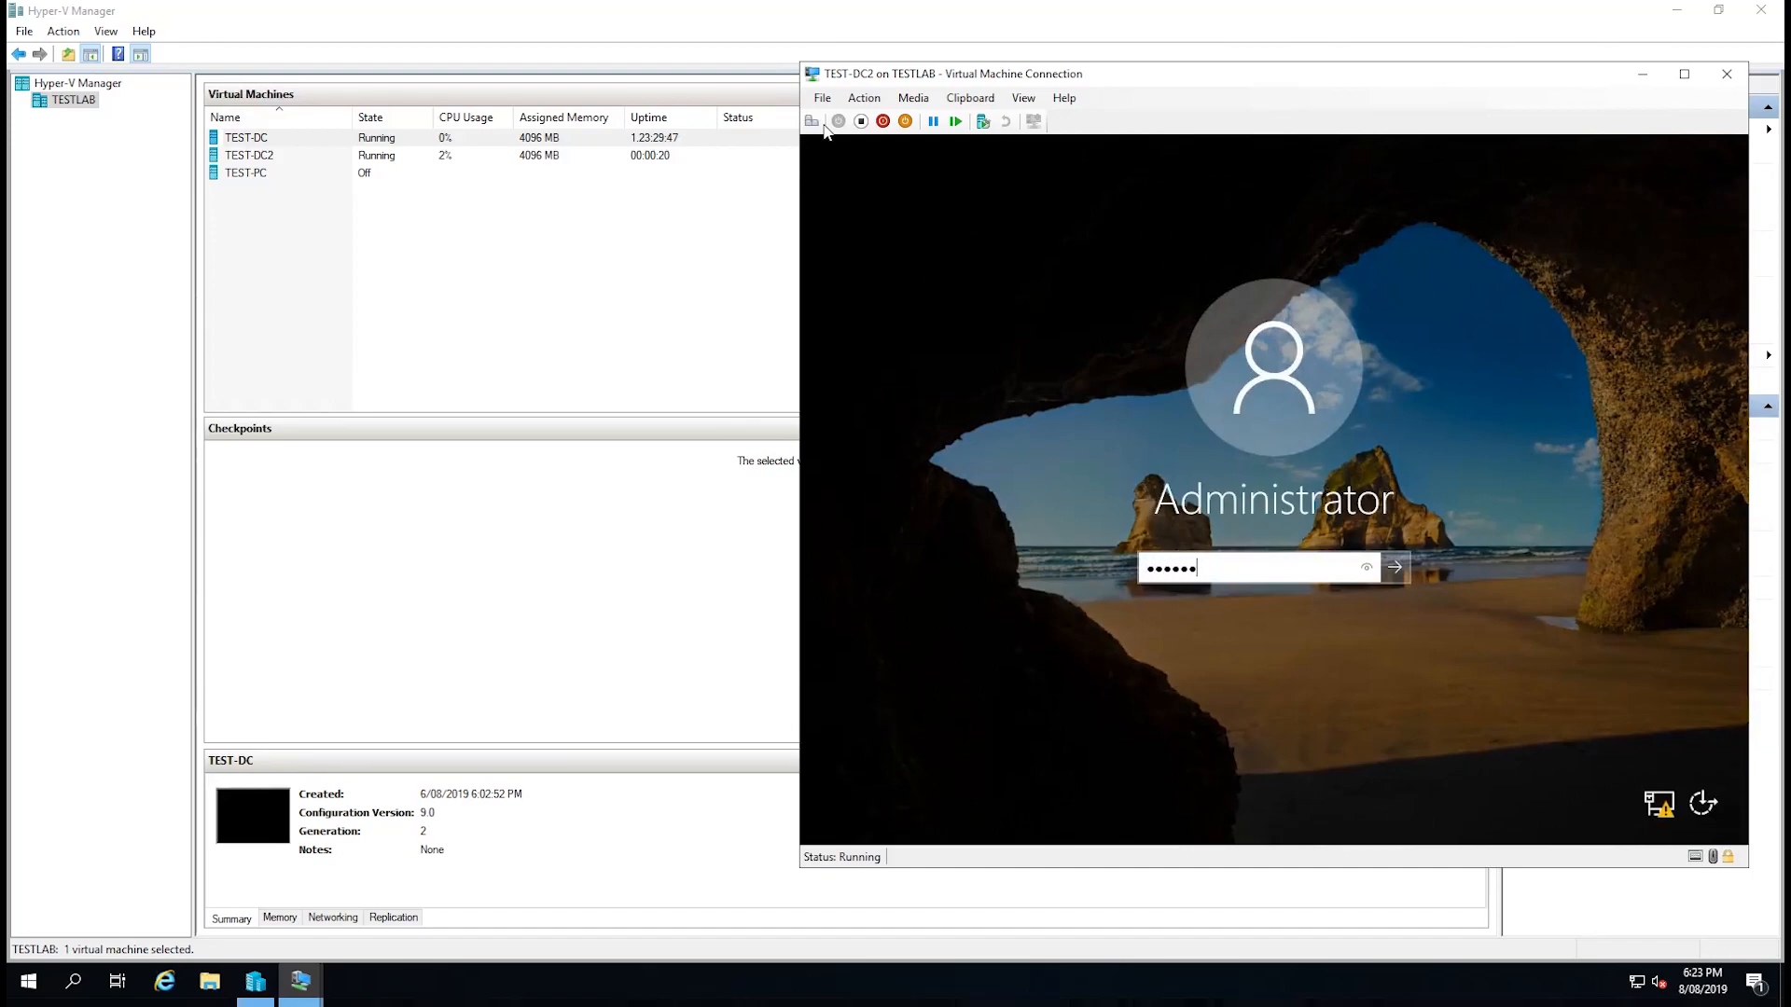
{"action": "left_click", "coordinate": [1394, 568]}
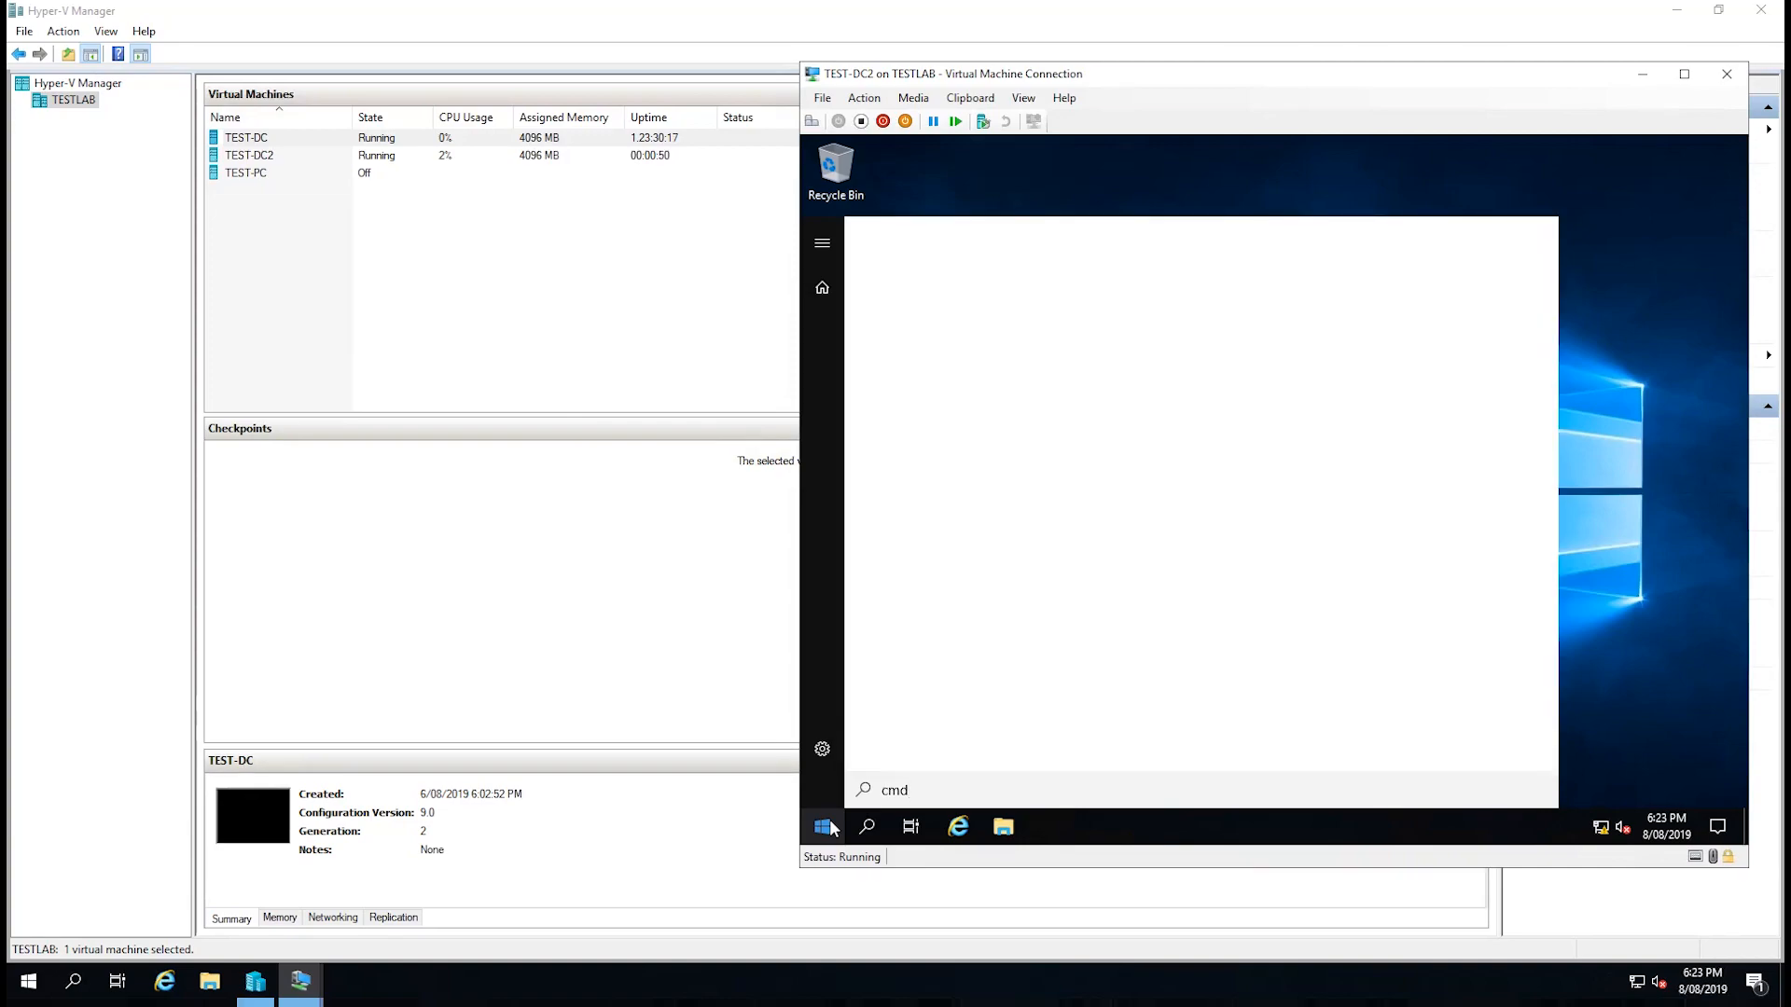
- Check the Ethernet connection details showing DHCP address 192.168.2.3 and close them
{"action": "left_click", "coordinate": [824, 825]}
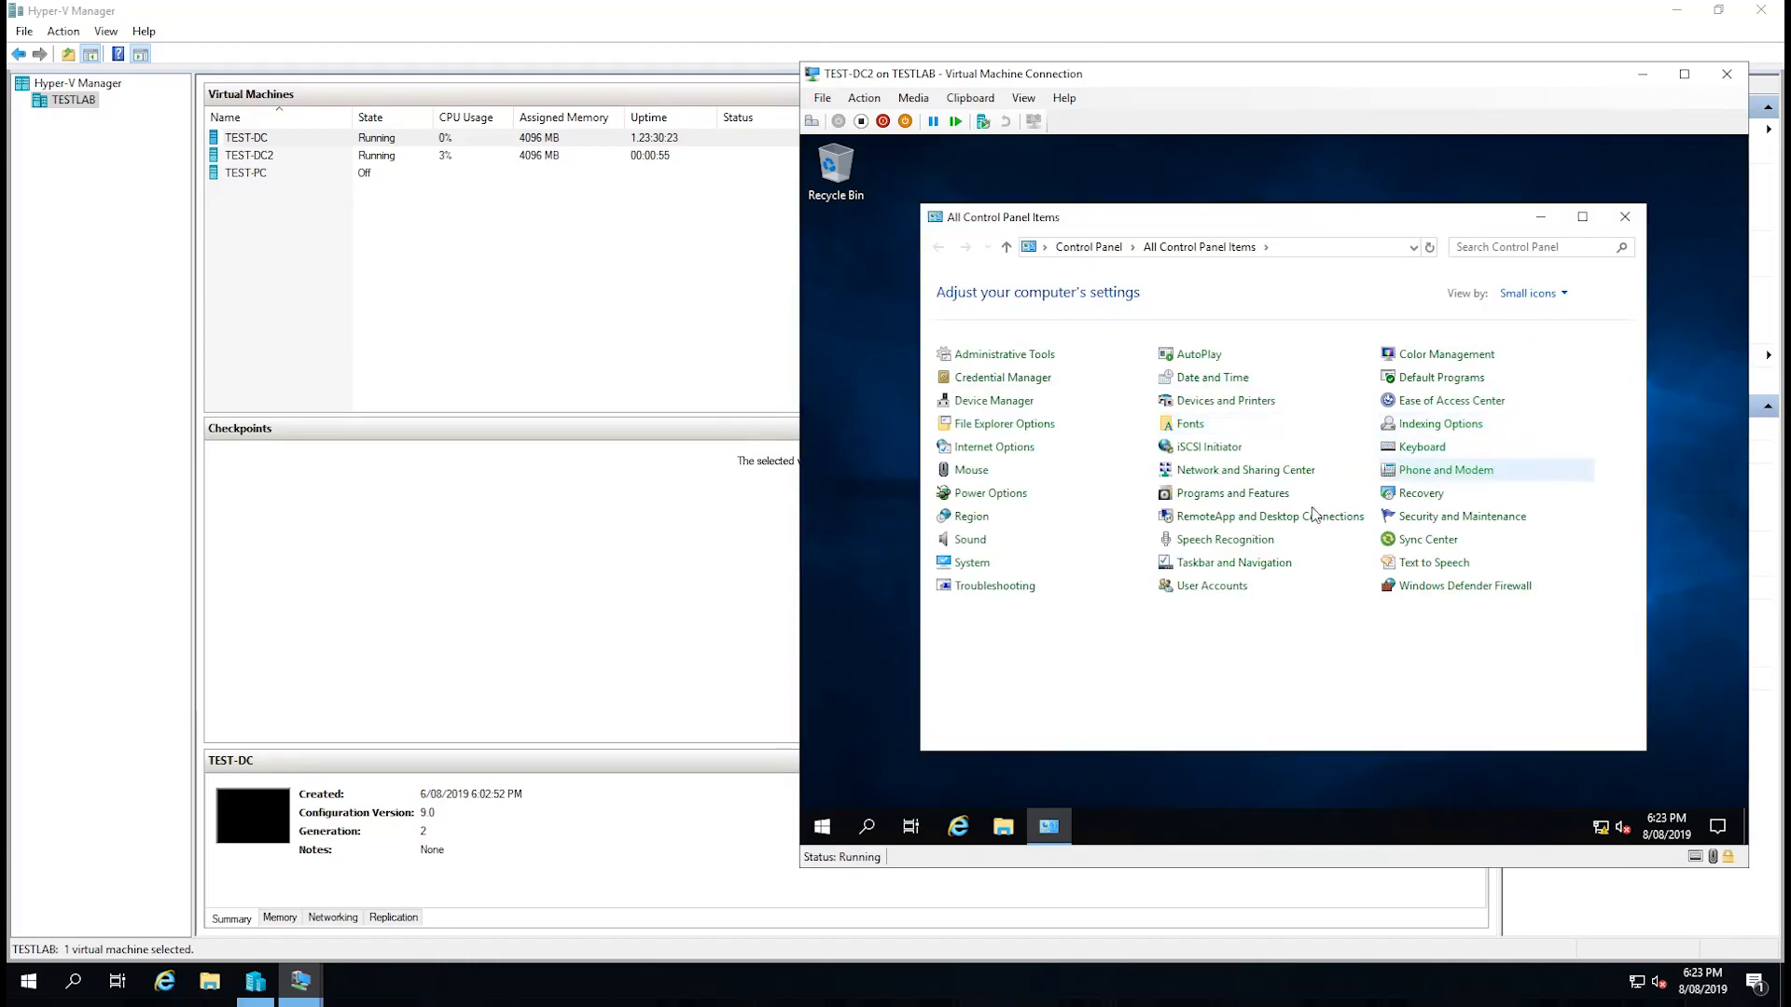
{"action": "left_click", "coordinate": [1243, 469]}
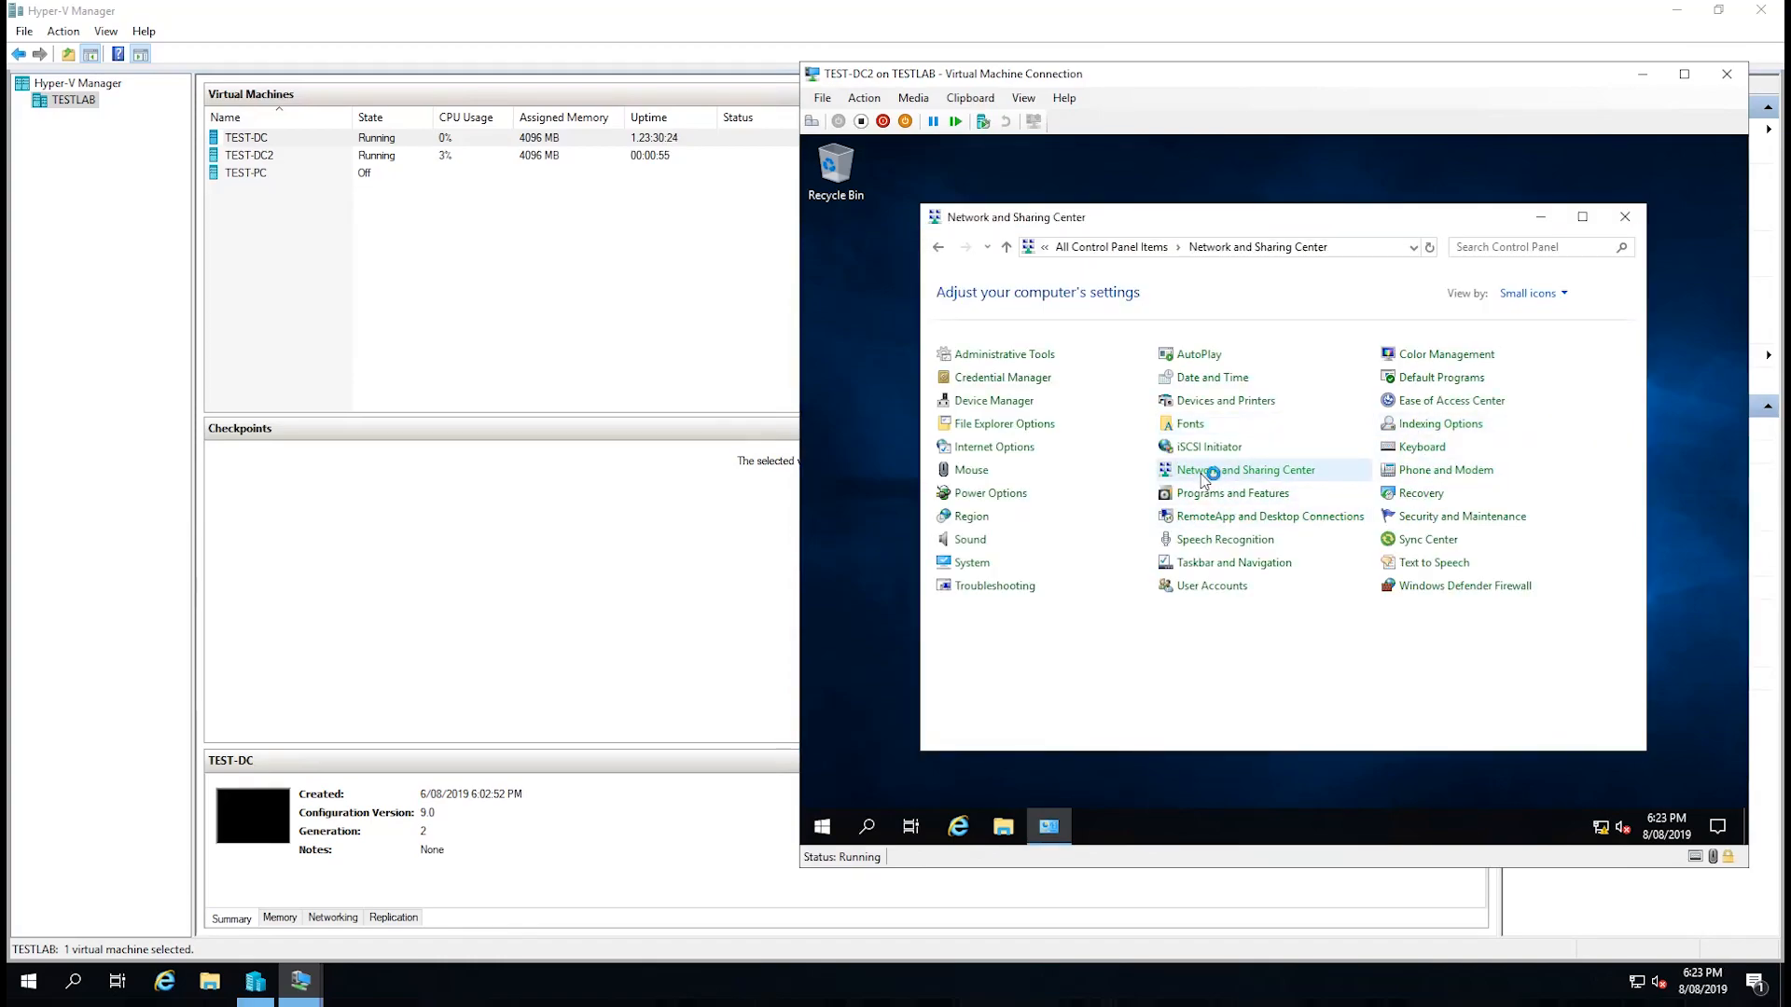
{"action": "left_click", "coordinate": [1245, 469]}
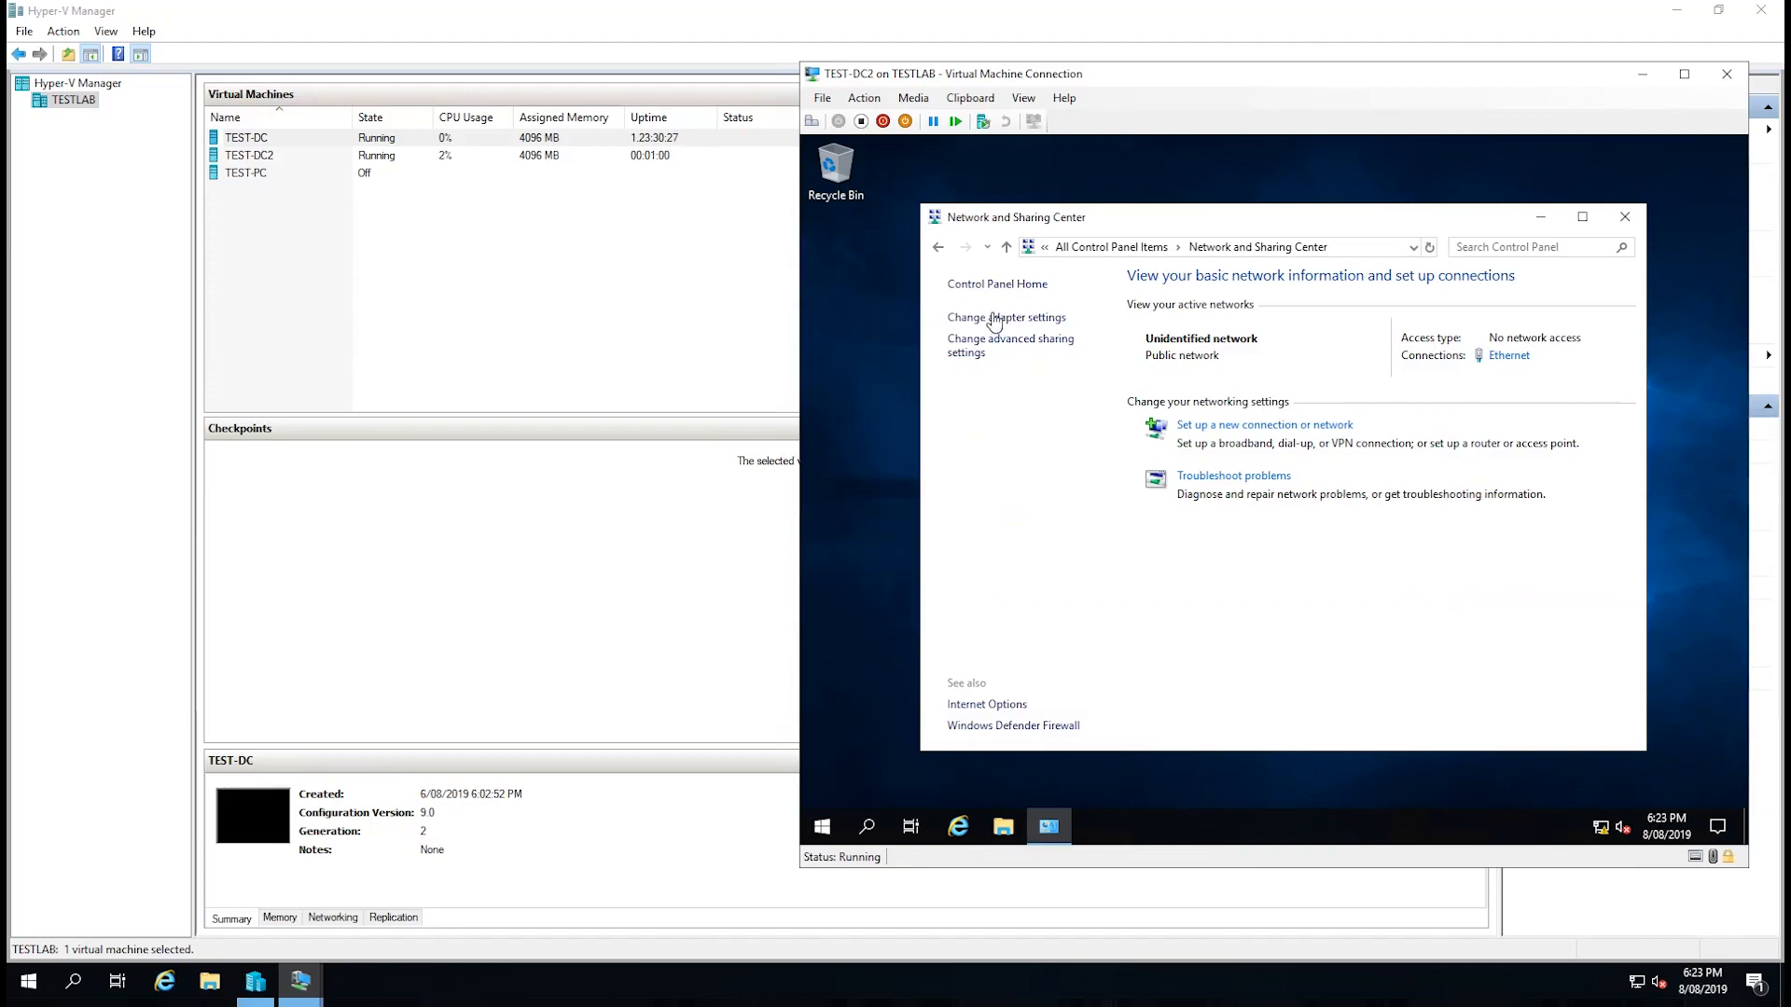
{"action": "left_click", "coordinate": [1005, 316]}
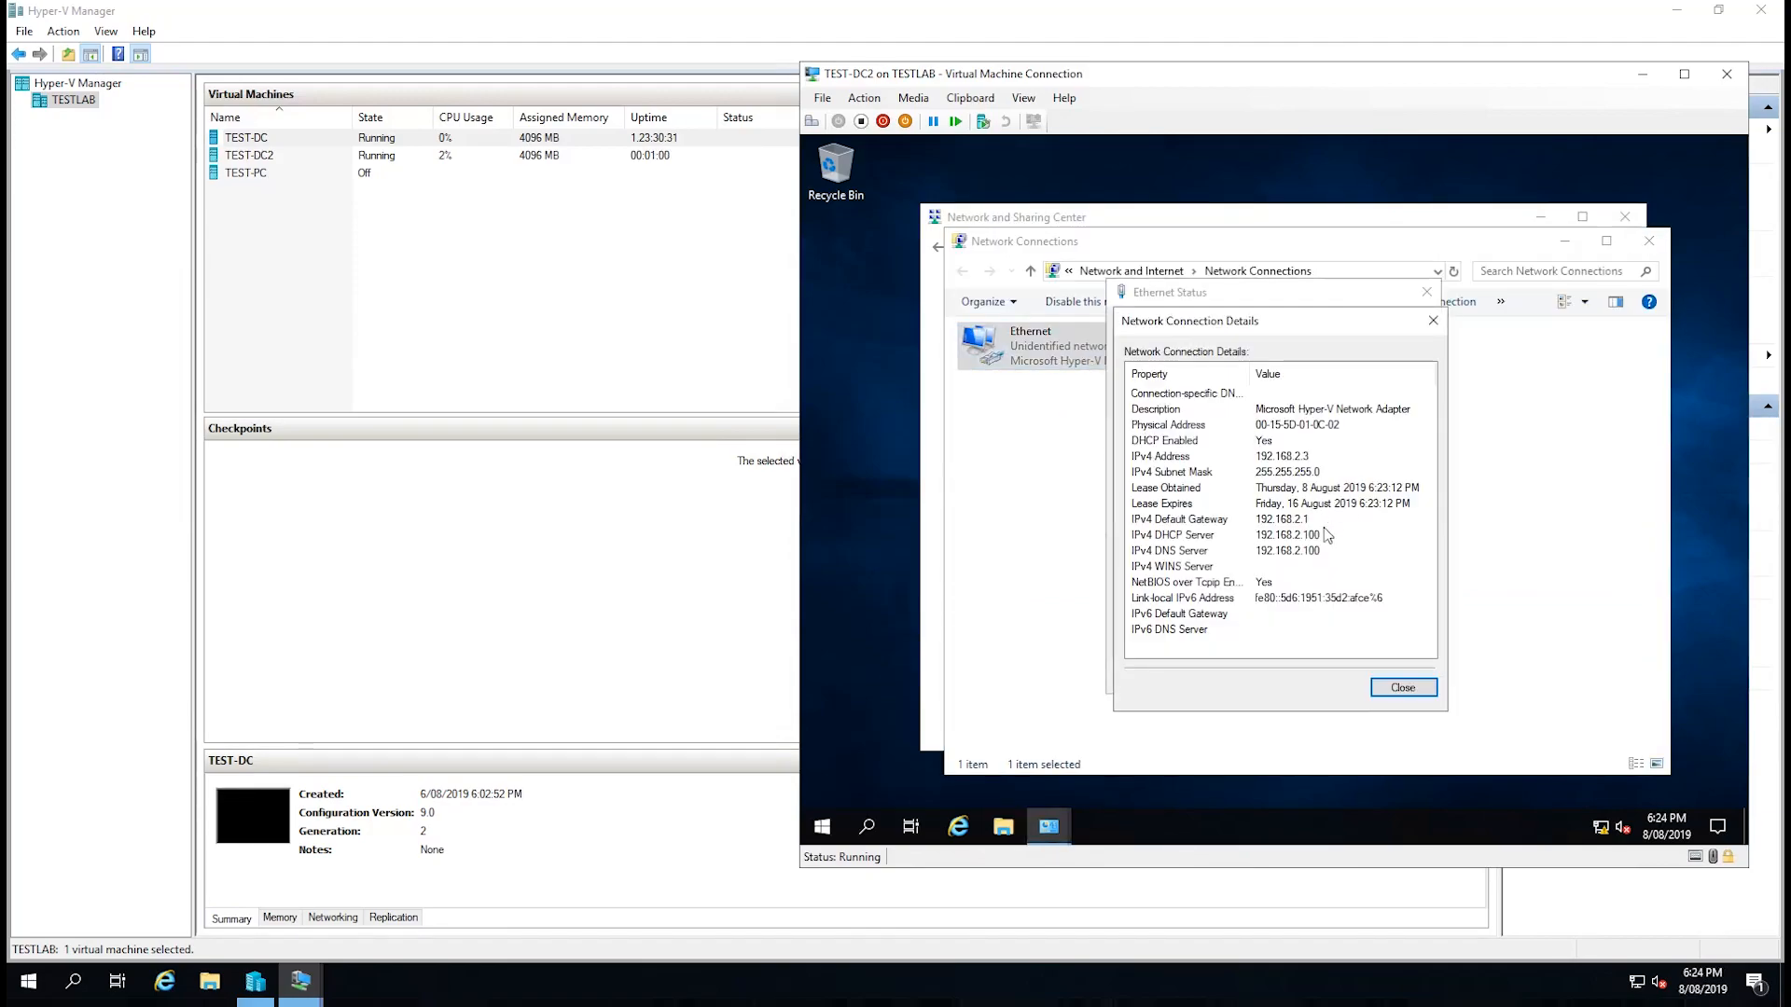
{"action": "mouse_move", "coordinate": [1299, 544]}
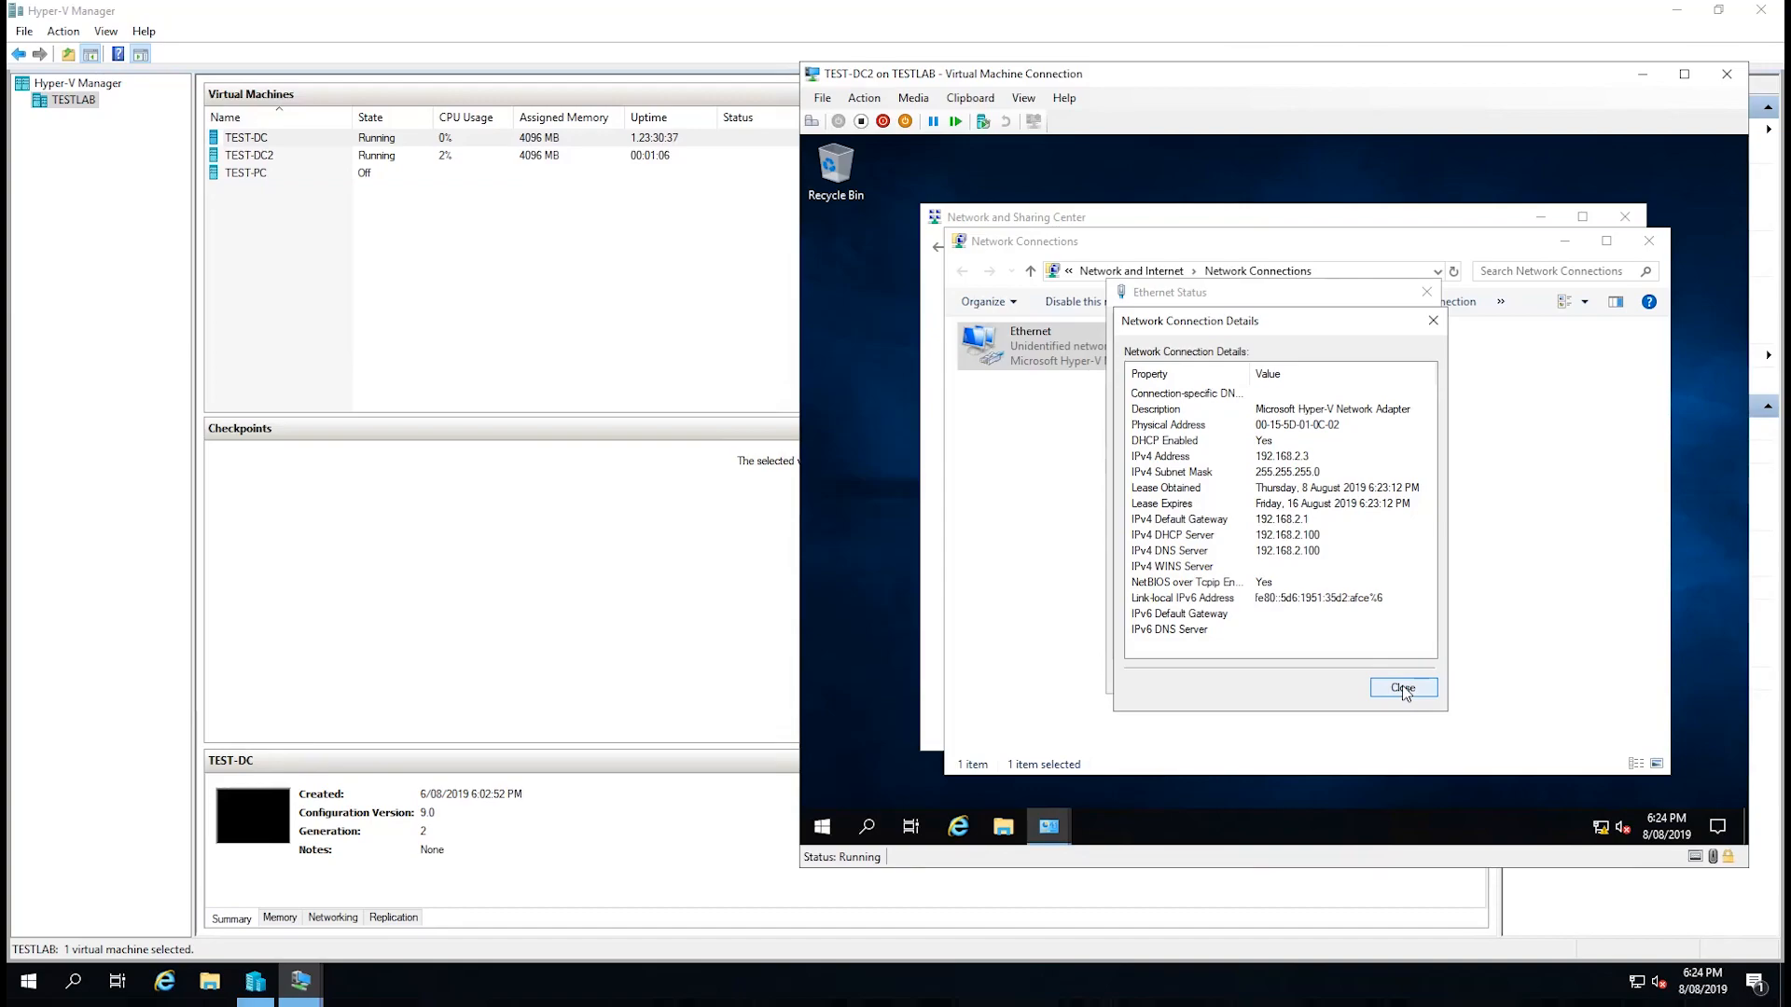
{"action": "left_click", "coordinate": [1404, 688]}
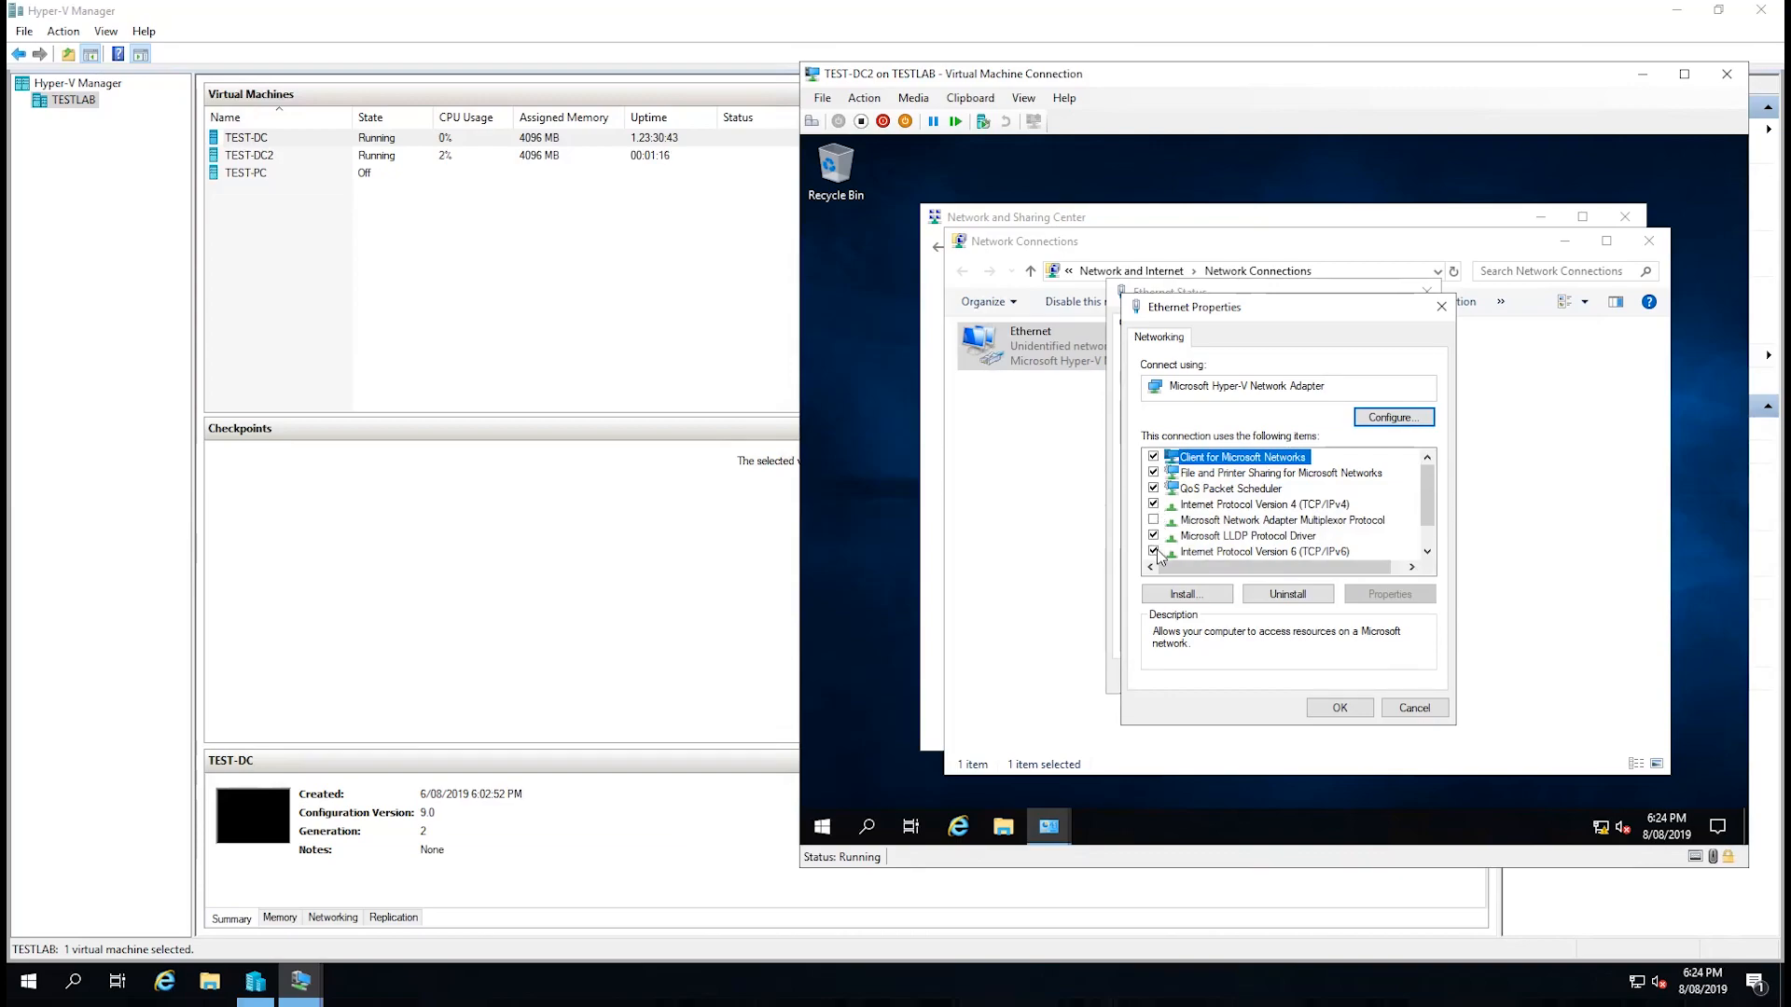
- Set IPv4 to 192.168.2.101/255.255.255.0, gateway 192.168.2.1, DNS 192.168.2.100, closing network windows
{"action": "left_click", "coordinate": [1264, 503]}
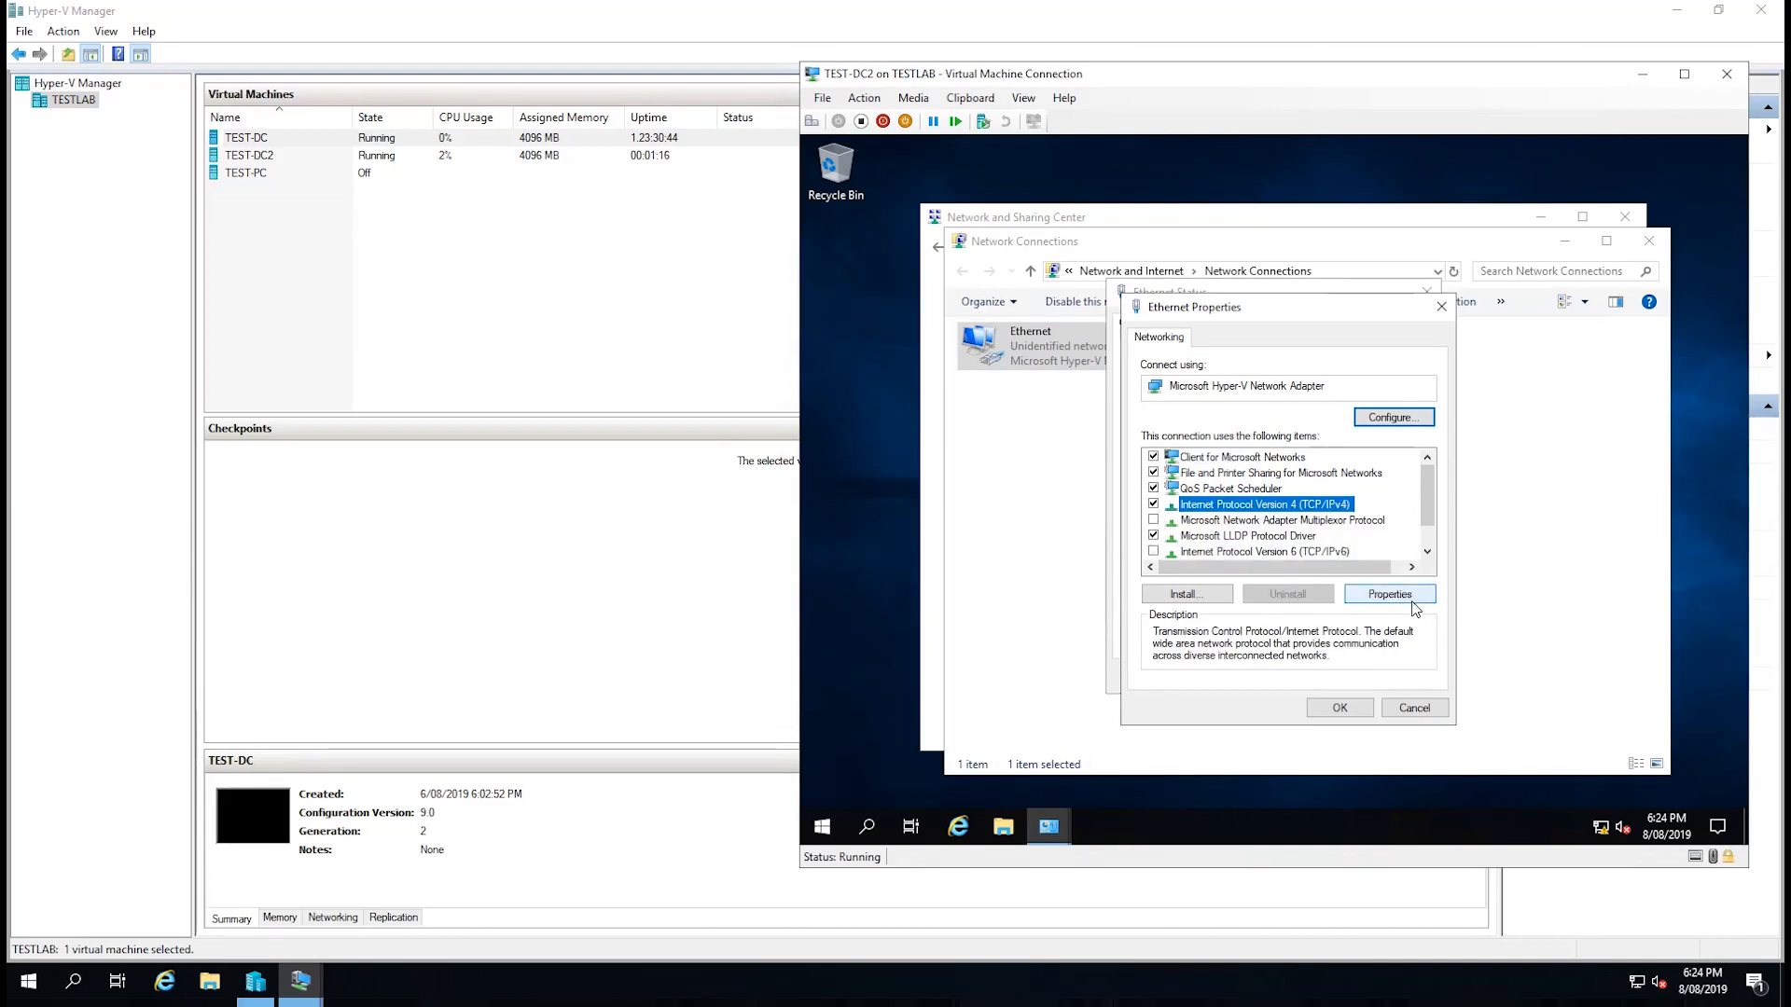
{"action": "left_click", "coordinate": [1389, 594]}
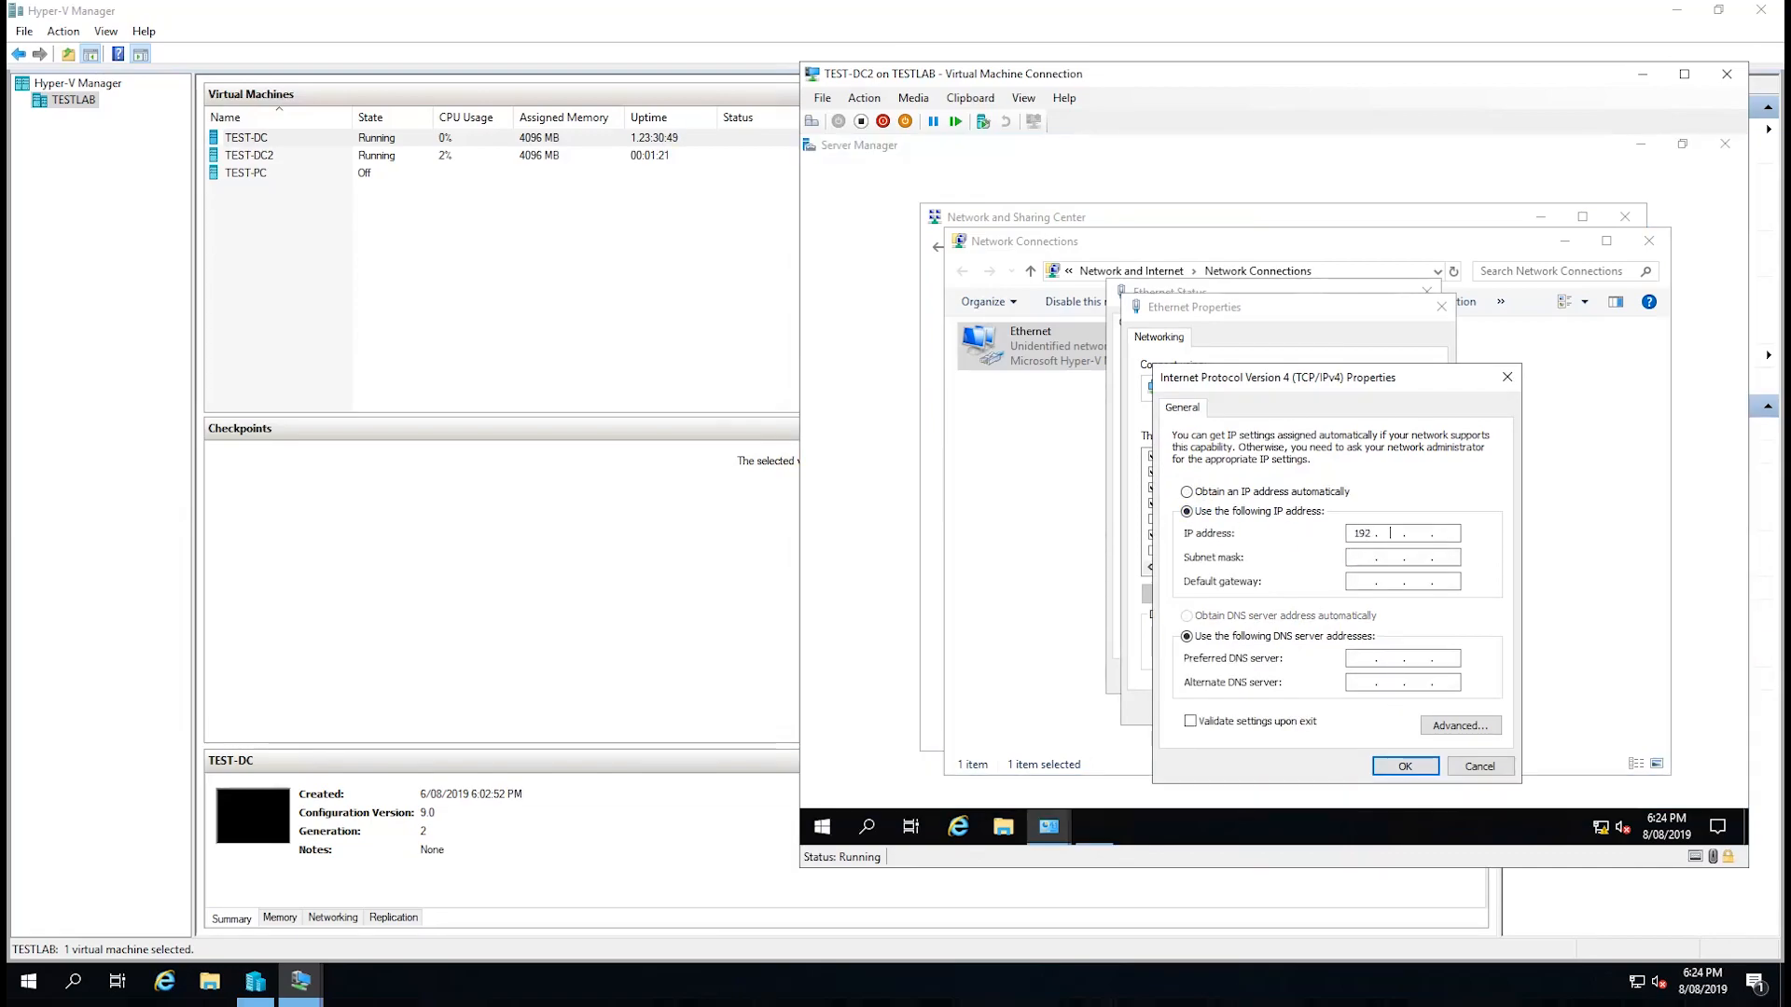
{"action": "type", "text": "168.2"}
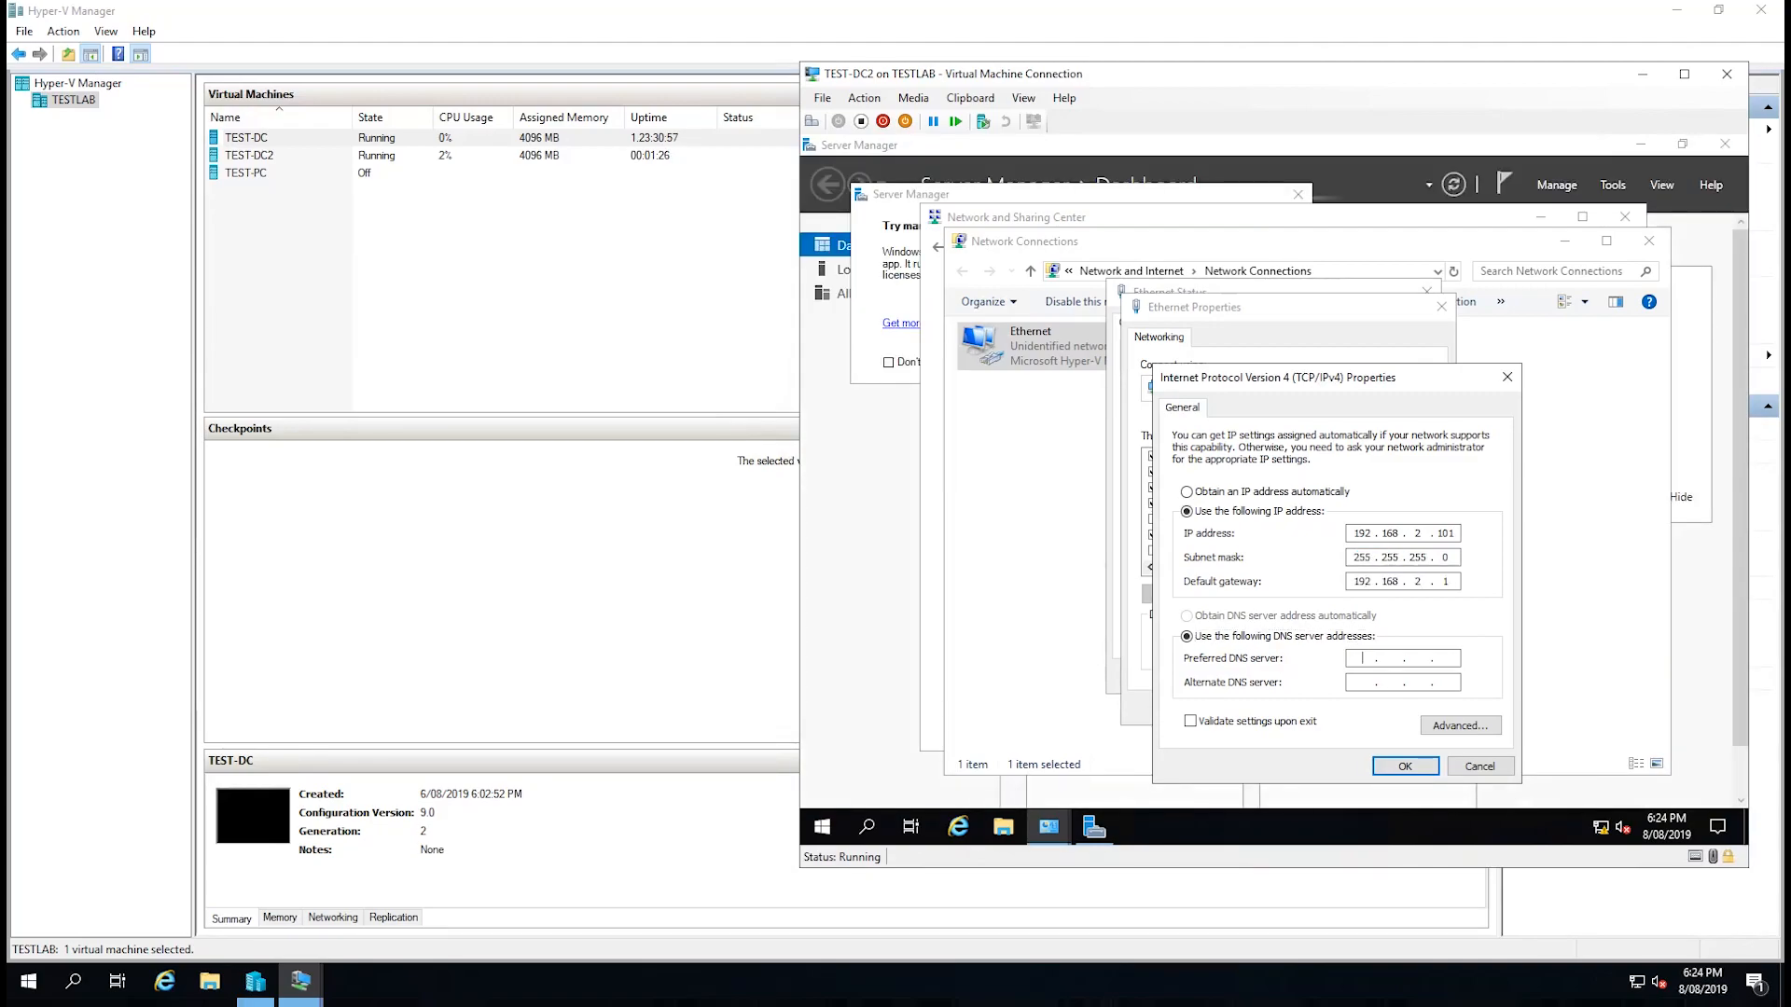
{"action": "type", "text": "192.168"}
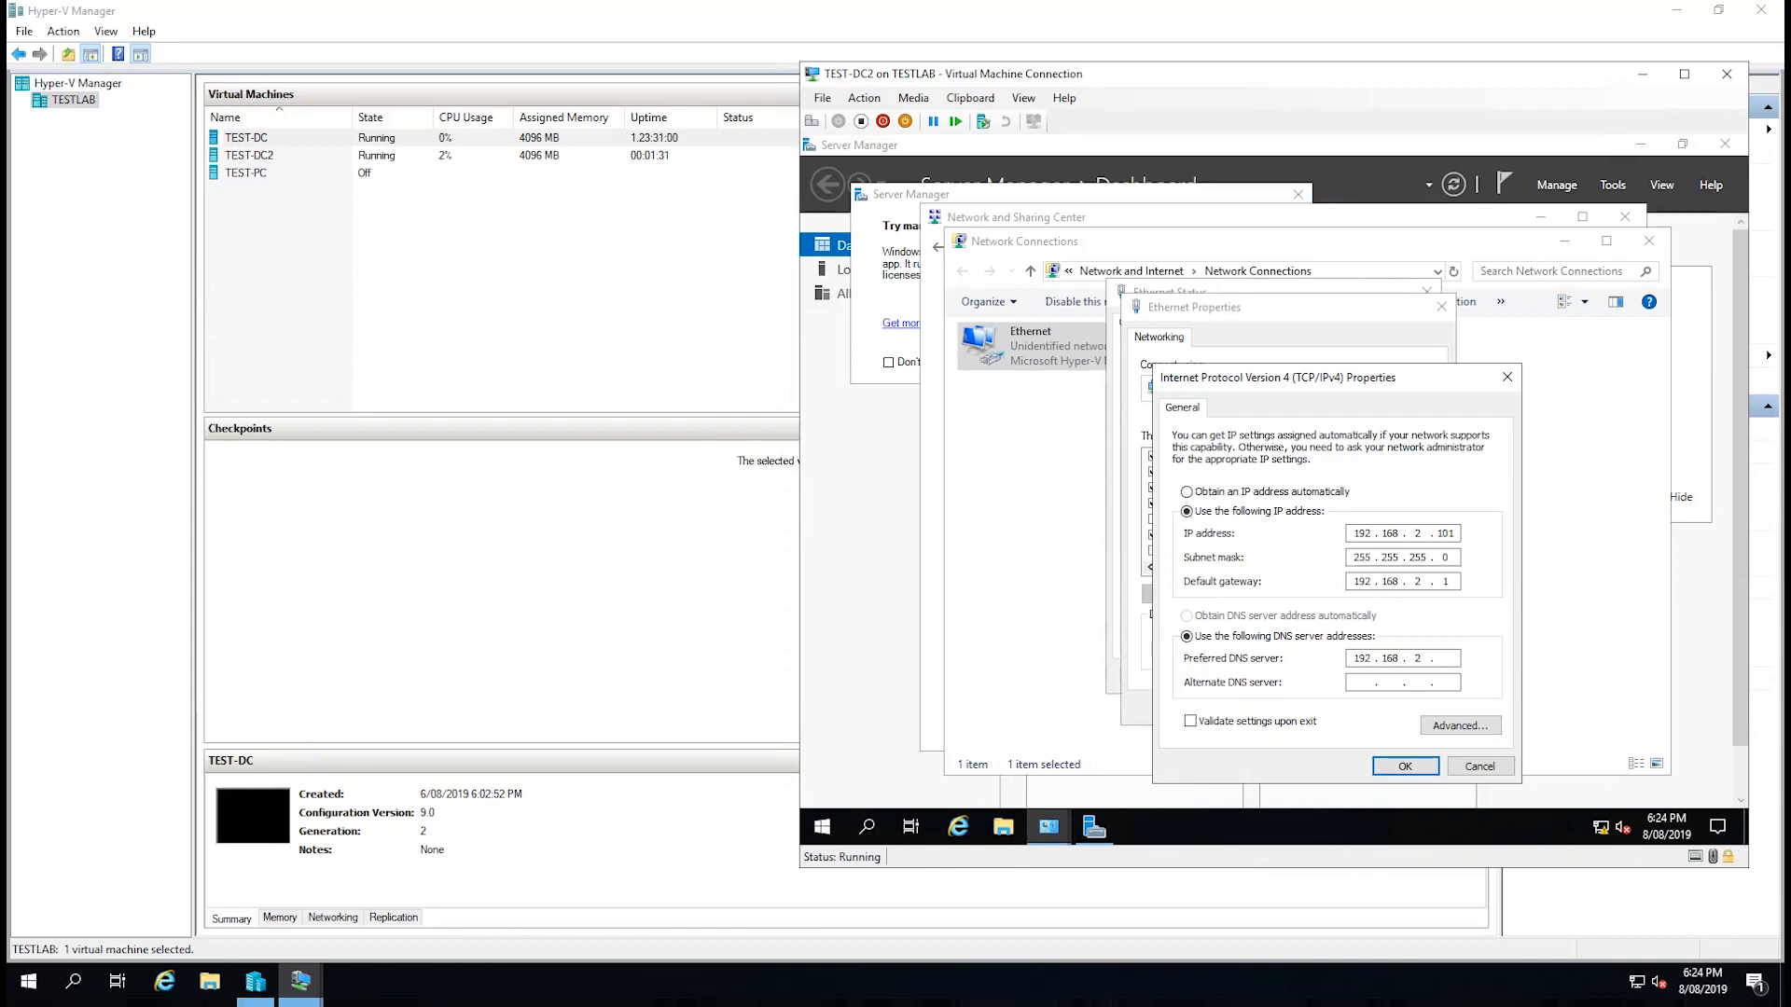
{"action": "type", "text": "100"}
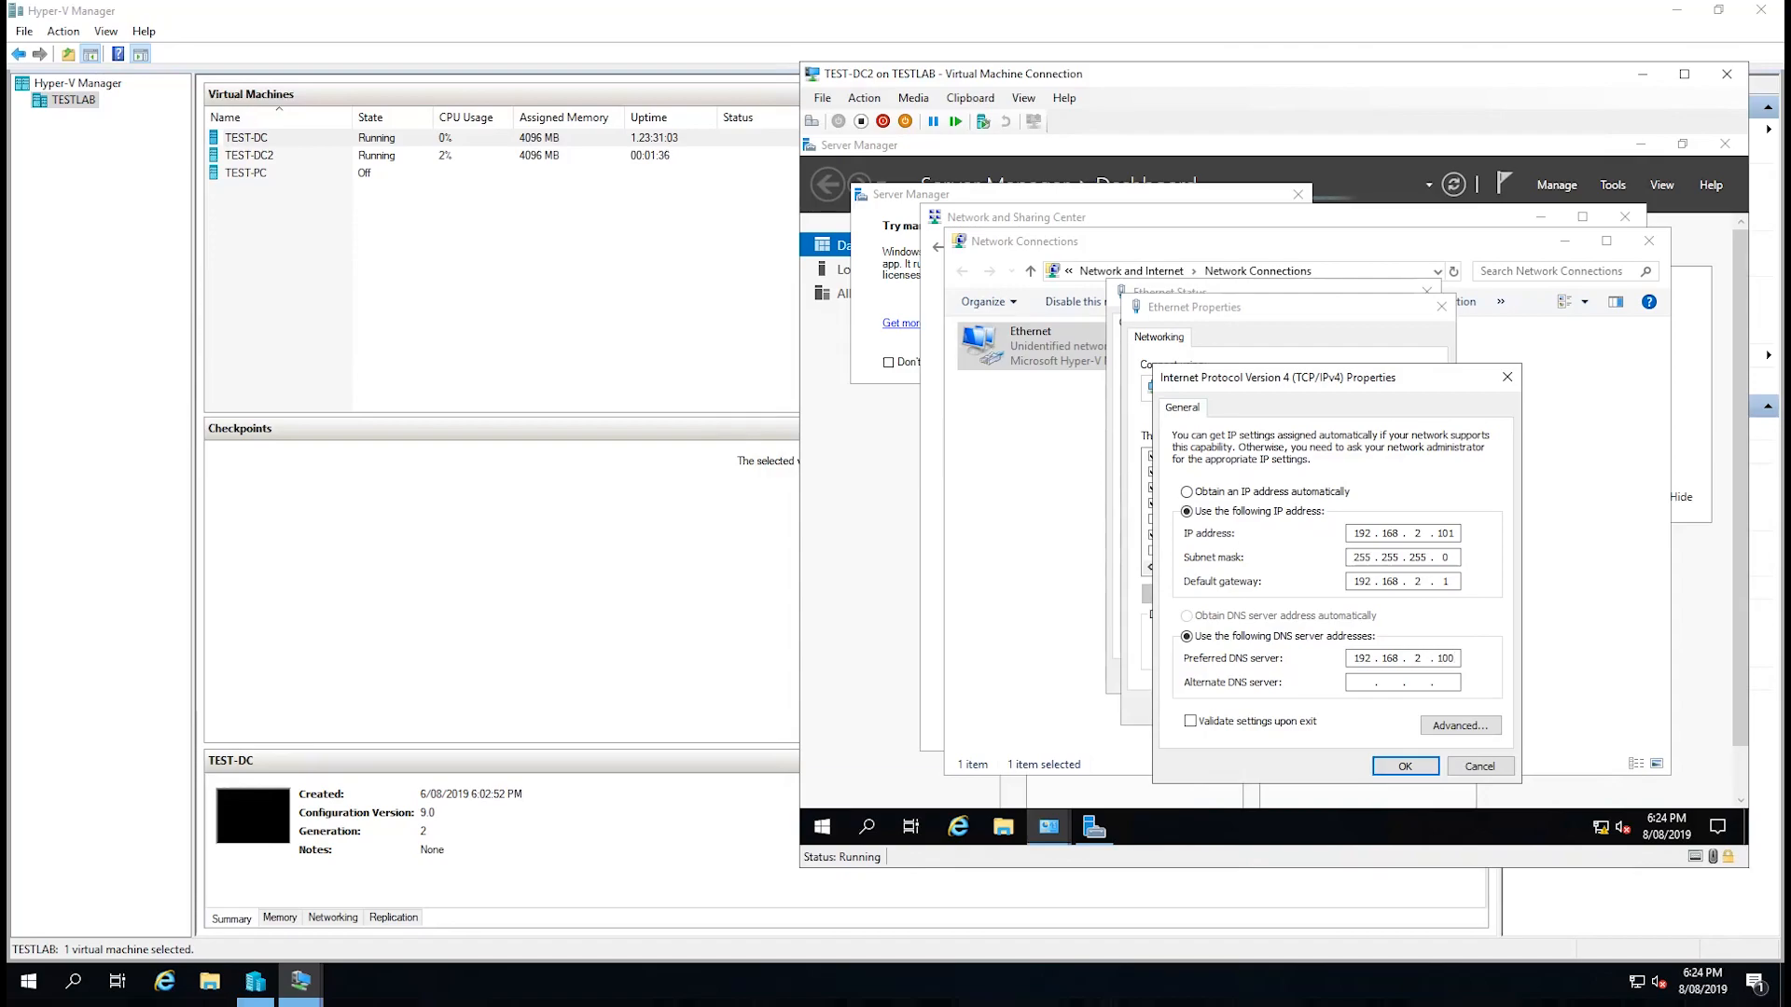
{"action": "left_click", "coordinate": [1404, 765]}
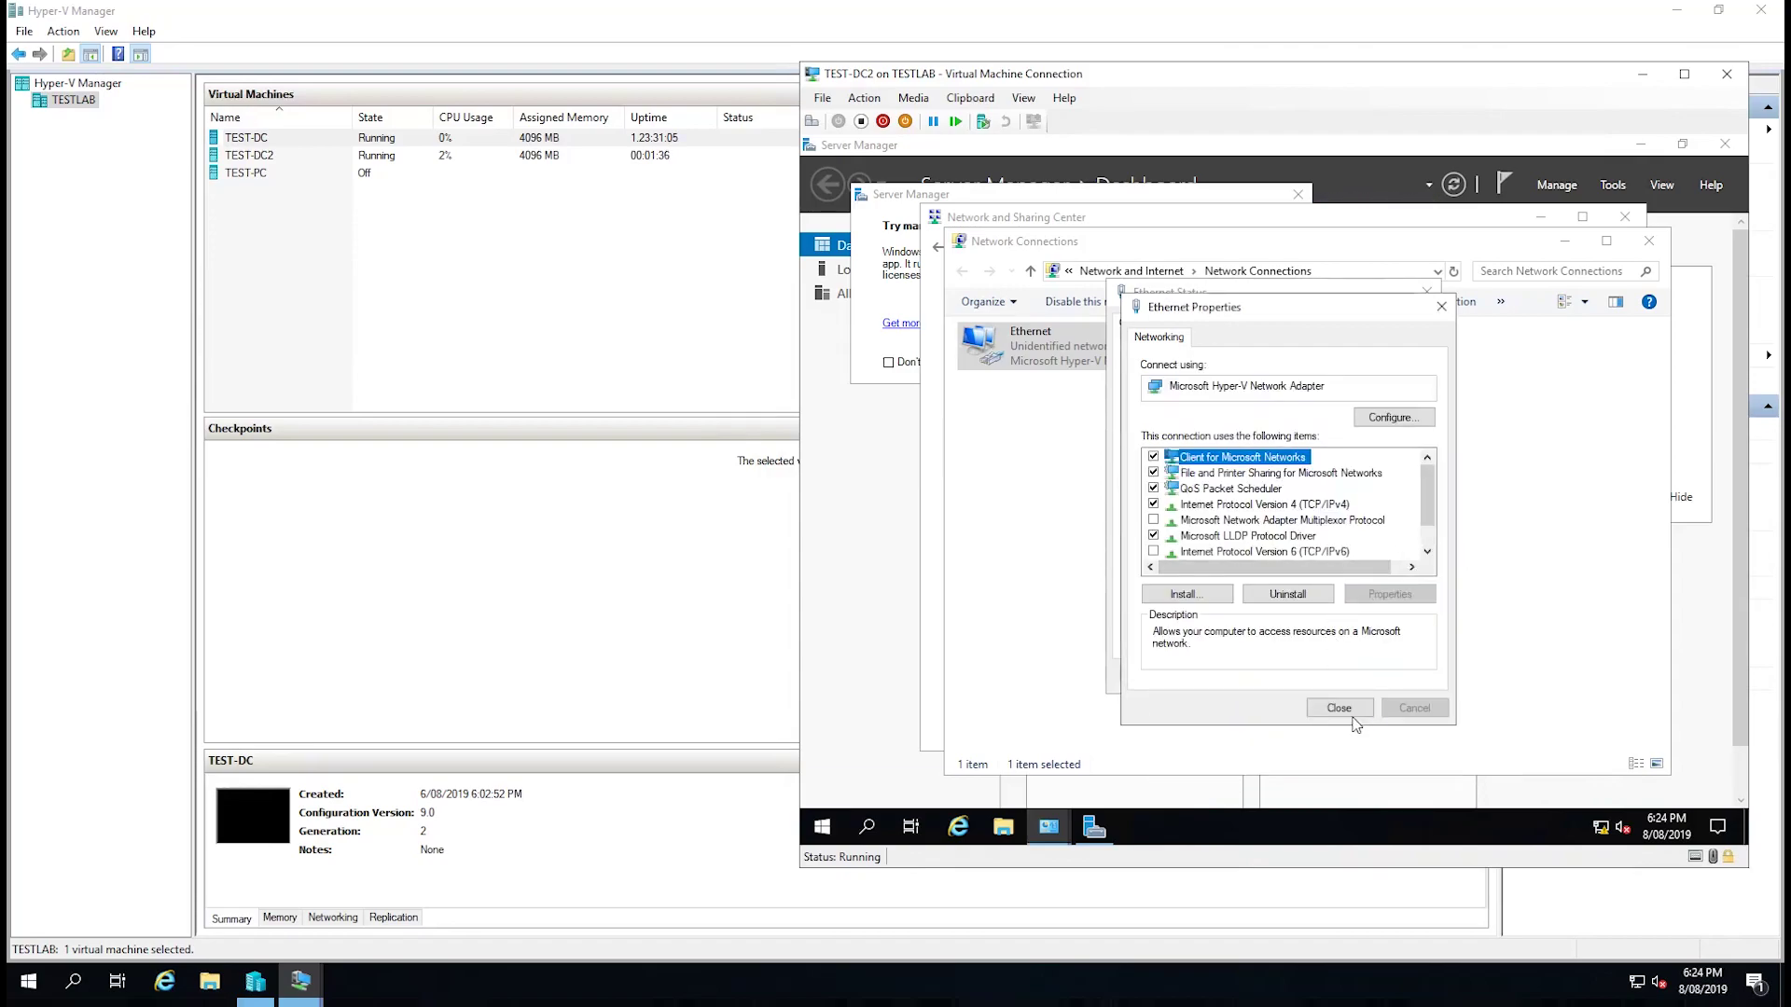
{"action": "left_click", "coordinate": [1339, 707]}
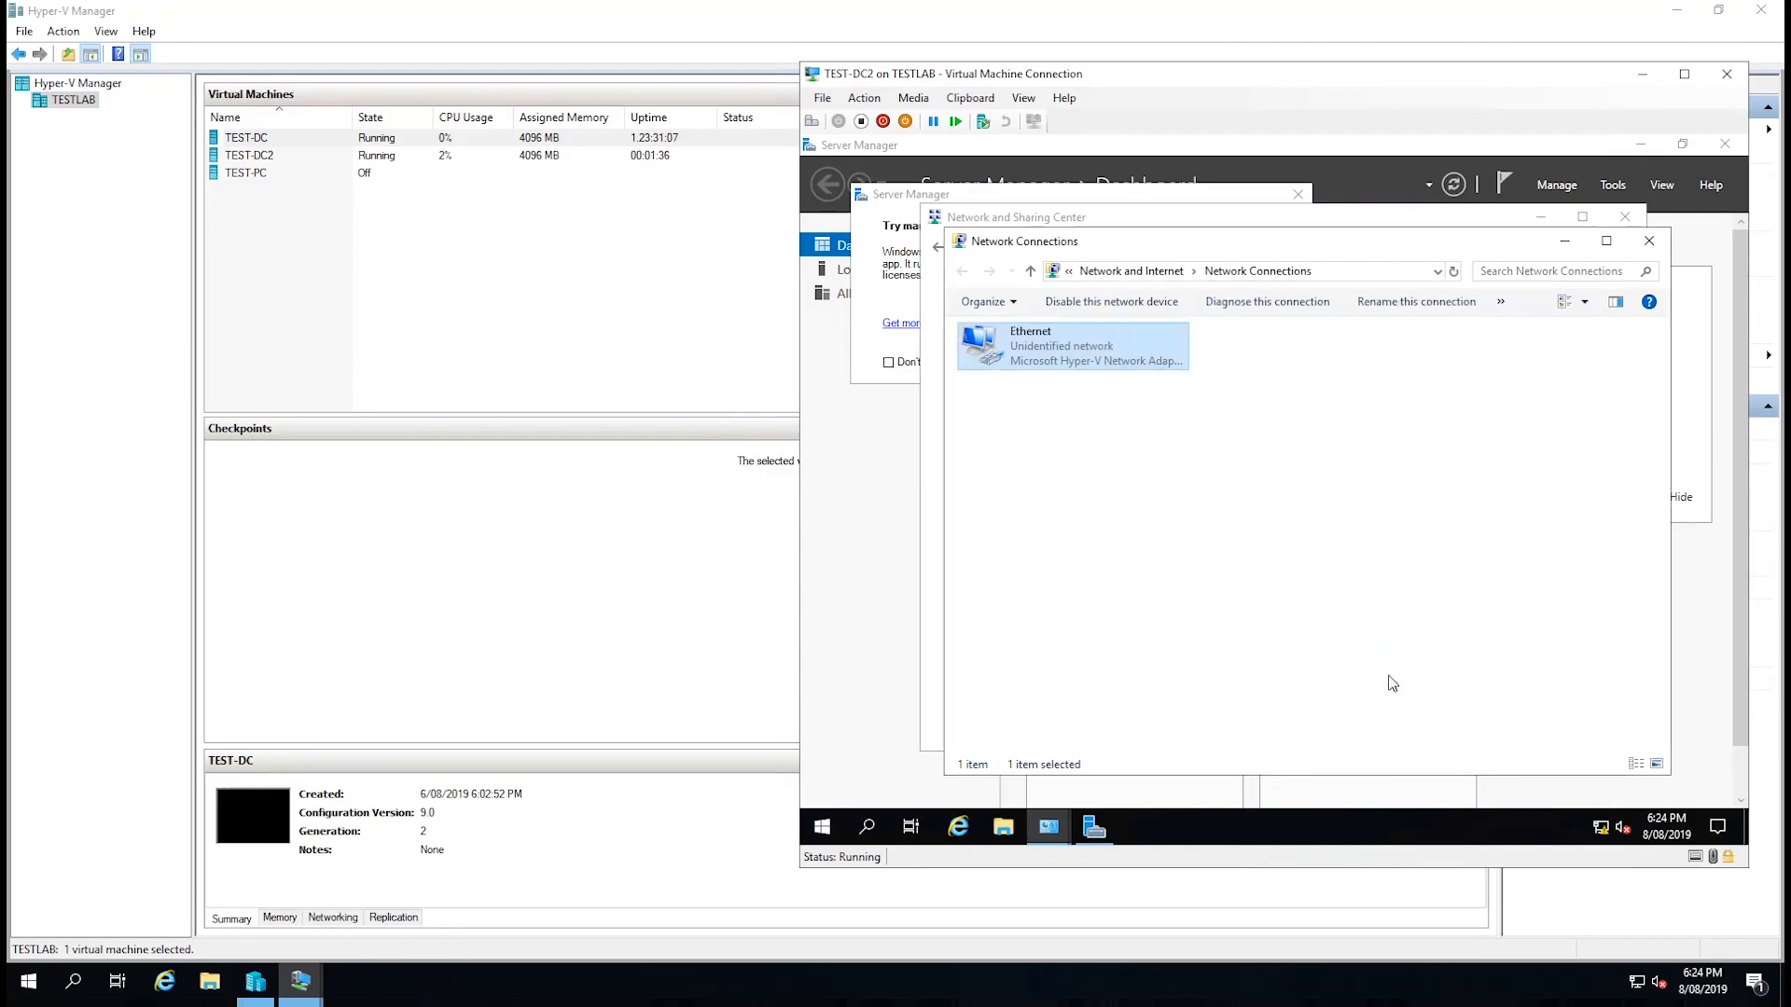
{"action": "left_click", "coordinate": [1648, 240]}
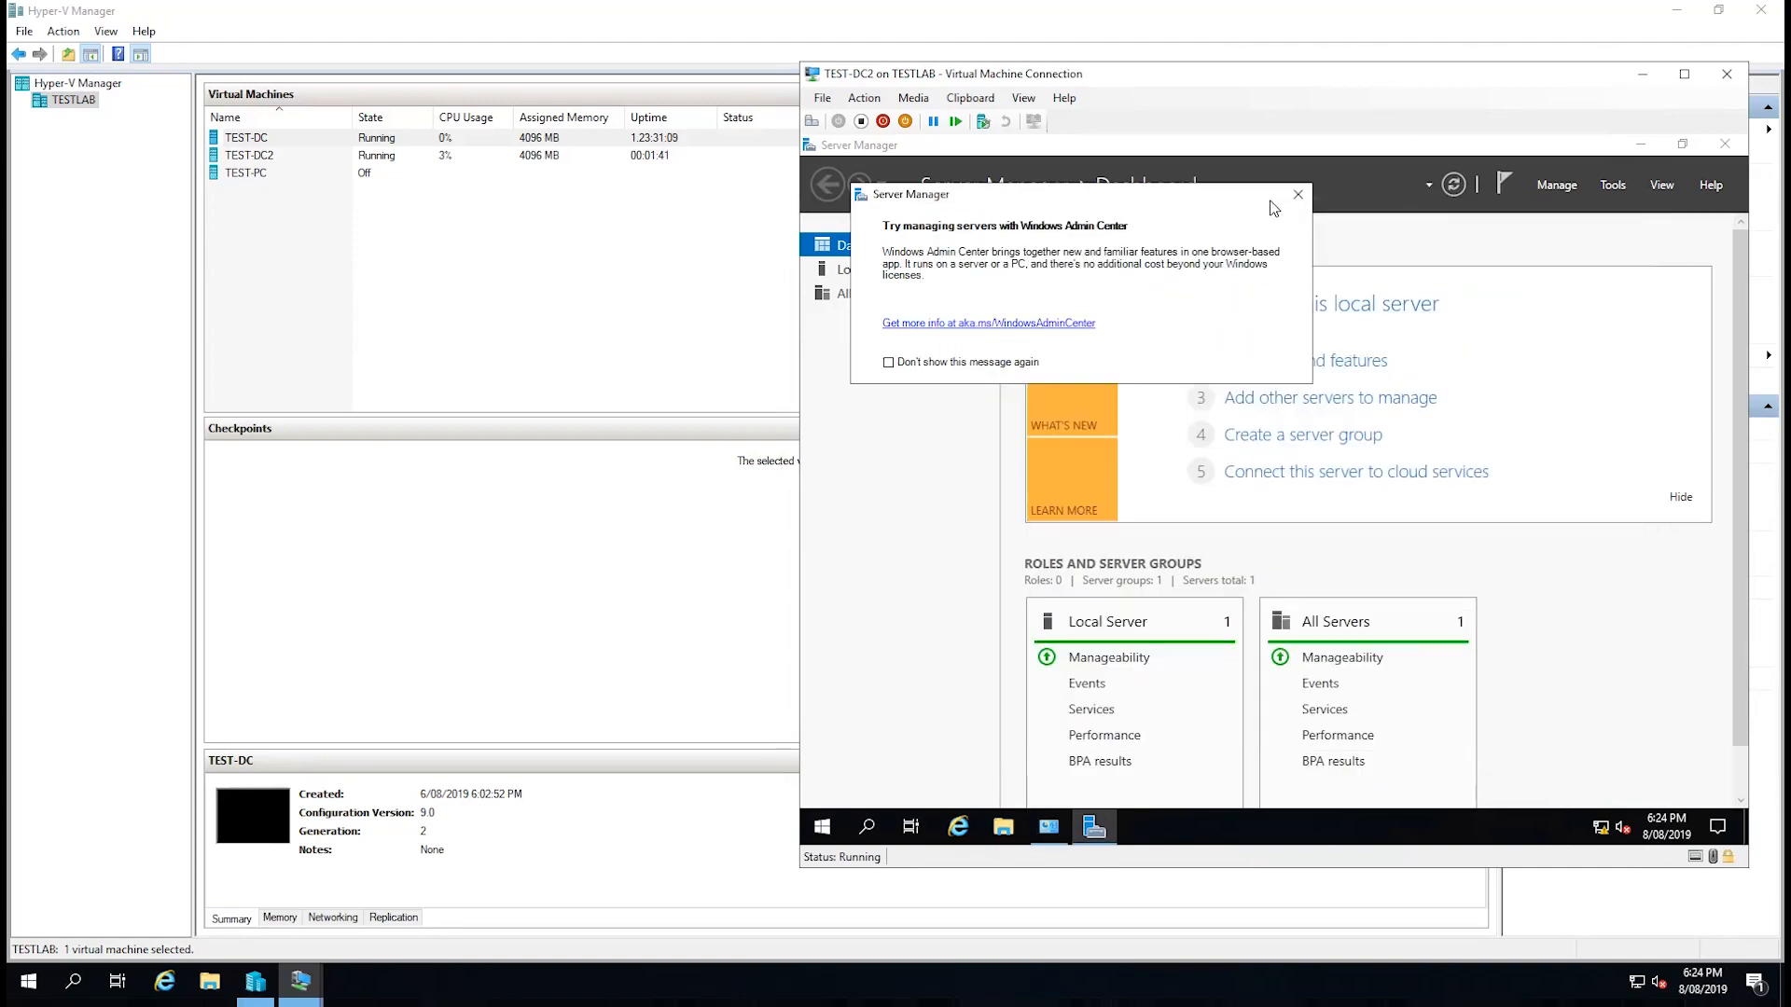
- Dismiss the Admin Center notice and walk the Add Roles wizard to role-based installation, then leave it
{"action": "left_click", "coordinate": [1299, 195]}
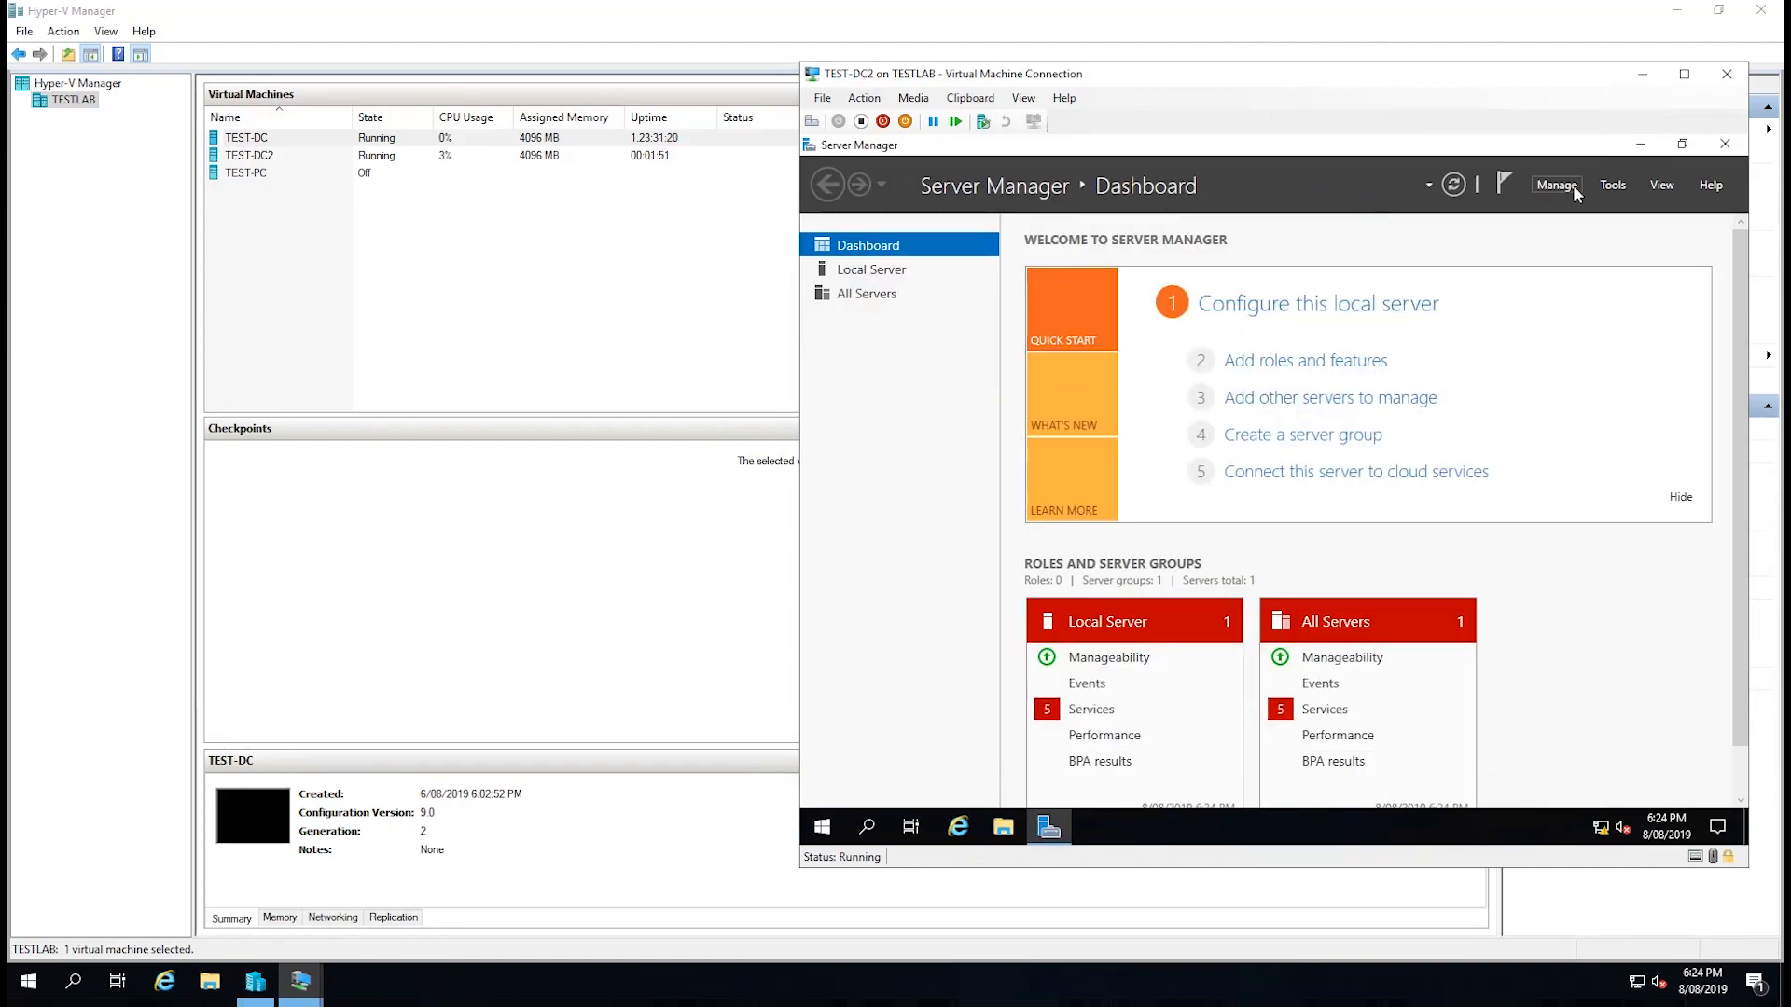
{"action": "left_click", "coordinate": [1556, 183]}
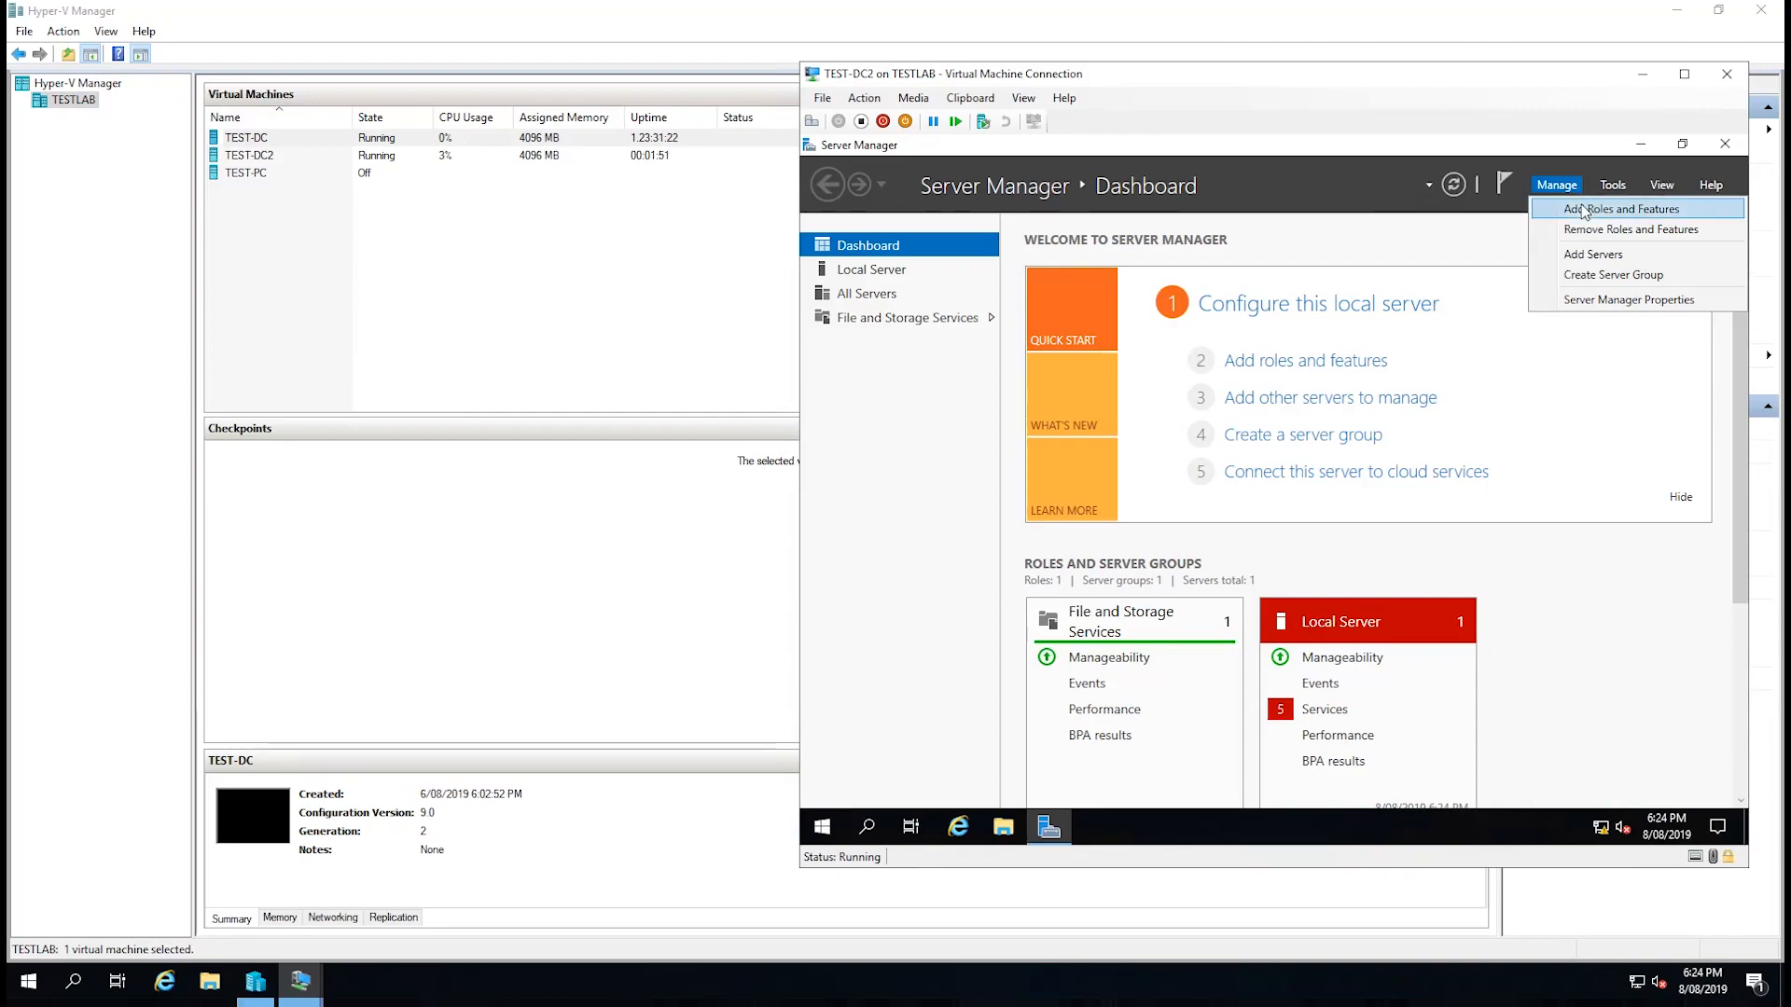
{"action": "left_click", "coordinate": [1618, 208]}
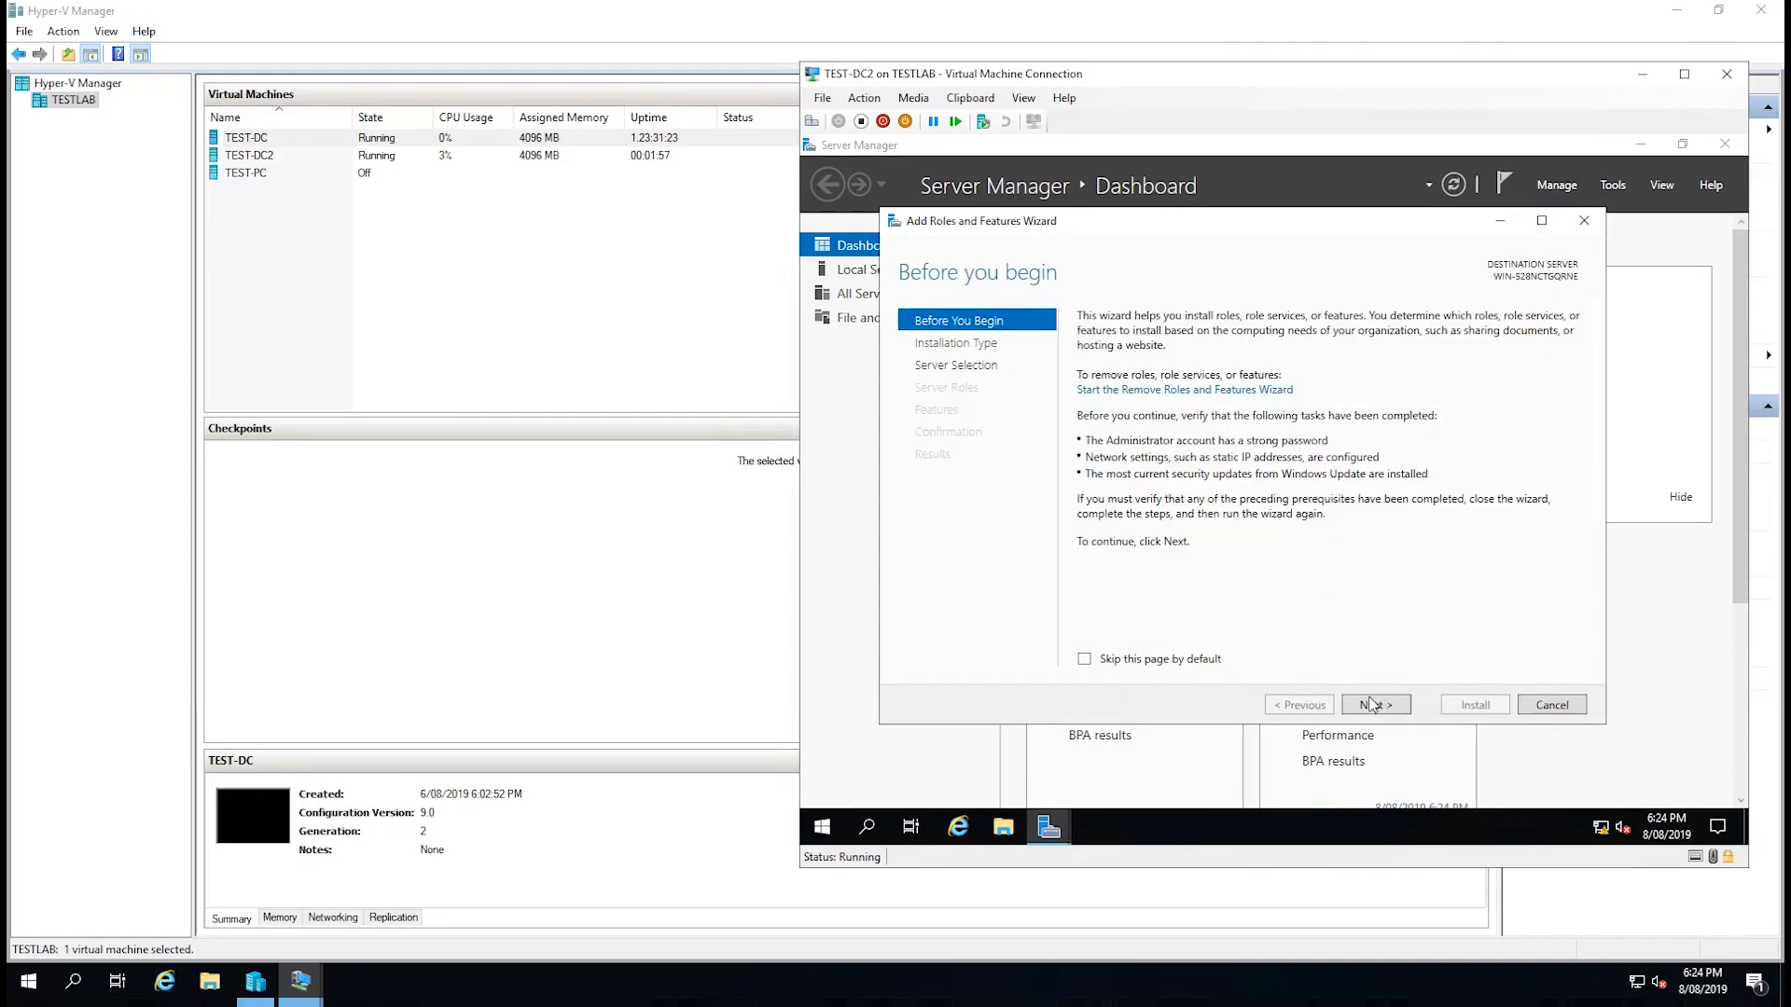
{"action": "left_click", "coordinate": [1374, 705]}
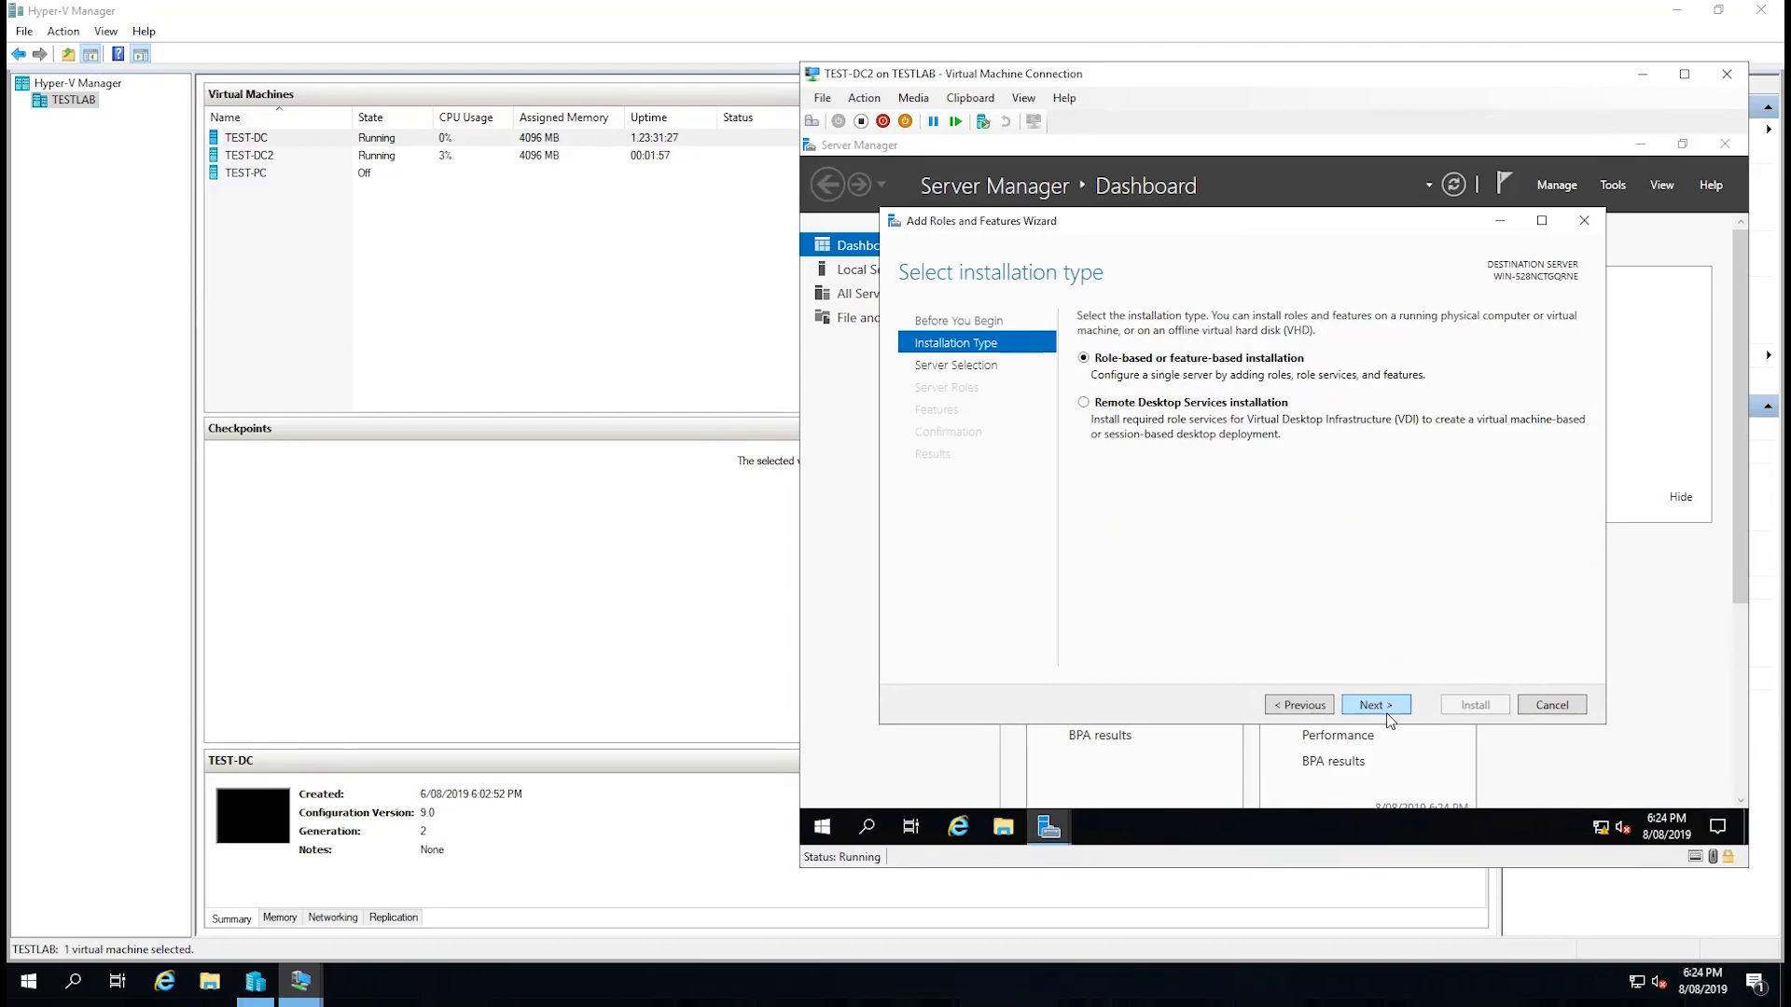
{"action": "left_click", "coordinate": [1375, 705]}
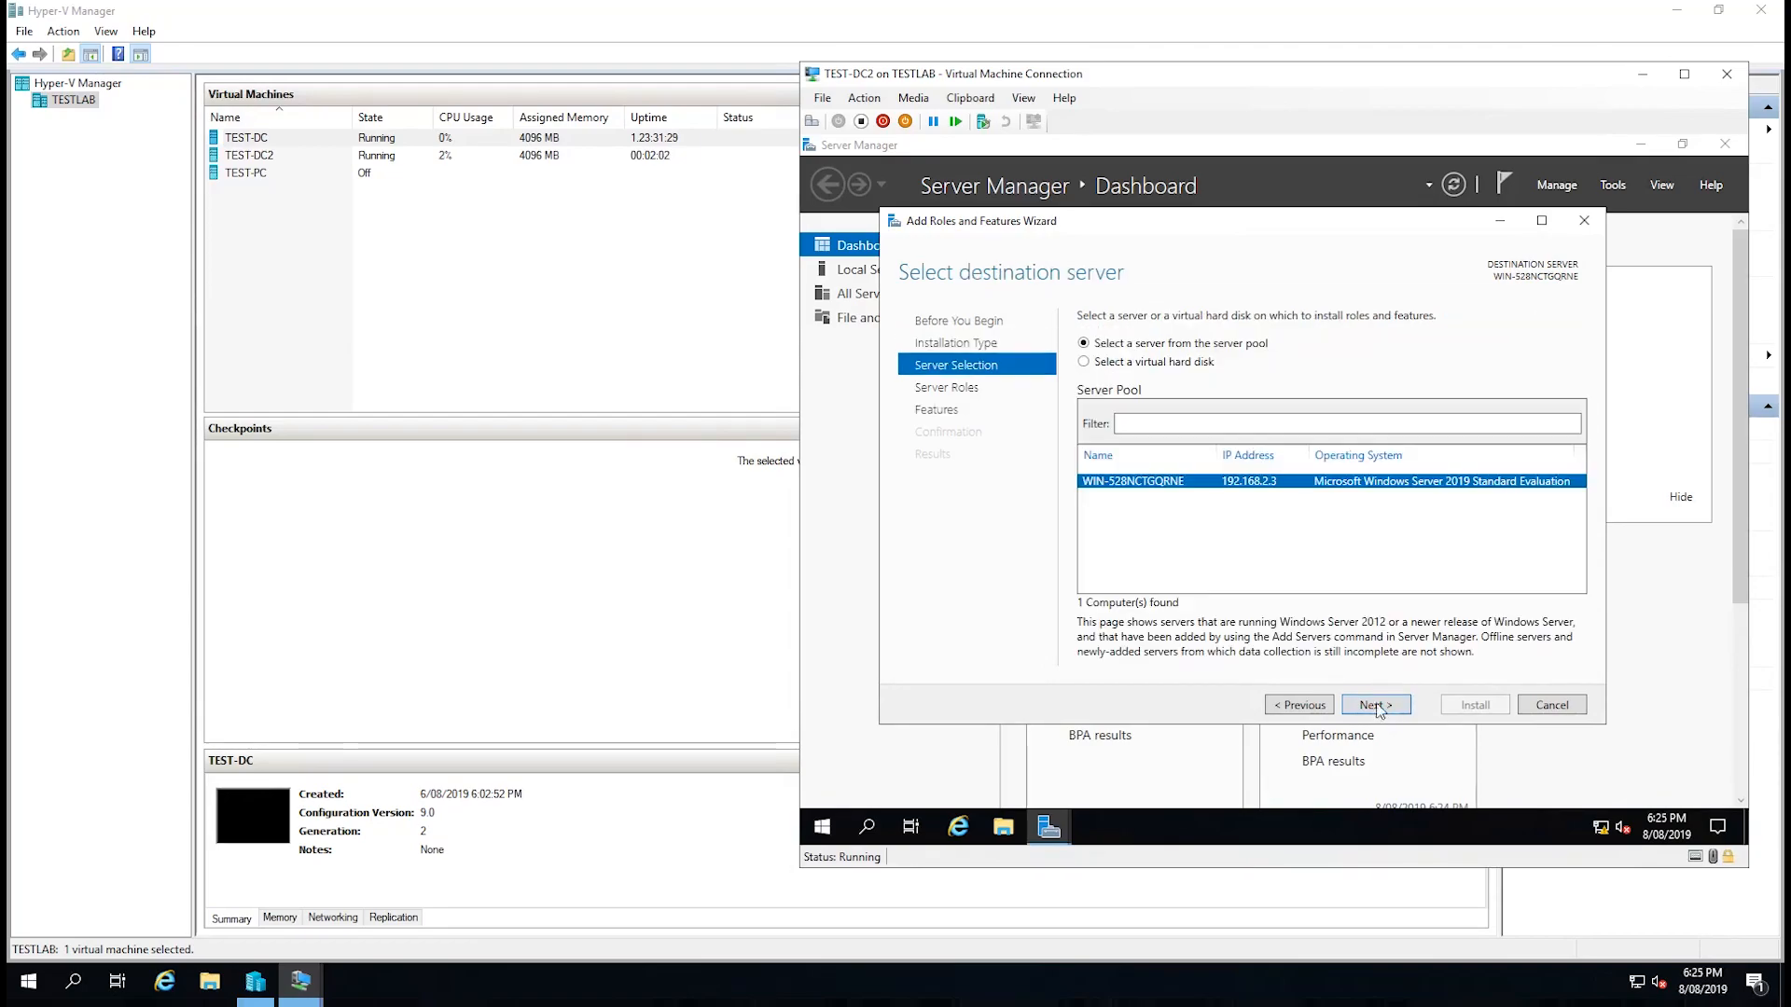
{"action": "mouse_move", "coordinate": [1263, 602]}
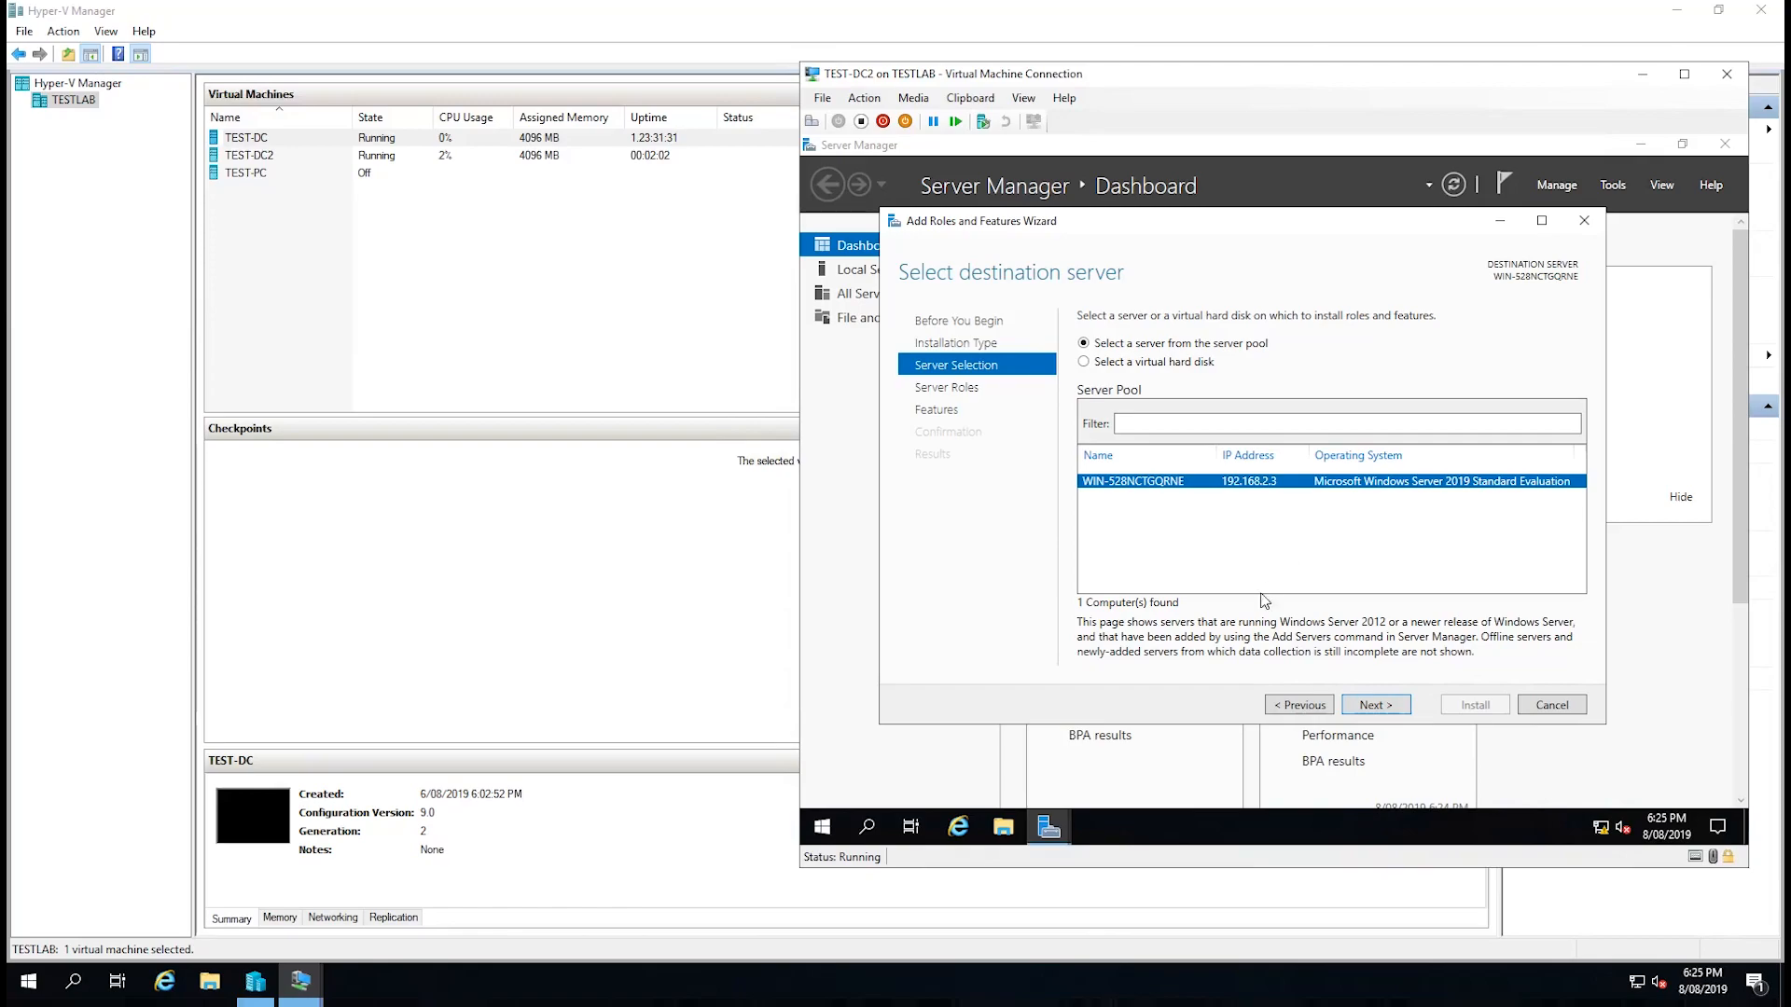
{"action": "mouse_move", "coordinate": [1509, 693]}
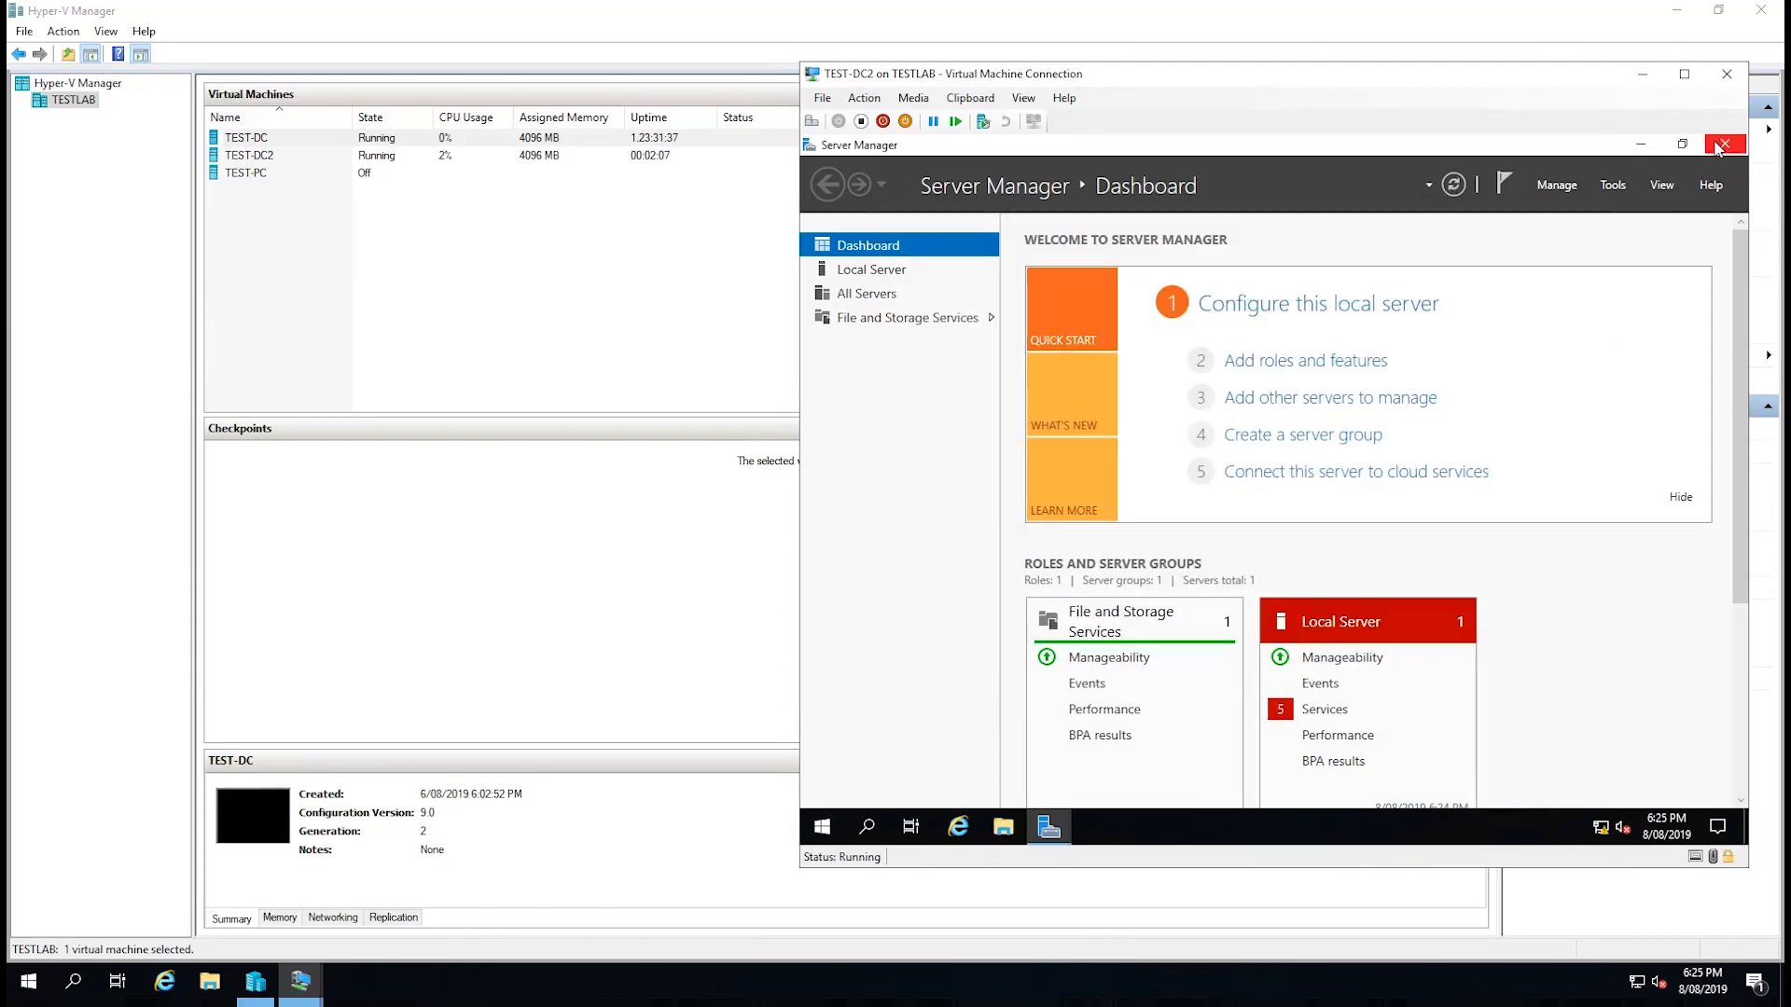
- Rename the computer to TEST-DC2 and join the TESTLAB domain using administrator credentials
{"action": "left_click", "coordinate": [1724, 143]}
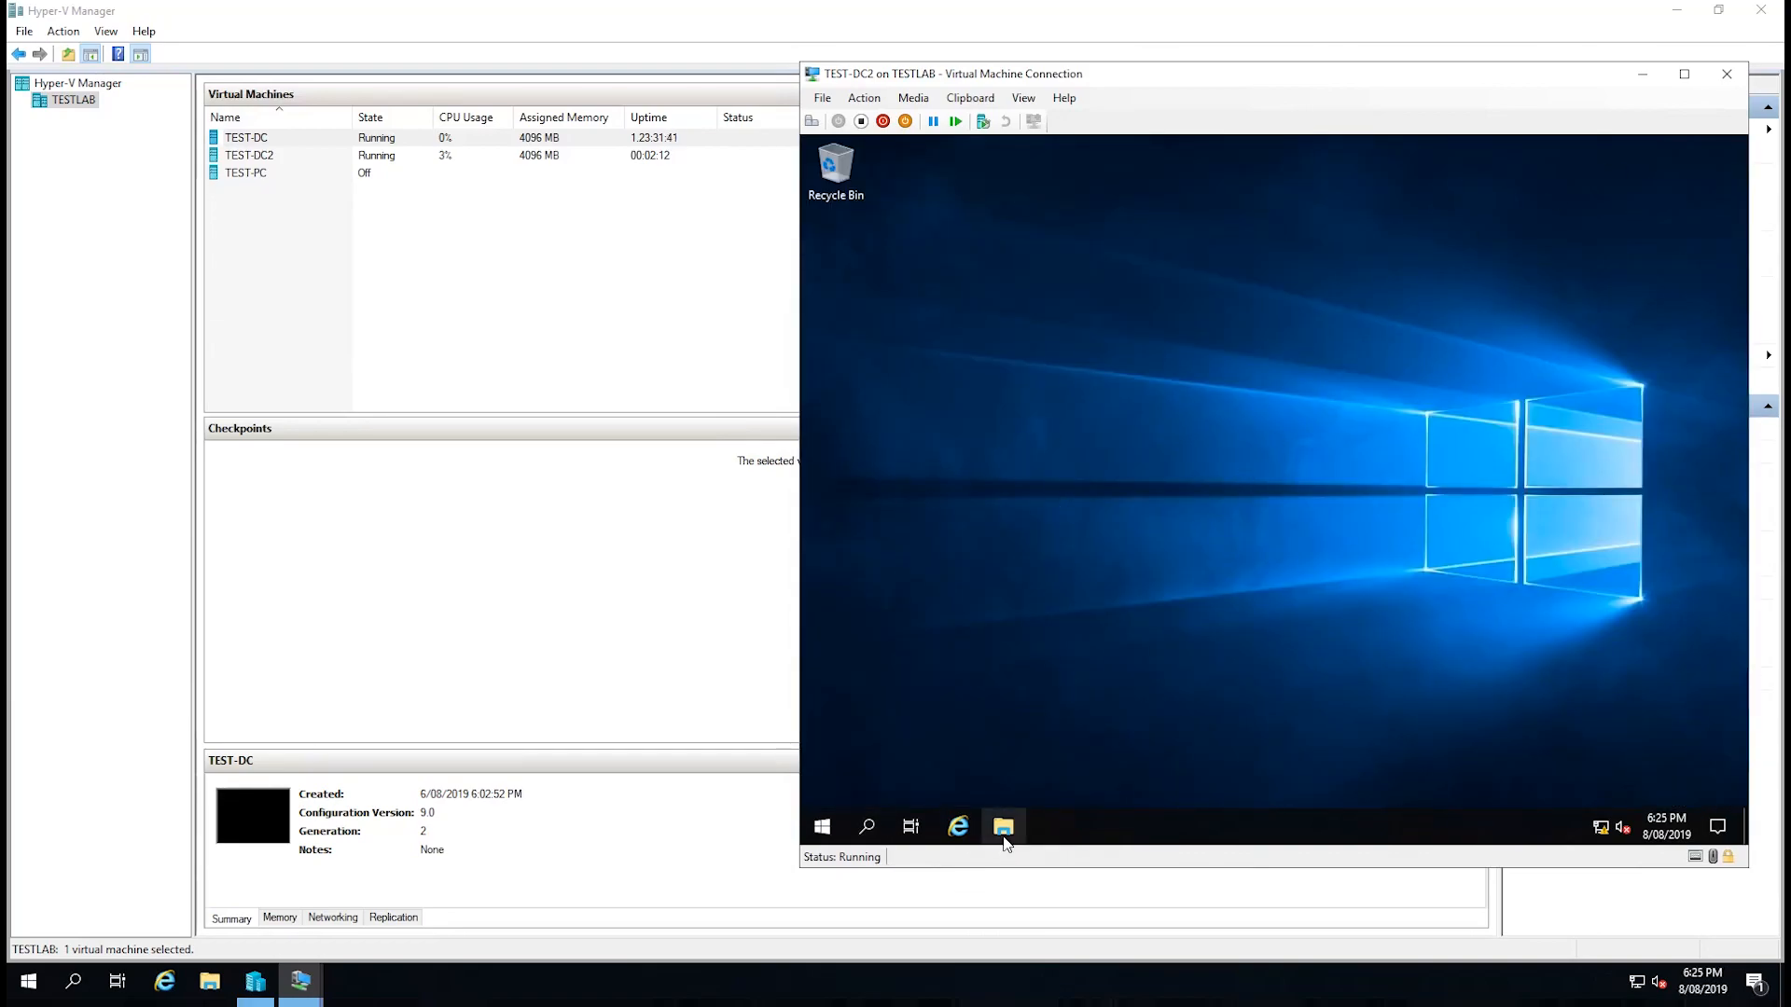
{"action": "right_click", "coordinate": [978, 428]}
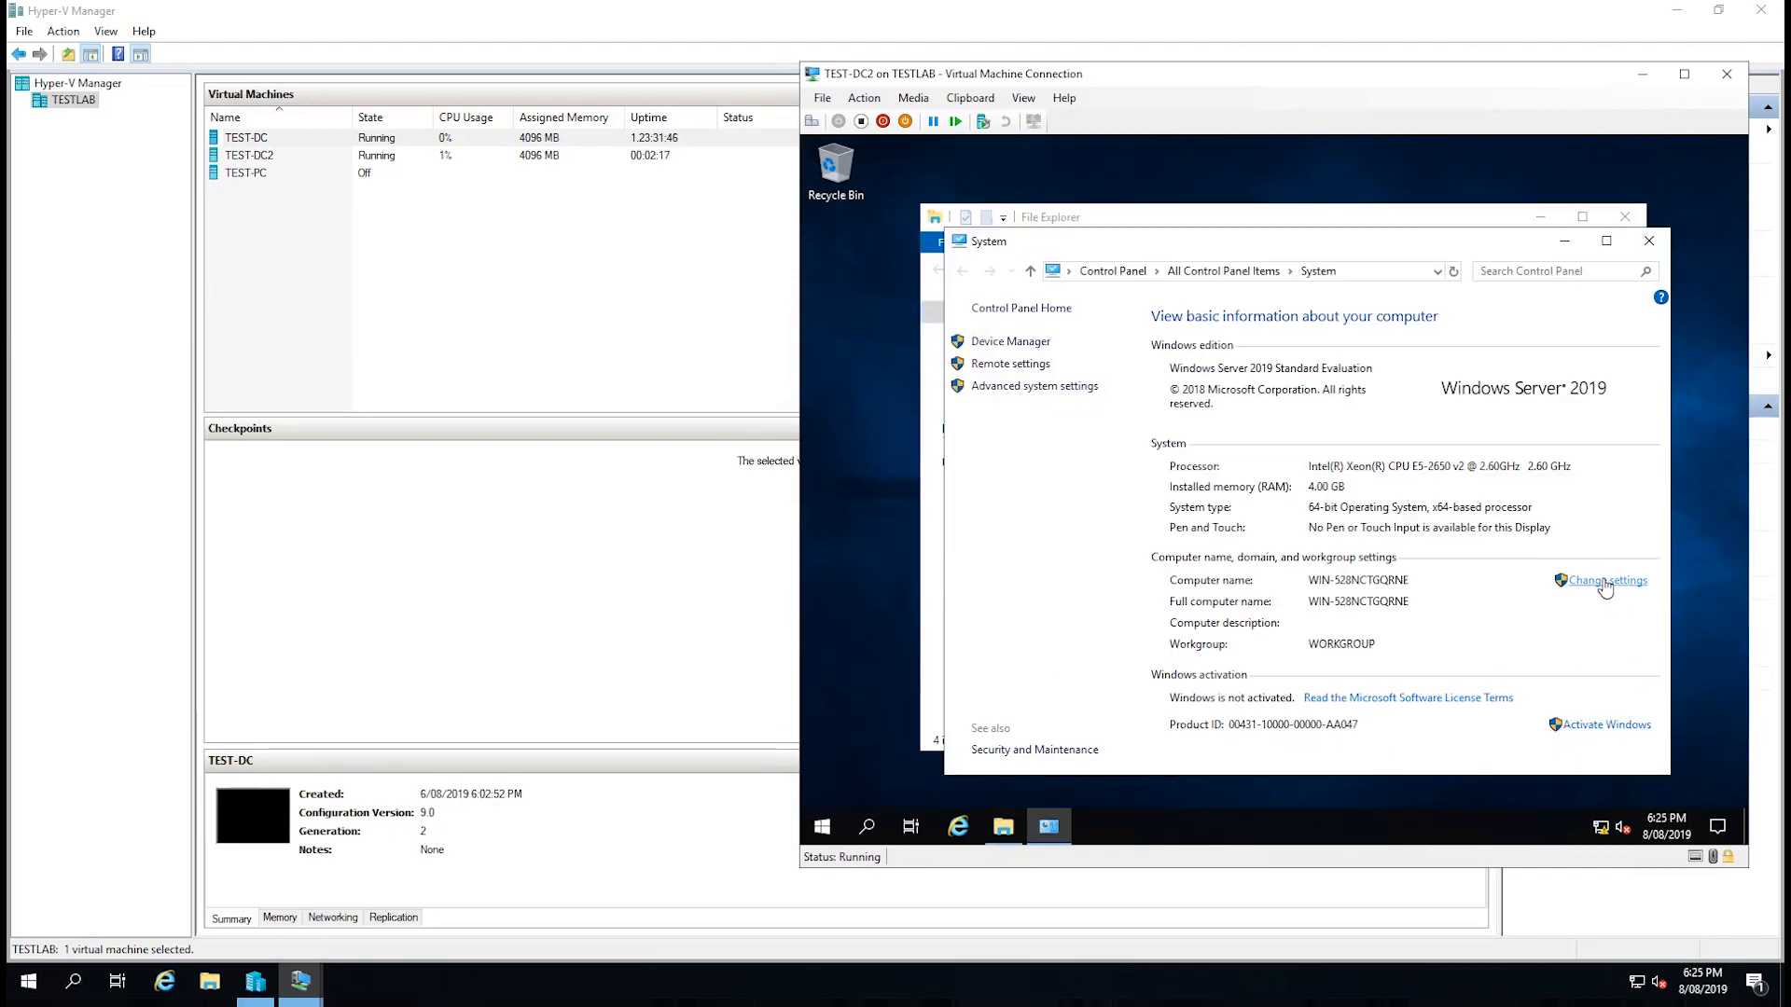
{"action": "left_click", "coordinate": [1605, 580]}
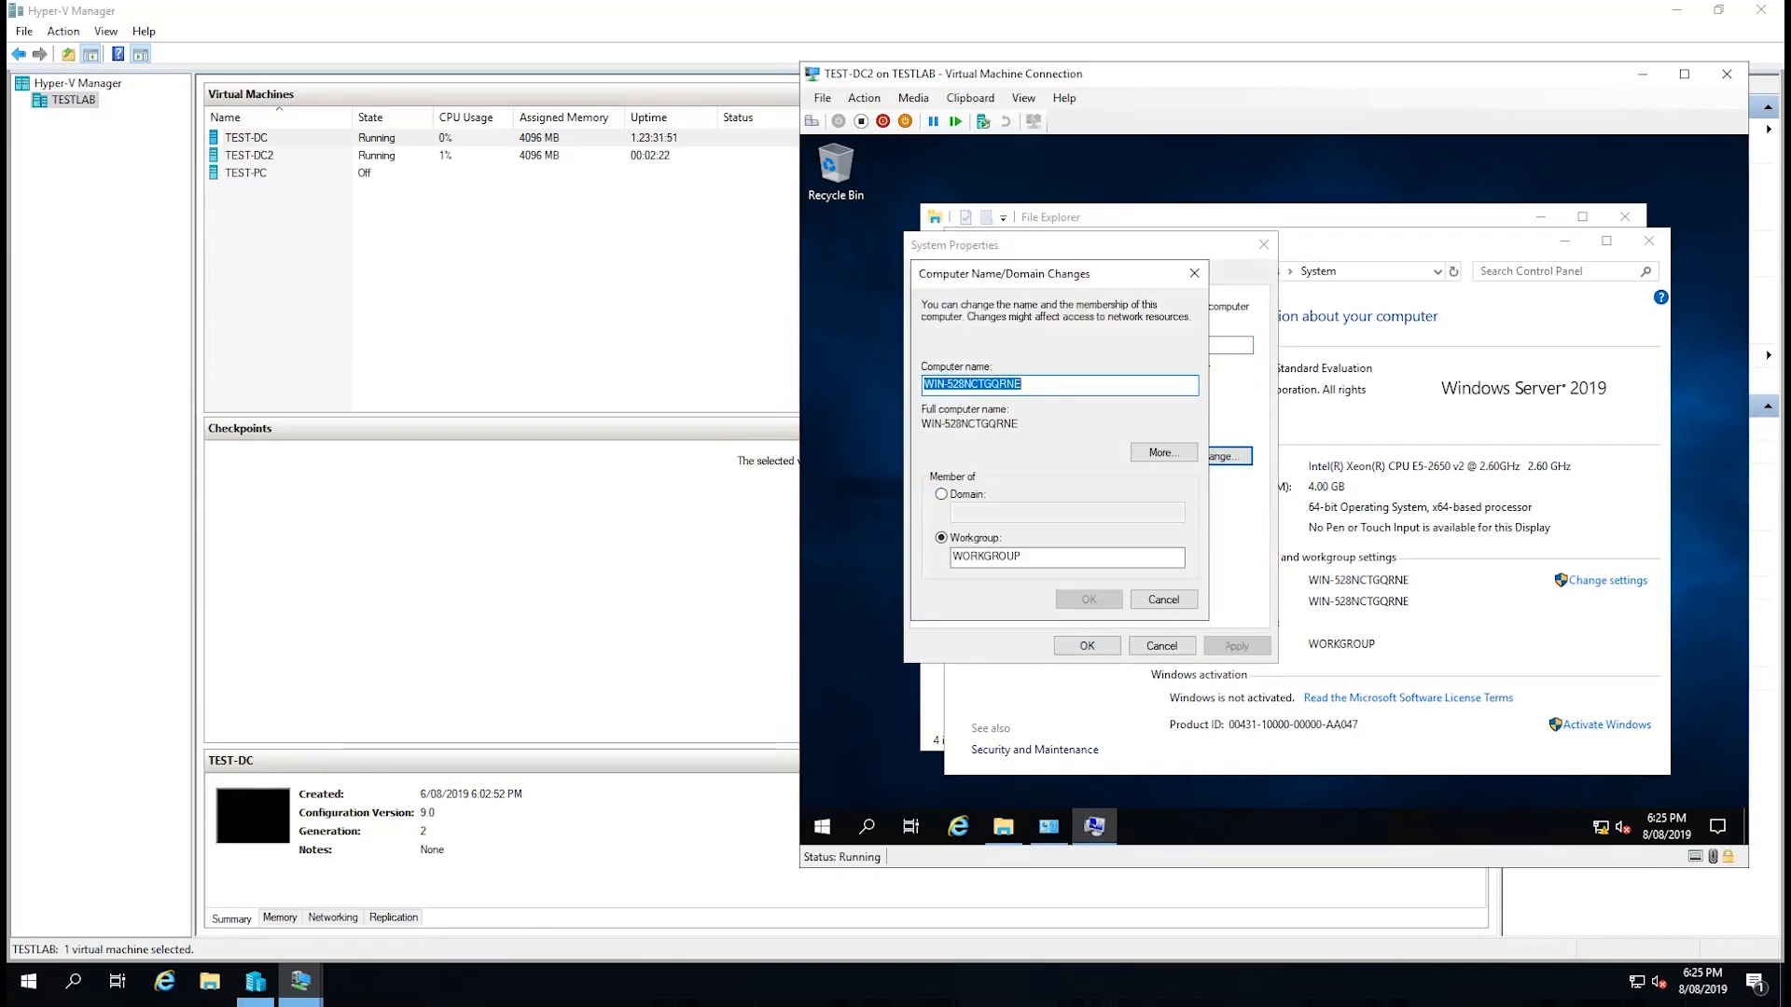
{"action": "type", "text": "TEST-DC"}
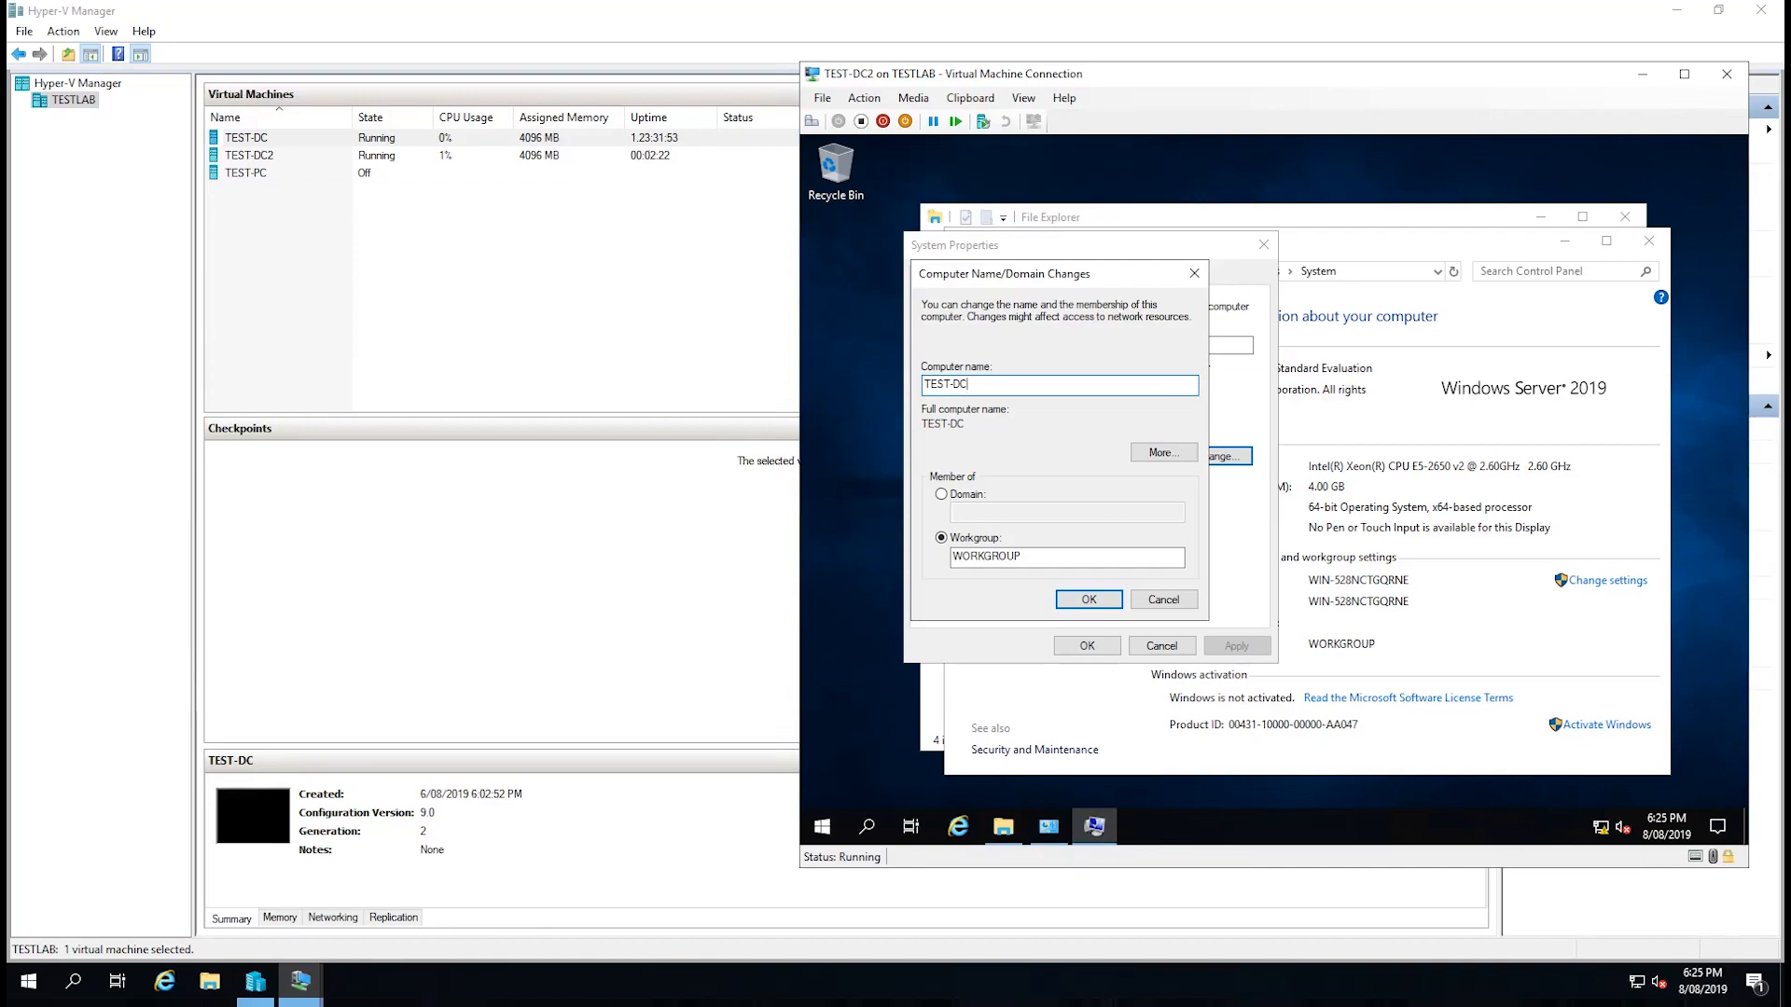
{"action": "left_click", "coordinate": [941, 493]}
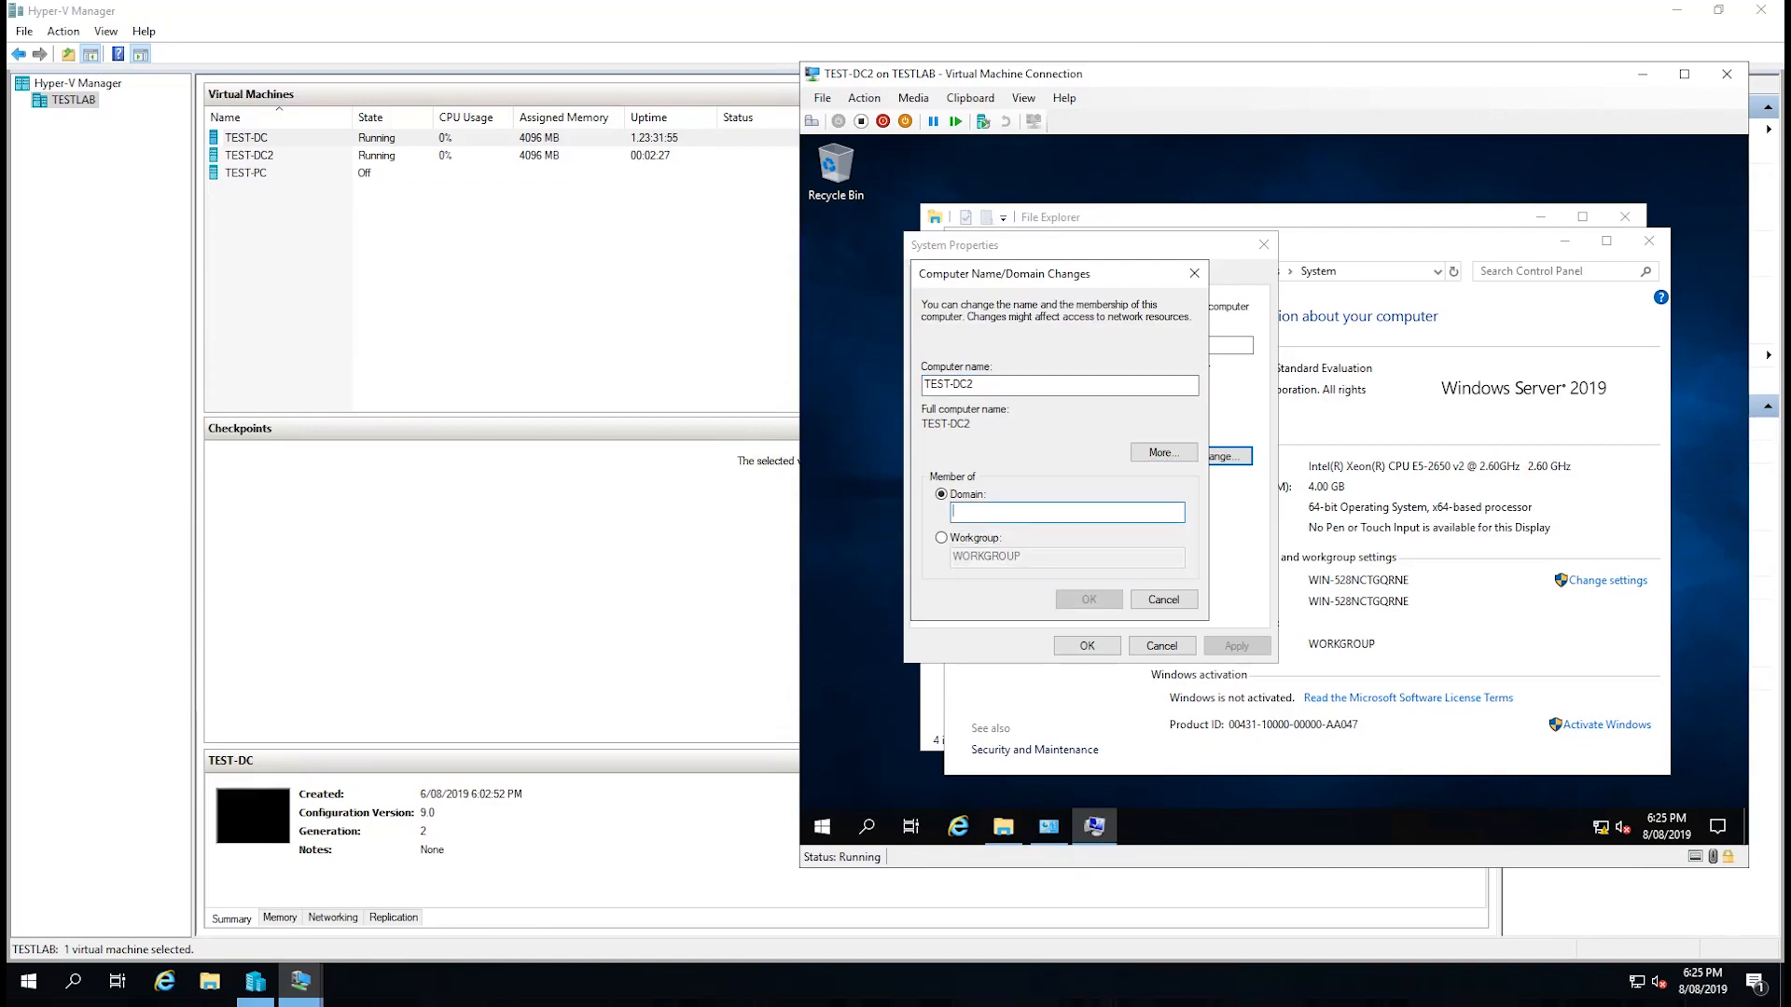
{"action": "type", "text": "TESTL"}
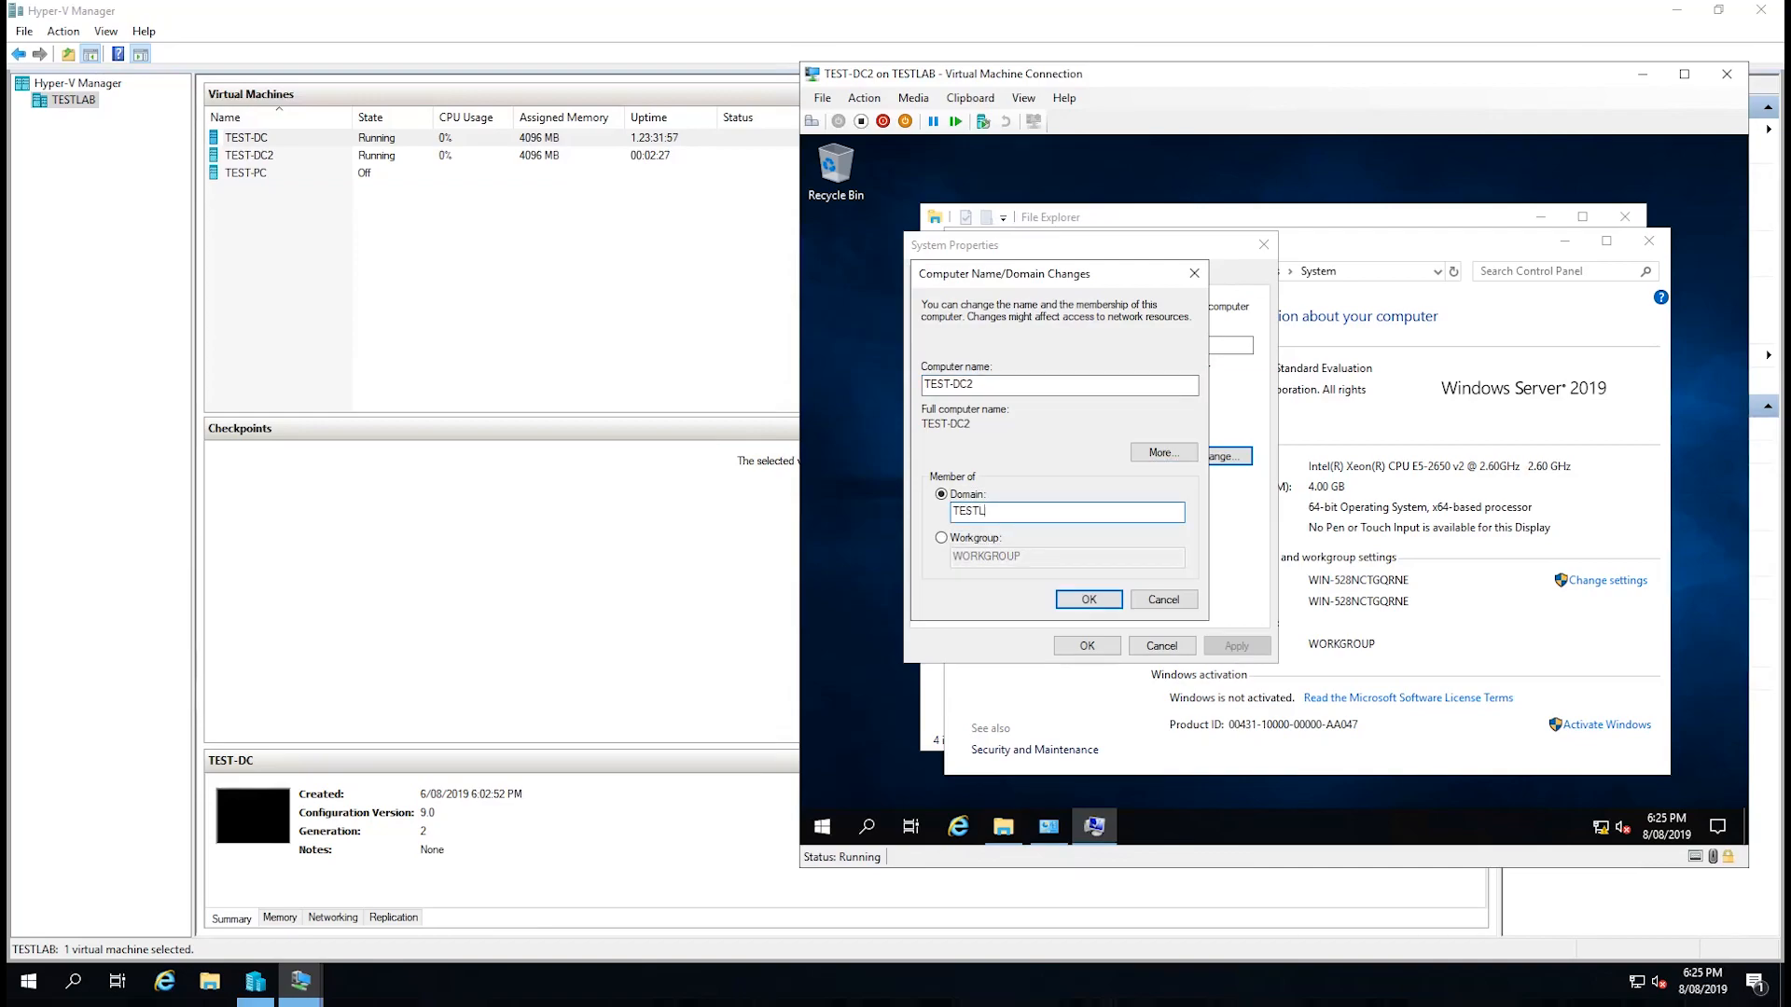
{"action": "type", "text": "AB"}
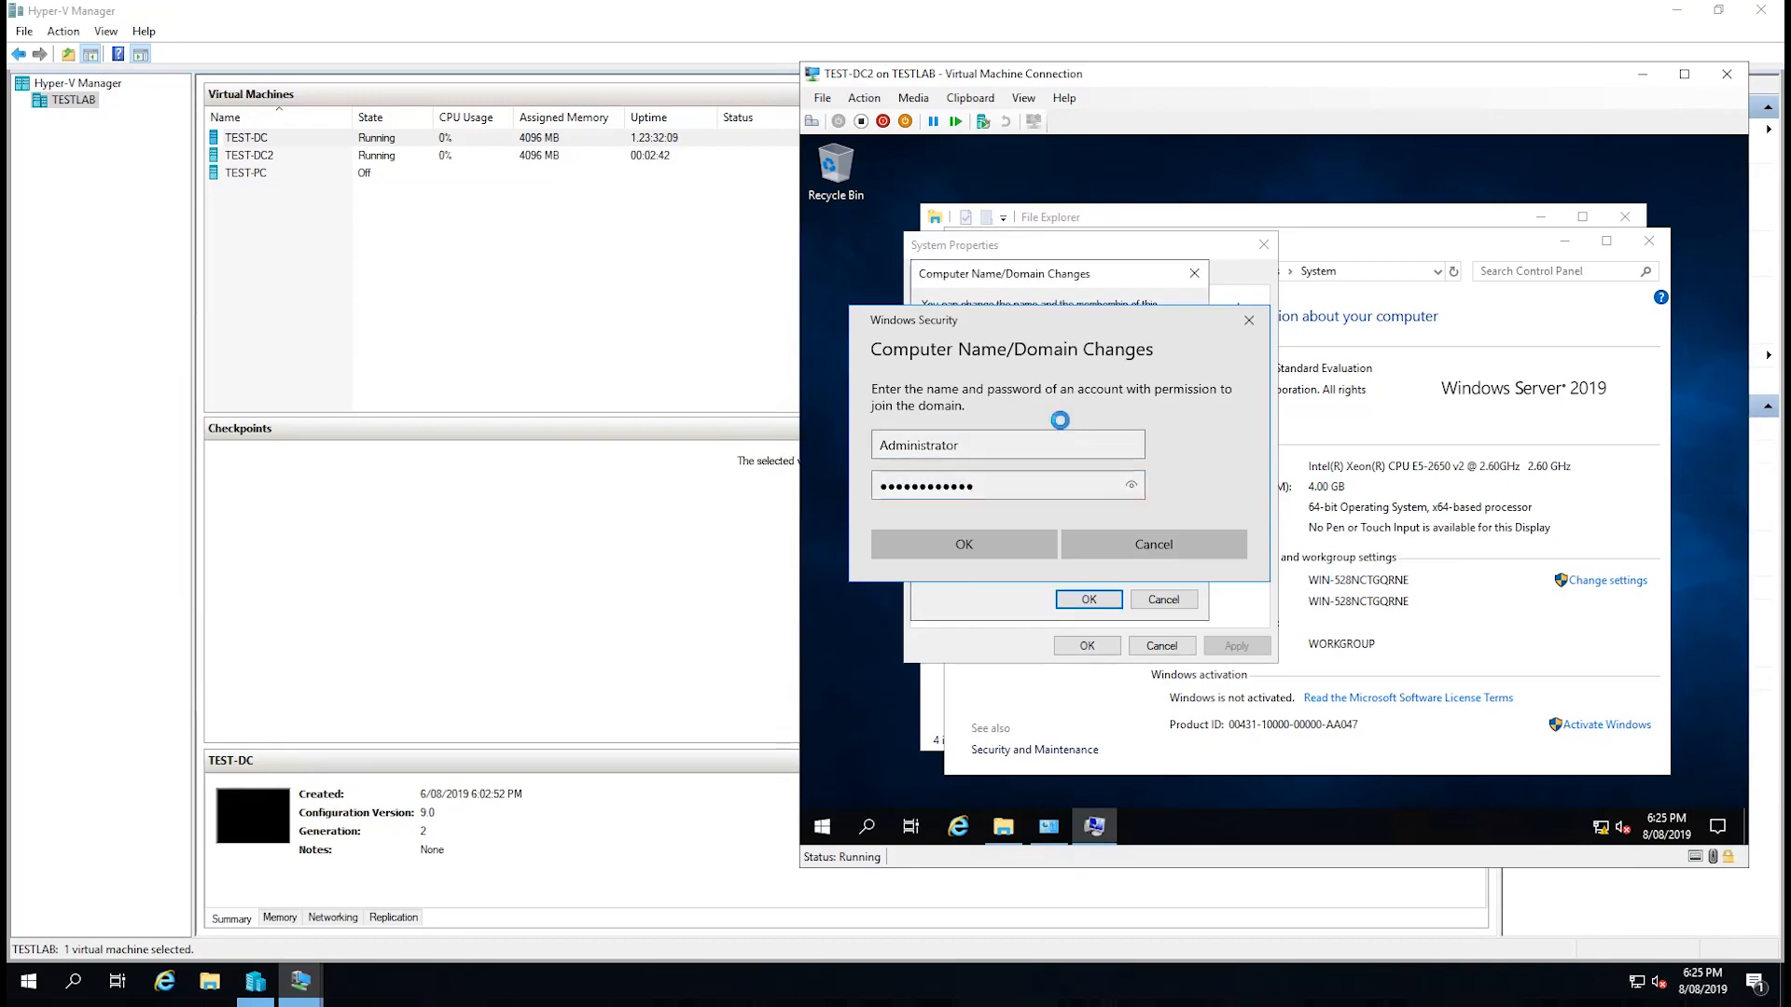
{"action": "left_click", "coordinate": [963, 544]}
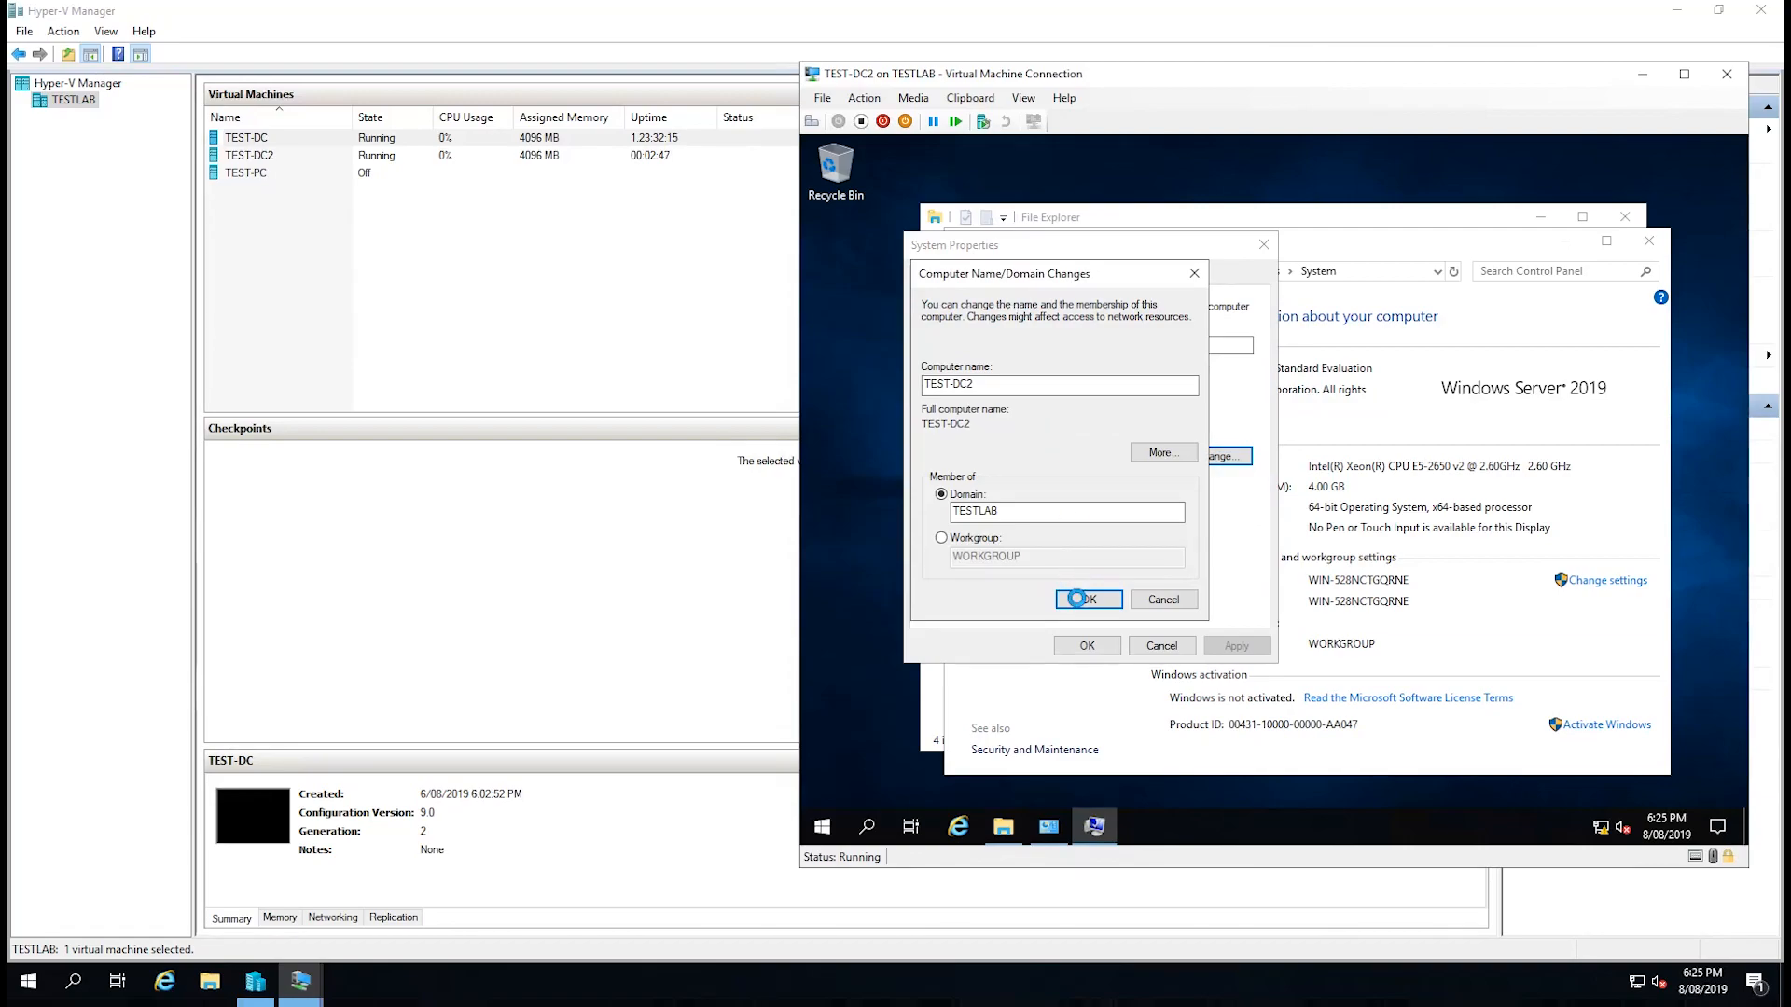
{"action": "left_click", "coordinate": [1085, 598]}
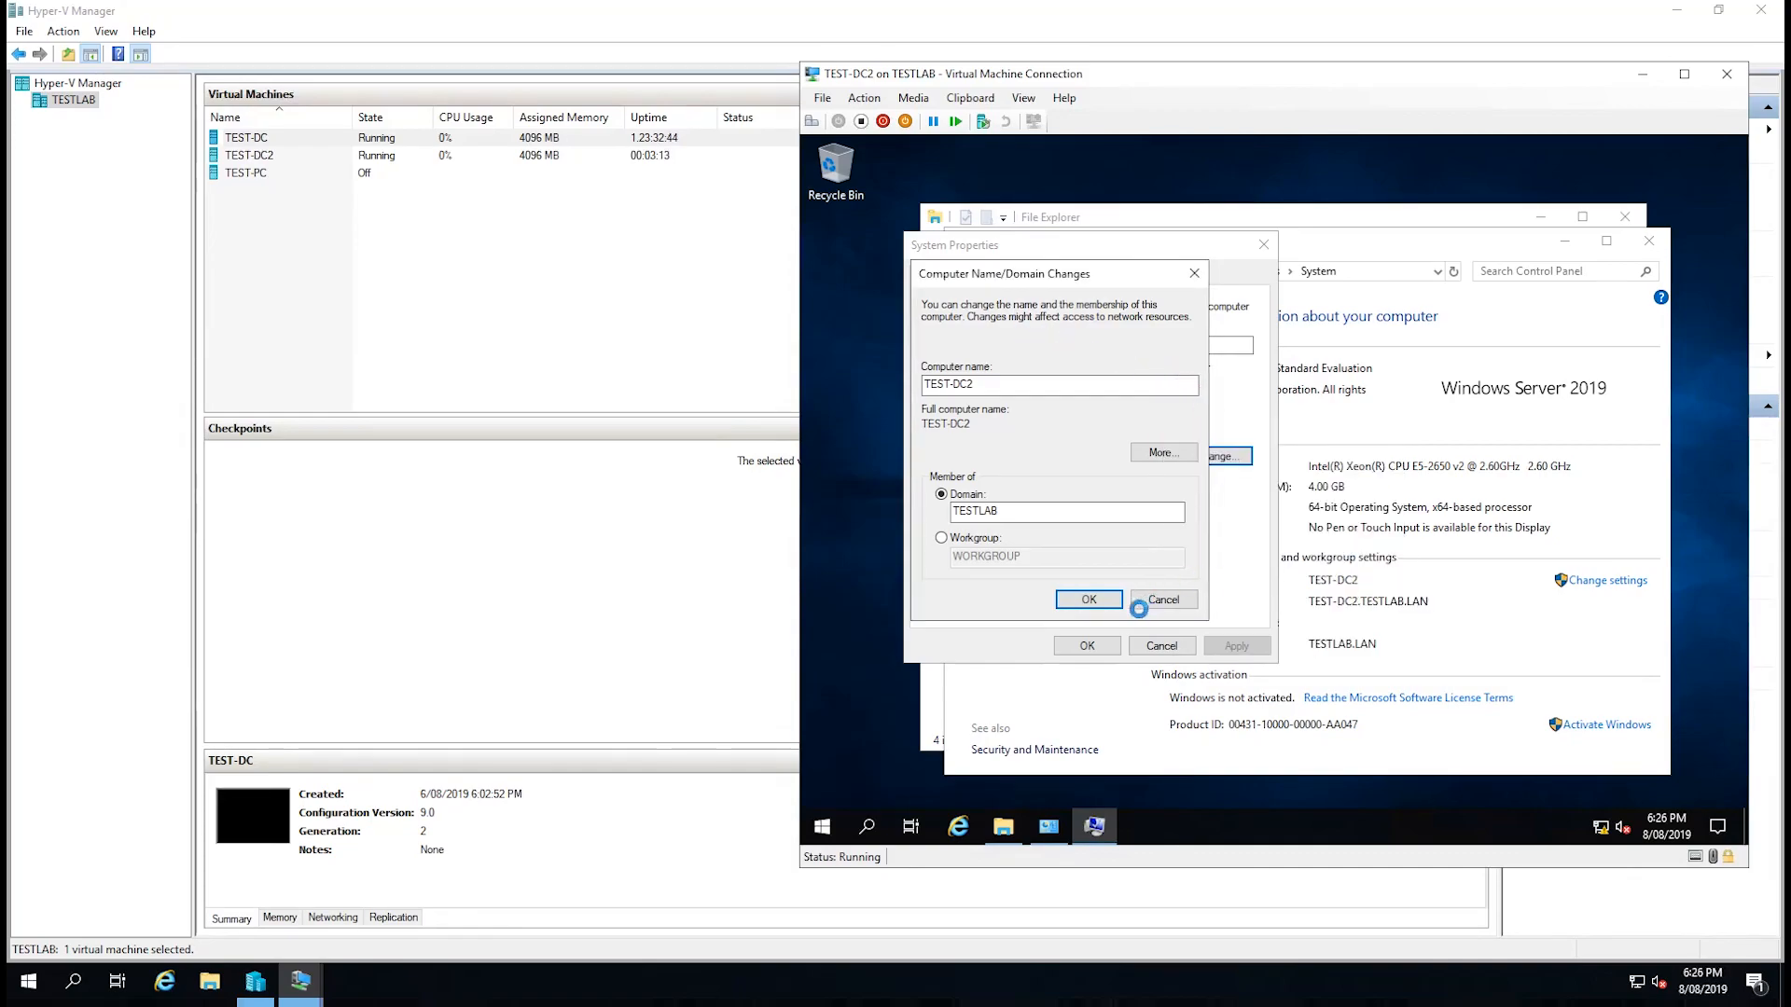
{"action": "left_click", "coordinate": [1085, 600]}
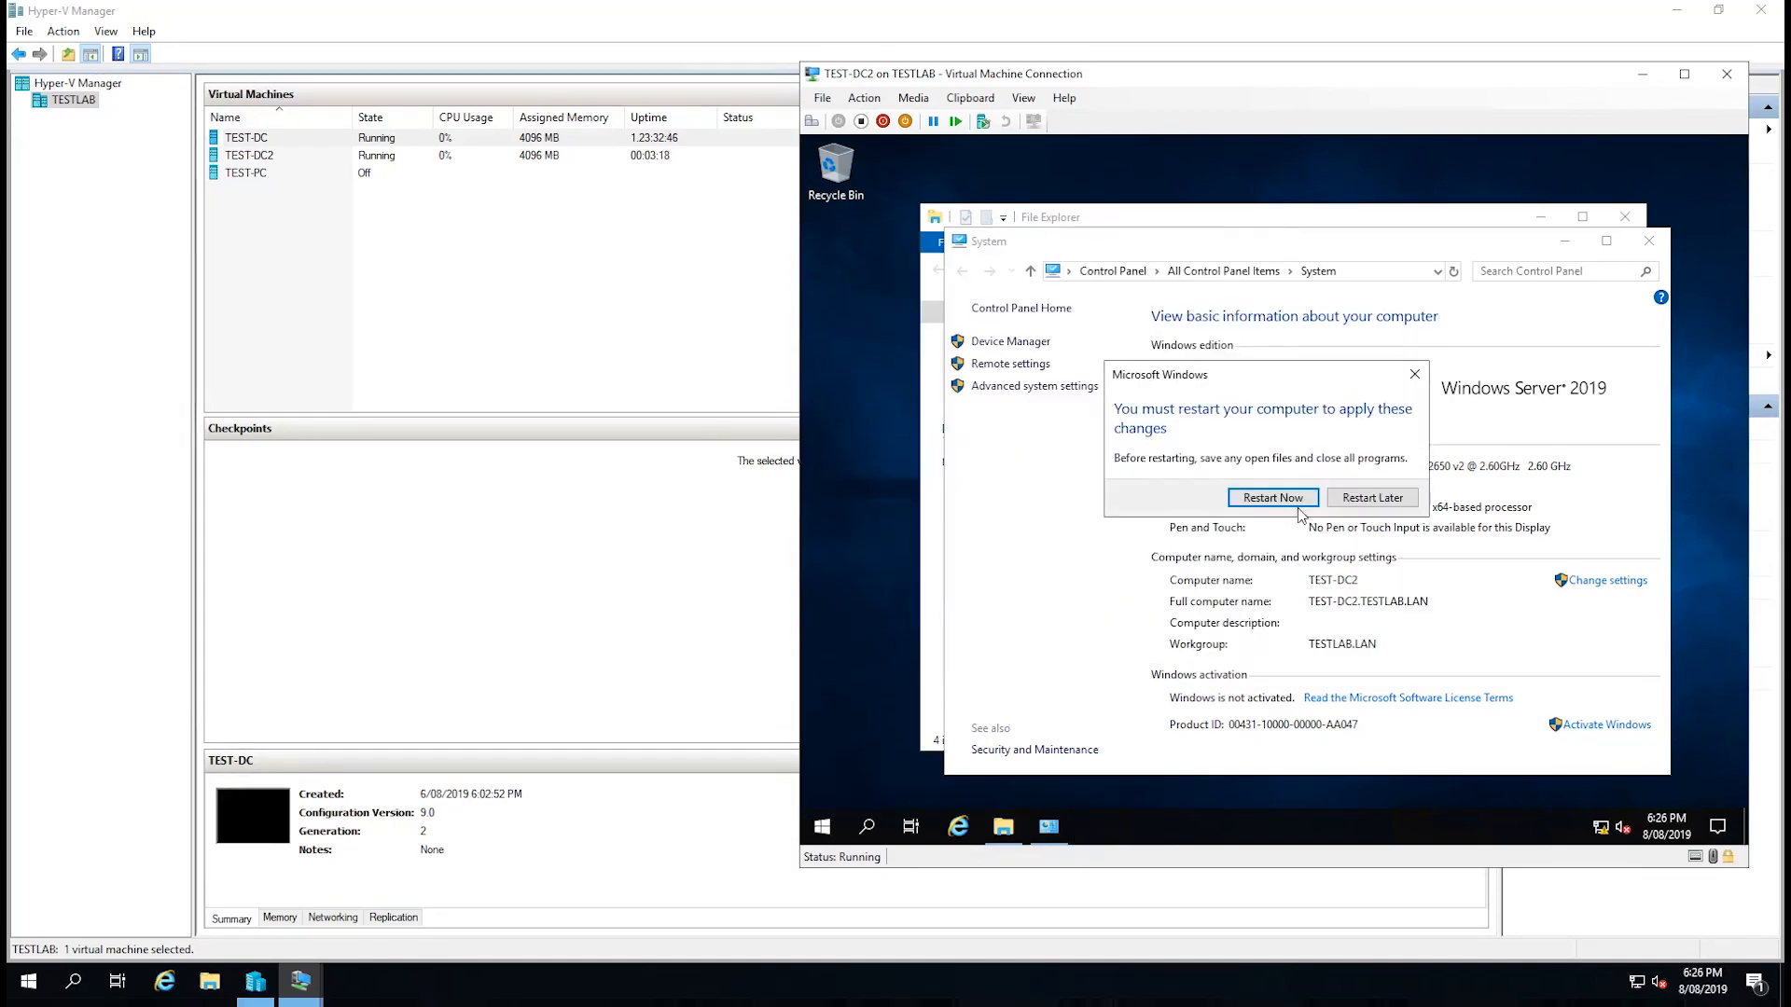
- Restart TEST-DC2 and sign in as TESTLAB\Administrator through Other user
{"action": "left_click", "coordinate": [1271, 497]}
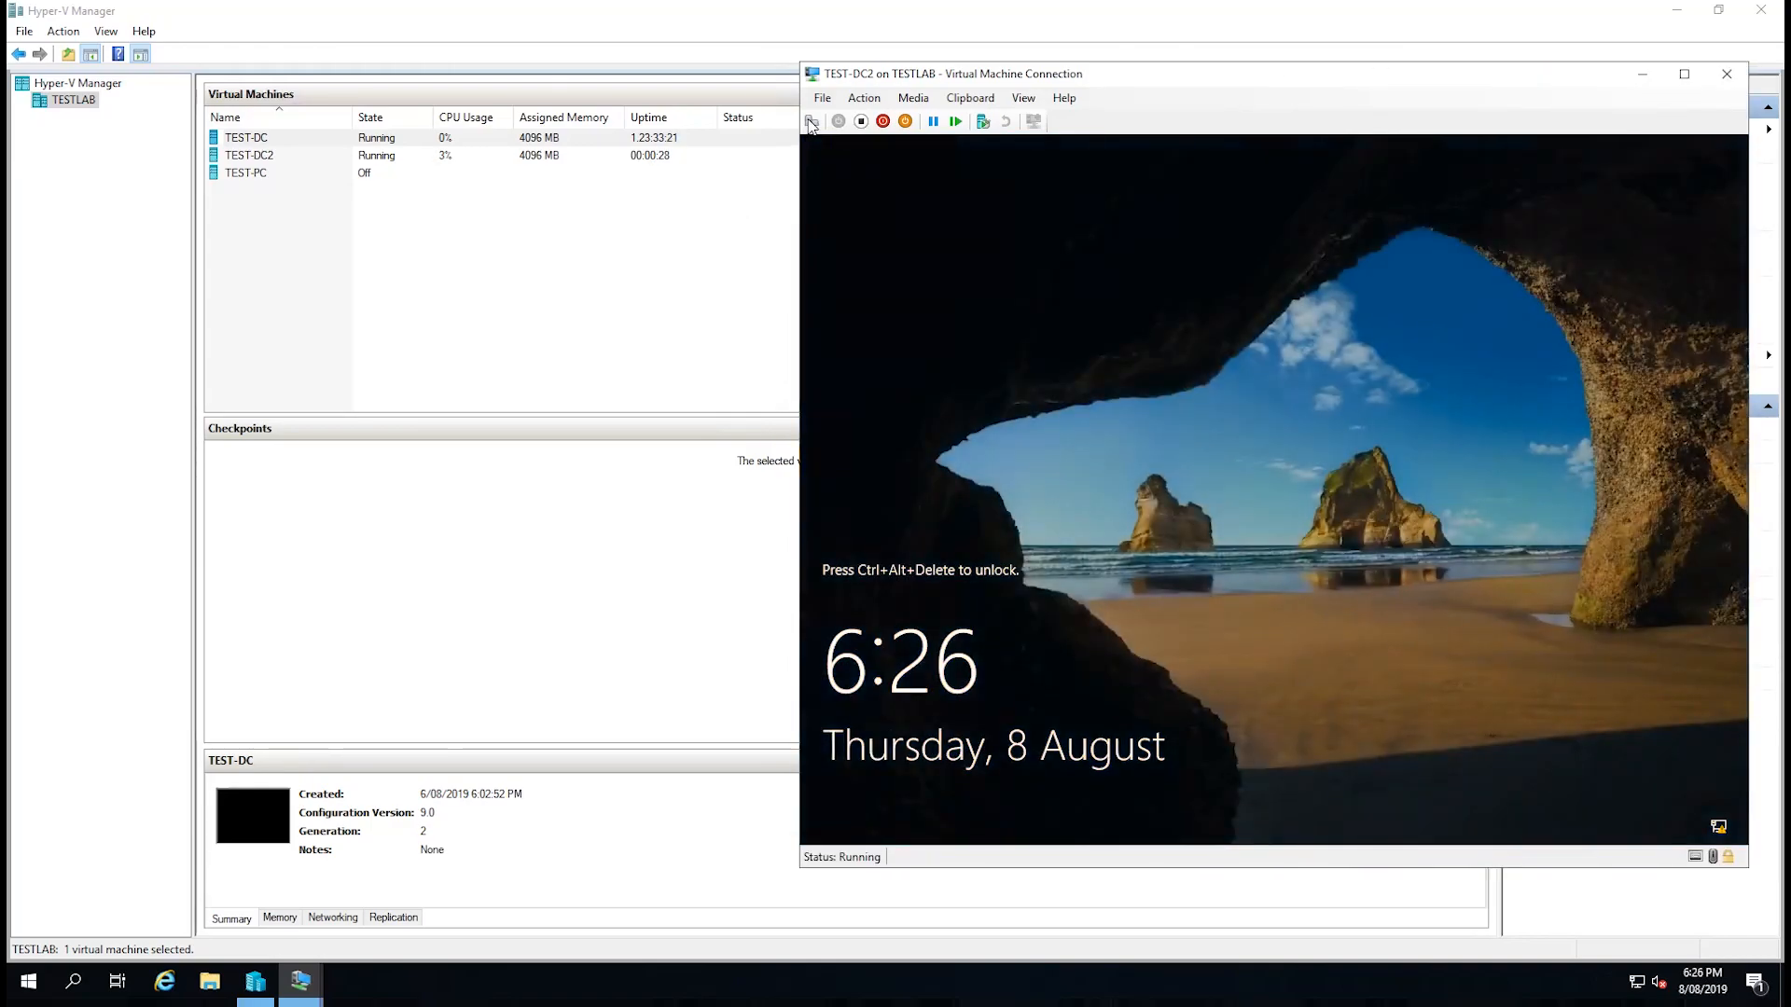
{"action": "left_click", "coordinate": [812, 122]}
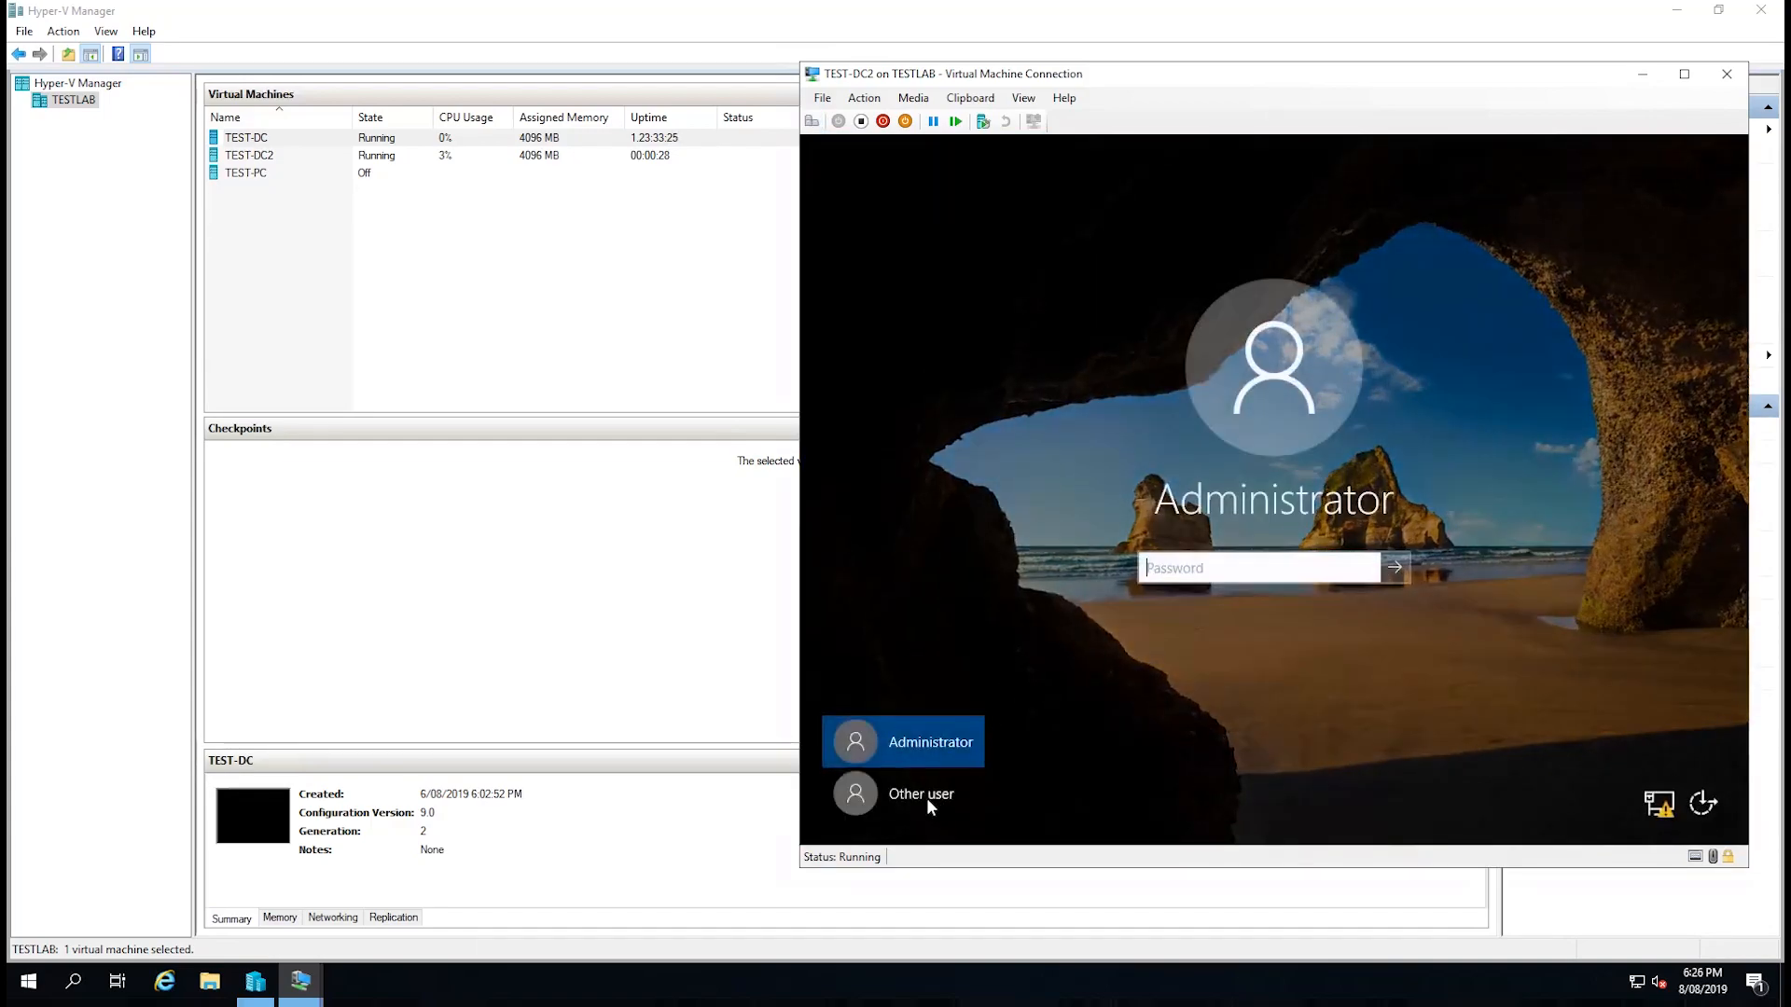
{"action": "left_click", "coordinate": [921, 793]}
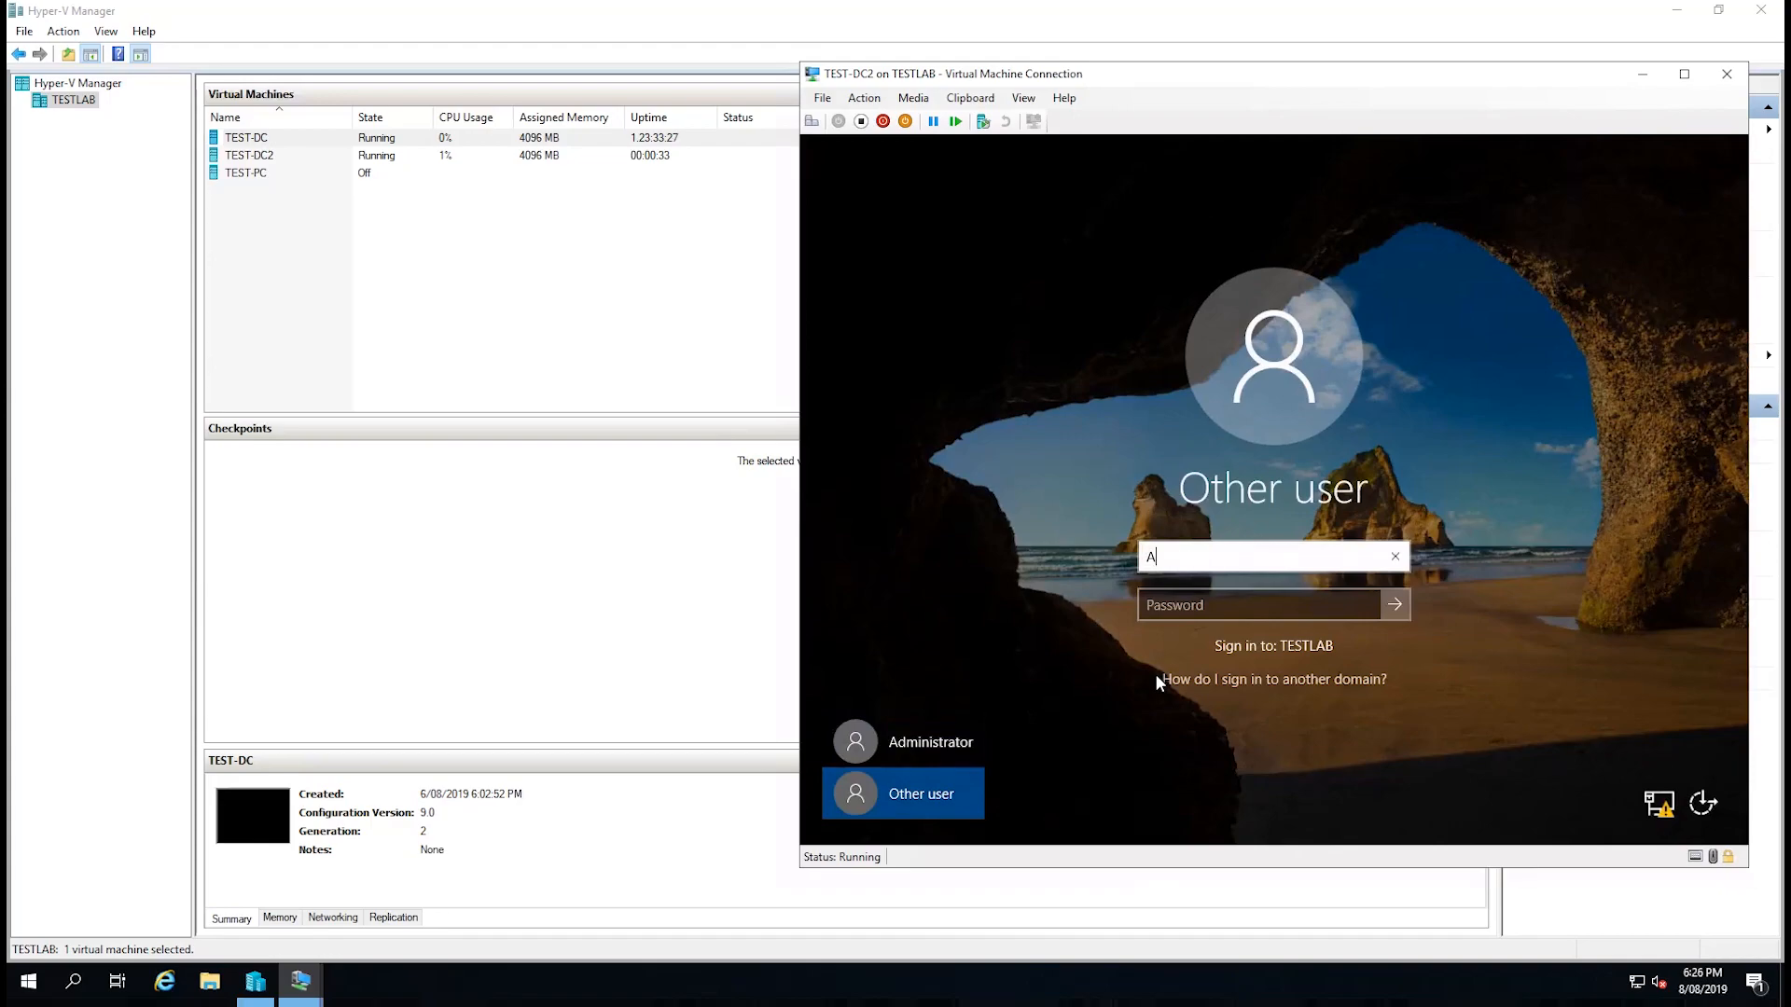
{"action": "type", "text": "dministrator"}
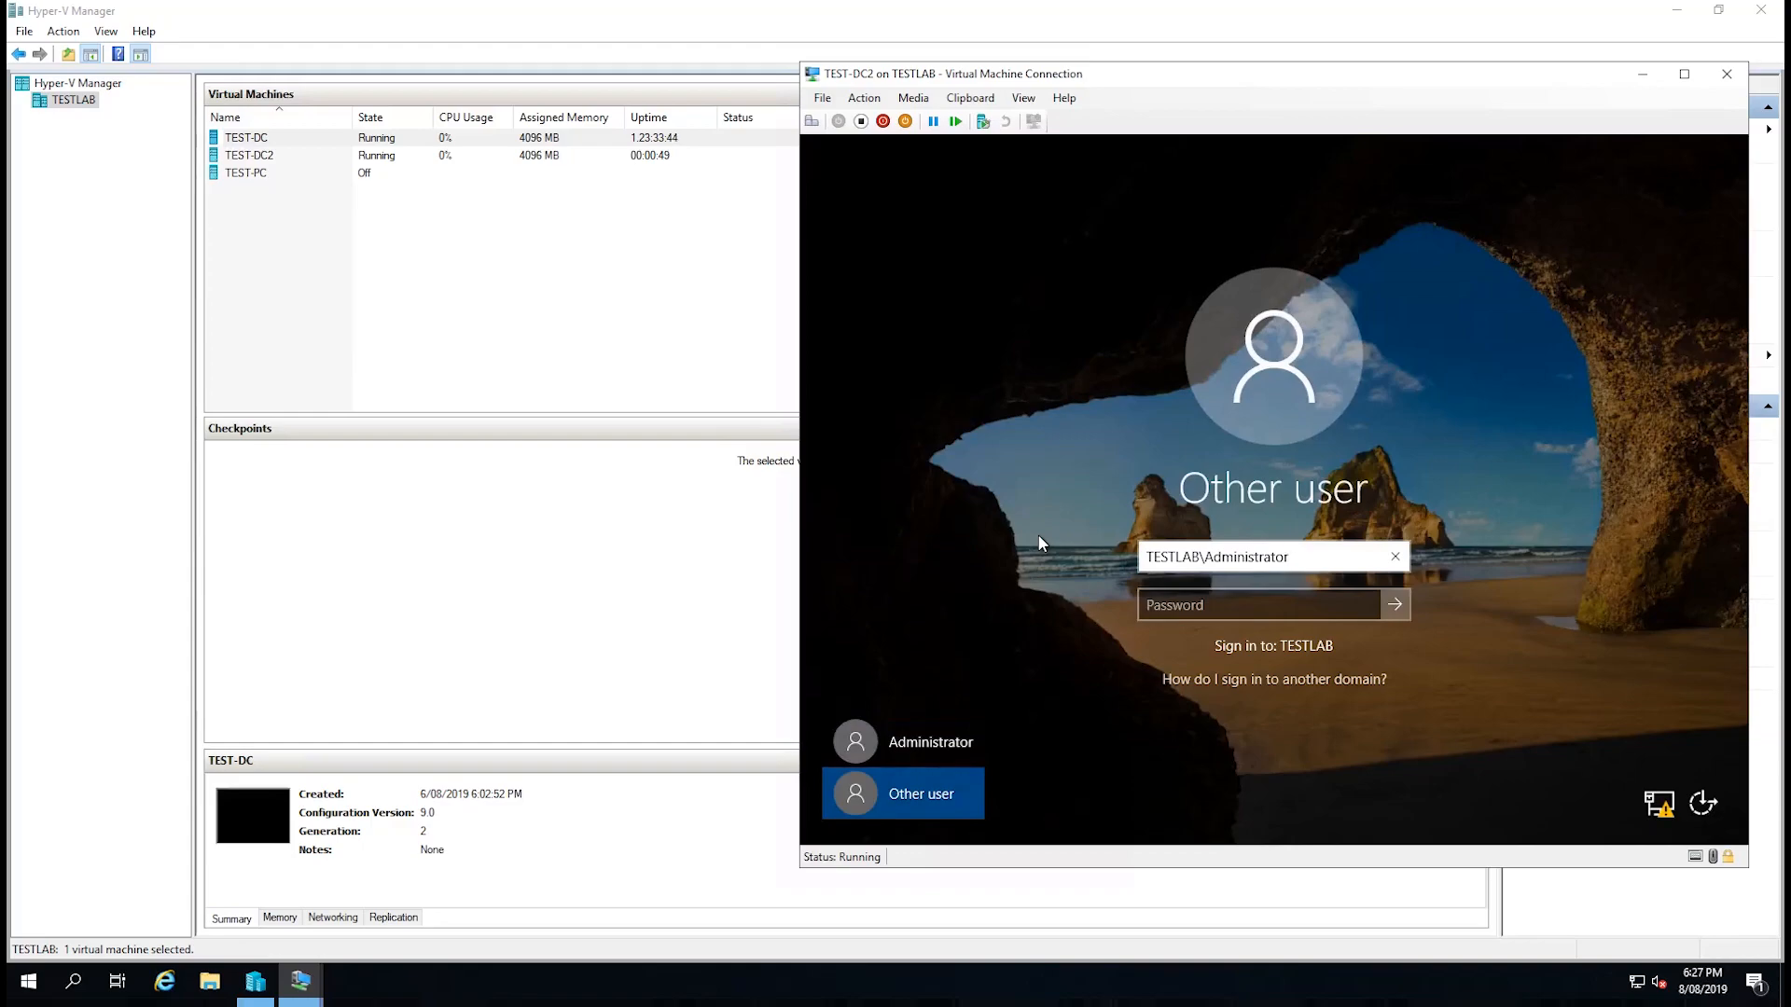
{"action": "type", "text": "•"}
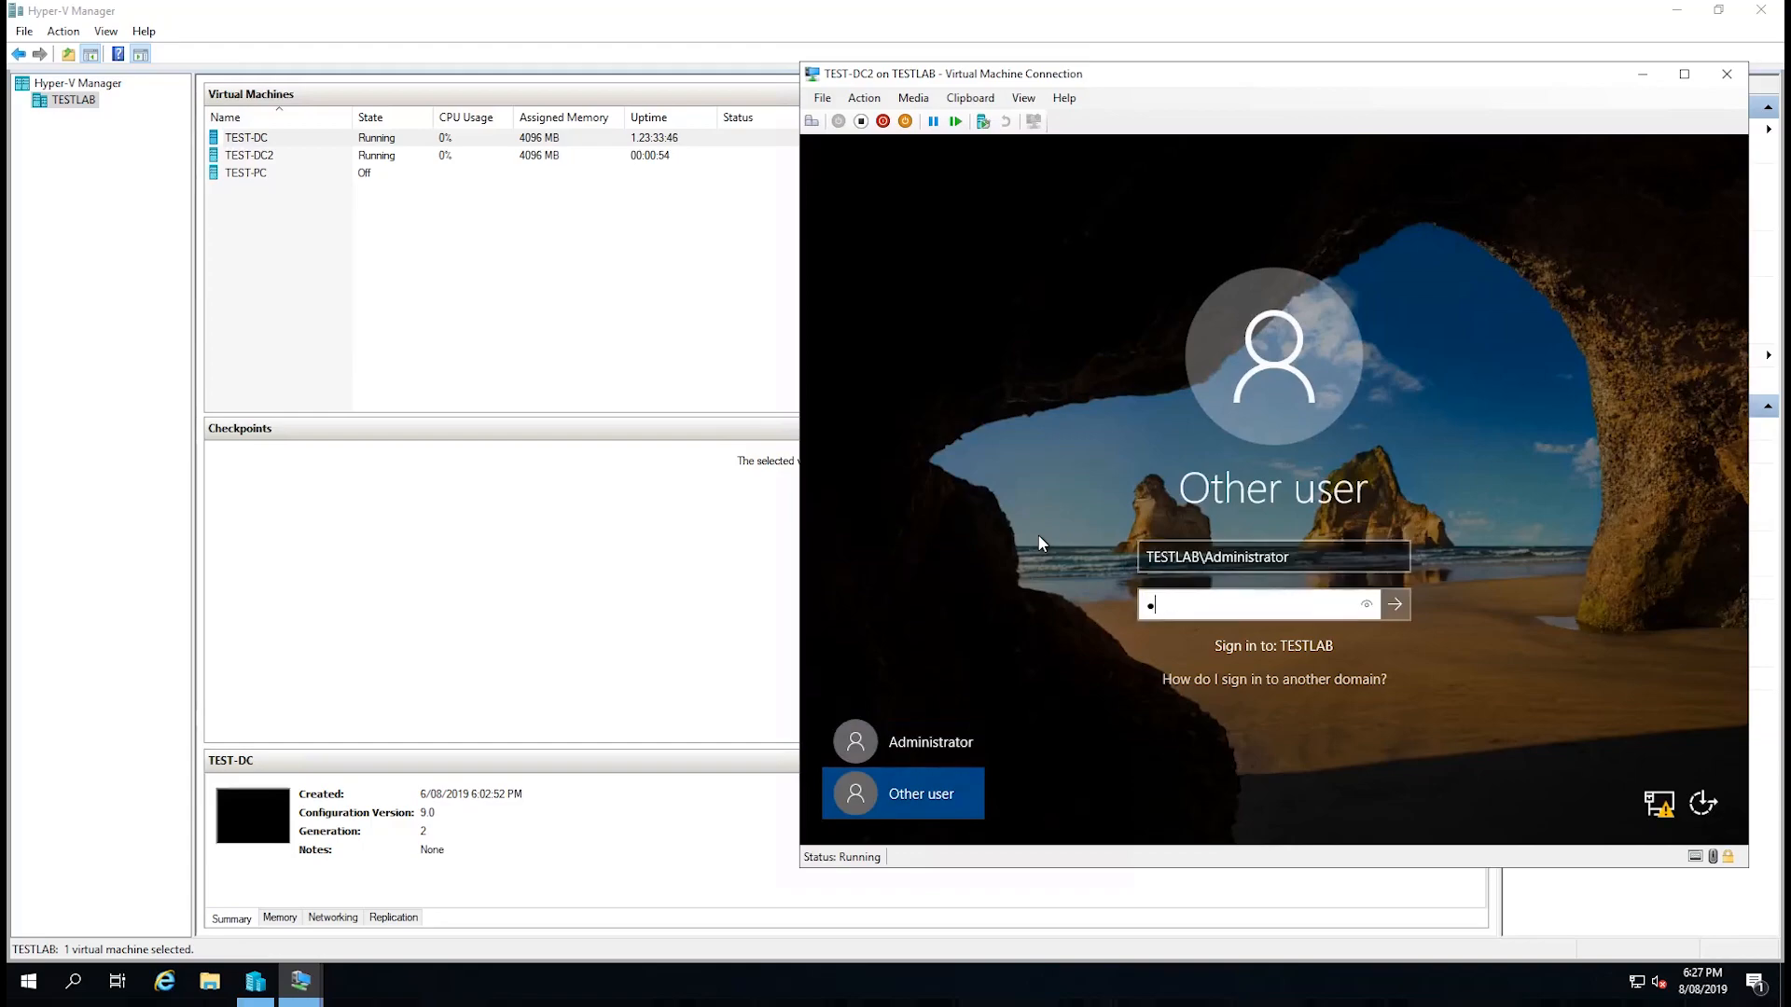
{"action": "type", "text": "password"}
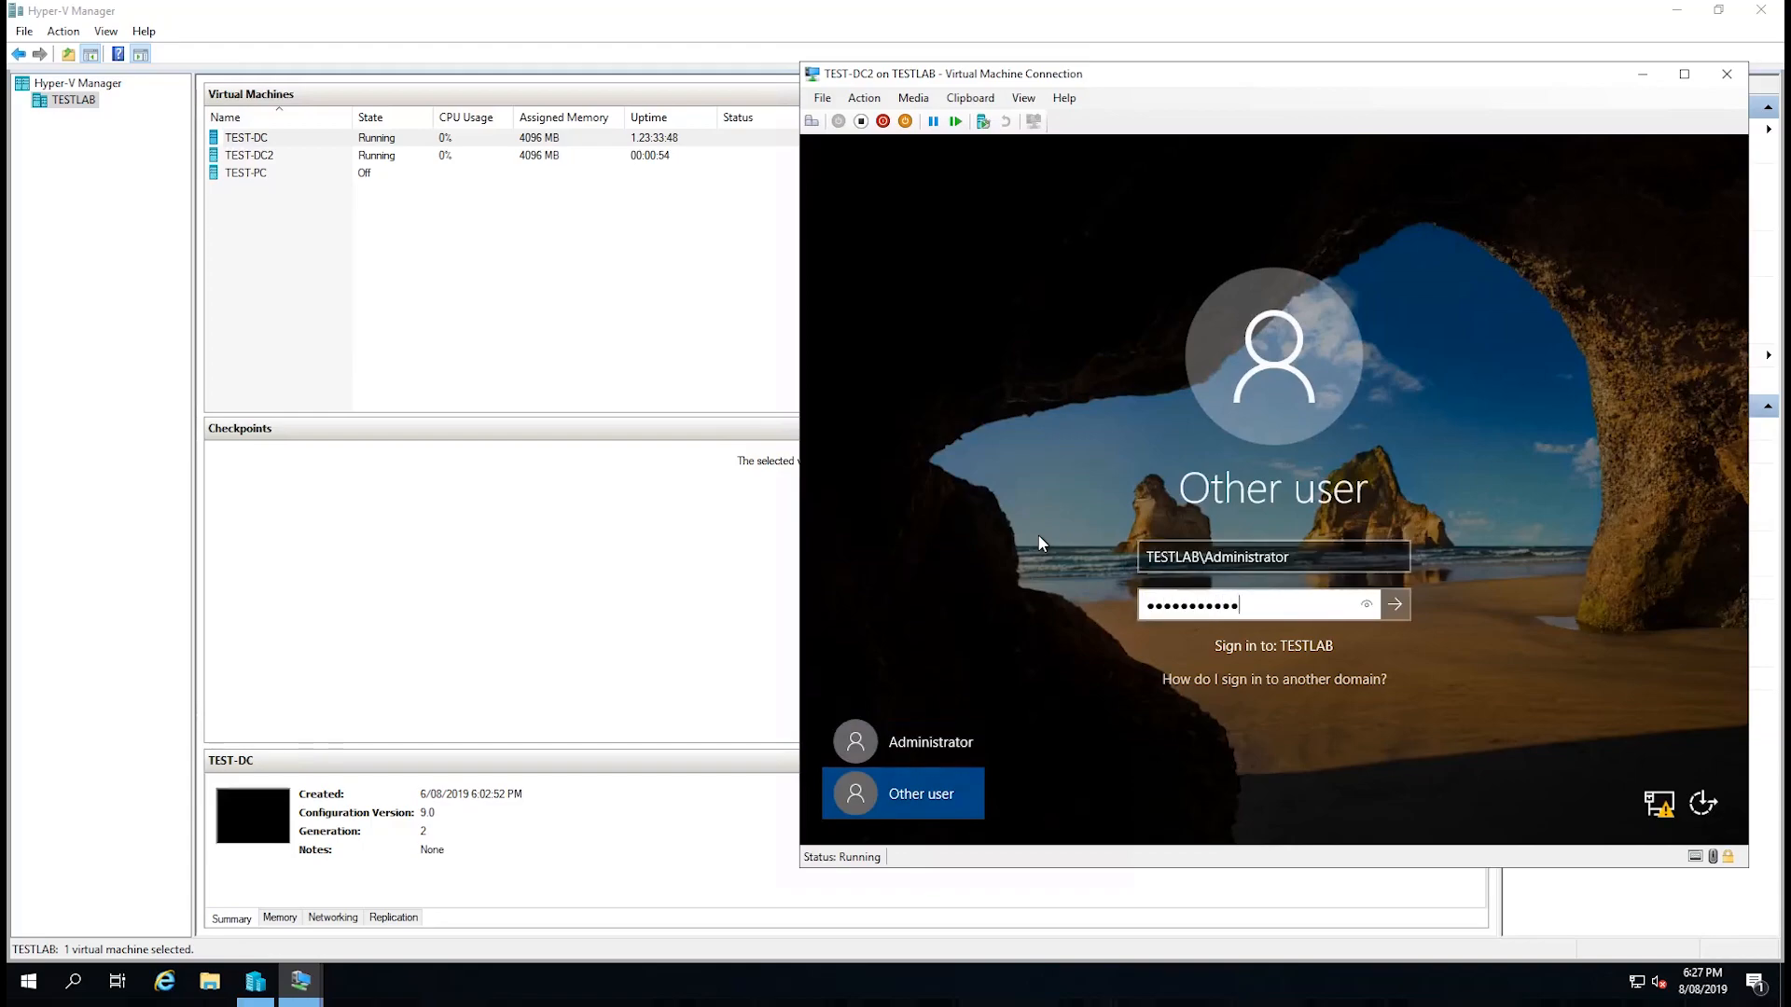
{"action": "left_click", "coordinate": [1392, 605]}
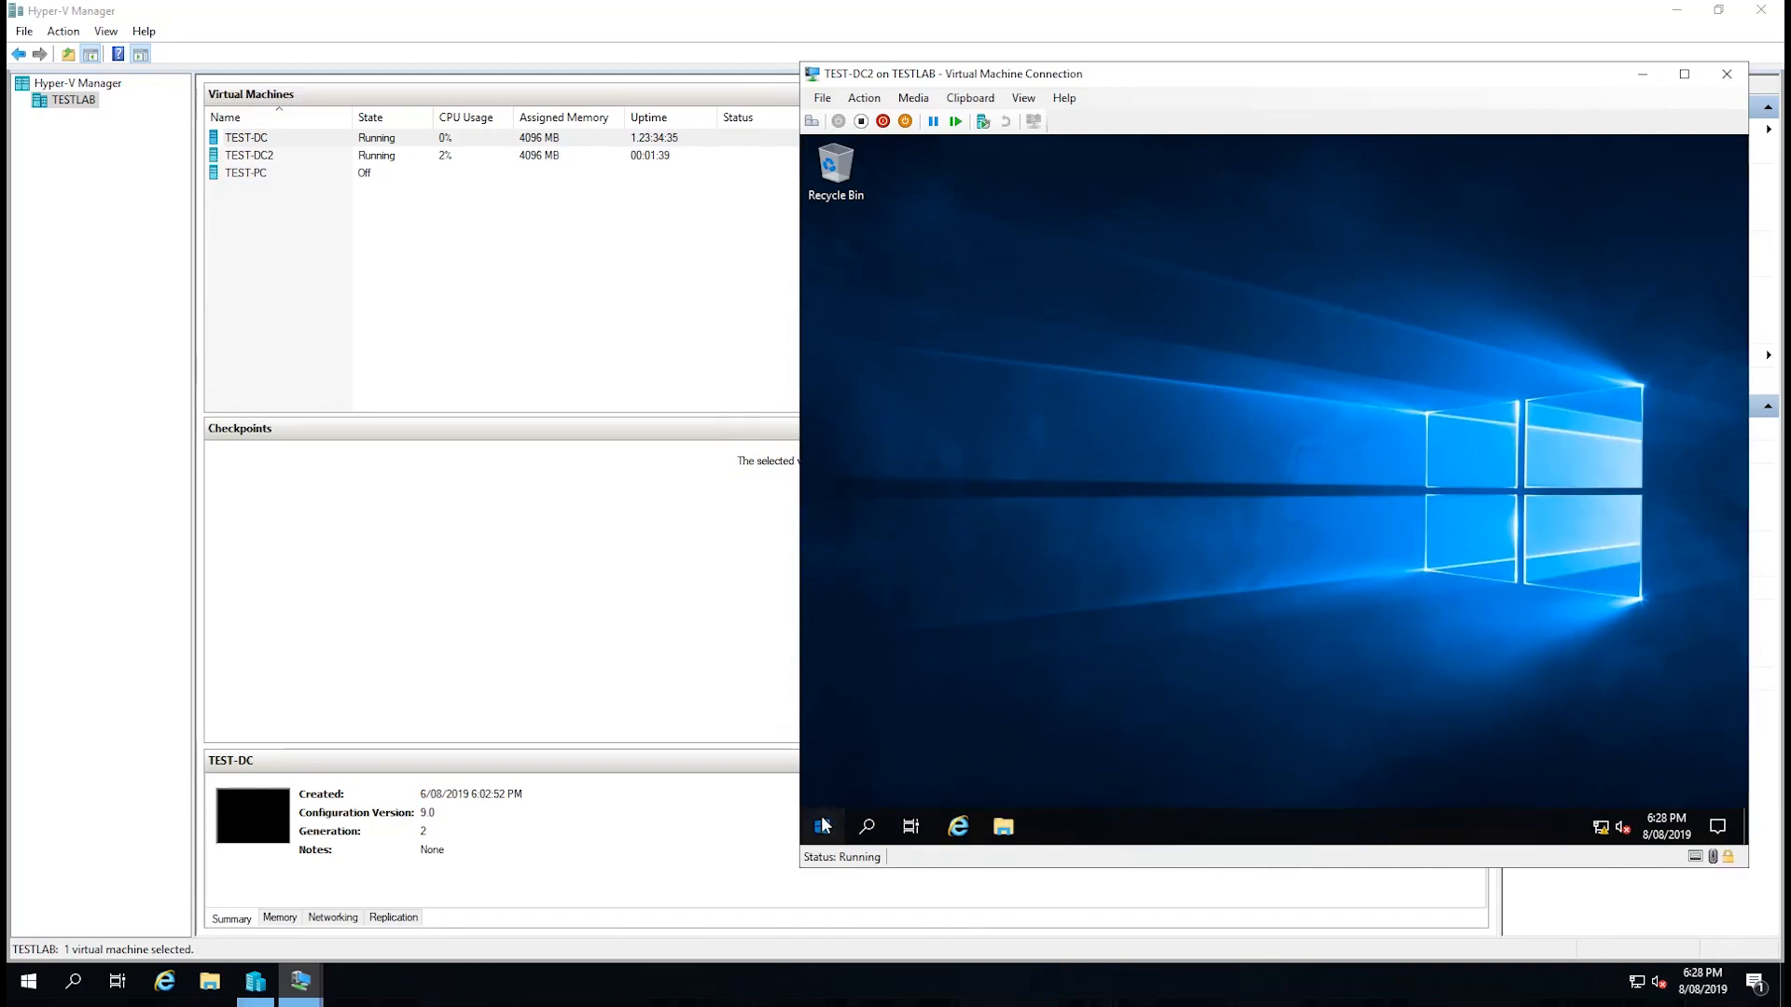
- Launch Server Manager from Start, dismiss the Admin Center and data collection notices, and open Manage
{"action": "left_click", "coordinate": [821, 825]}
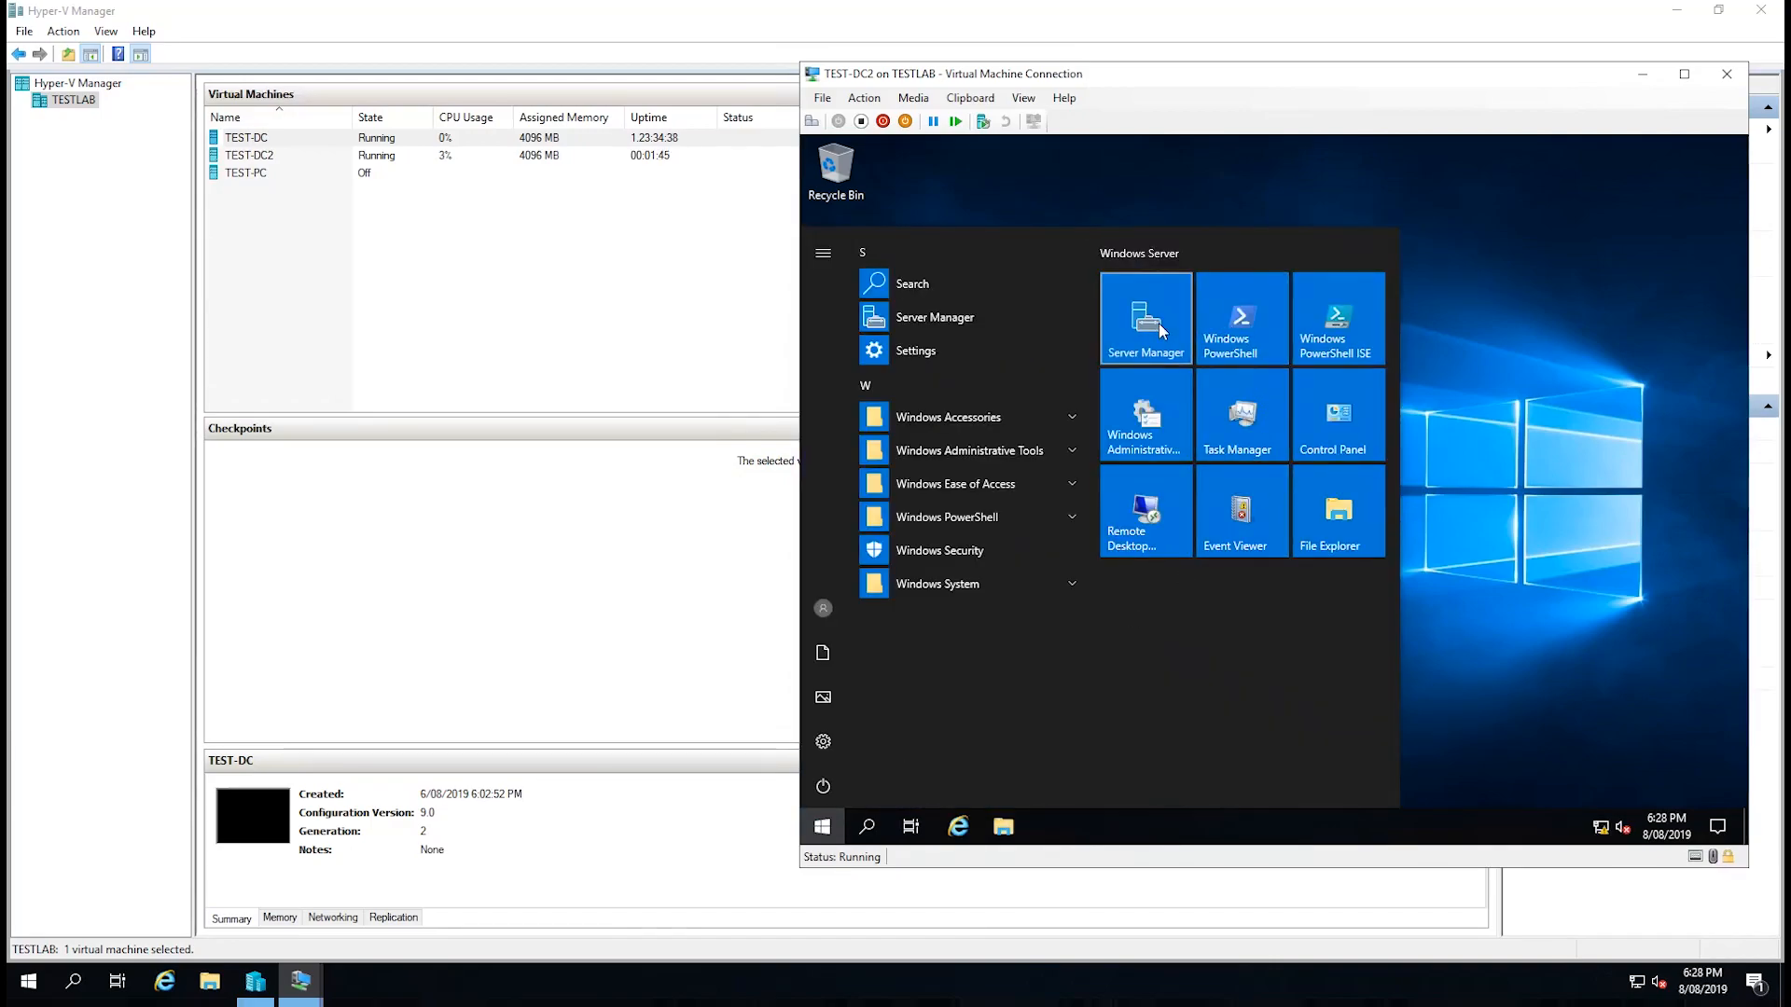
{"action": "left_click", "coordinate": [1144, 317]}
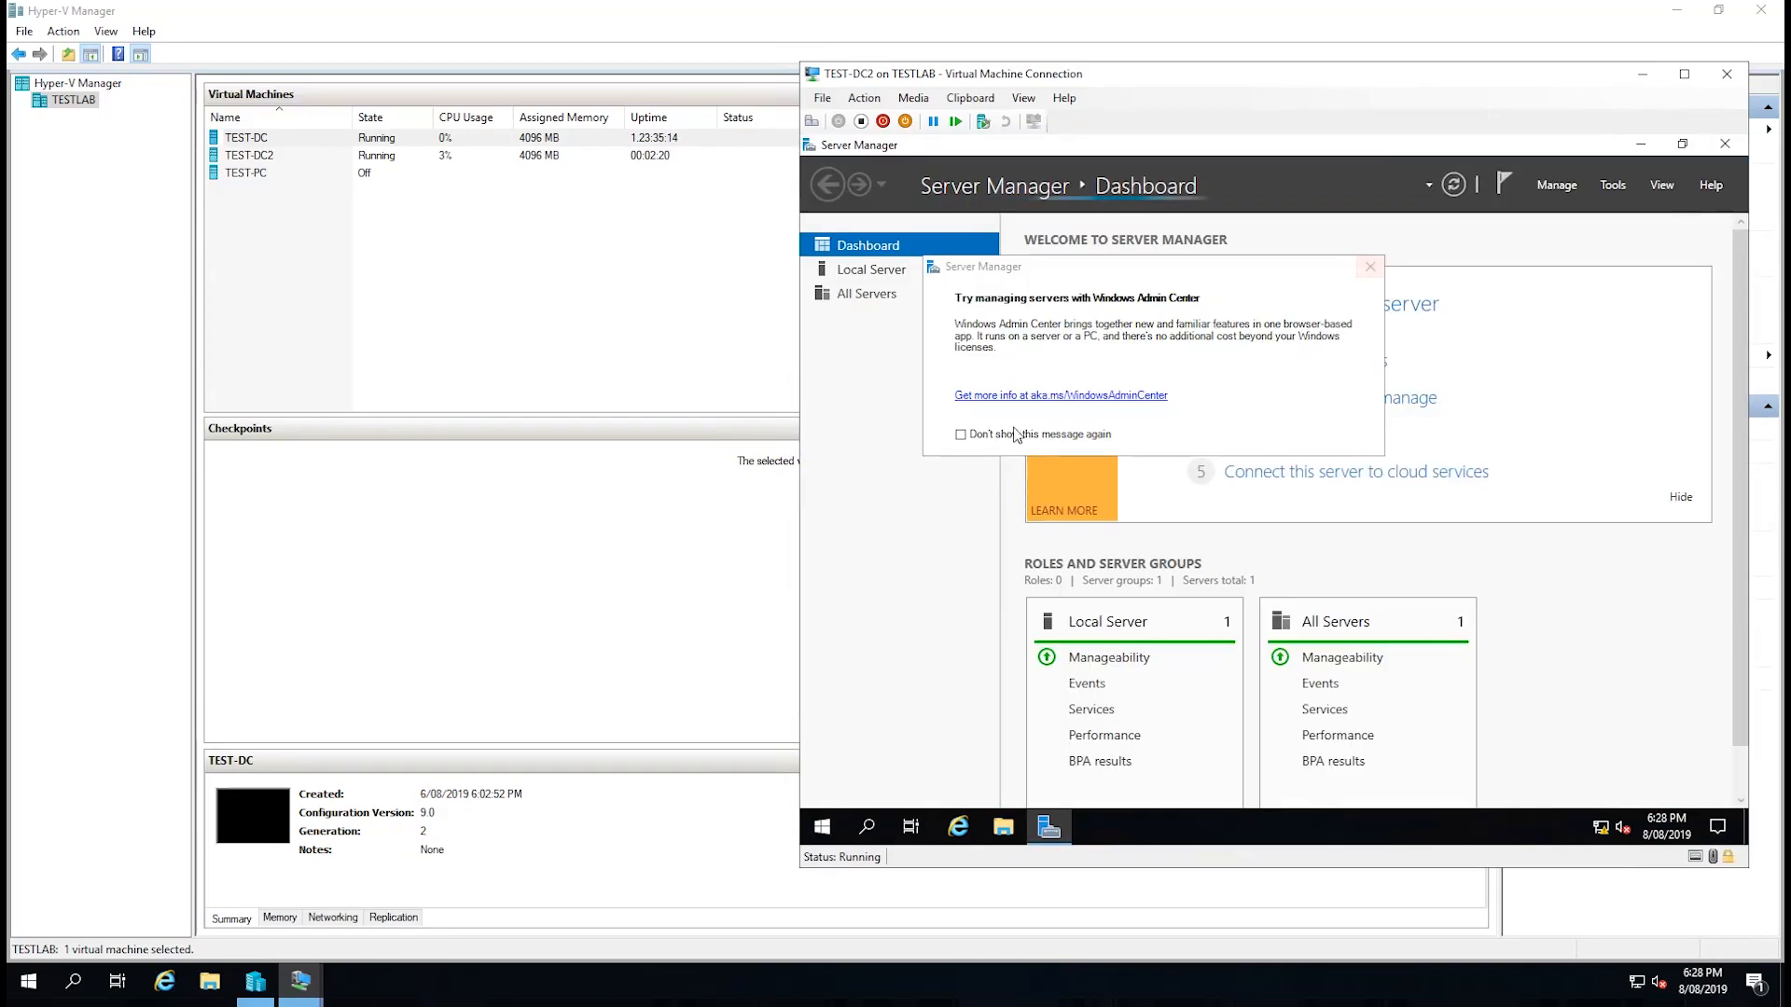
{"action": "left_click", "coordinate": [1369, 266]}
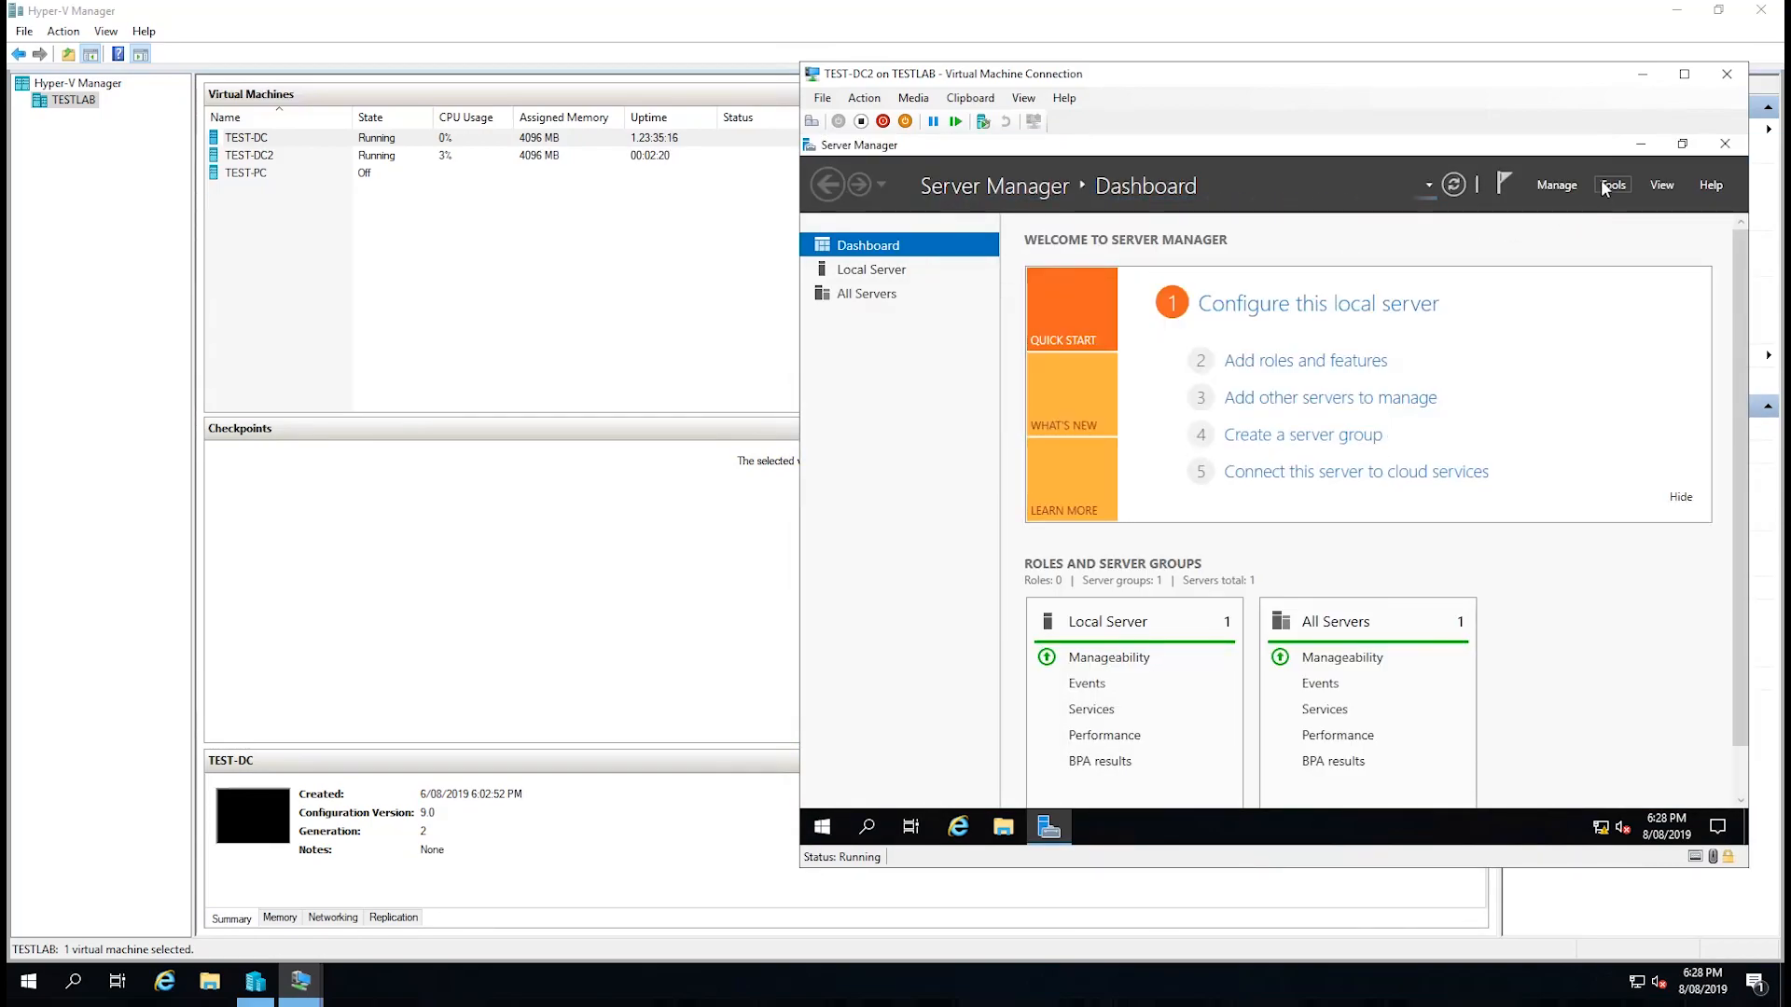
{"action": "left_click", "coordinate": [1556, 184]}
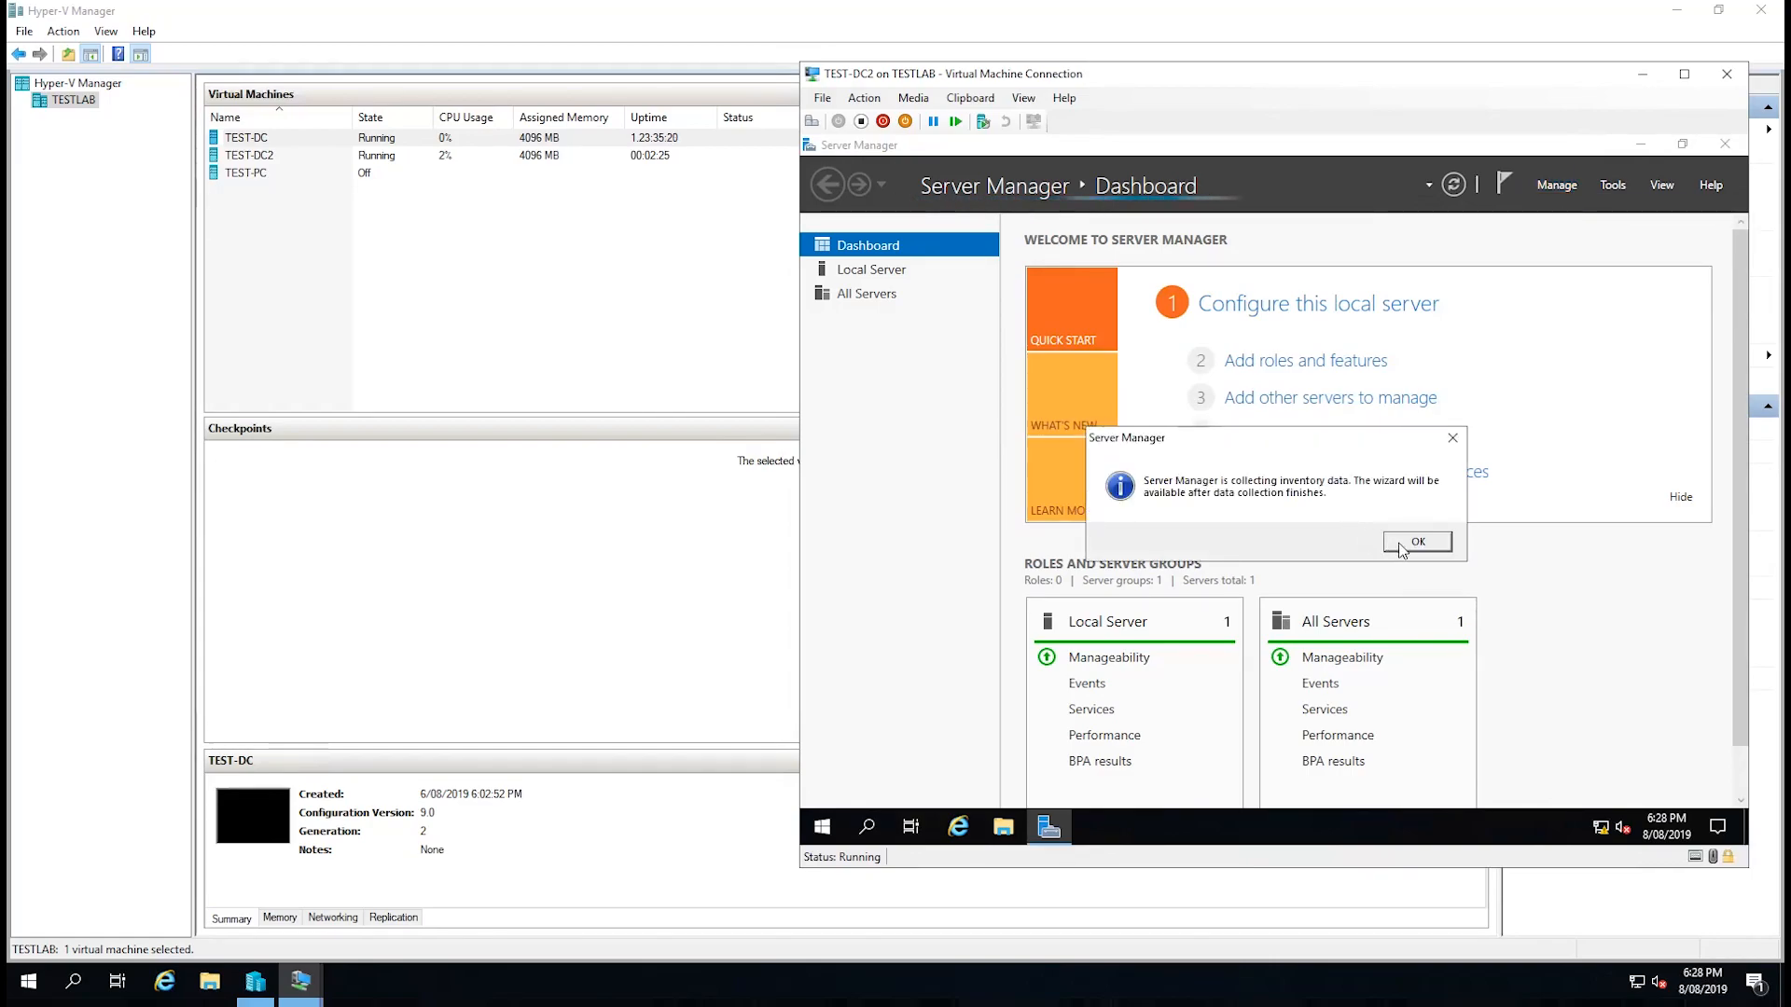
{"action": "left_click", "coordinate": [1416, 540]}
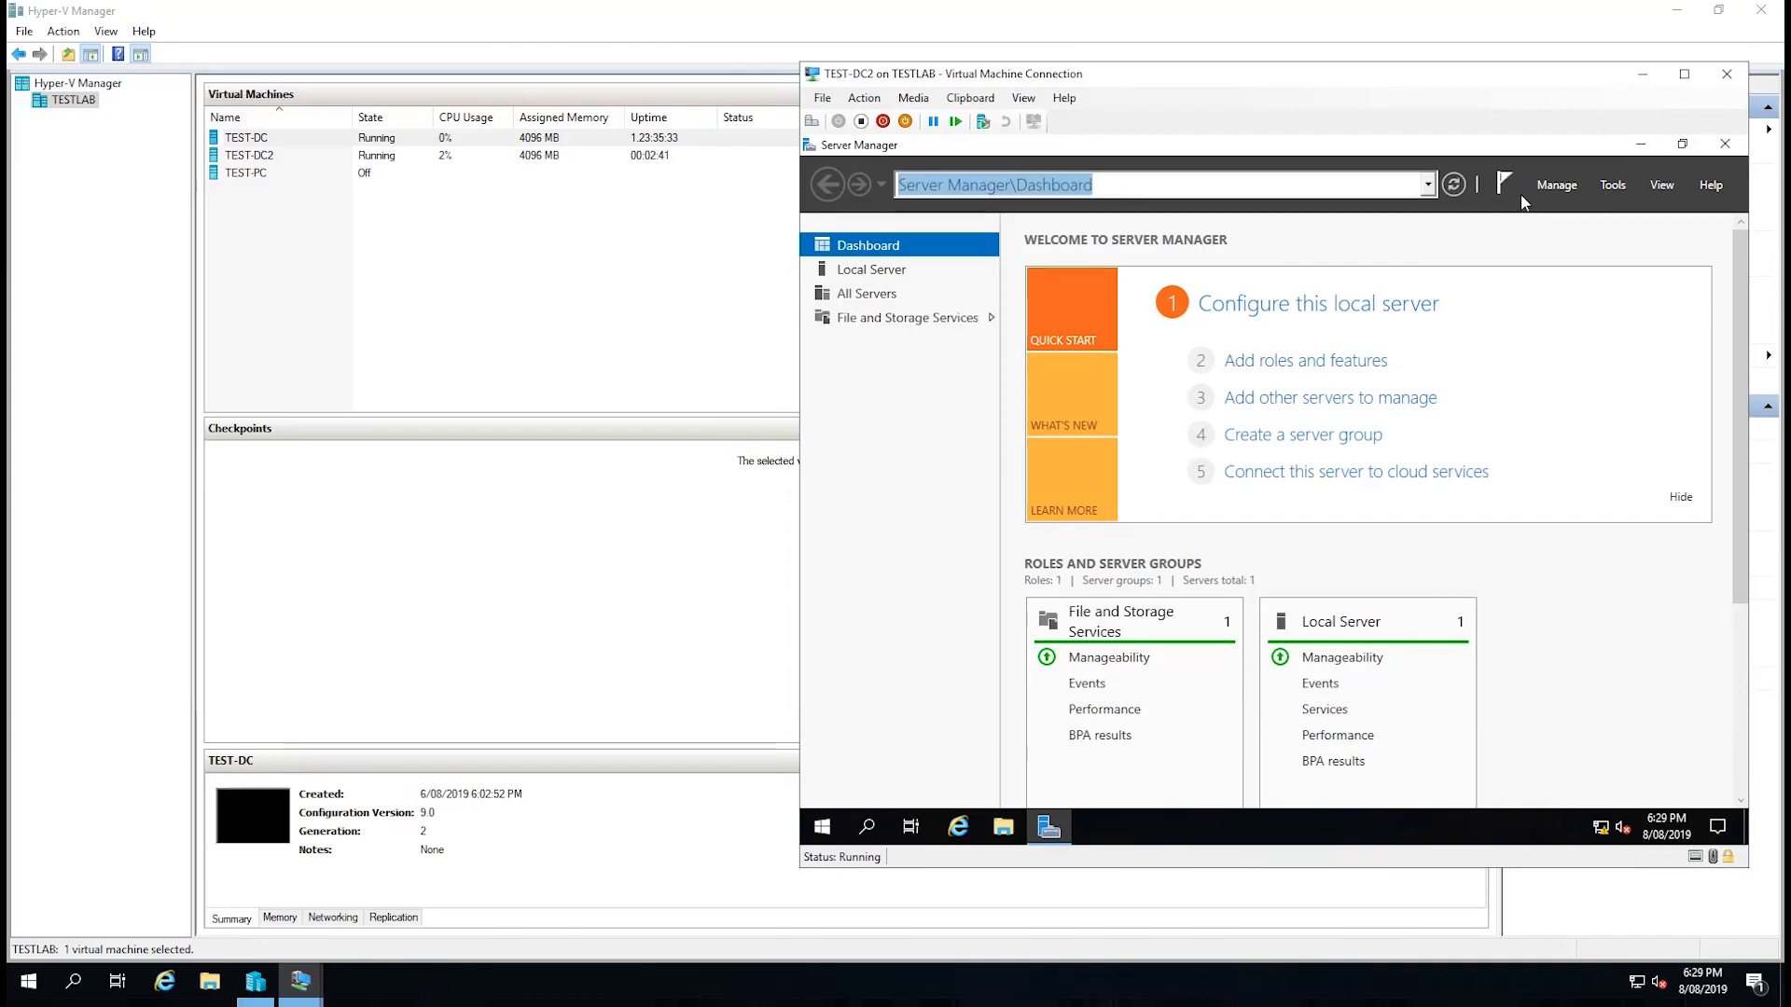
{"action": "left_click", "coordinate": [1556, 184]}
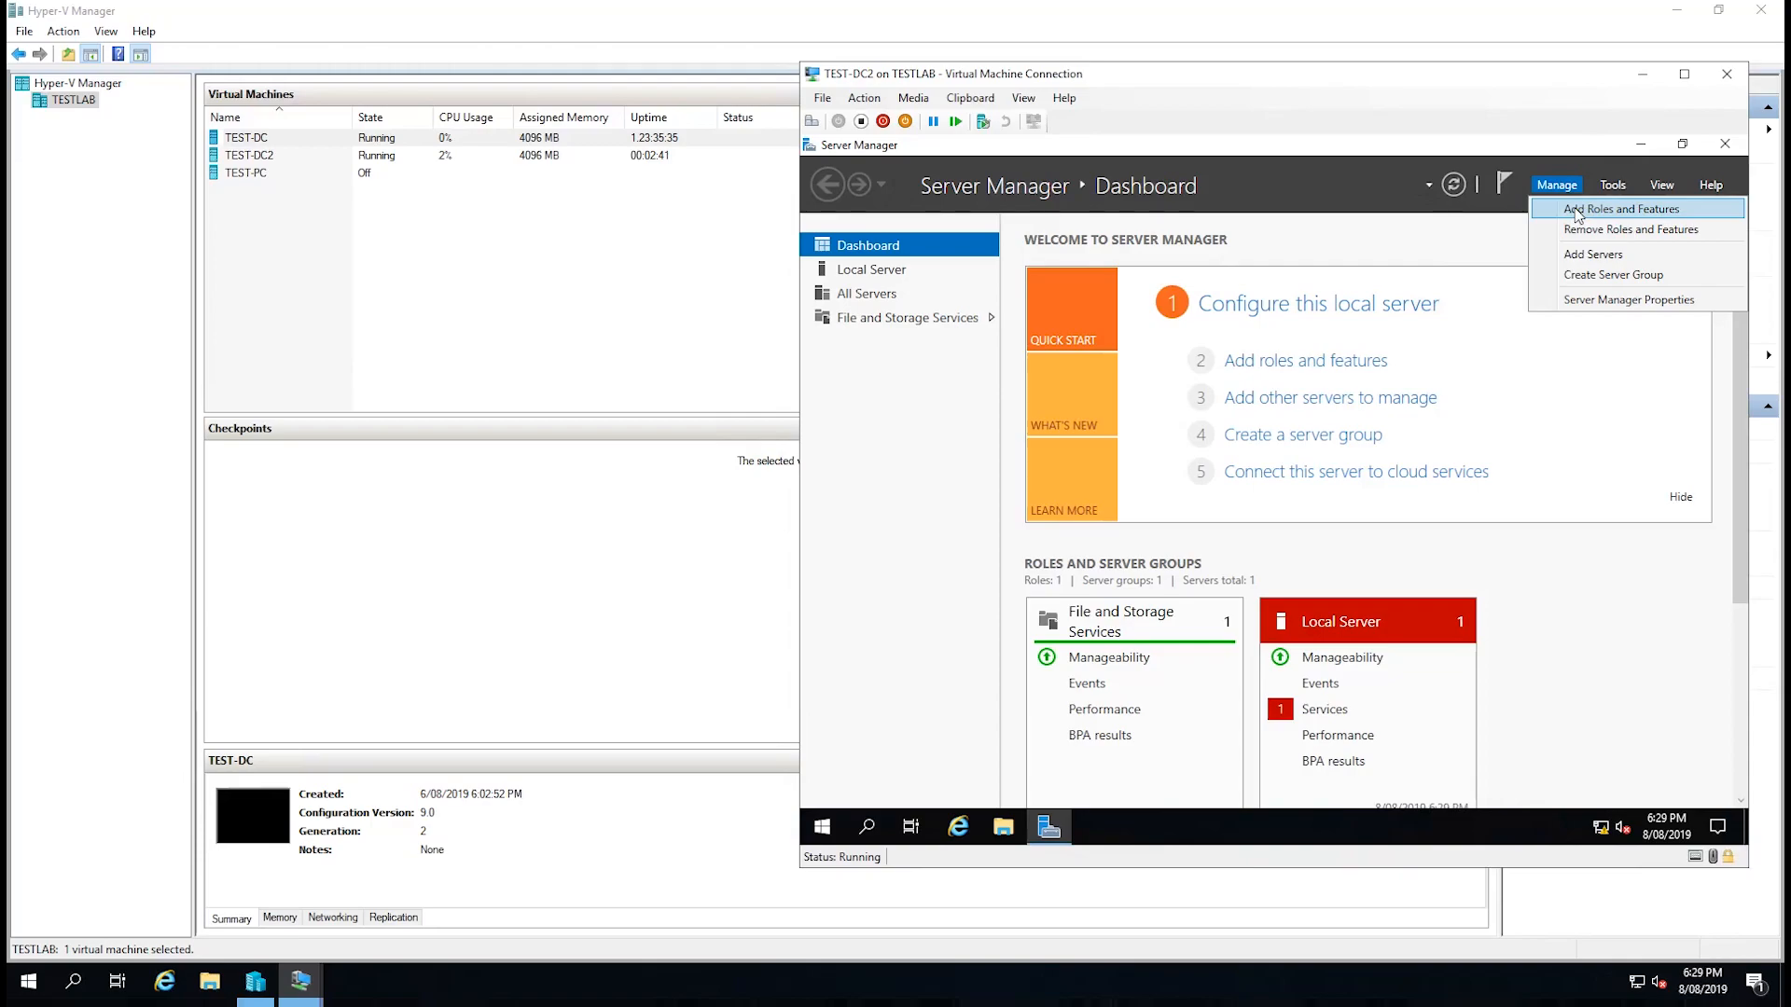
- Install the Active Directory Domain Services role with its management features on TEST-DC2
{"action": "left_click", "coordinate": [1619, 208]}
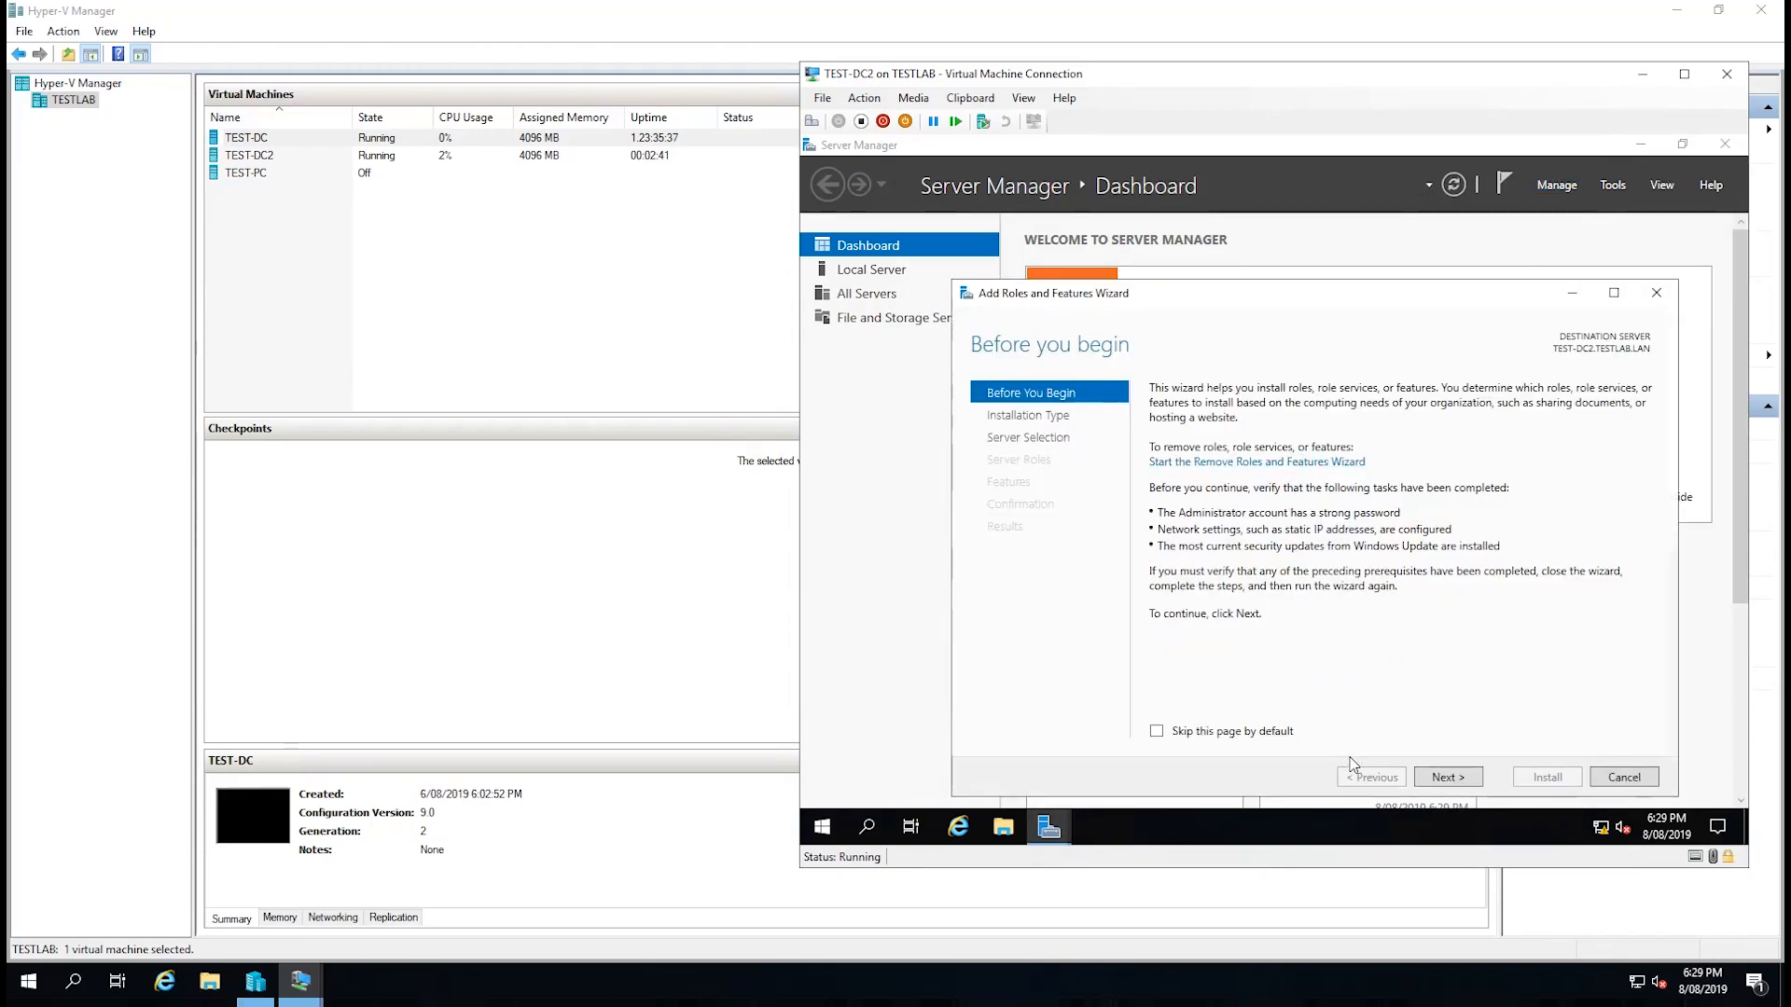
{"action": "left_click", "coordinate": [1446, 777]}
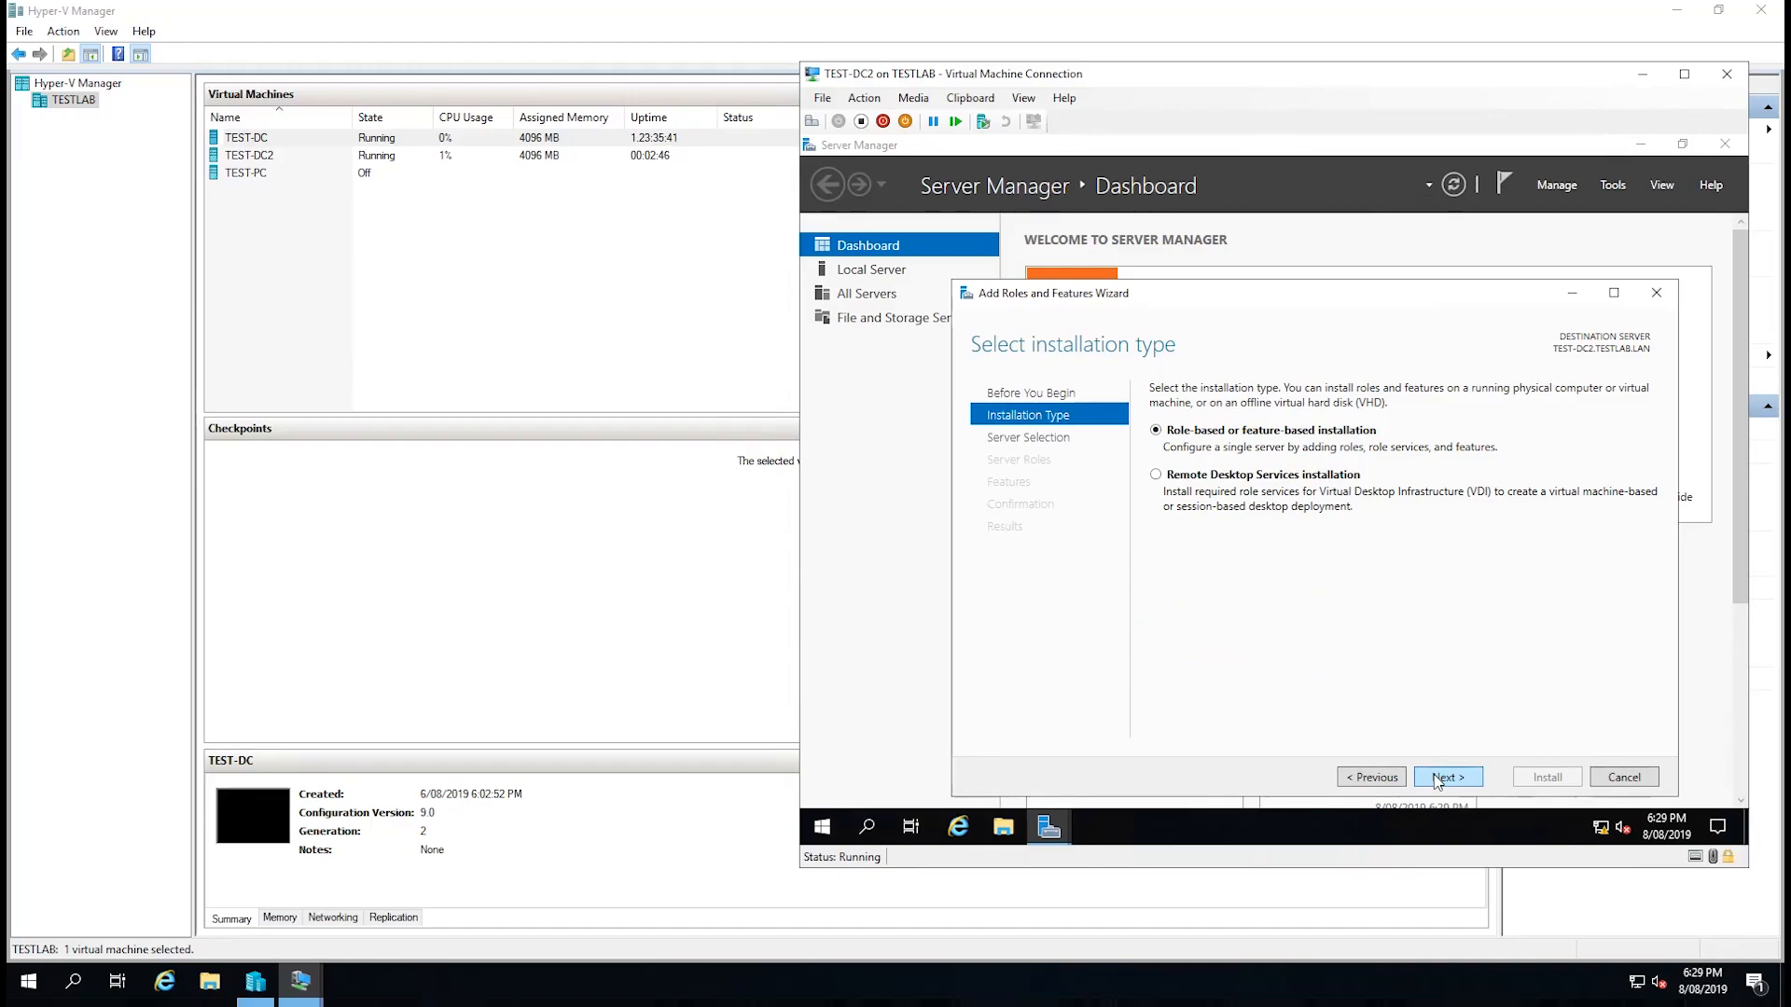
{"action": "left_click", "coordinate": [1445, 777]}
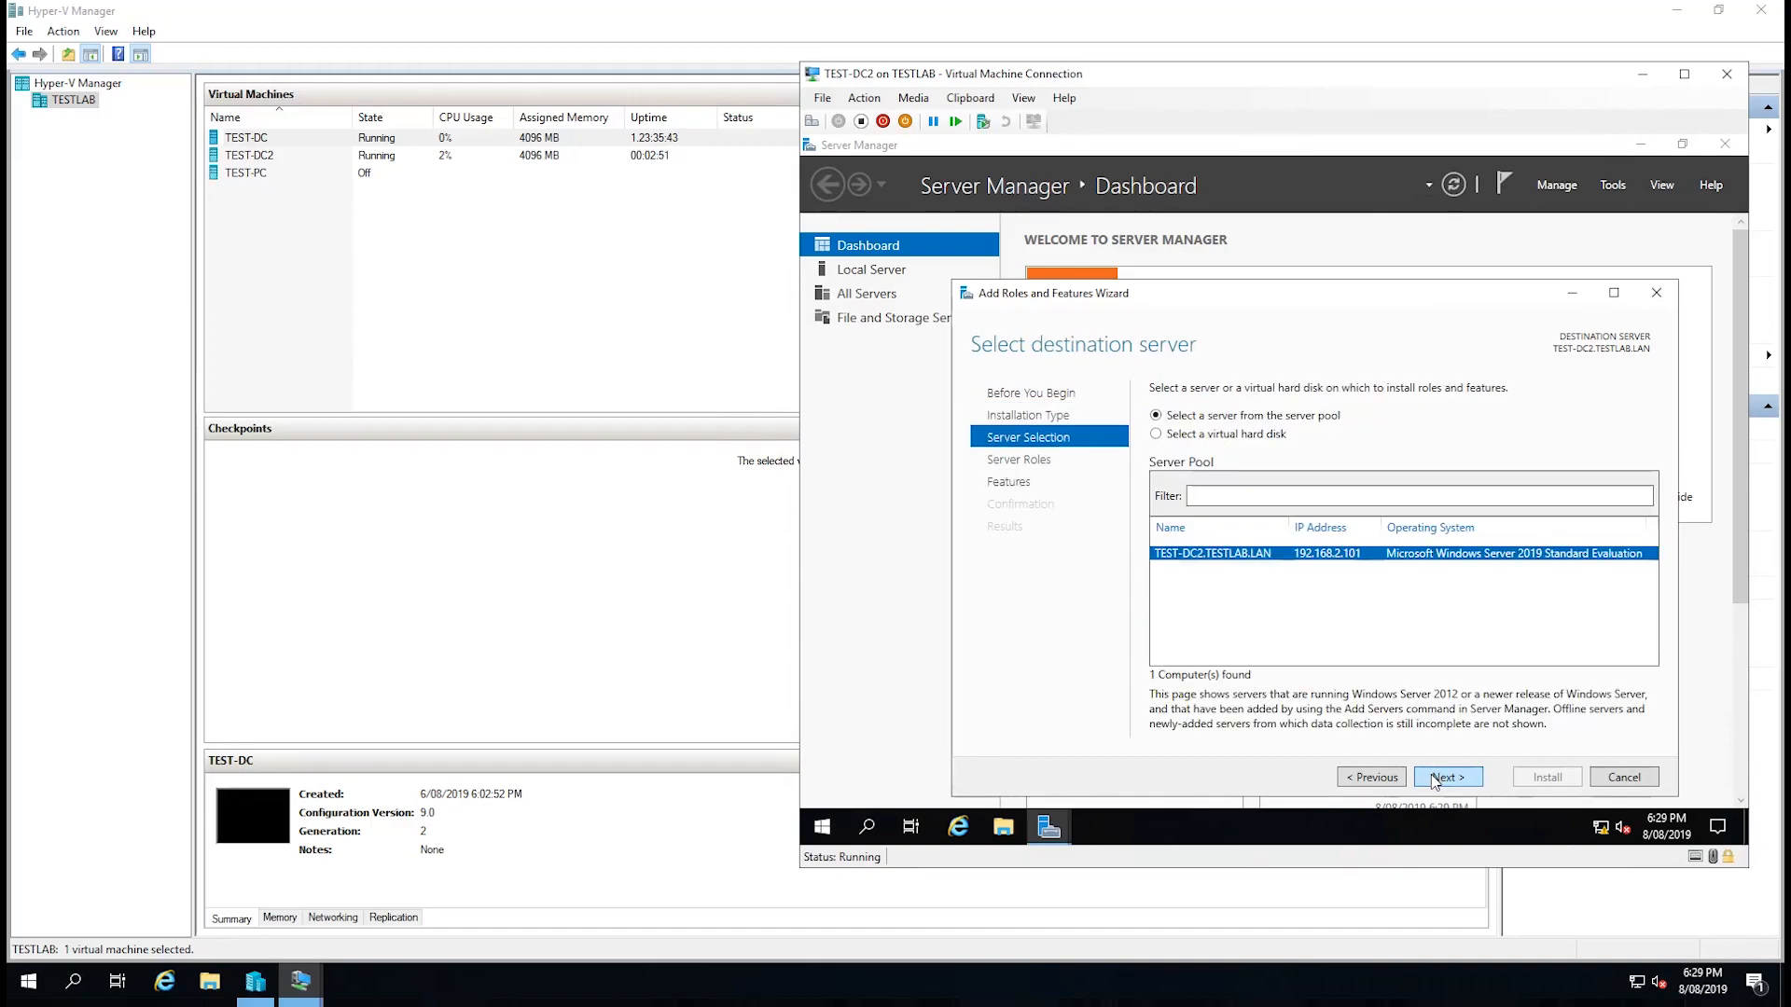
{"action": "mouse_move", "coordinate": [1206, 573]}
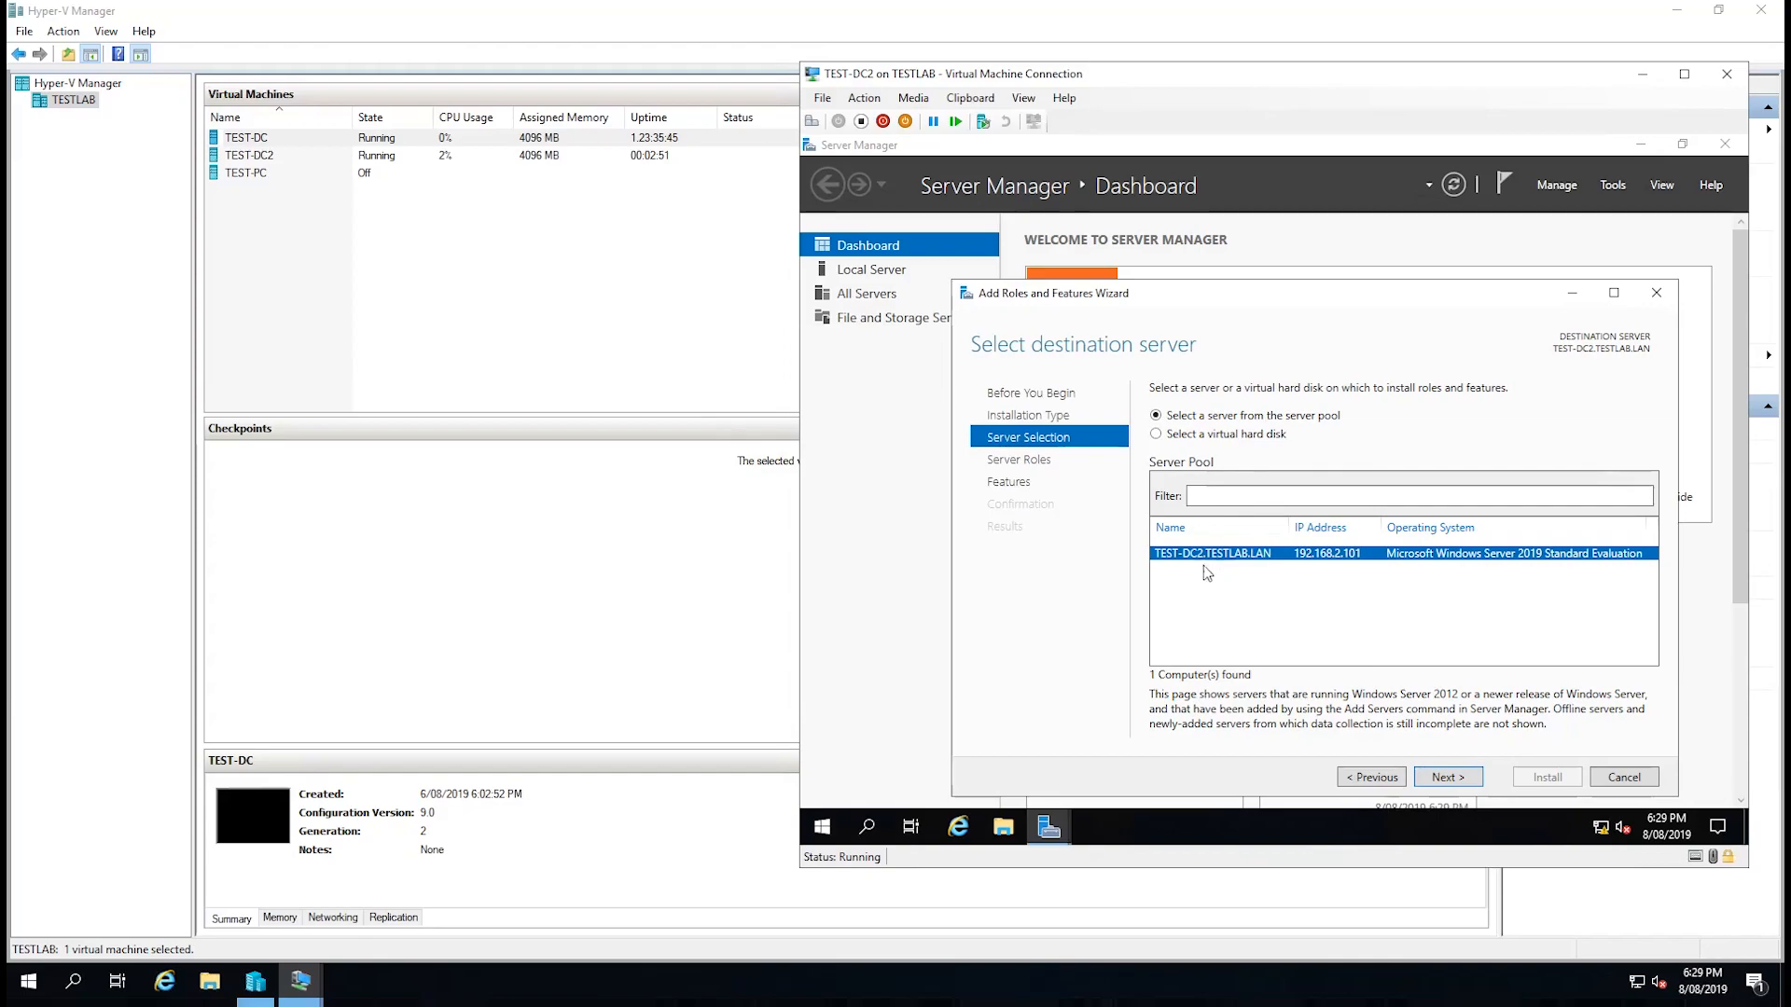
{"action": "mouse_move", "coordinate": [1477, 752]}
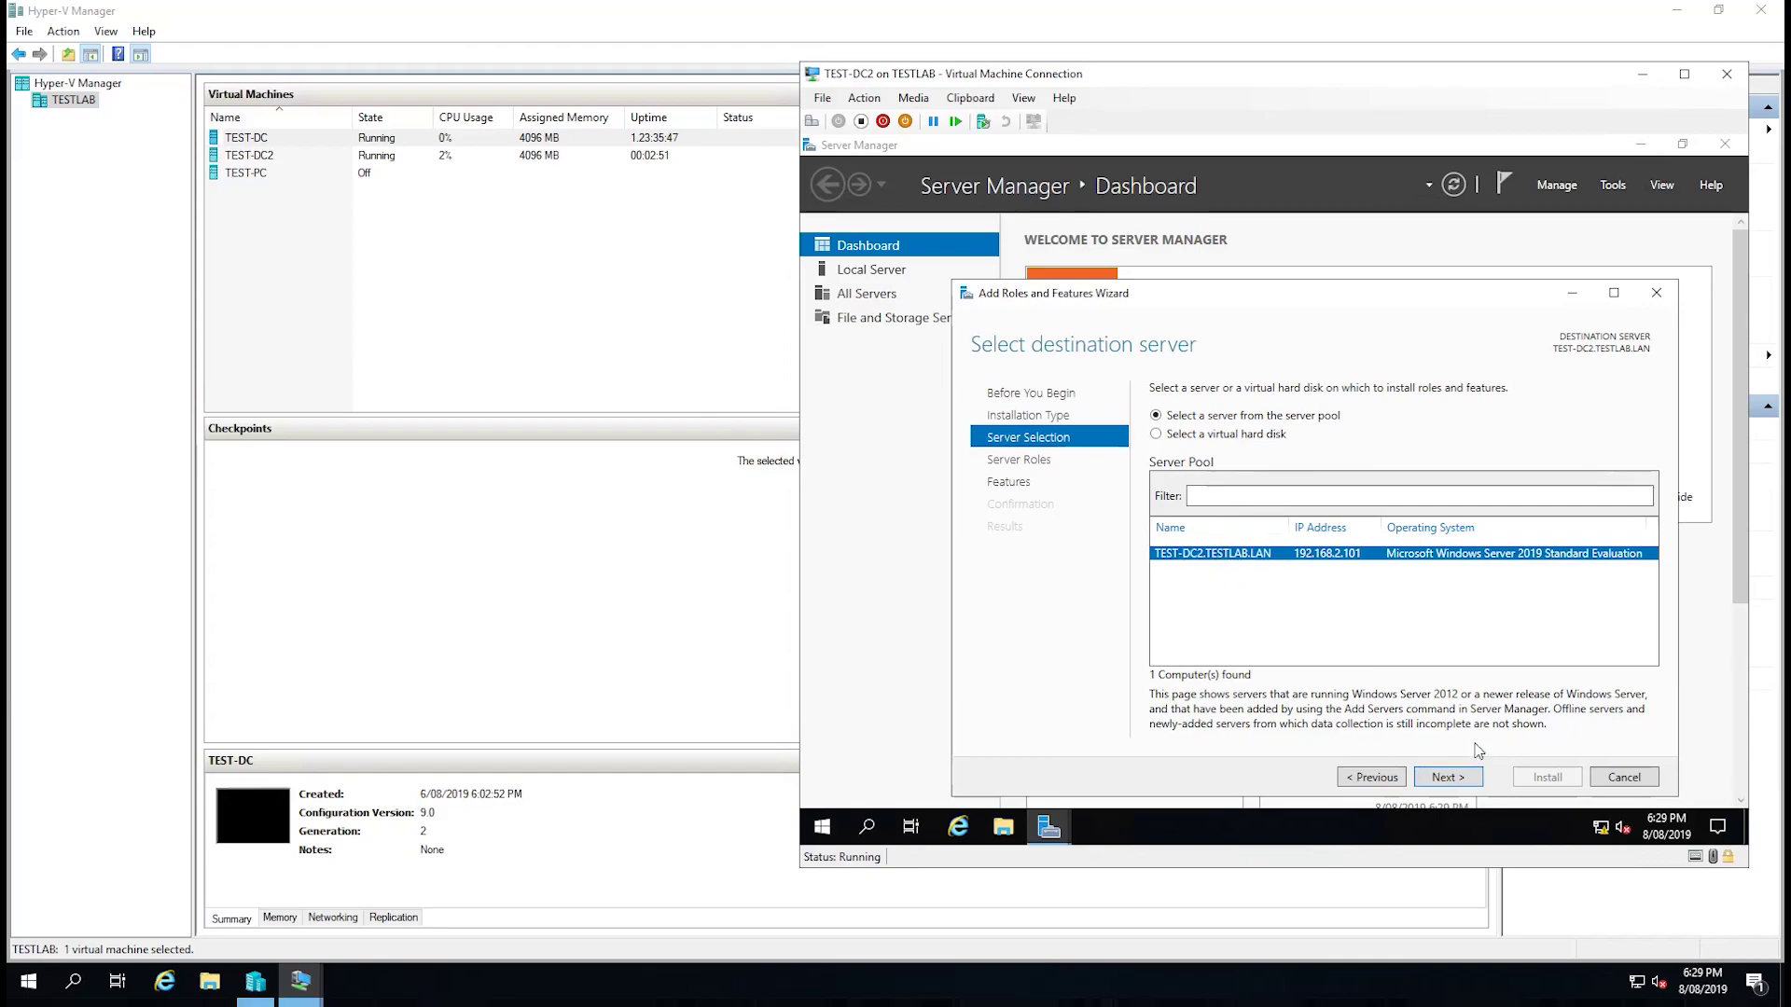
{"action": "left_click", "coordinate": [1445, 777]}
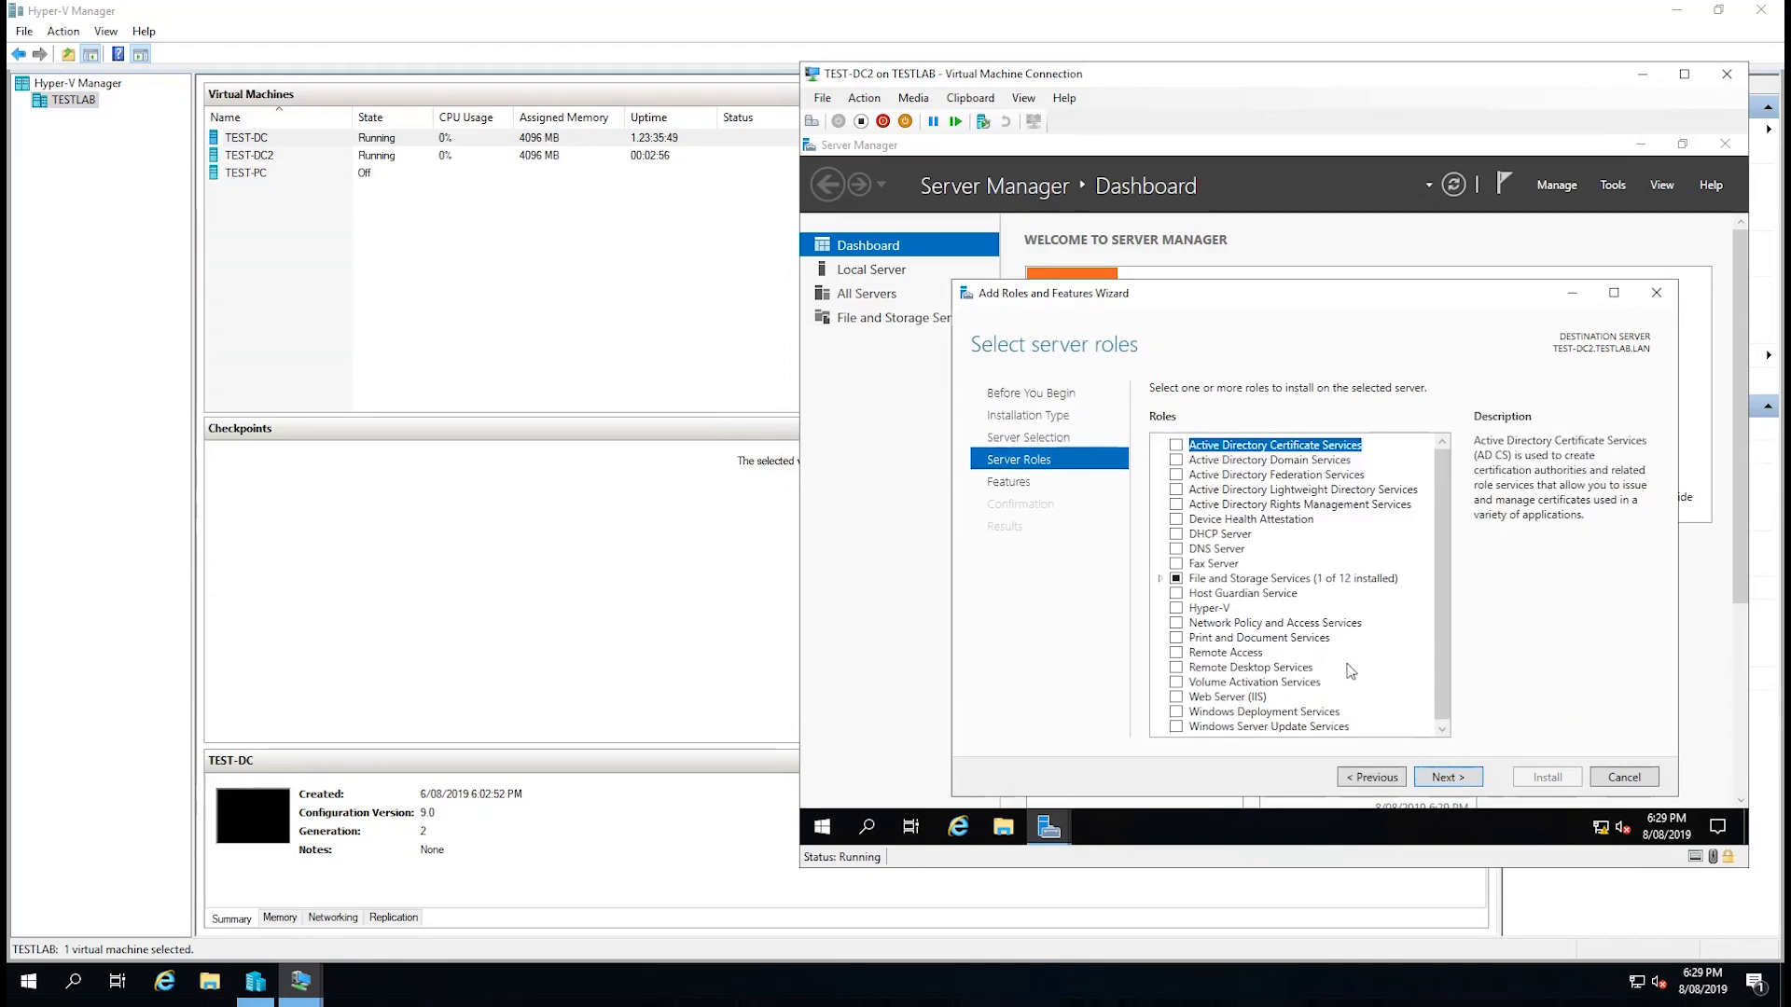
{"action": "left_click", "coordinate": [1271, 459]}
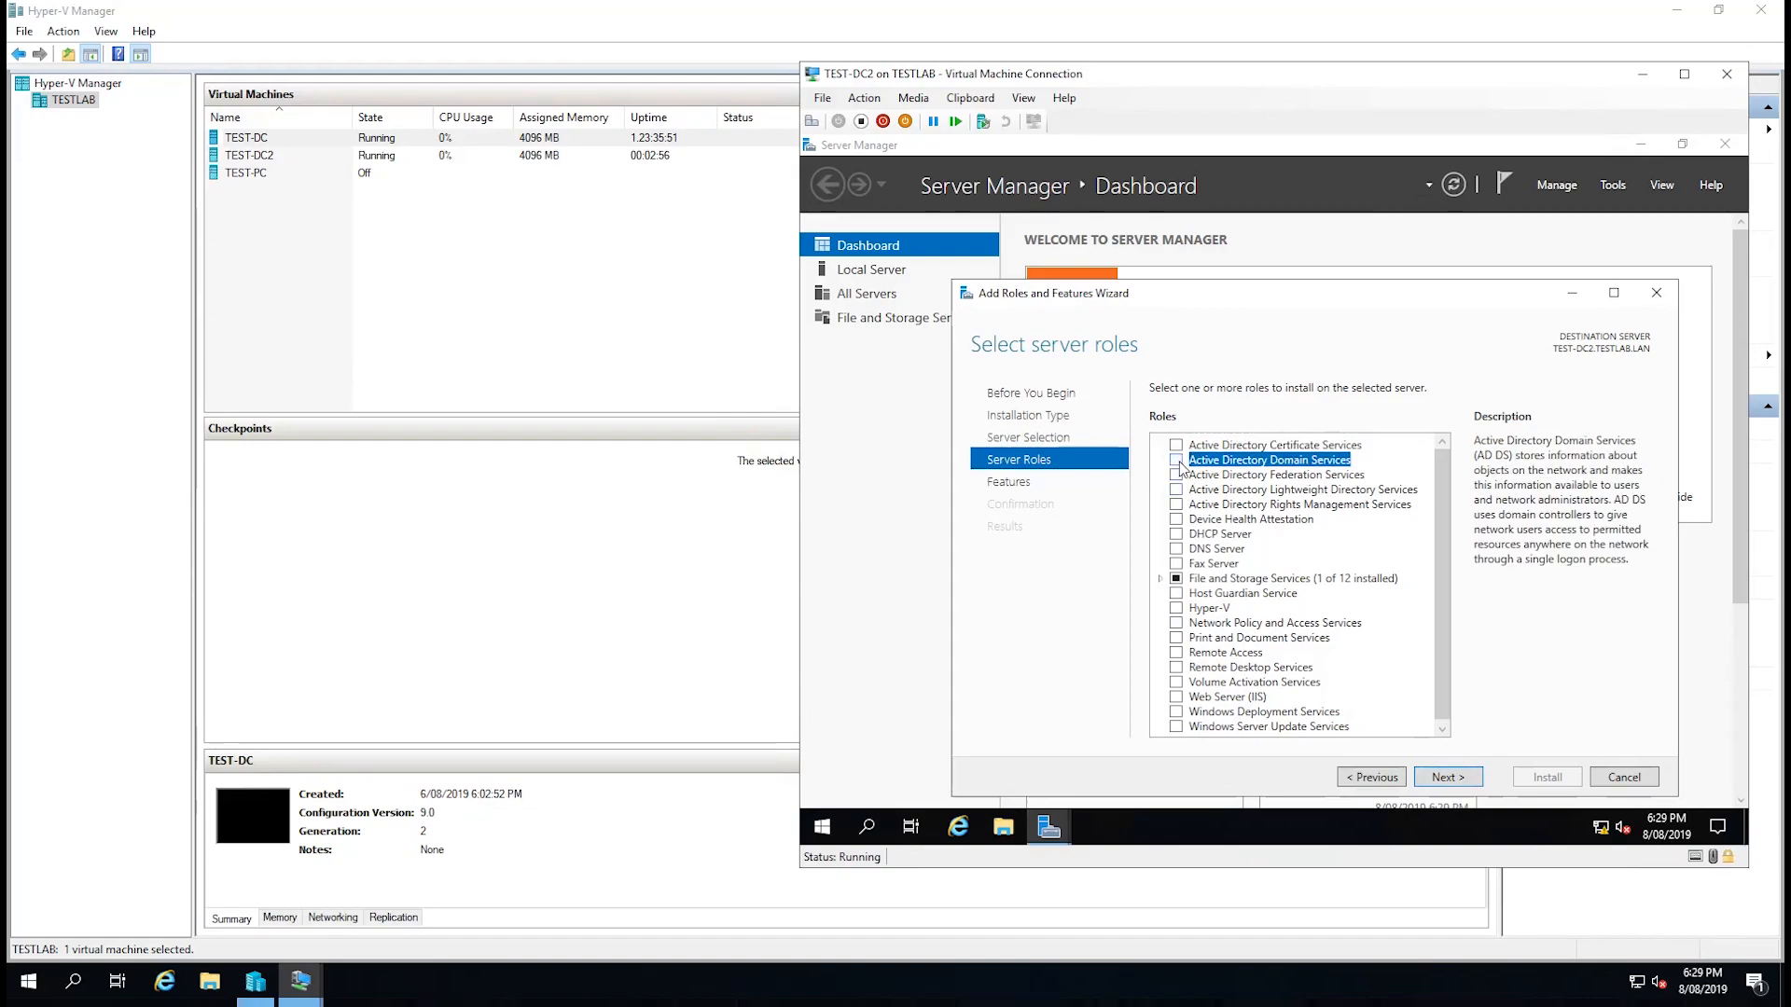
{"action": "left_click", "coordinate": [1177, 459]}
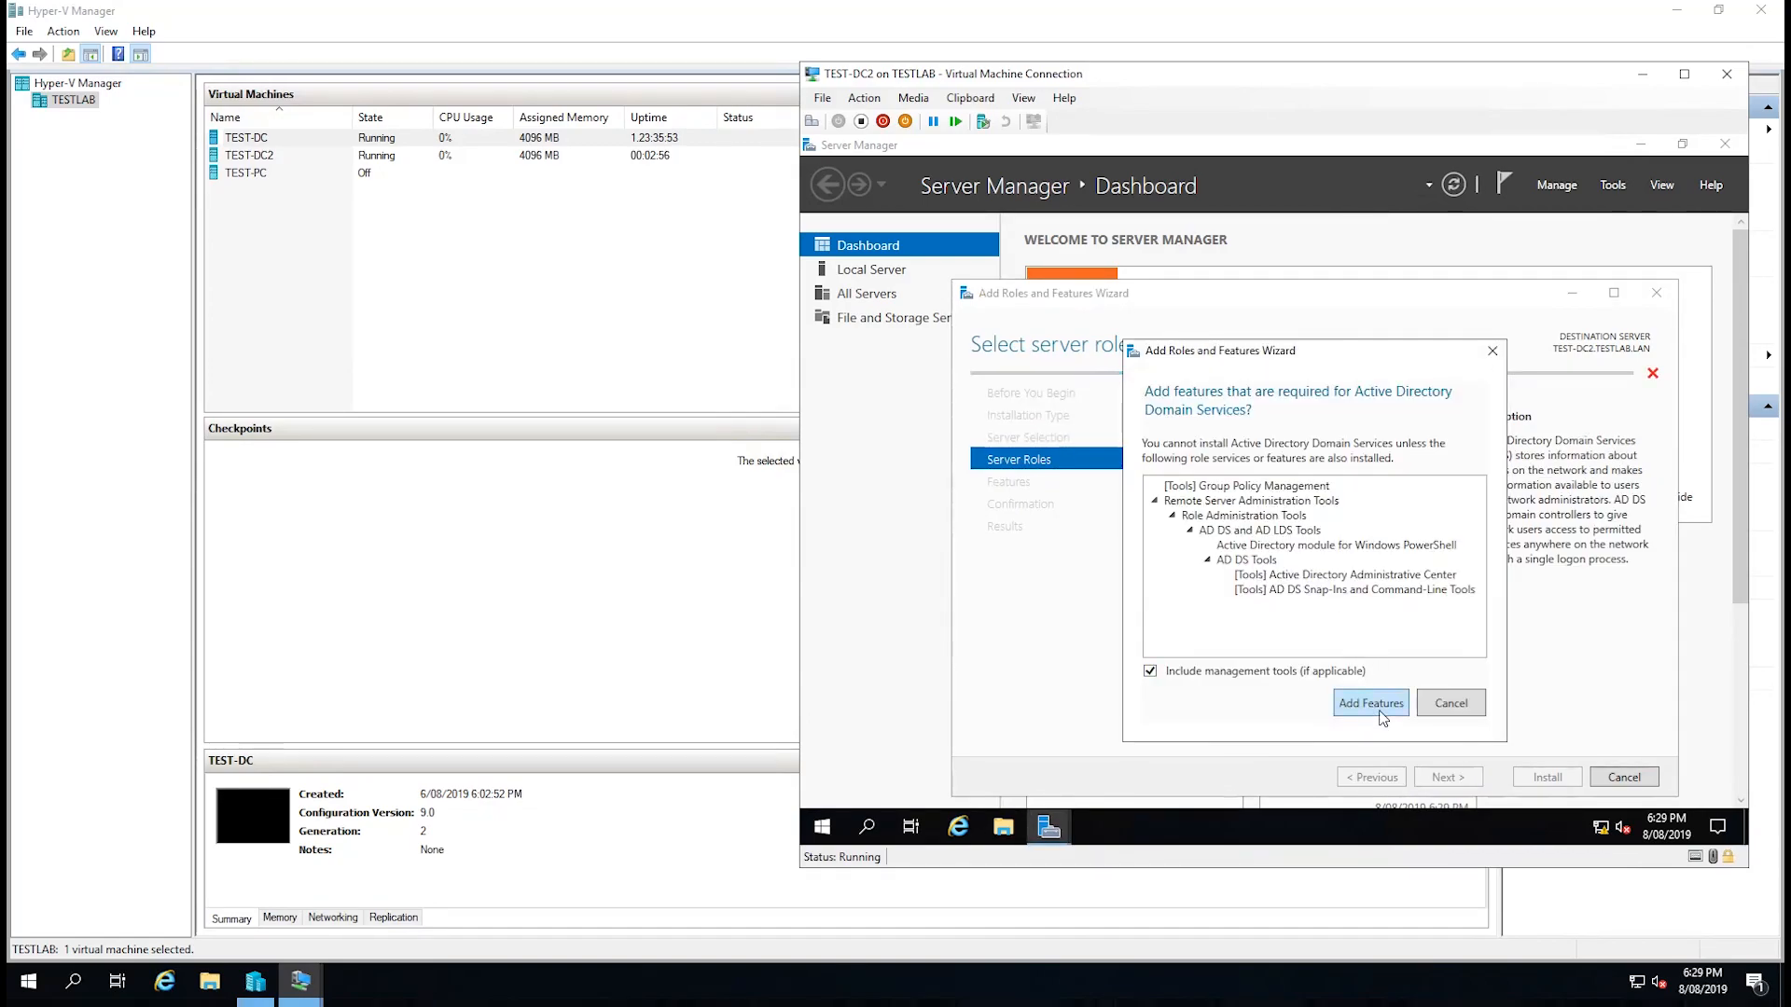
{"action": "left_click", "coordinate": [1369, 702]}
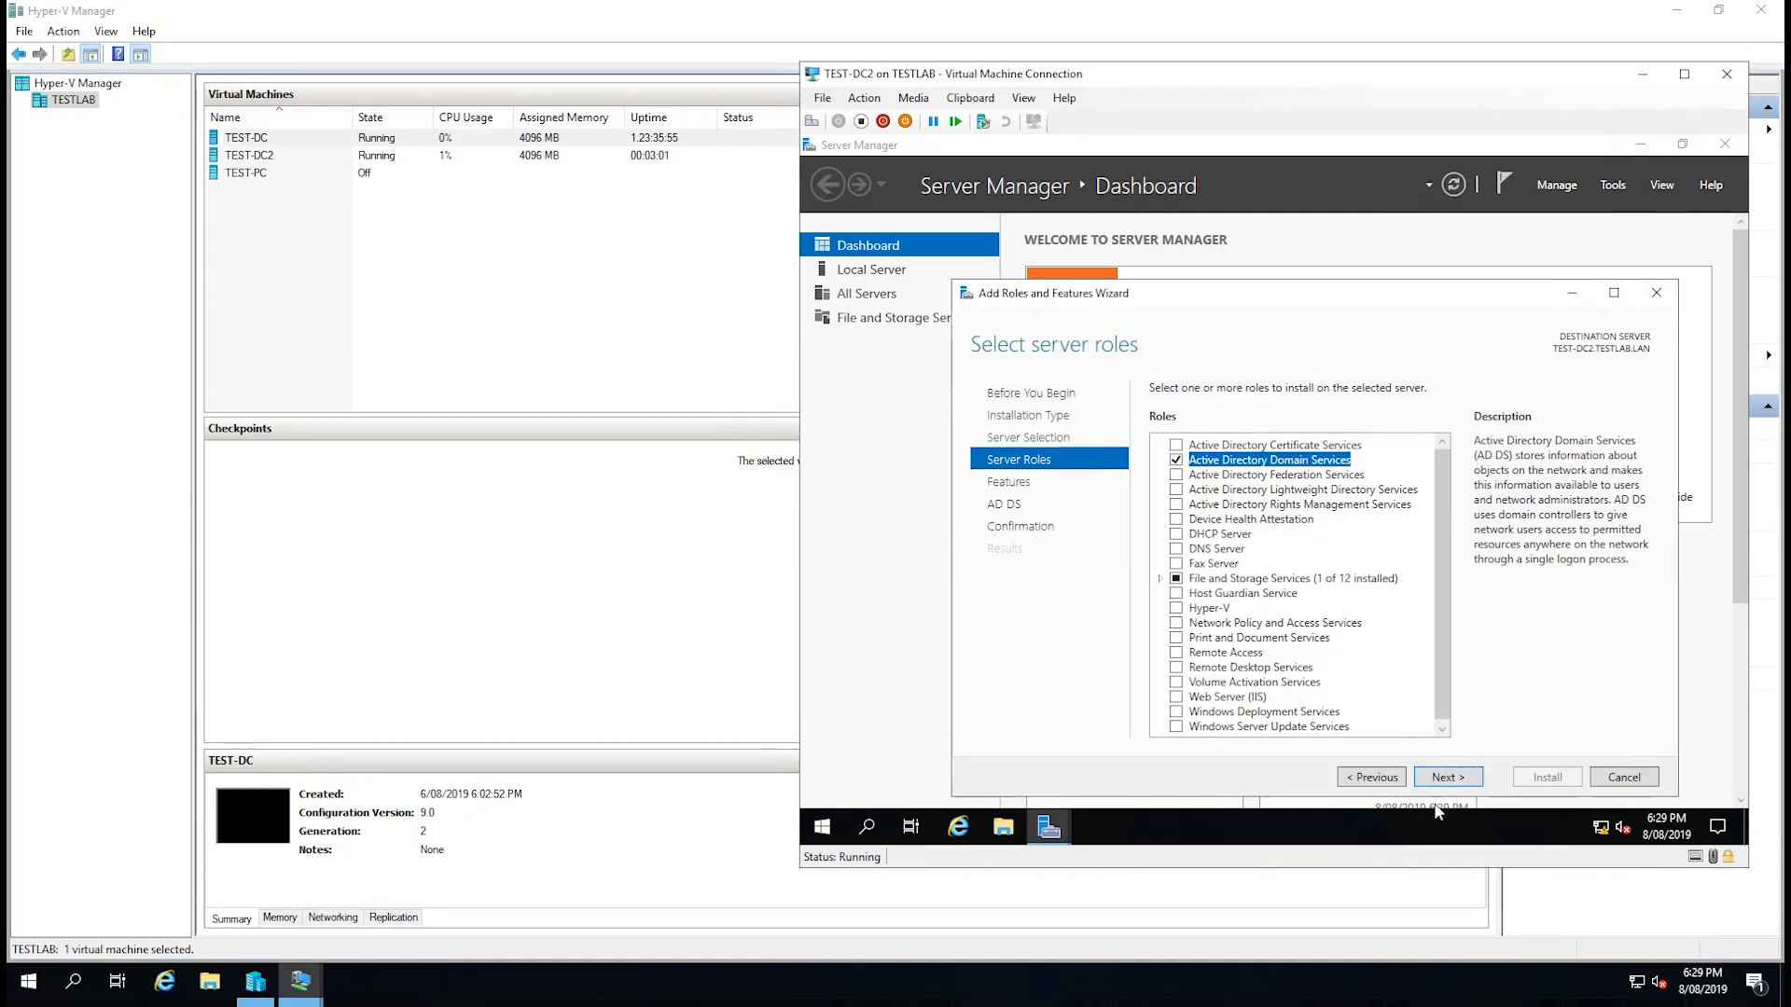
{"action": "left_click", "coordinate": [1445, 777]}
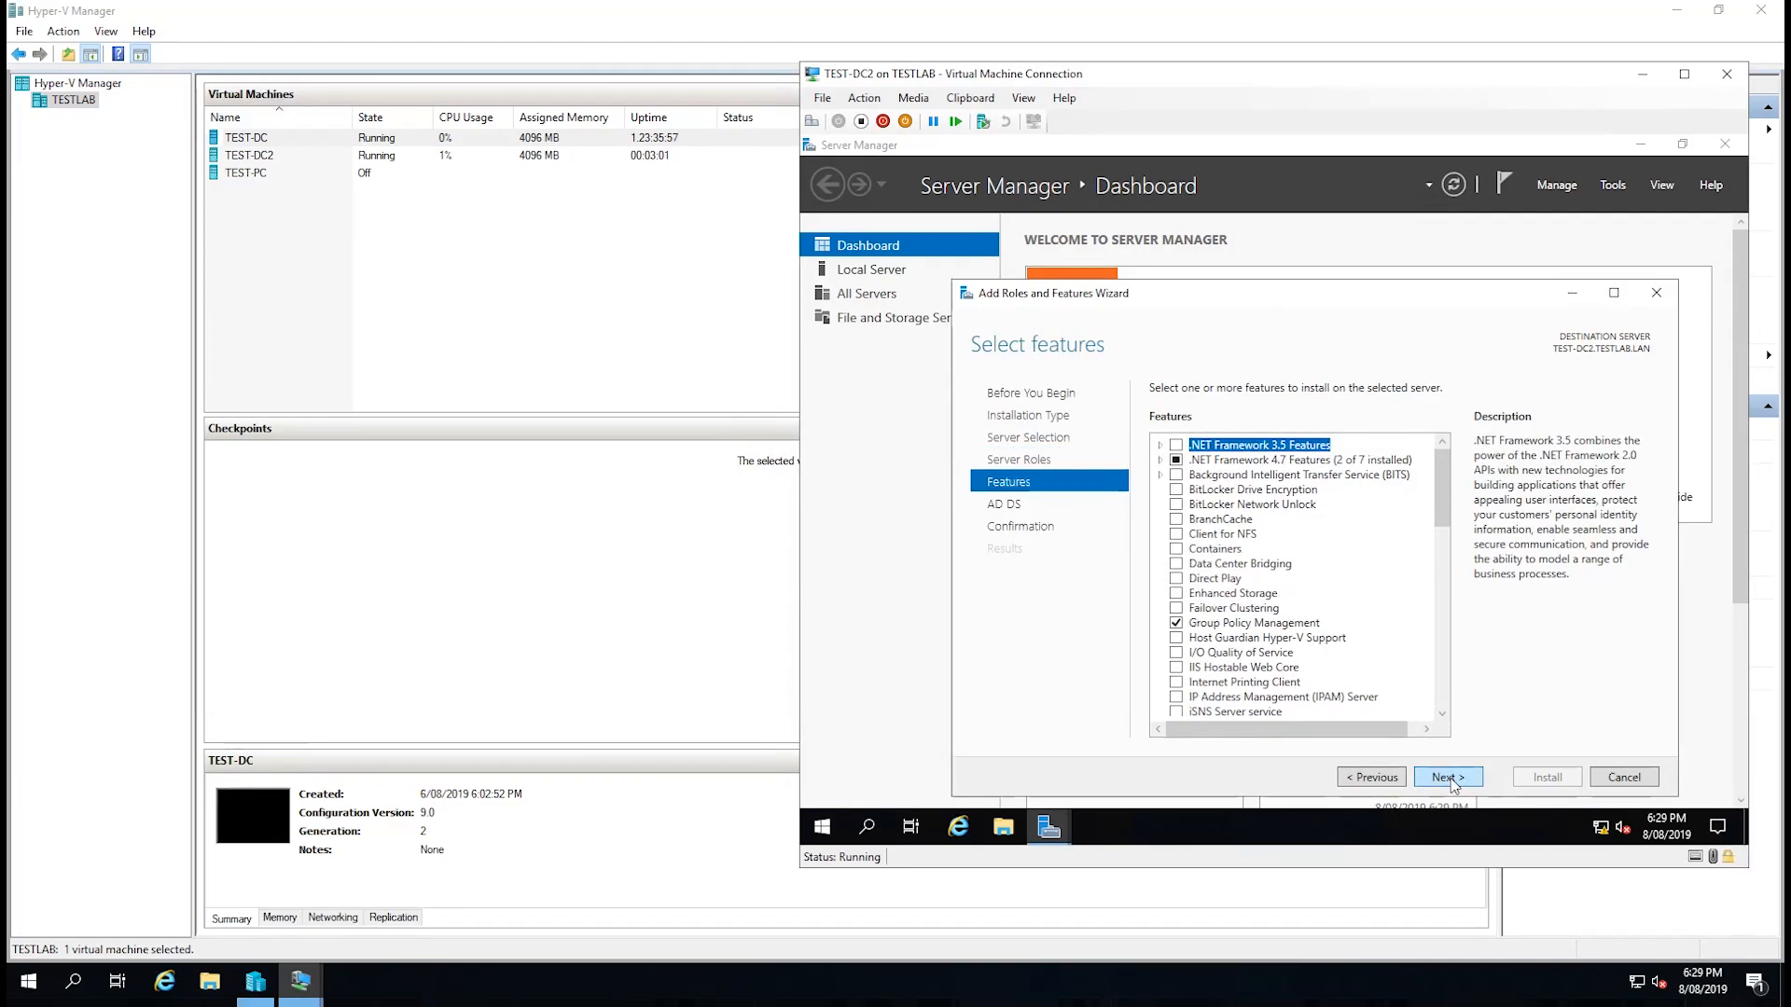
{"action": "left_click", "coordinate": [1446, 777]}
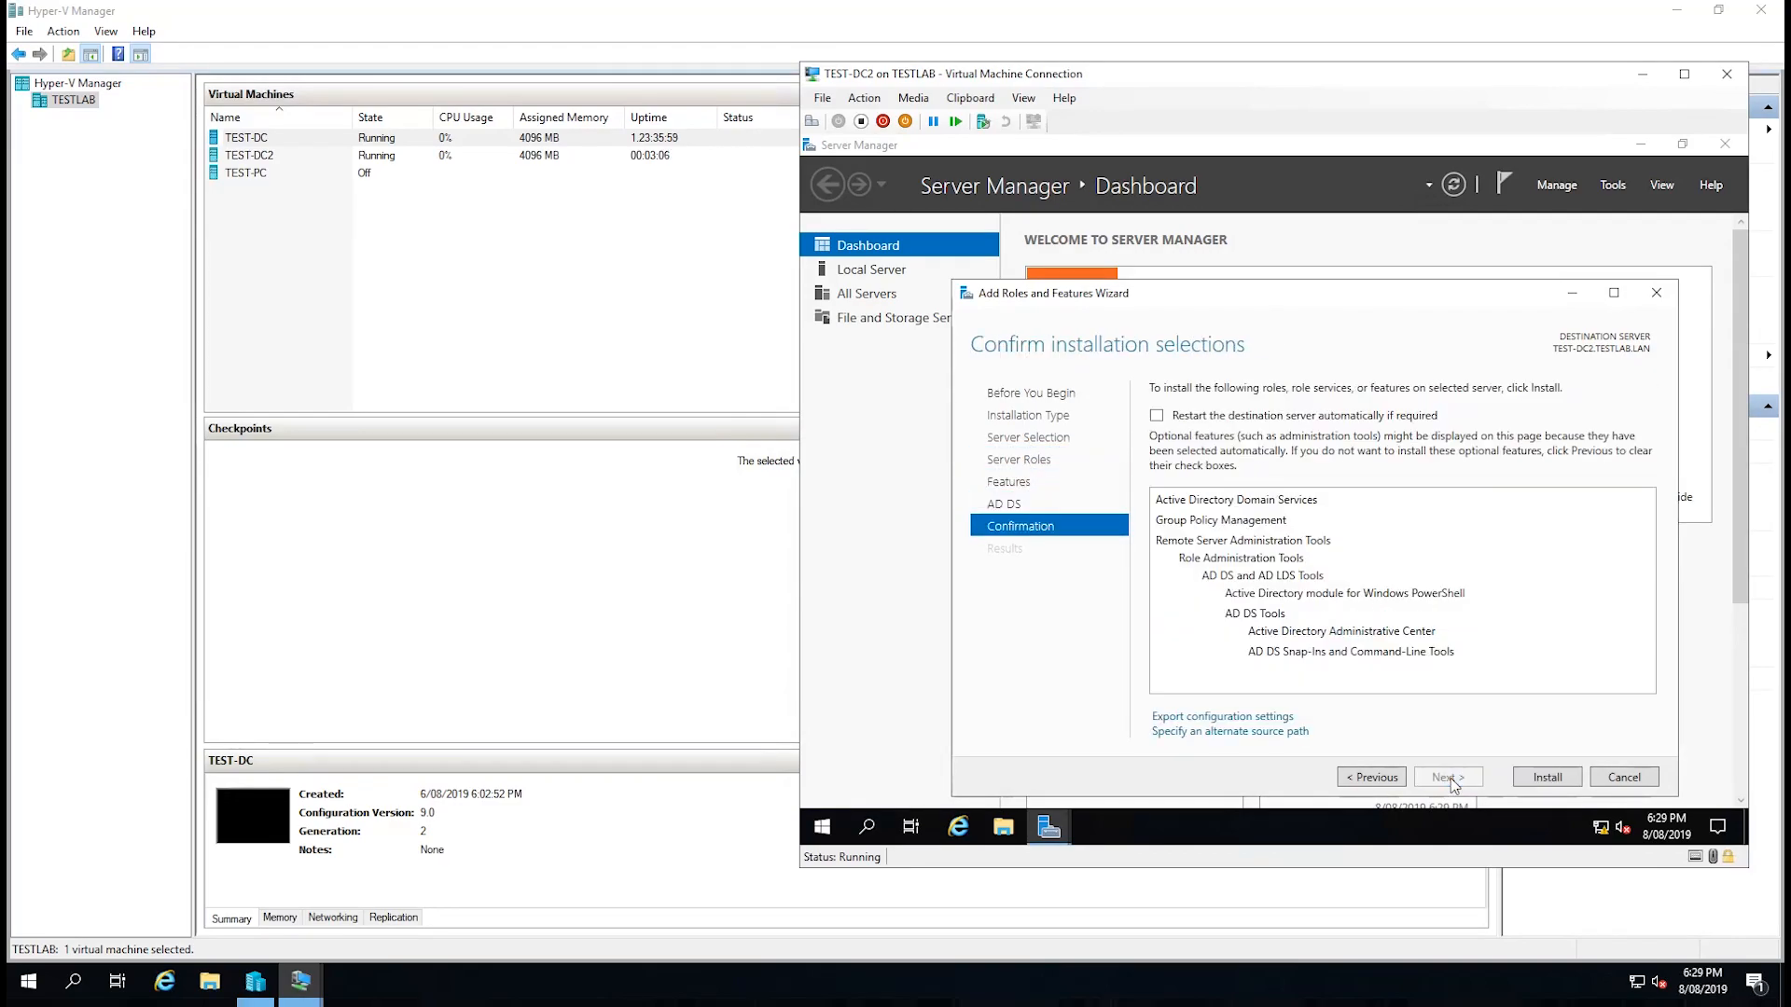
{"action": "left_click", "coordinate": [1547, 777]}
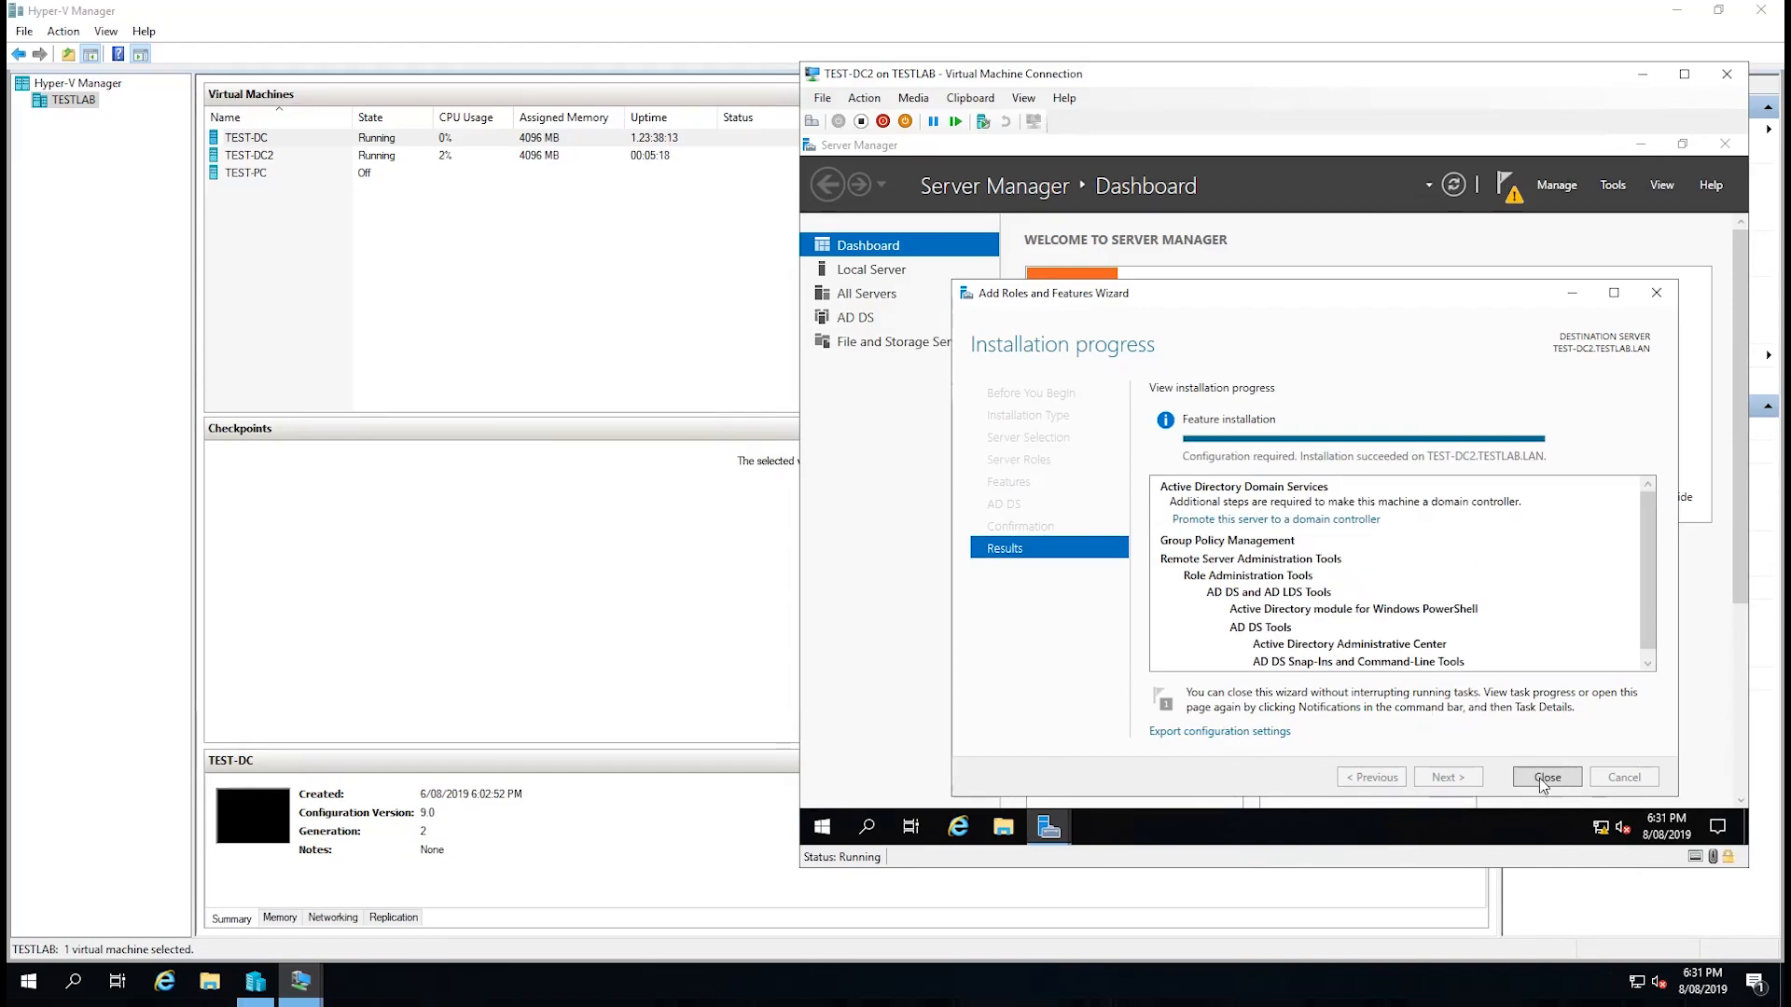
- Promote TEST-DC2 as an additional DC in TESTLAB.LAN, with DNS, Global Catalog and DSRM password
{"action": "left_click", "coordinate": [1547, 777]}
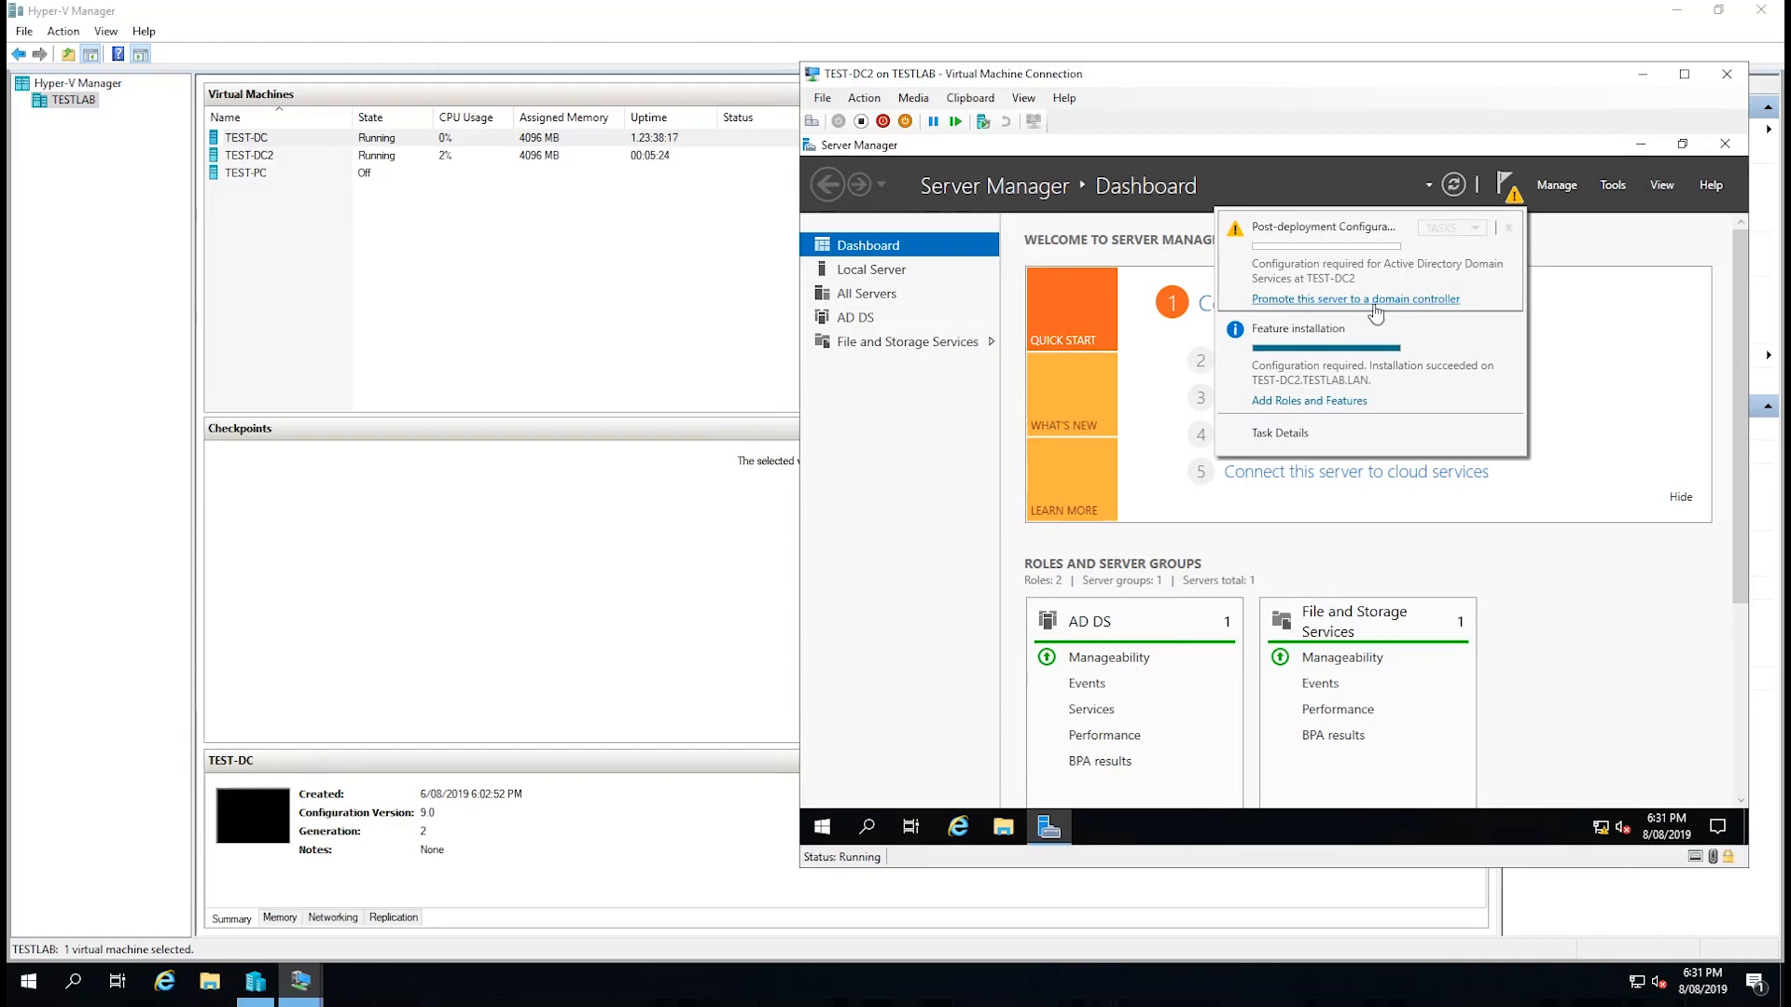
{"action": "left_click", "coordinate": [1354, 299]}
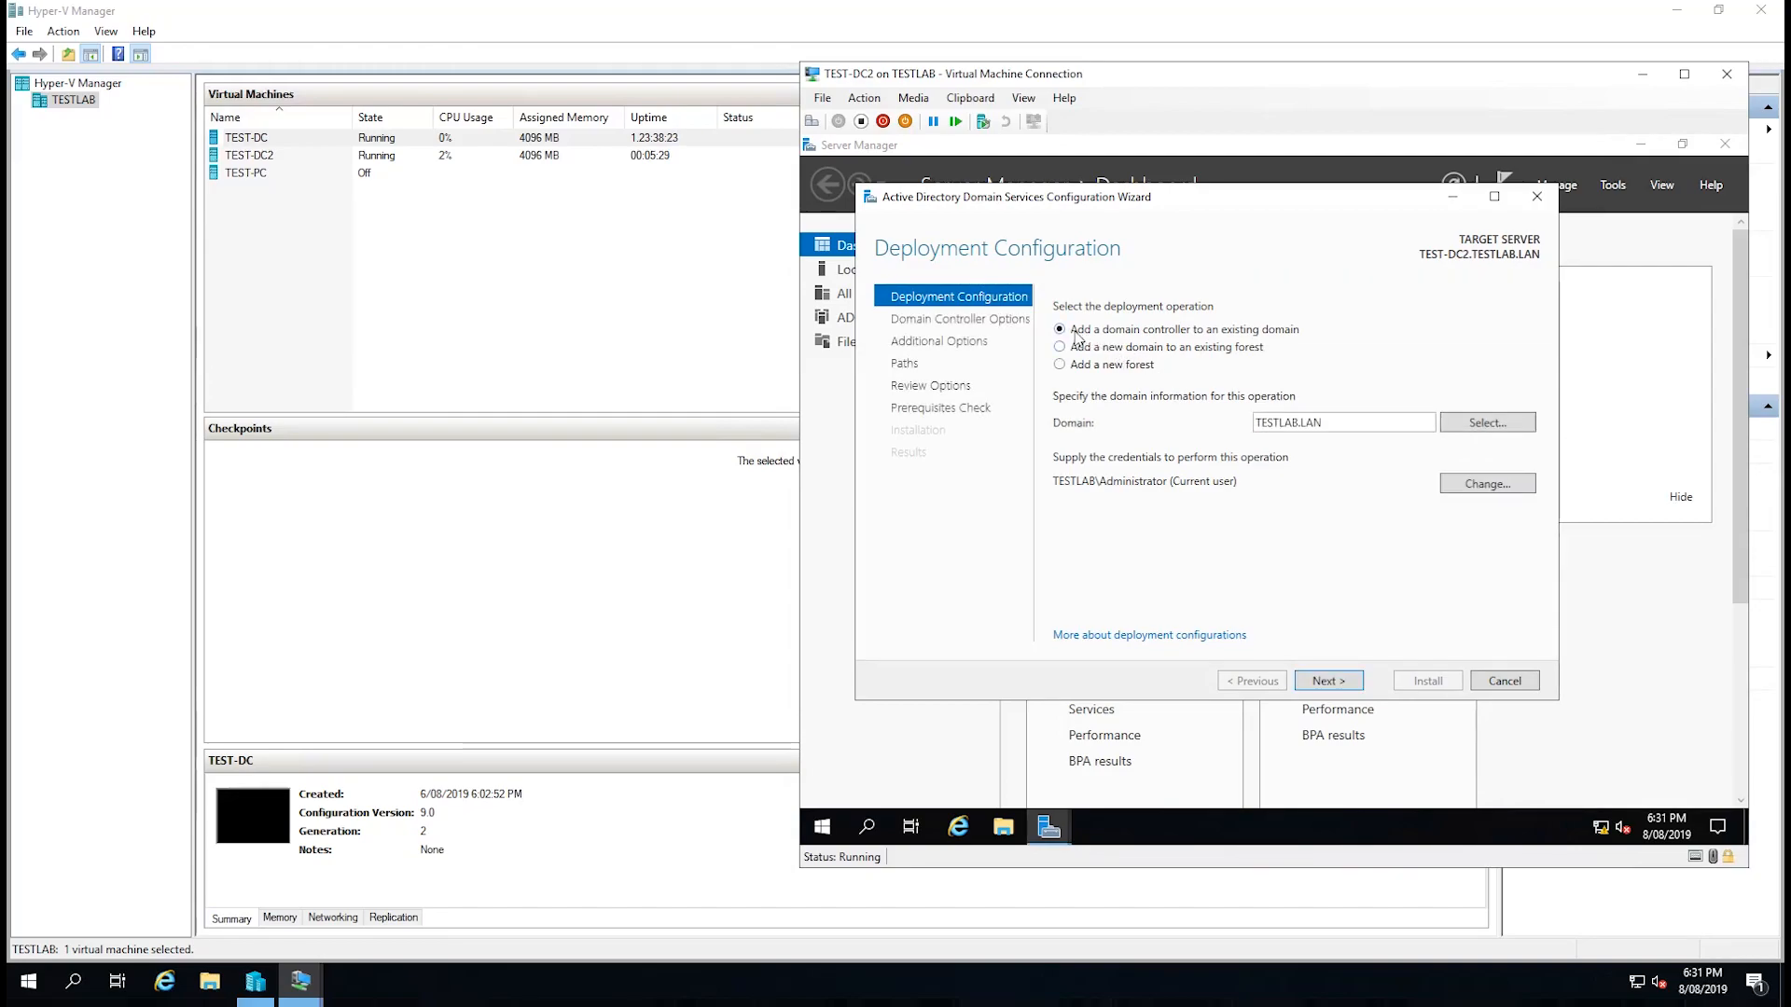
{"action": "mouse_move", "coordinate": [1322, 691]}
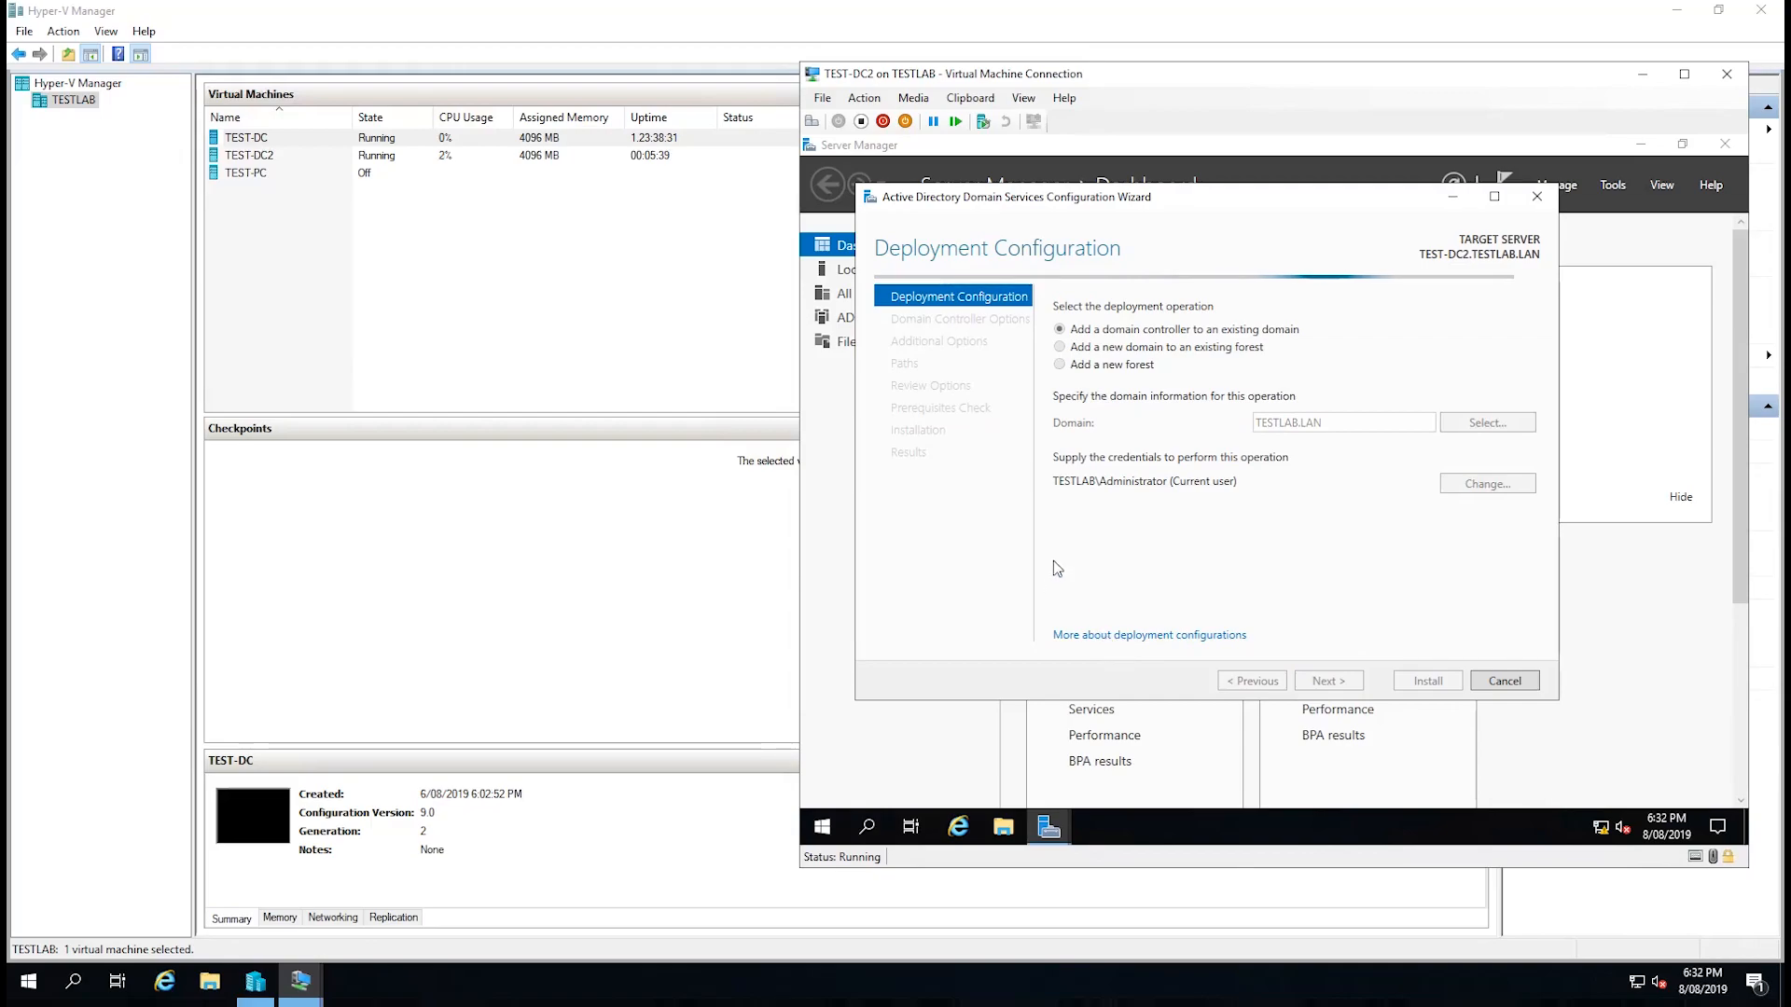
{"action": "left_click", "coordinate": [1326, 680]}
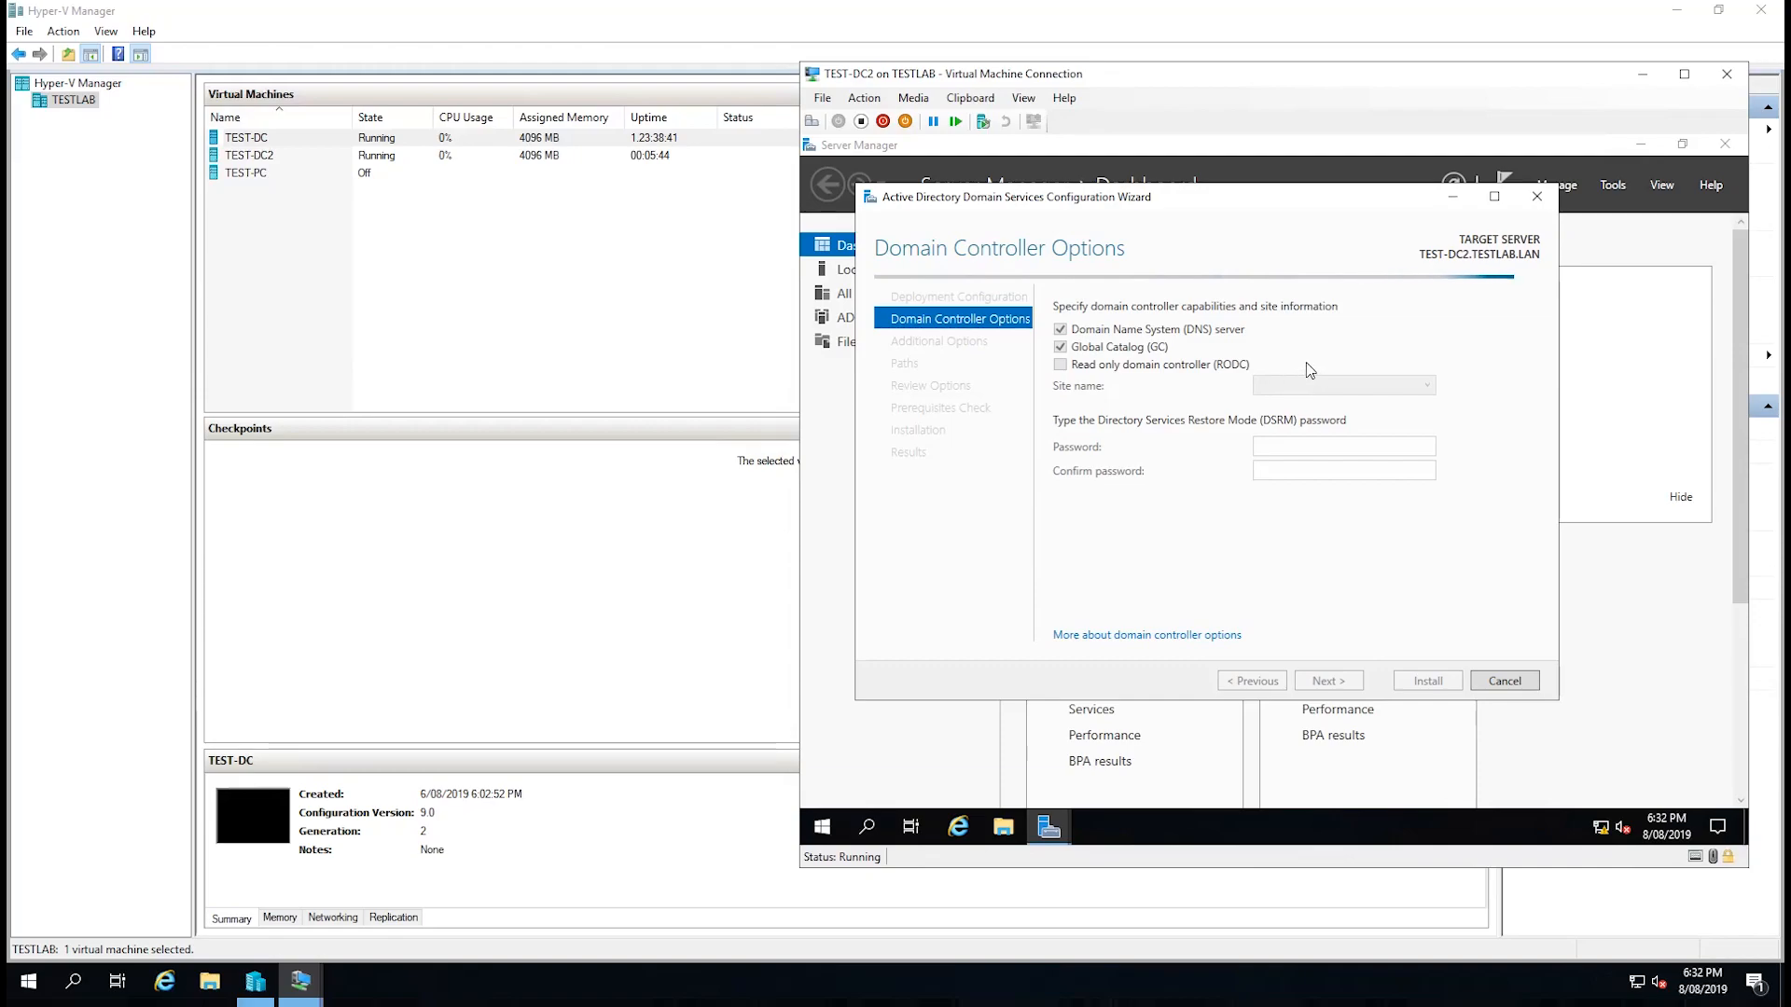
{"action": "left_click", "coordinate": [1343, 446]}
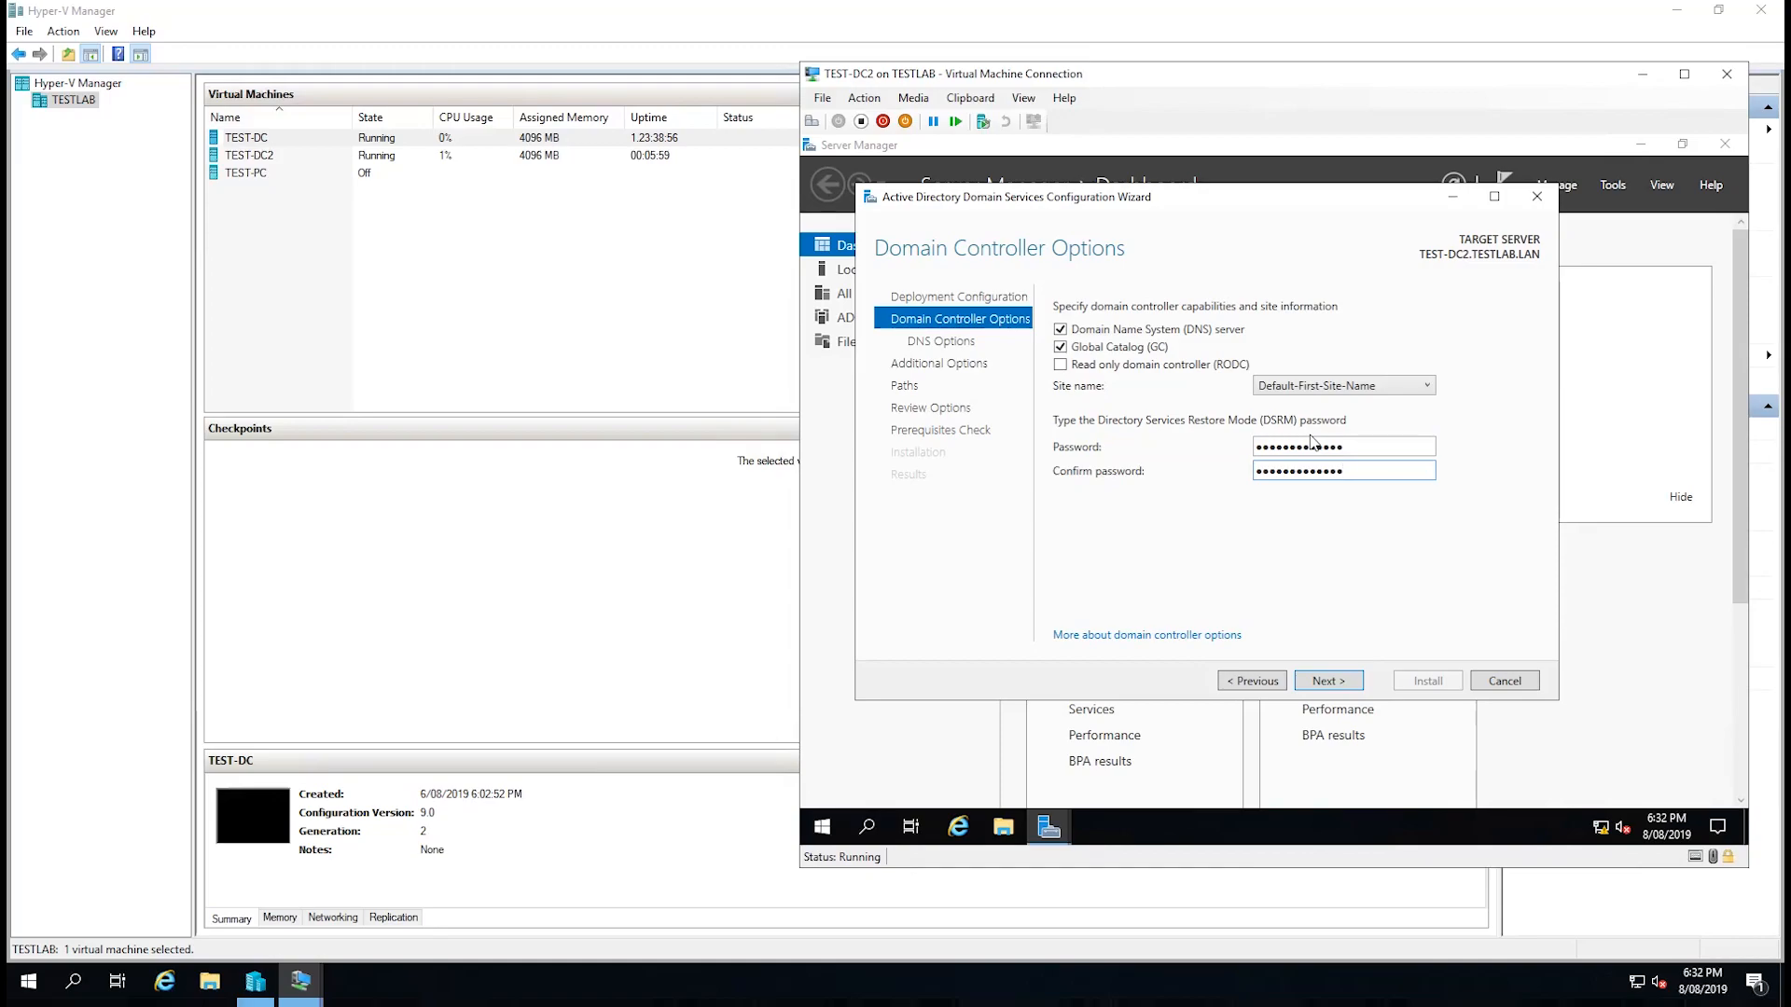
{"action": "left_click", "coordinate": [1326, 680]}
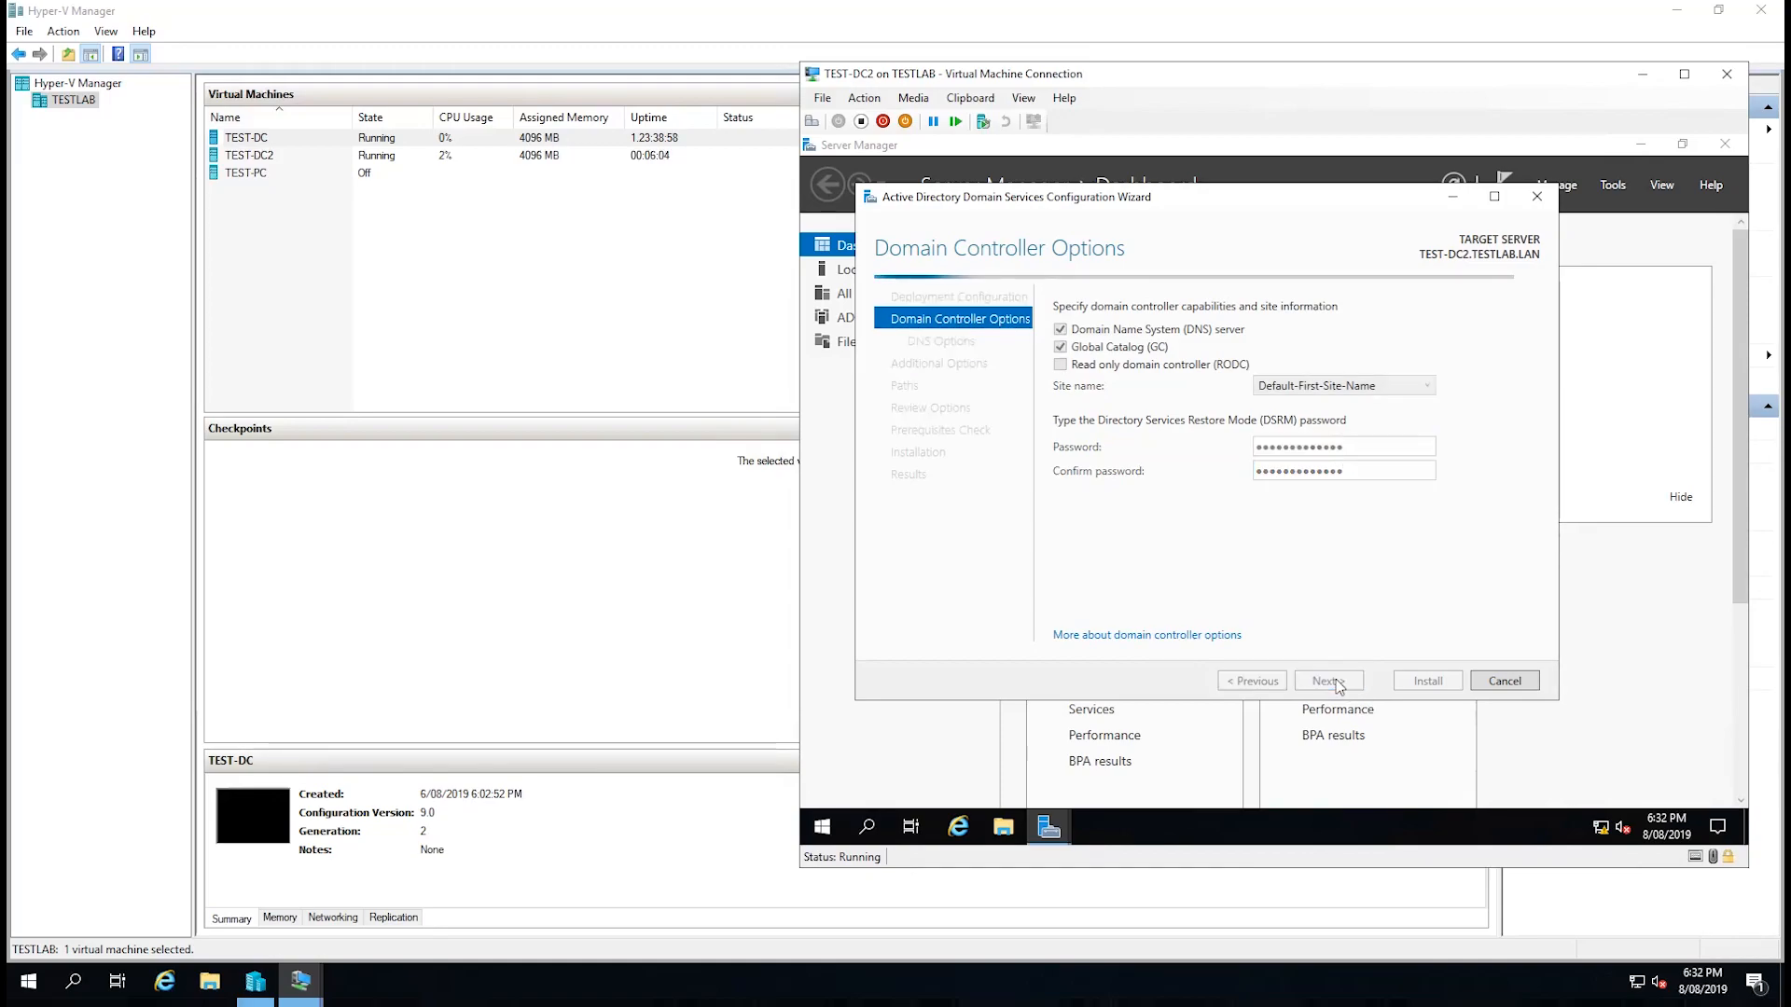
{"action": "left_click", "coordinate": [1327, 680]}
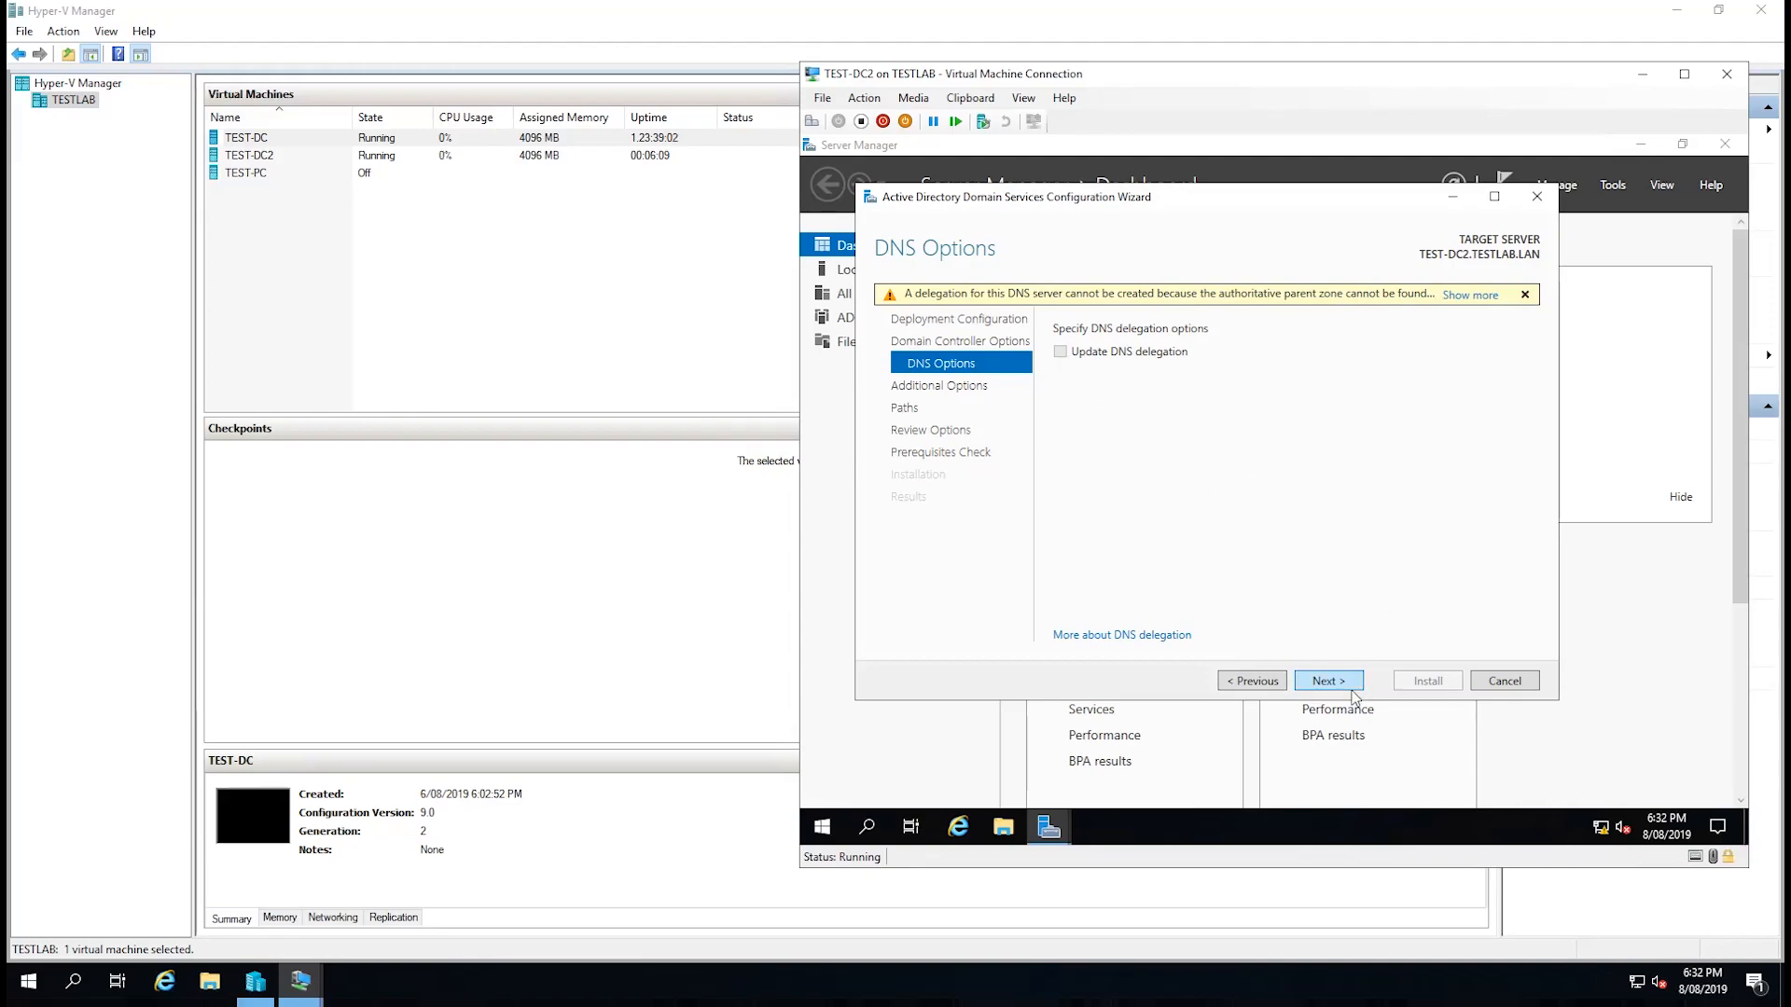
- Skip DNS delegation and keep replication from Any domain controller
{"action": "left_click", "coordinate": [1327, 680]}
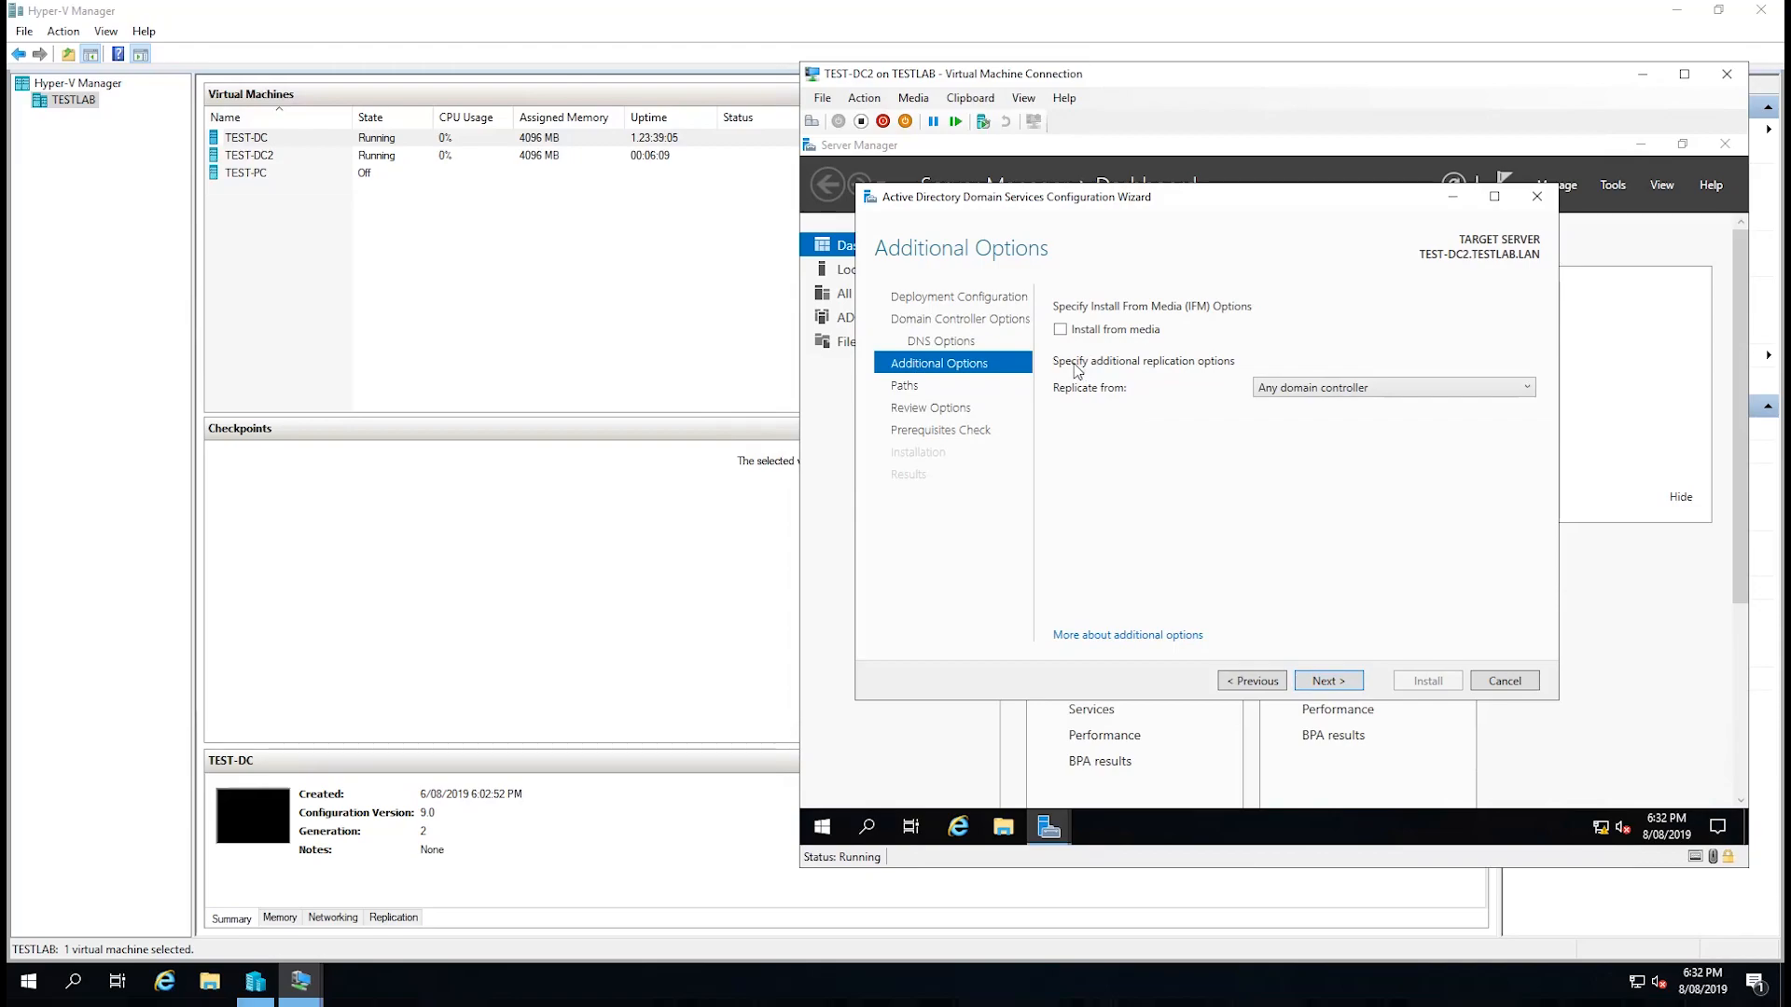
{"action": "mouse_move", "coordinate": [1053, 375]}
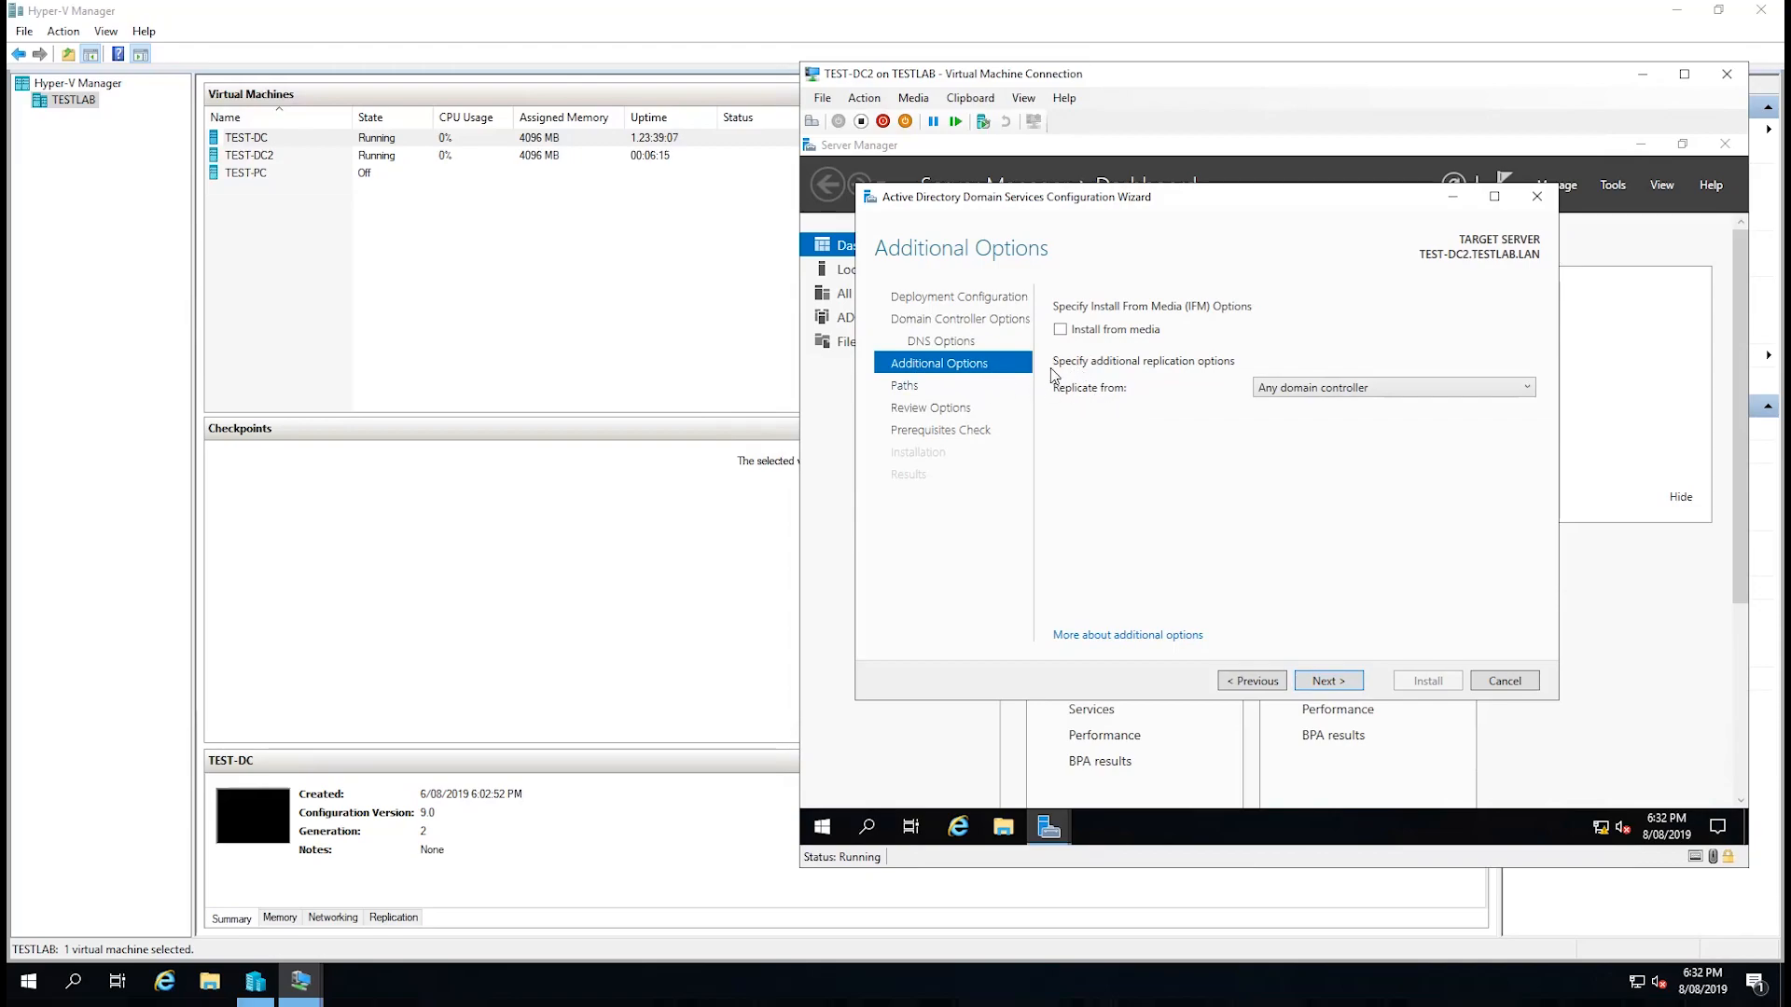
{"action": "mouse_move", "coordinate": [1126, 370]}
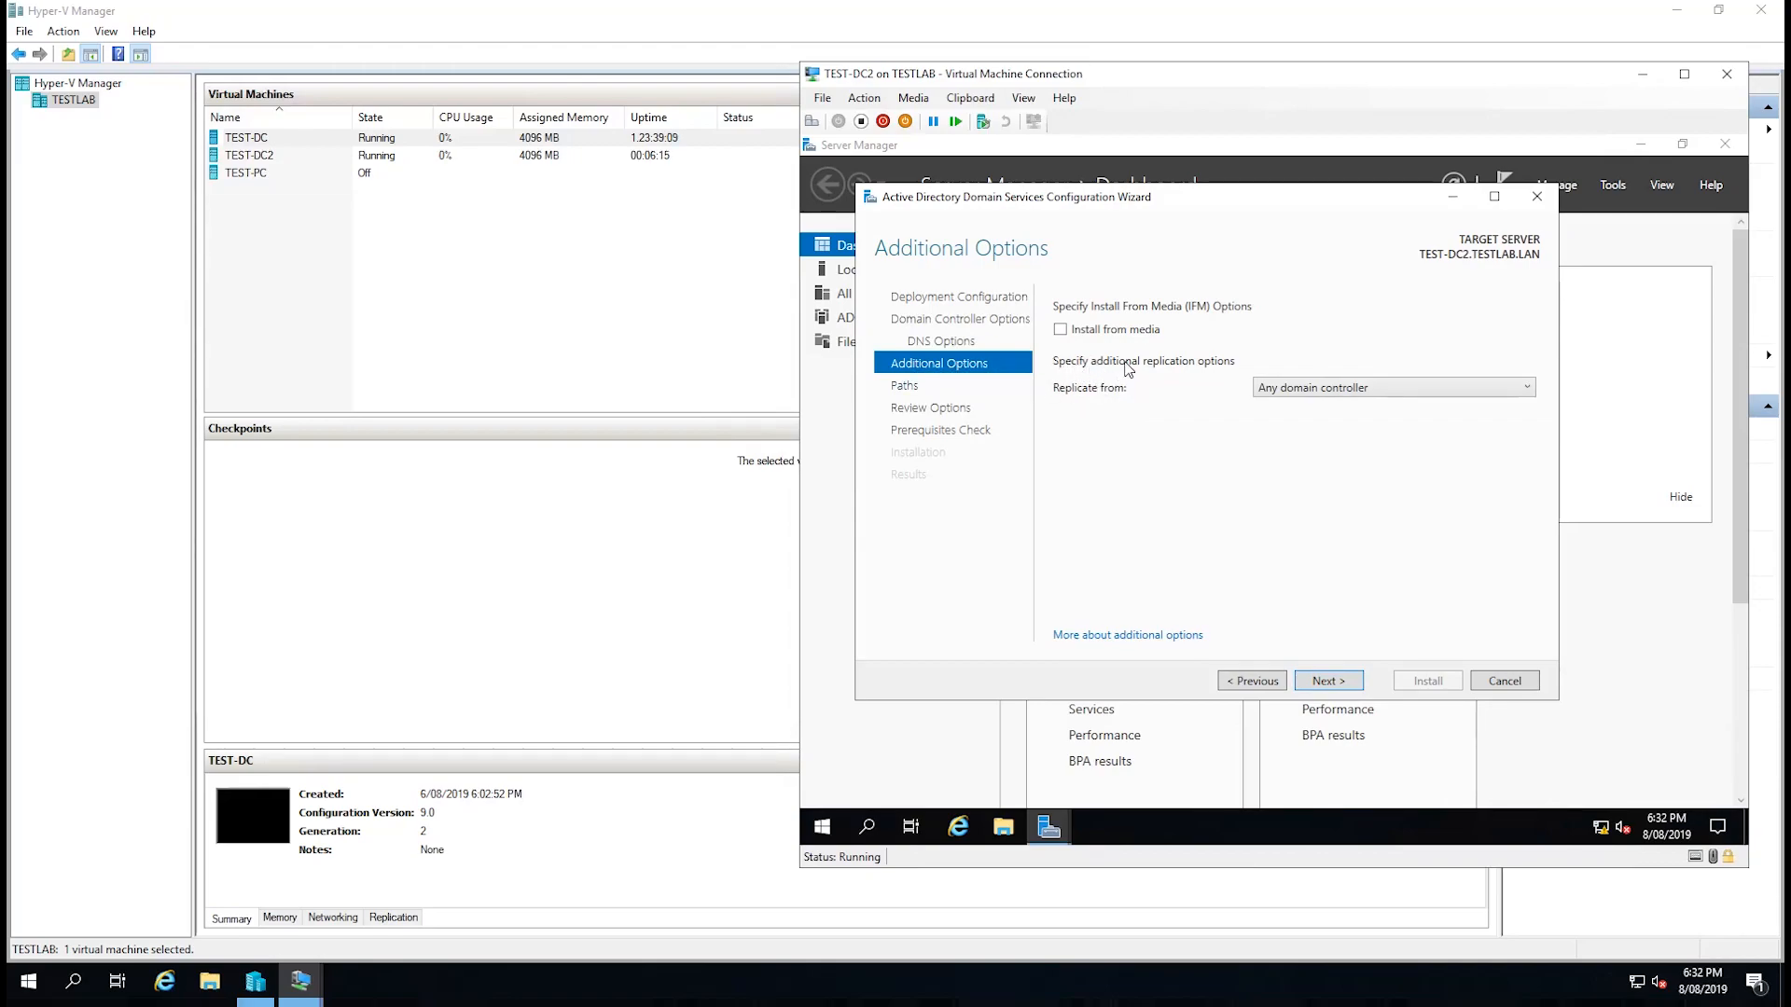
{"action": "mouse_move", "coordinate": [1268, 412]}
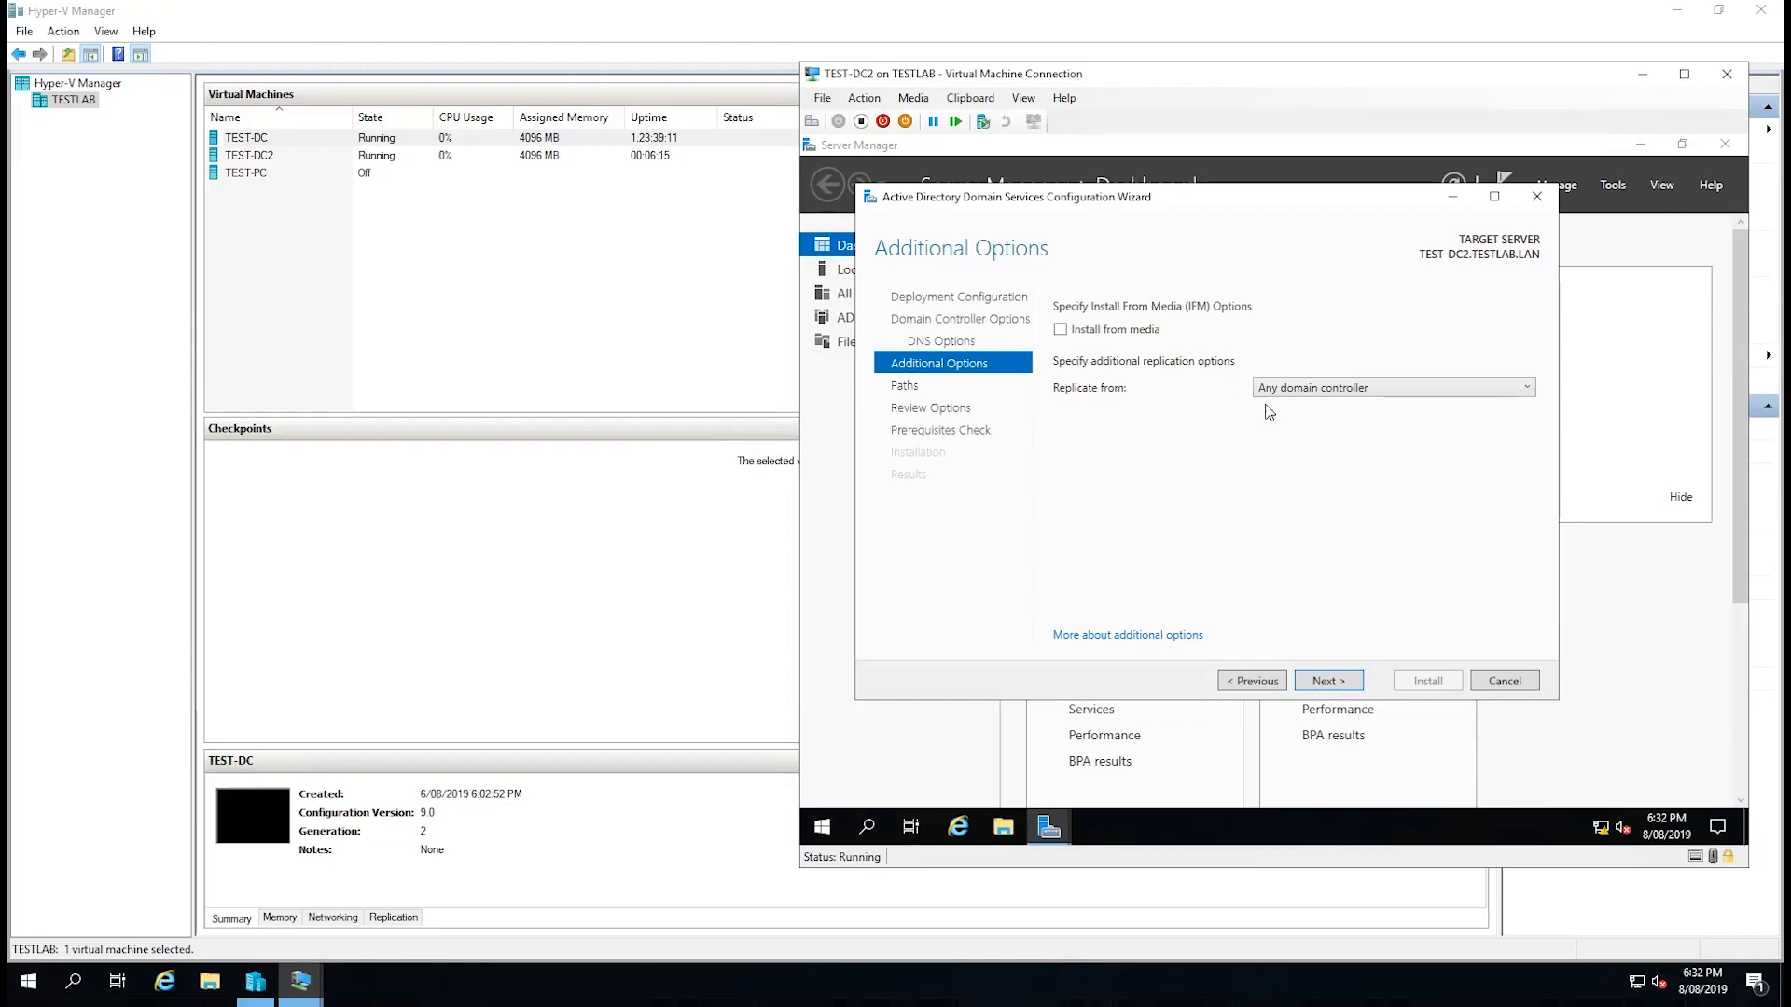
{"action": "left_click", "coordinate": [1525, 387]}
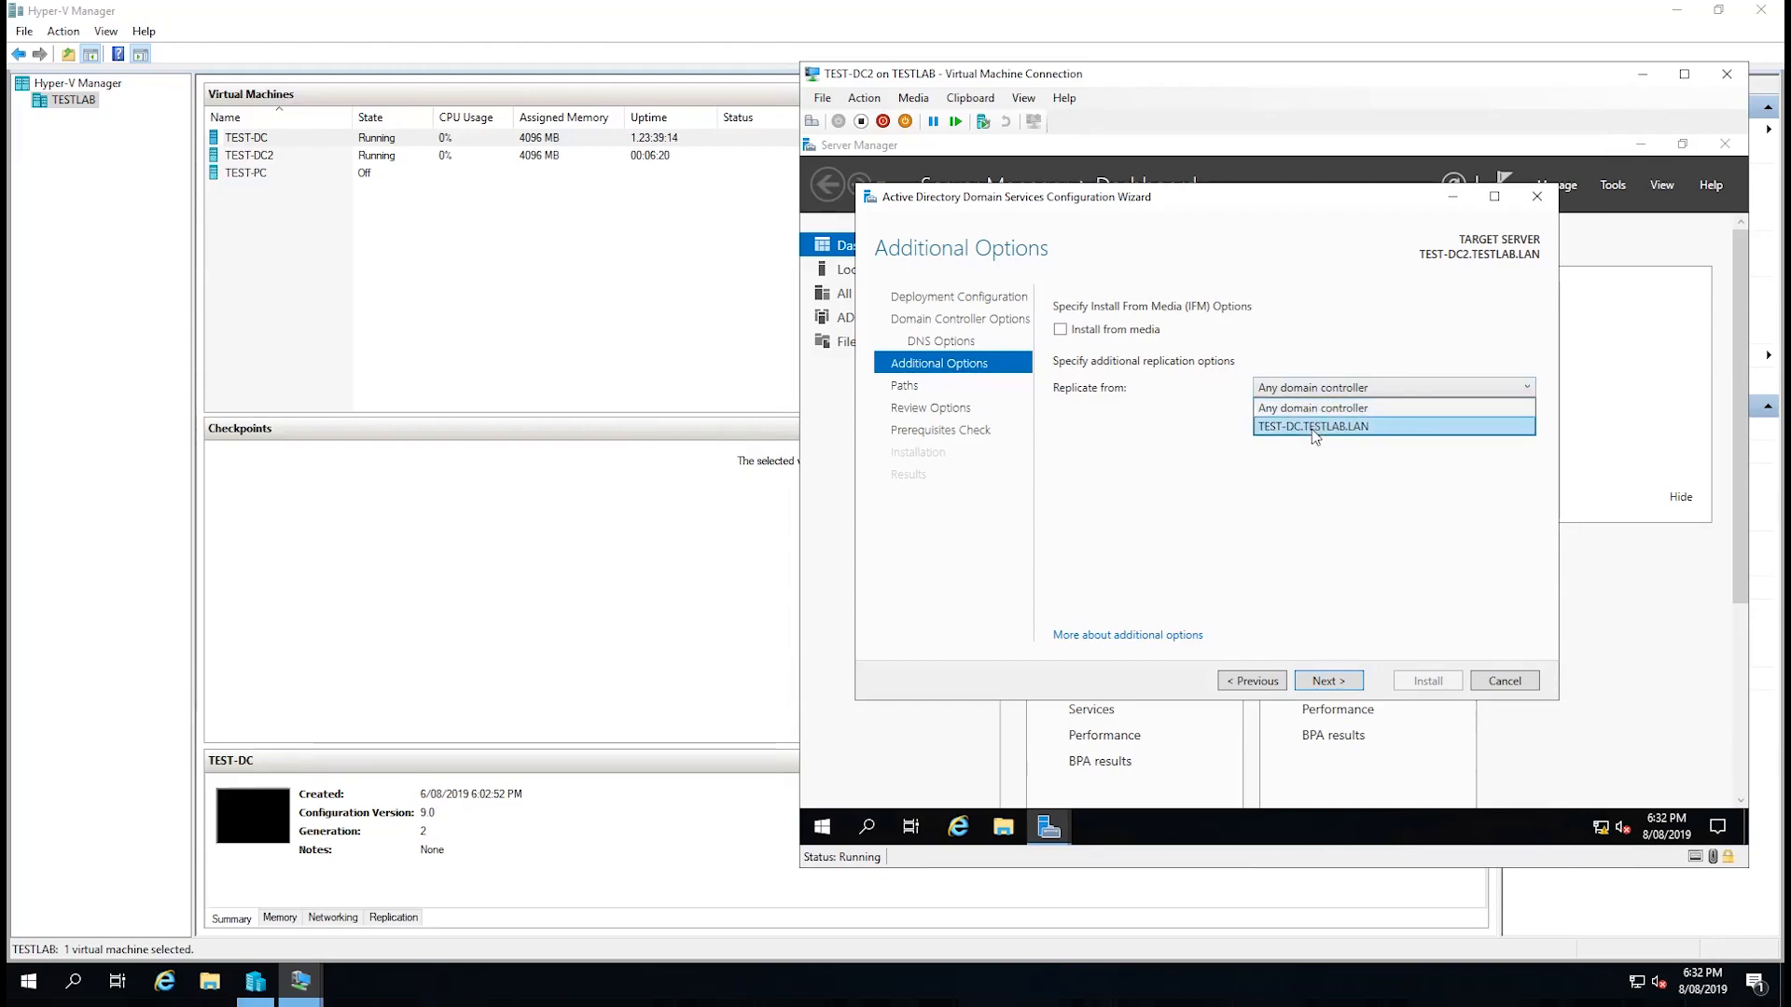
{"action": "left_click", "coordinate": [1312, 408]}
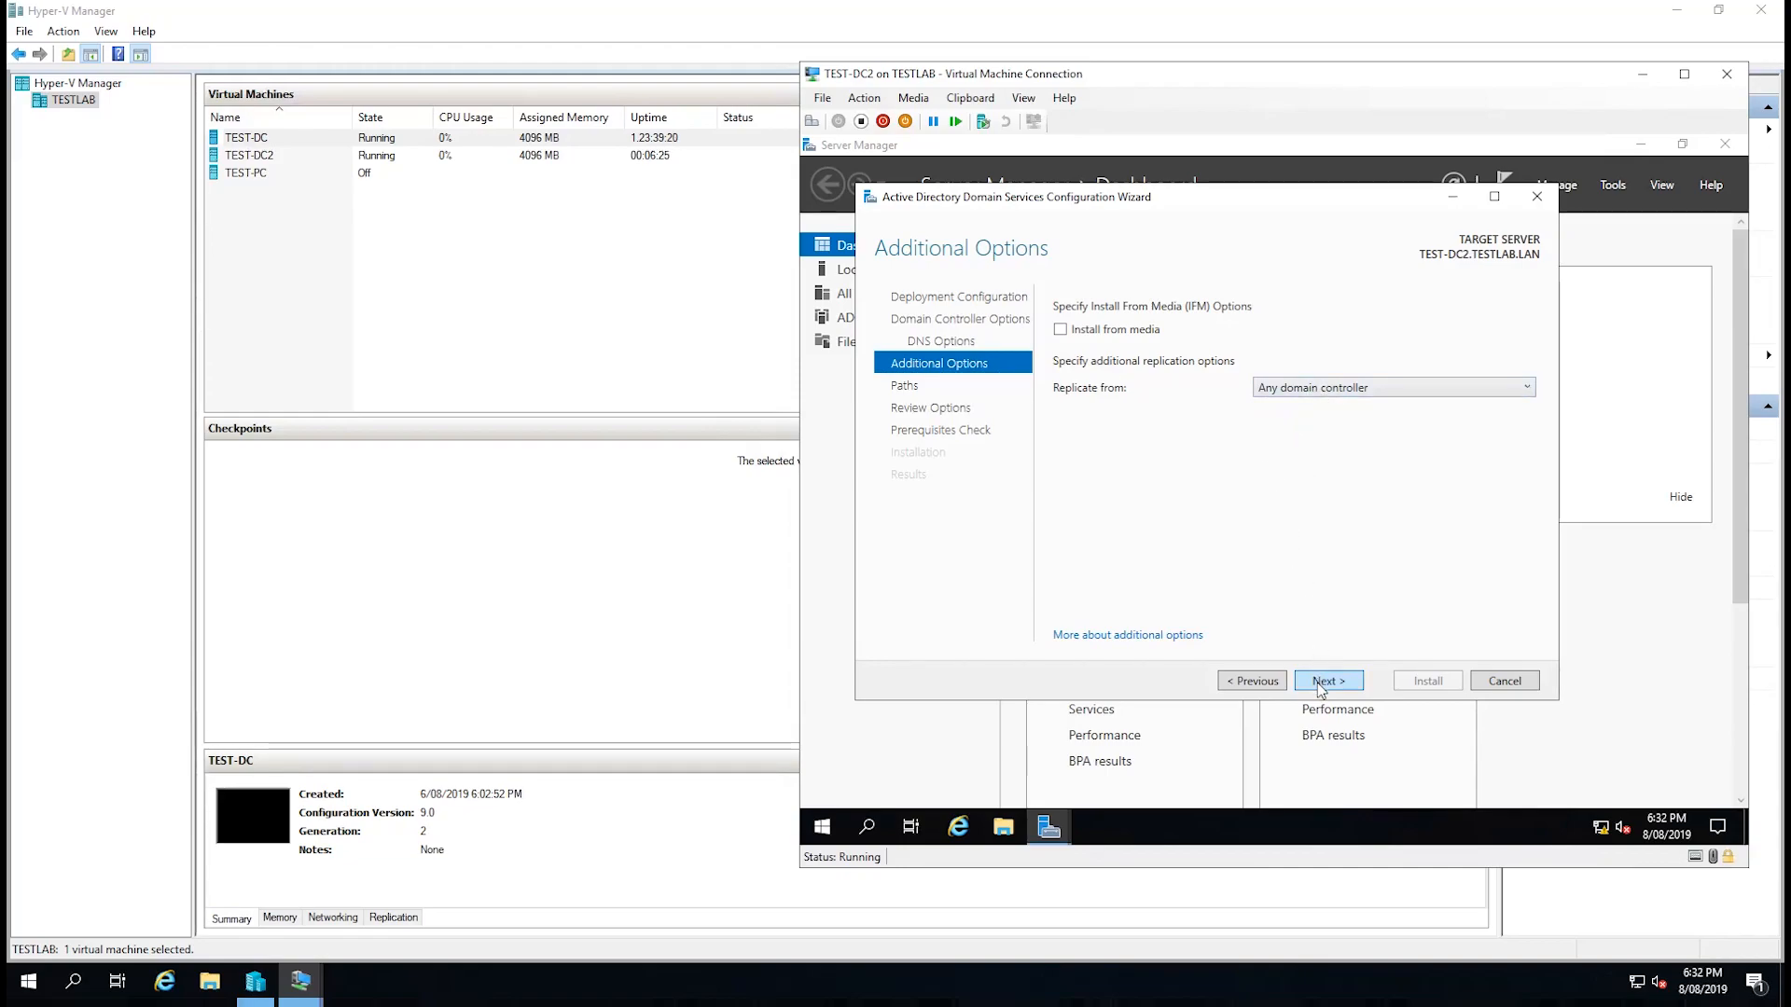
{"action": "left_click", "coordinate": [1327, 681]}
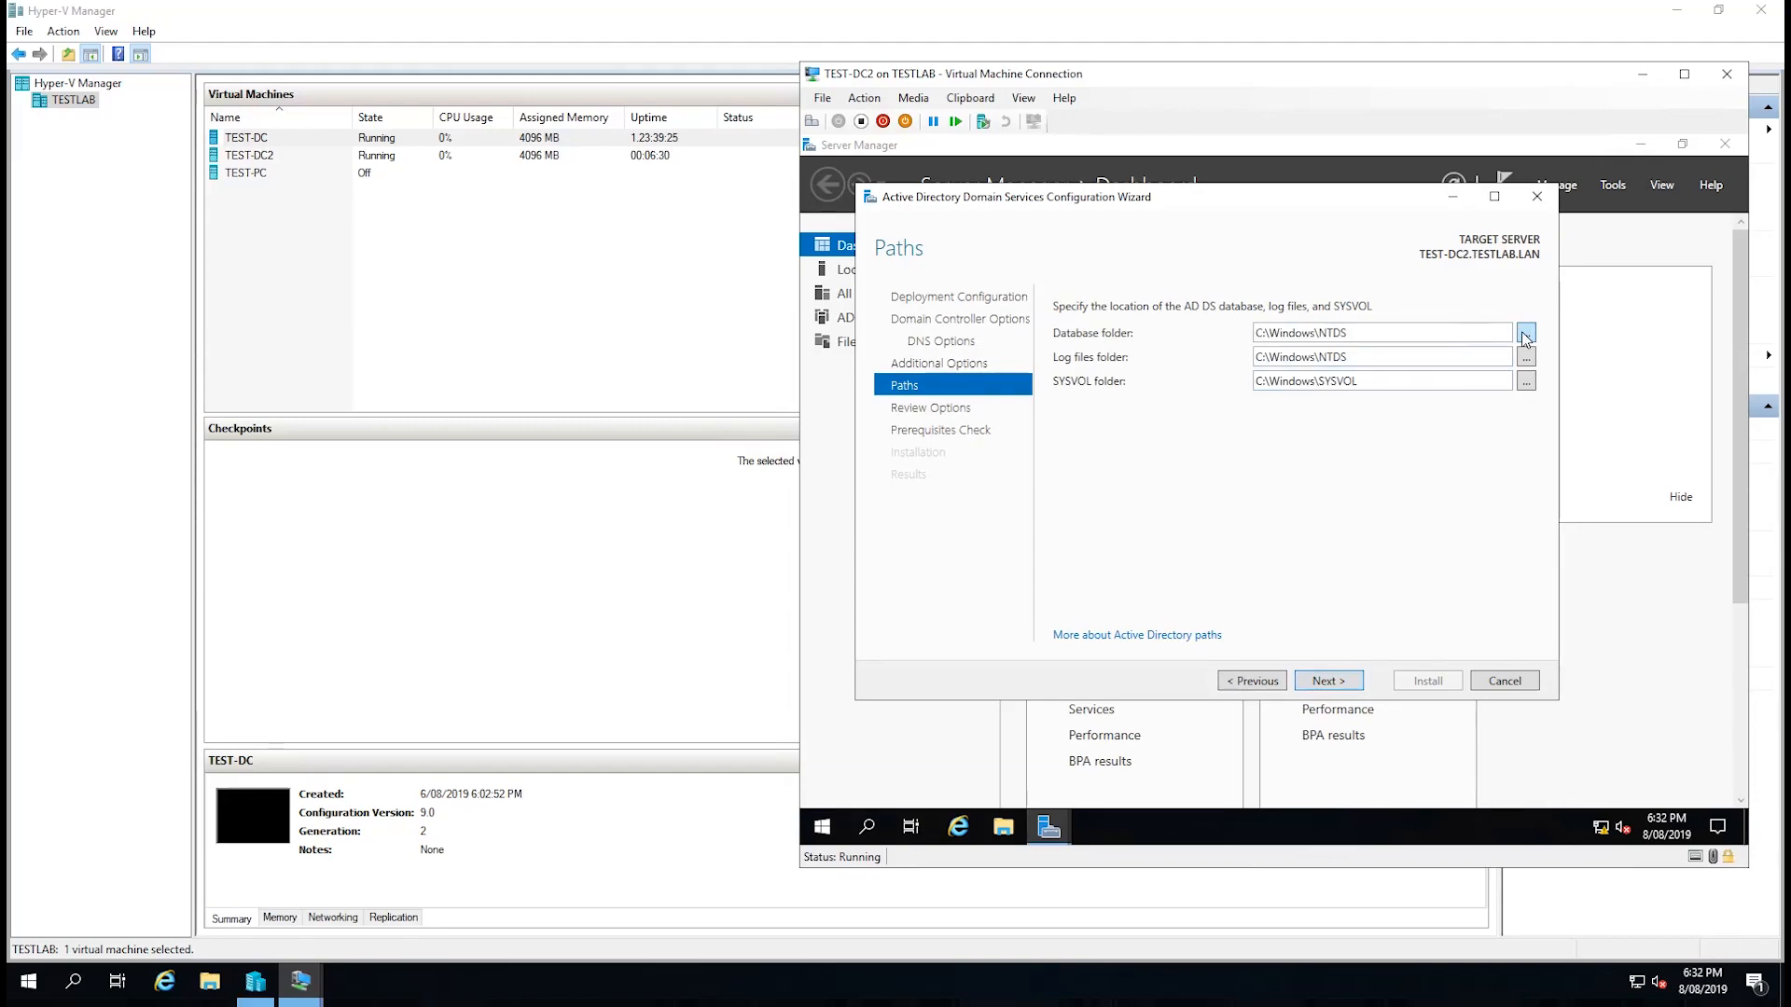
- Point the NTDS database, log files and SYSVOL folders to E:\Windows paths on Data (E:)
{"action": "left_click", "coordinate": [1526, 332]}
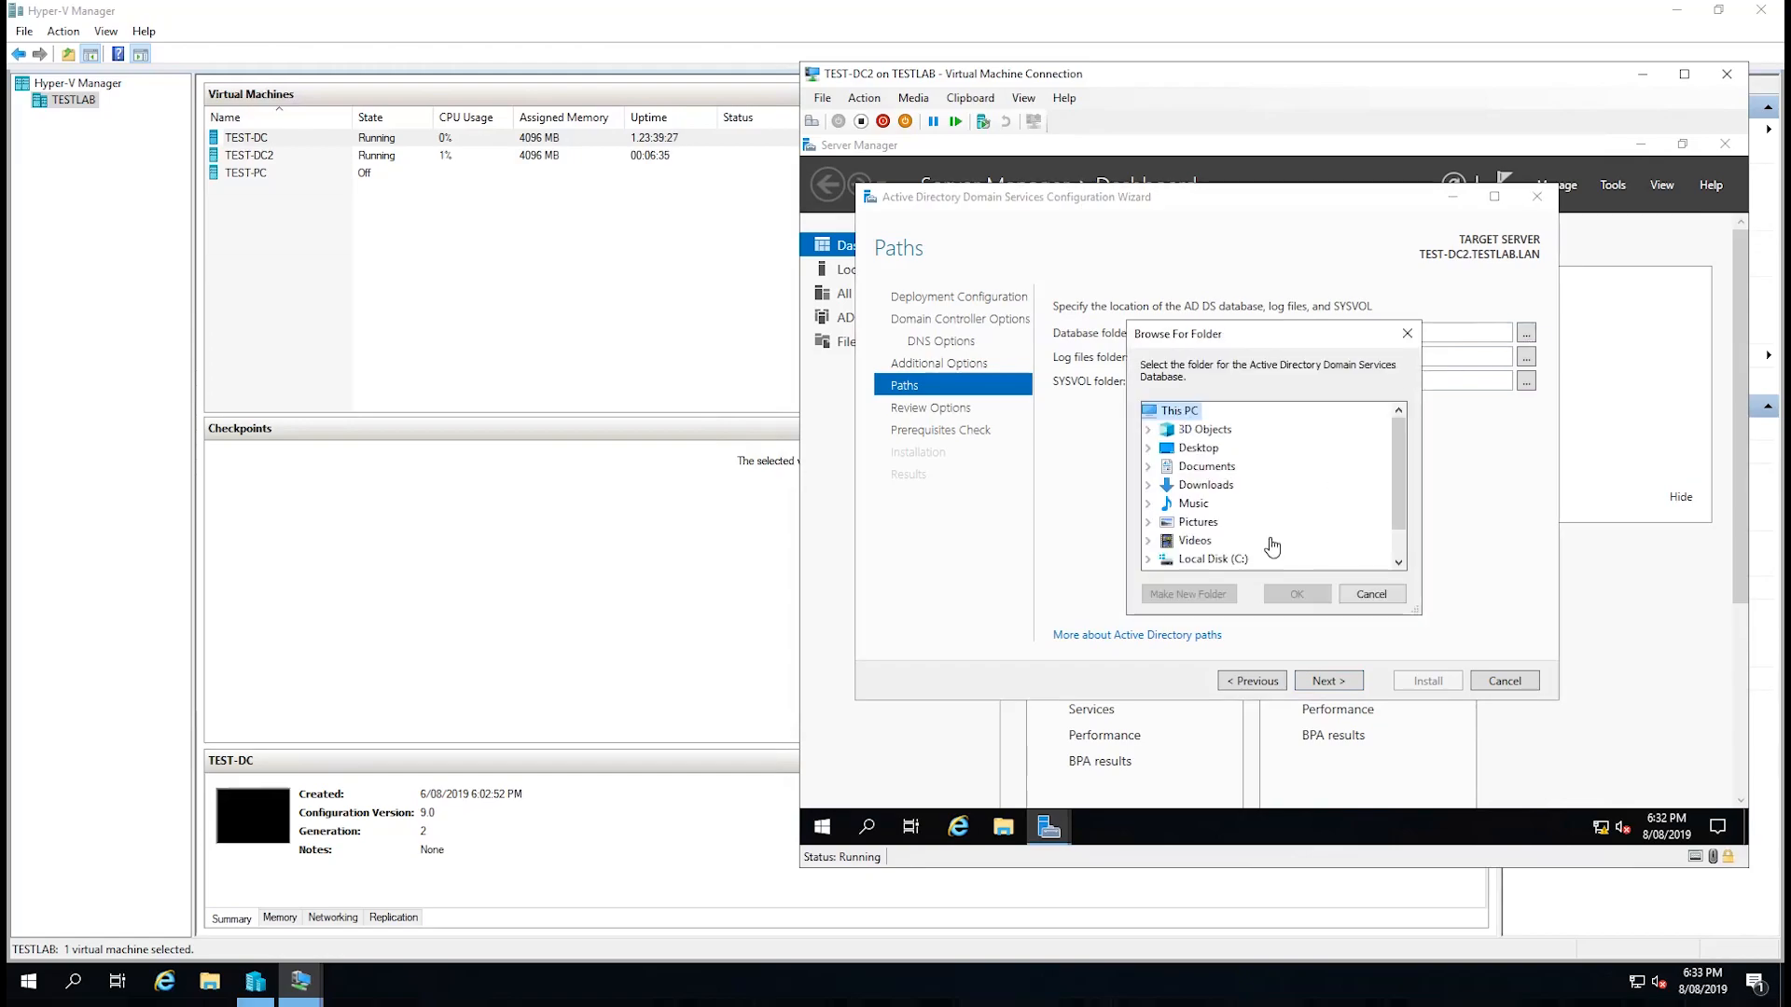
{"action": "scroll", "scroll_direction": "down", "scroll_amount": 3}
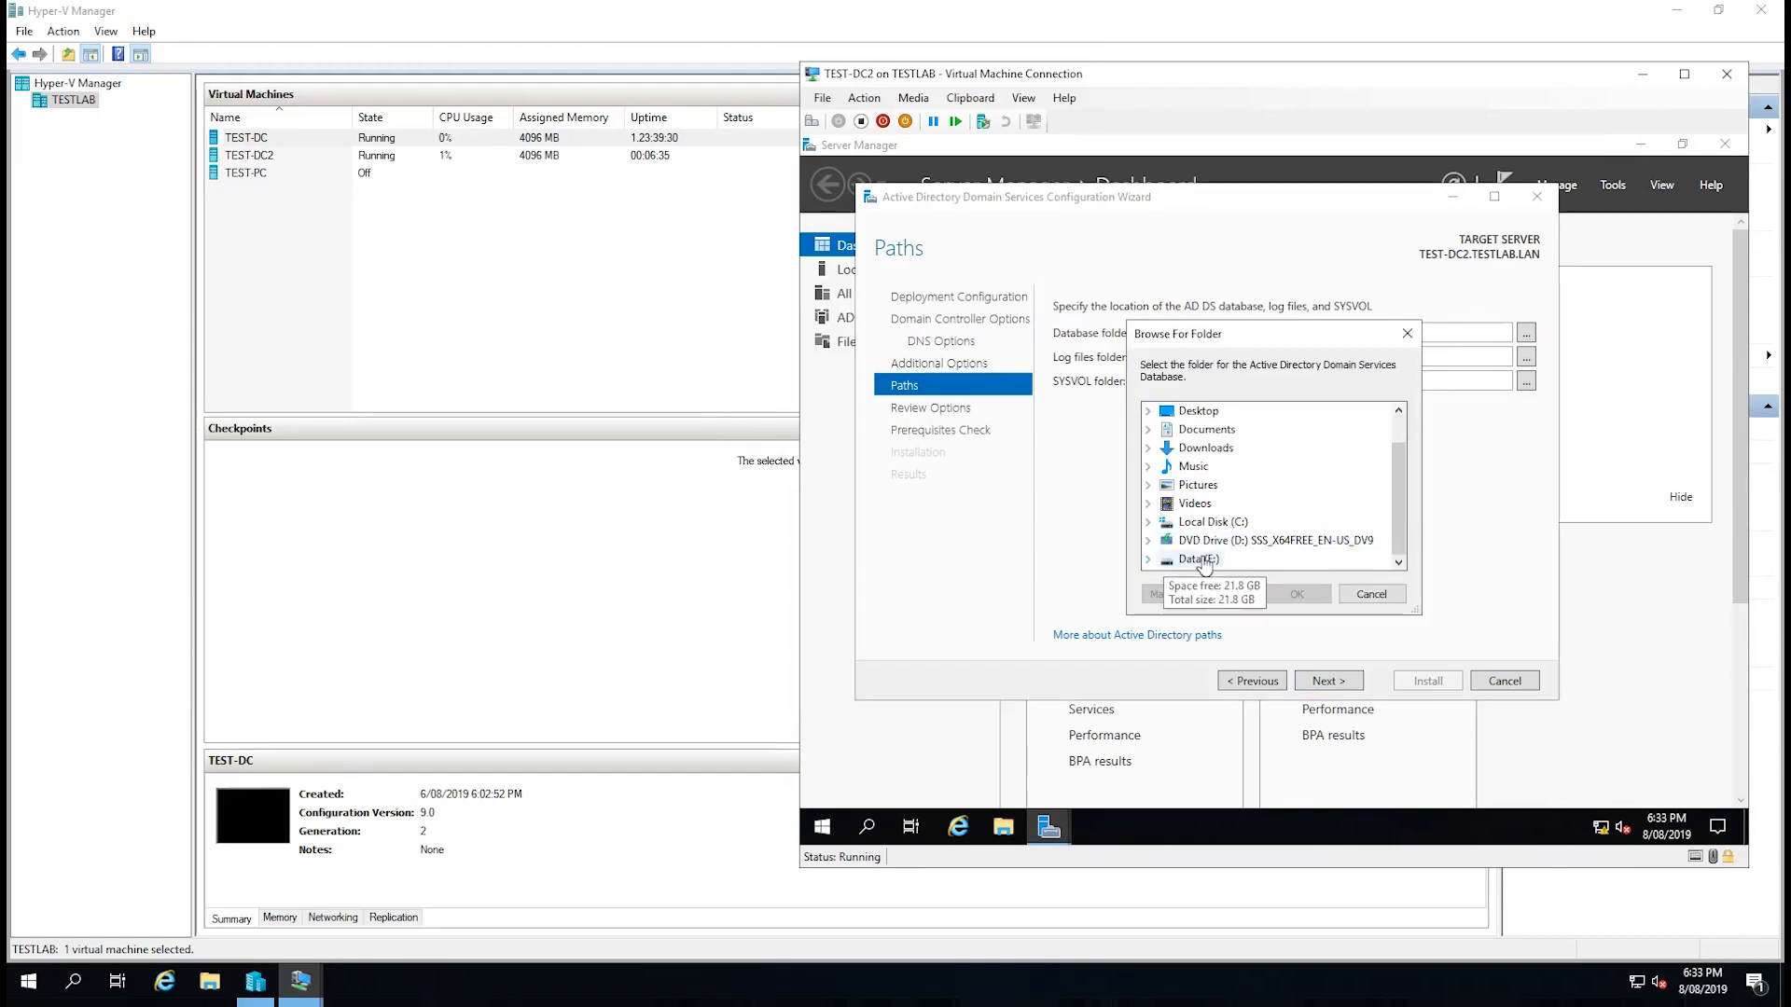
{"action": "left_click", "coordinate": [1370, 594]}
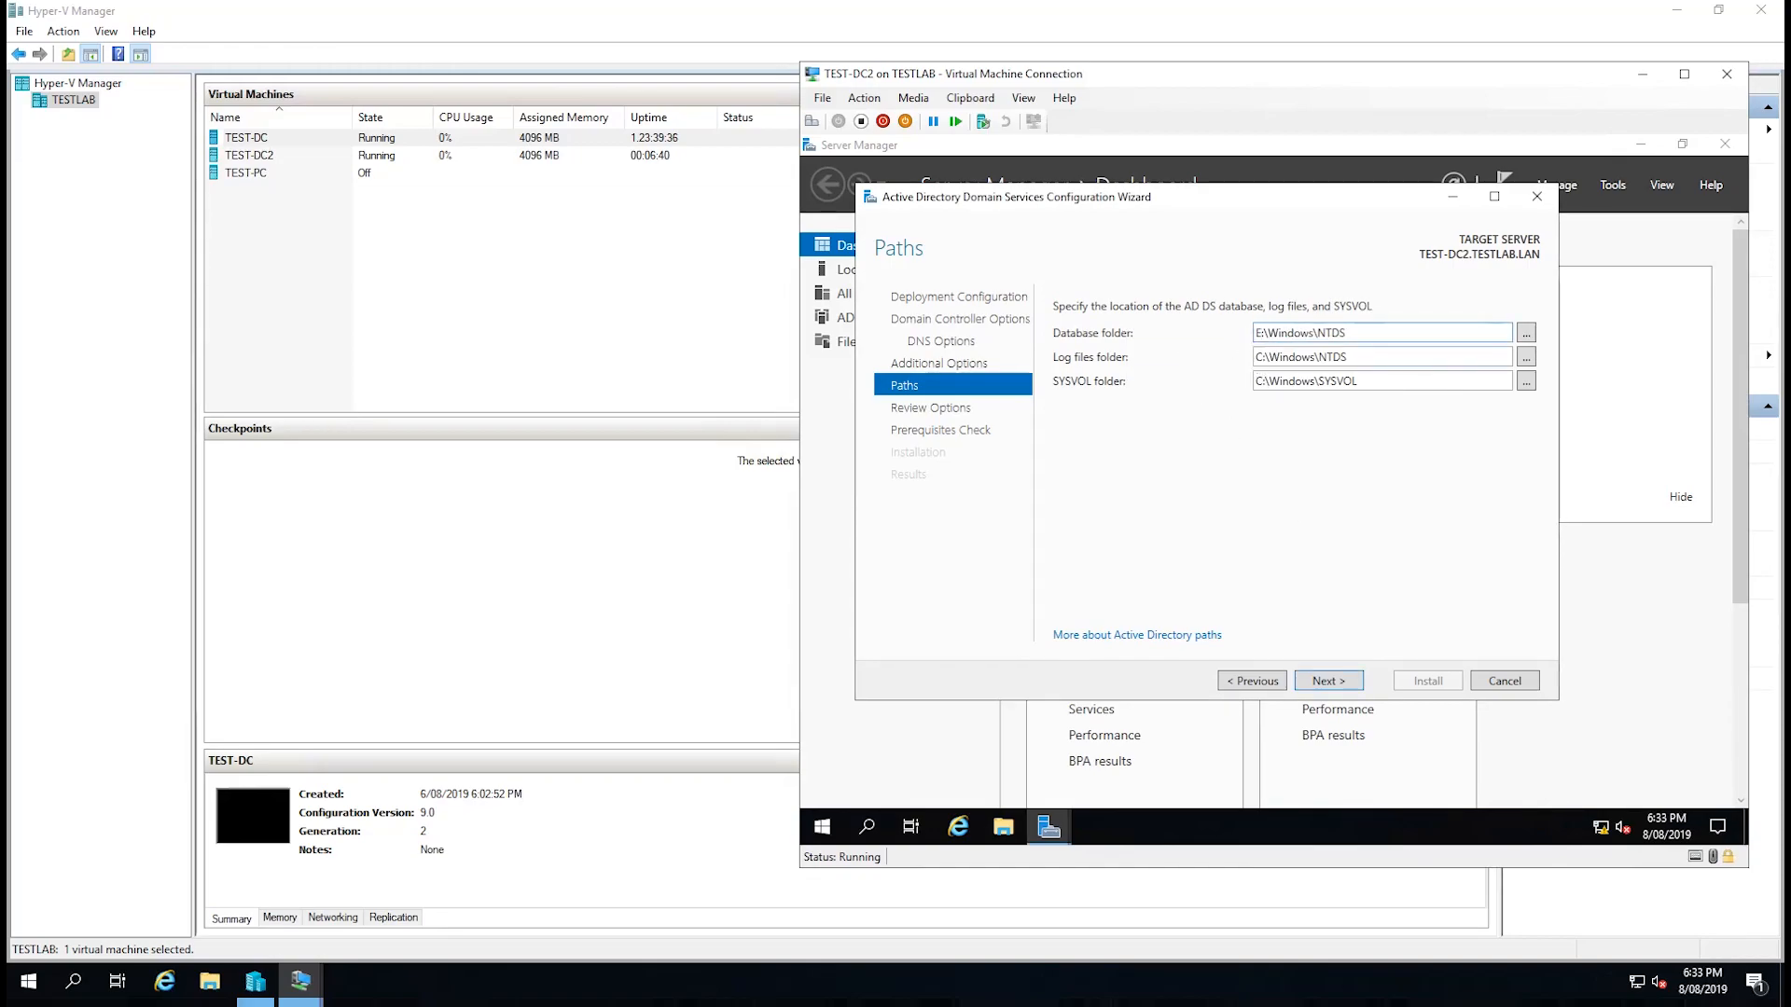
{"action": "left_click", "coordinate": [1382, 356]}
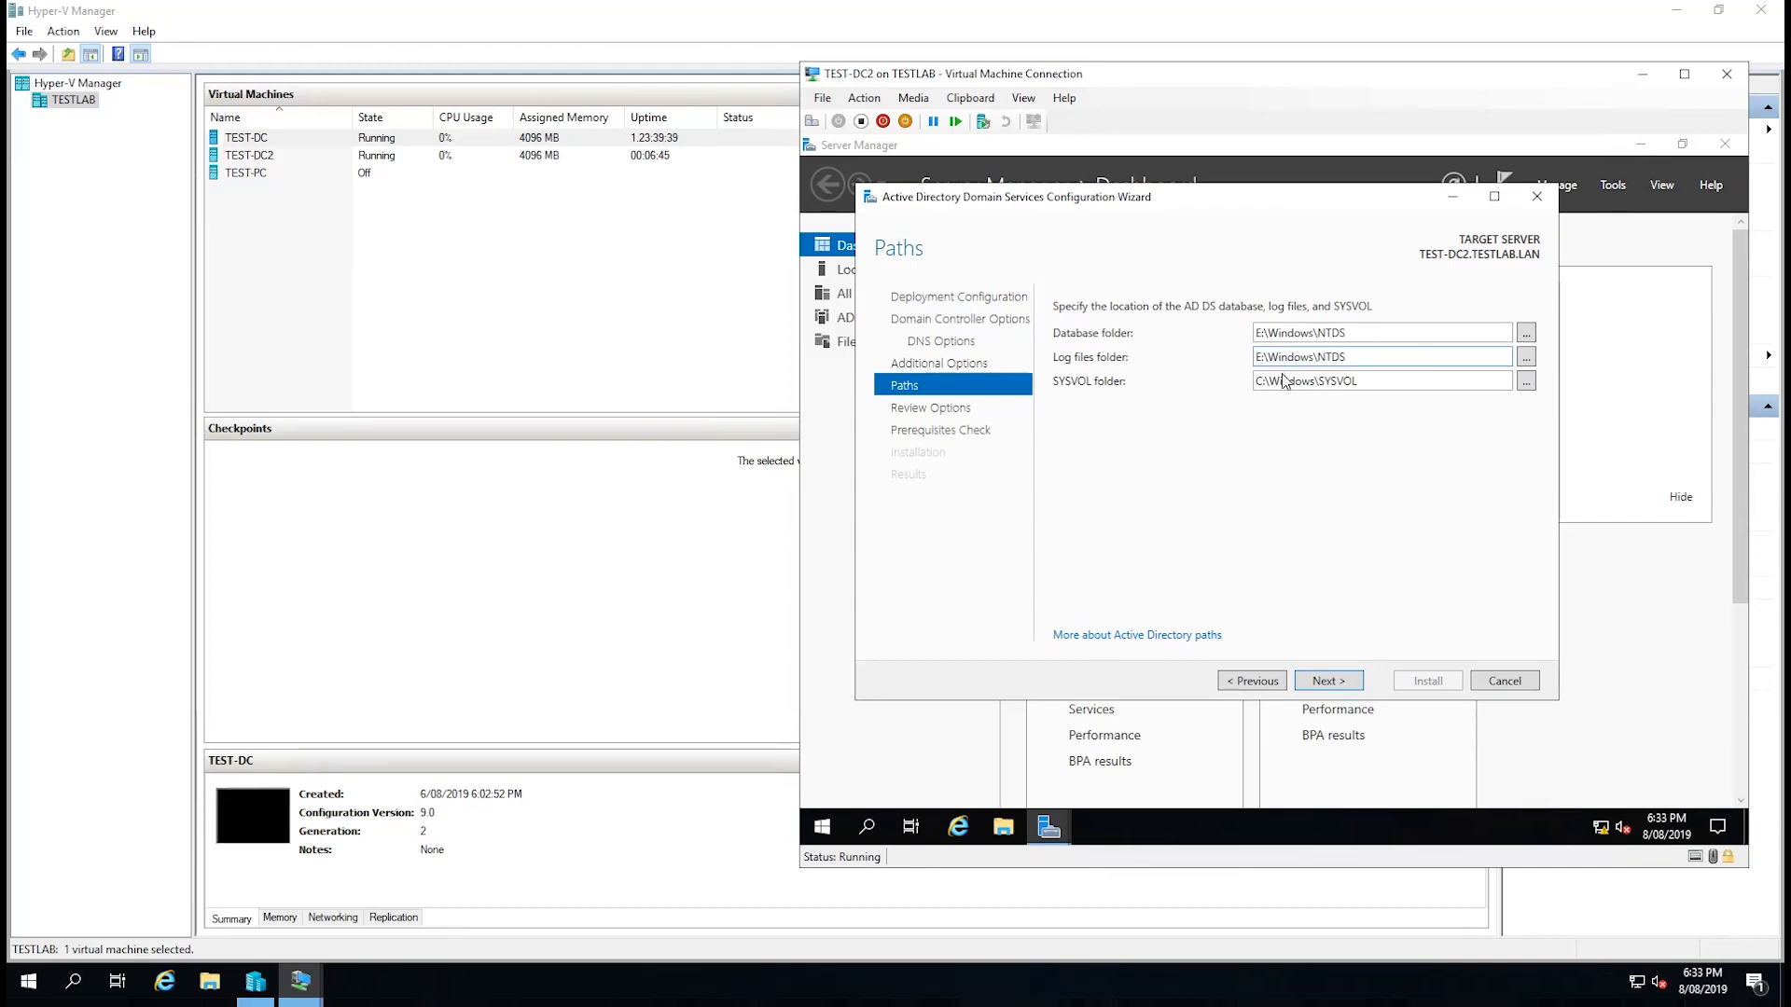
{"action": "triple_click", "coordinate": [1370, 380]}
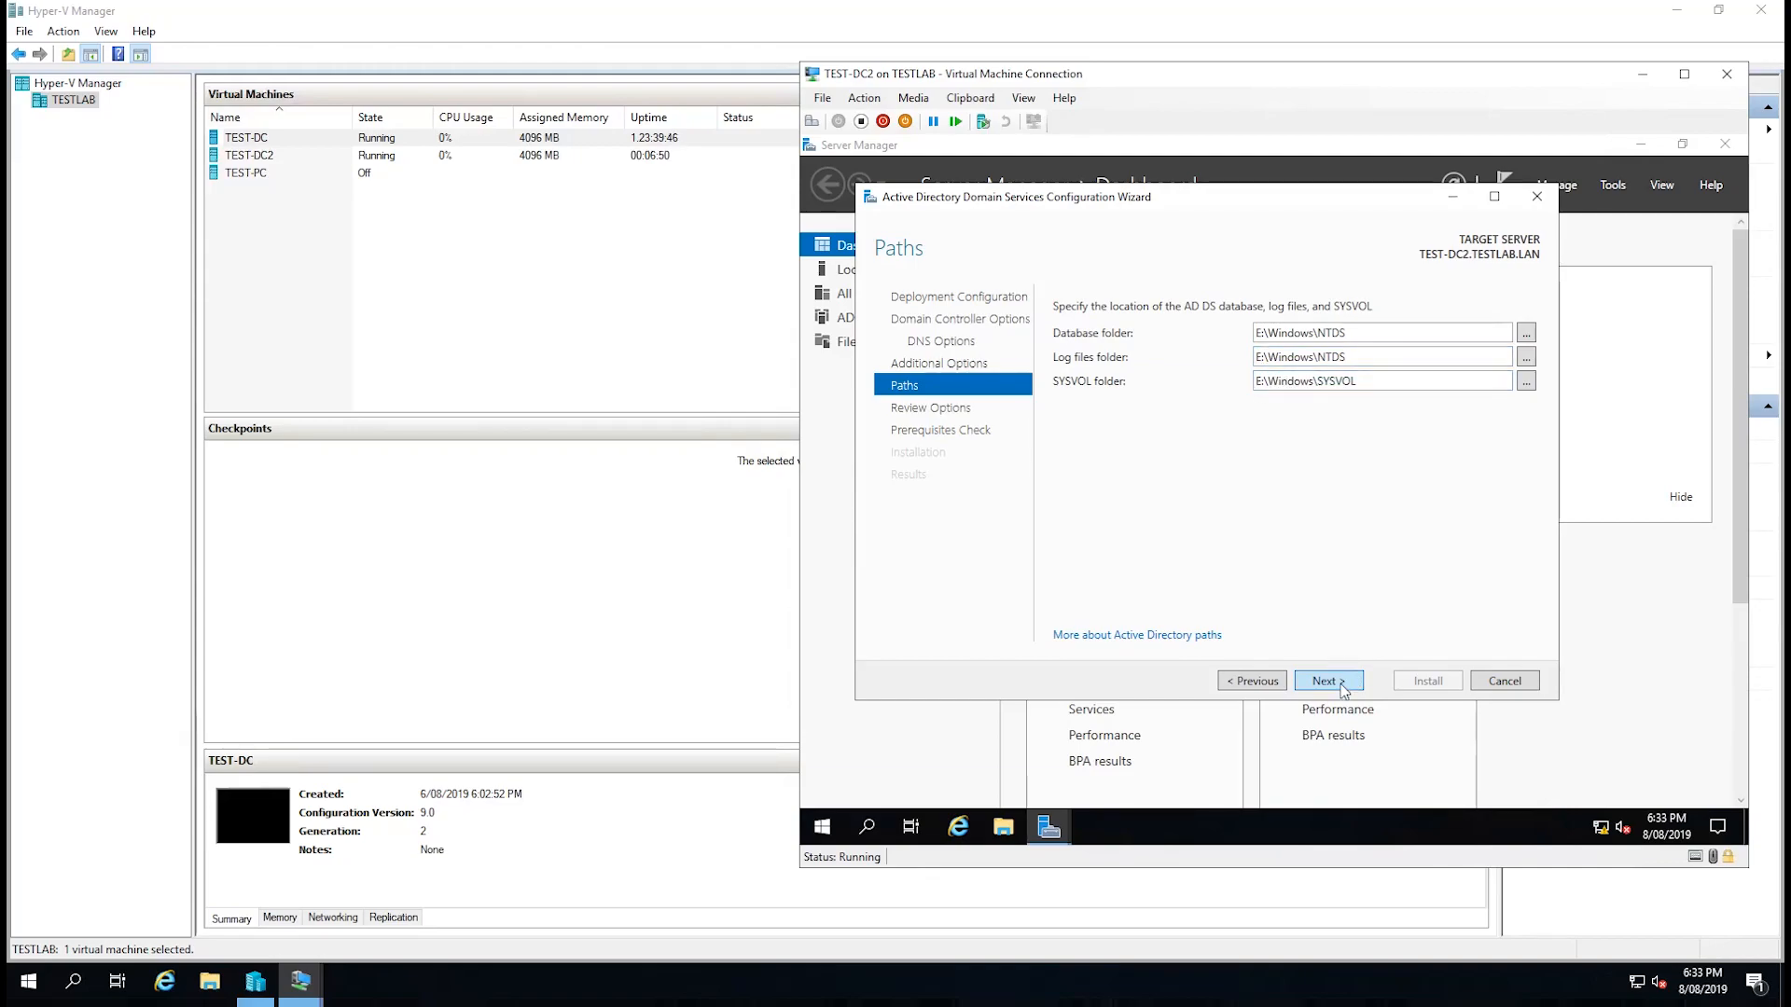
{"action": "left_click", "coordinate": [1328, 681]}
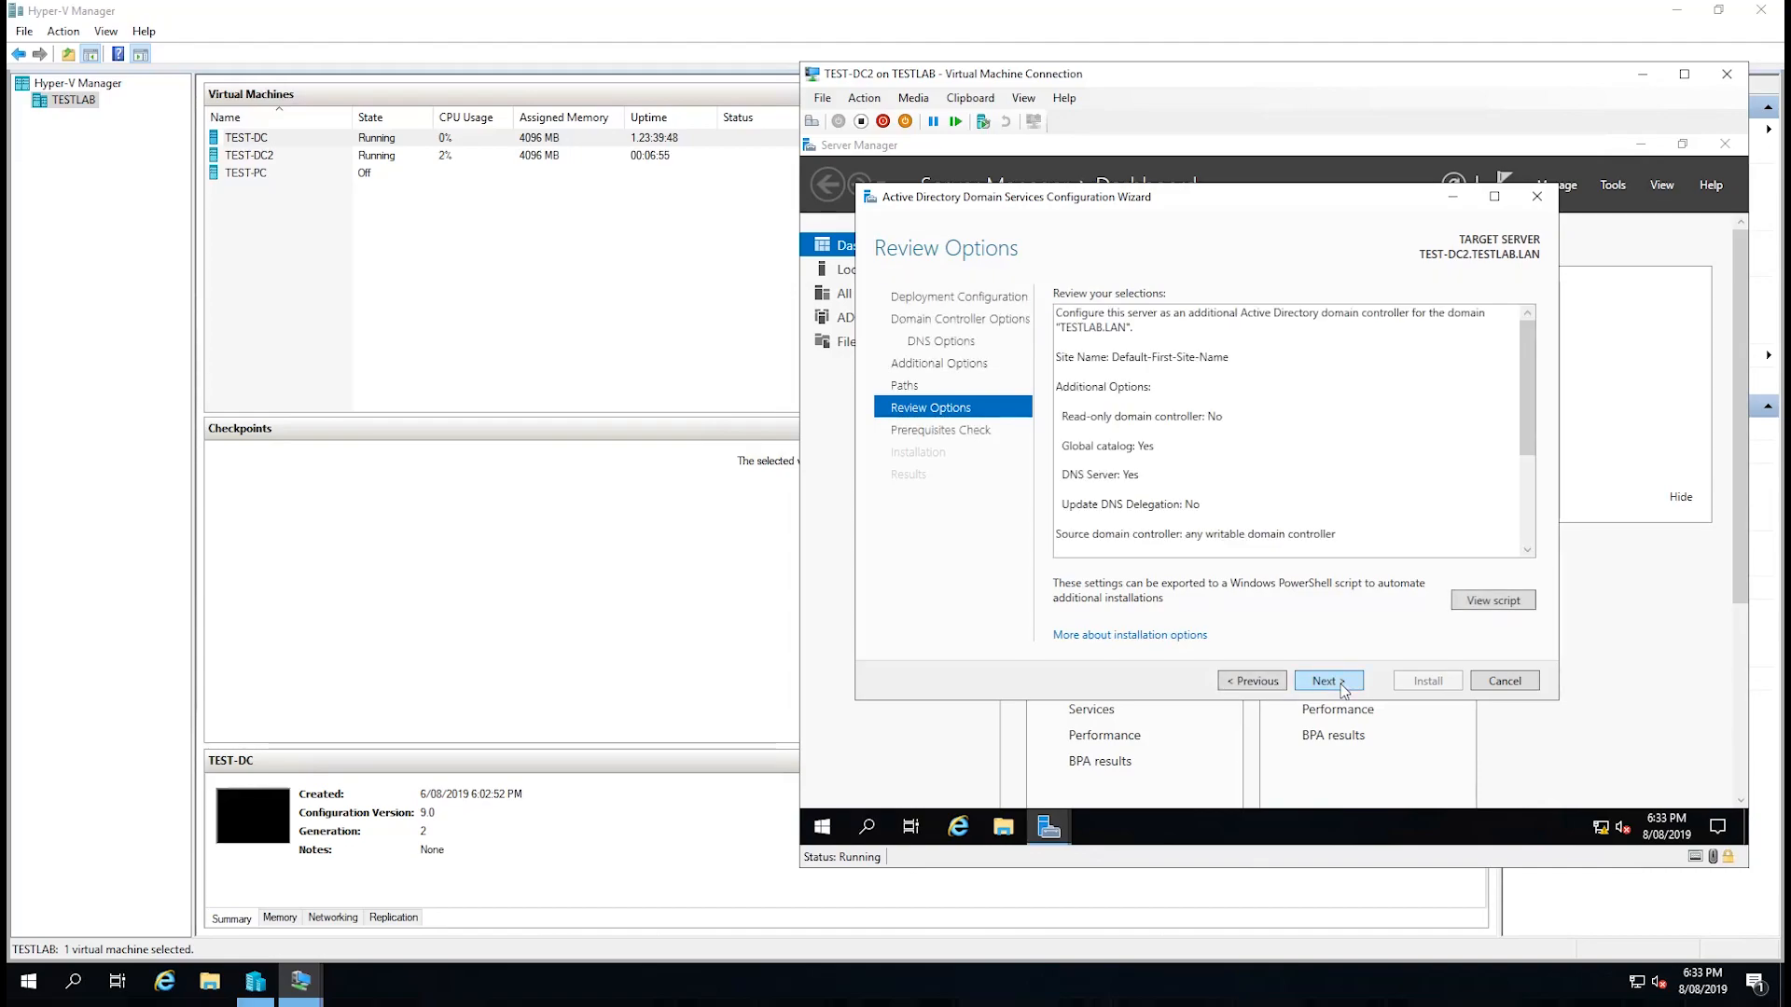
- Pass the prerequisite checks and install TEST-DC2 as a domain controller
{"action": "left_click", "coordinate": [1324, 681]}
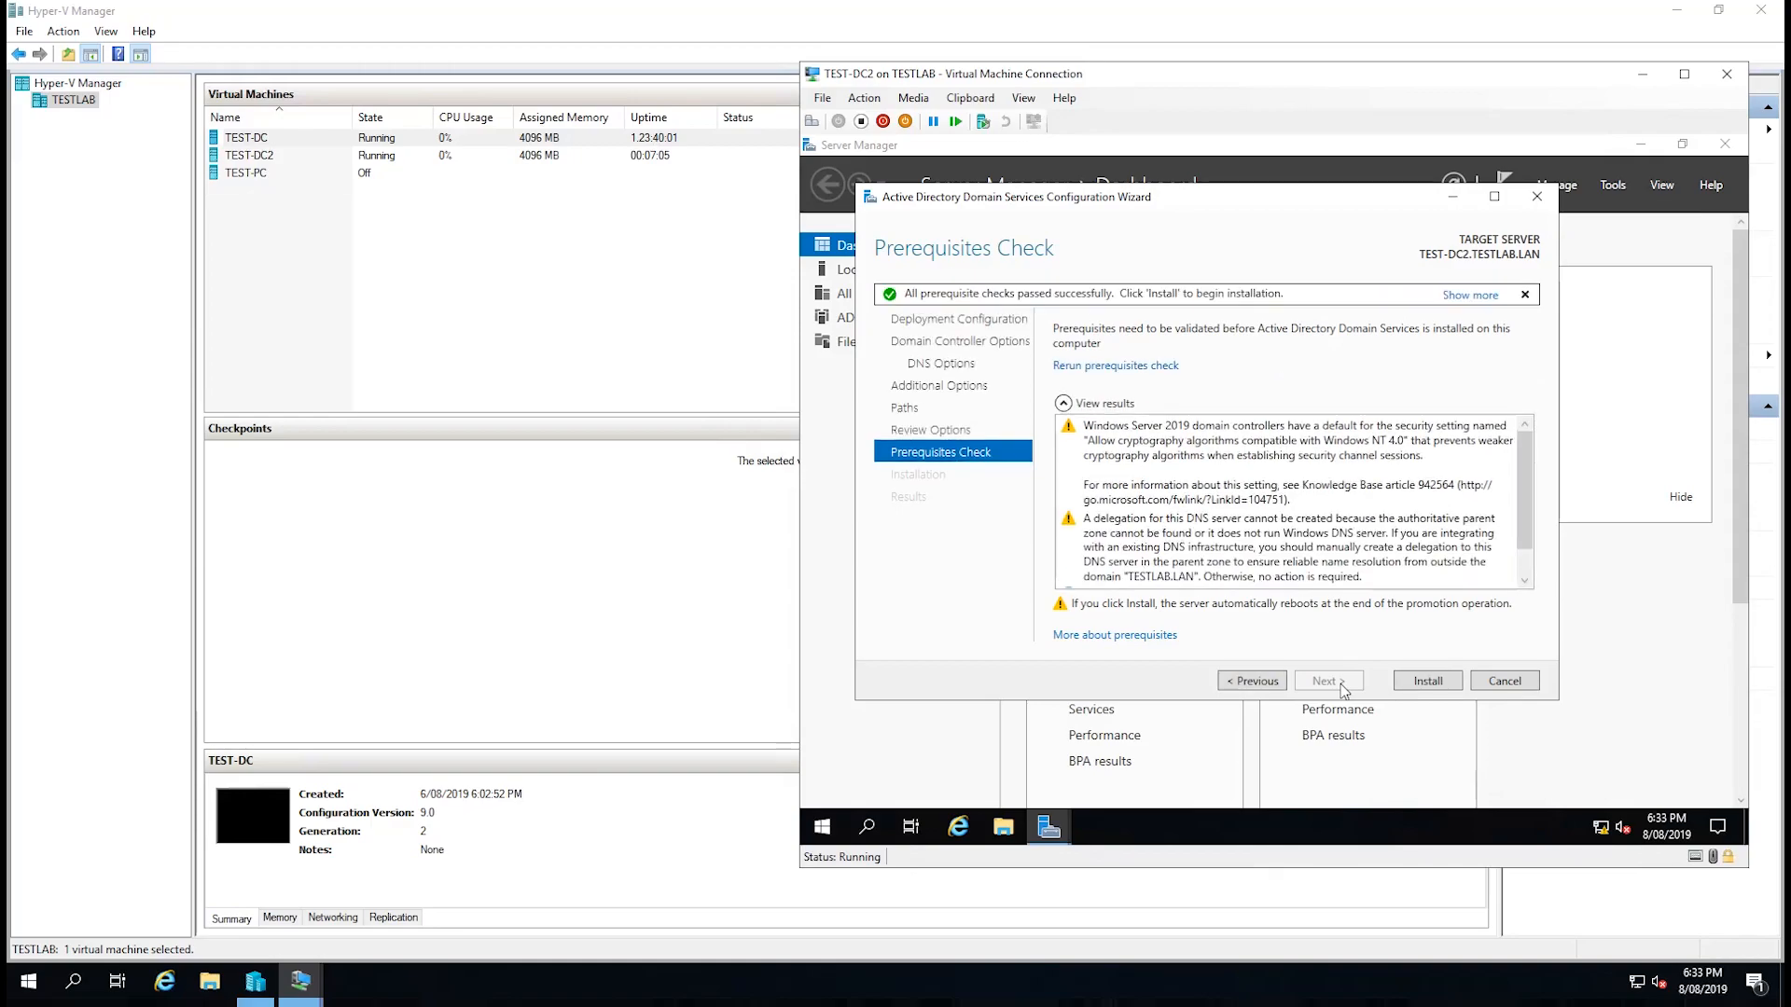
{"action": "left_click", "coordinate": [1426, 681]}
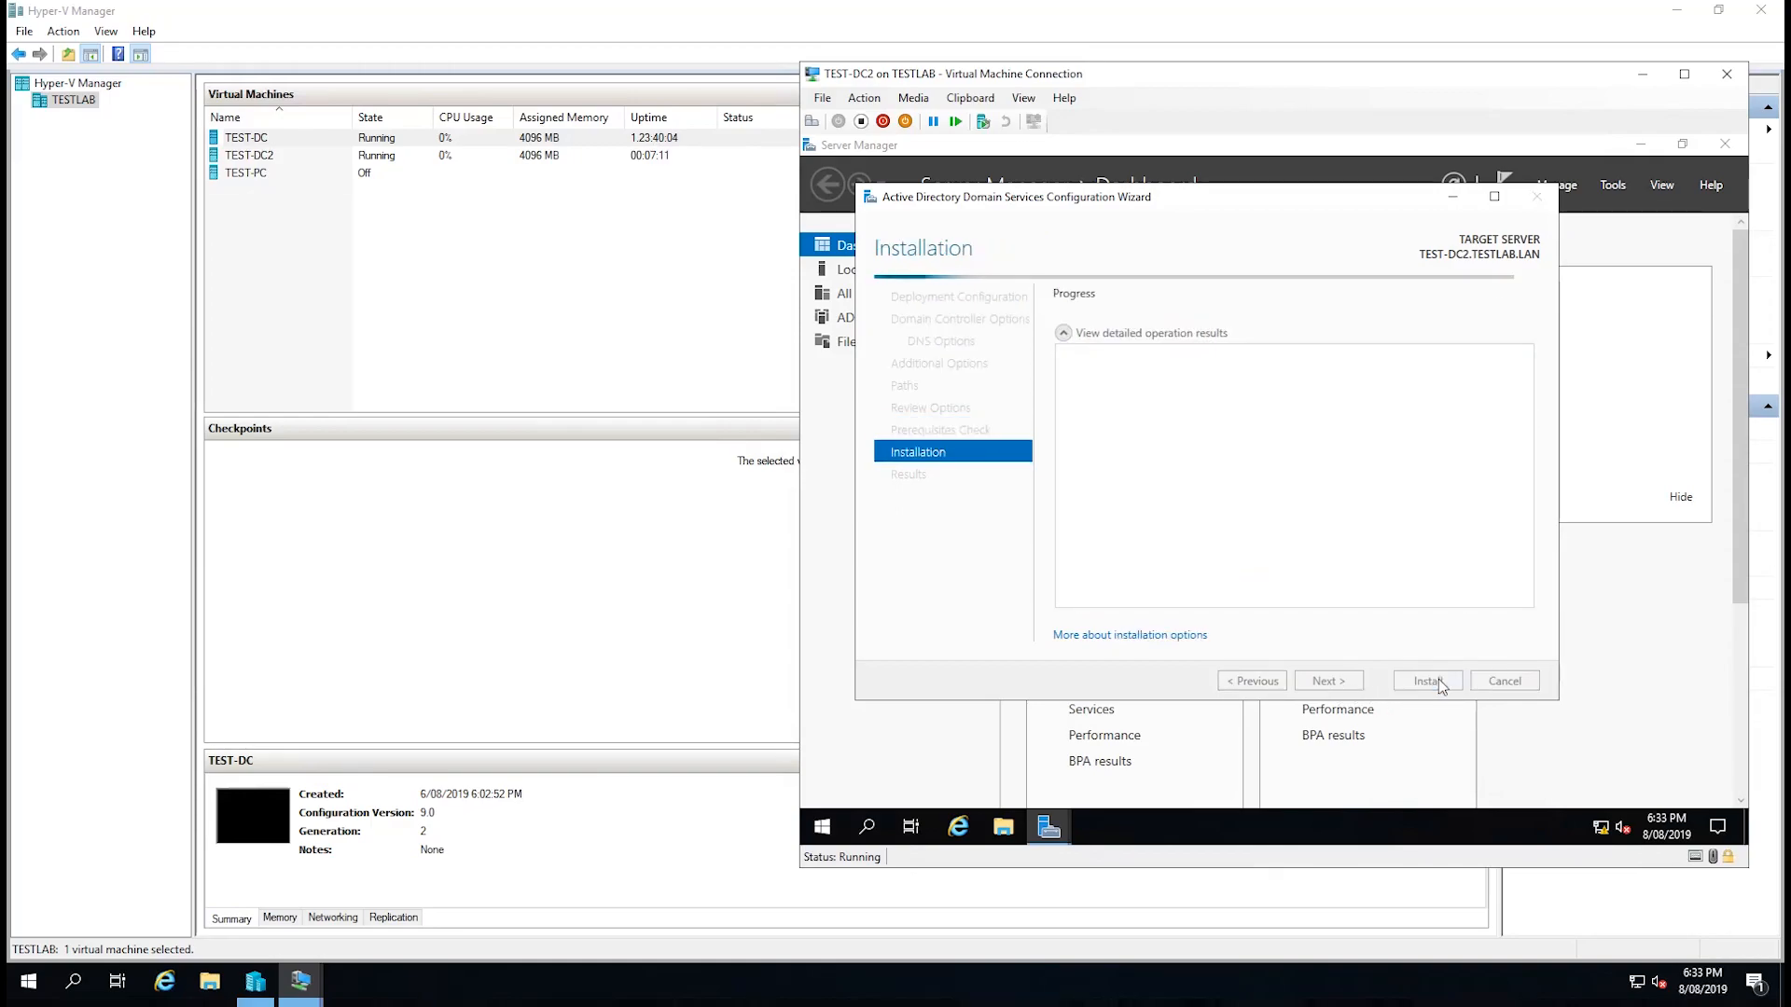
{"action": "left_click", "coordinate": [1426, 681]}
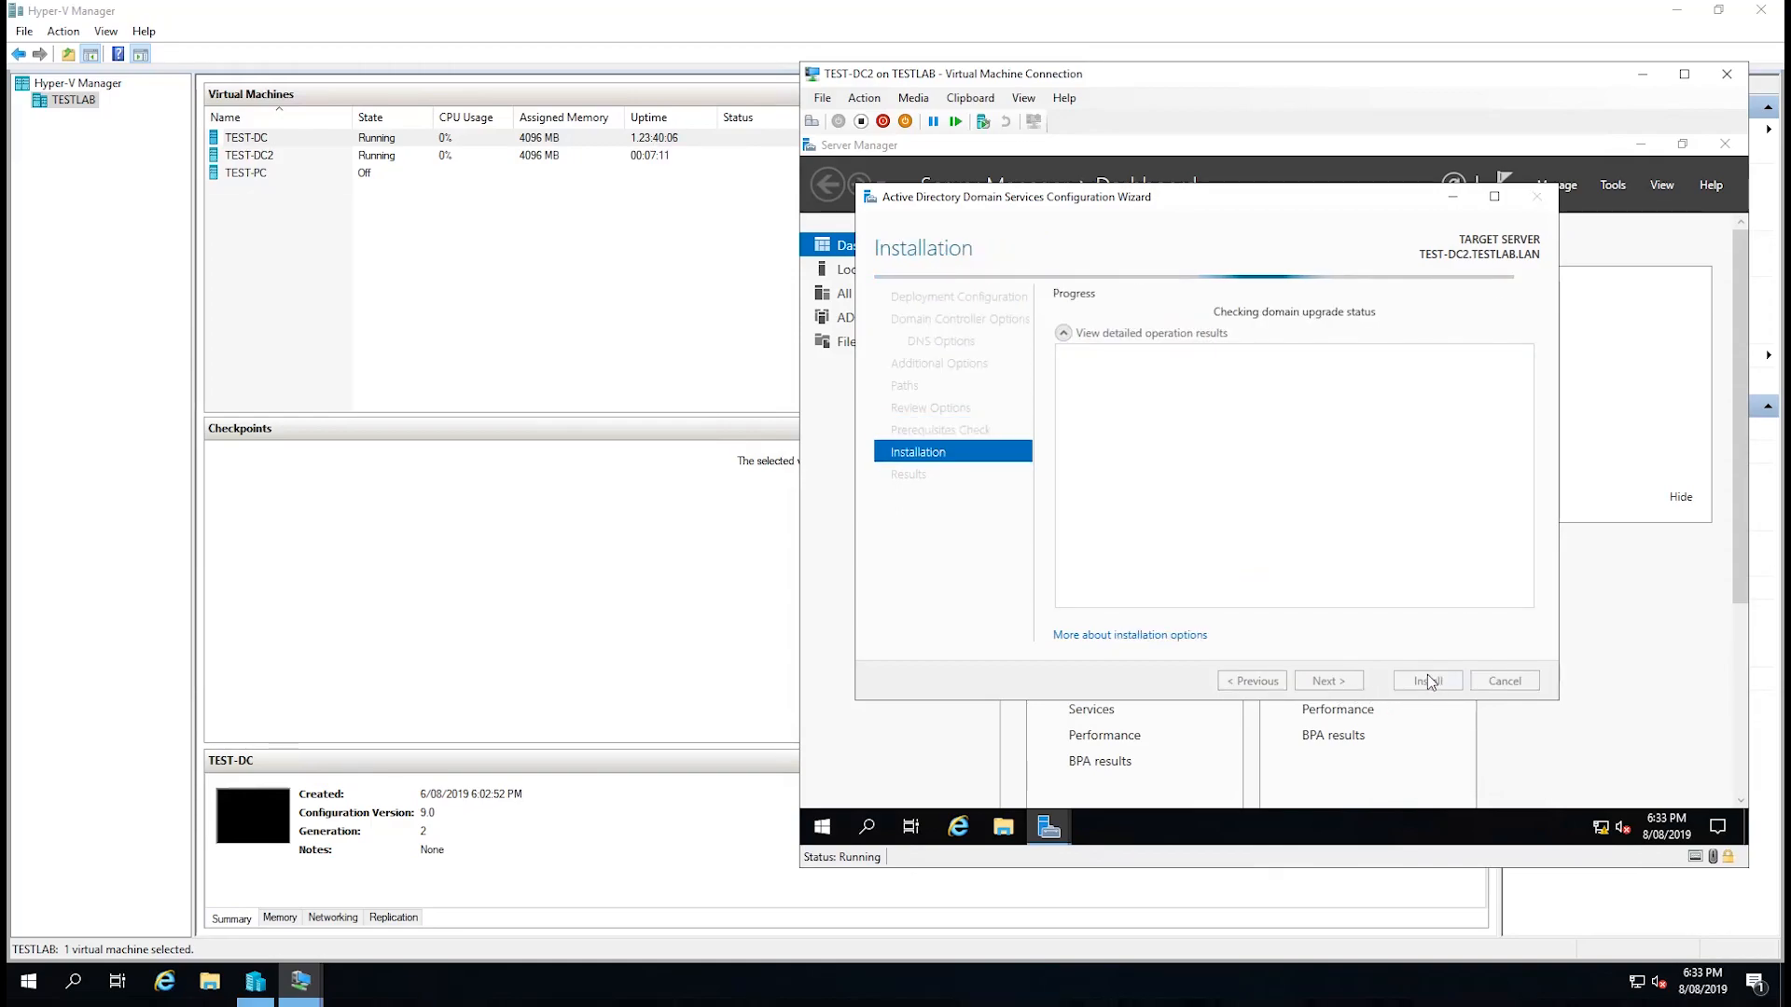
{"action": "left_click", "coordinate": [1426, 681]}
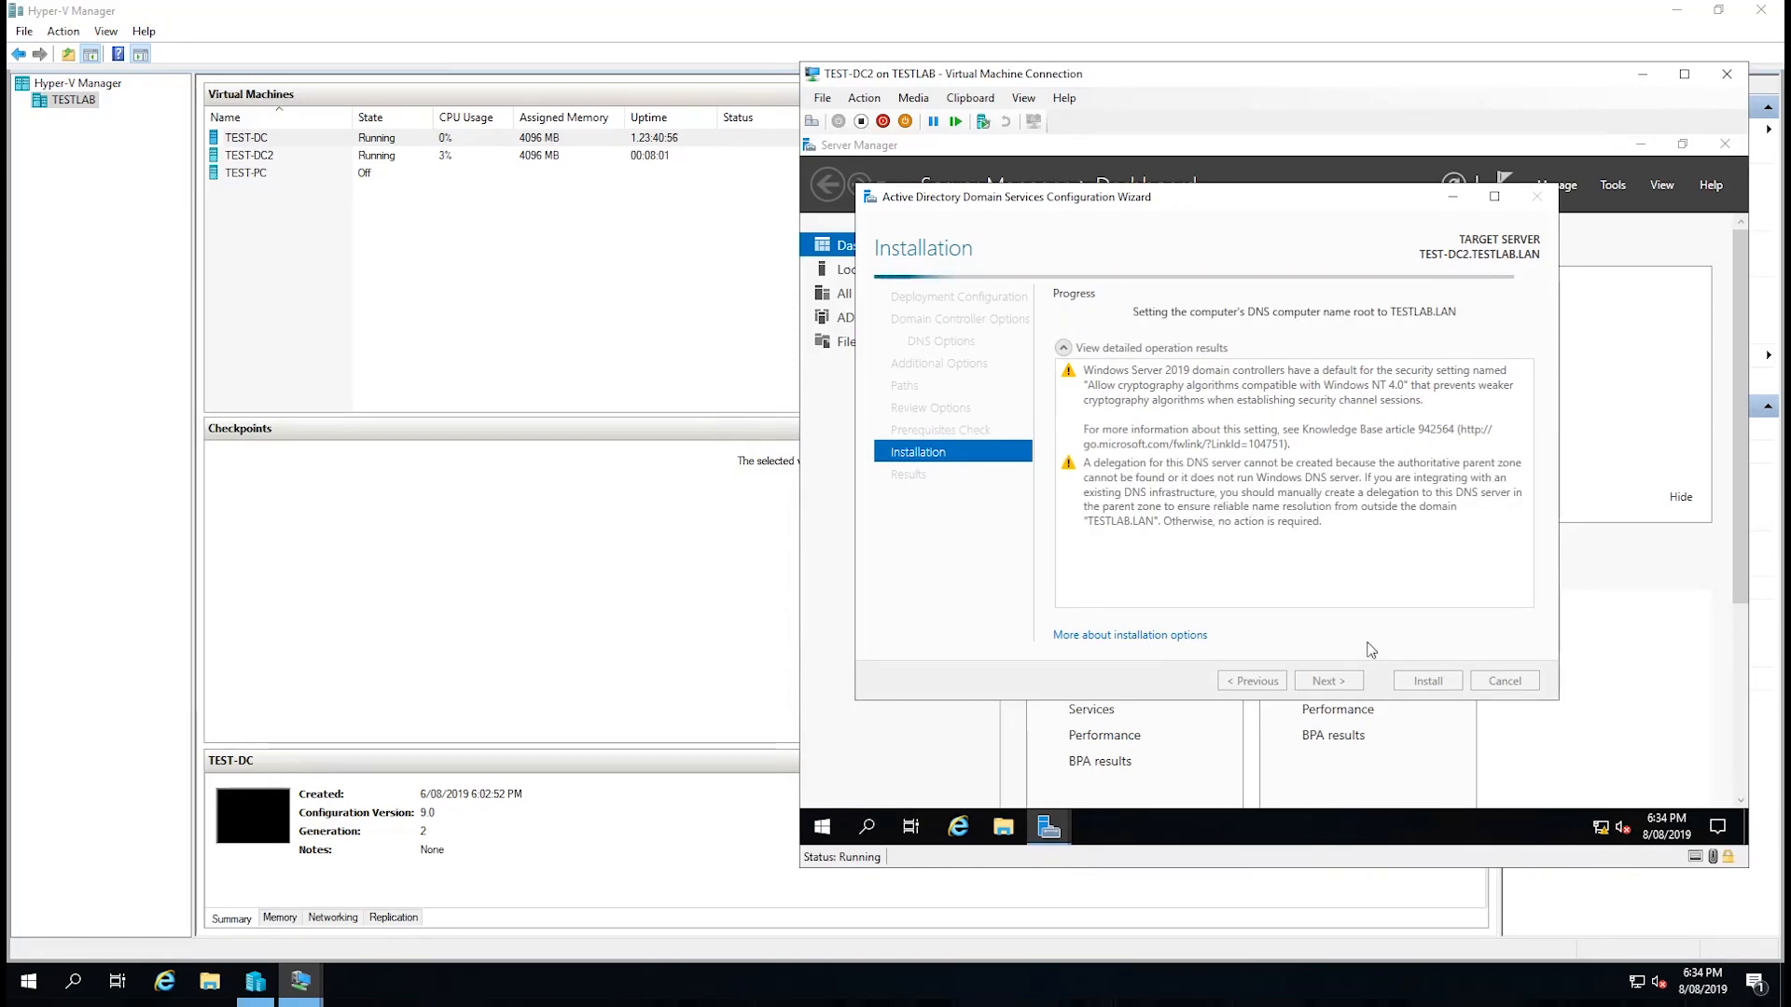
{"action": "left_click", "coordinate": [1426, 681]}
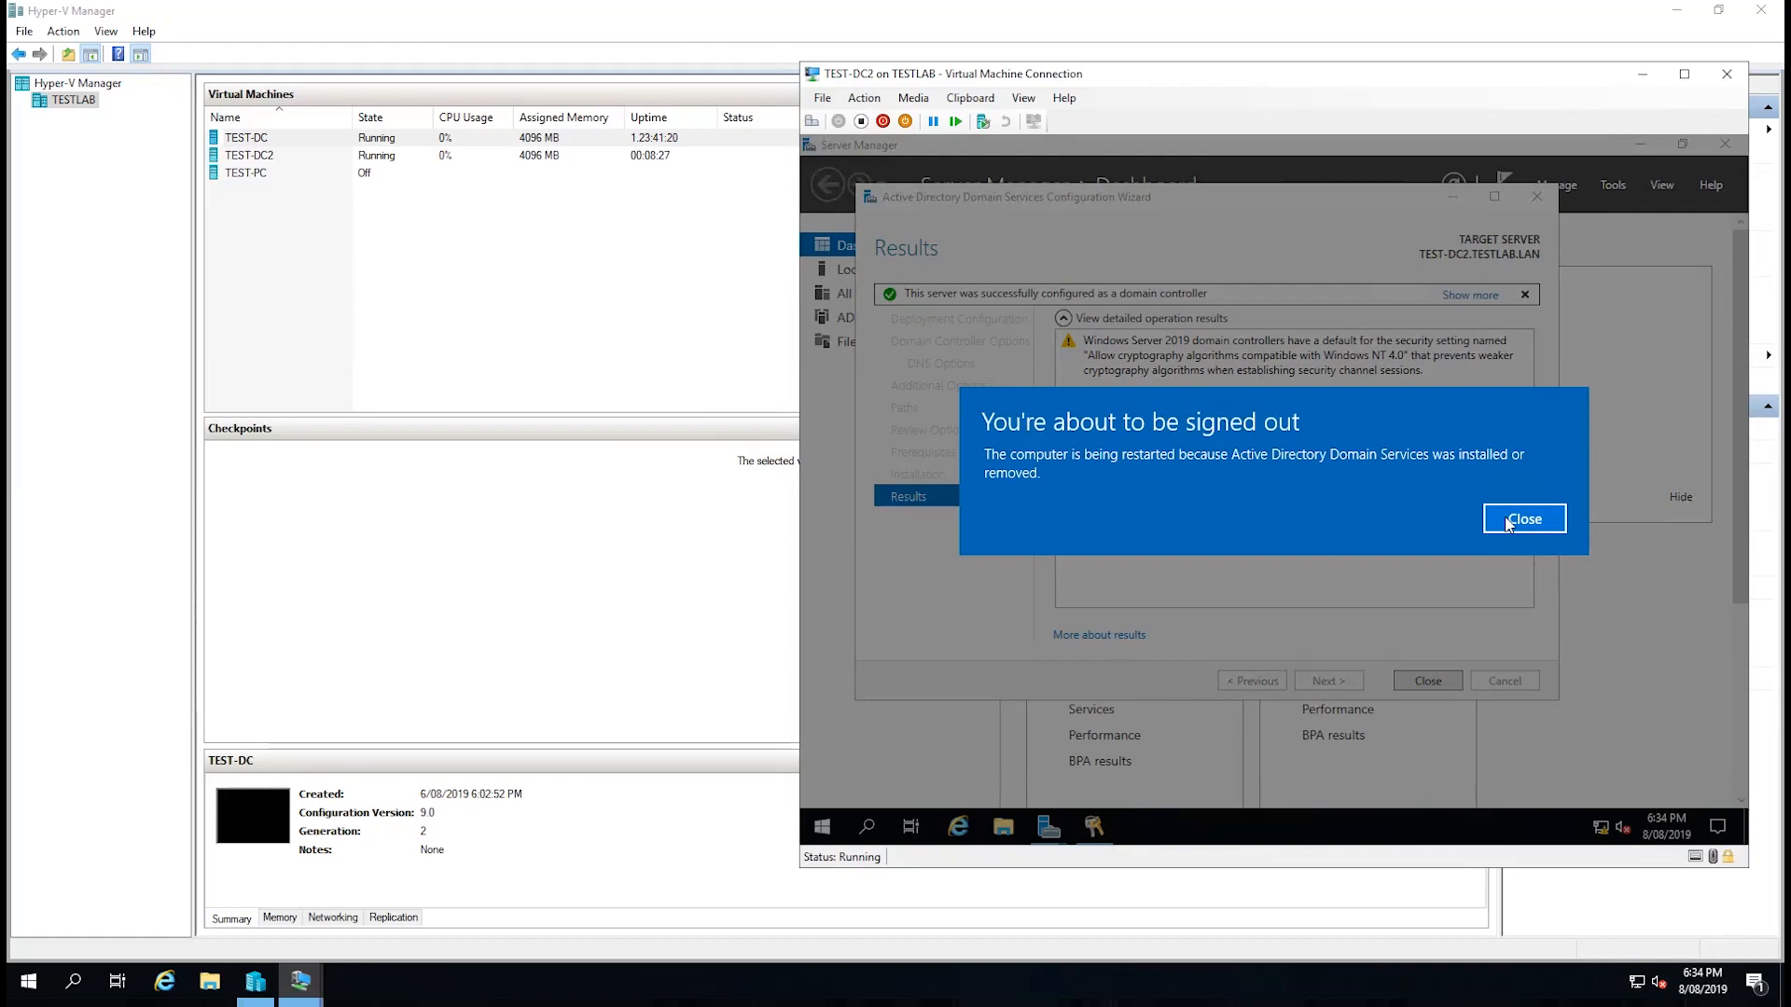
- Dismiss TEST-DC2's sign-out notice, then close the promotion wizard and Server Manager
{"action": "left_click", "coordinate": [1523, 518]}
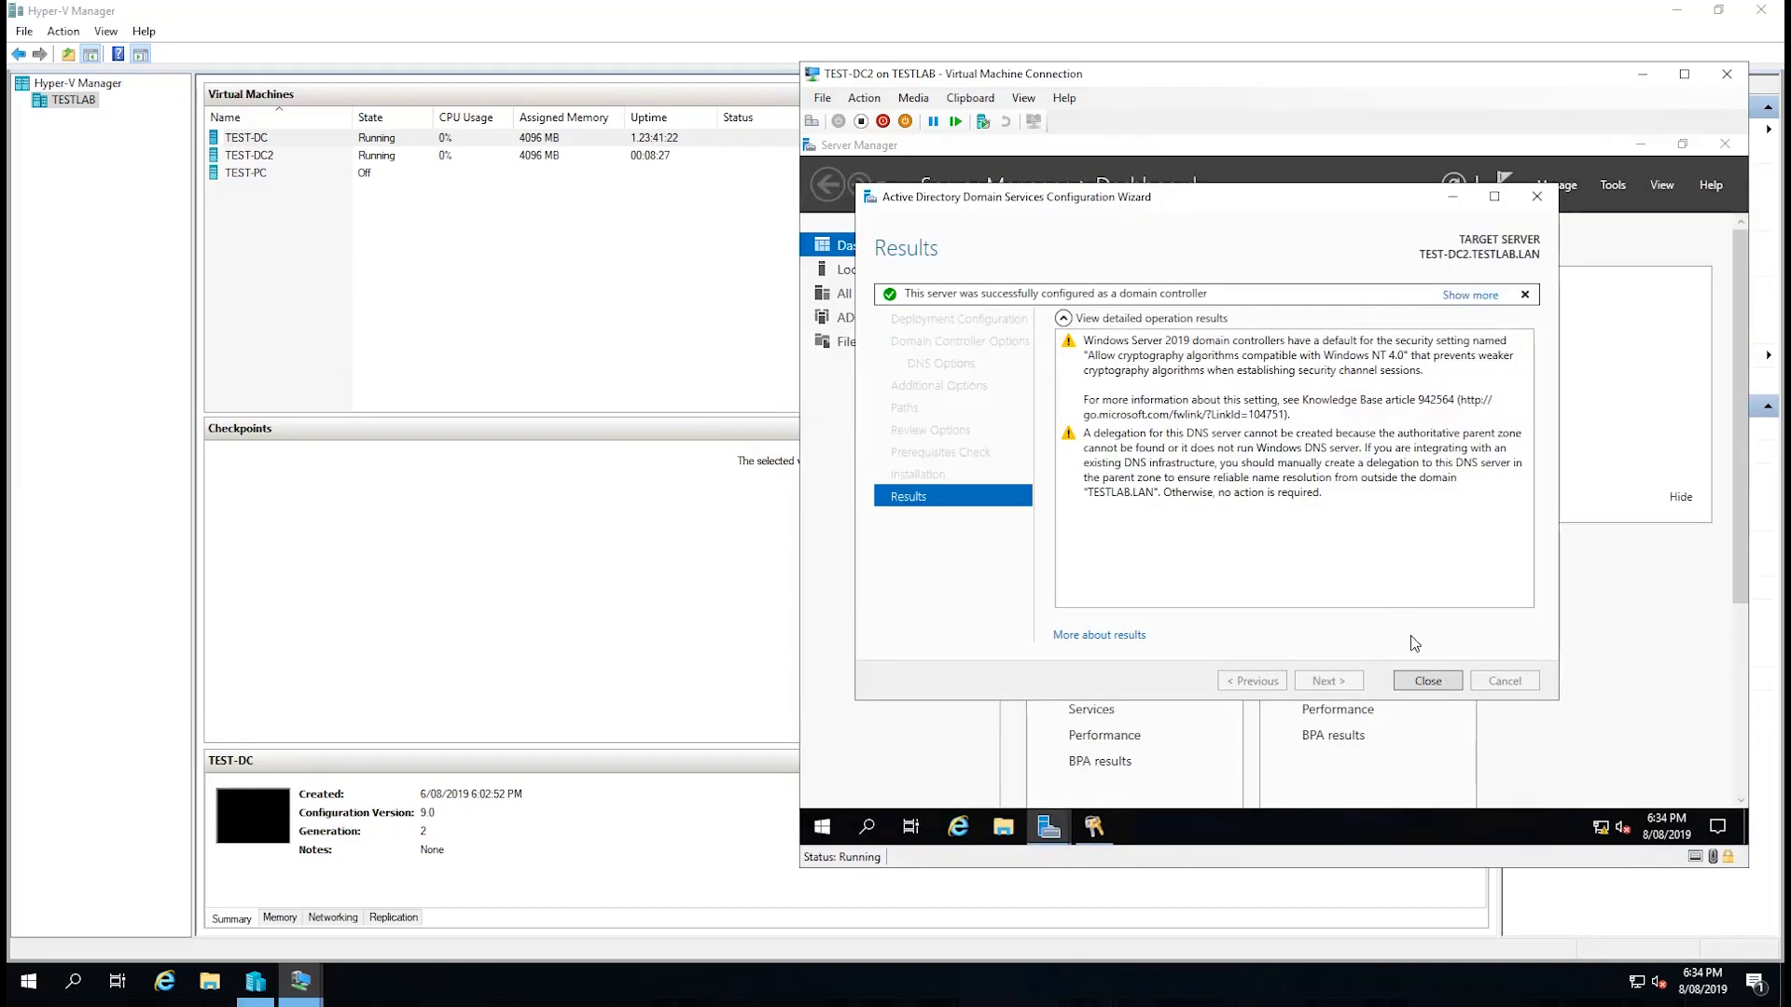
{"action": "left_click", "coordinate": [1425, 681]}
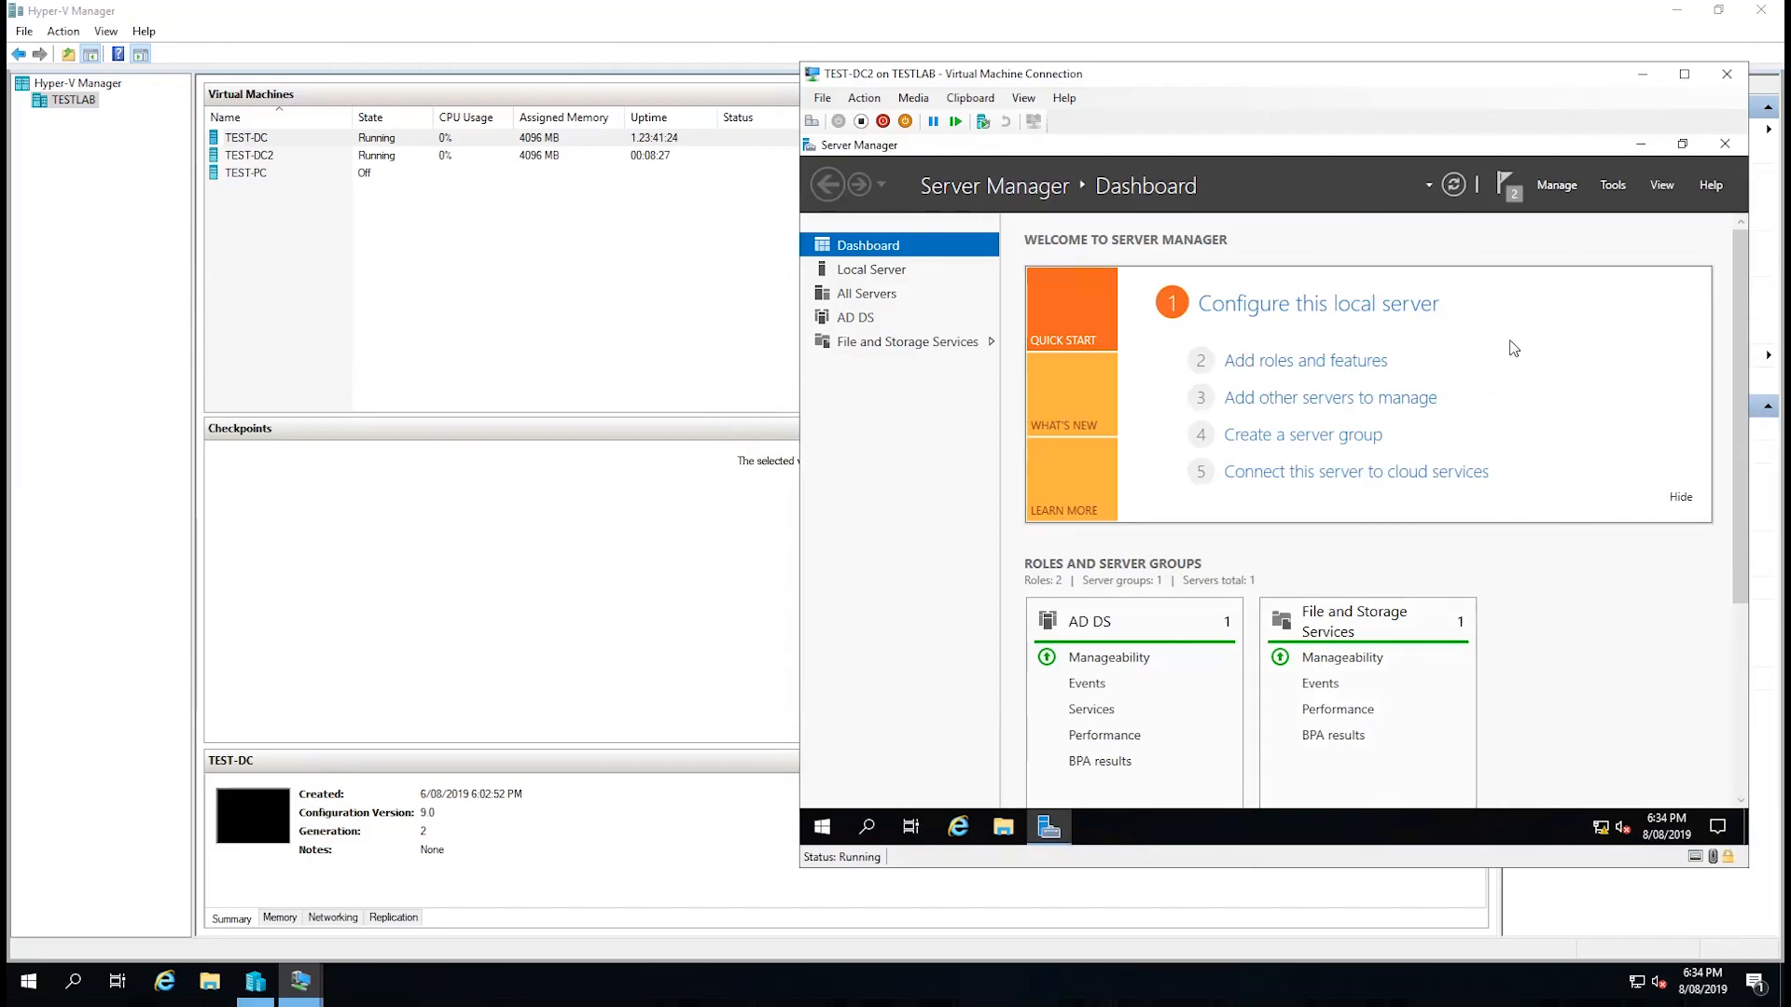
{"action": "mouse_move", "coordinate": [1724, 143]}
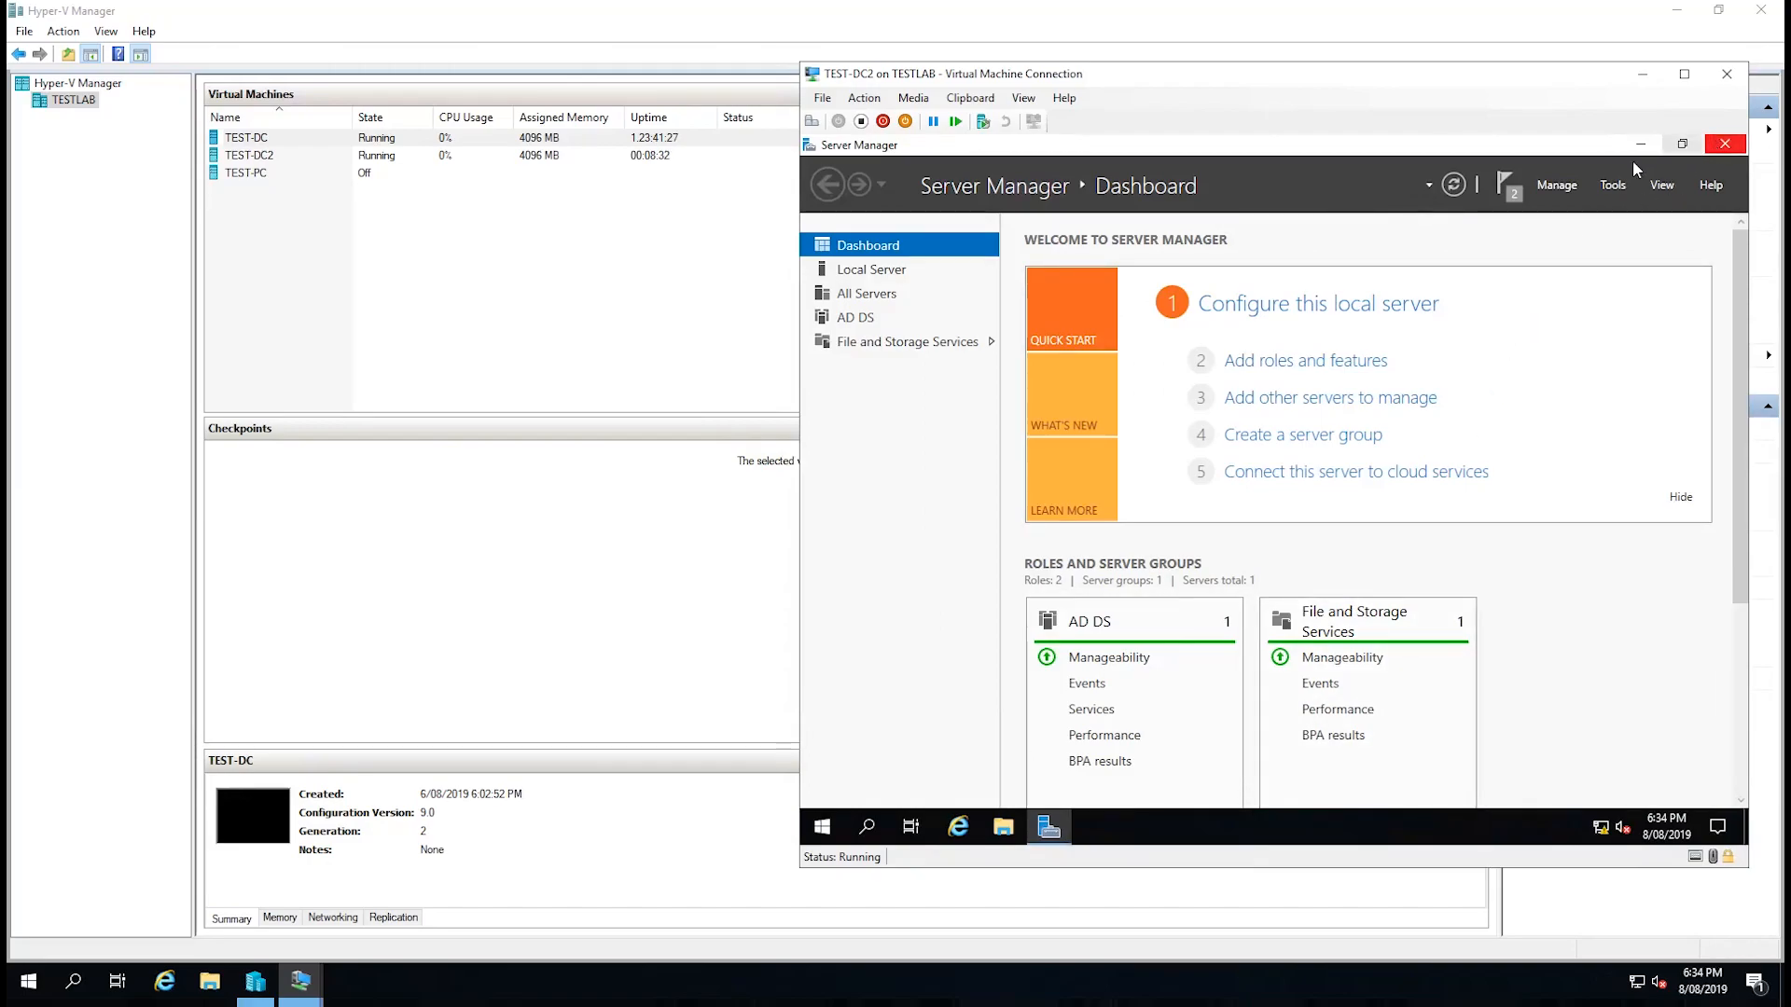
{"action": "left_click", "coordinate": [1723, 144]}
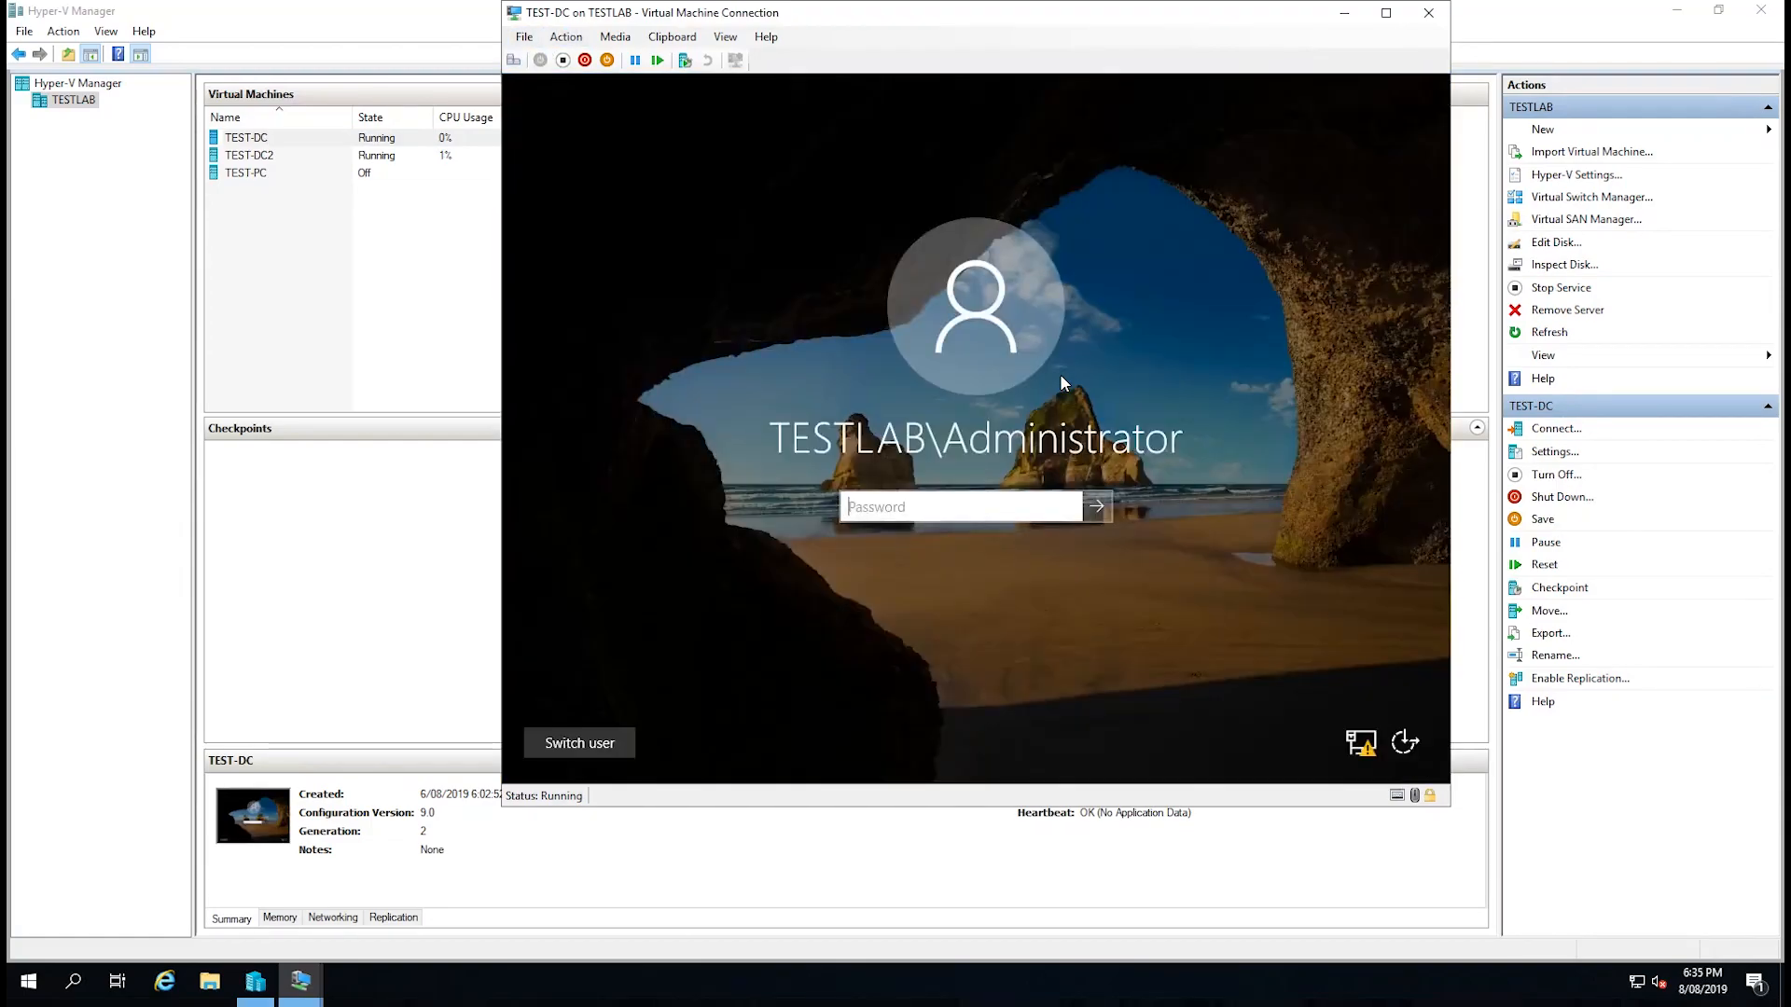
- Enter the administrator password to sign in to TEST-DC as domain Administrator
{"action": "type", "text": "••"}
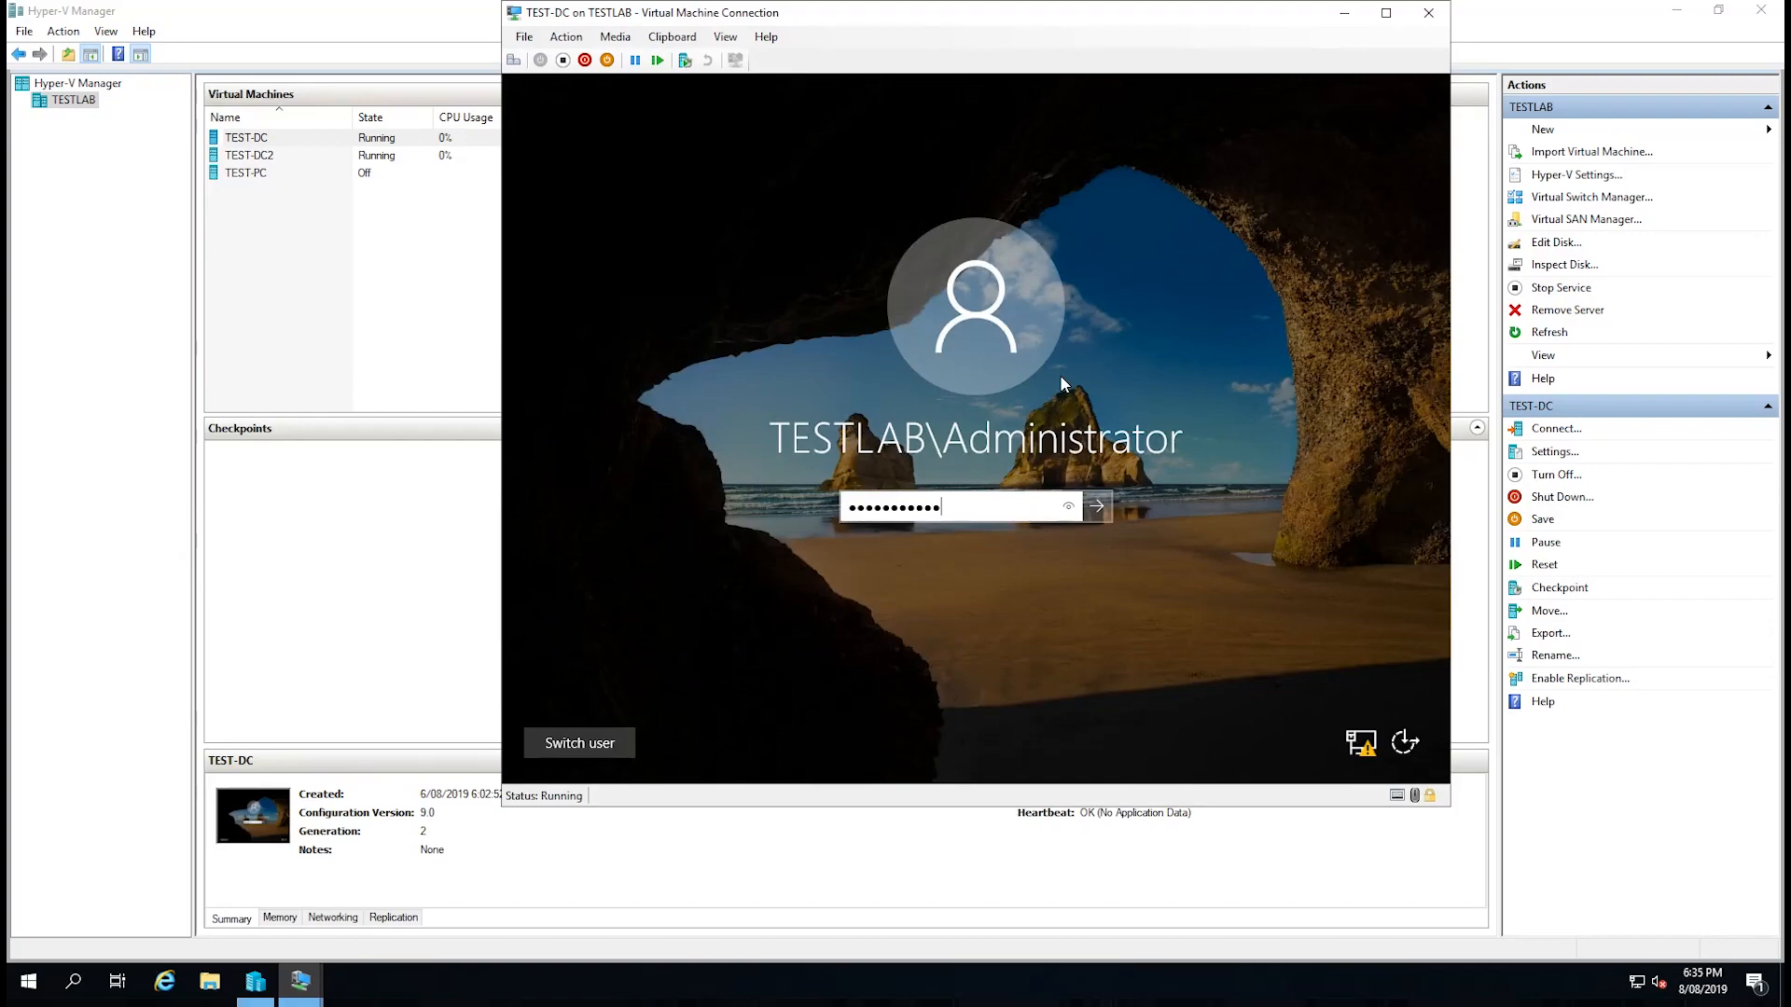
{"action": "key", "text": "backspace"}
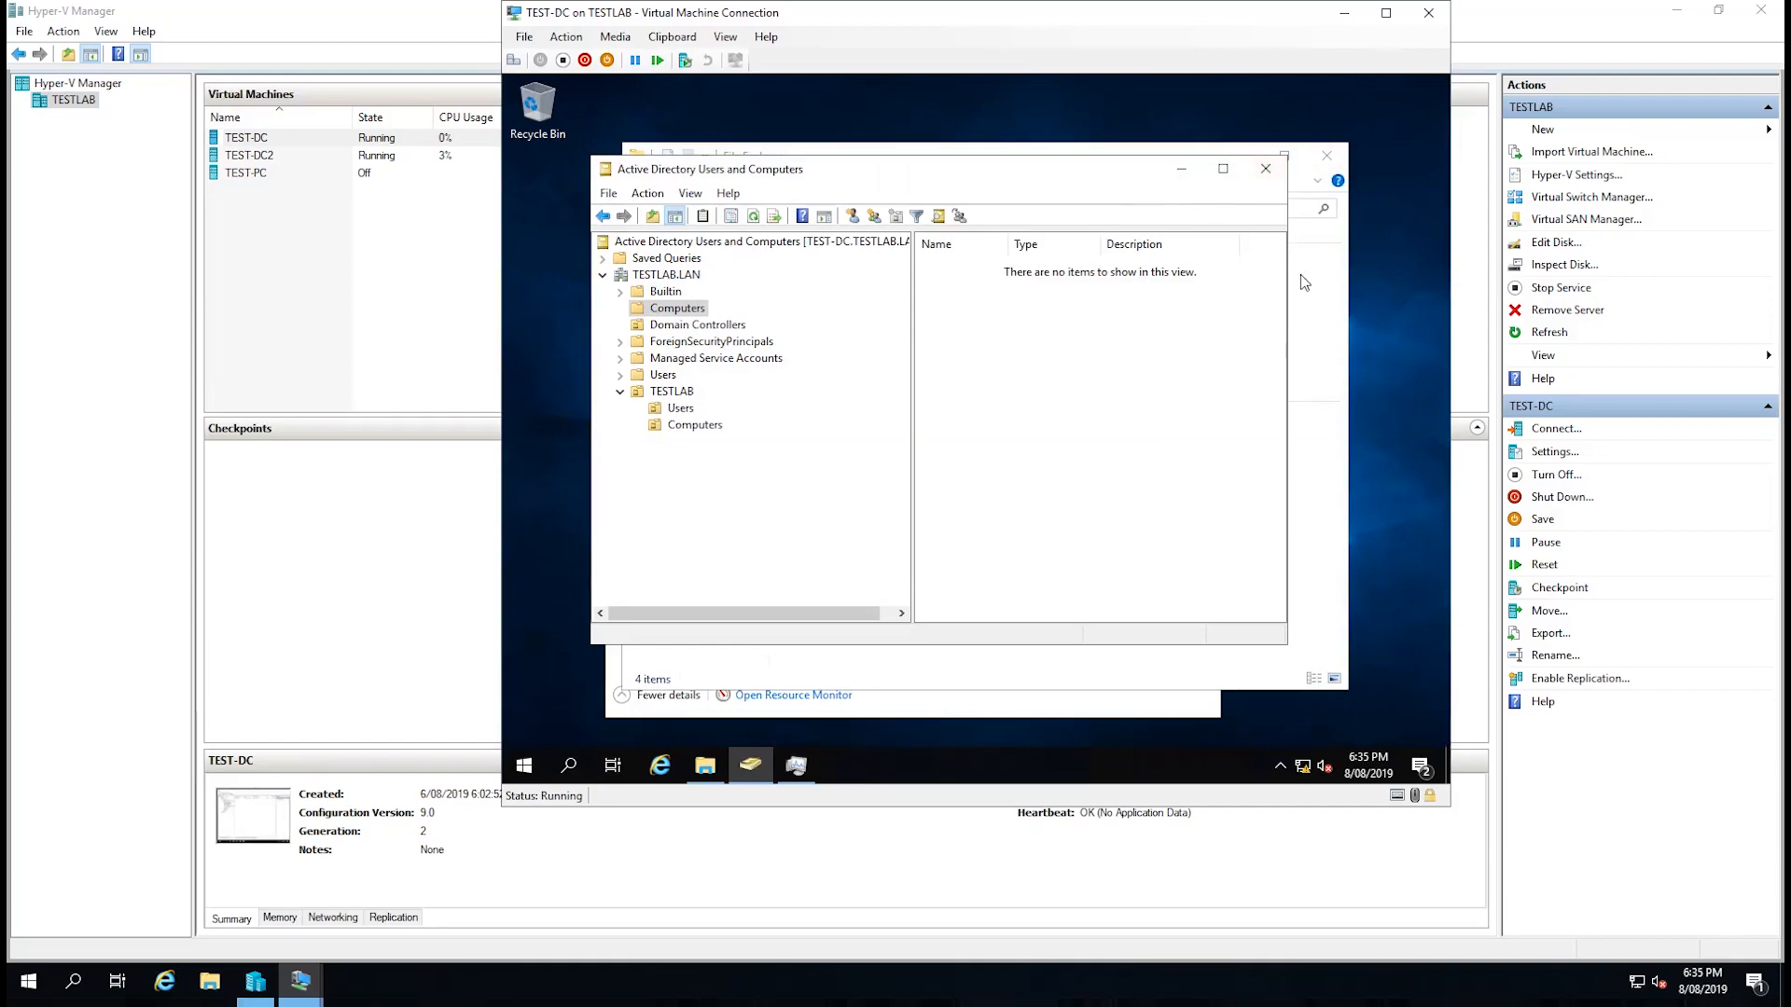
- Browse TEST-DC's File Explorer to SYSVOL\sysvol\TESTLAB.LAN\scripts, which is empty
{"action": "left_click", "coordinate": [705, 764]}
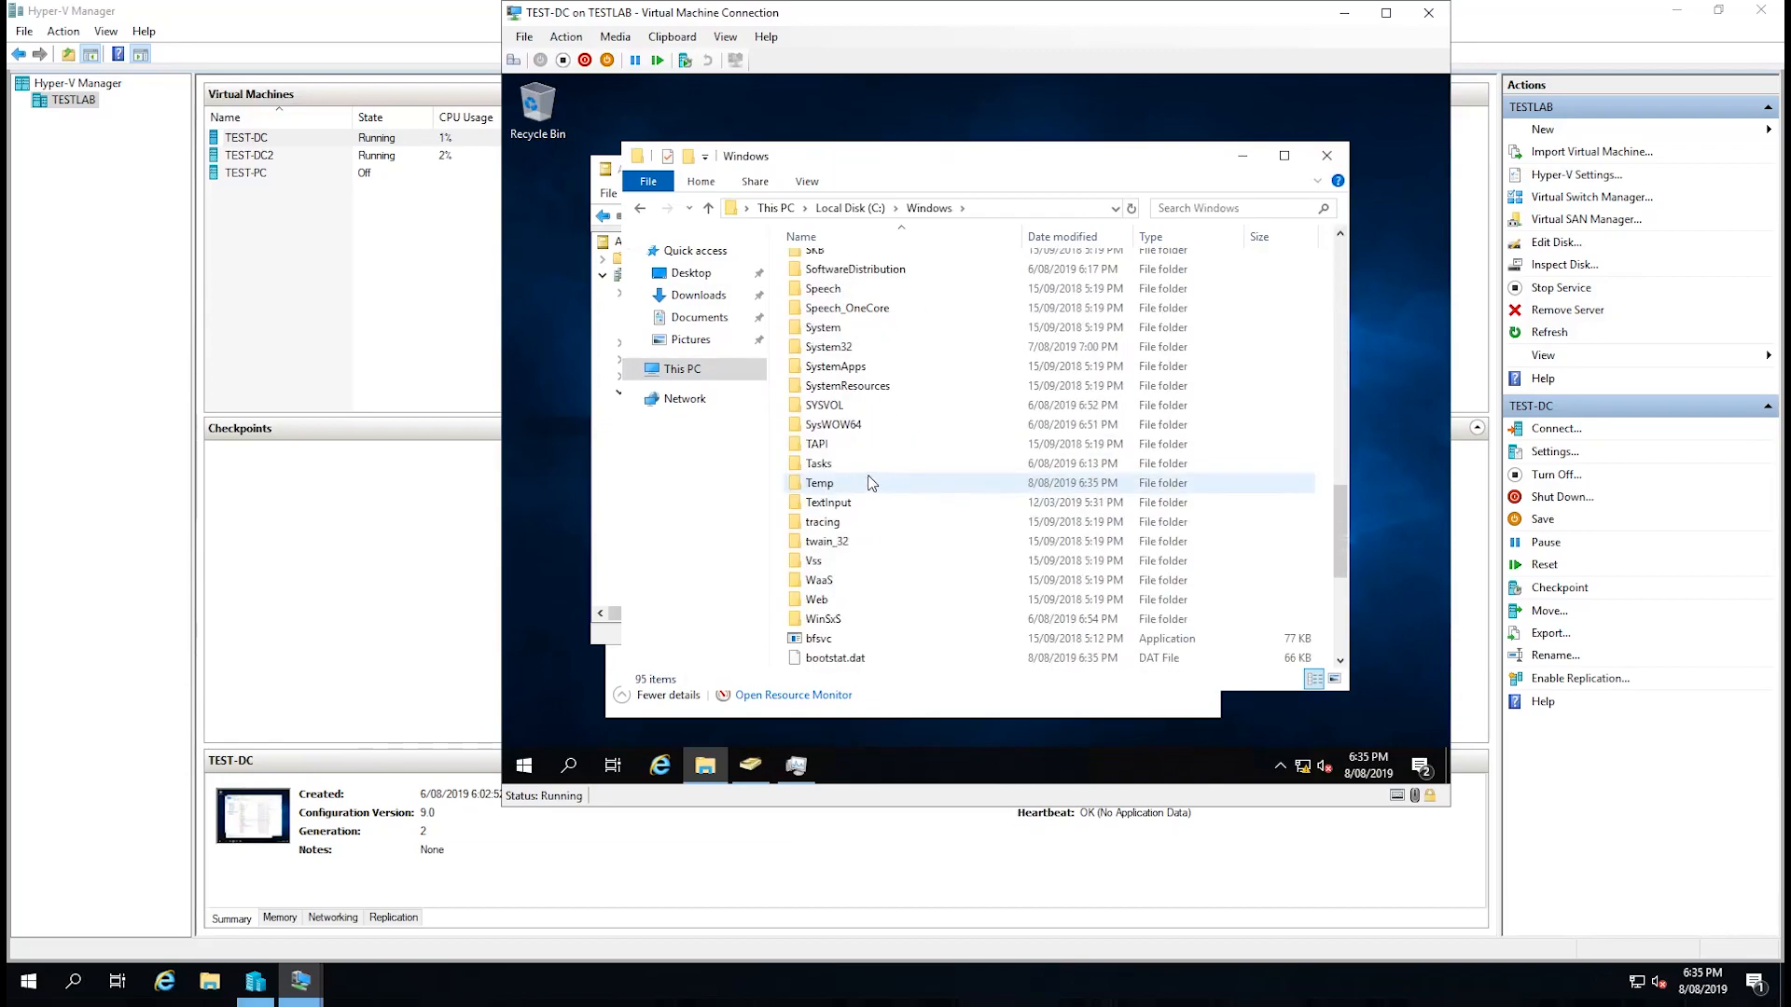
{"action": "double_click", "coordinate": [823, 403]}
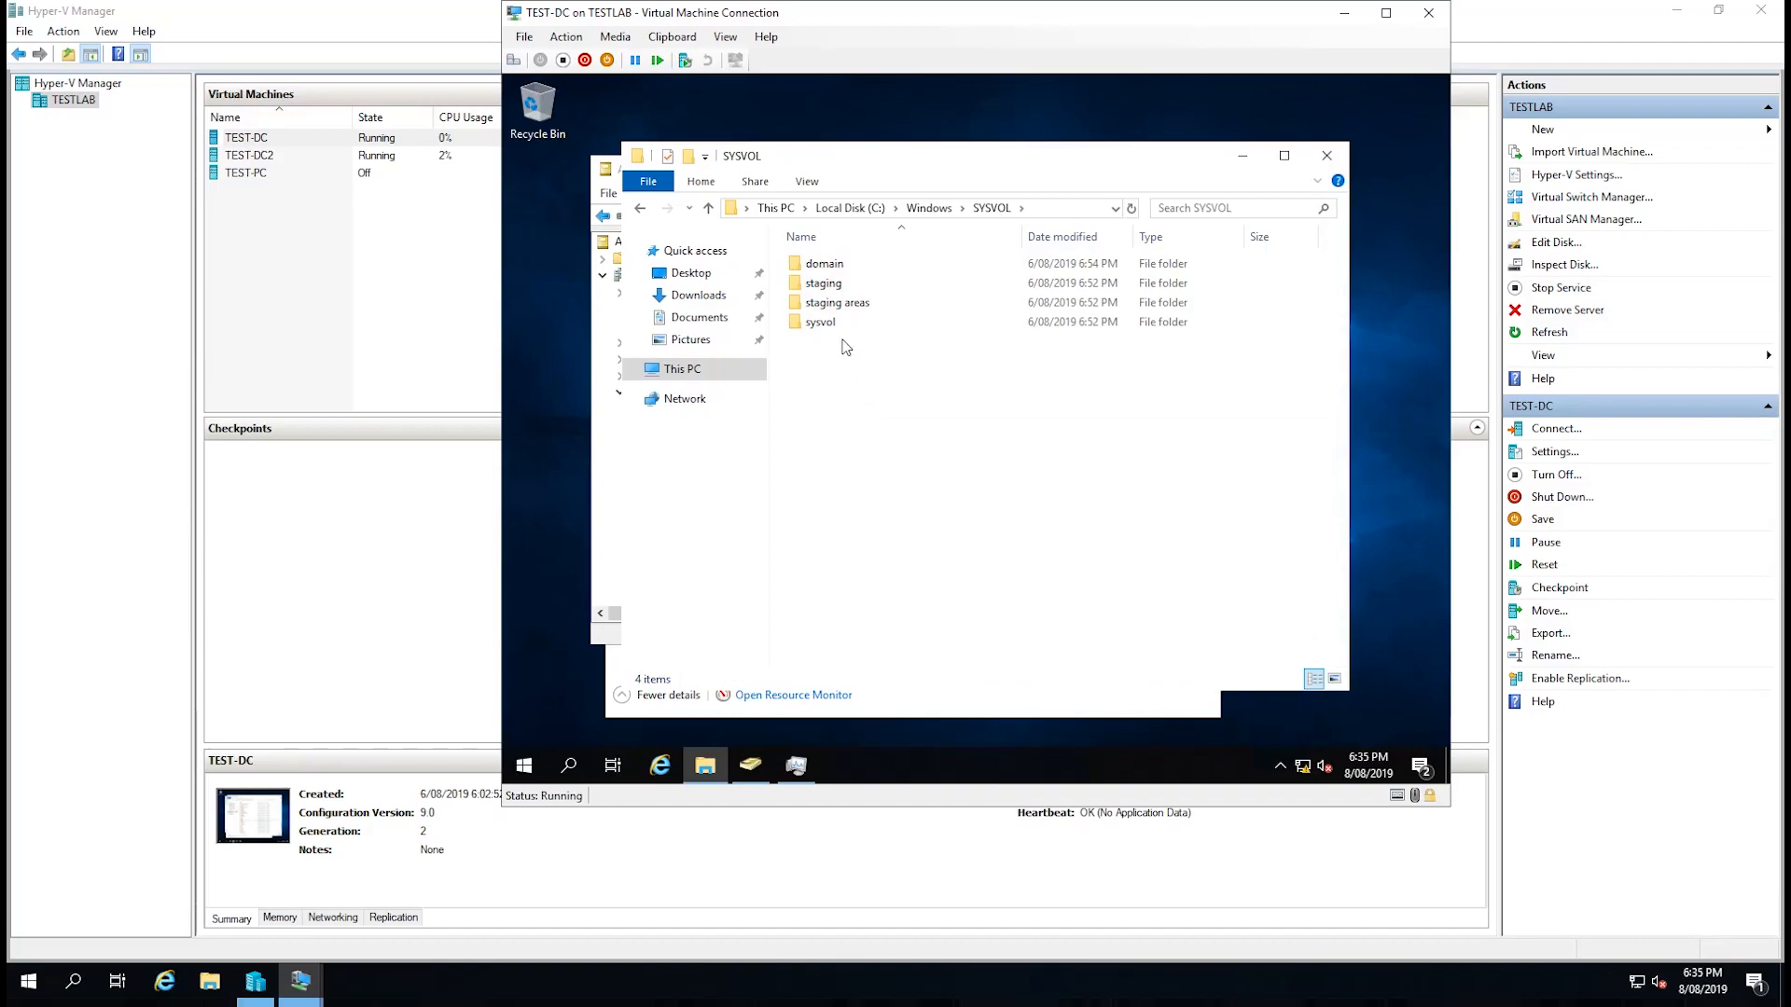
{"action": "left_click", "coordinate": [820, 322]}
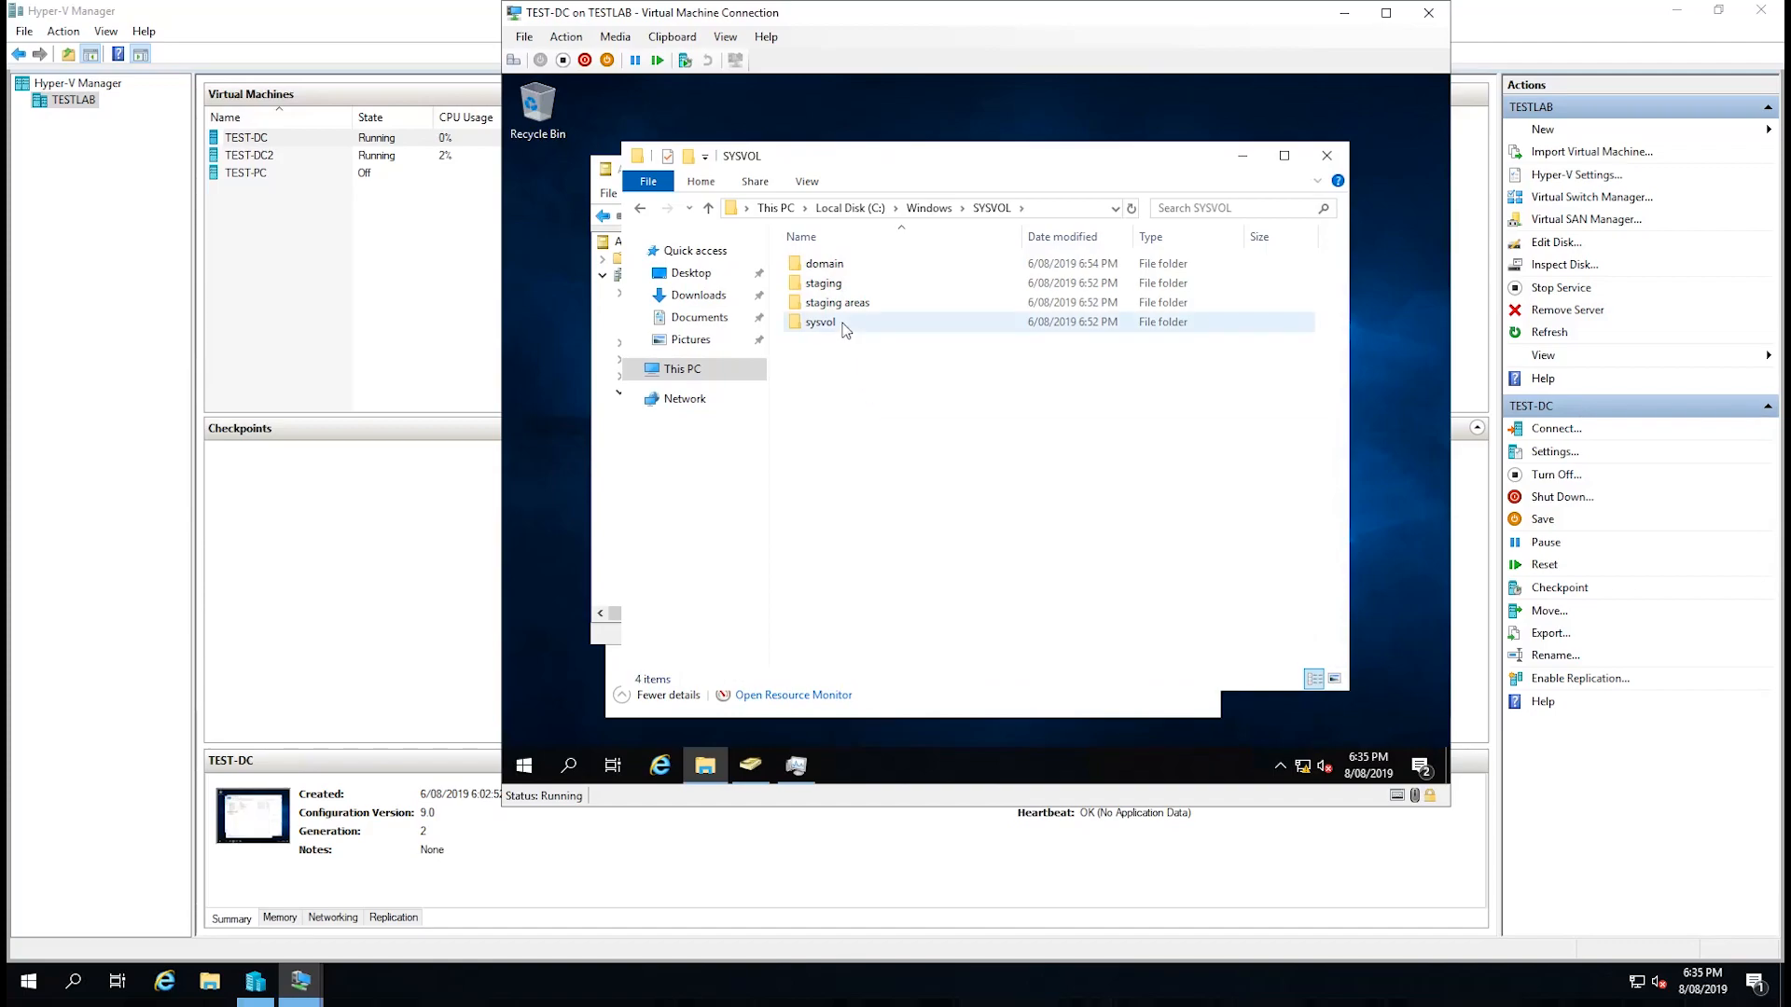
{"action": "double_click", "coordinate": [820, 321]}
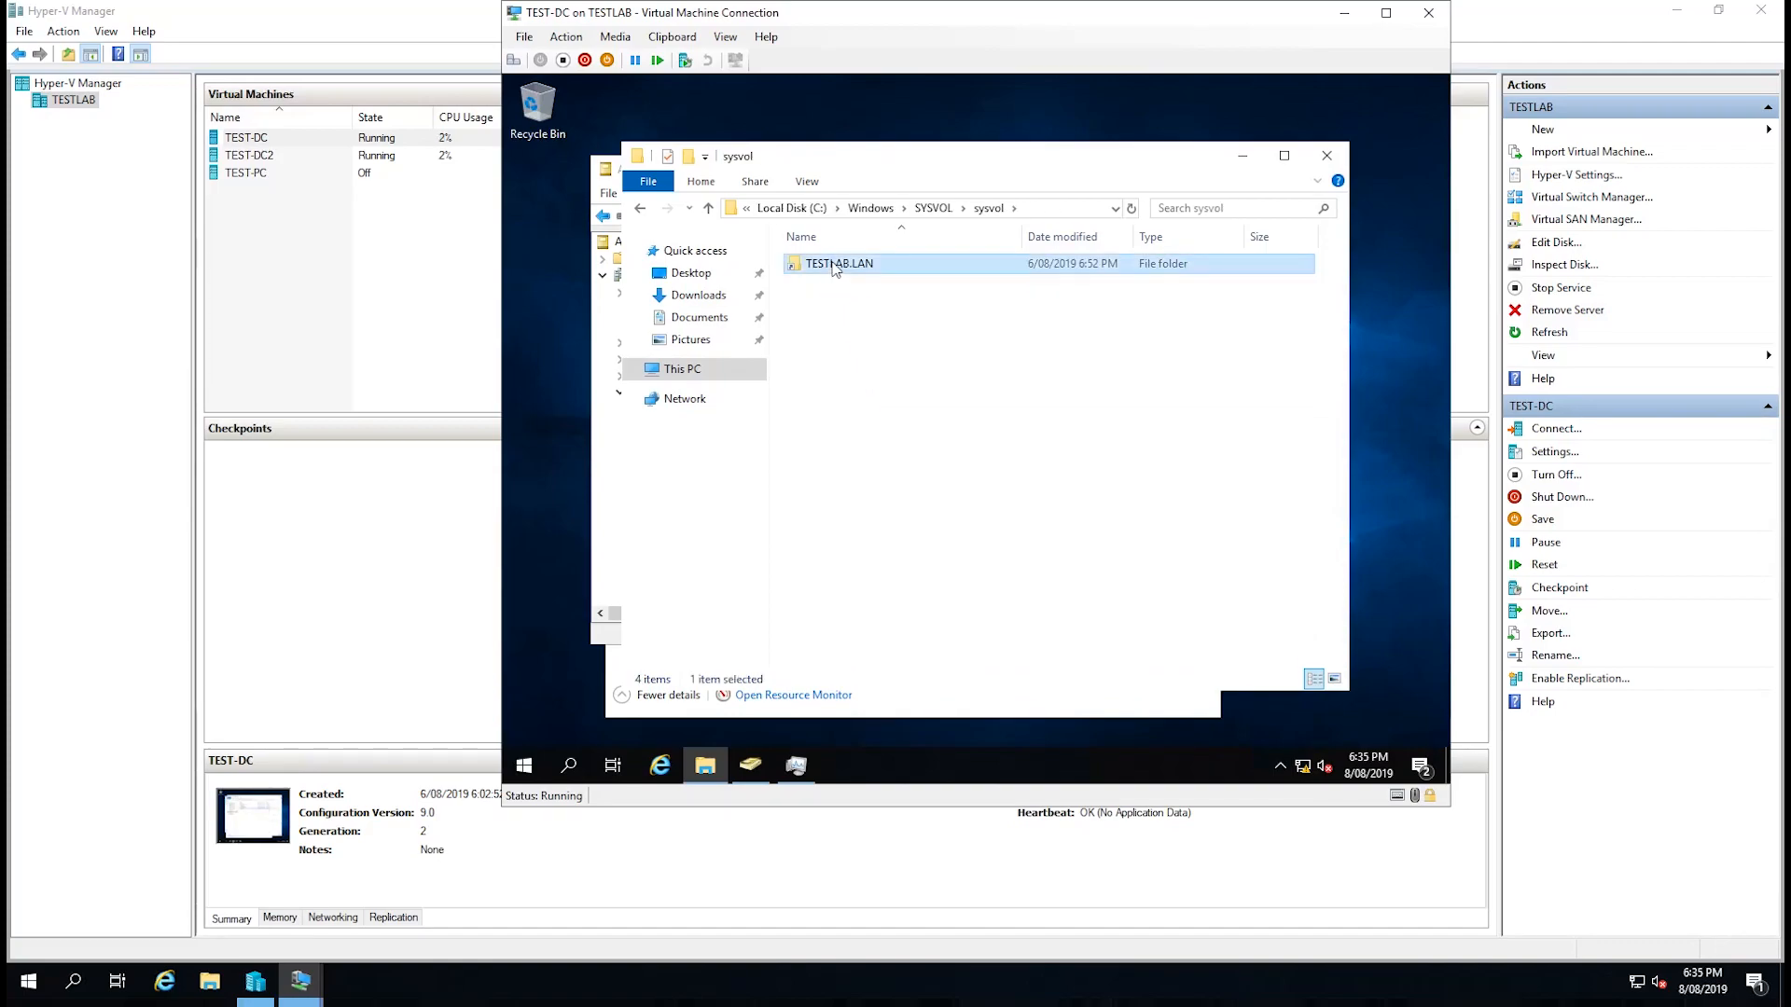
{"action": "double_click", "coordinate": [839, 264]}
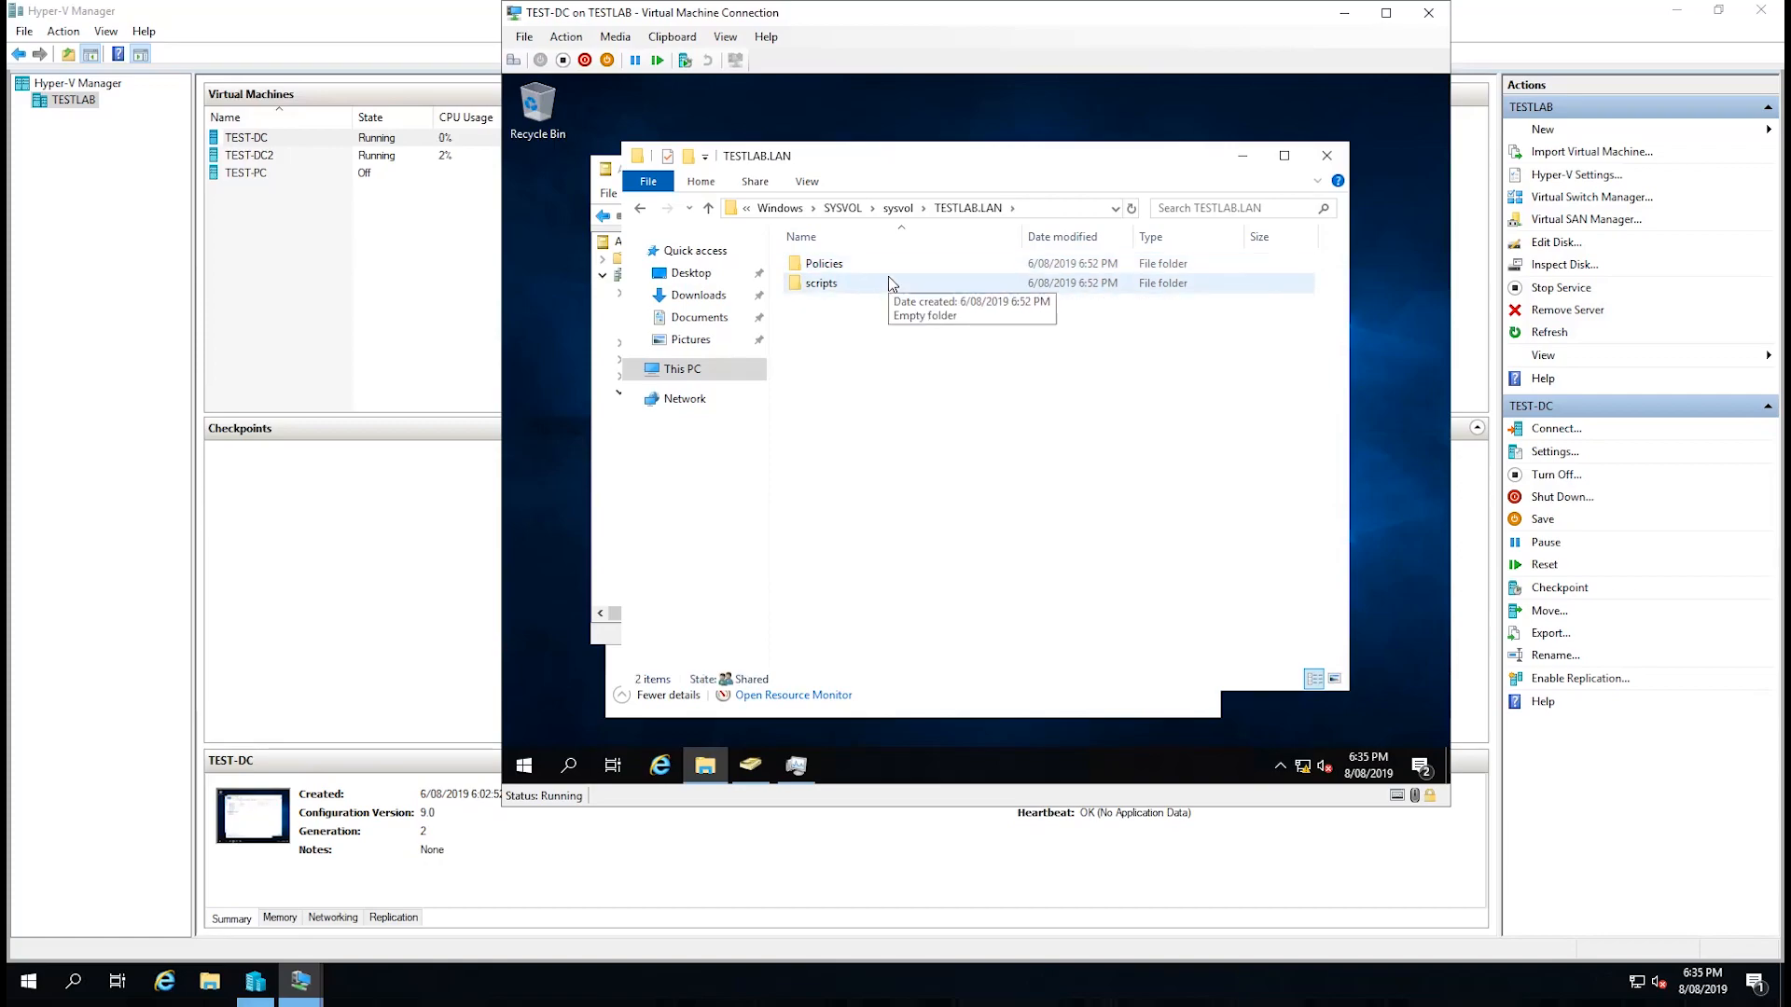
{"action": "double_click", "coordinate": [820, 282]}
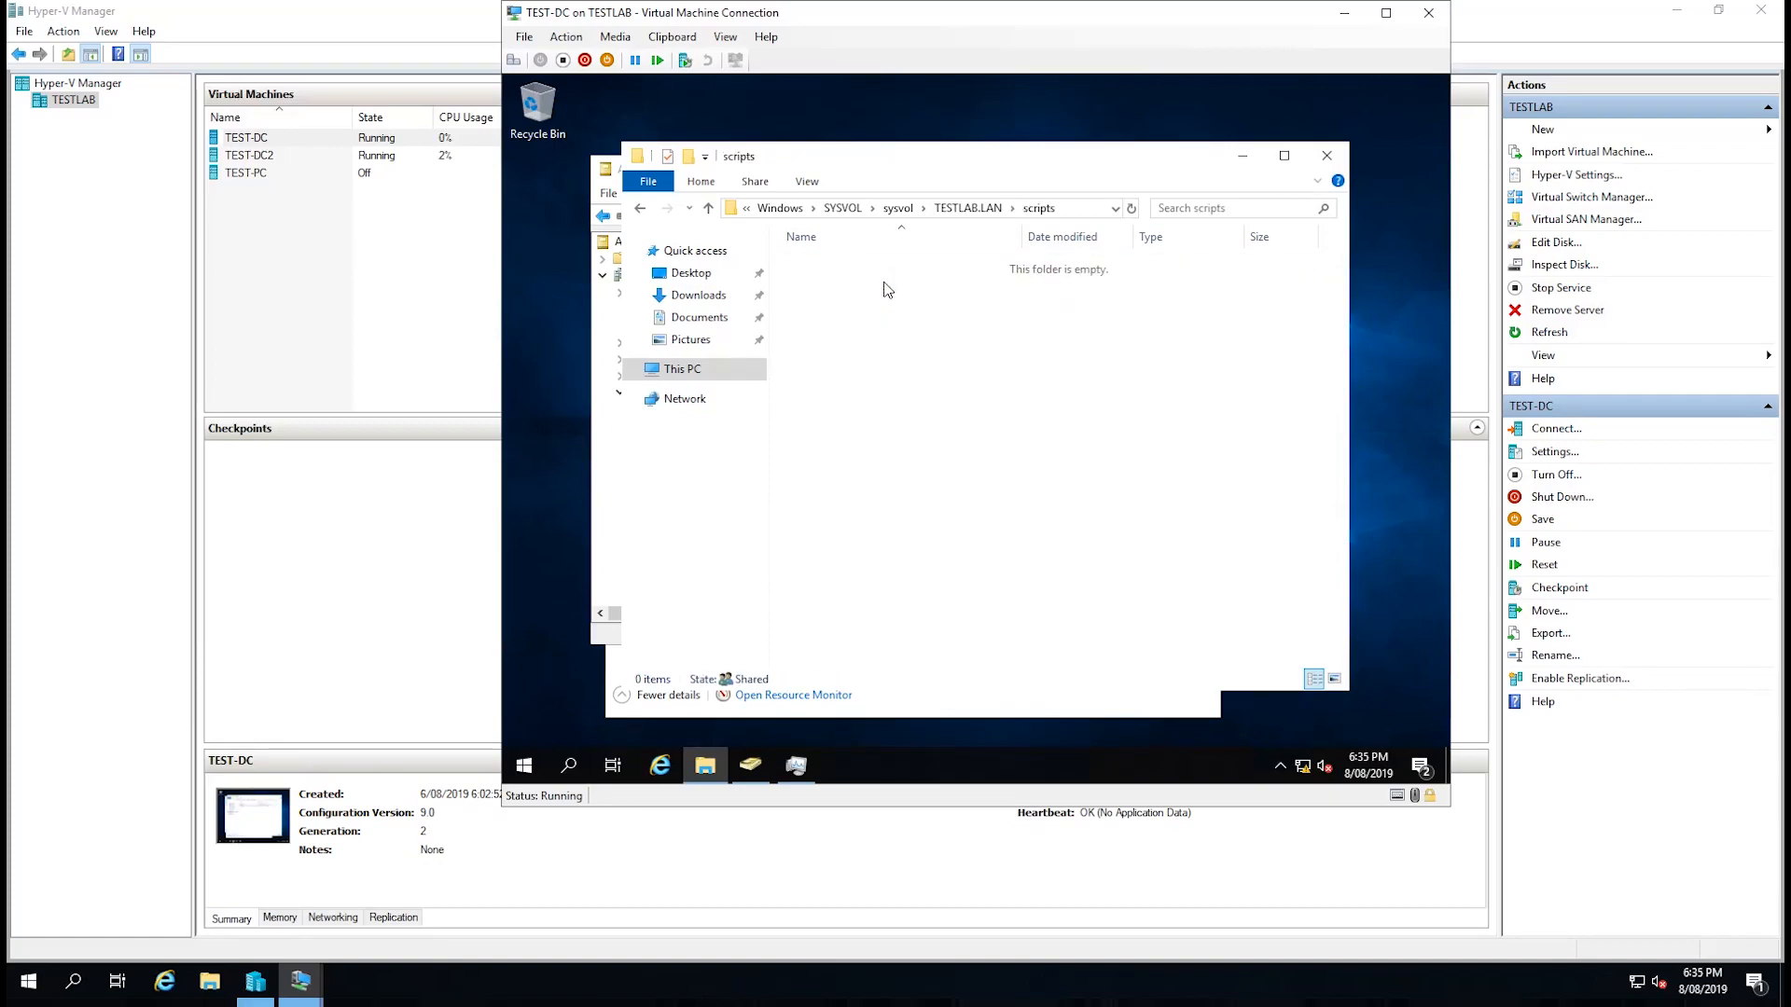
{"action": "mouse_move", "coordinate": [897, 408]}
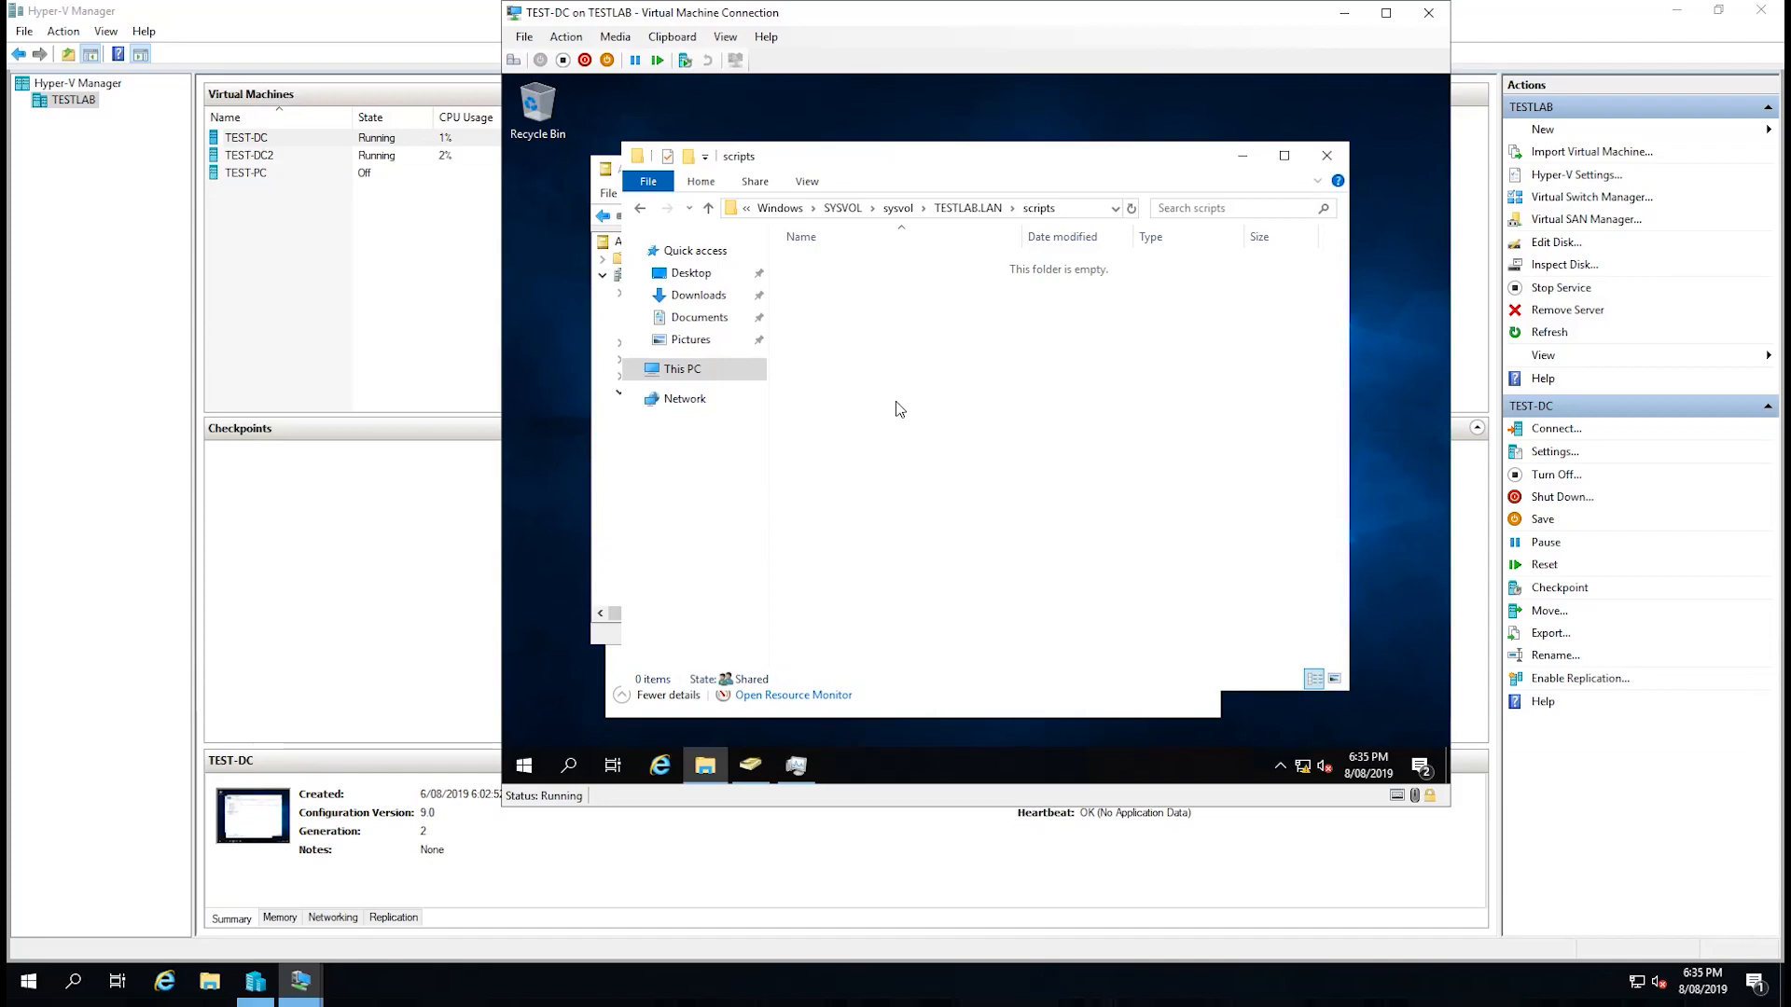
{"action": "mouse_move", "coordinate": [988, 398]}
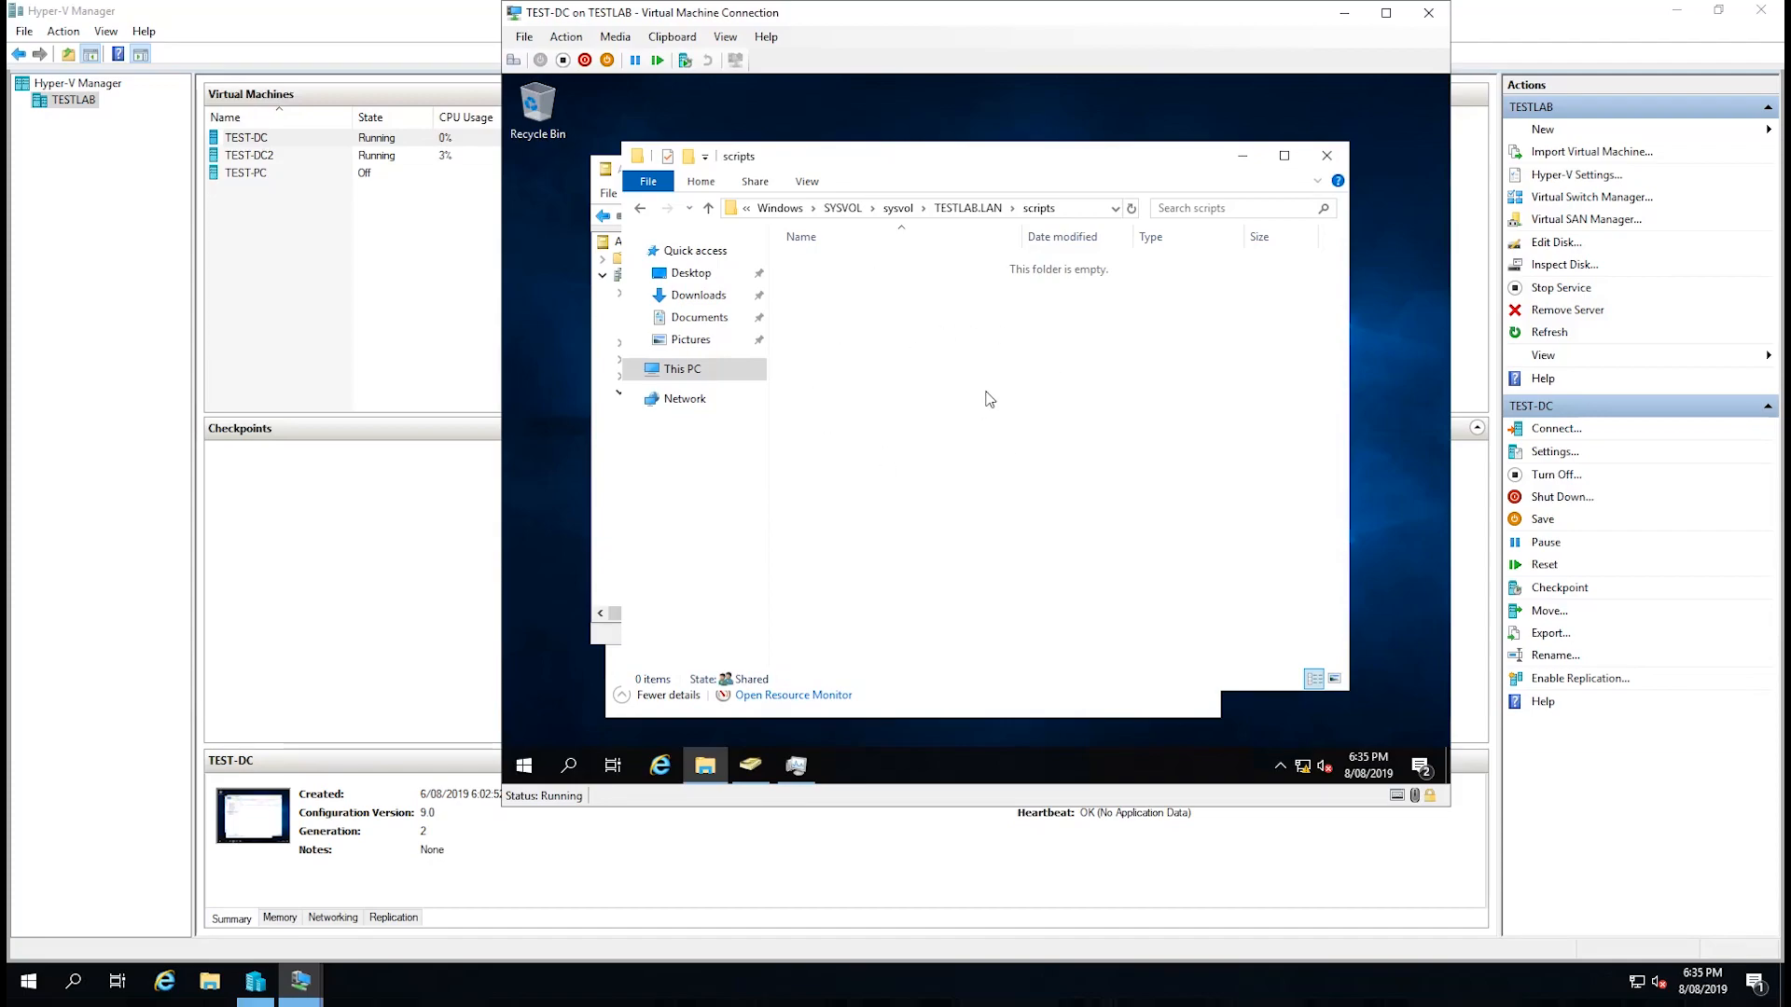
{"action": "mouse_move", "coordinate": [1111, 375]}
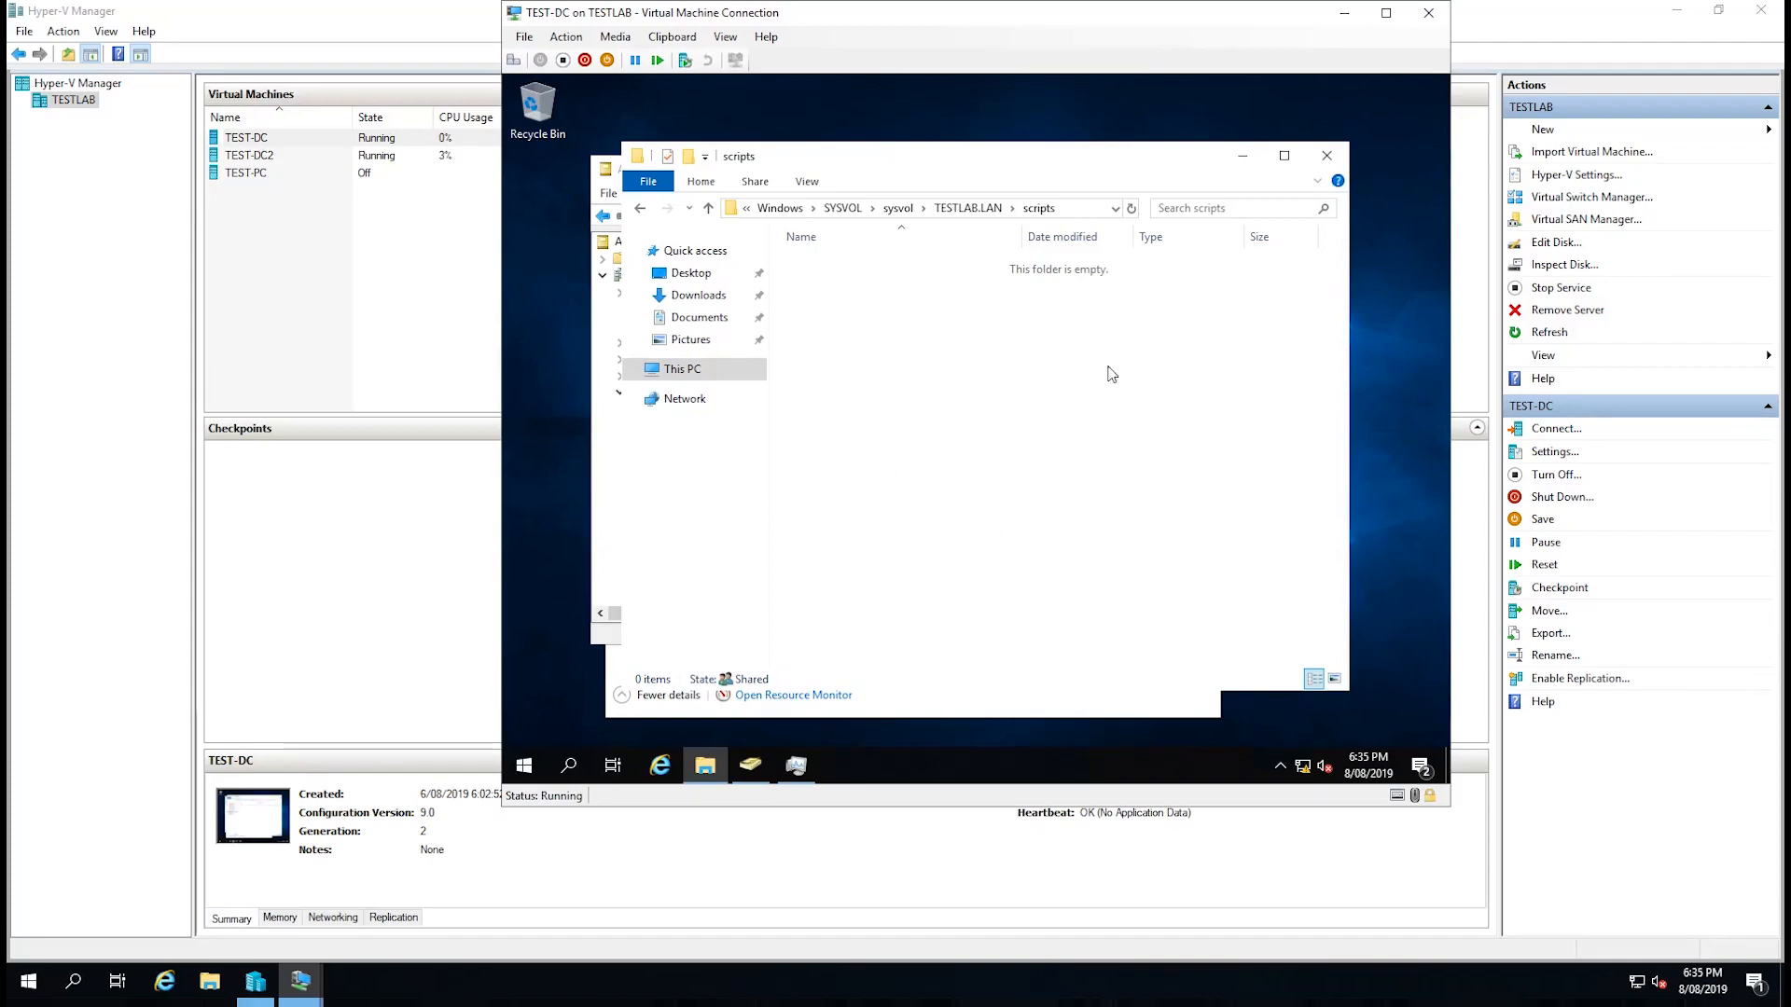
{"action": "mouse_move", "coordinate": [1078, 449]}
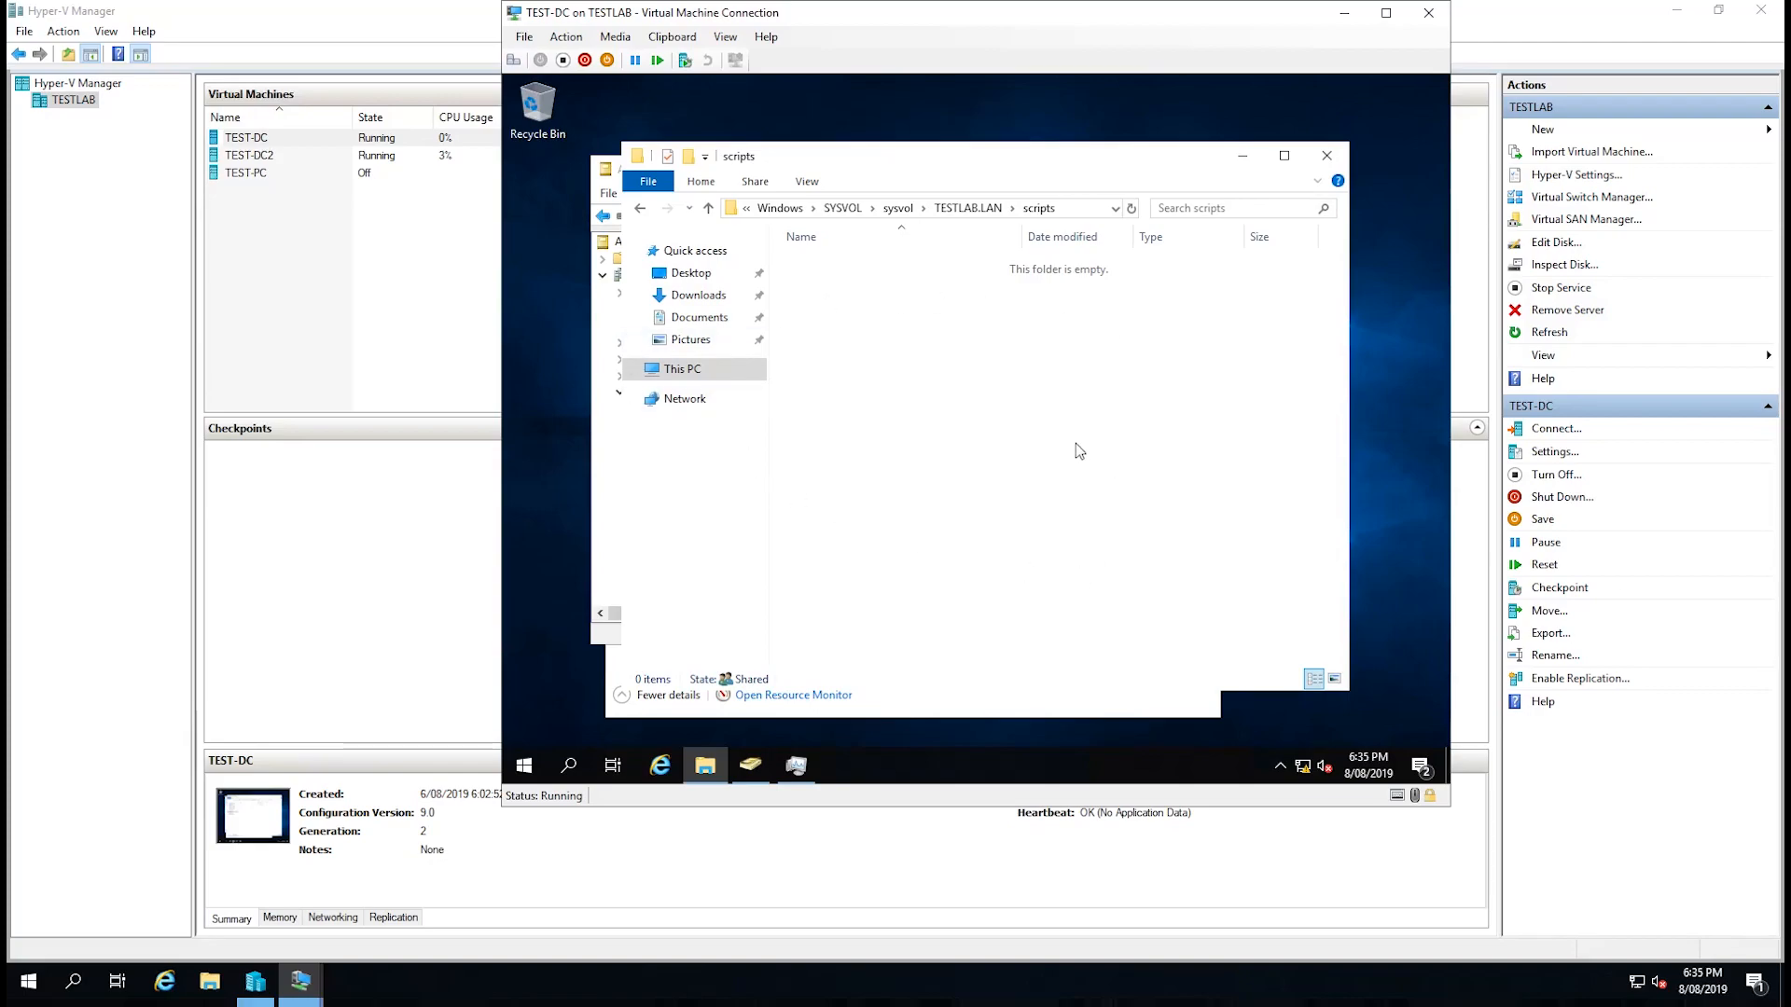
{"action": "mouse_move", "coordinate": [1073, 385]}
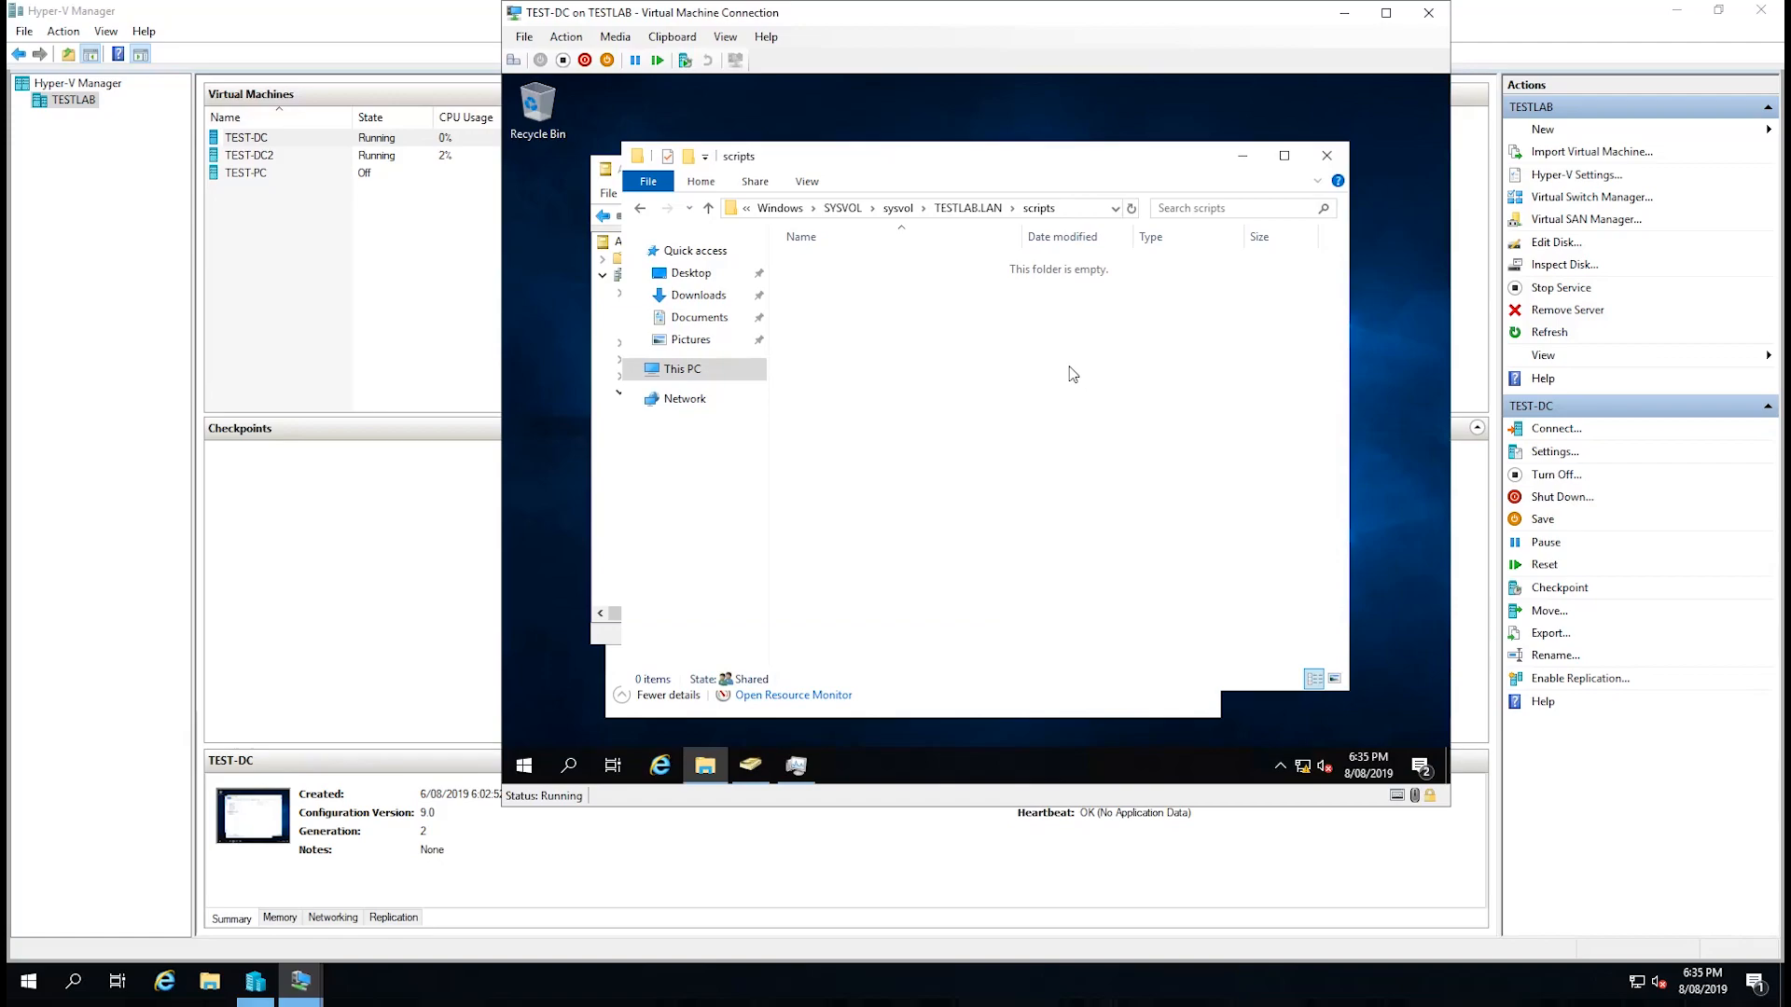
{"action": "mouse_move", "coordinate": [965, 308]}
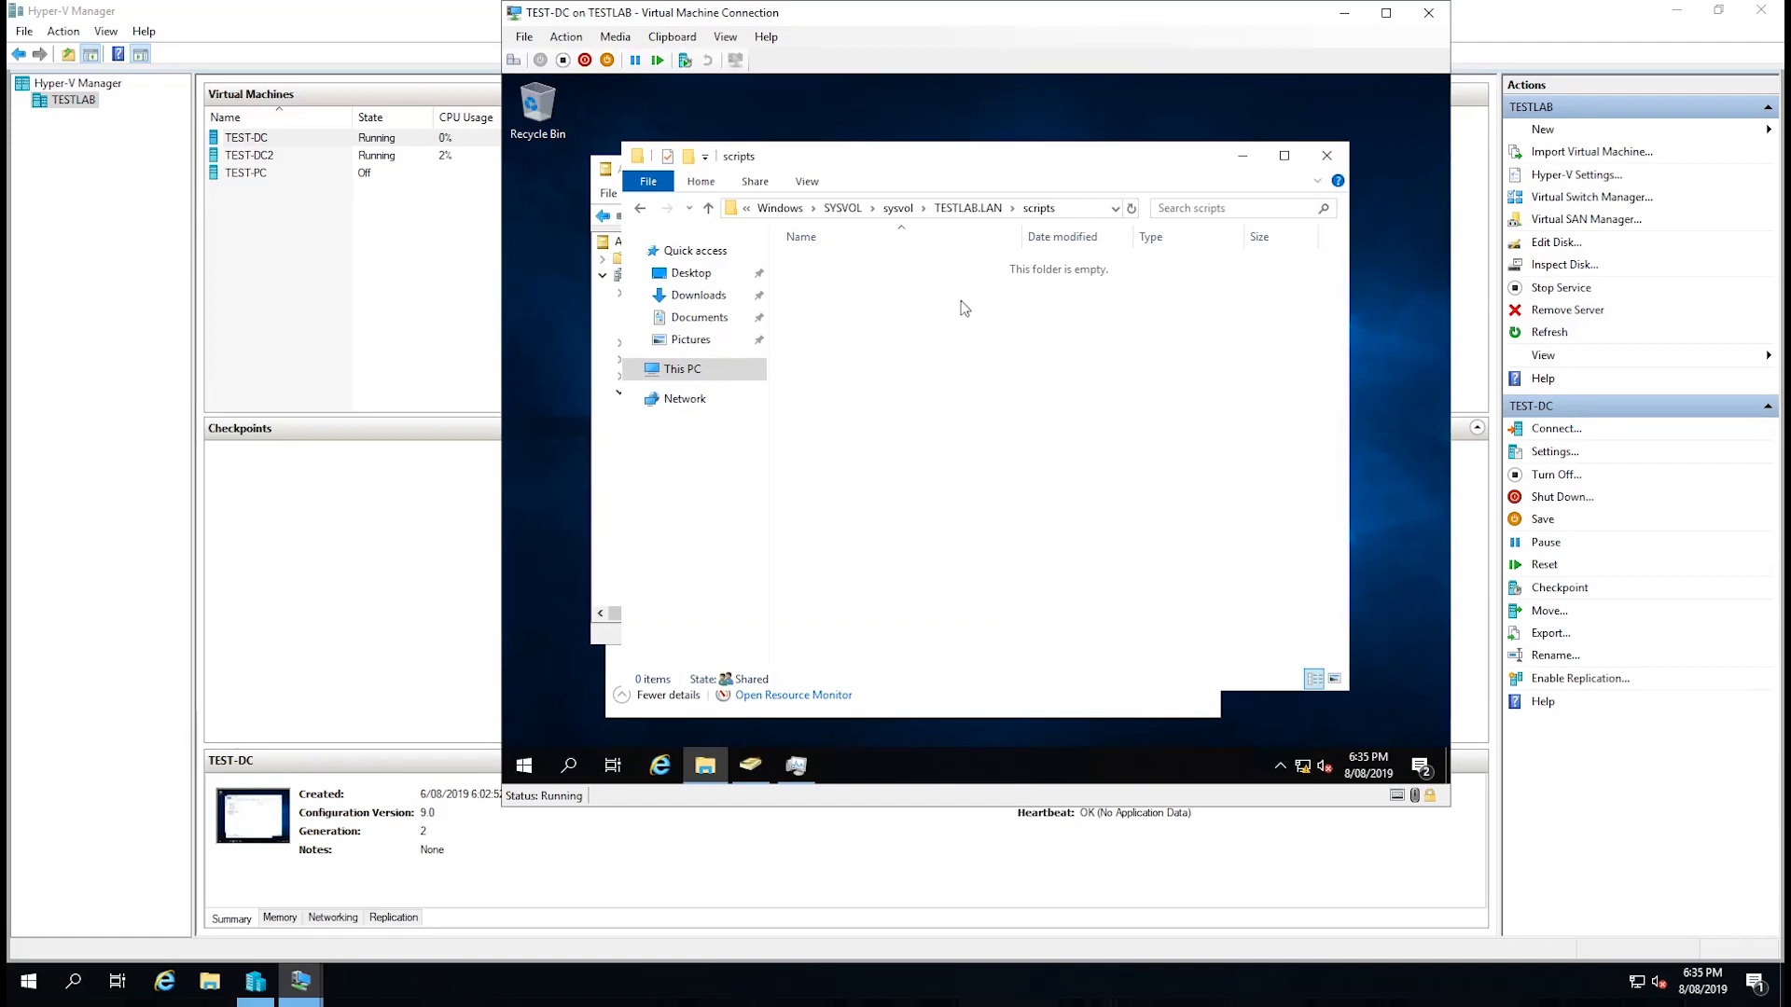
{"action": "mouse_move", "coordinate": [942, 396]}
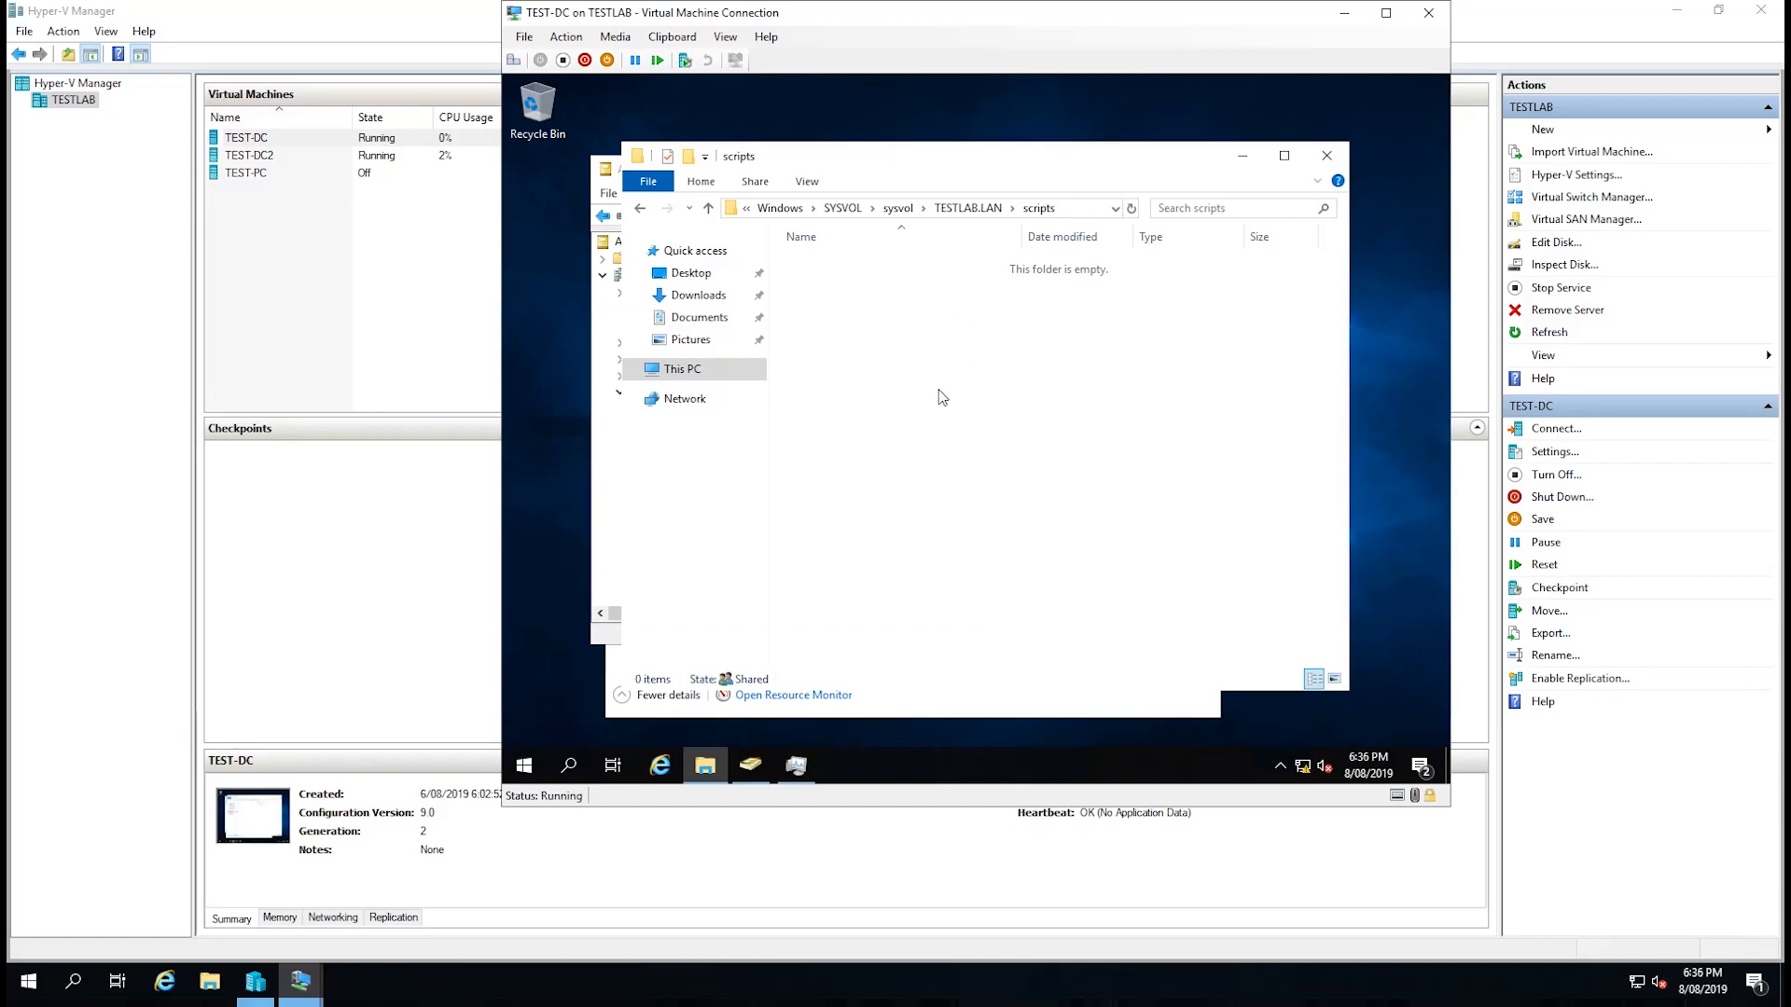
{"action": "mouse_move", "coordinate": [933, 710]}
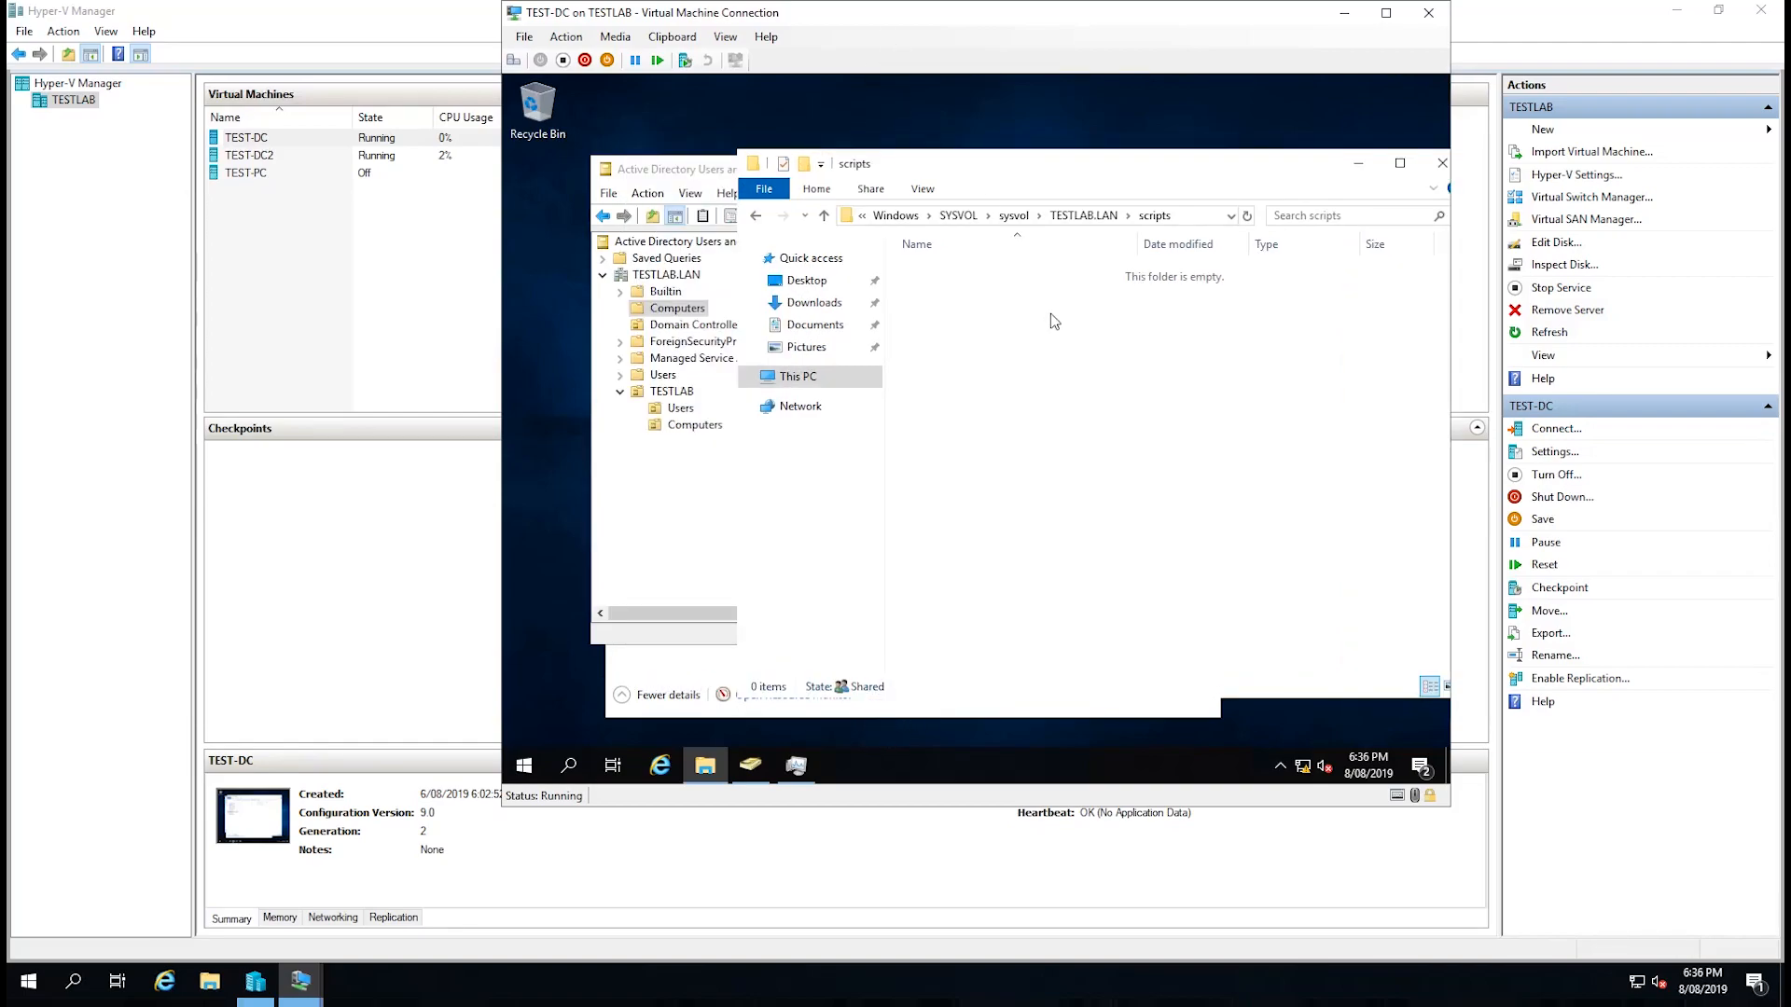
{"action": "mouse_move", "coordinate": [1073, 460]}
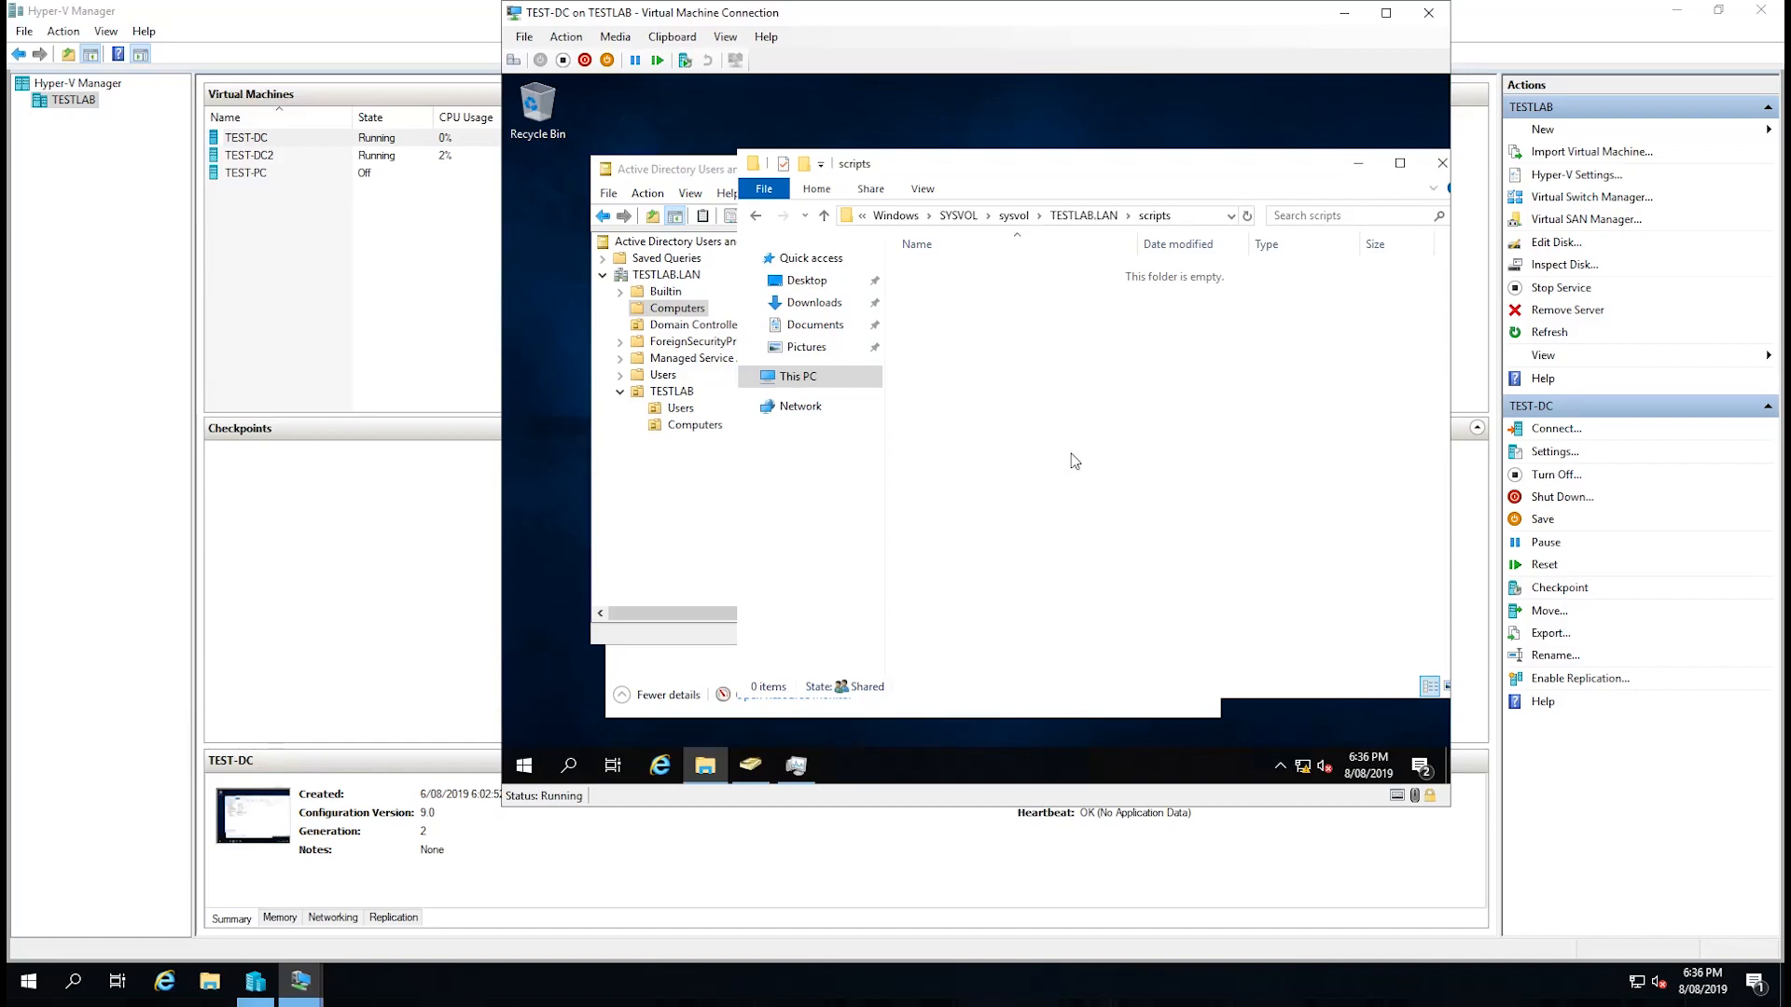
{"action": "mouse_move", "coordinate": [1066, 417]}
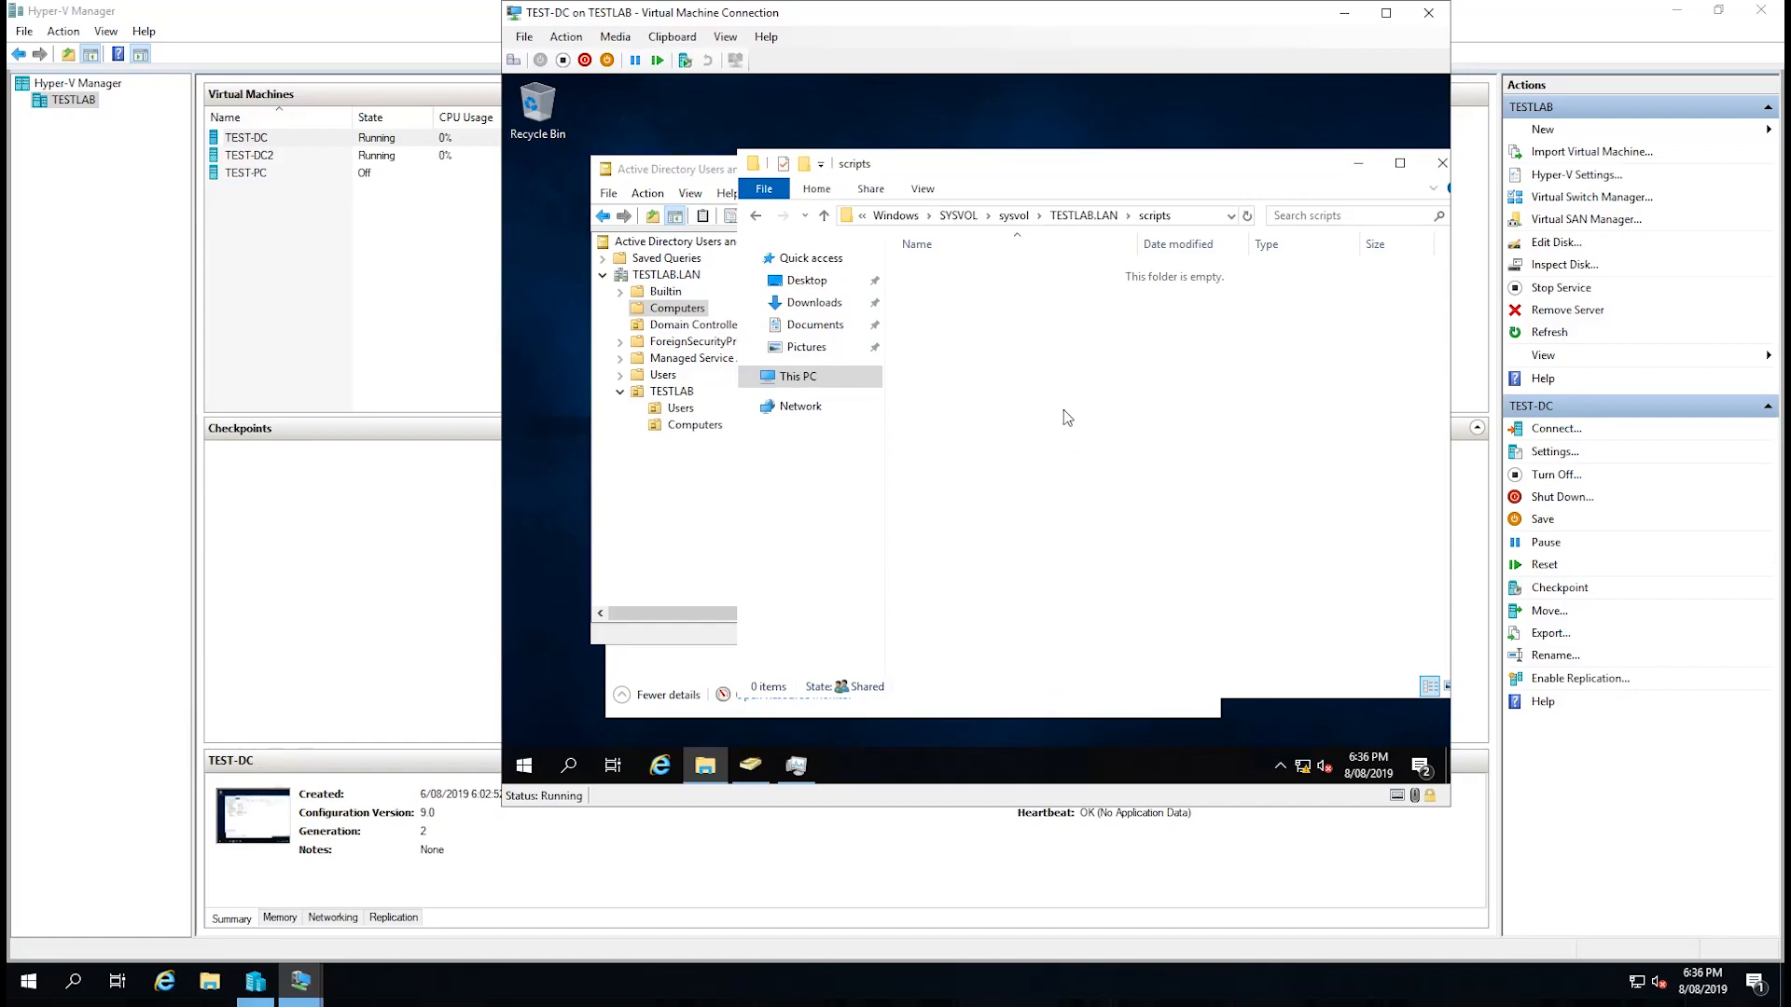
{"action": "mouse_move", "coordinate": [1090, 269]}
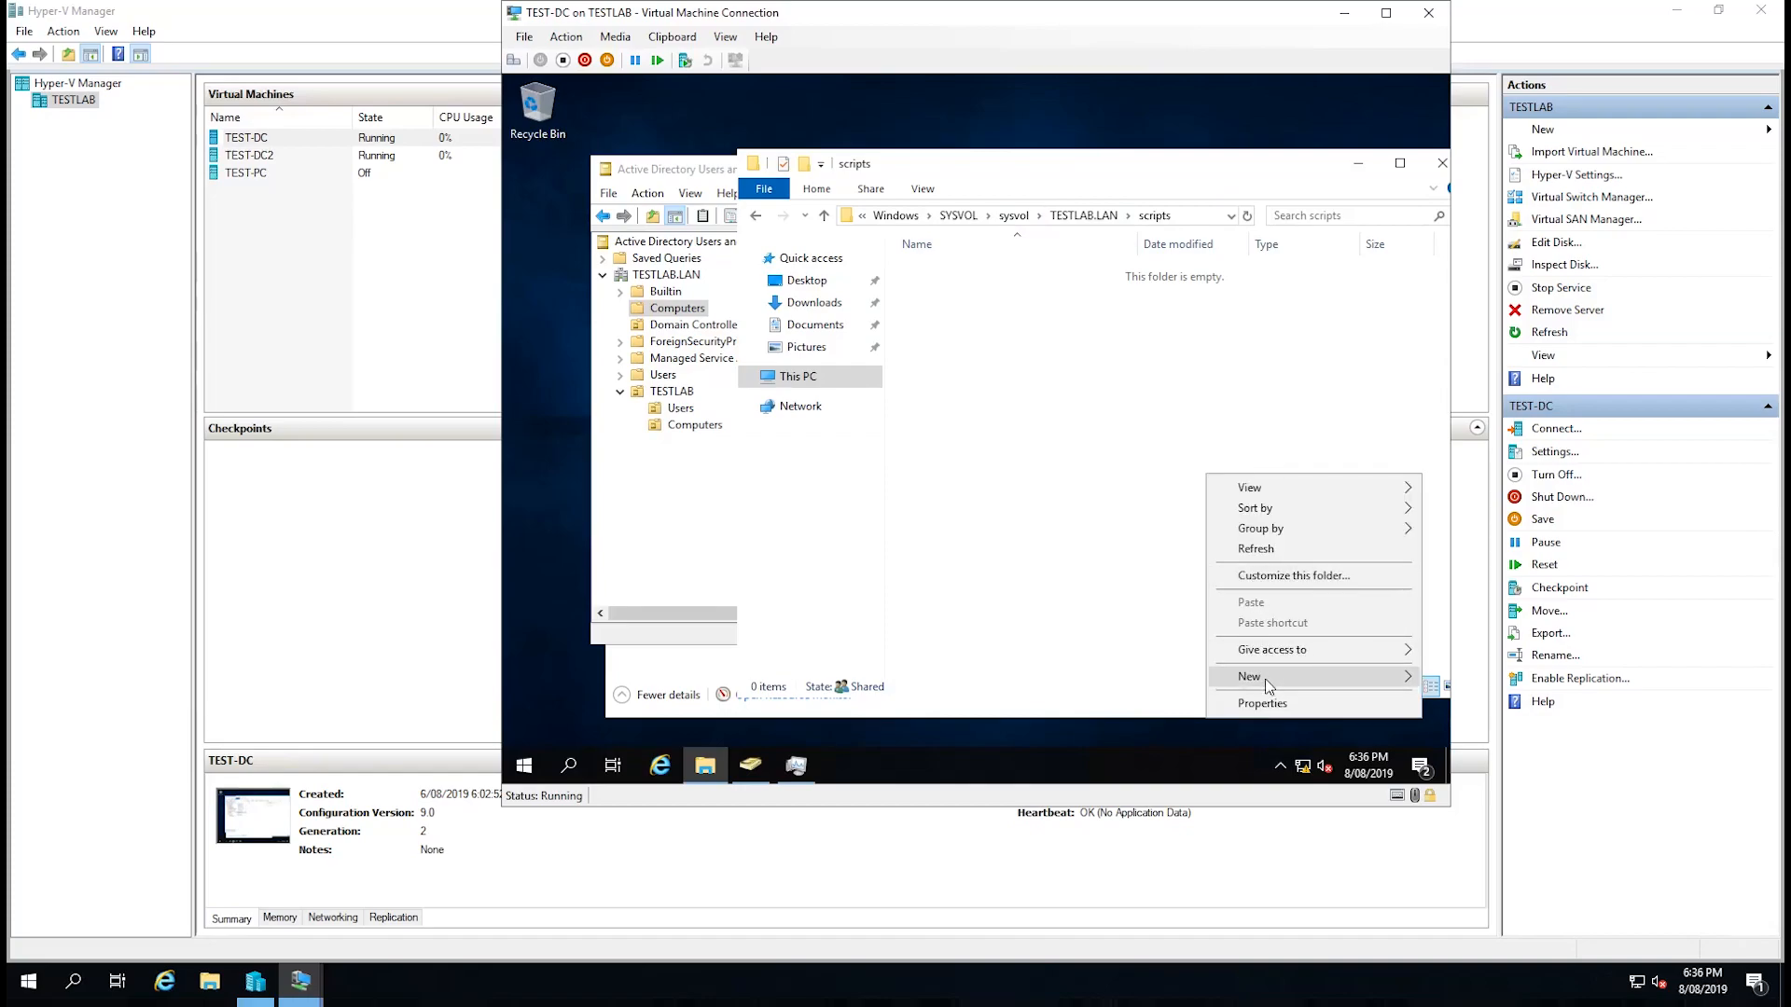
- Create a new text document named 'Test' in TEST-DC's scripts folder
{"action": "left_click", "coordinate": [1250, 677]}
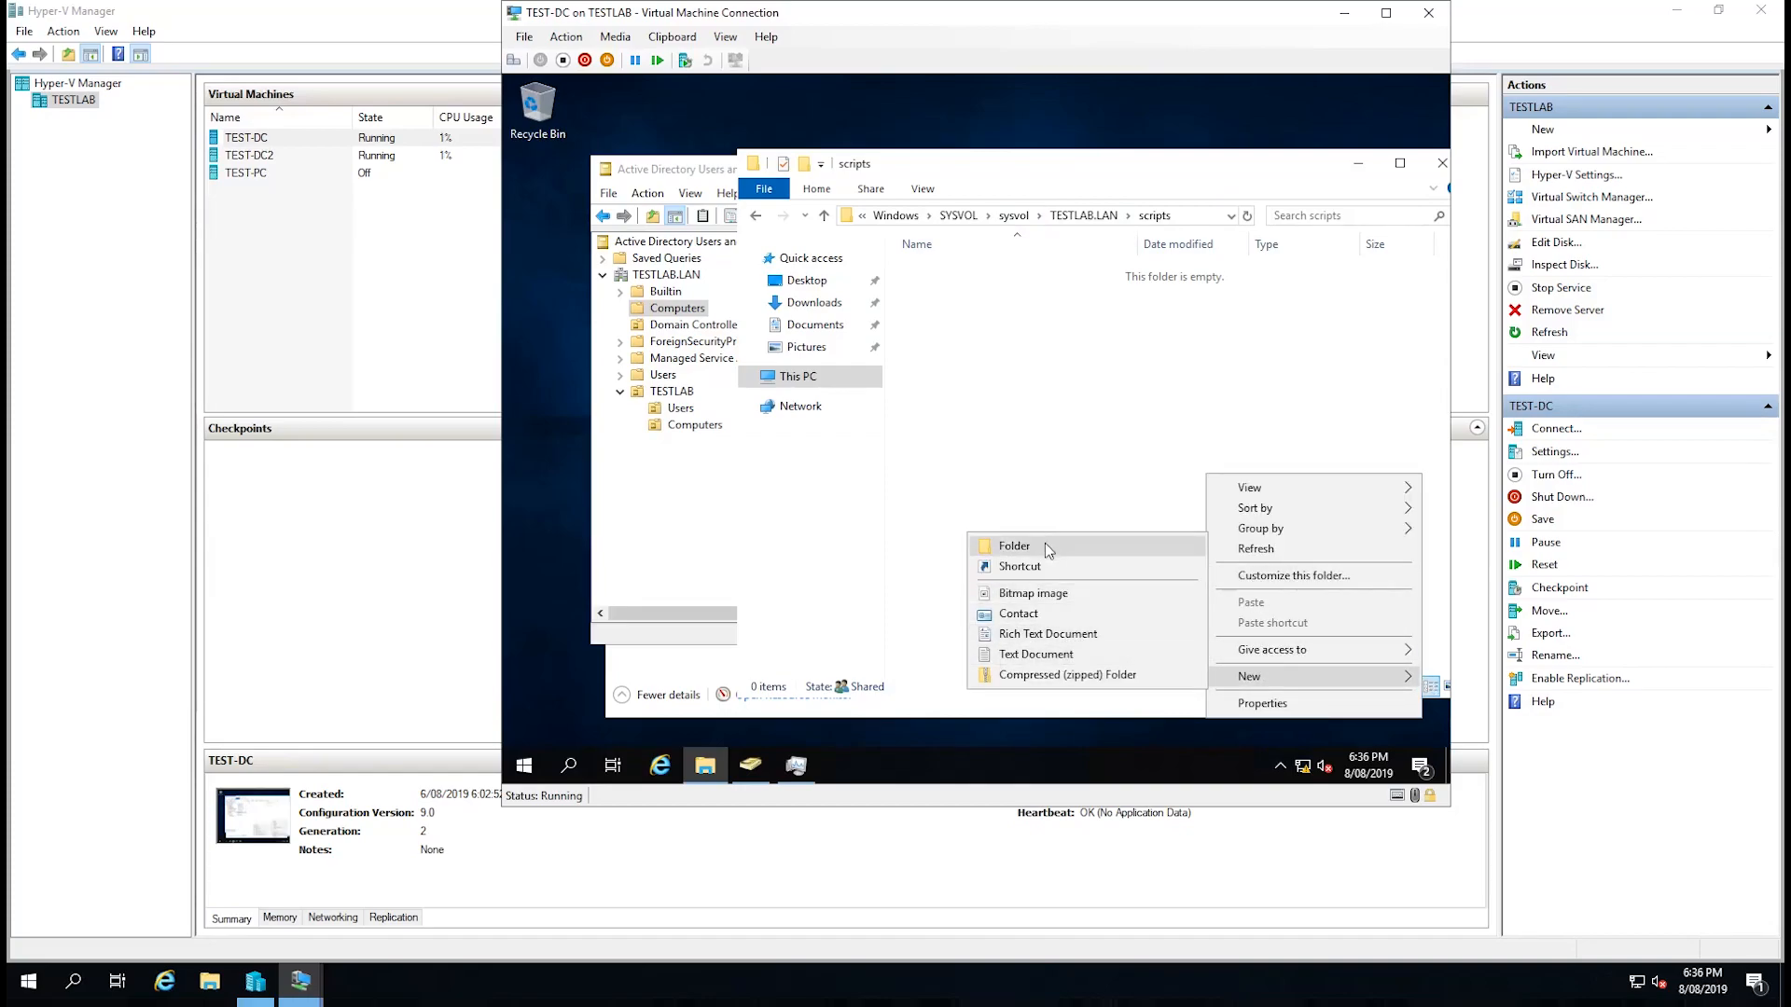
{"action": "mouse_move", "coordinate": [1035, 653]}
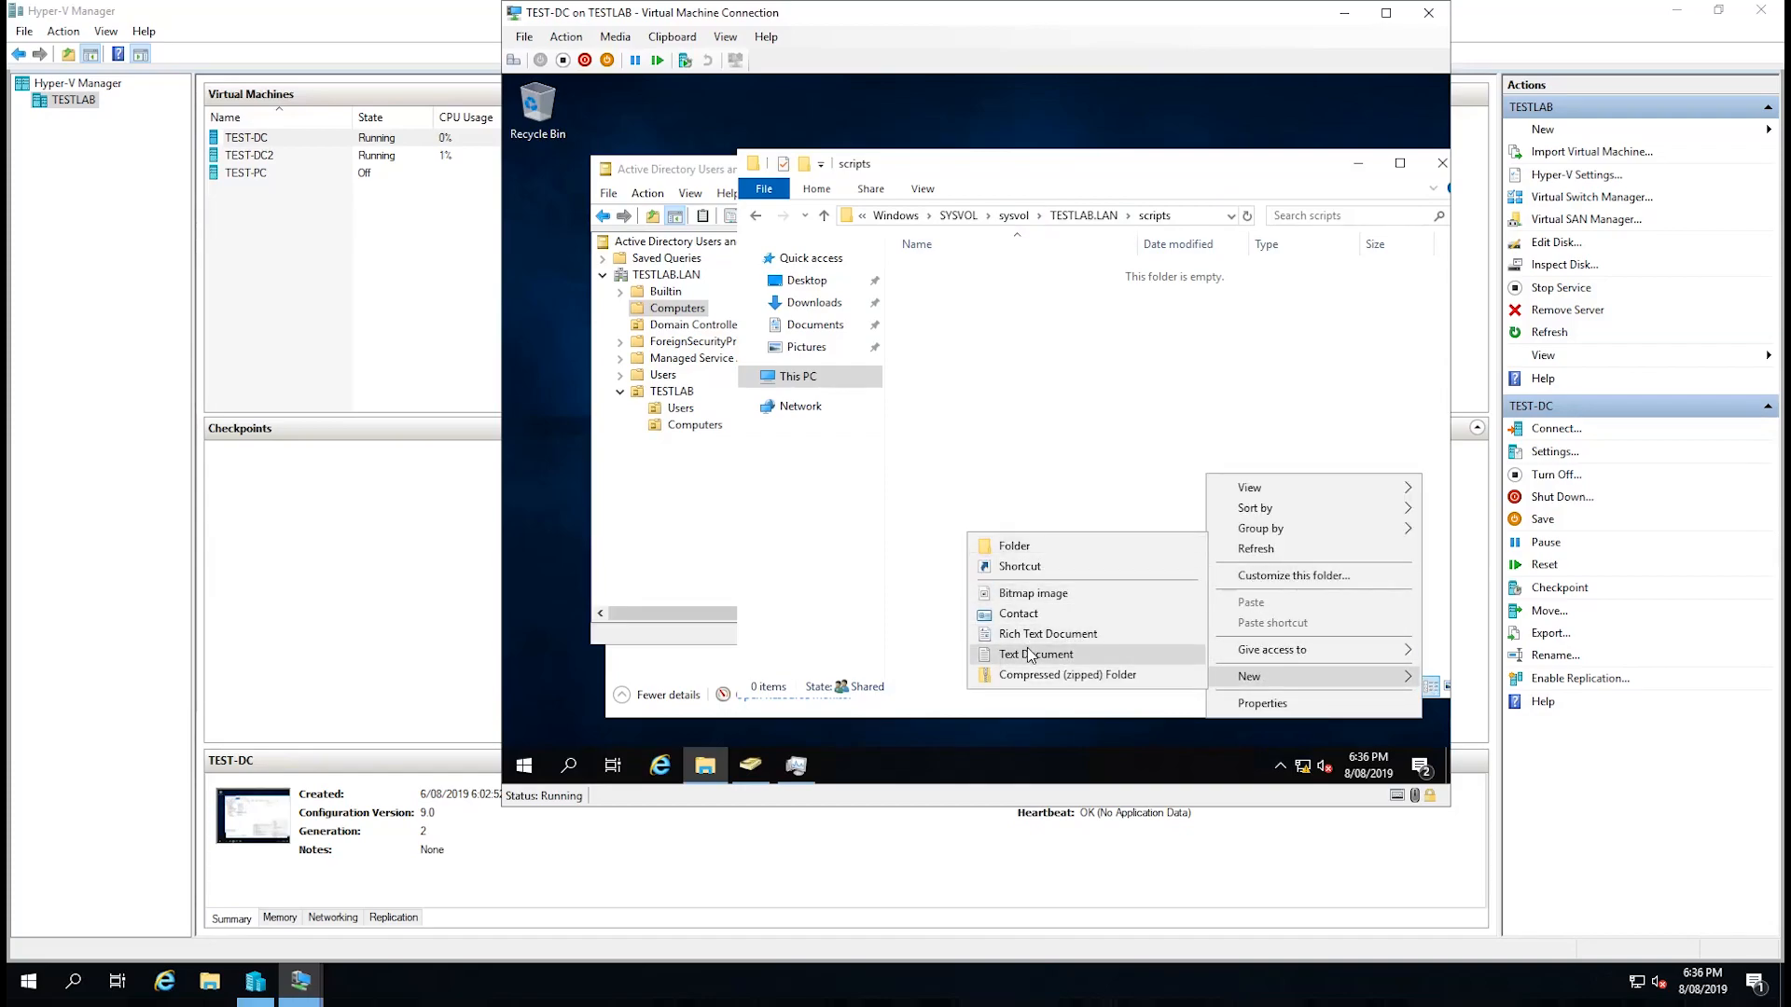
{"action": "left_click", "coordinate": [1034, 653]}
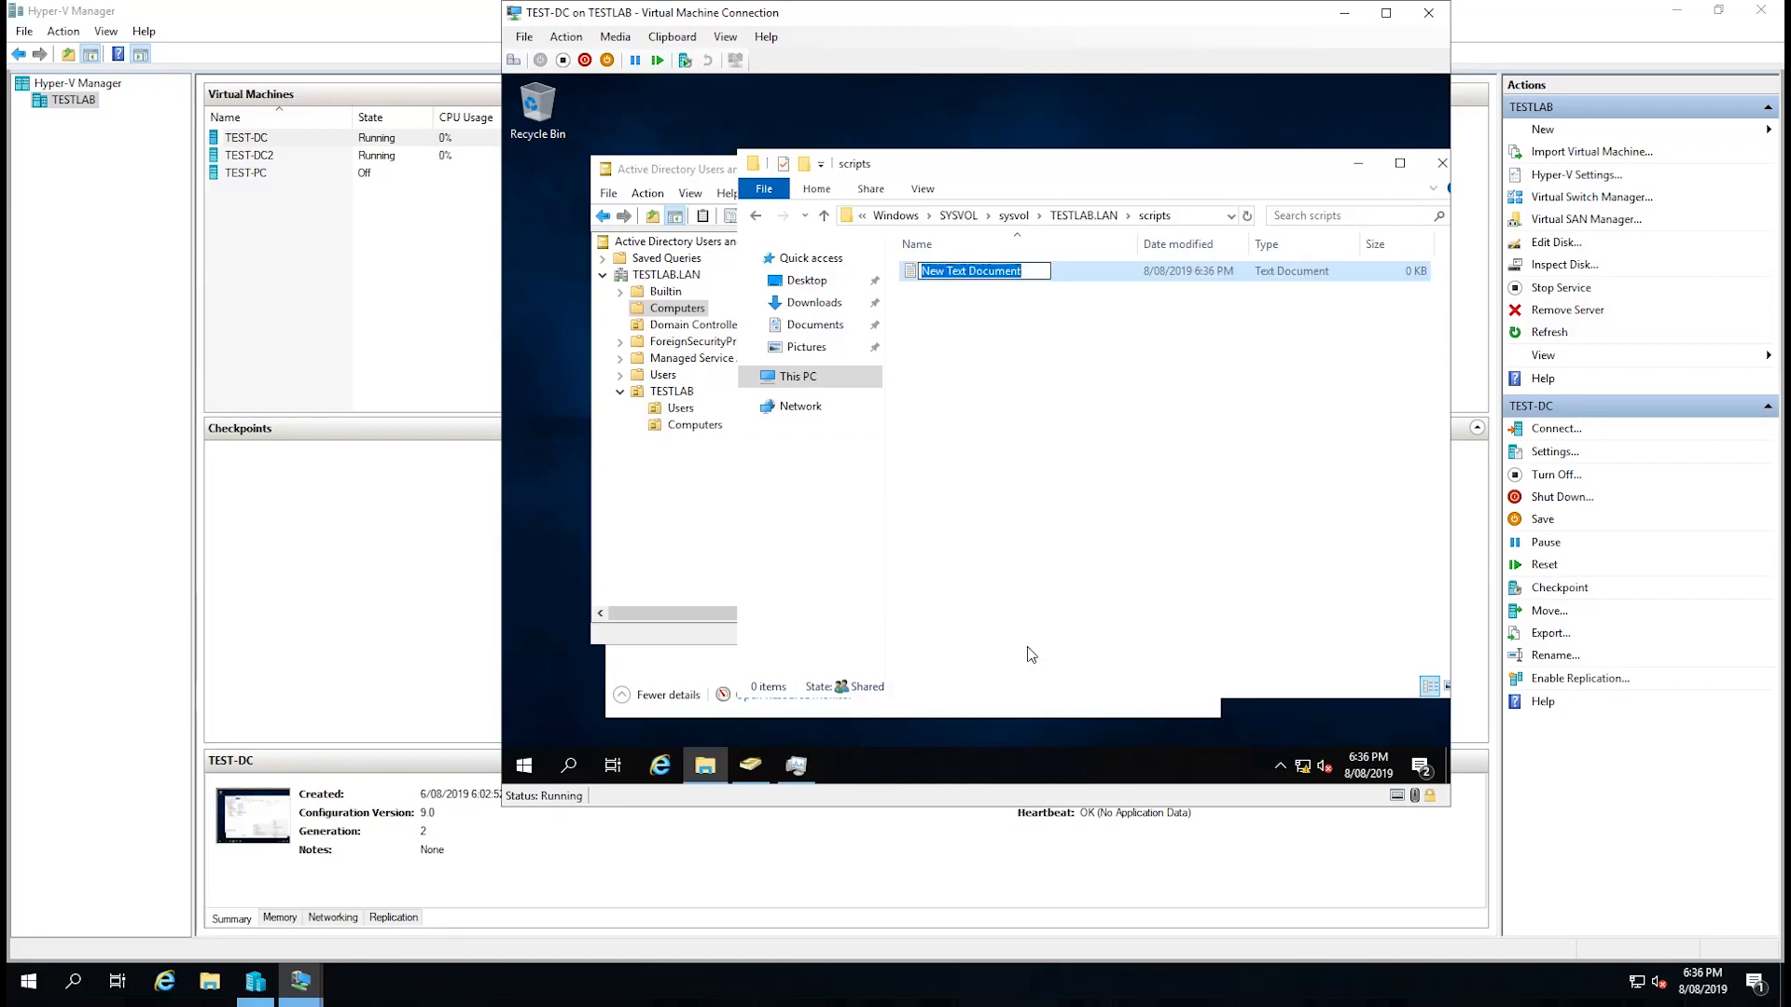
{"action": "type", "text": "Test"}
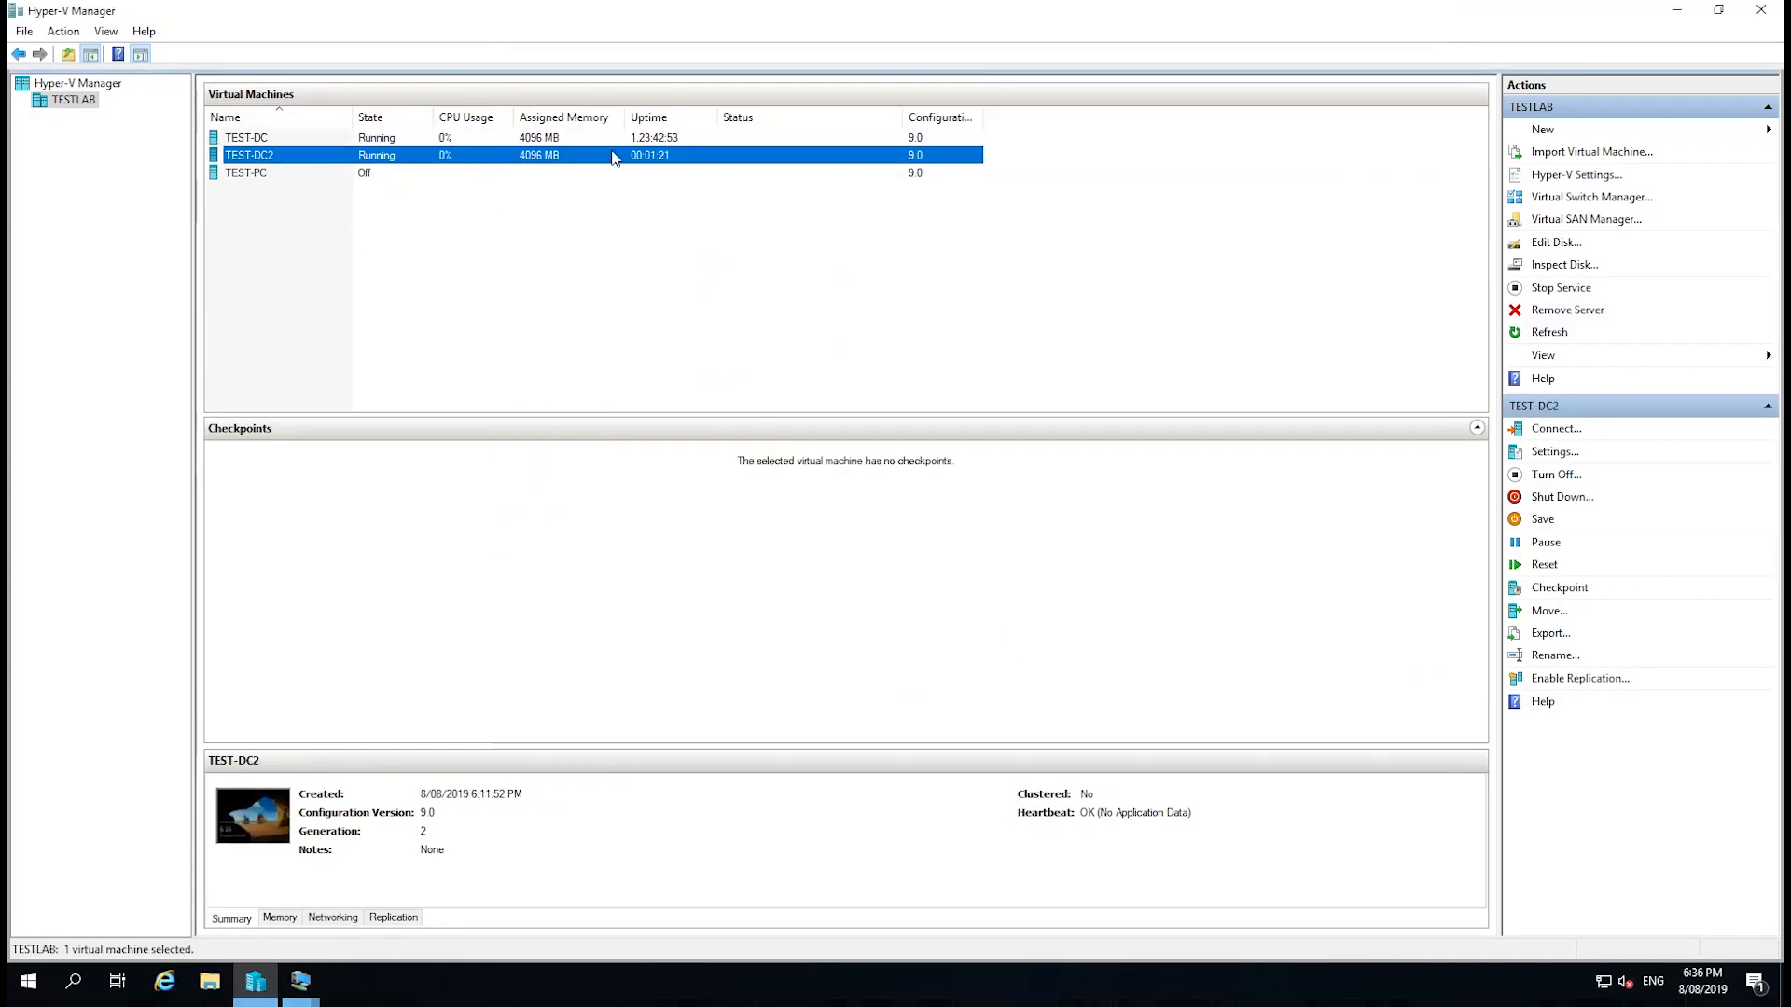
- Connect to TEST-DC2 and sign in as TESTLAB\Administrator
{"action": "left_click", "coordinate": [1556, 427]}
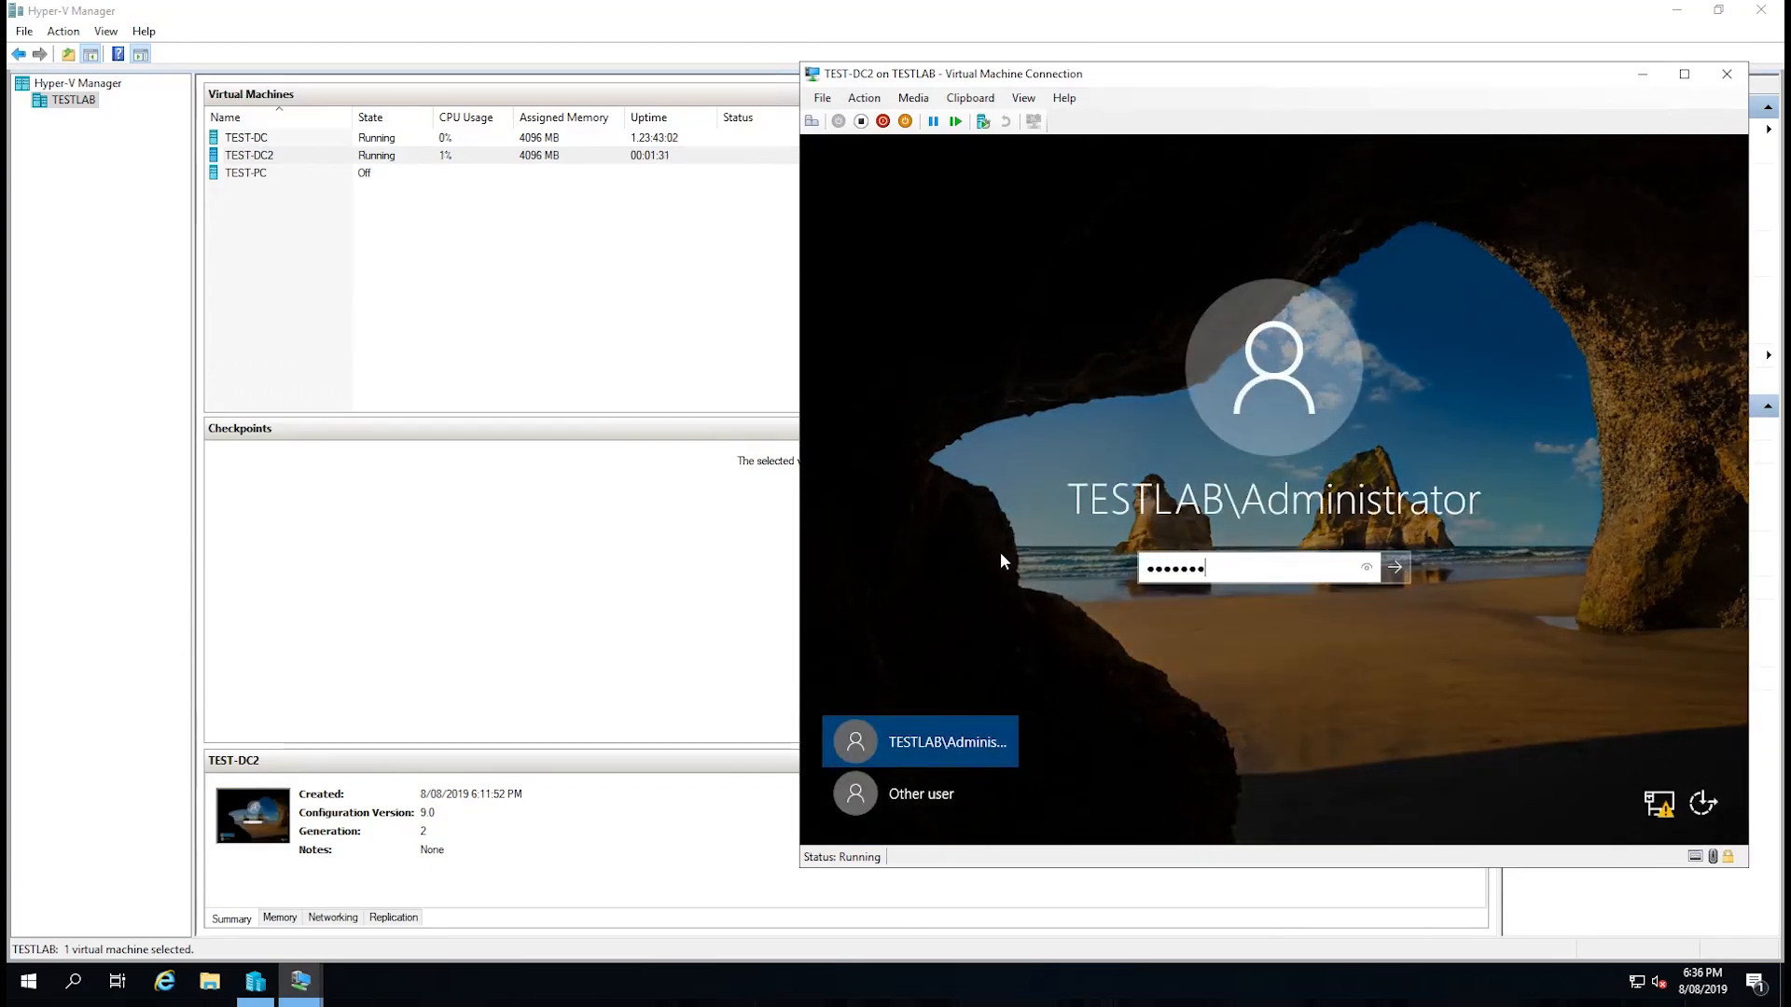
{"action": "left_click", "coordinate": [1395, 568]}
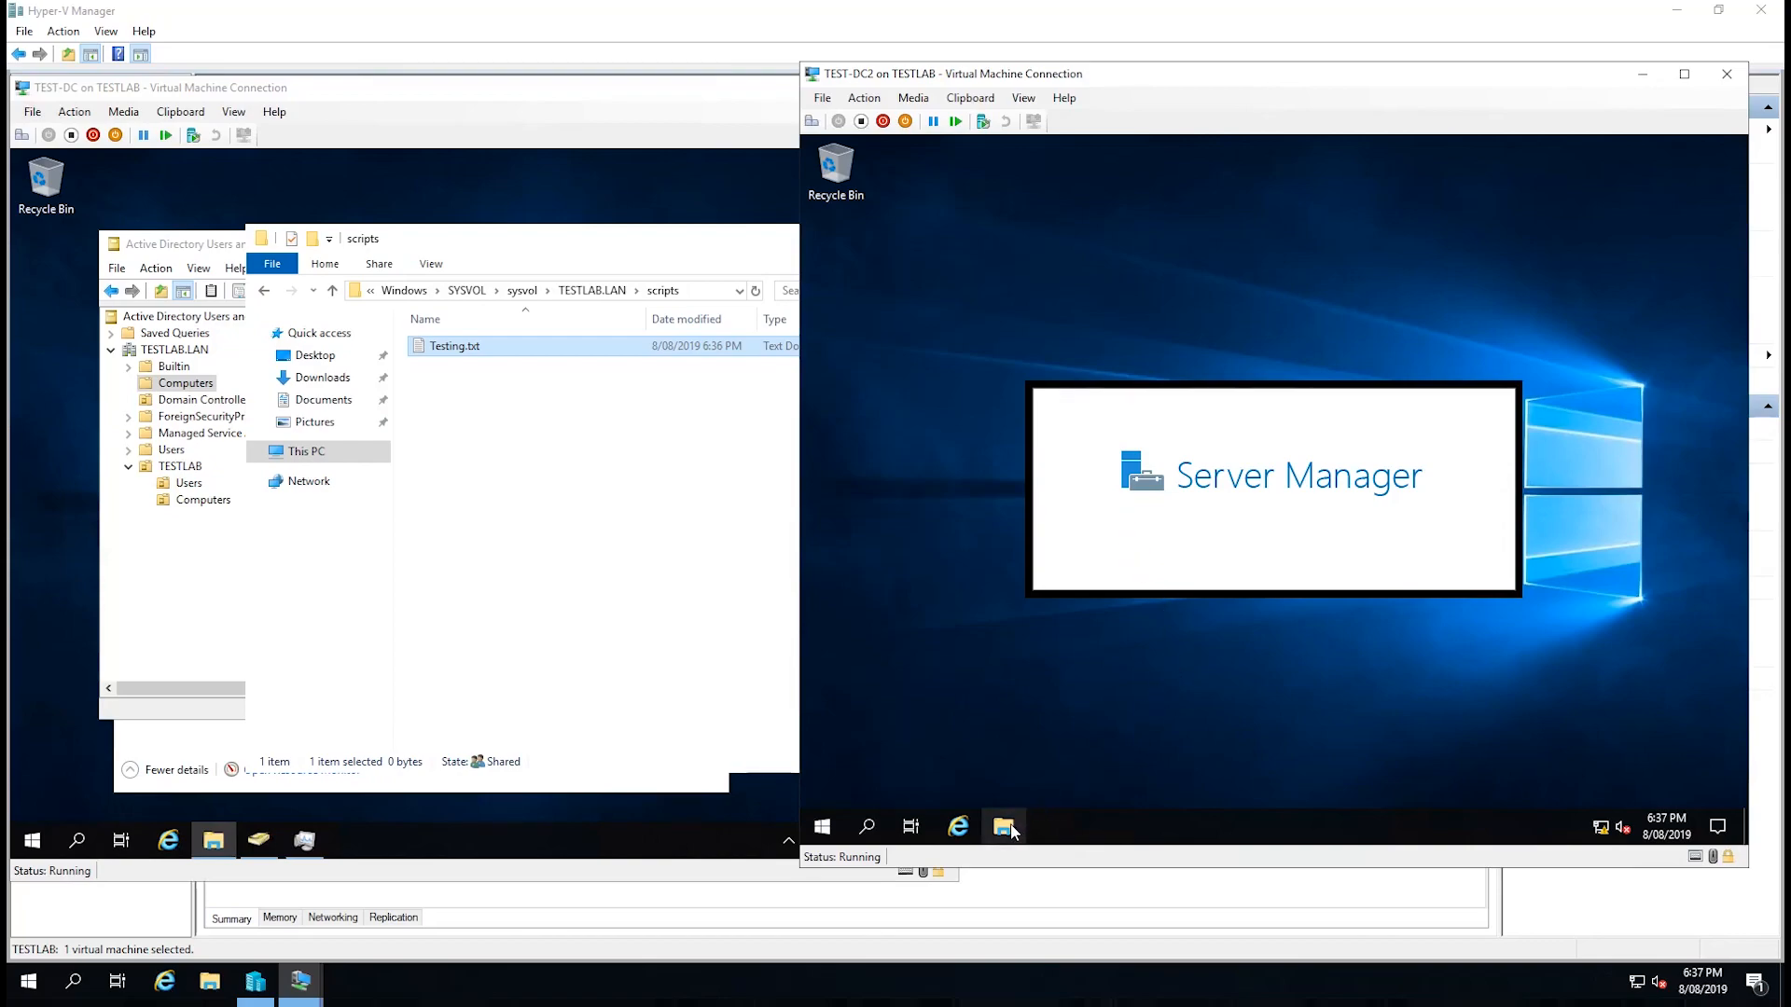
{"action": "mouse_move", "coordinate": [1063, 788]}
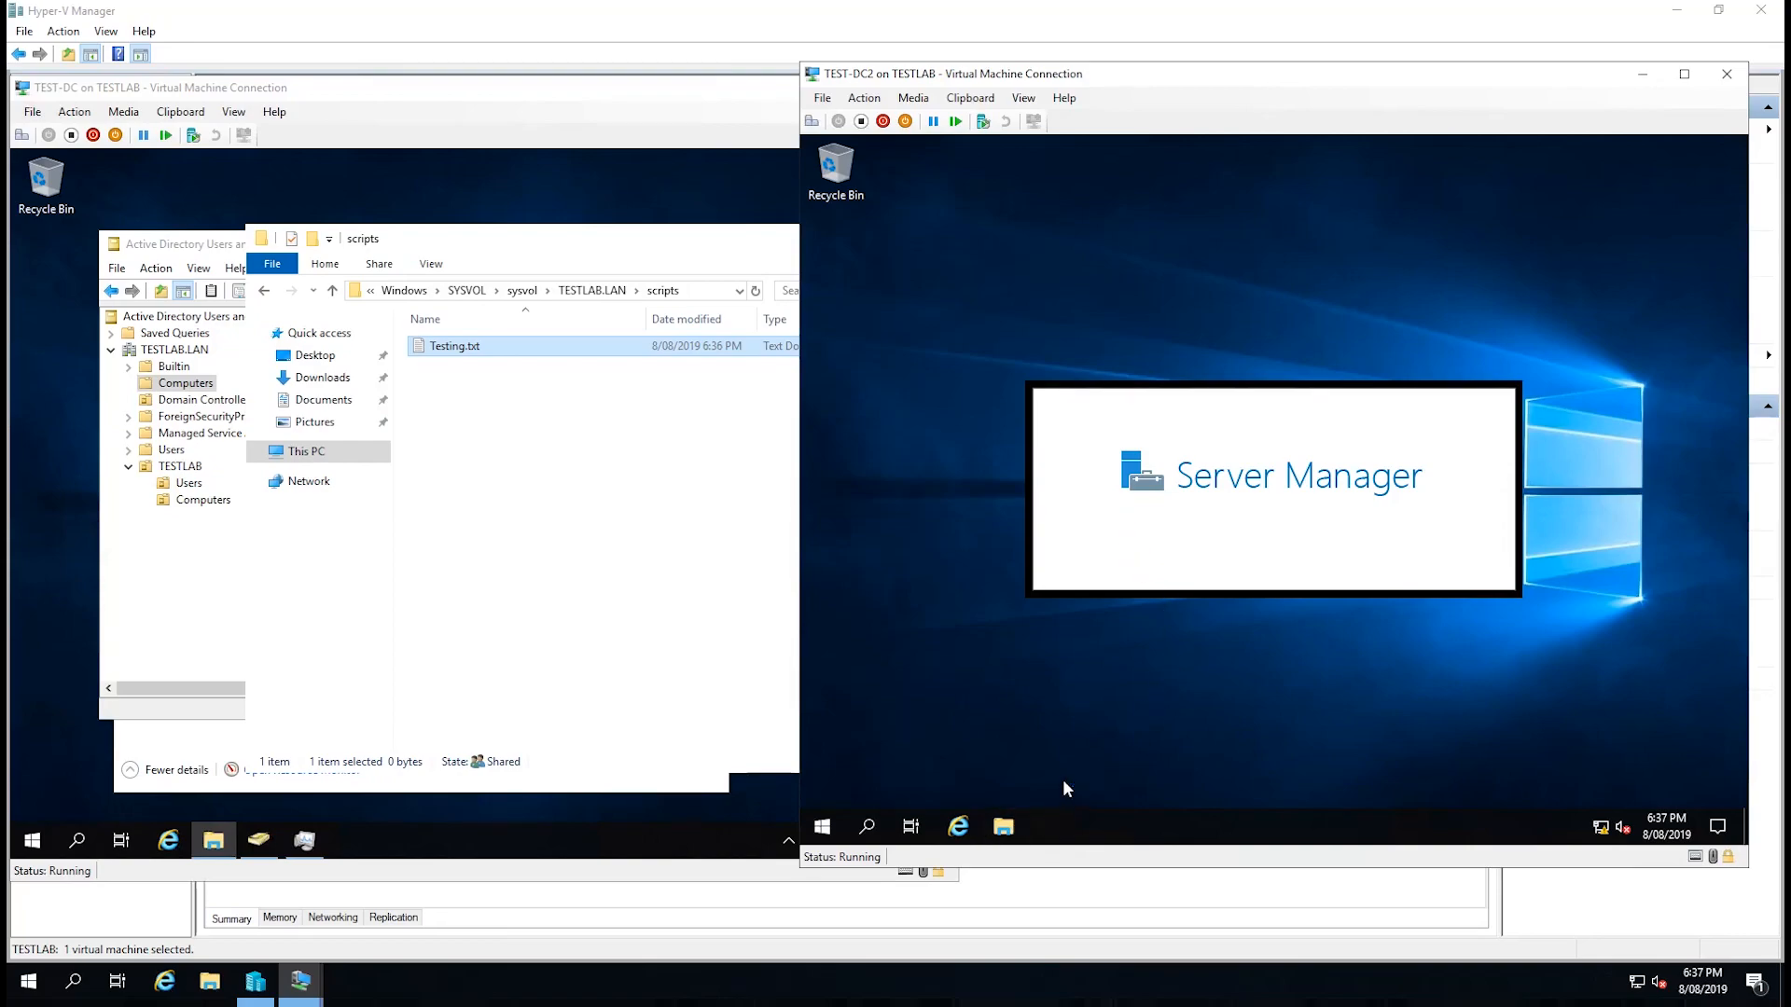
{"action": "mouse_move", "coordinate": [1051, 713]}
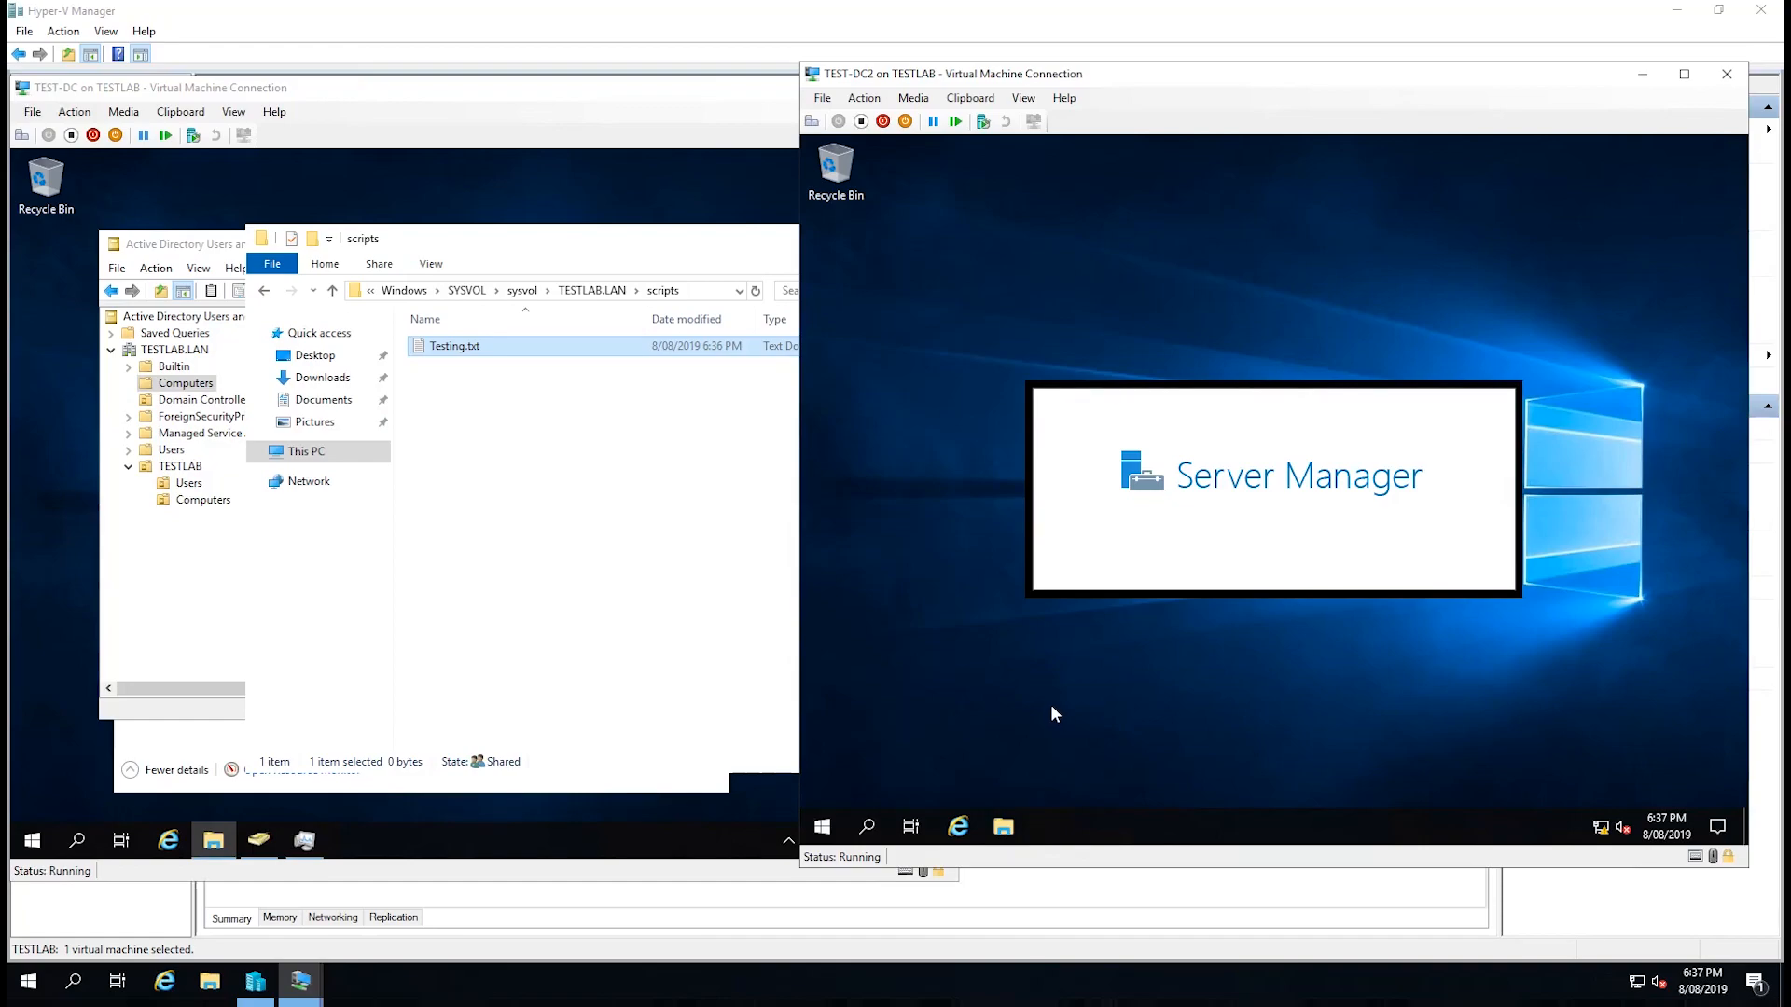
- On TEST-DC2, browse to E:\Windows\SYSVOL\sysvol\TESTLAB.LAN\scripts, still empty
{"action": "left_click", "coordinate": [1001, 826]}
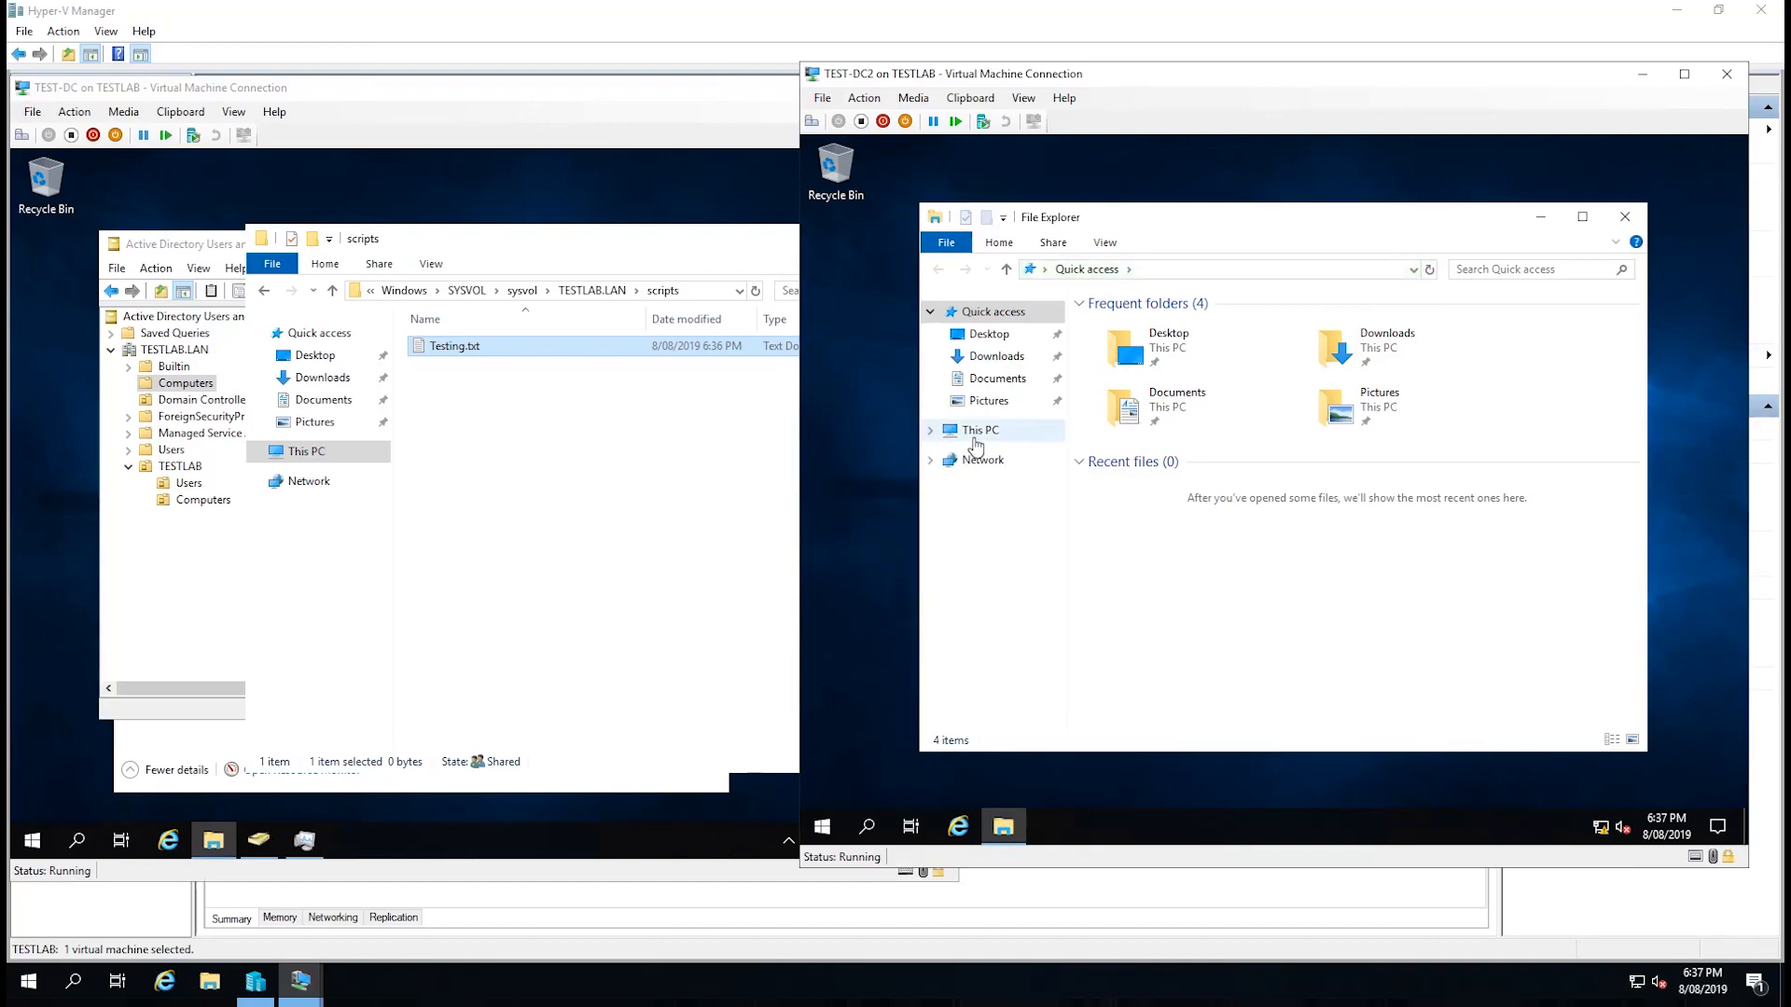
{"action": "left_click", "coordinate": [978, 429]}
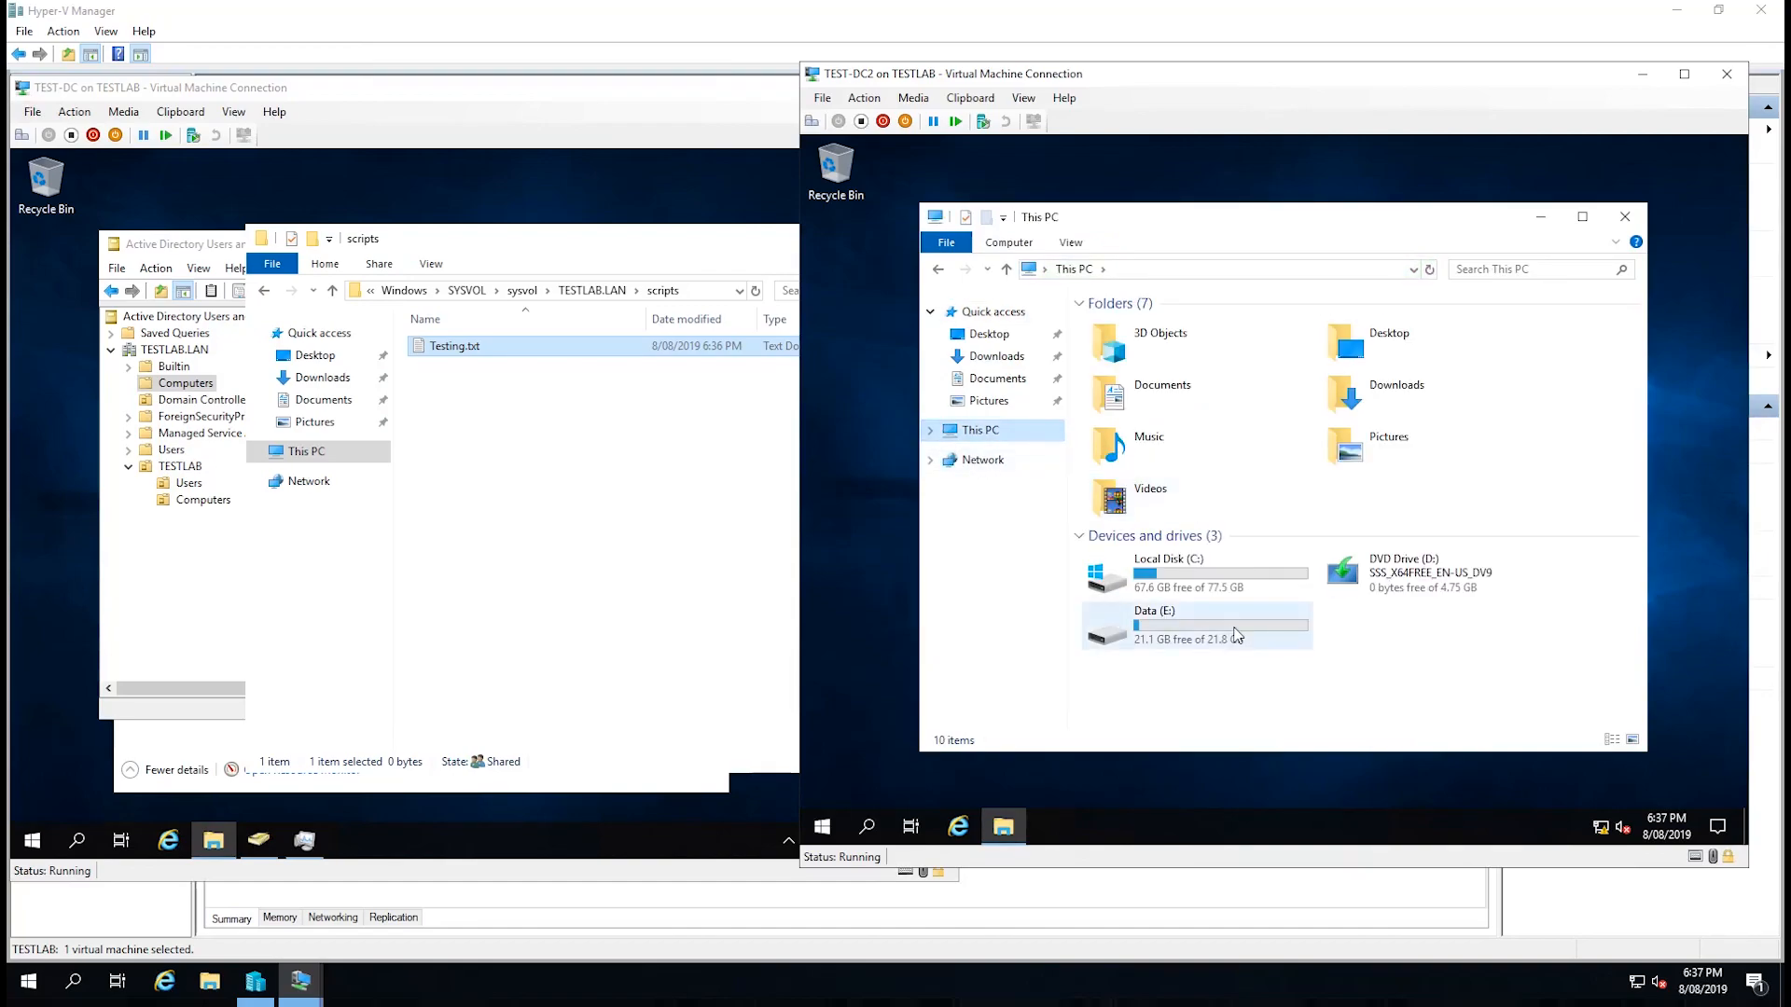
{"action": "double_click", "coordinate": [1154, 624]}
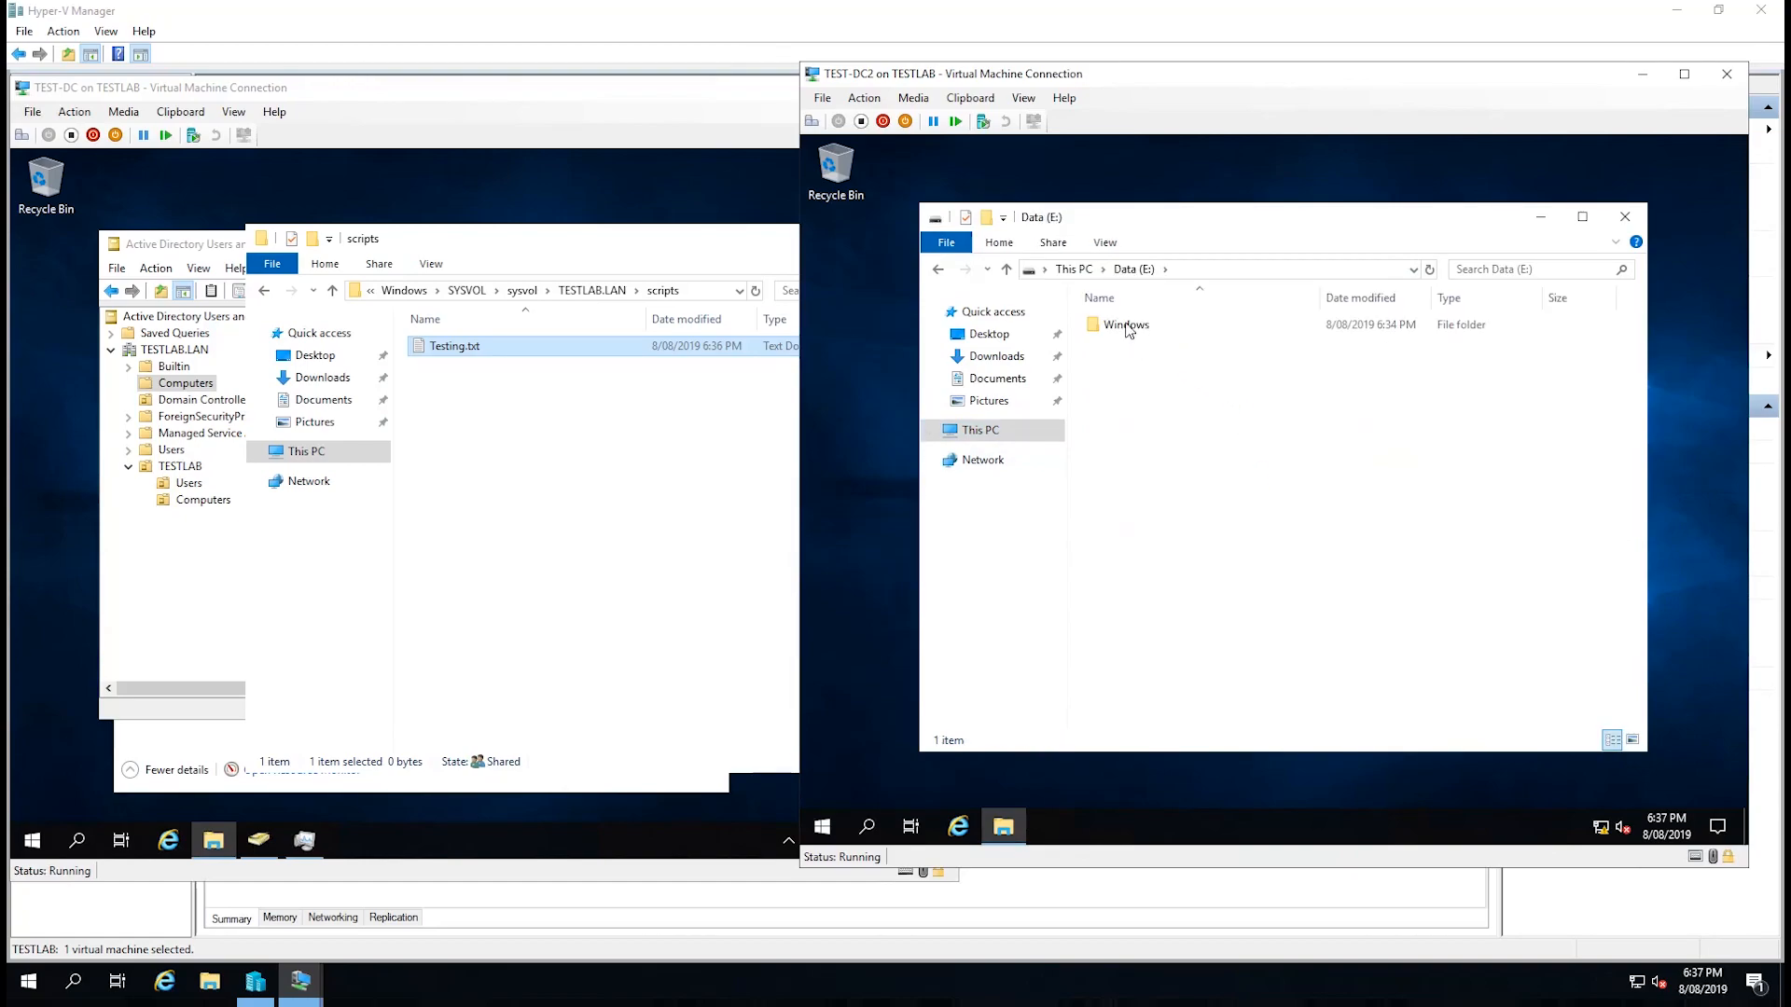
{"action": "double_click", "coordinate": [1125, 325]}
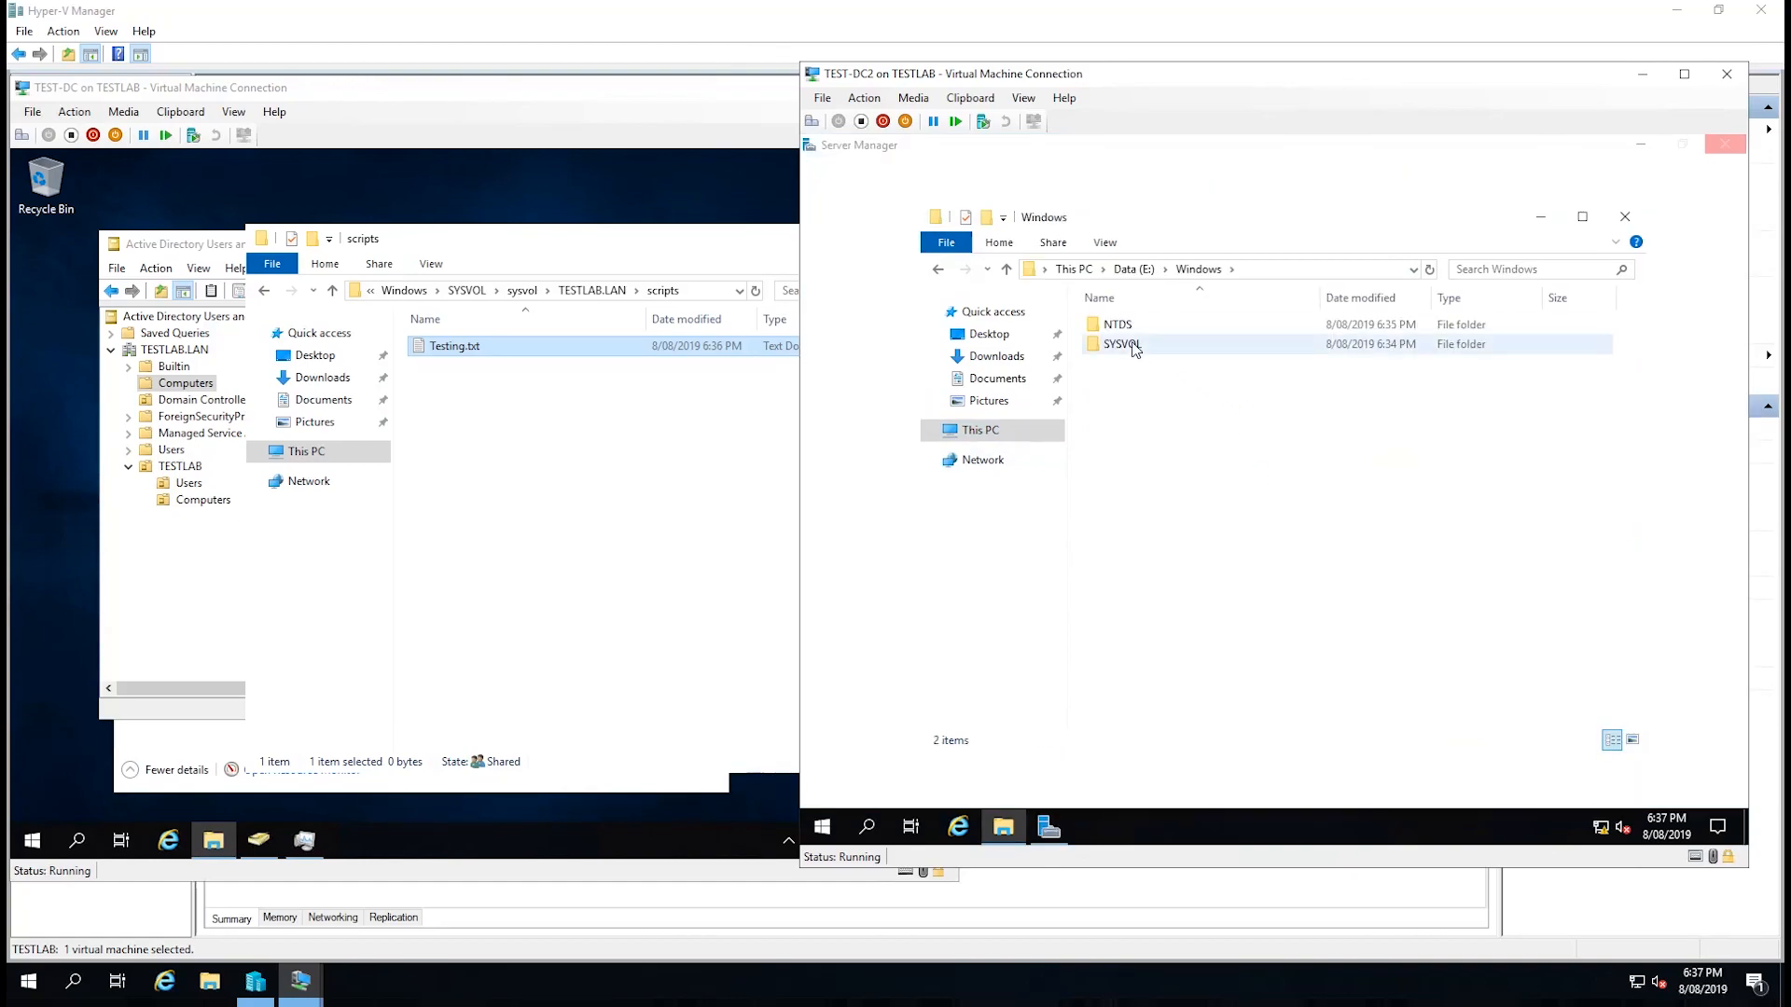
{"action": "double_click", "coordinate": [1121, 344]}
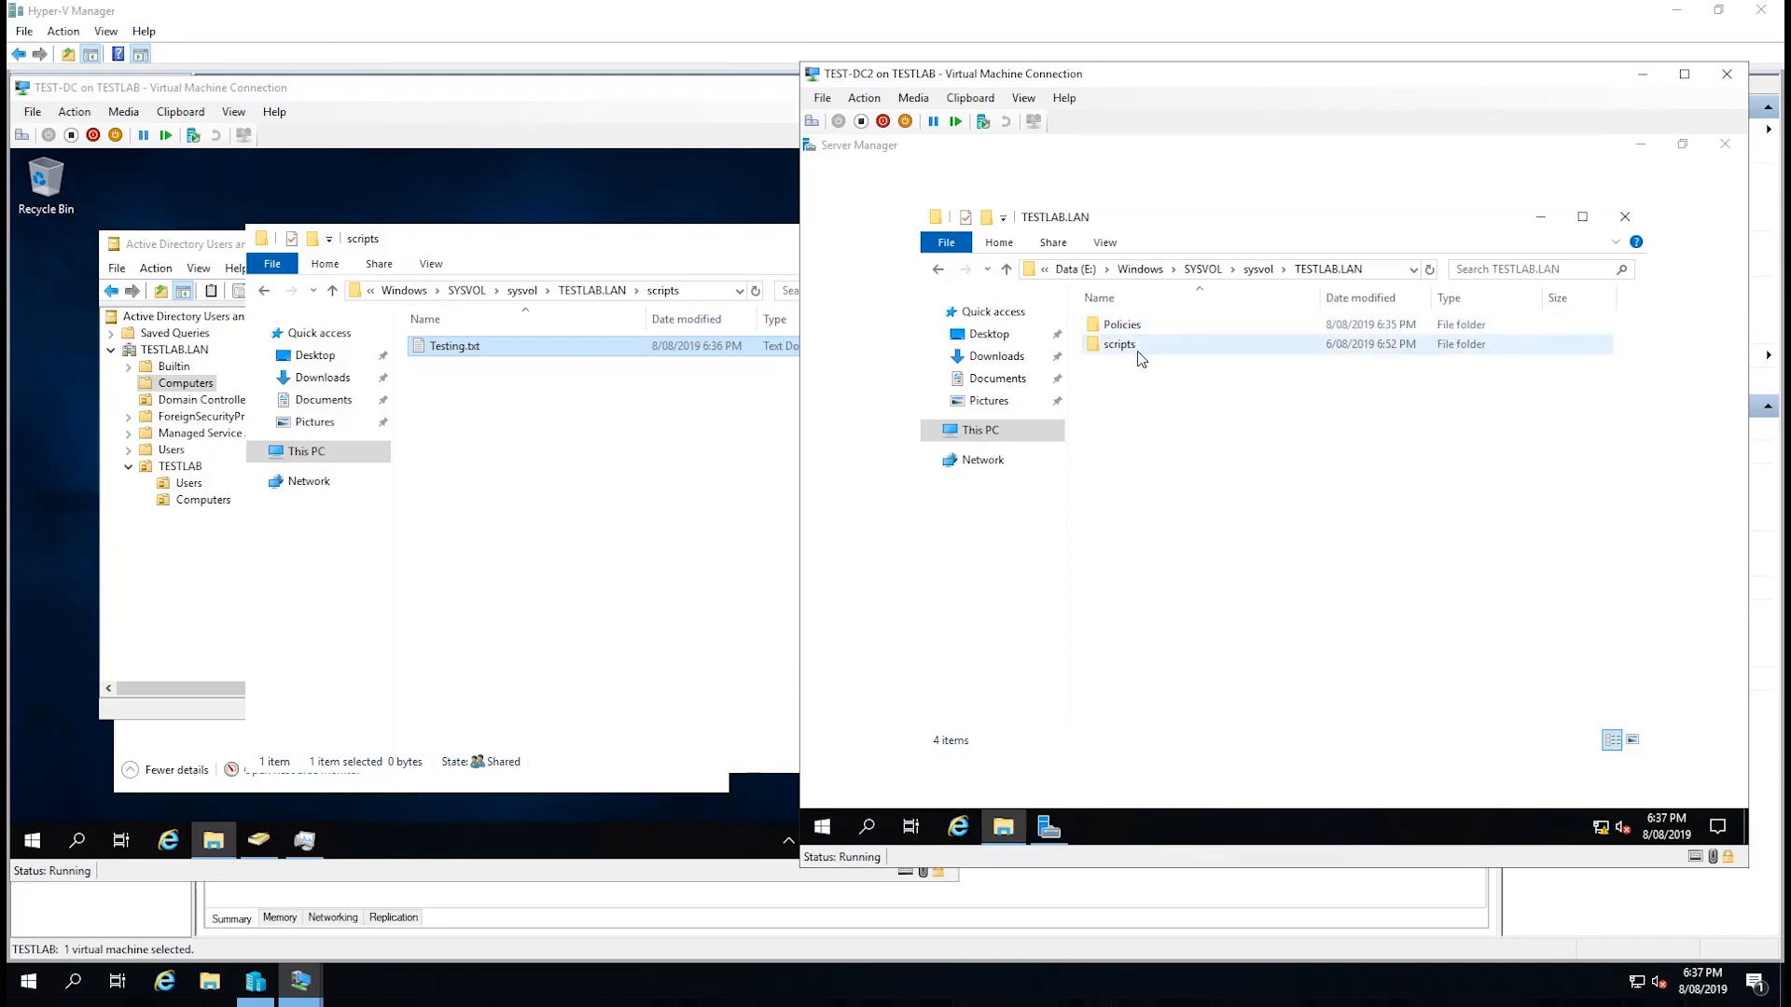
{"action": "double_click", "coordinate": [1119, 344]}
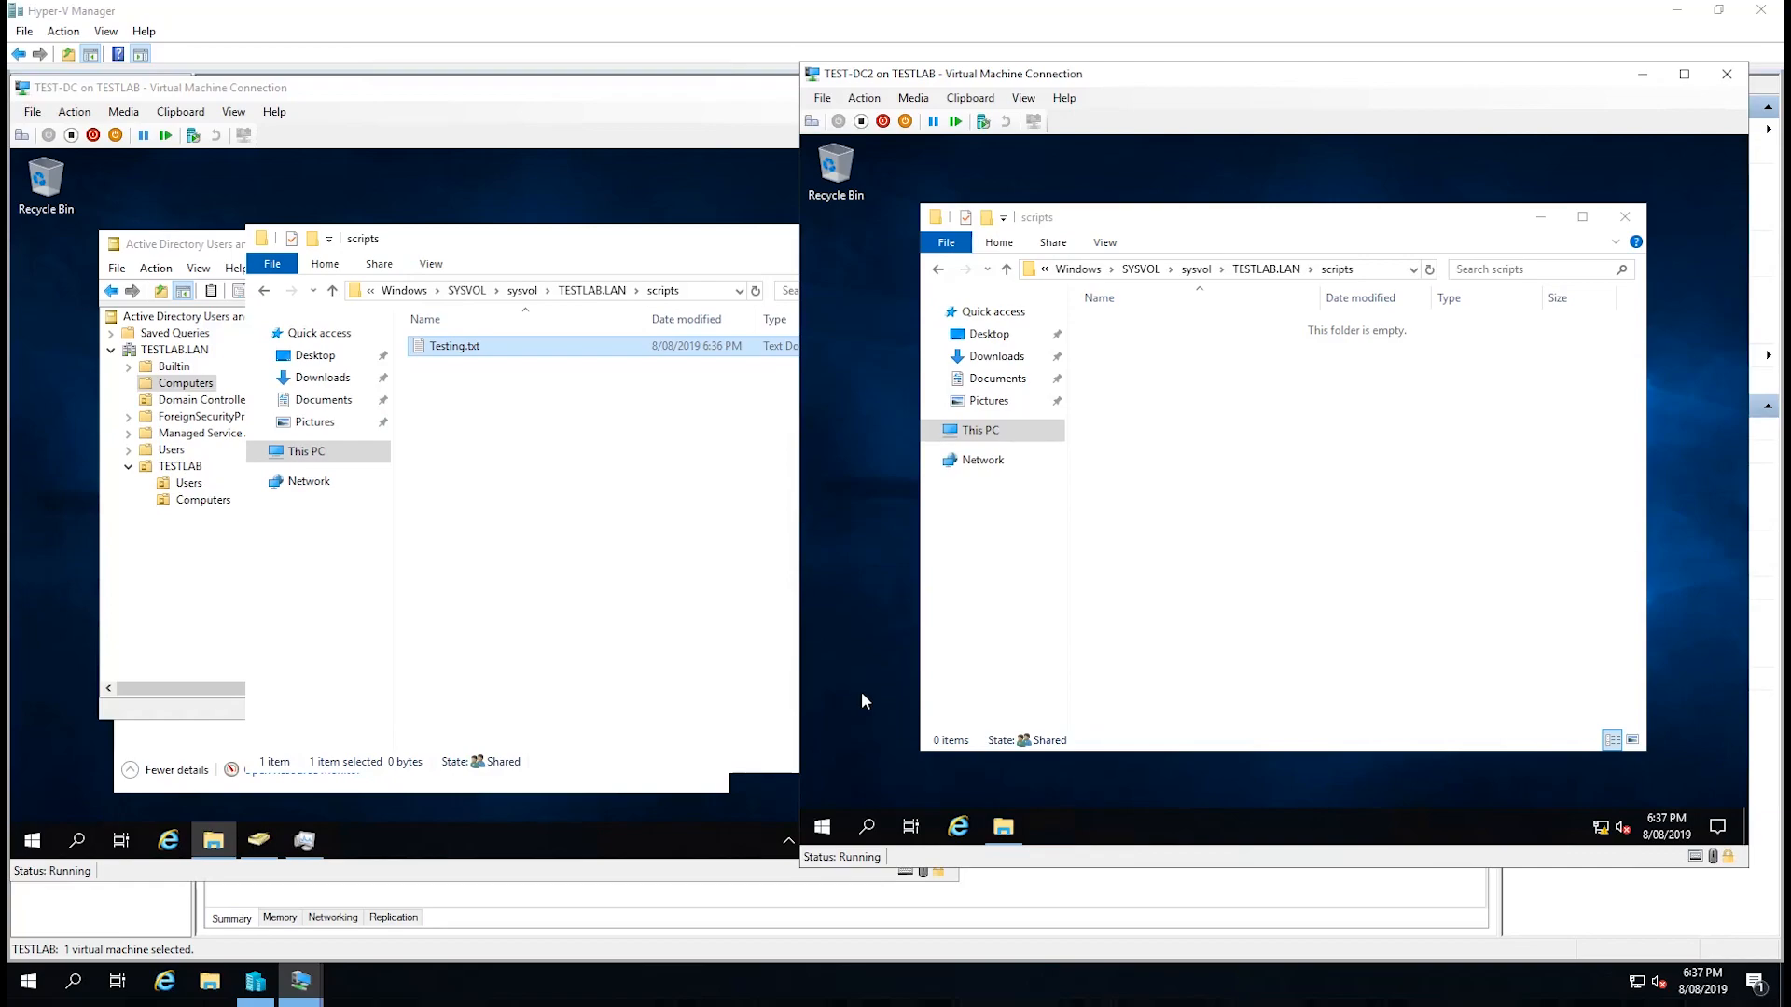
- Launch services.msc on TEST-DC2 to check that DFS Replication is running
{"action": "type", "text": "se"}
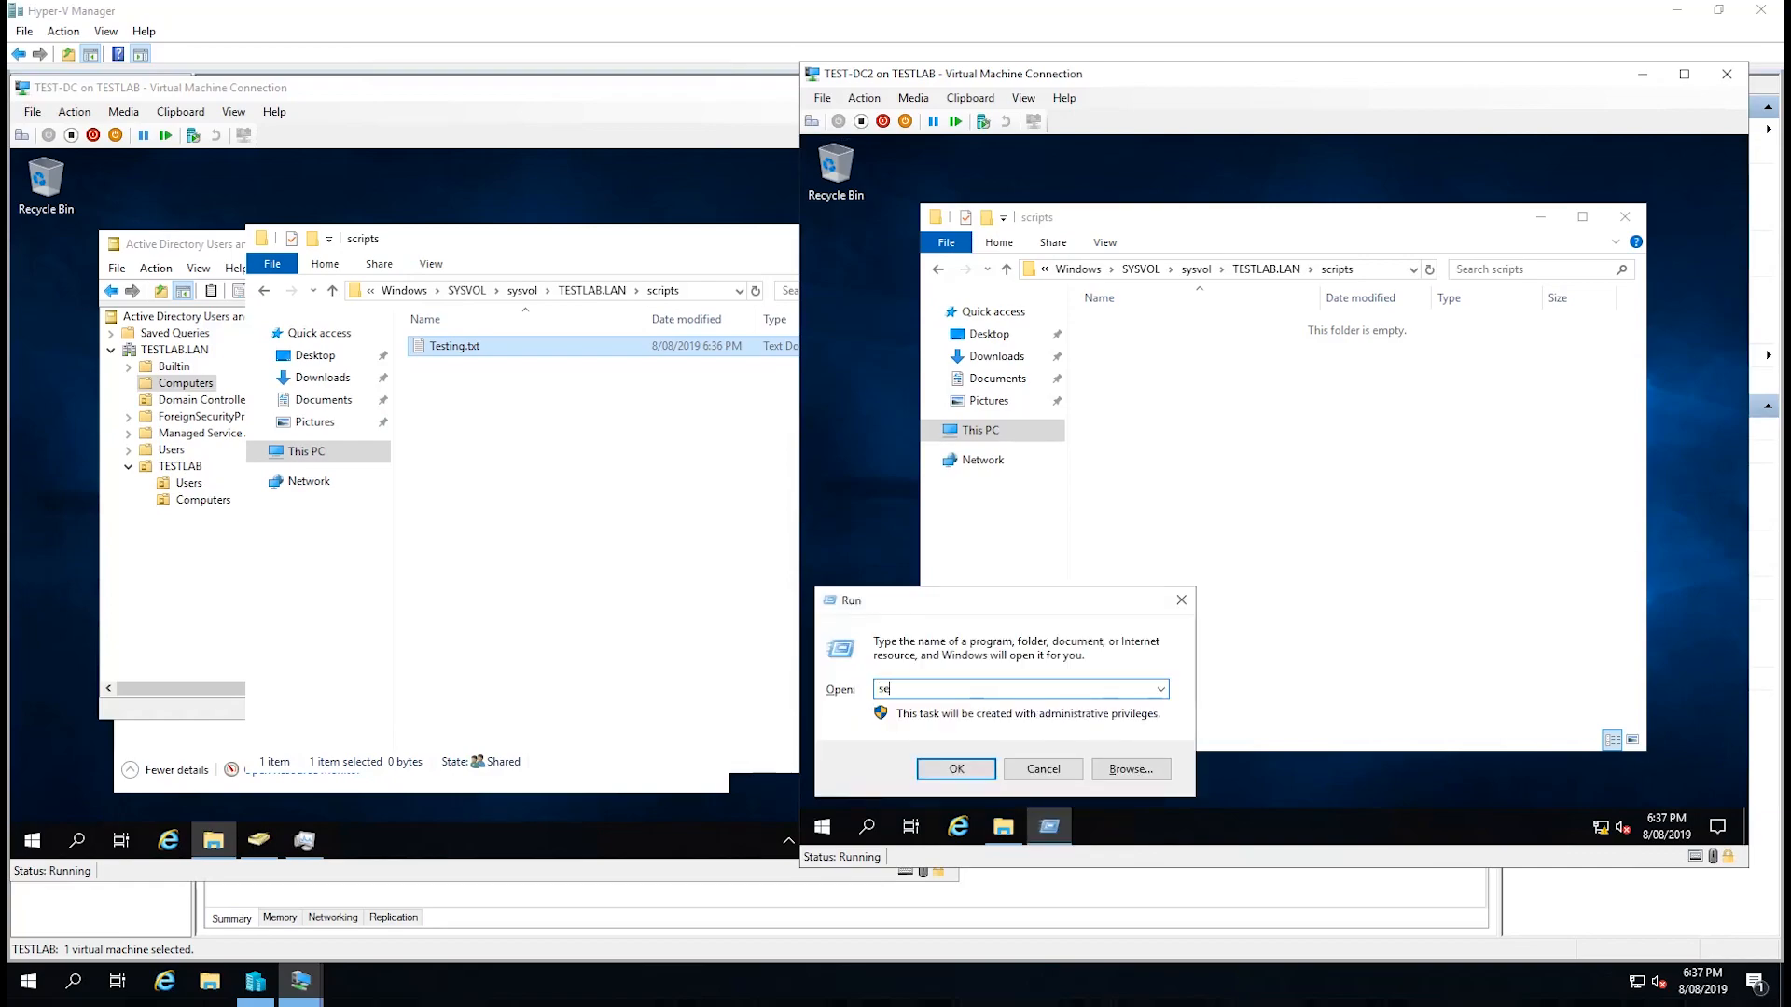
{"action": "left_click", "coordinate": [956, 769]}
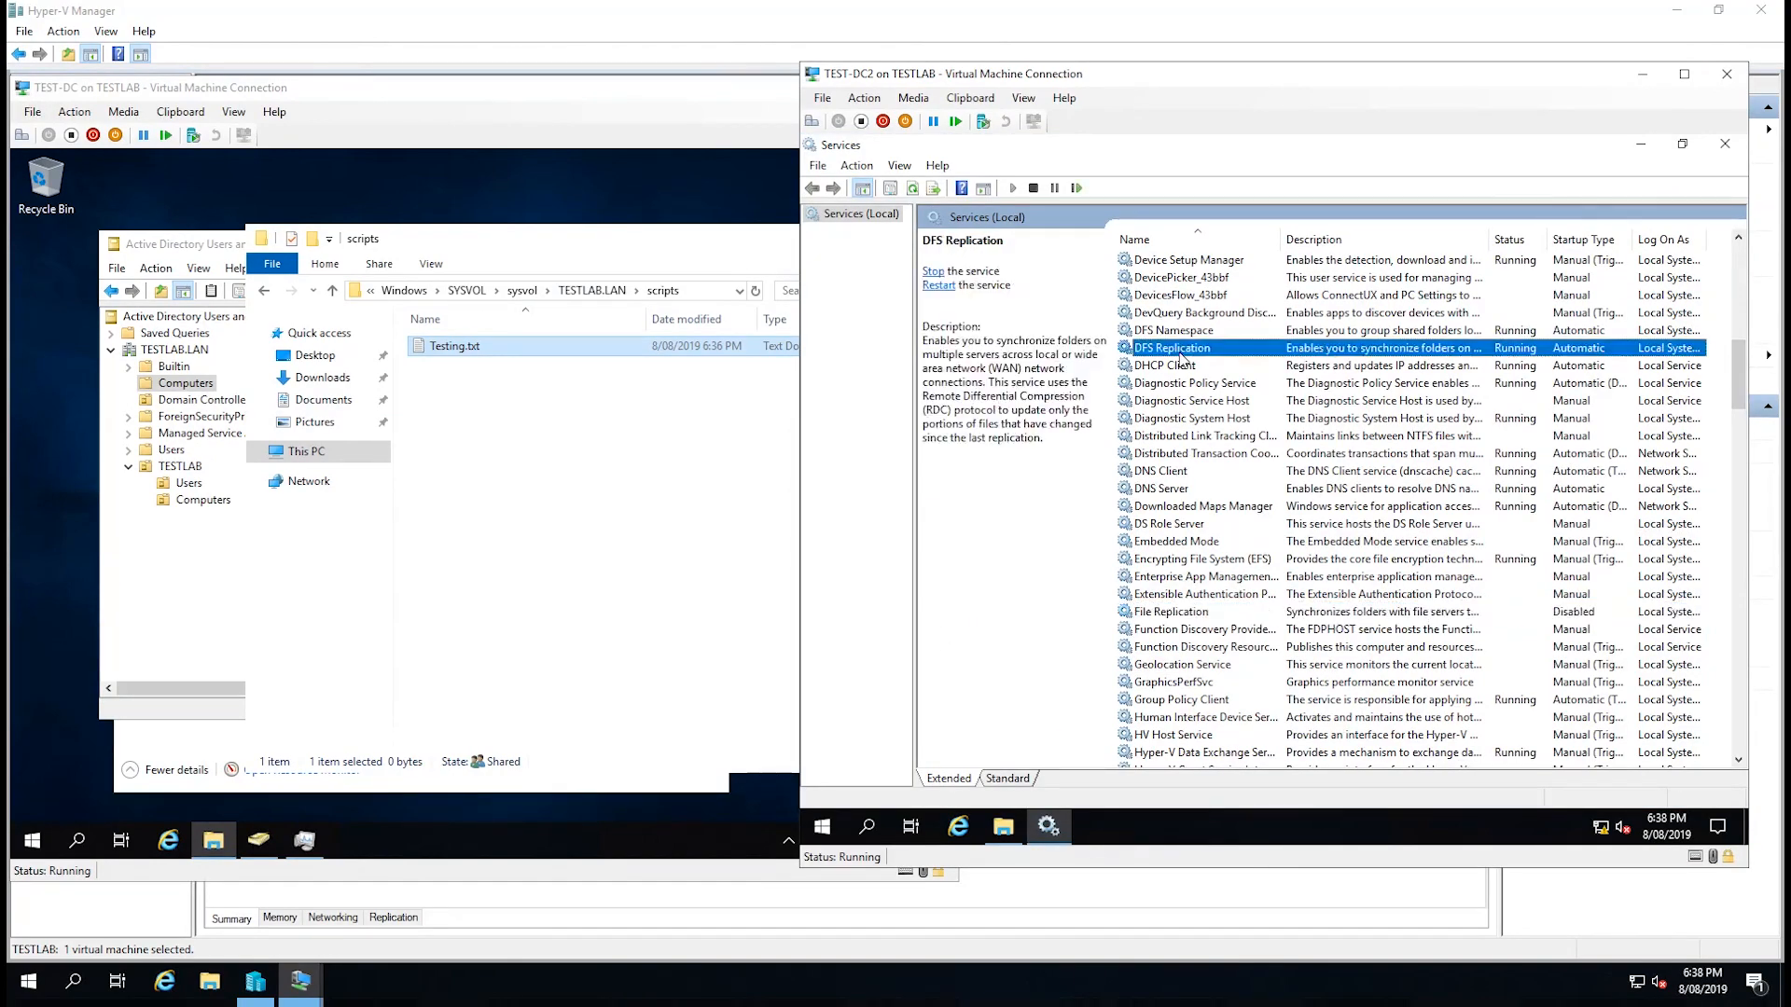
{"action": "mouse_move", "coordinate": [1199, 312]}
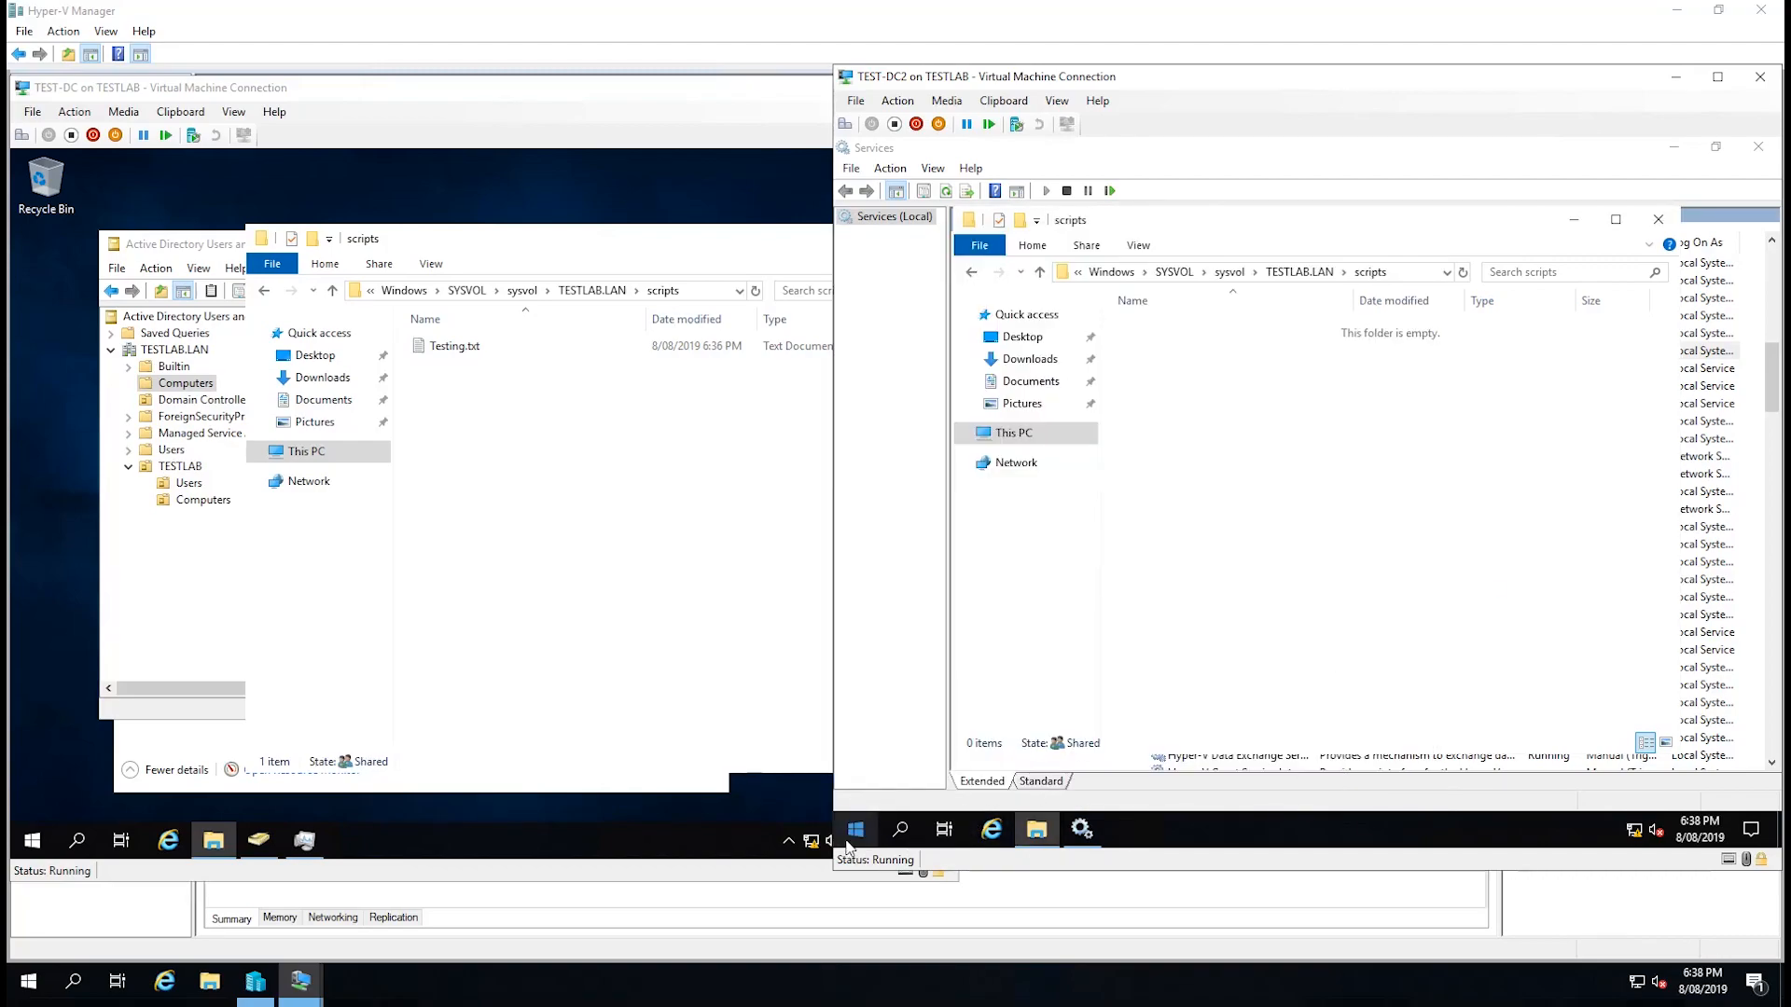
- Open Active Directory Users and Computers on TEST-DC2 and browse TESTLAB's Computers and Users
{"action": "left_click", "coordinate": [856, 829]}
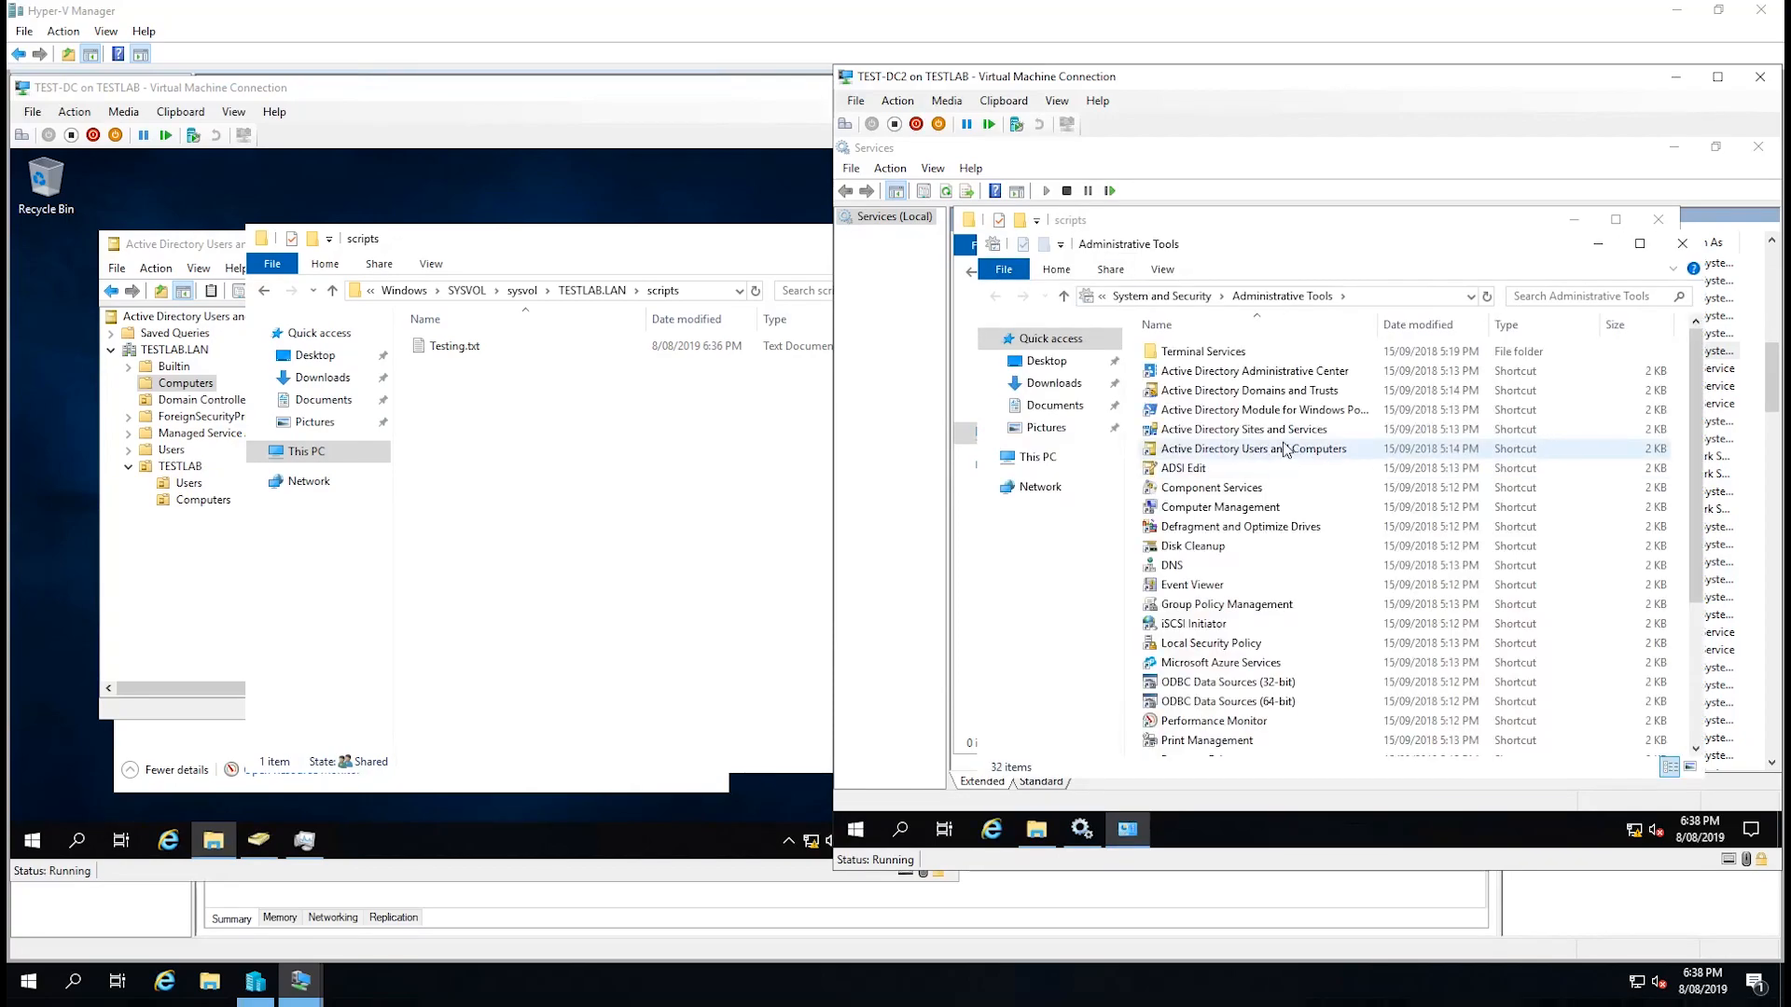
{"action": "left_click", "coordinate": [1251, 448]}
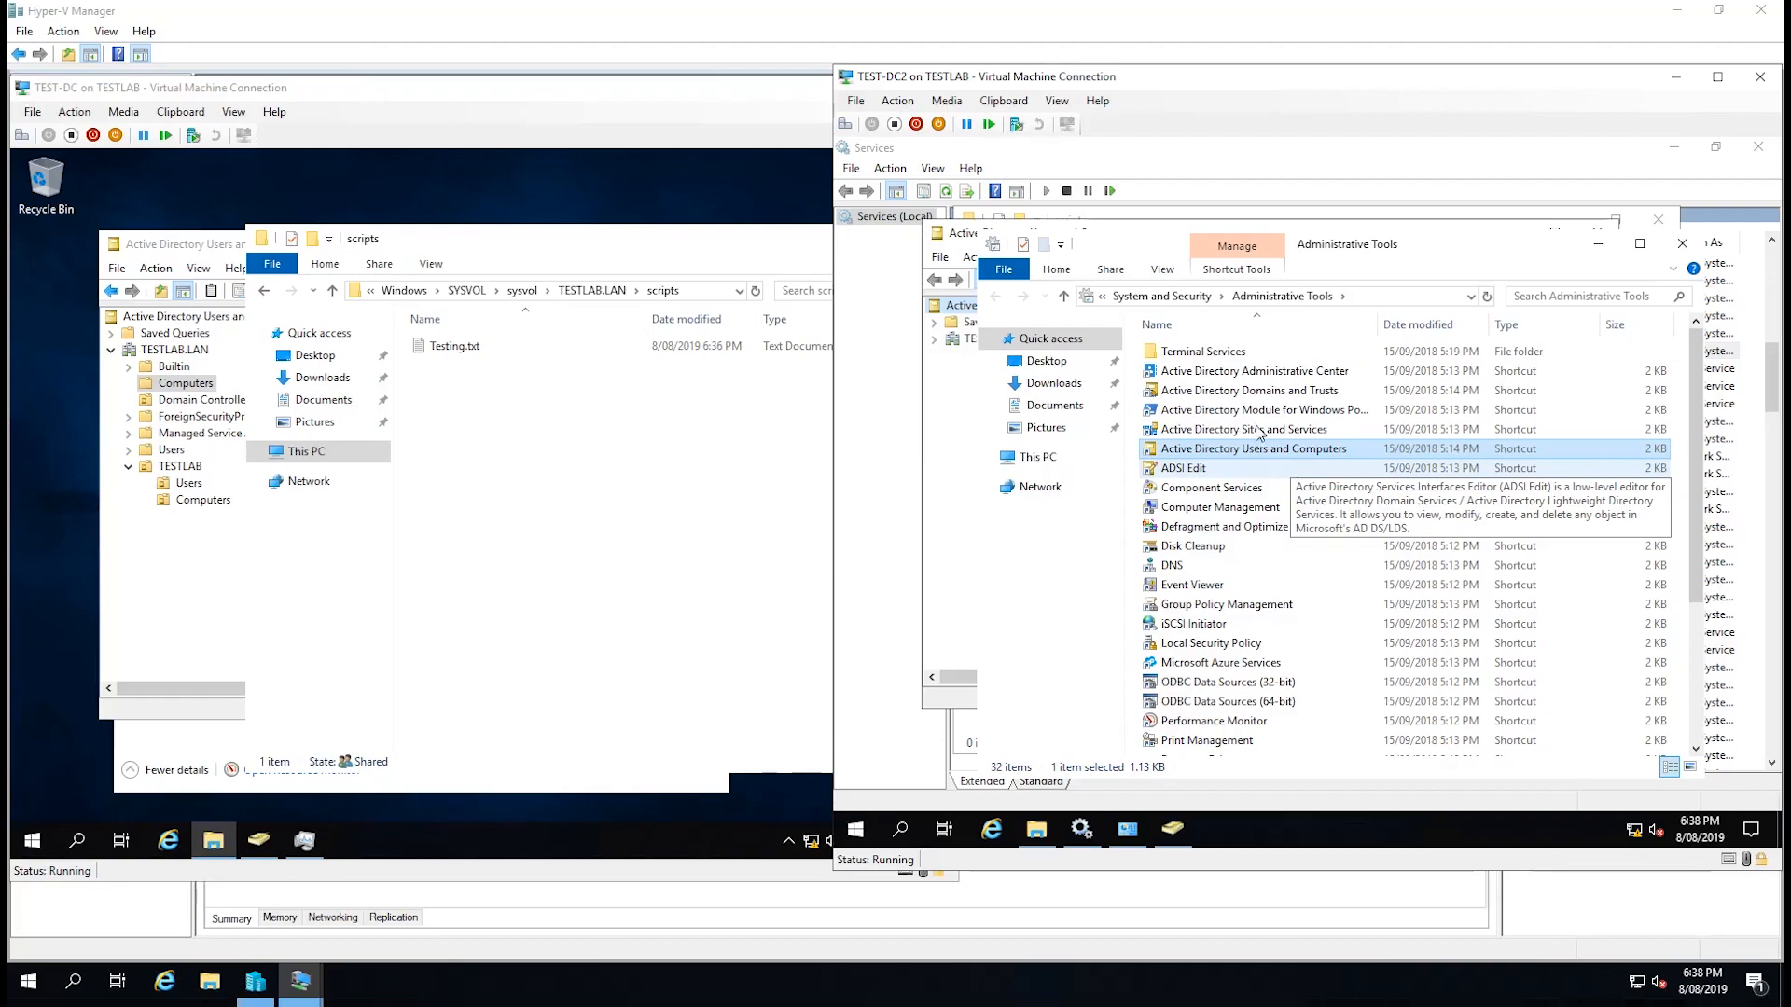
{"action": "double_click", "coordinate": [1254, 448]}
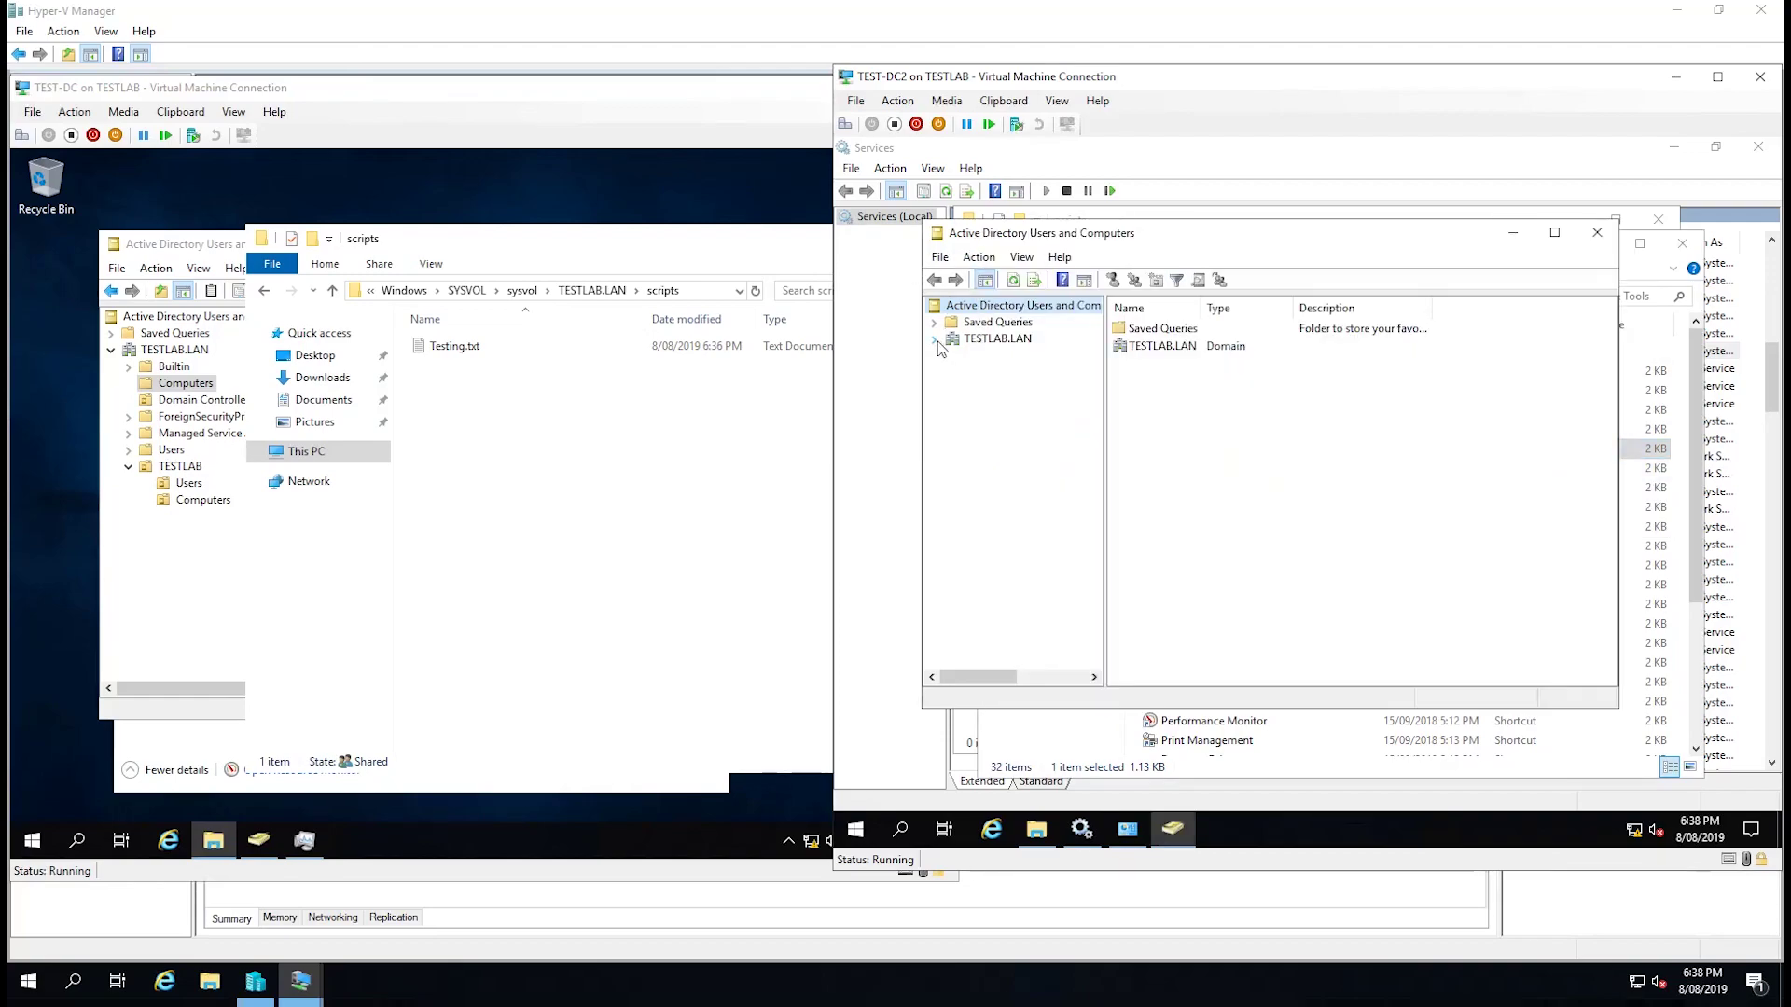
{"action": "left_click", "coordinate": [935, 340]}
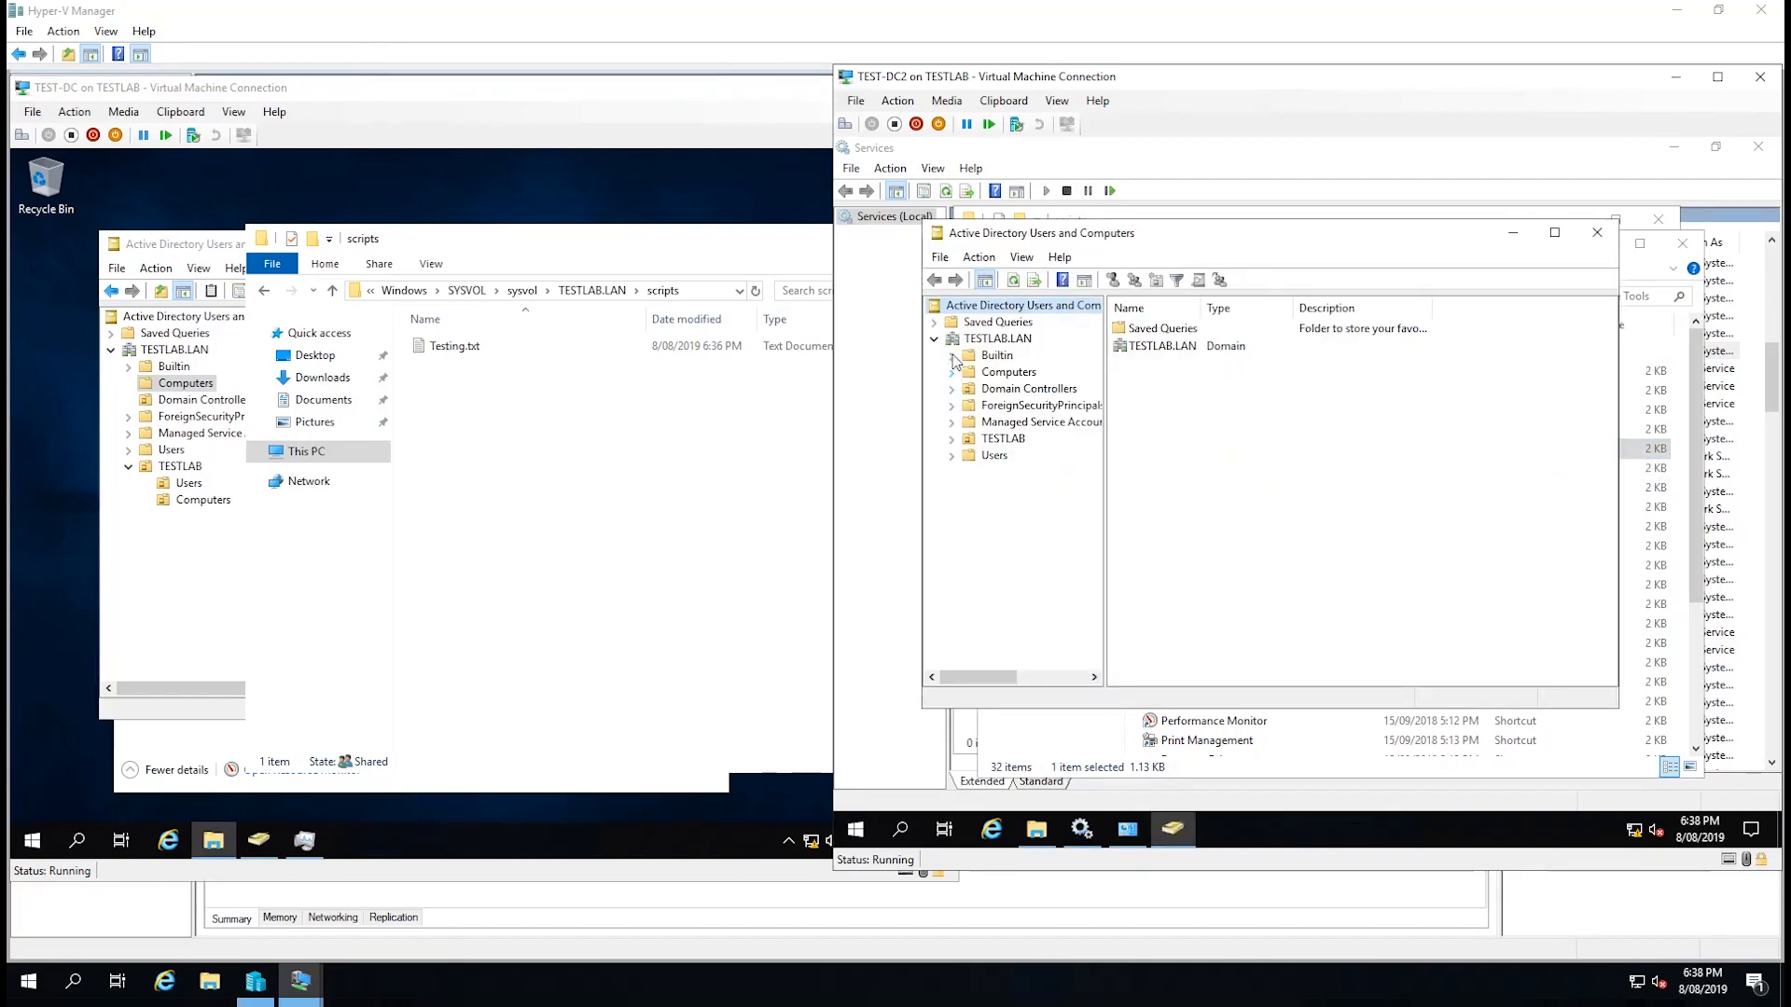
{"action": "left_click", "coordinate": [997, 337]}
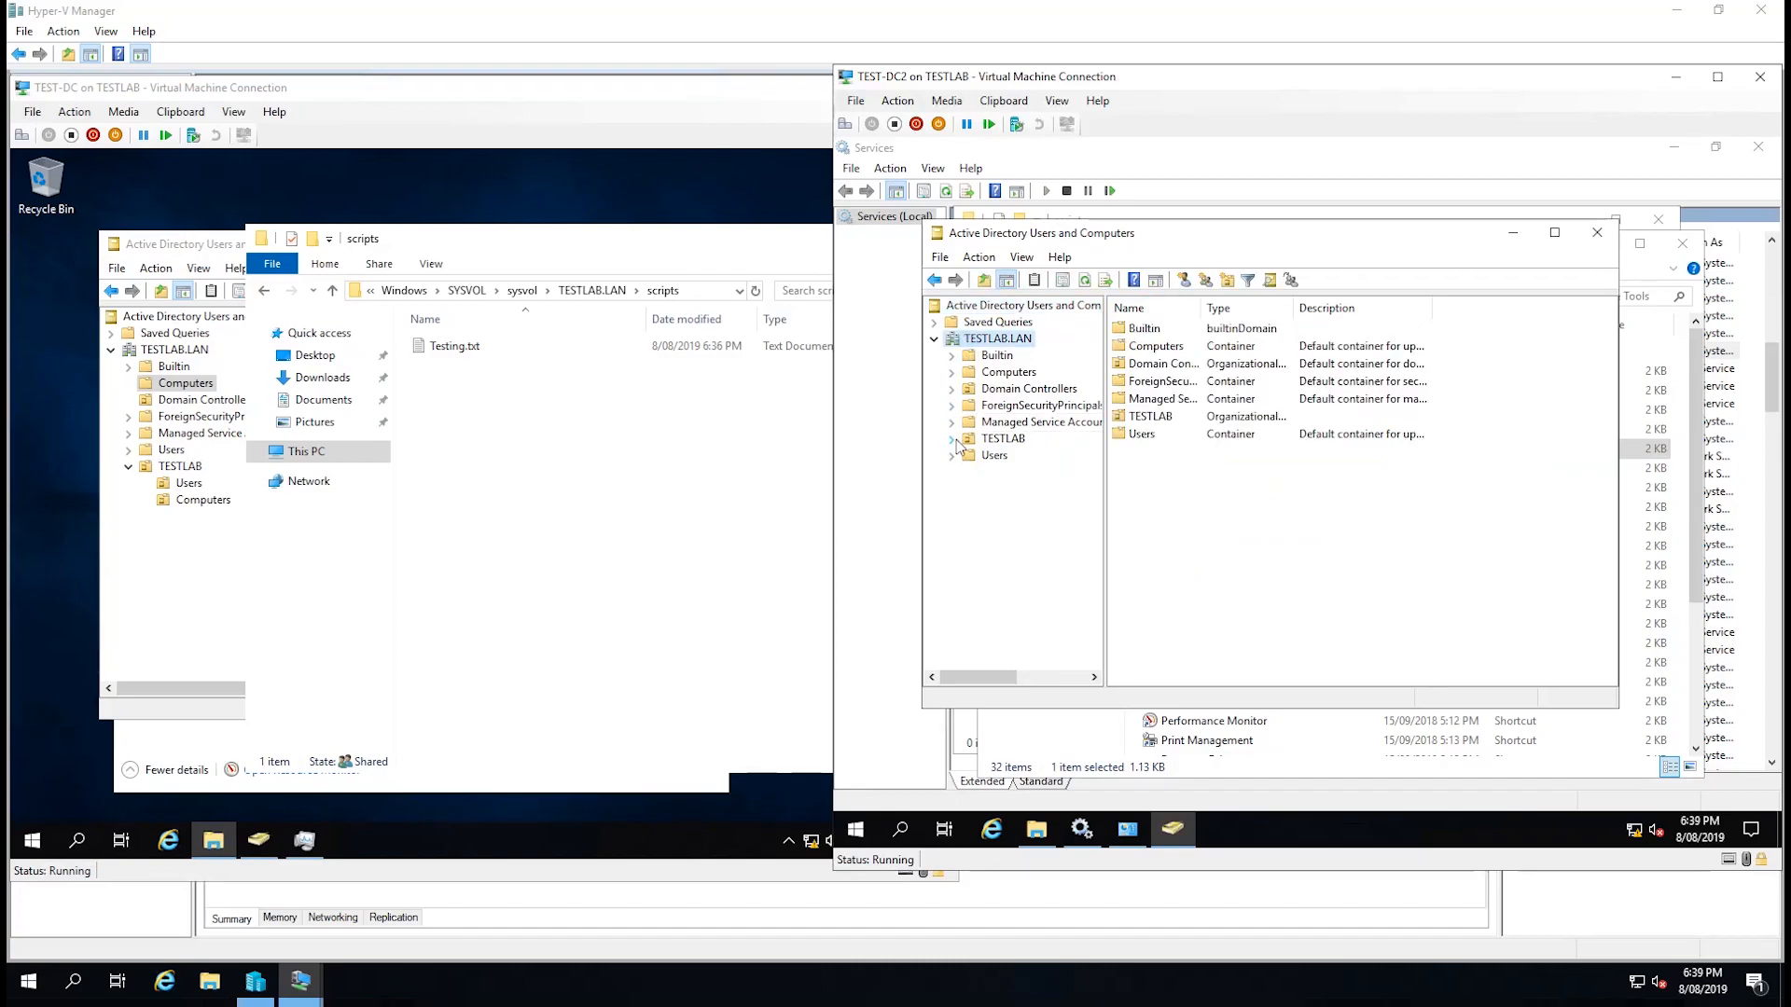
{"action": "left_click", "coordinate": [951, 438]}
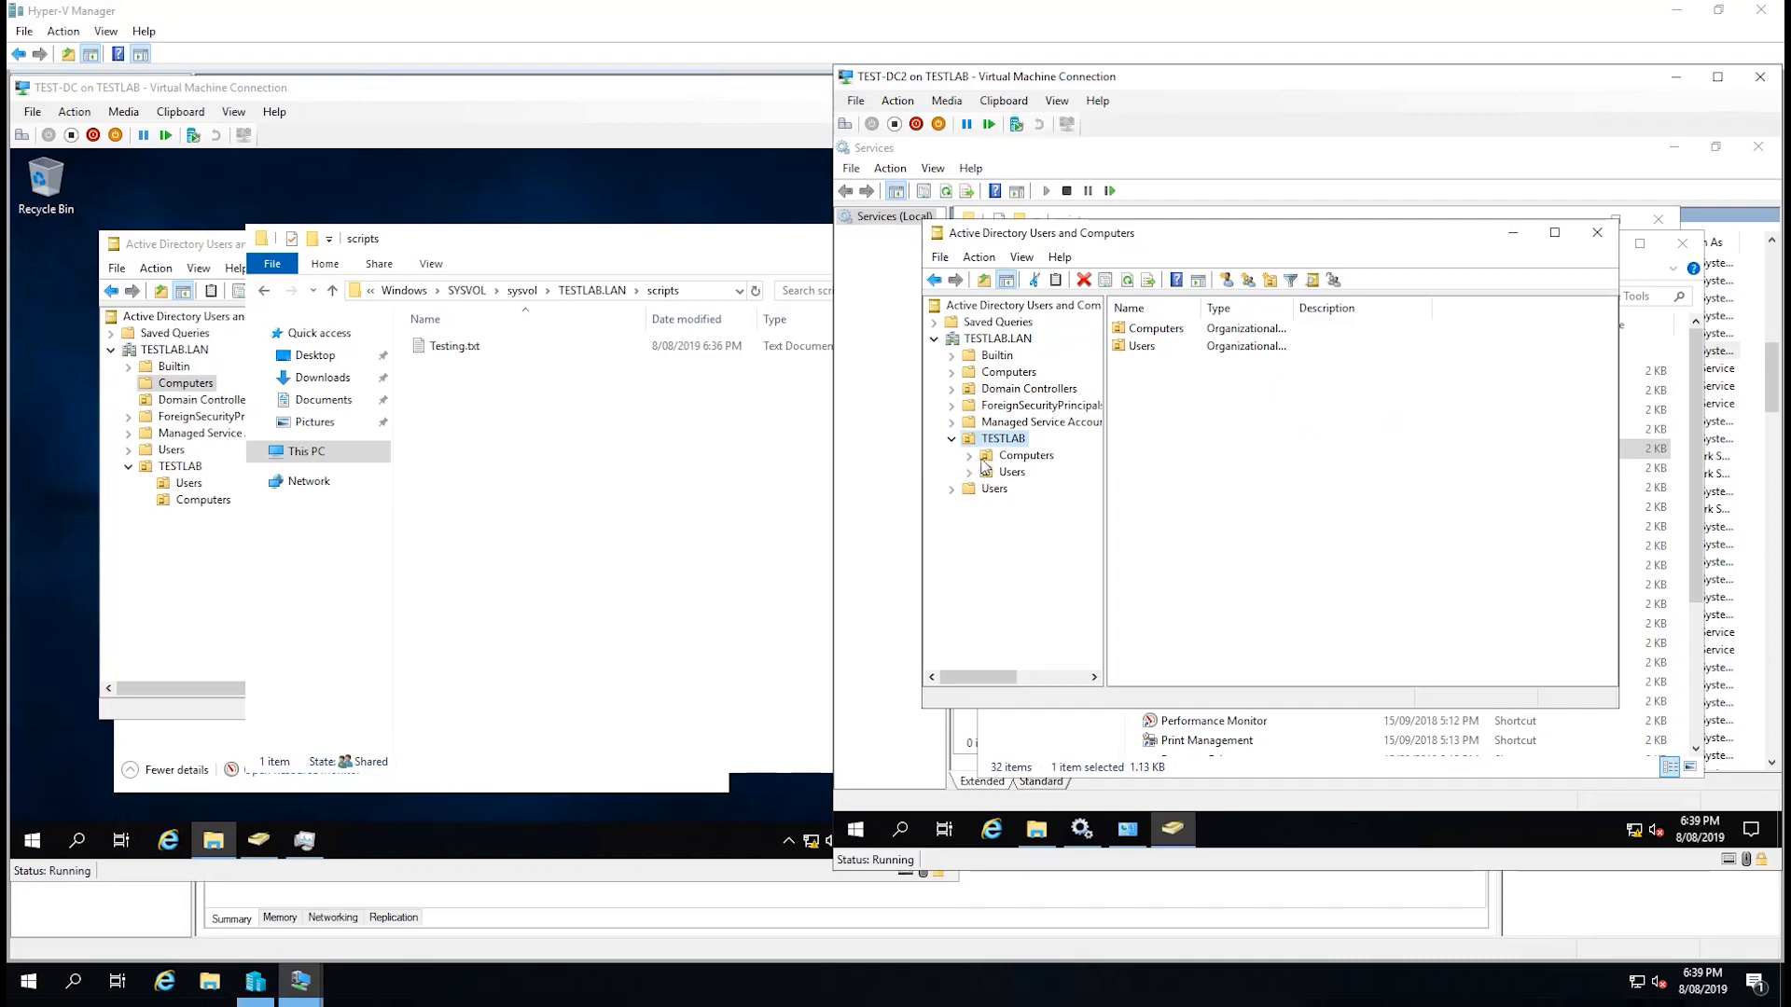
{"action": "left_click", "coordinate": [1027, 454]}
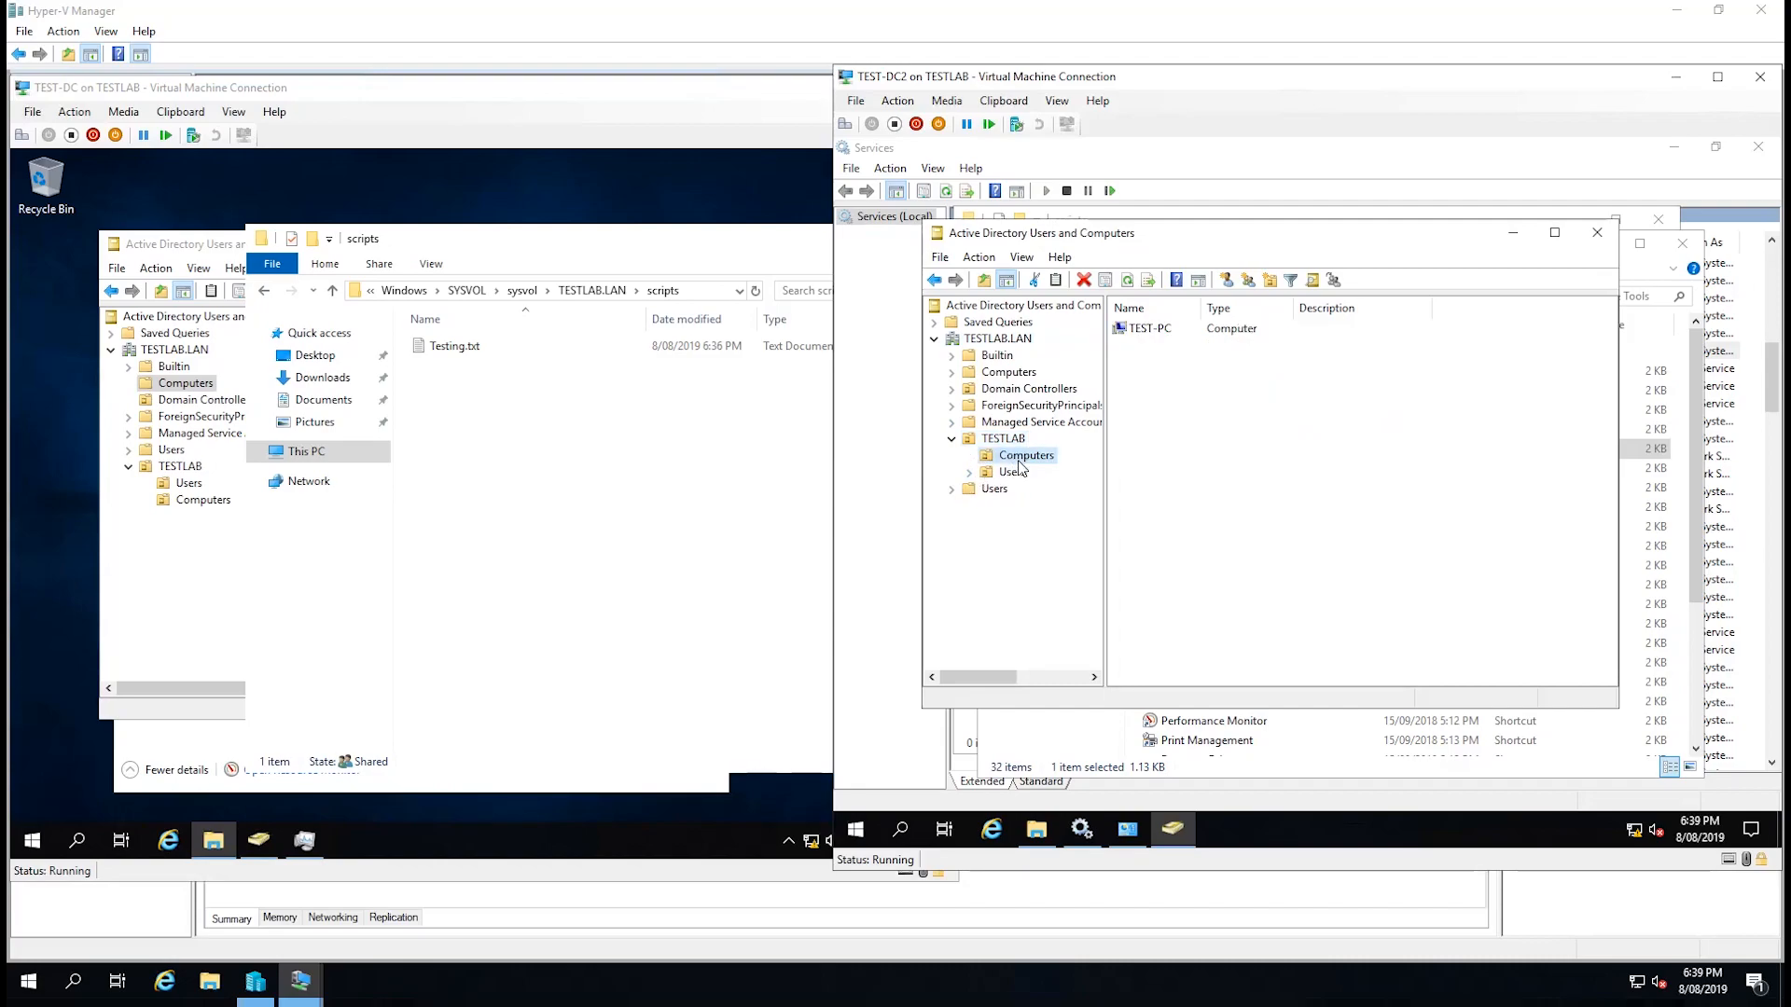
{"action": "left_click", "coordinate": [1027, 388]}
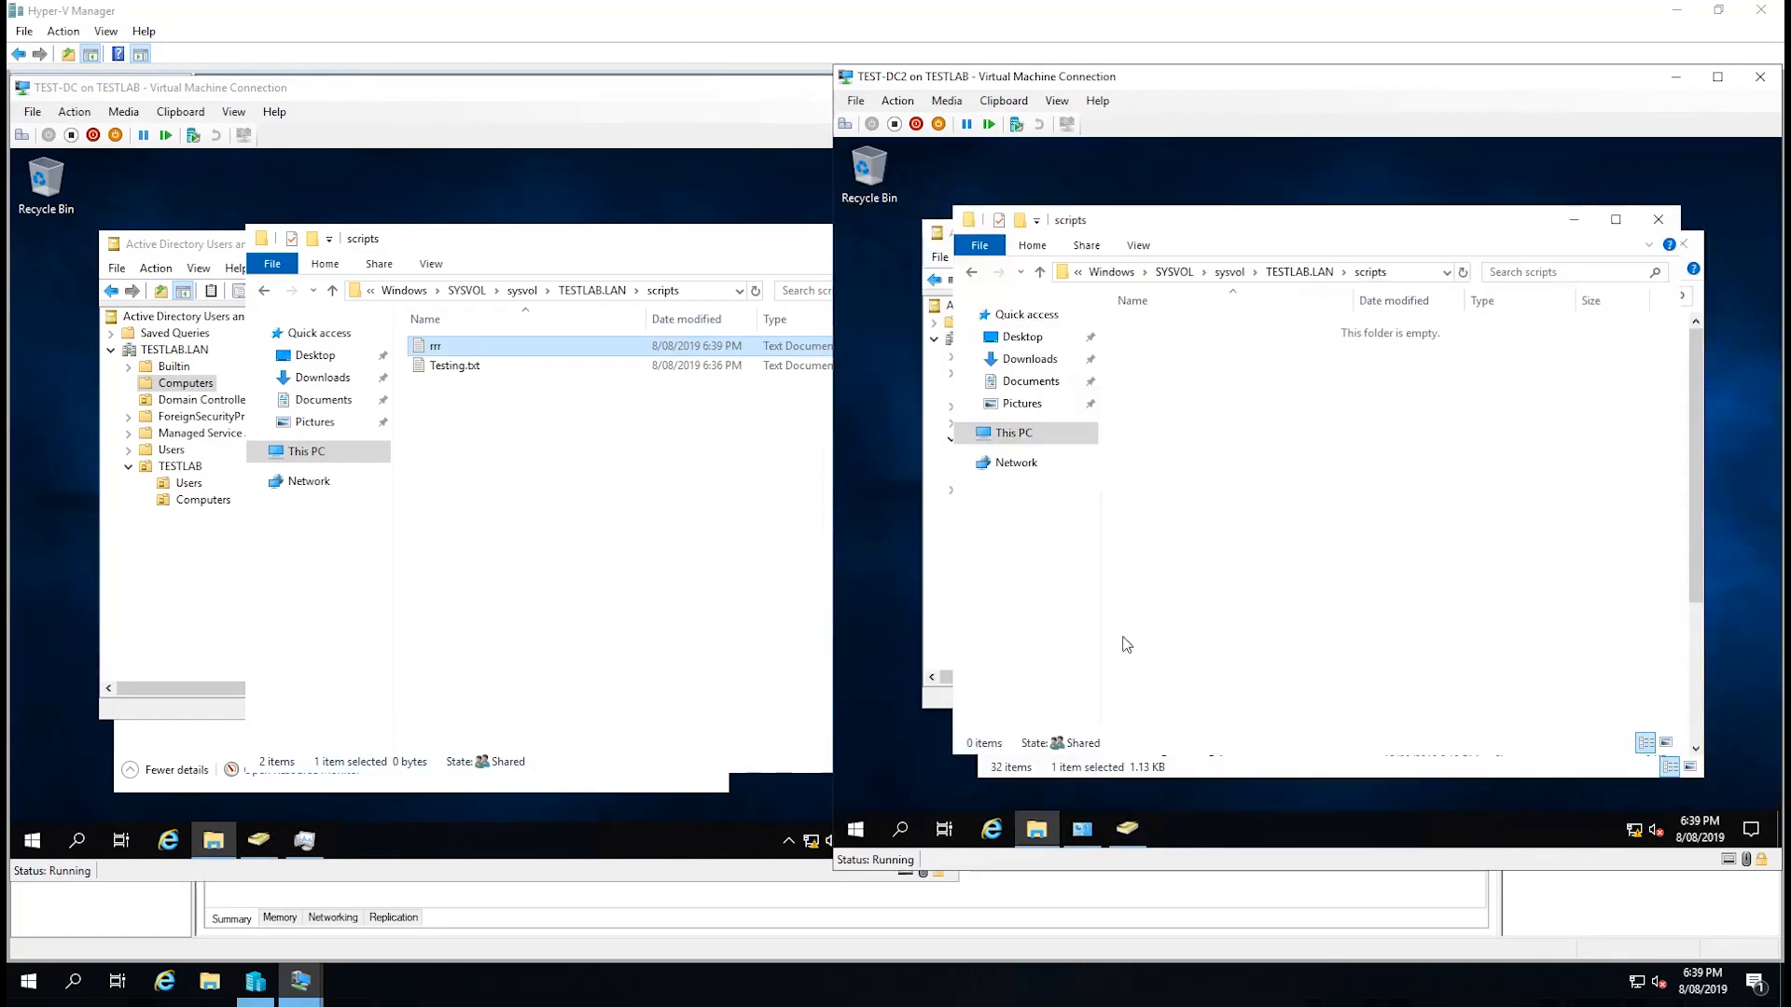
- Open TEST-DC2's Control Panel in all-items view and open Administrative Tools
{"action": "left_click", "coordinate": [855, 828]}
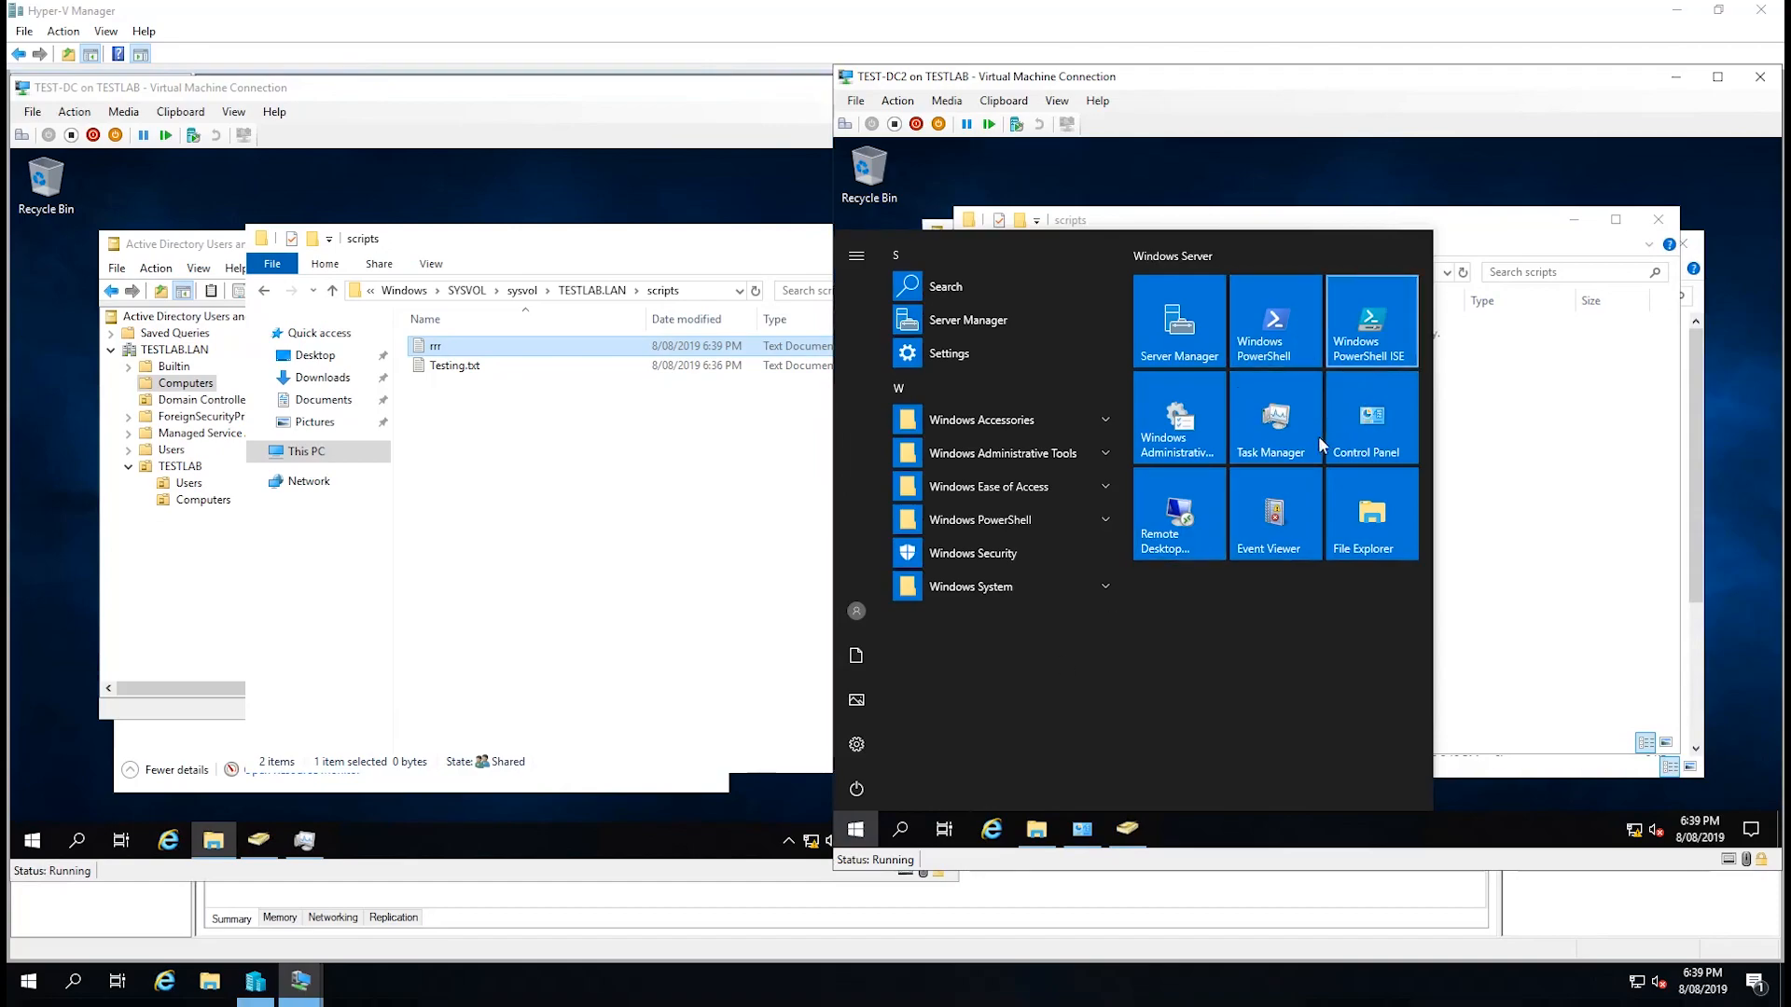
{"action": "left_click", "coordinate": [1369, 419]}
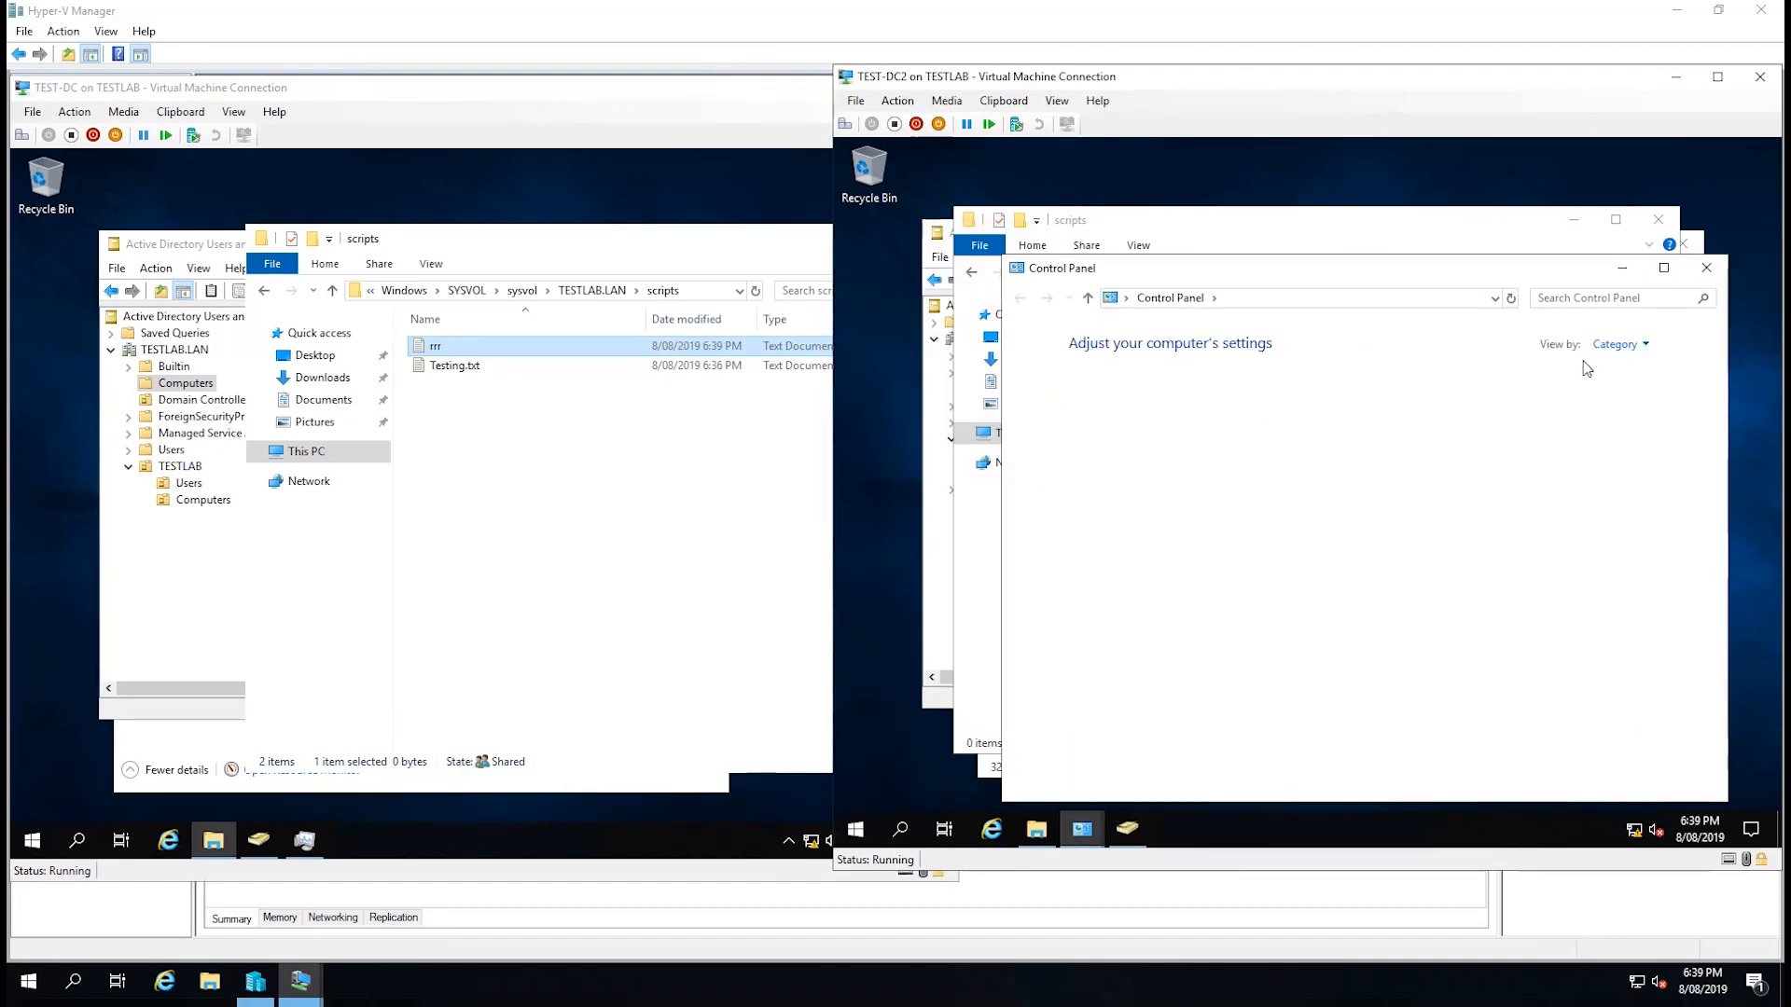
{"action": "left_click", "coordinate": [1614, 344]}
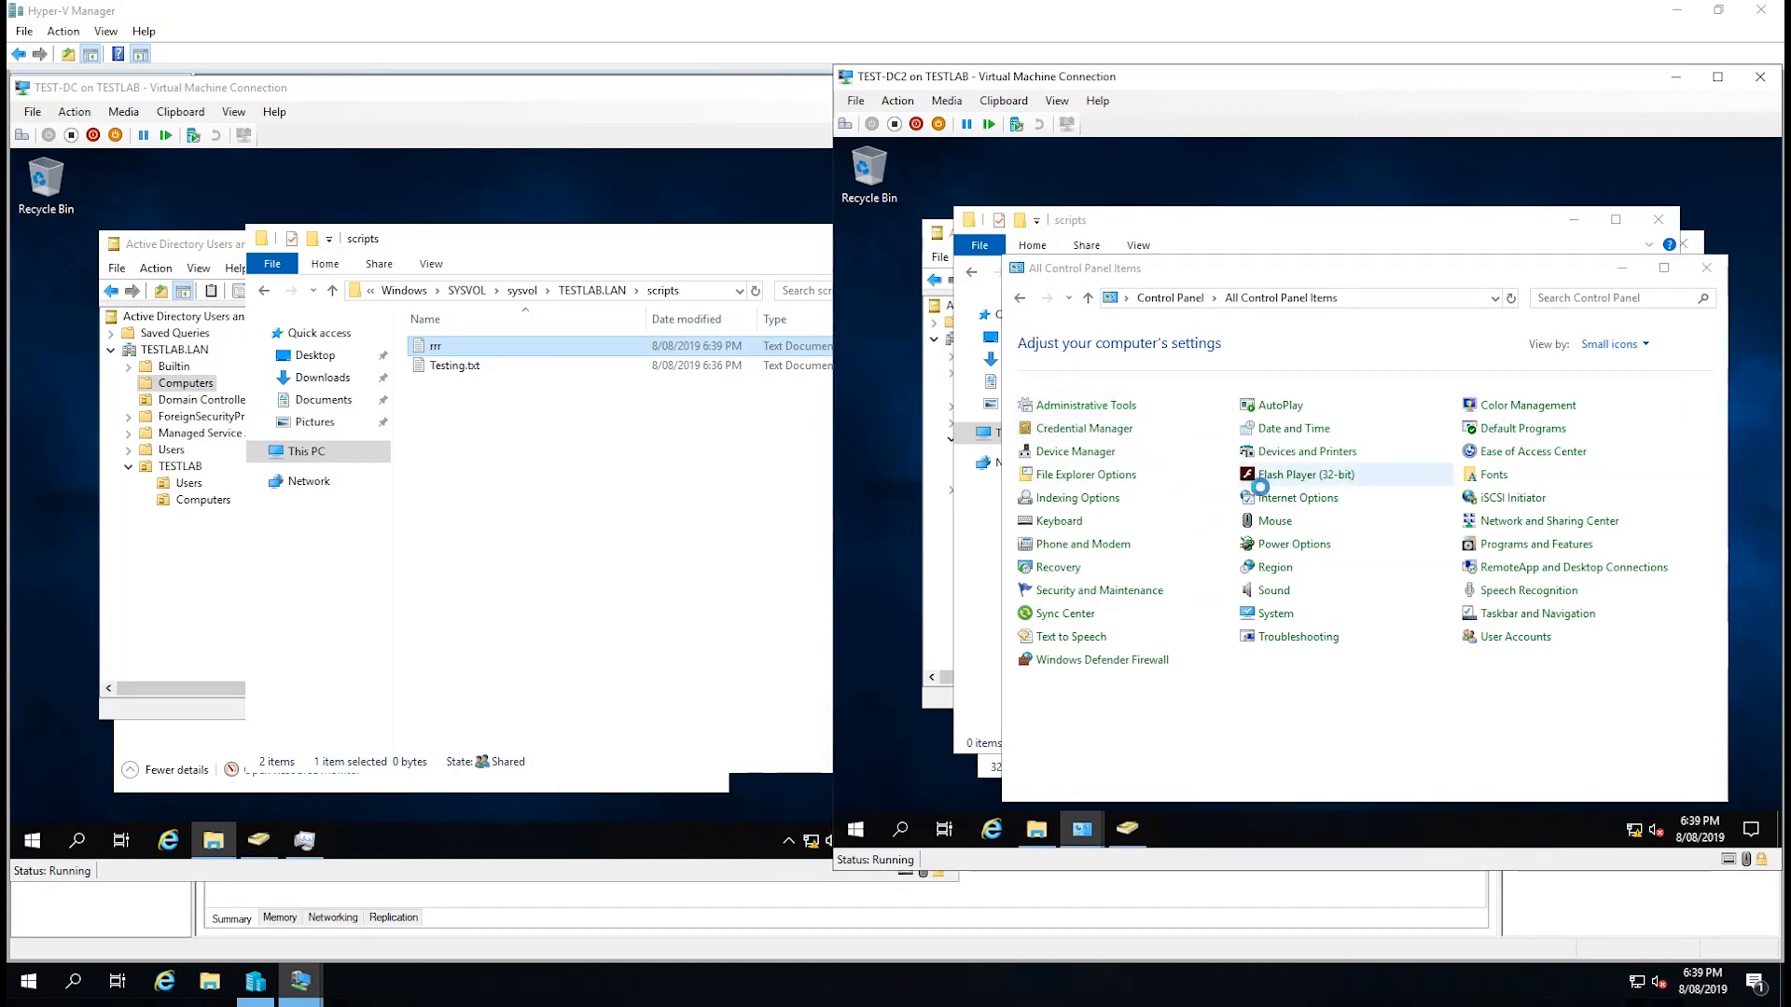
{"action": "double_click", "coordinate": [1084, 404]}
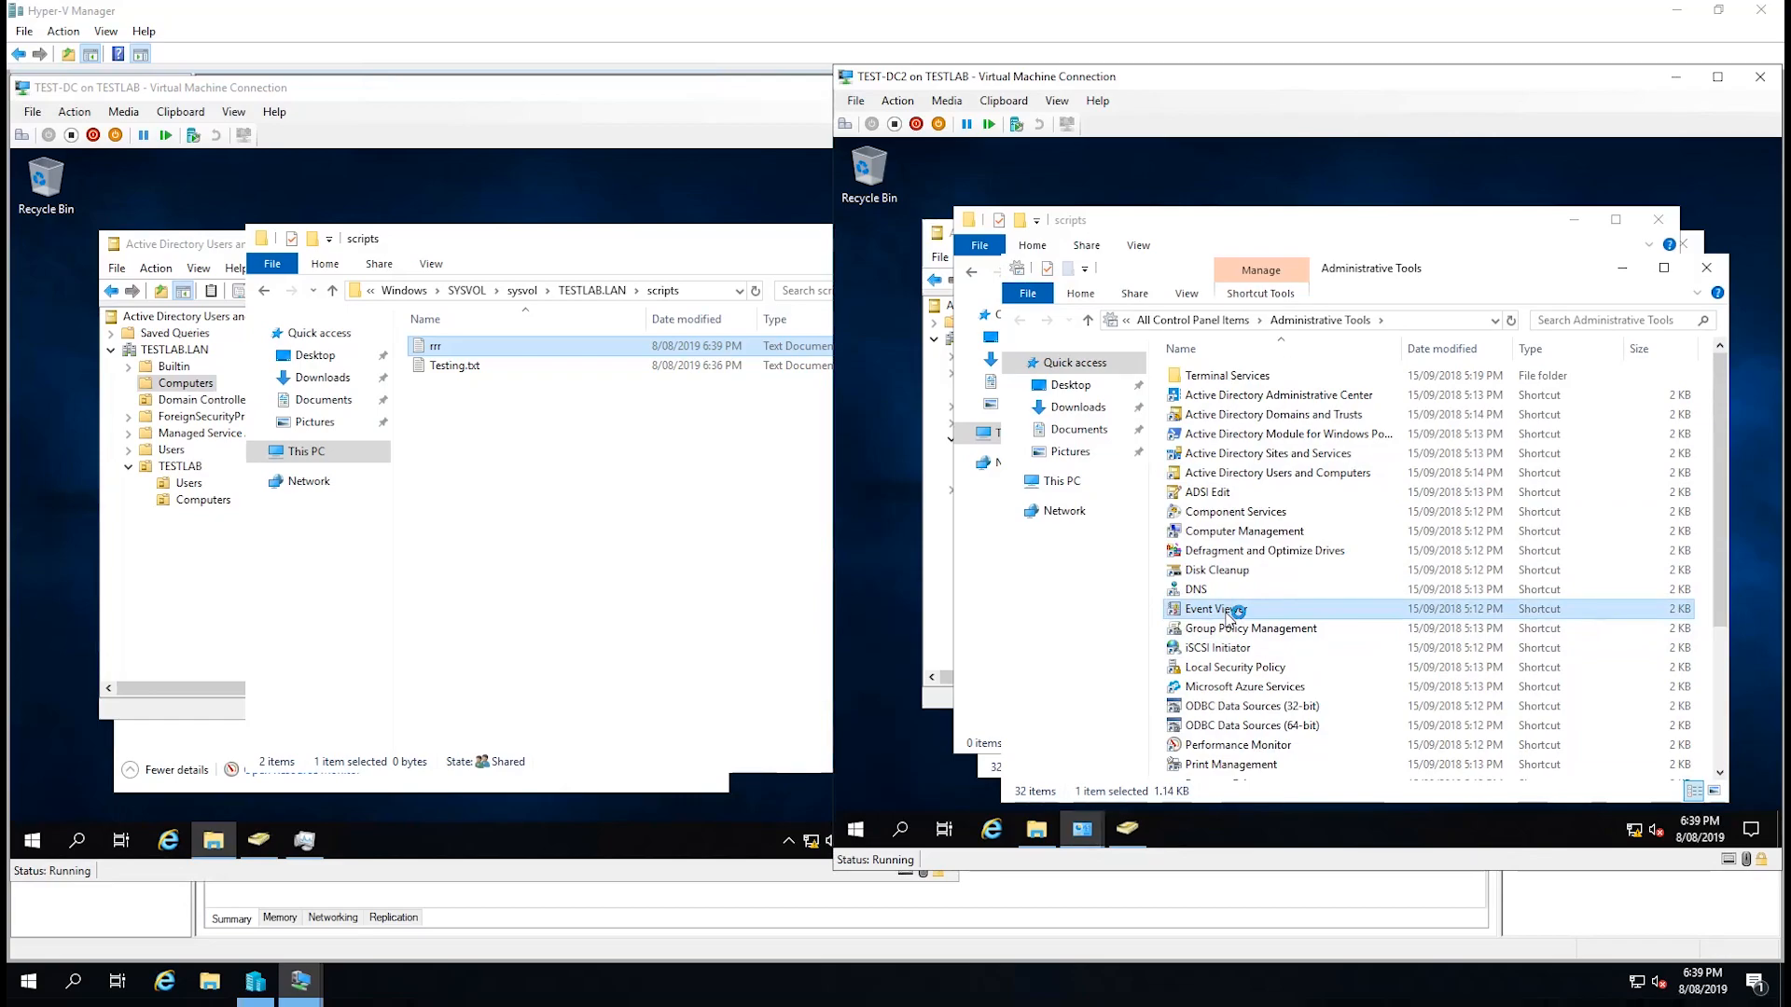
- Launch Event Viewer and load the DFS Replication log under Applications and Services Logs
{"action": "double_click", "coordinate": [1211, 609]}
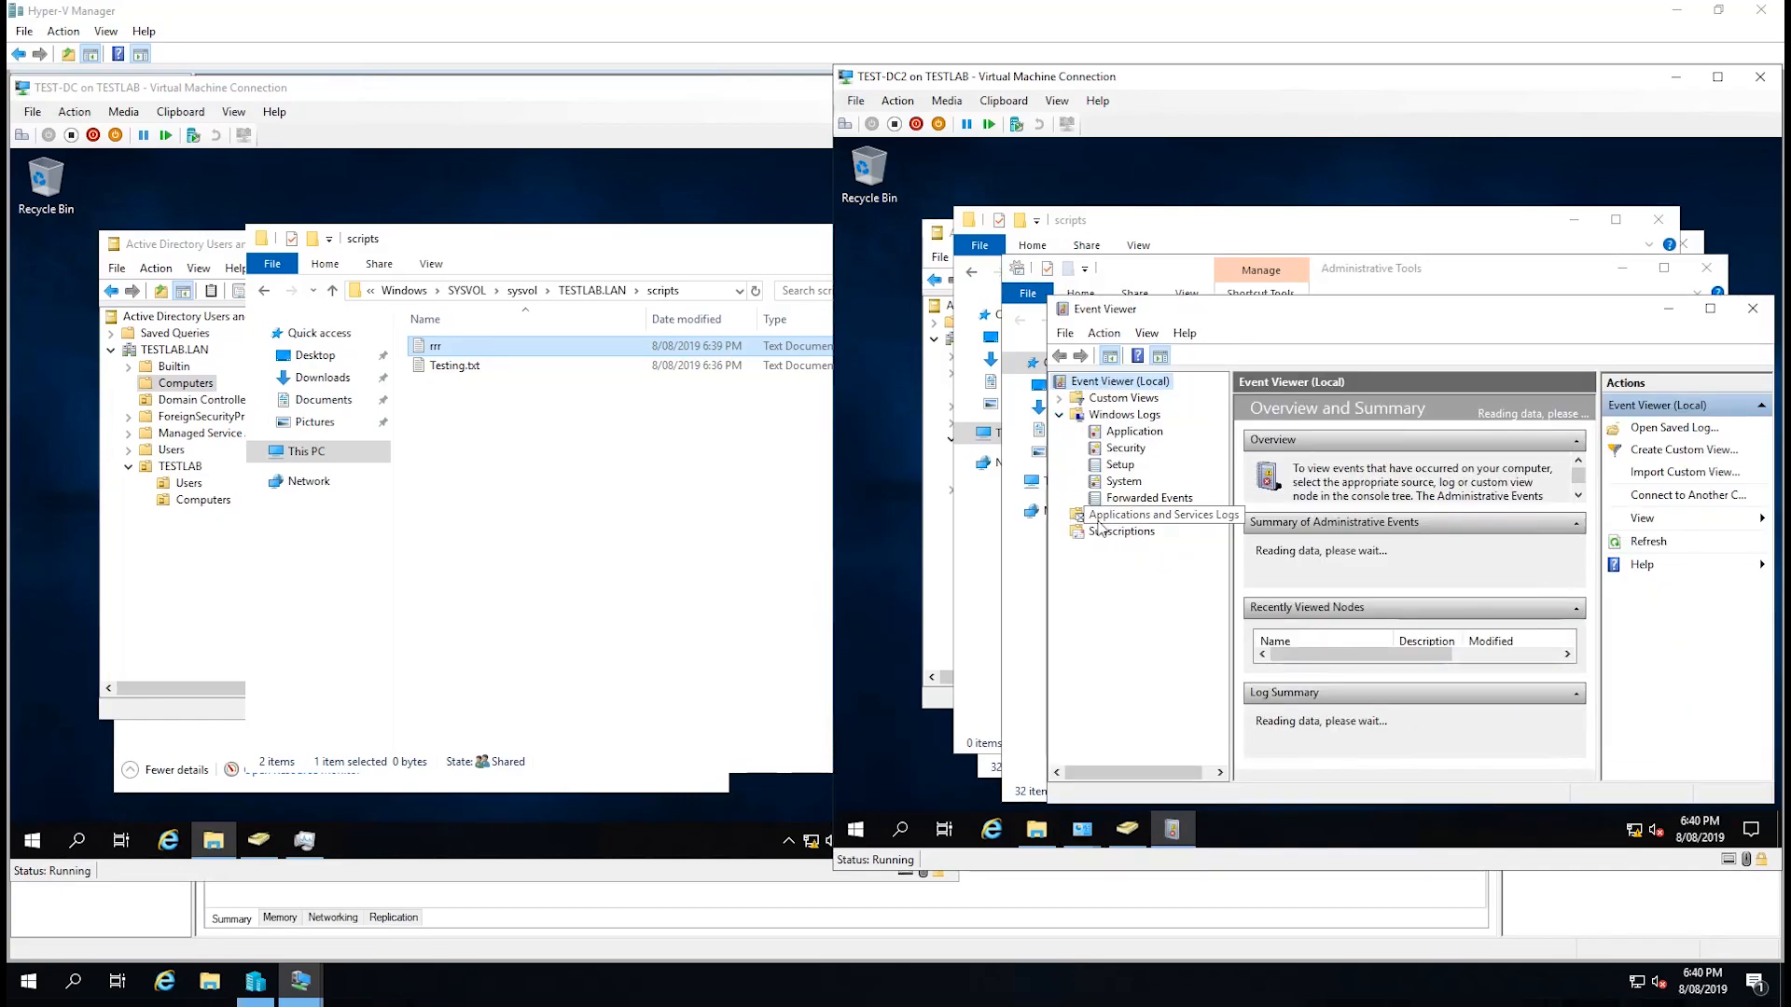
{"action": "left_click", "coordinate": [1161, 514]}
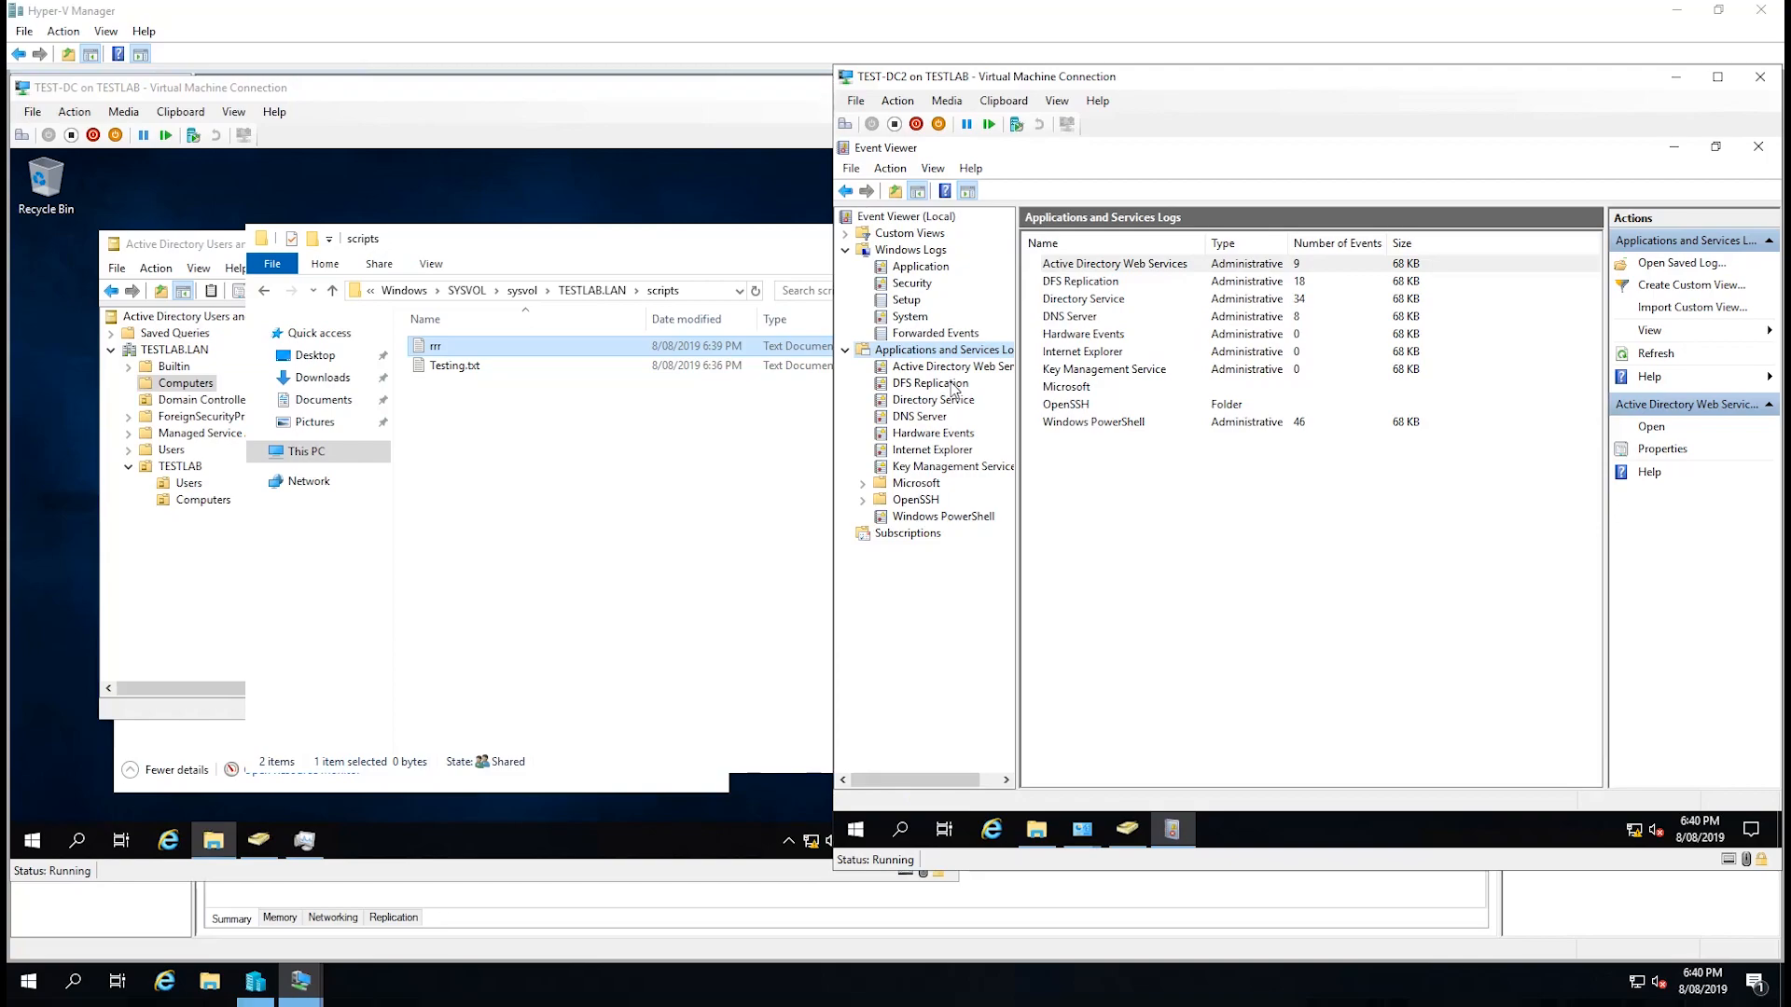
{"action": "left_click", "coordinate": [930, 383]}
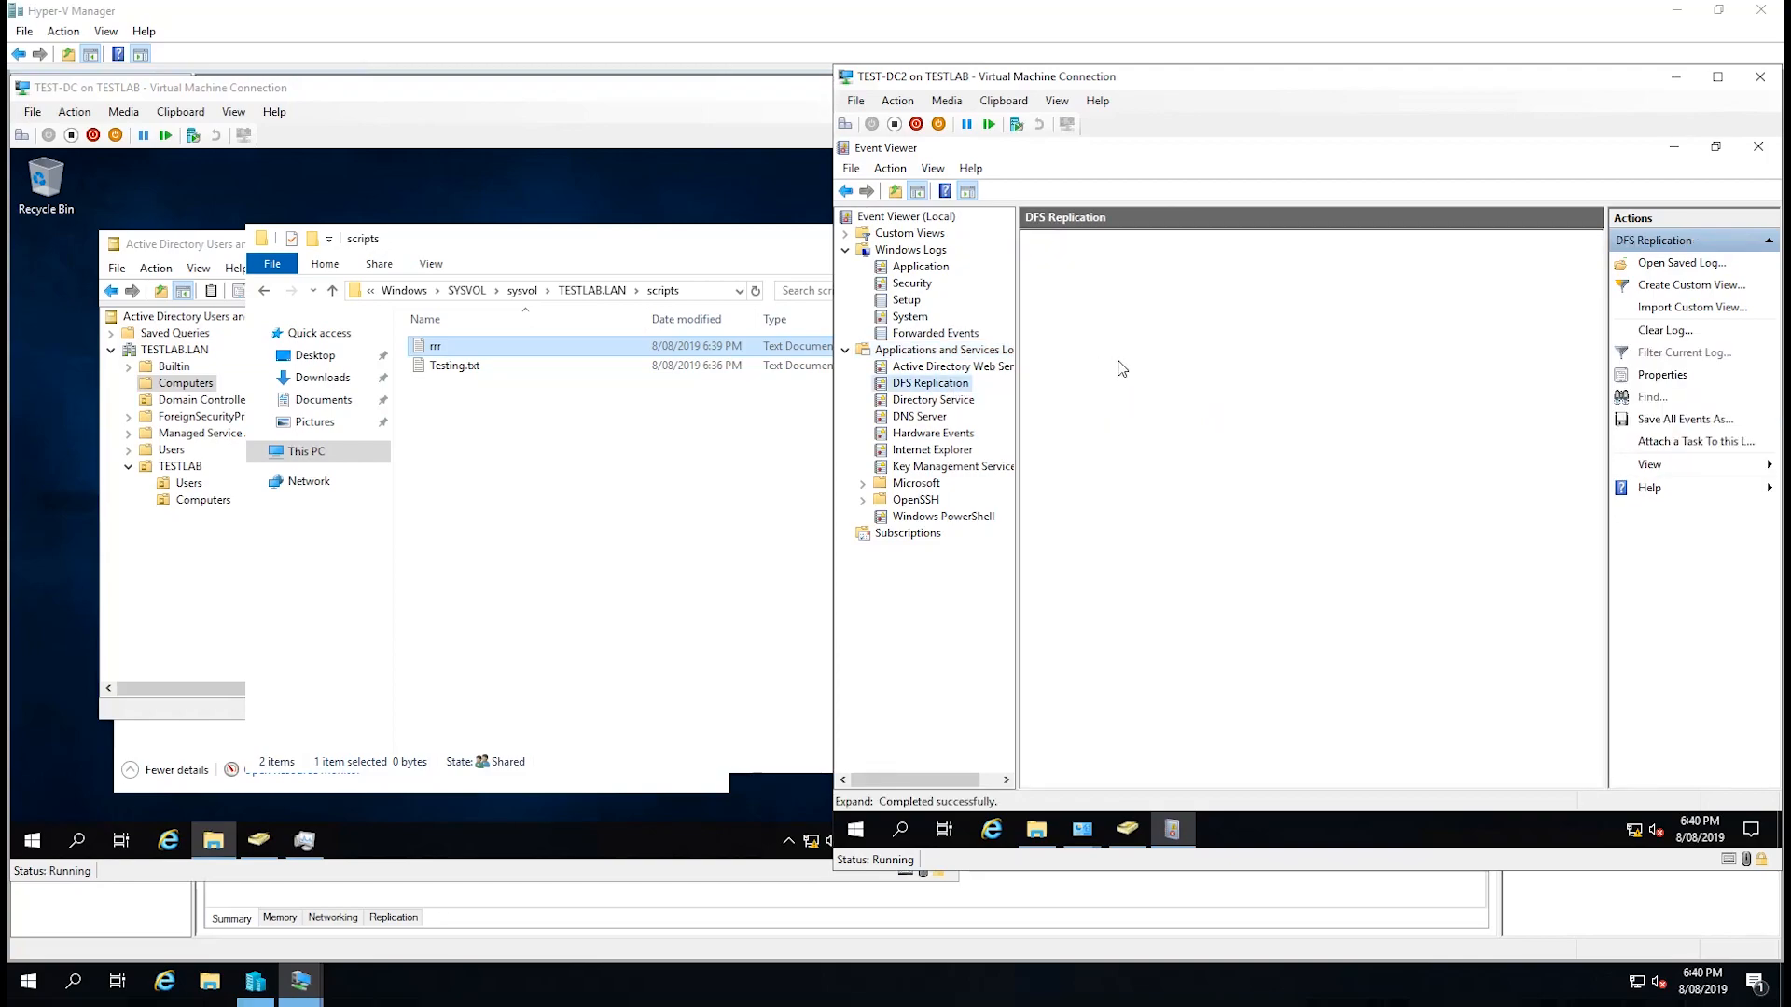
{"action": "left_click", "coordinate": [930, 382]}
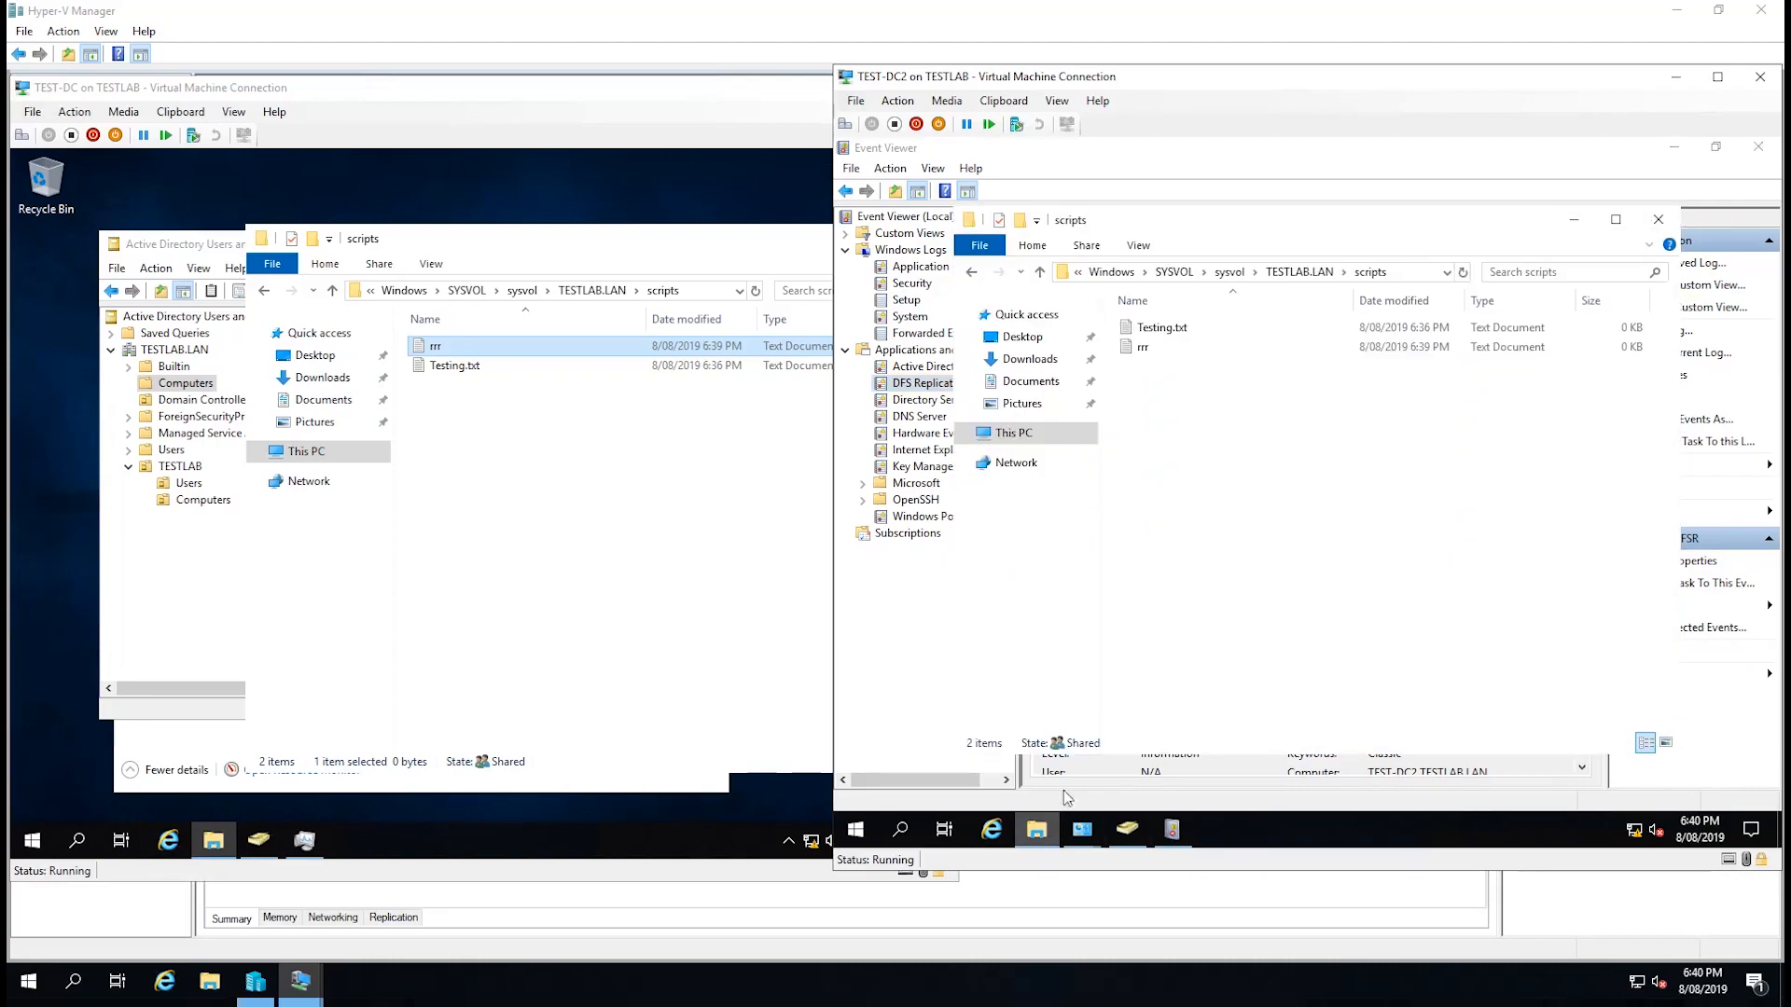
{"action": "mouse_move", "coordinate": [1264, 555]}
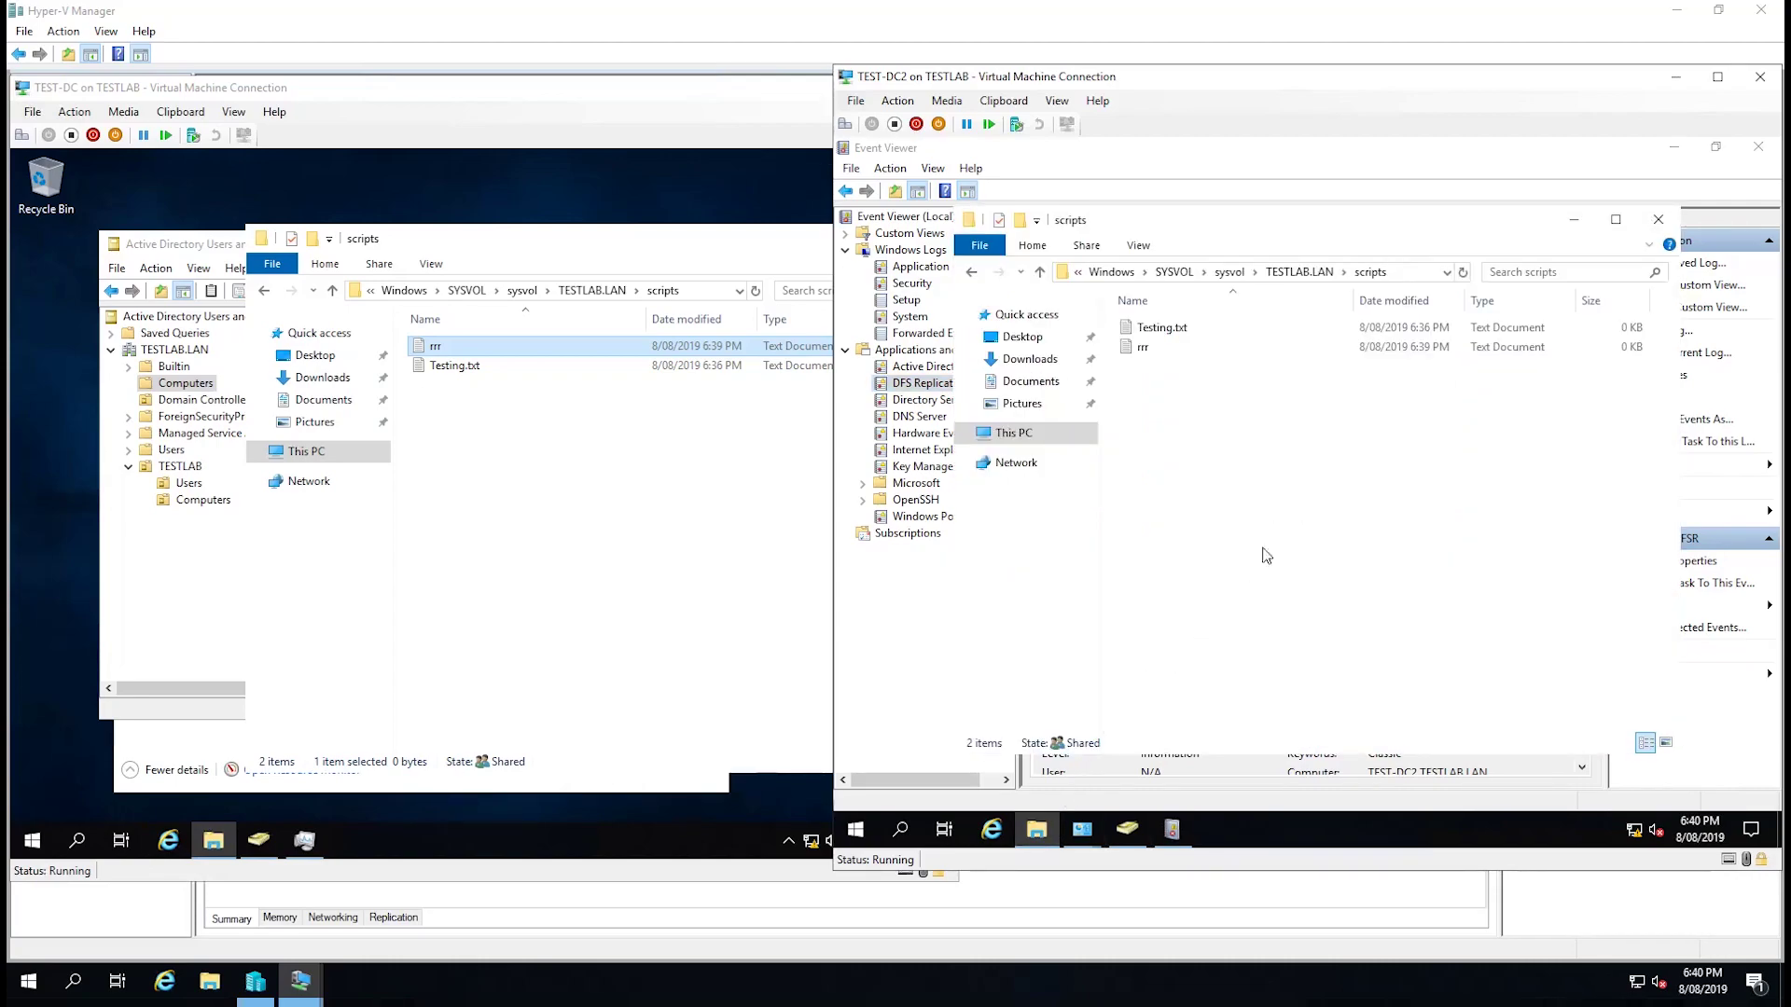
{"action": "mouse_move", "coordinate": [1102, 427]}
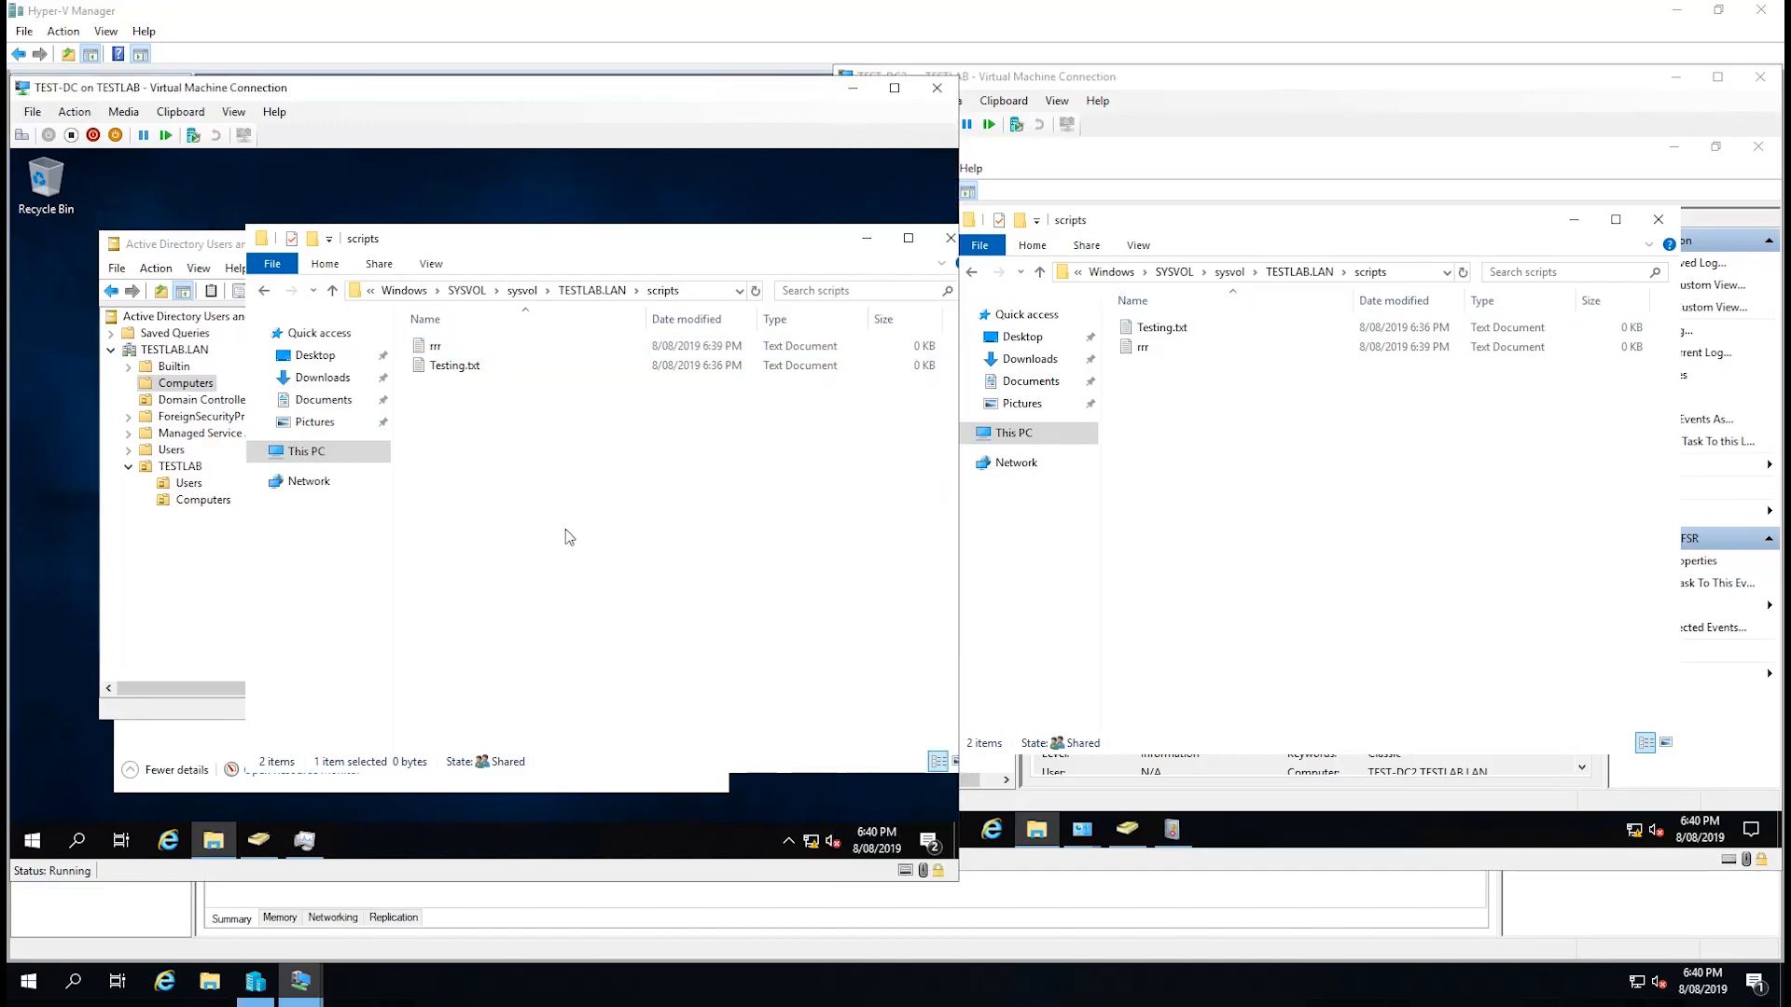
- Create a text file named test2 in TEST-DC's SYSVOL scripts folder
{"action": "right_click", "coordinate": [570, 538]}
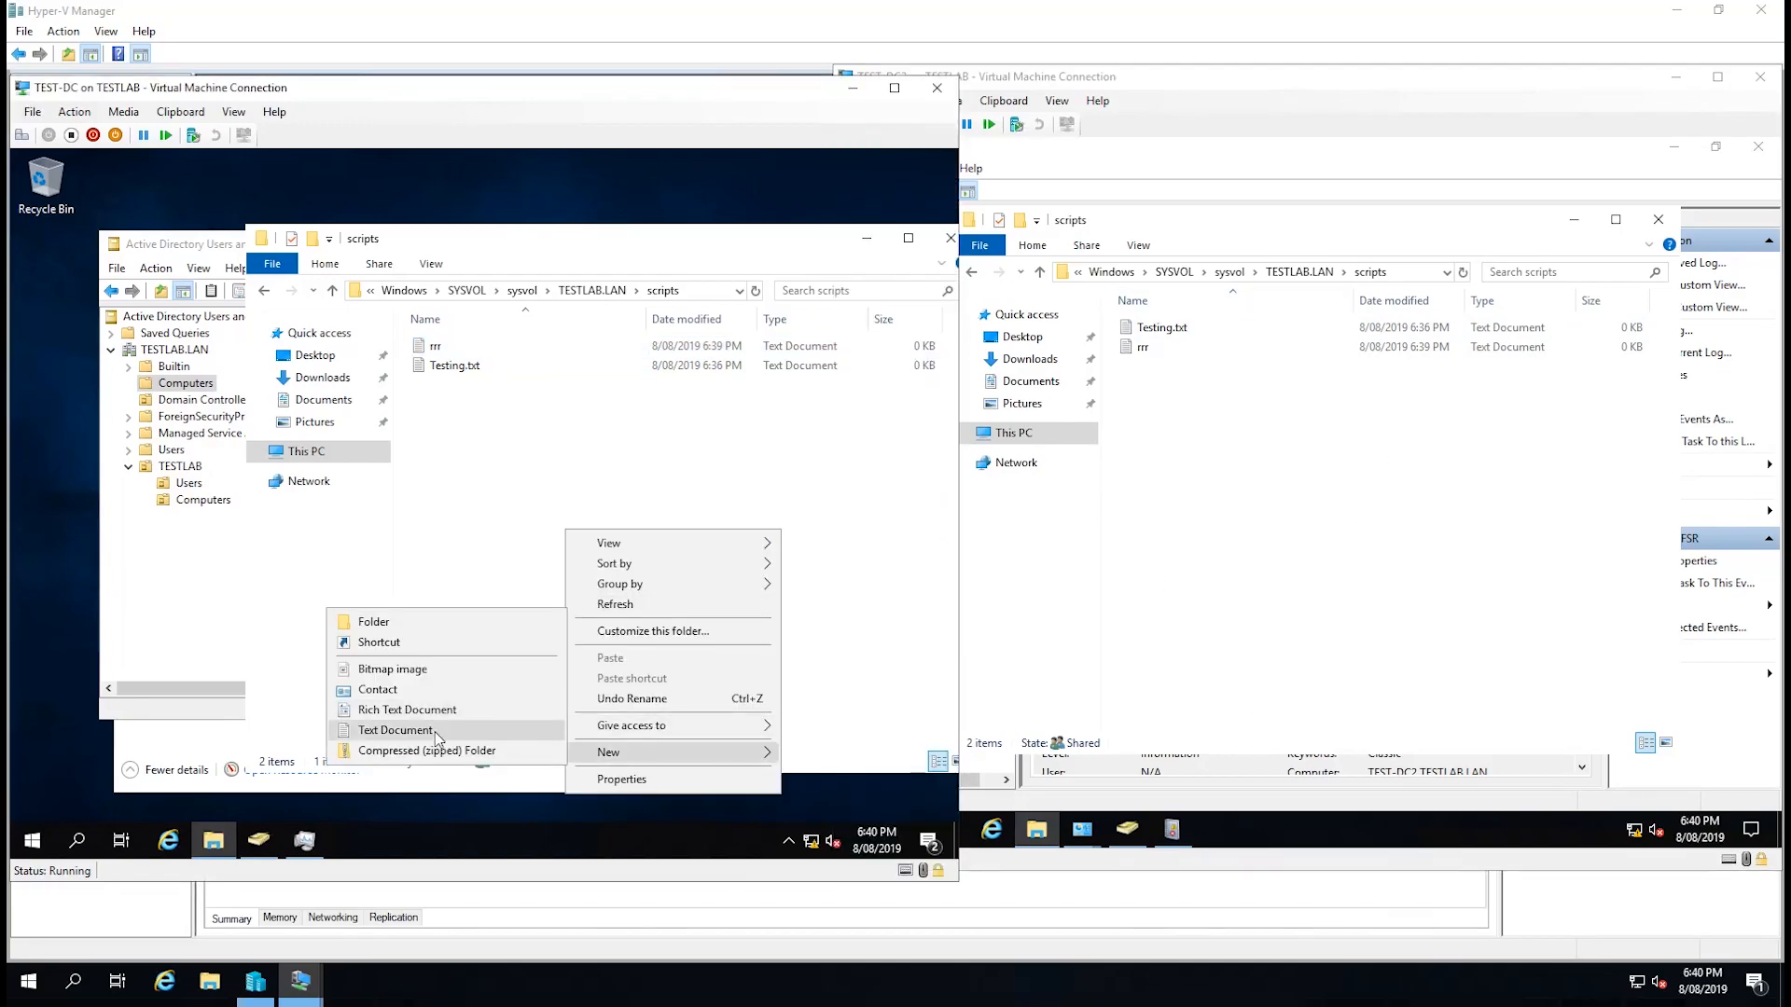
{"action": "left_click", "coordinate": [396, 729]}
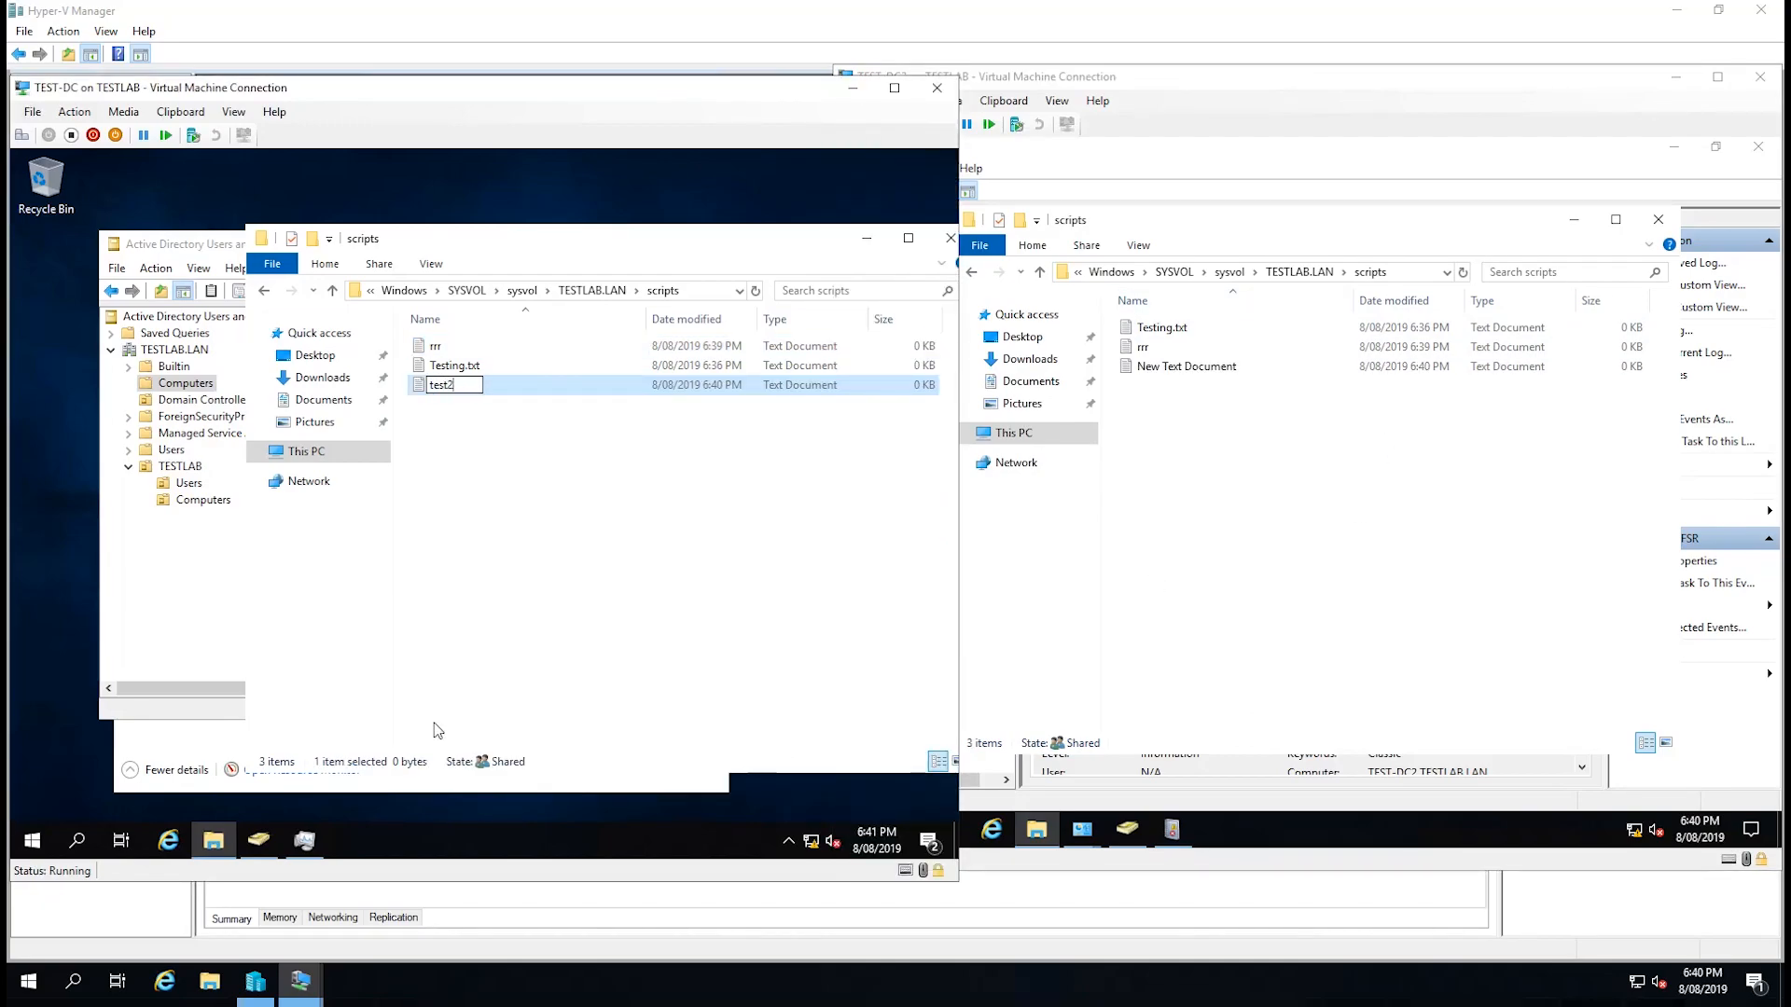
{"action": "key", "text": "Return"}
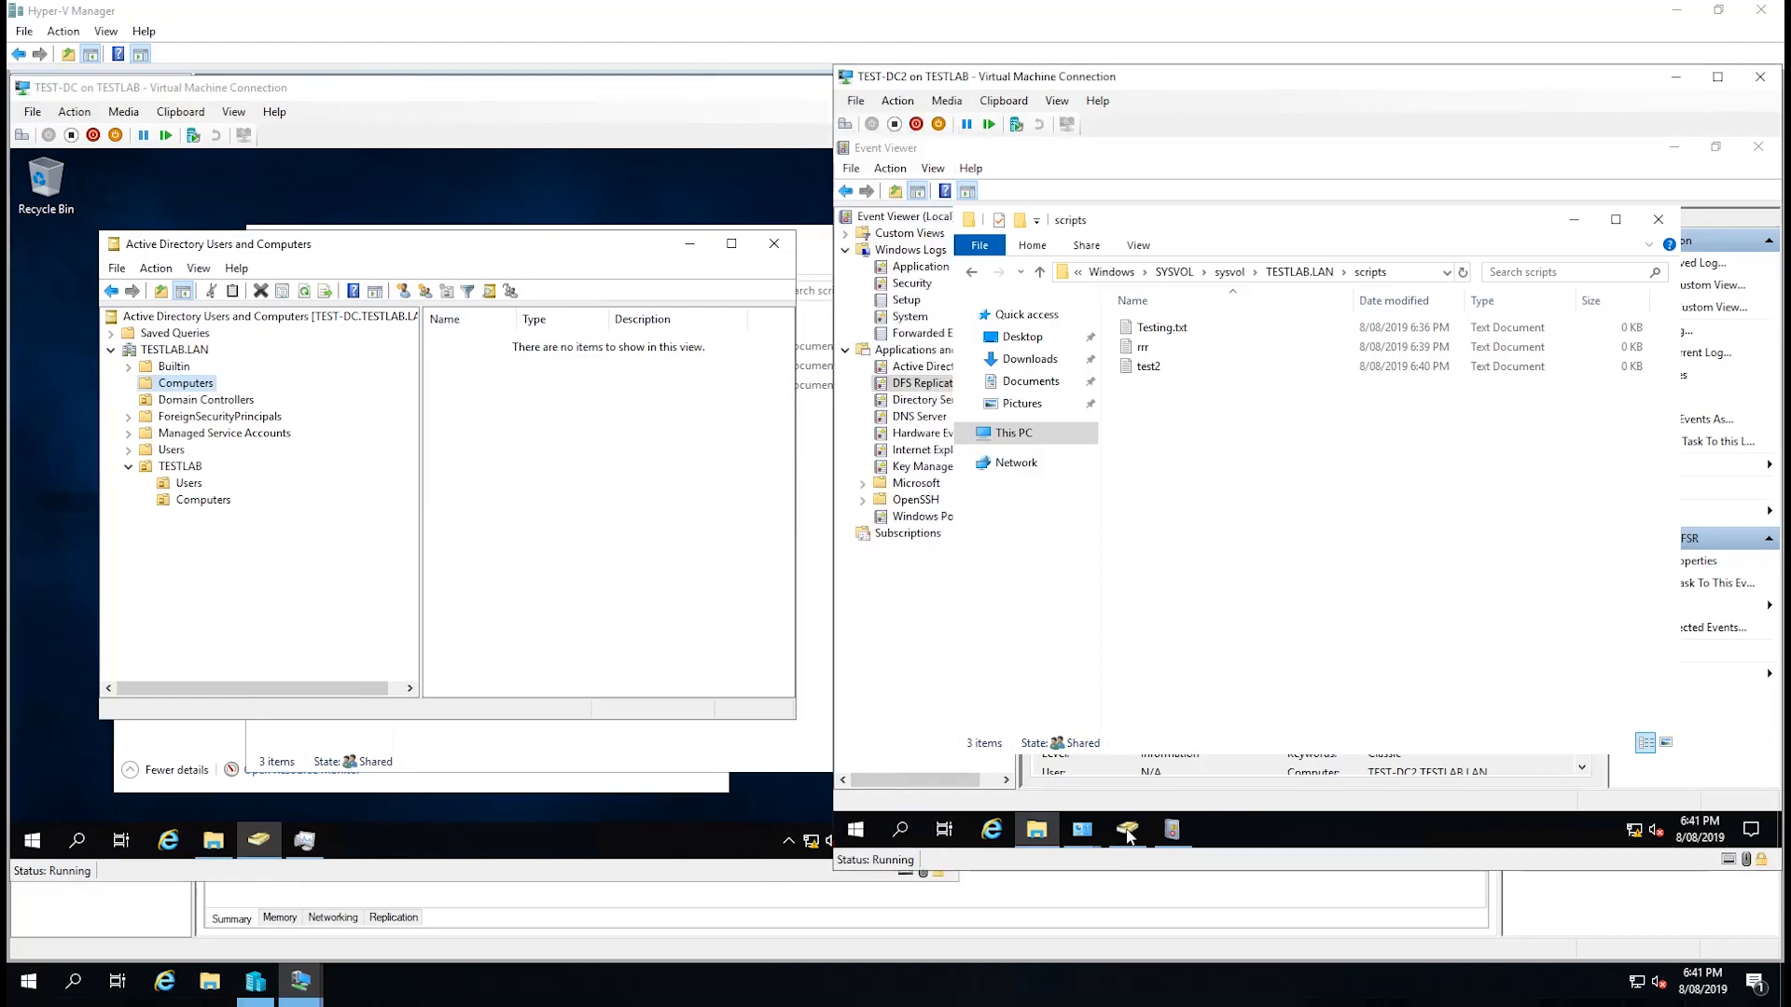
- Create a user named 'test' with a password in TEST-DC's TESTLAB Users container
{"action": "left_click", "coordinate": [1125, 829]}
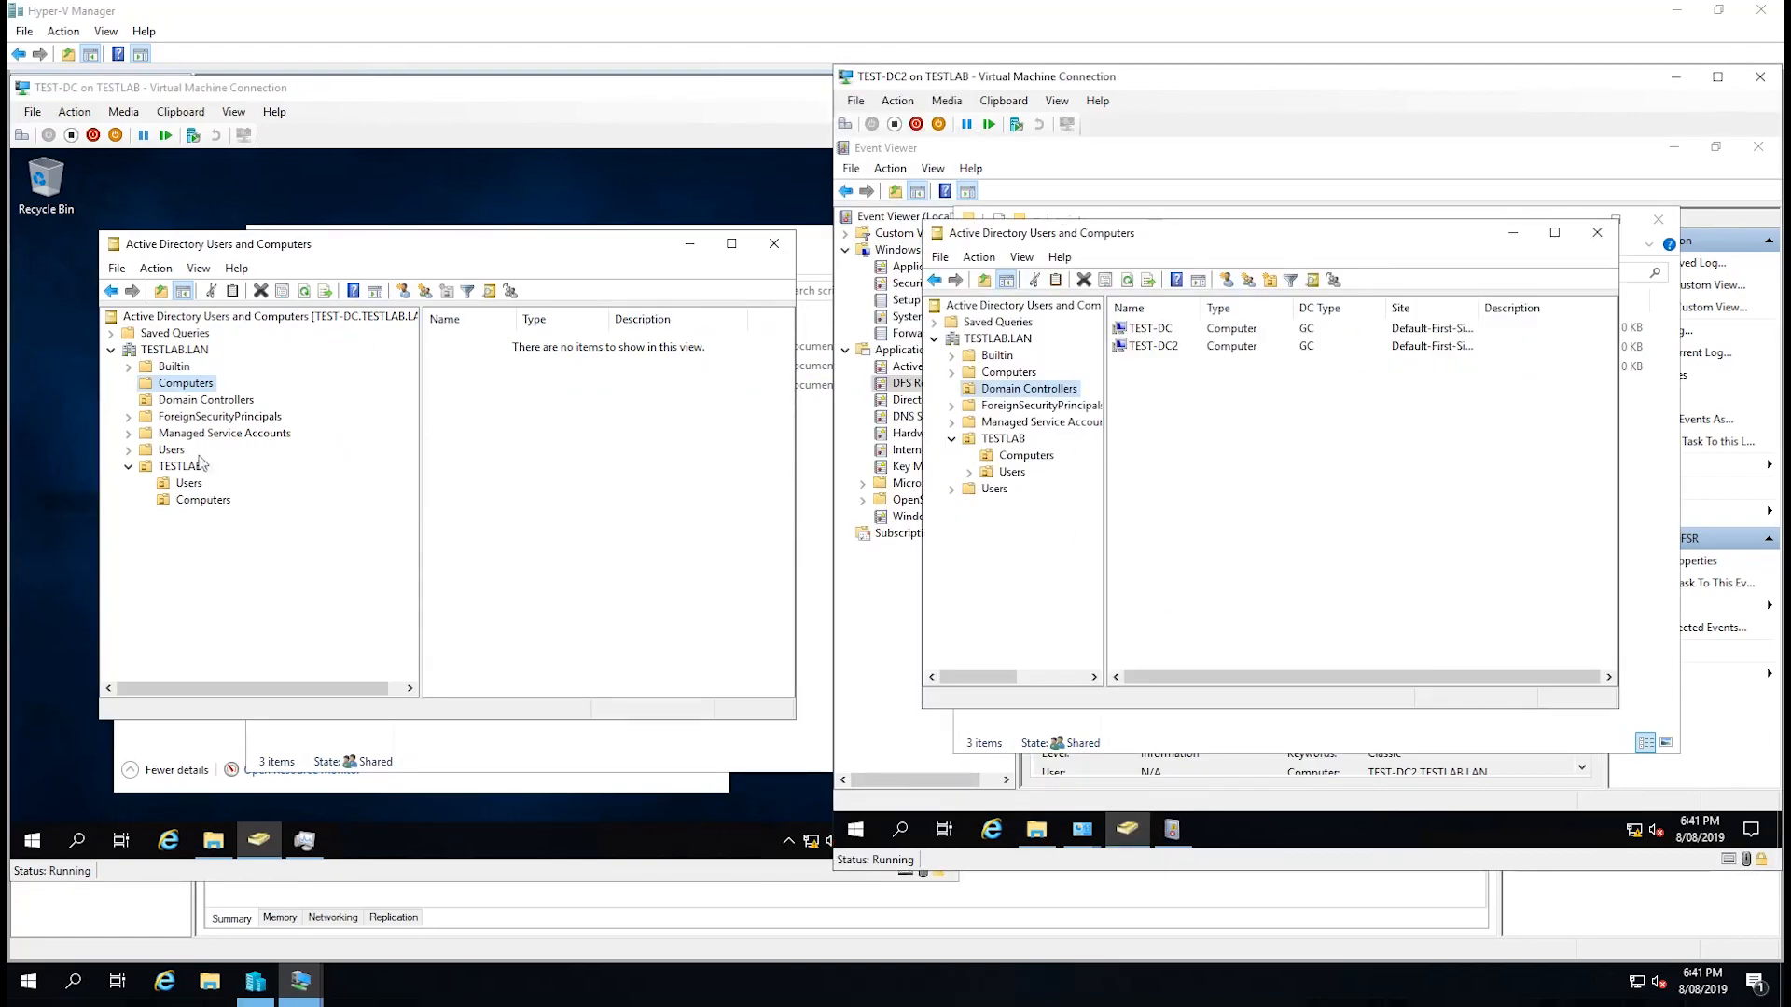
{"action": "left_click", "coordinate": [188, 483]}
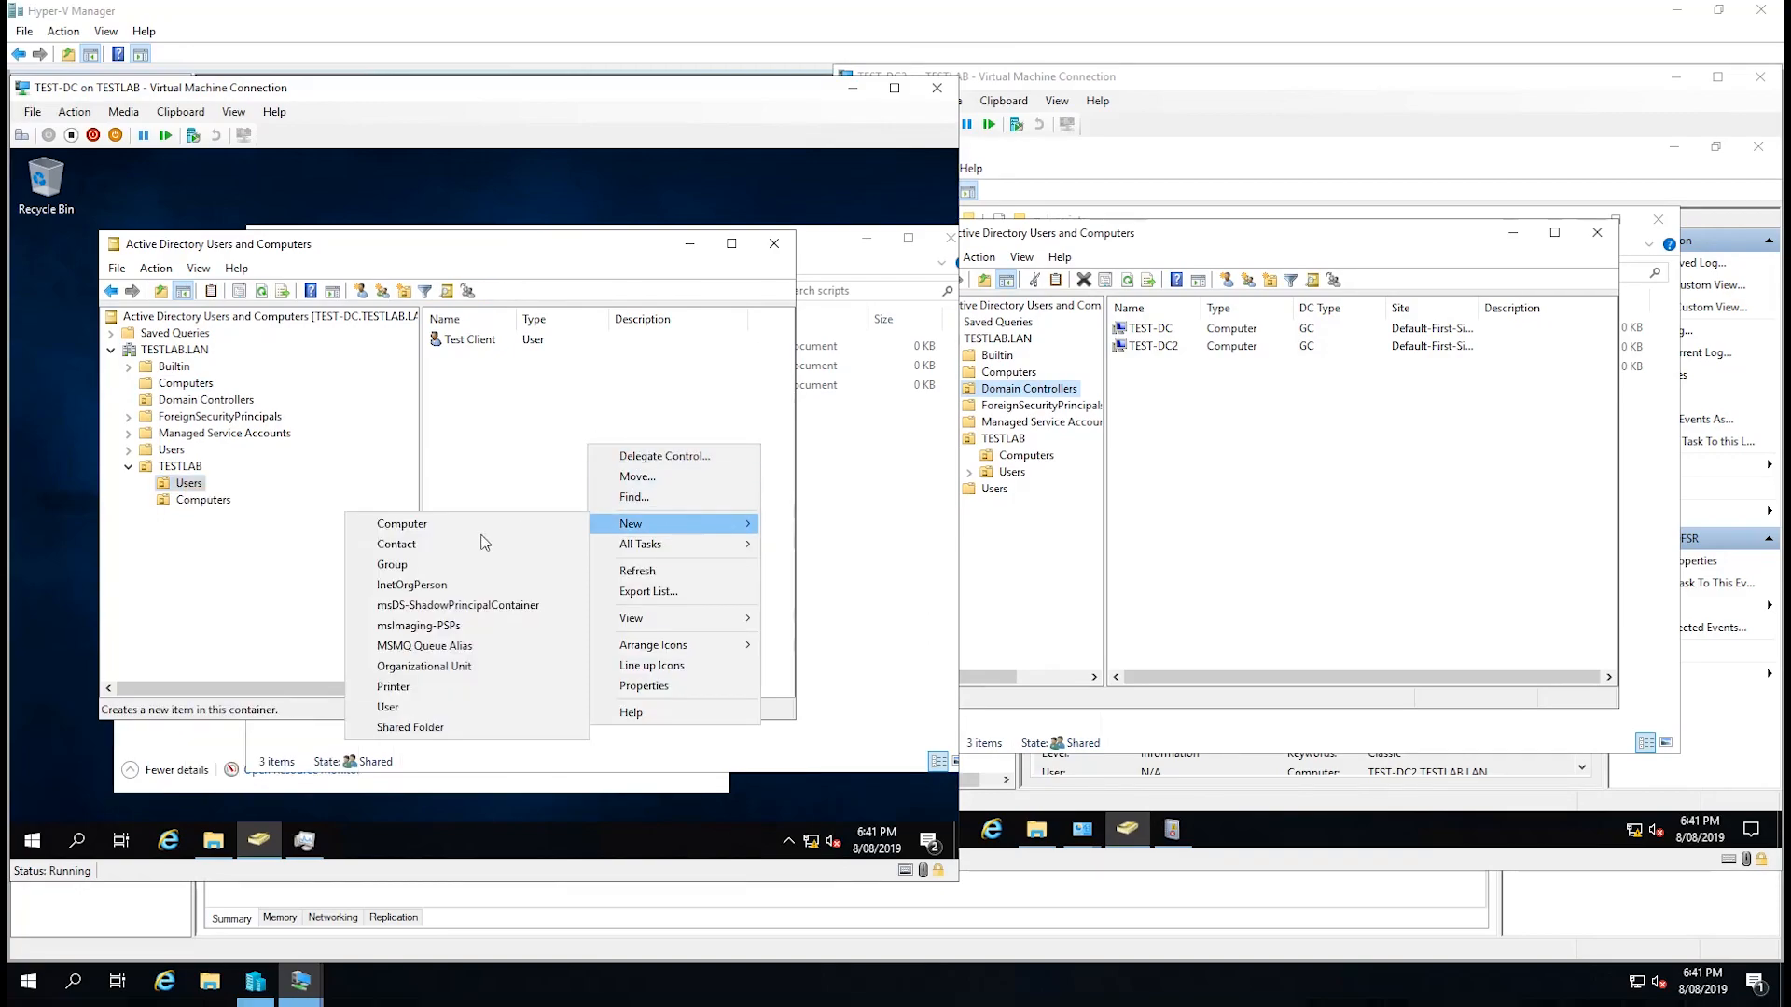
{"action": "left_click", "coordinate": [387, 706]}
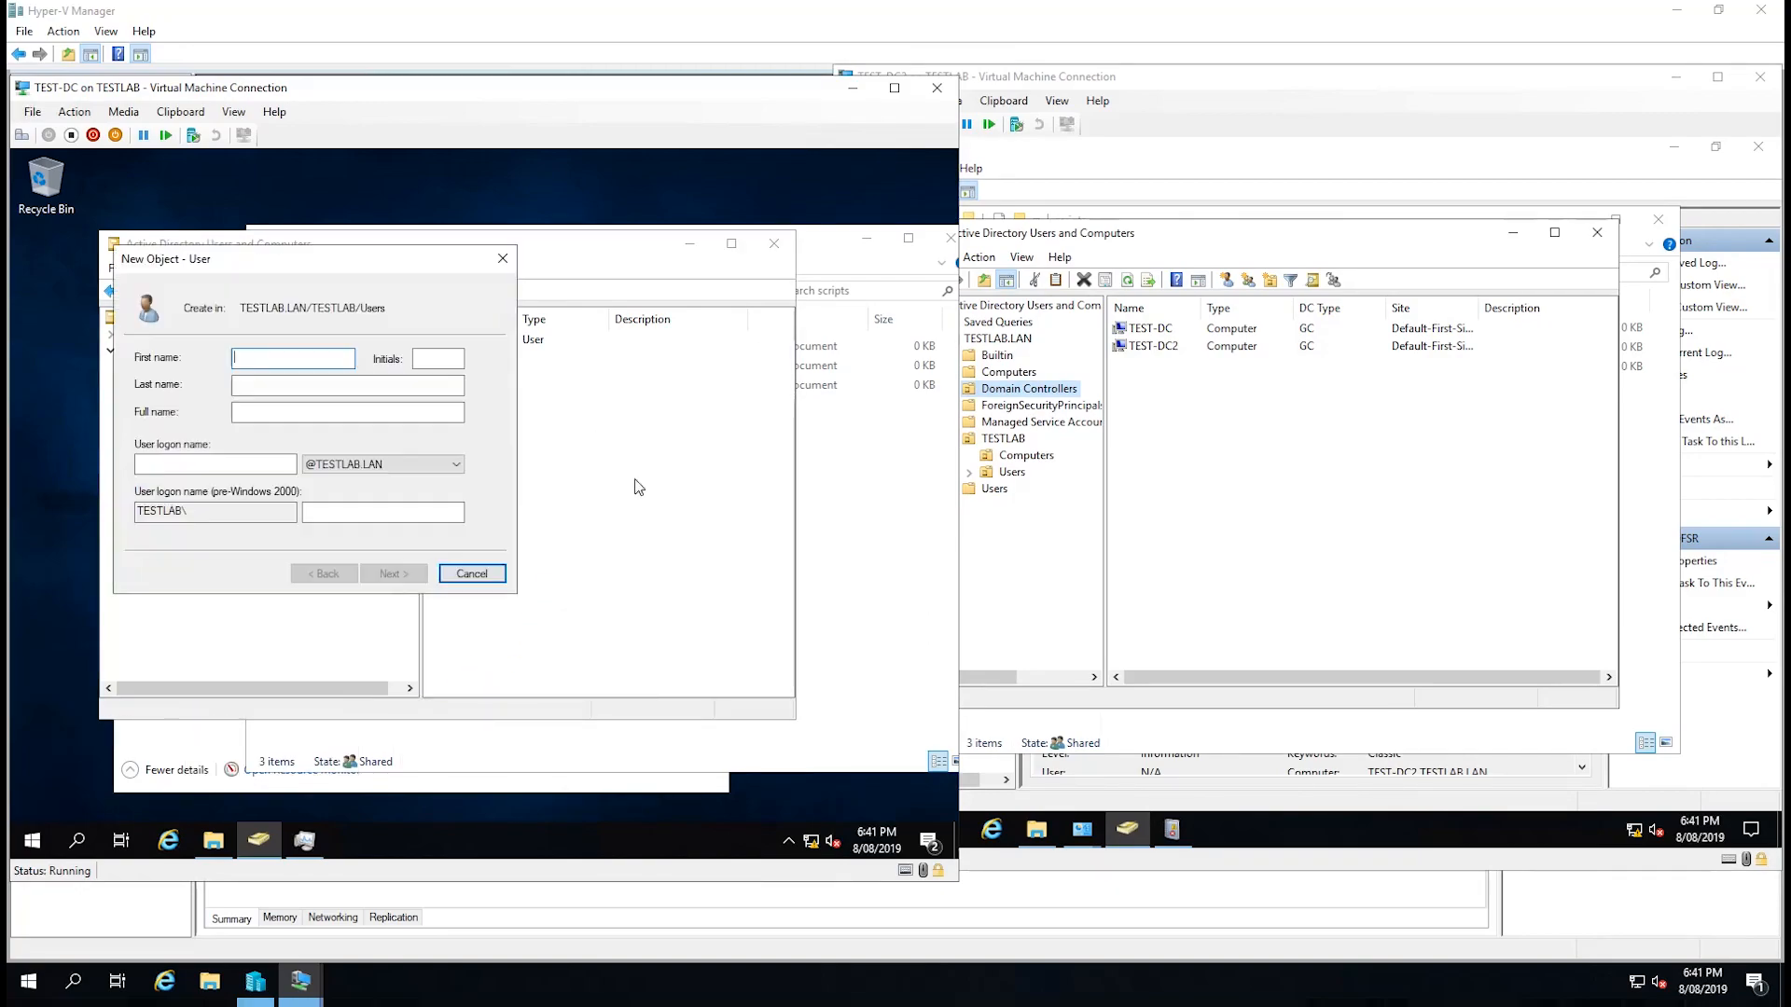
{"action": "type", "text": "test"}
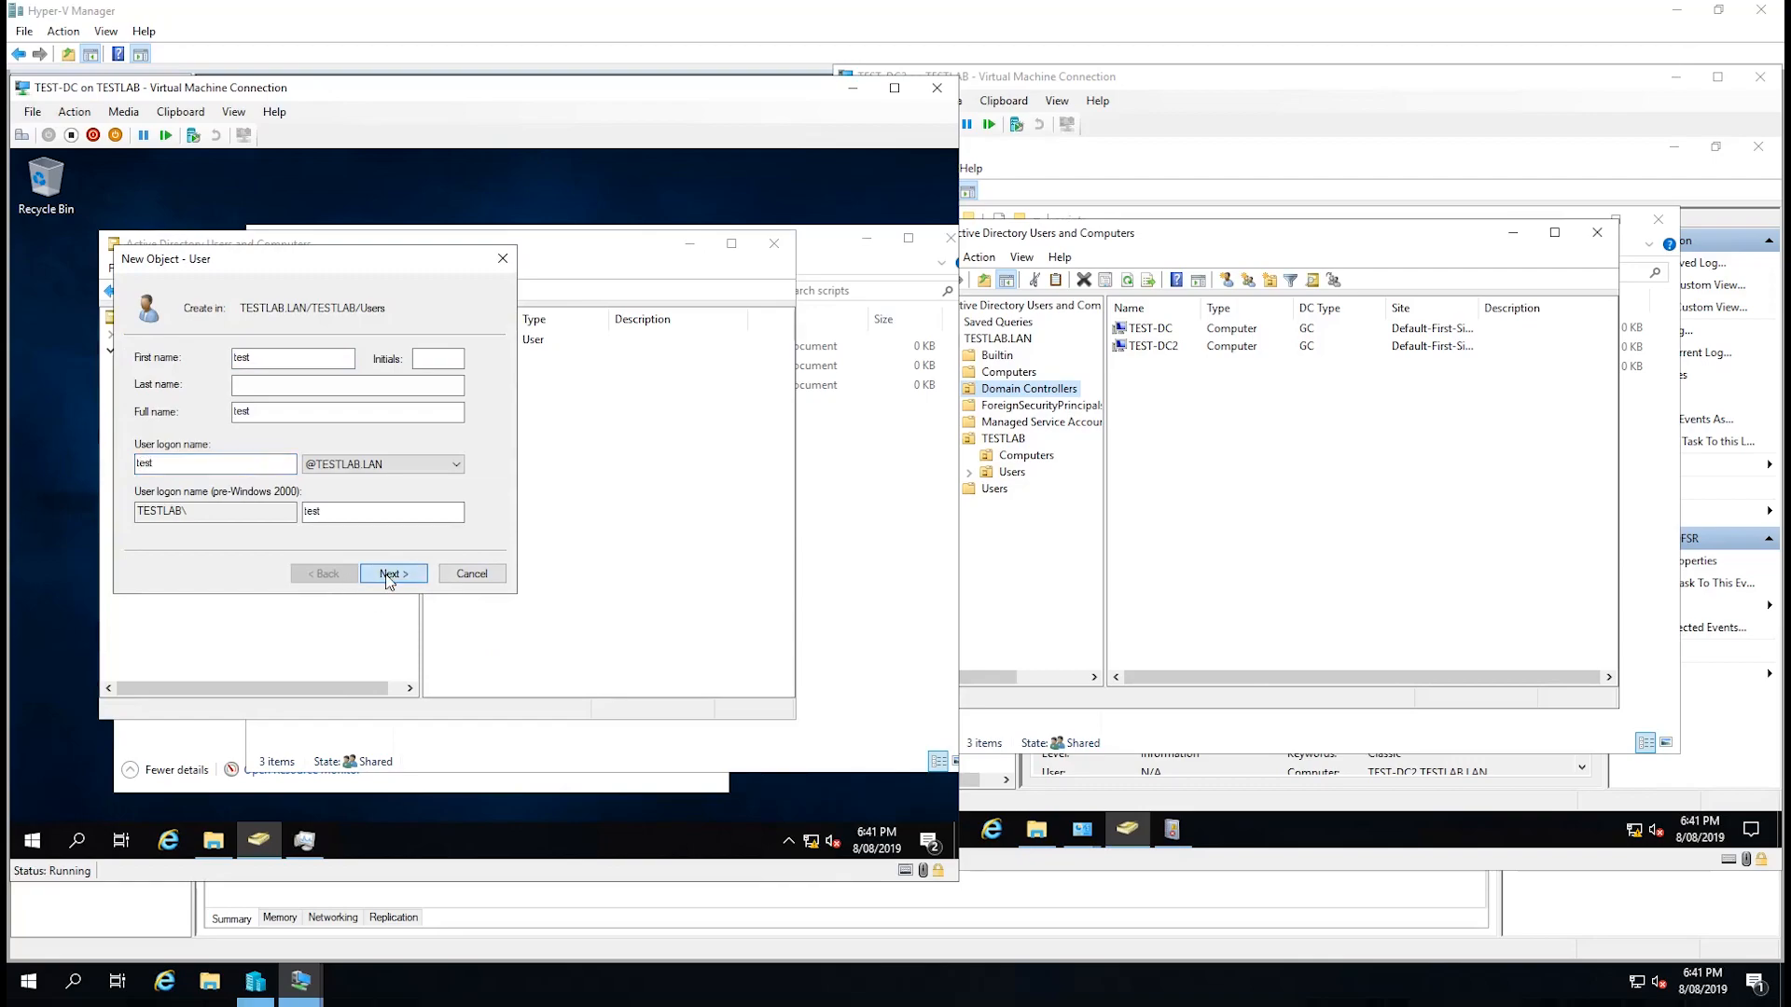
{"action": "left_click", "coordinate": [391, 573]}
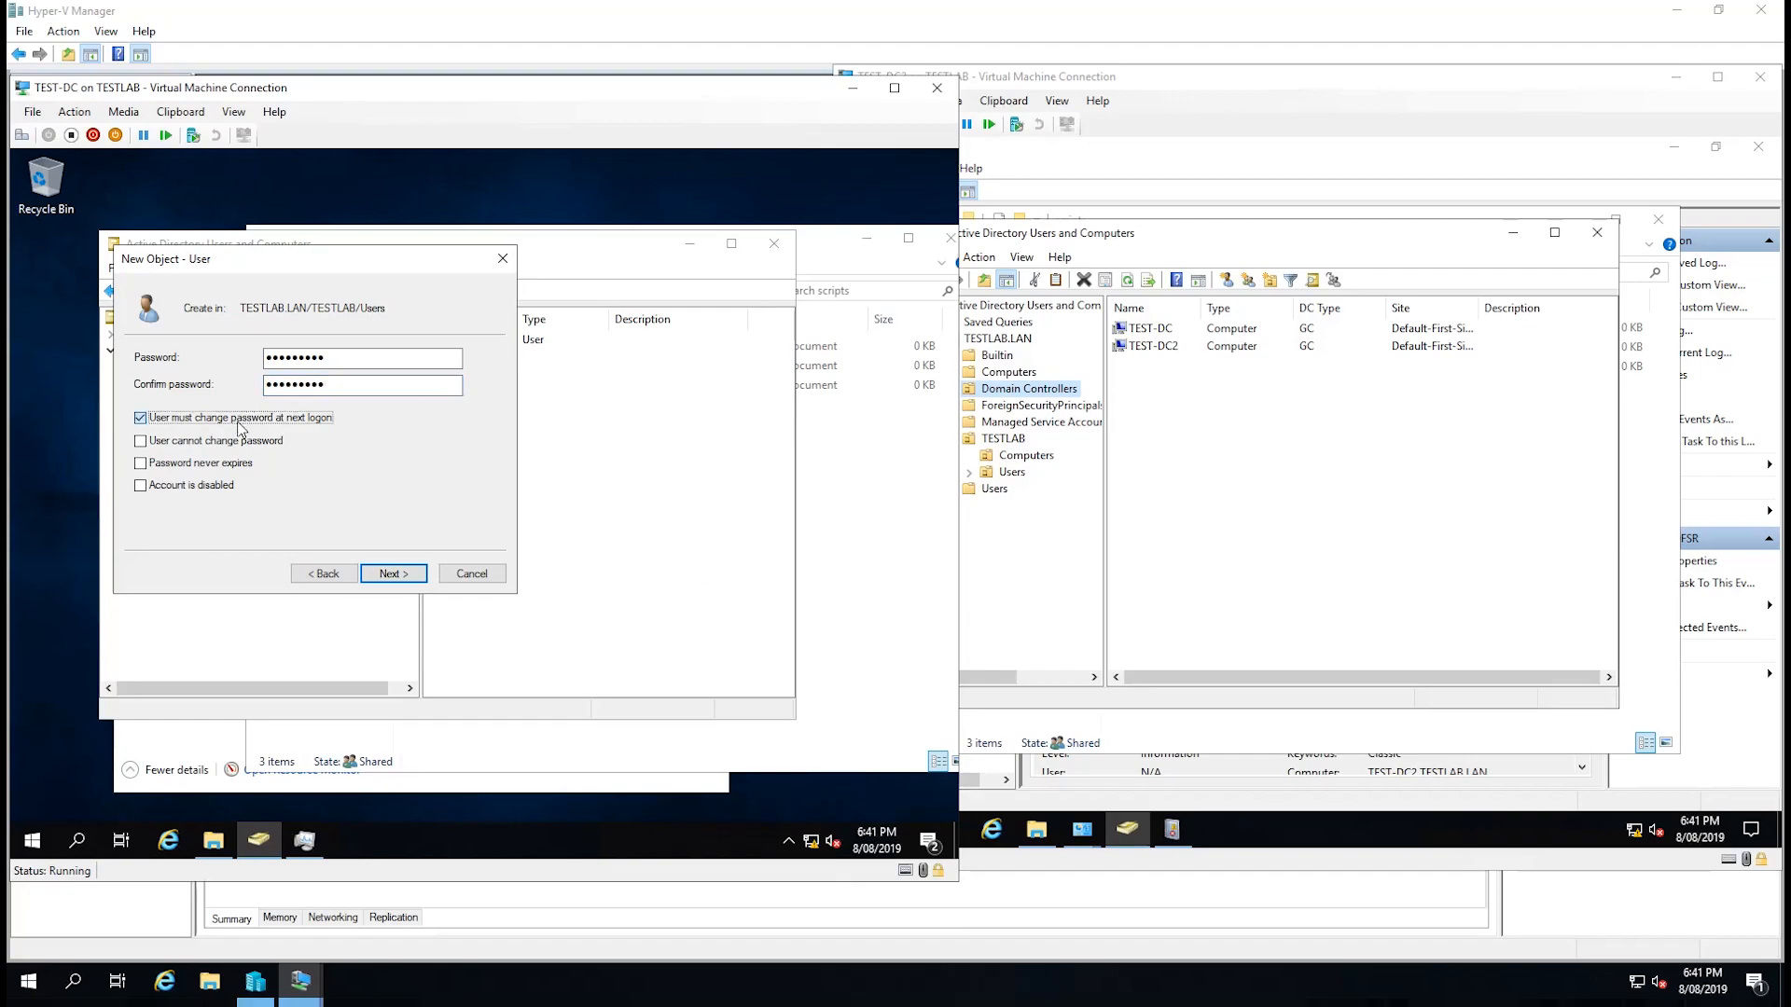
{"action": "left_click", "coordinate": [392, 574]}
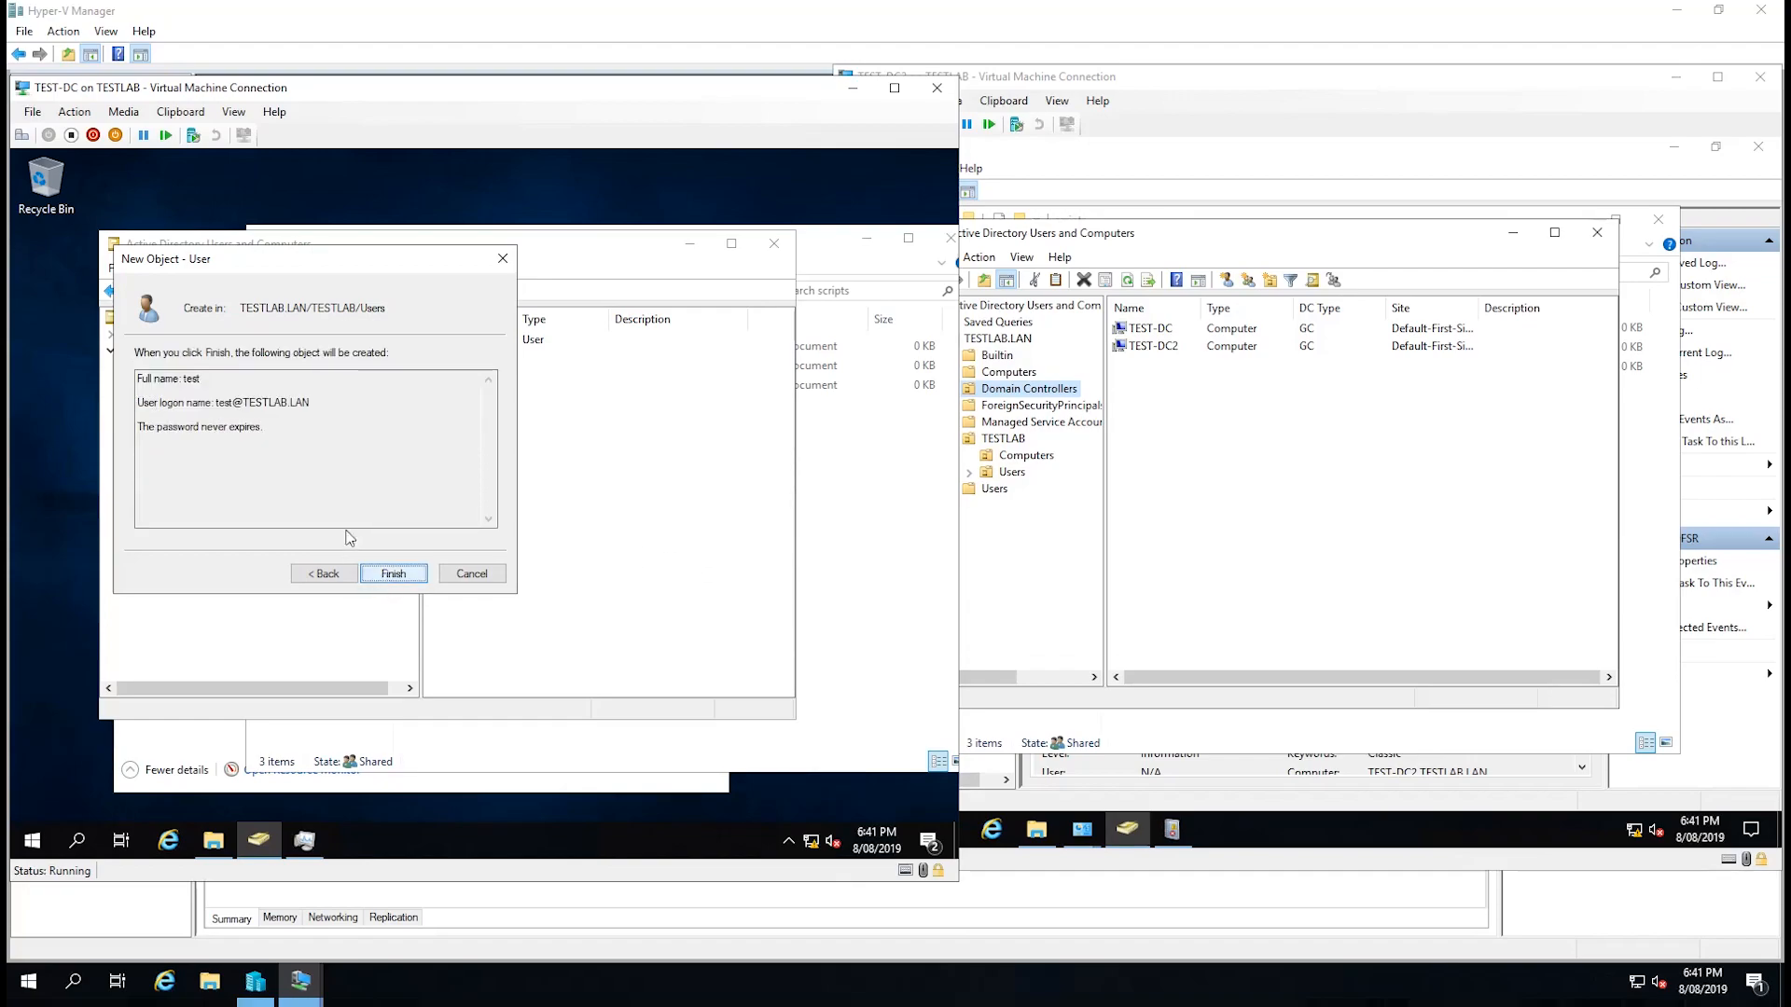
{"action": "left_click", "coordinate": [392, 574]}
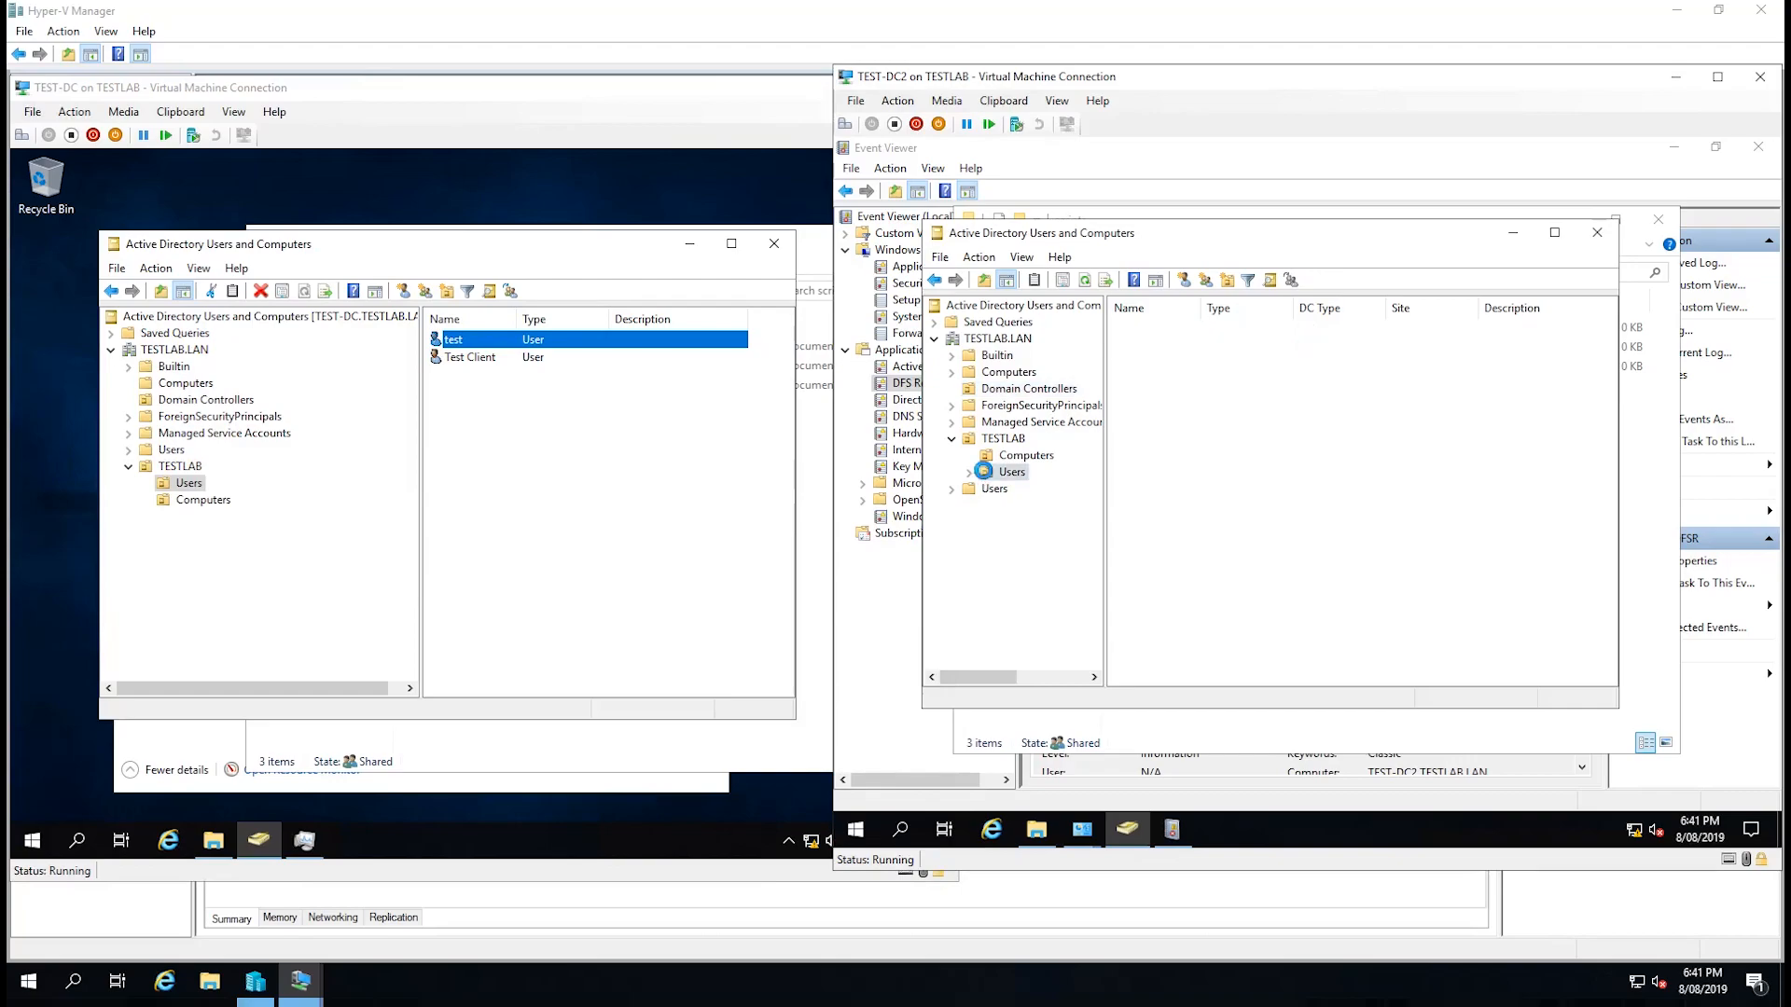
- Verify the replicated 'test' user in TEST-DC2's TESTLAB Users, inspect its properties, then close the console
{"action": "left_click", "coordinate": [995, 487]}
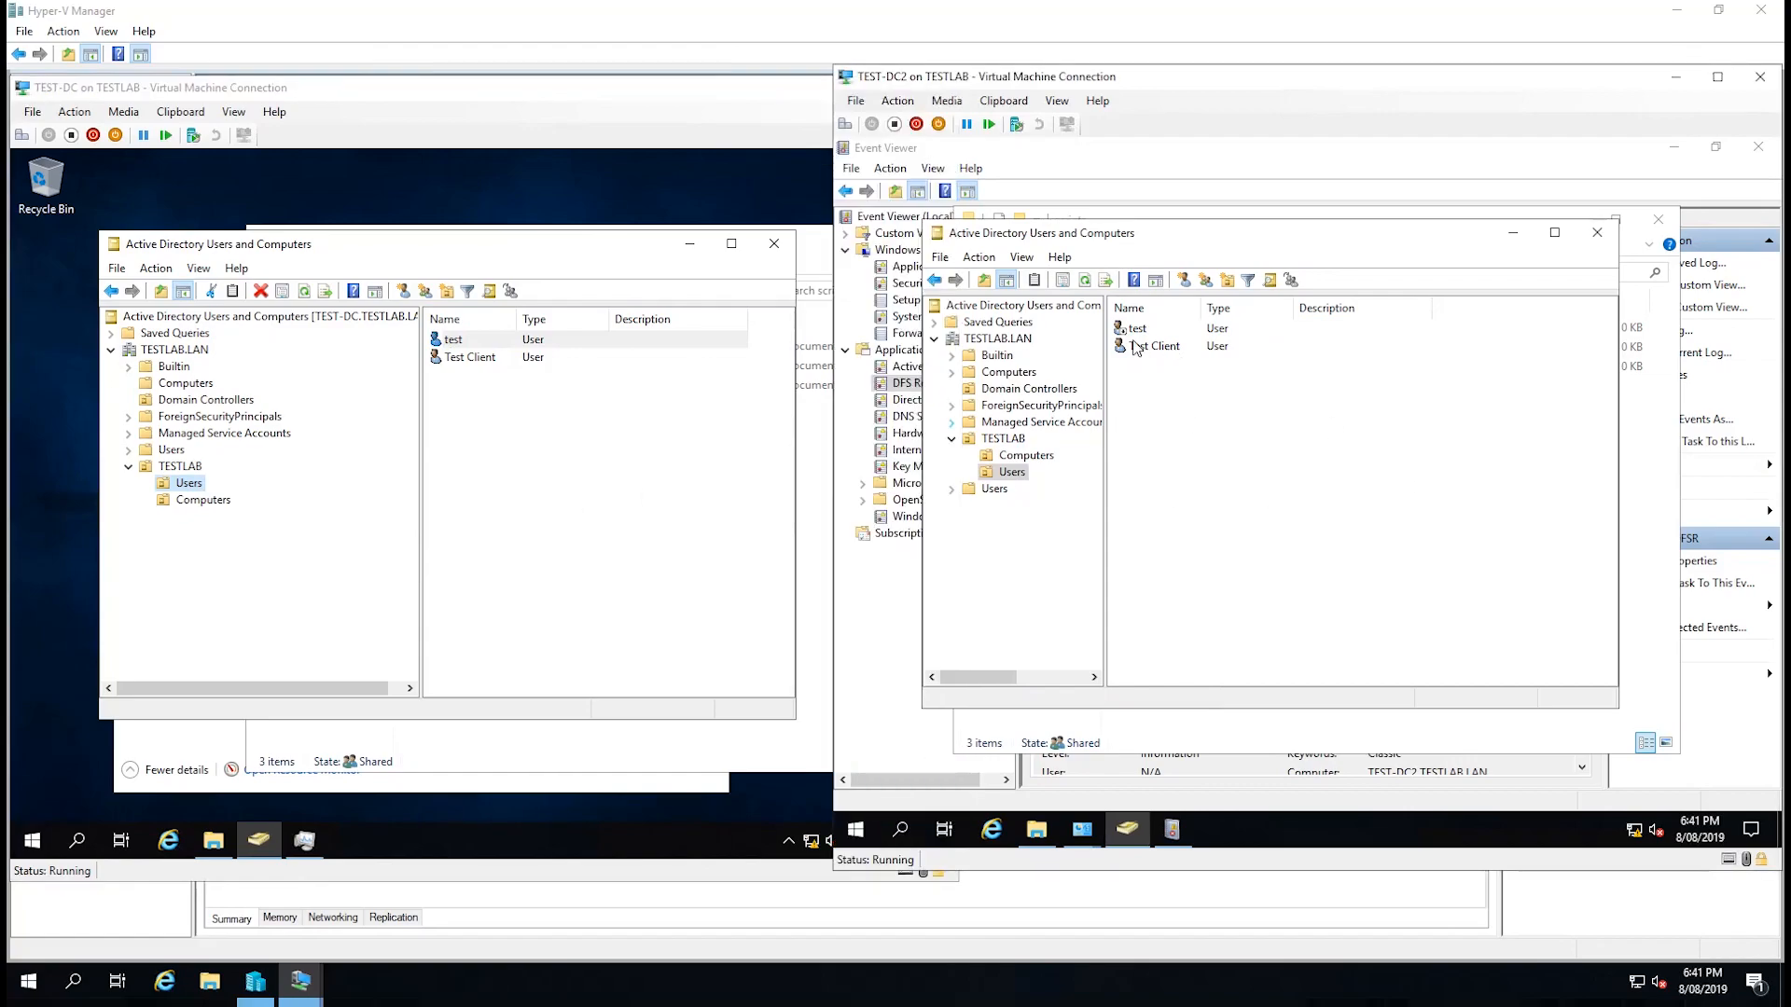
{"action": "mouse_move", "coordinate": [1137, 340]}
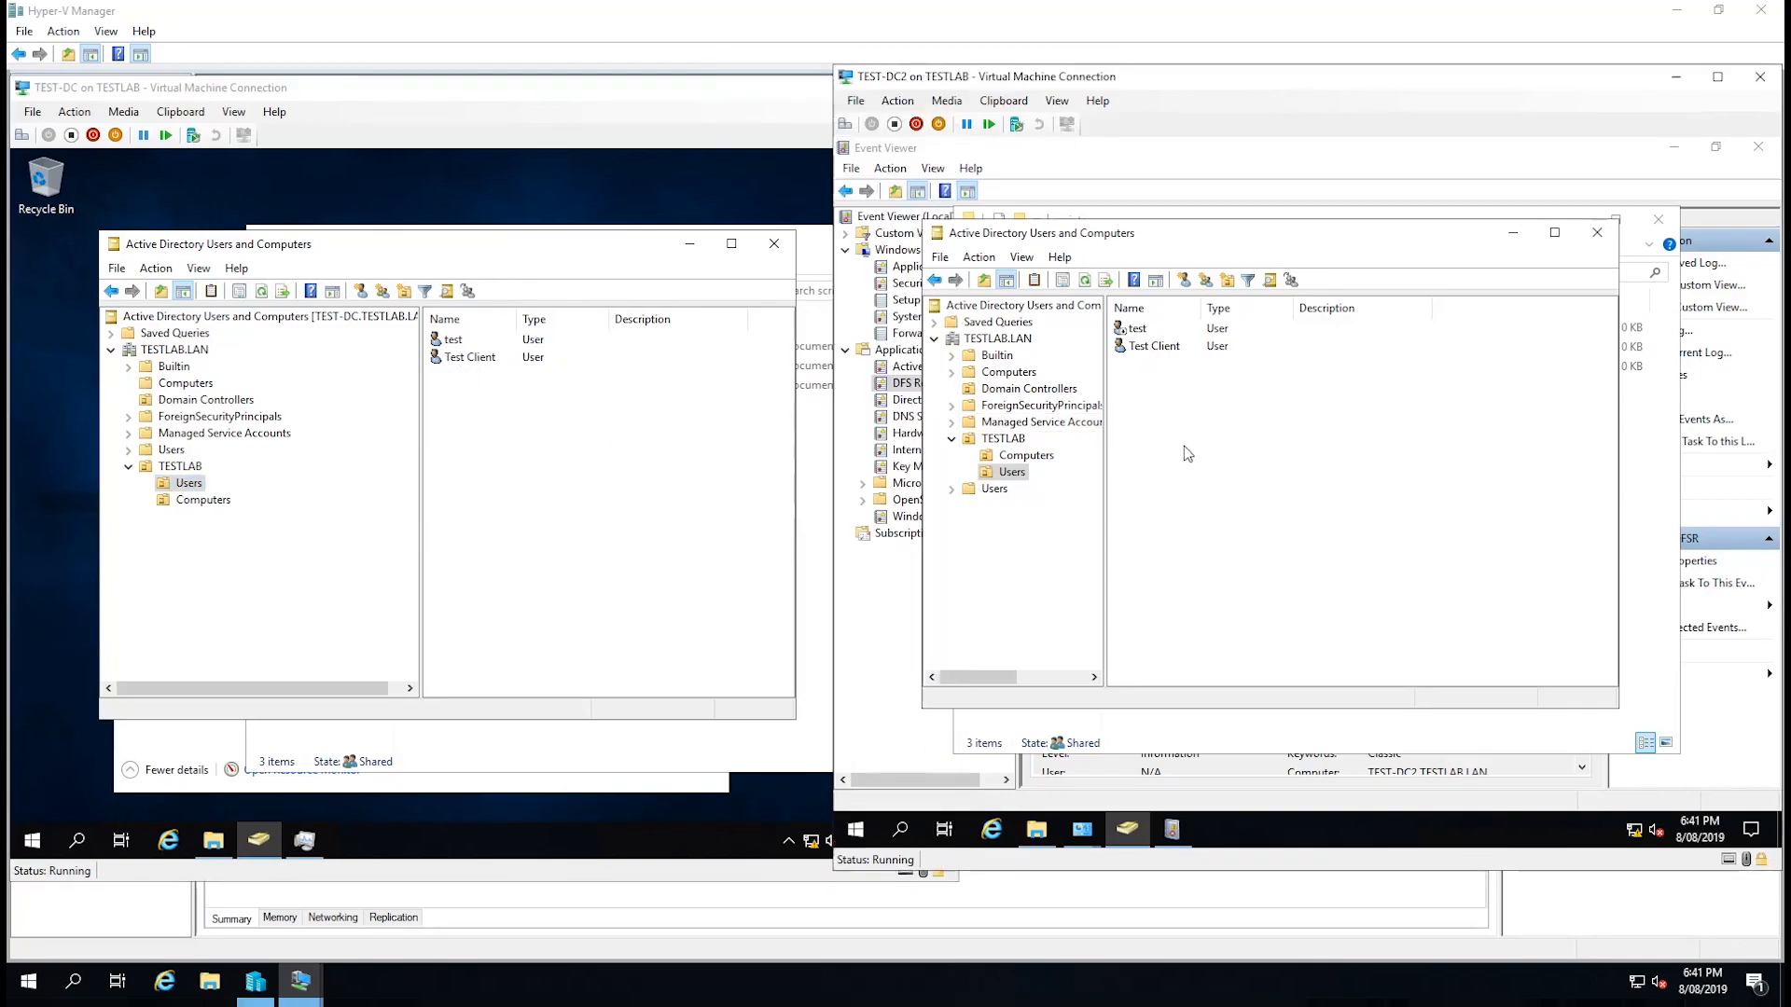
{"action": "left_click", "coordinate": [1135, 329]}
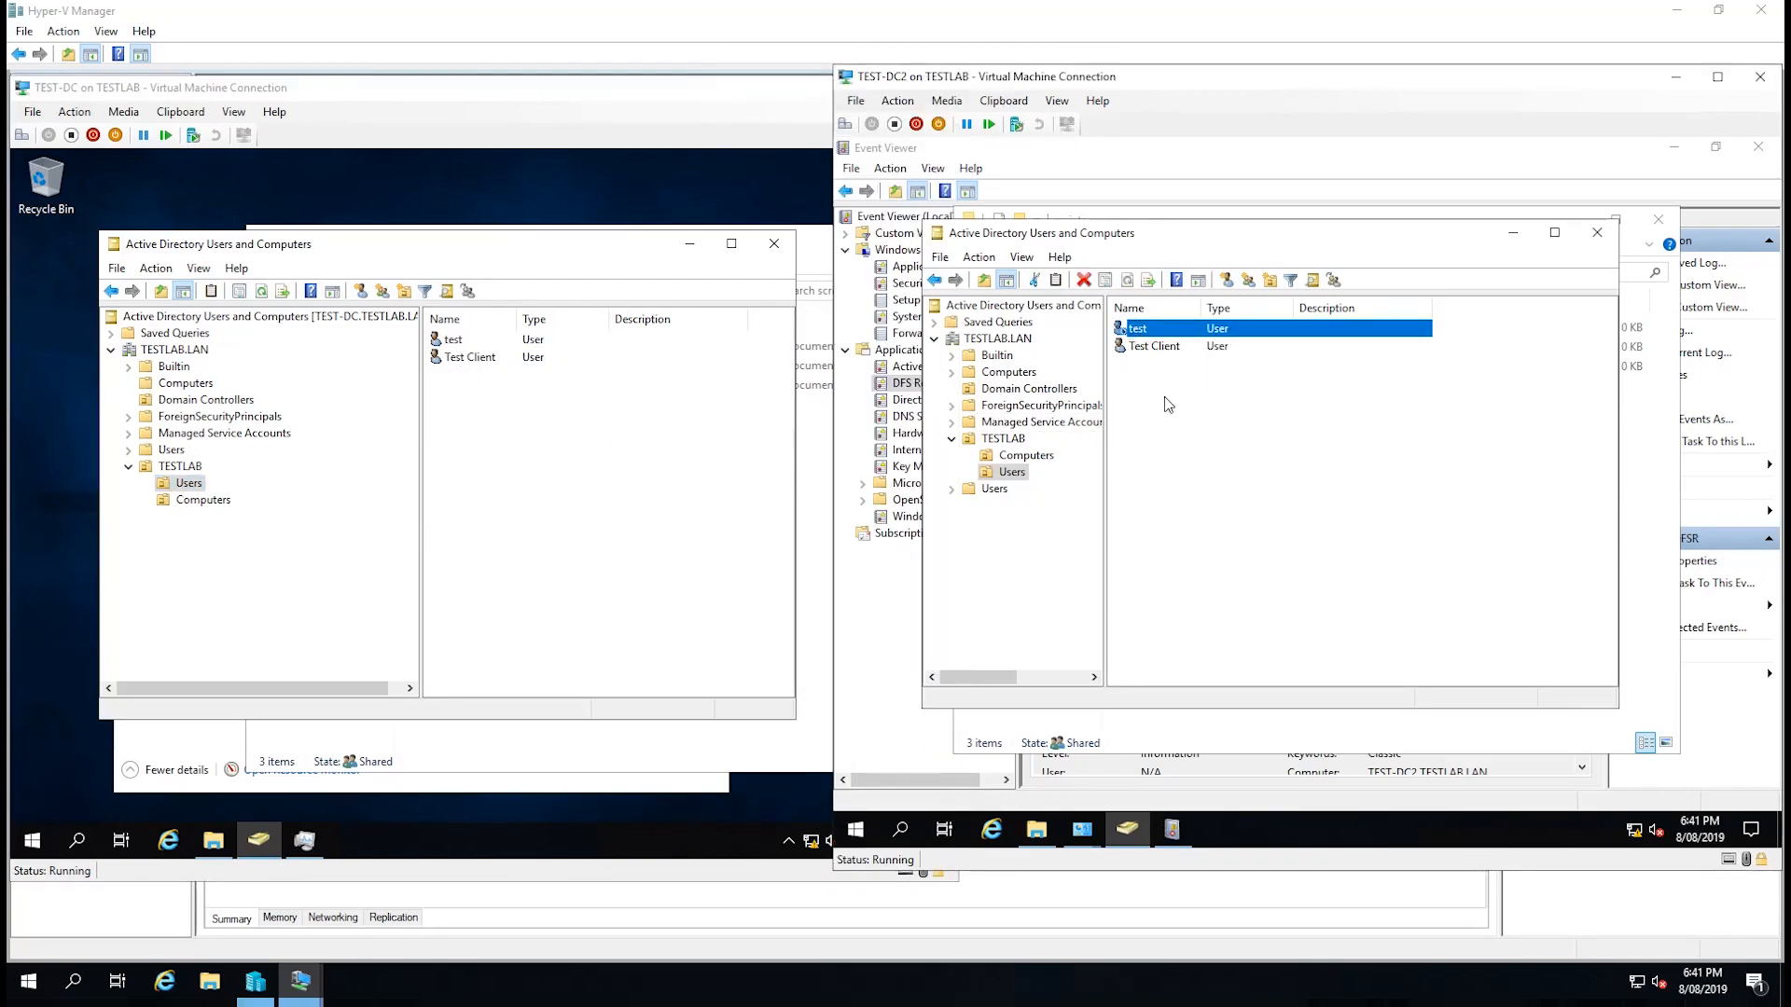
{"action": "double_click", "coordinate": [1136, 327]}
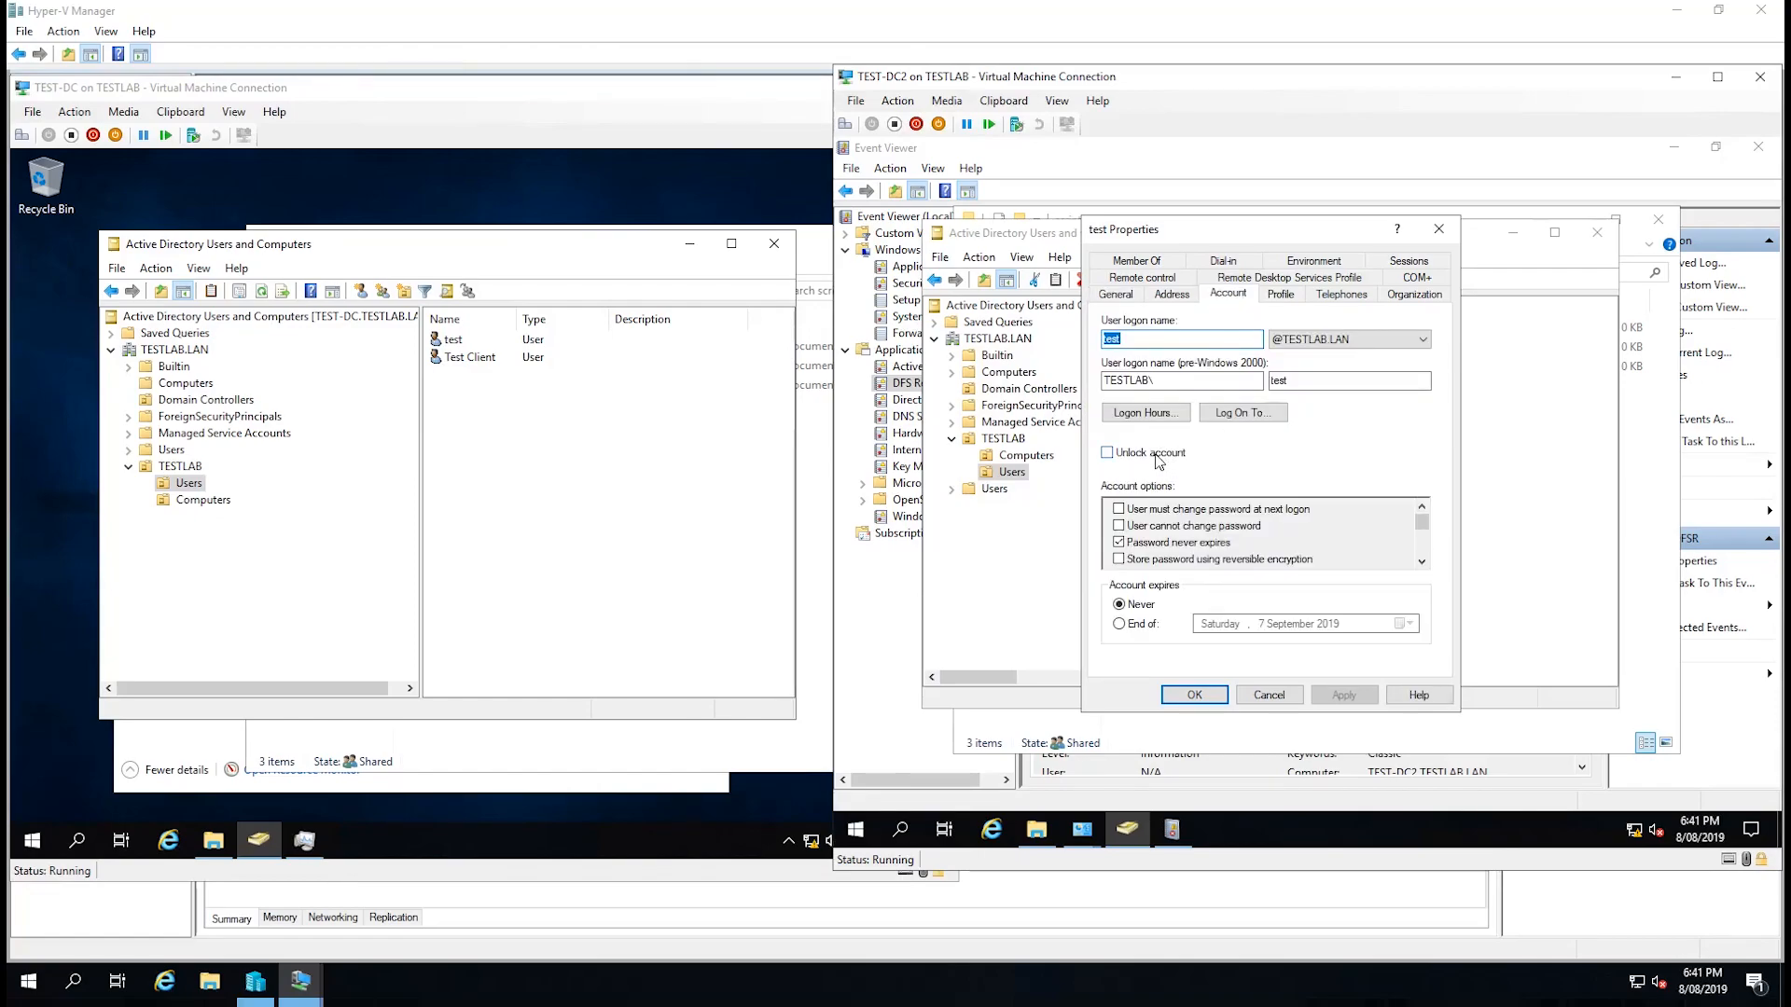
{"action": "mouse_move", "coordinate": [1291, 686]}
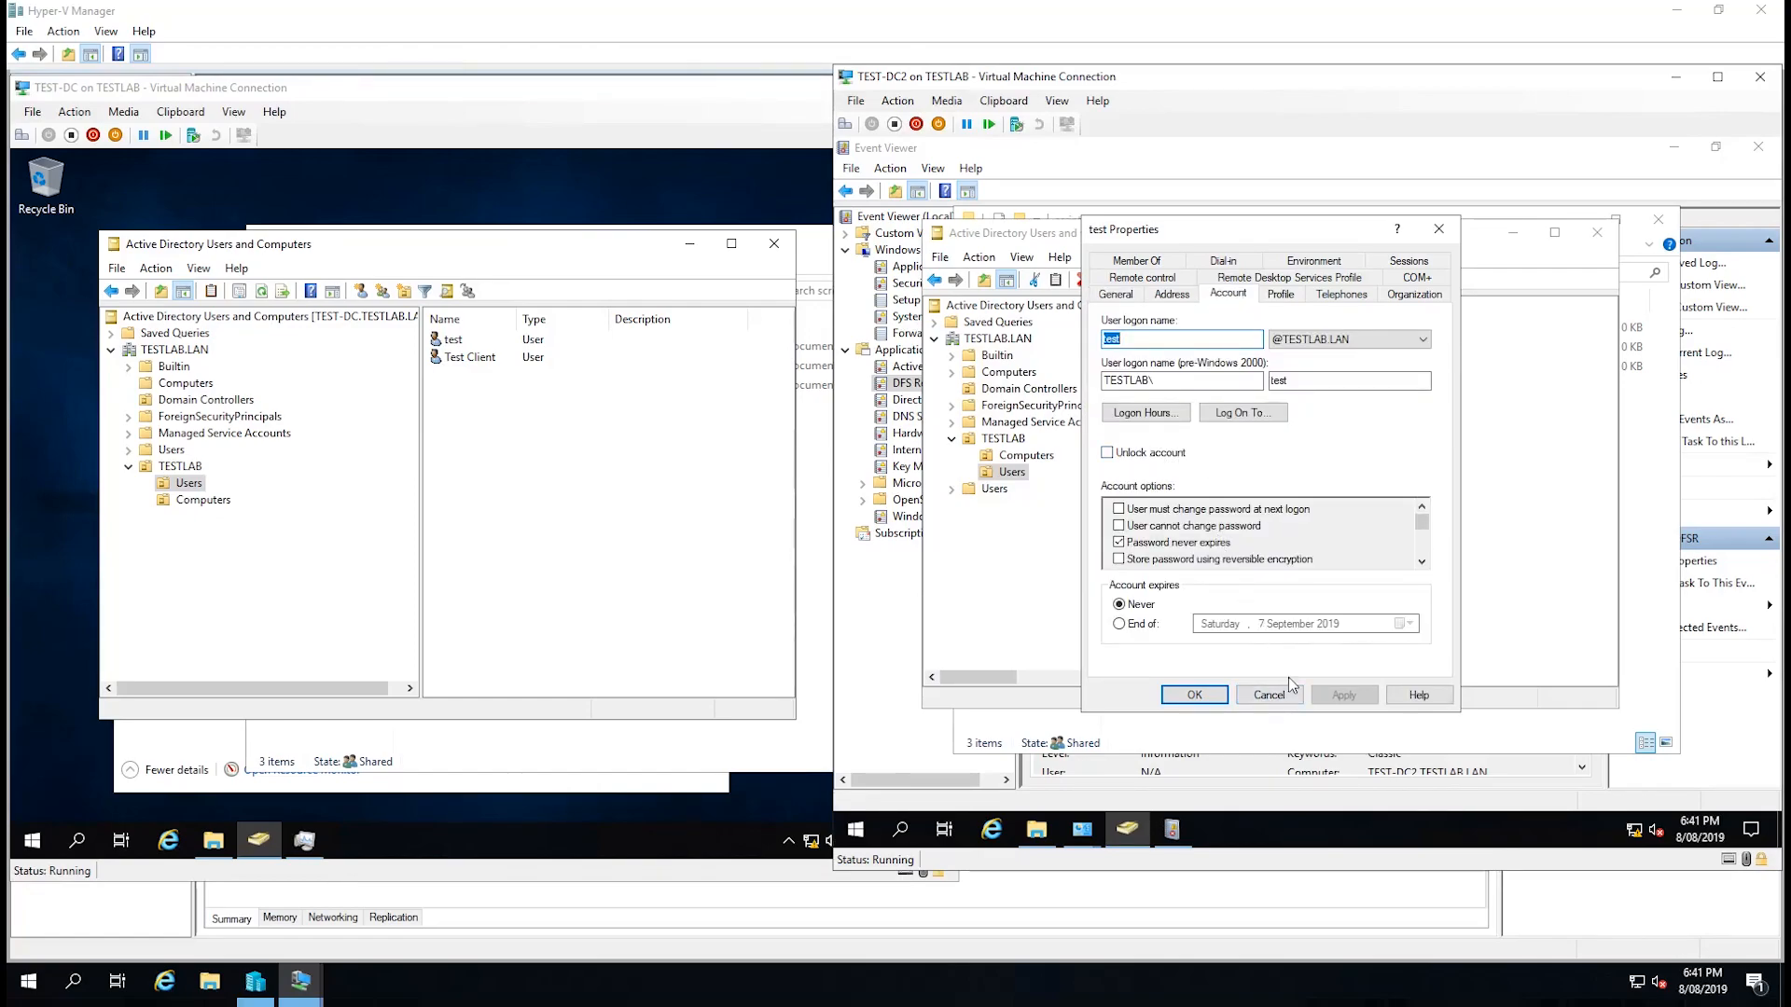
{"action": "right_click", "coordinate": [1133, 329]}
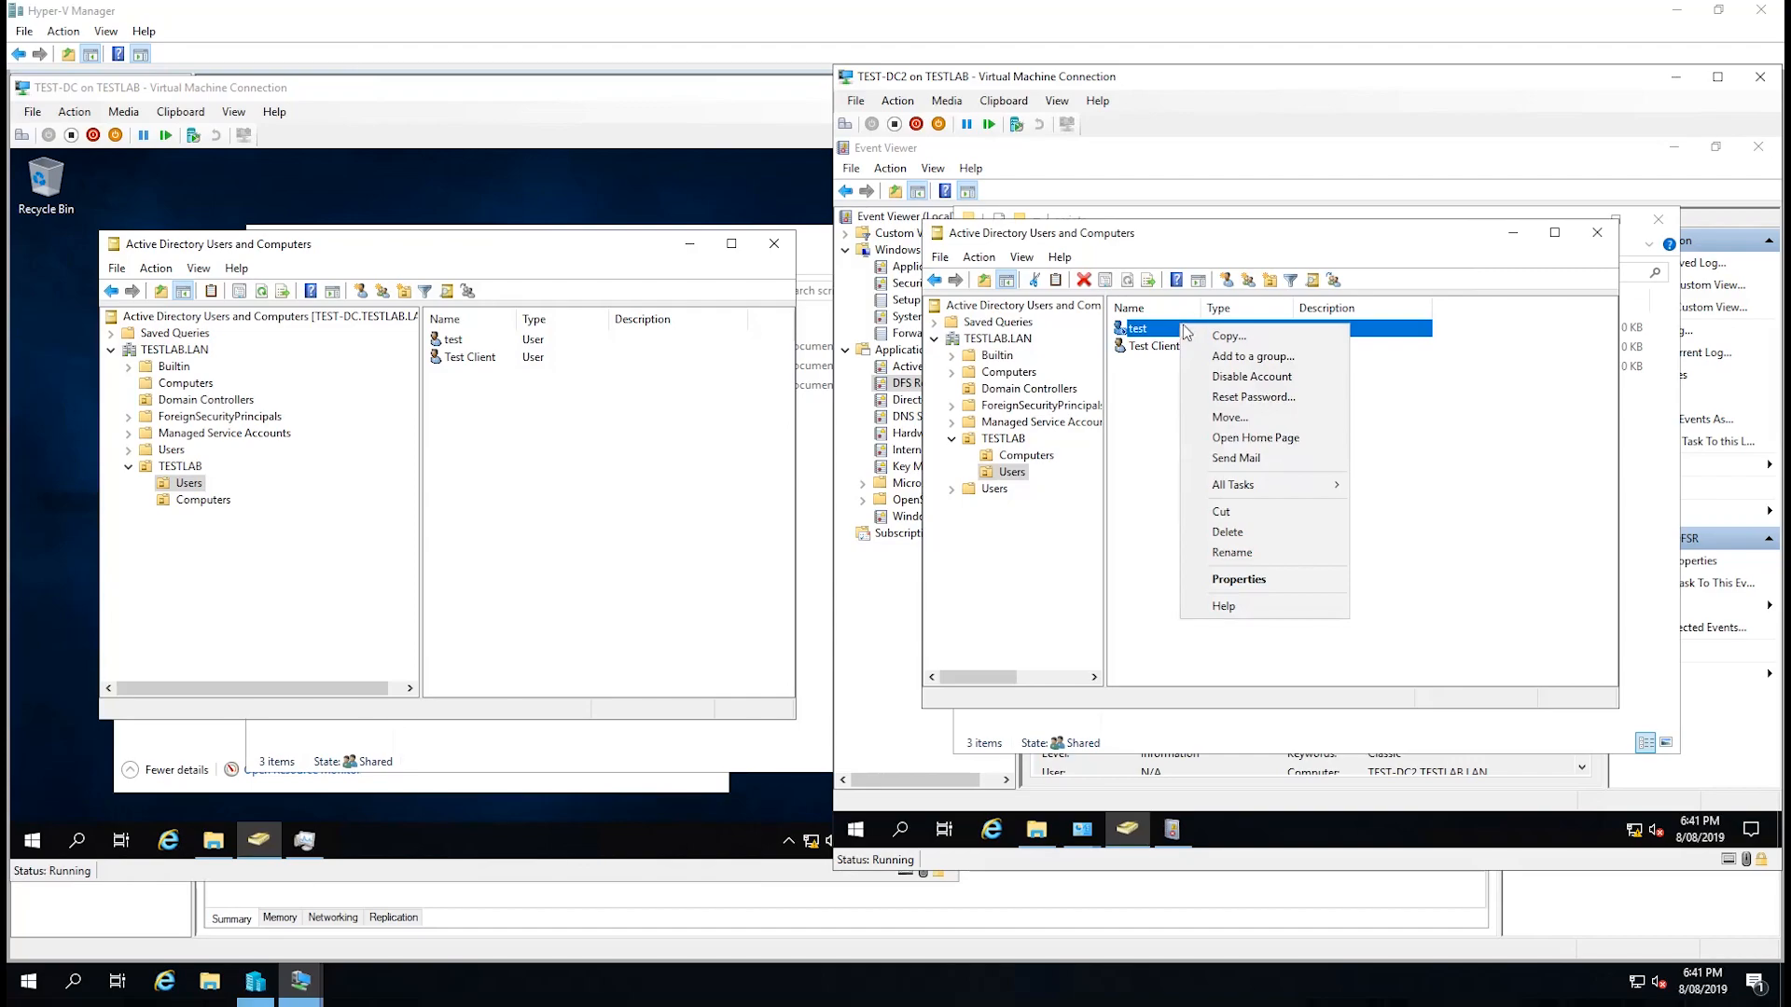
{"action": "left_click", "coordinate": [1196, 381]}
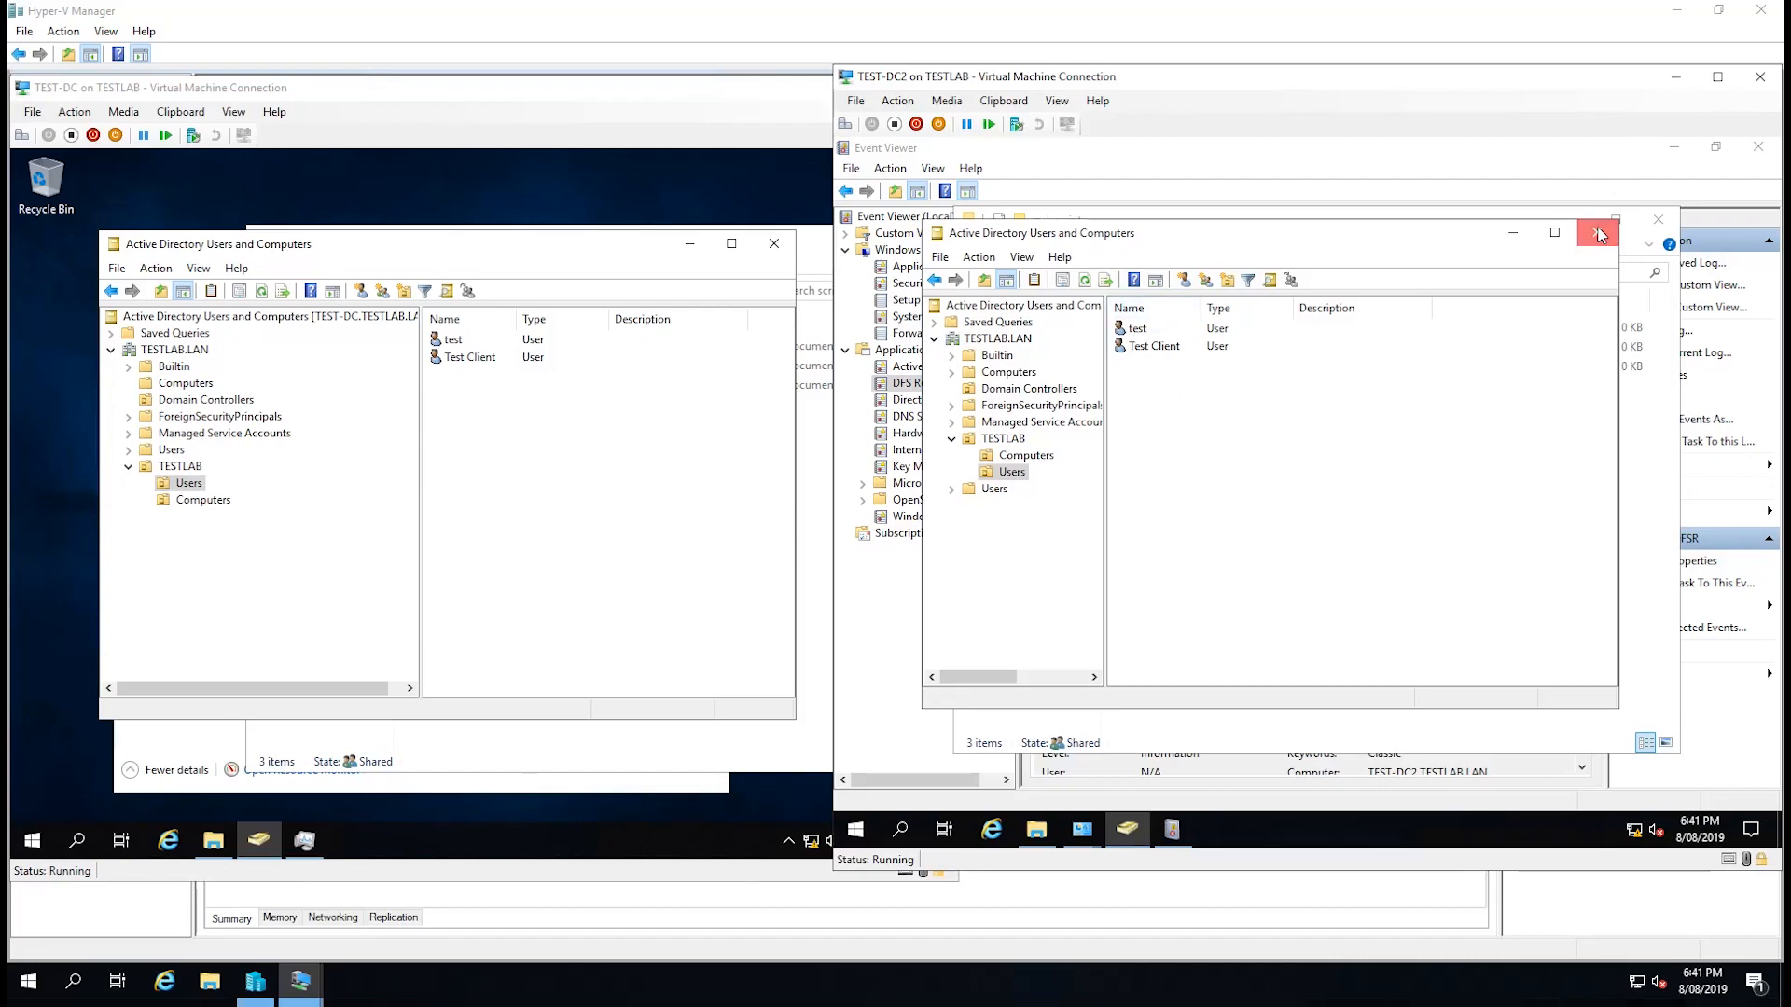
{"action": "left_click", "coordinate": [1600, 233]}
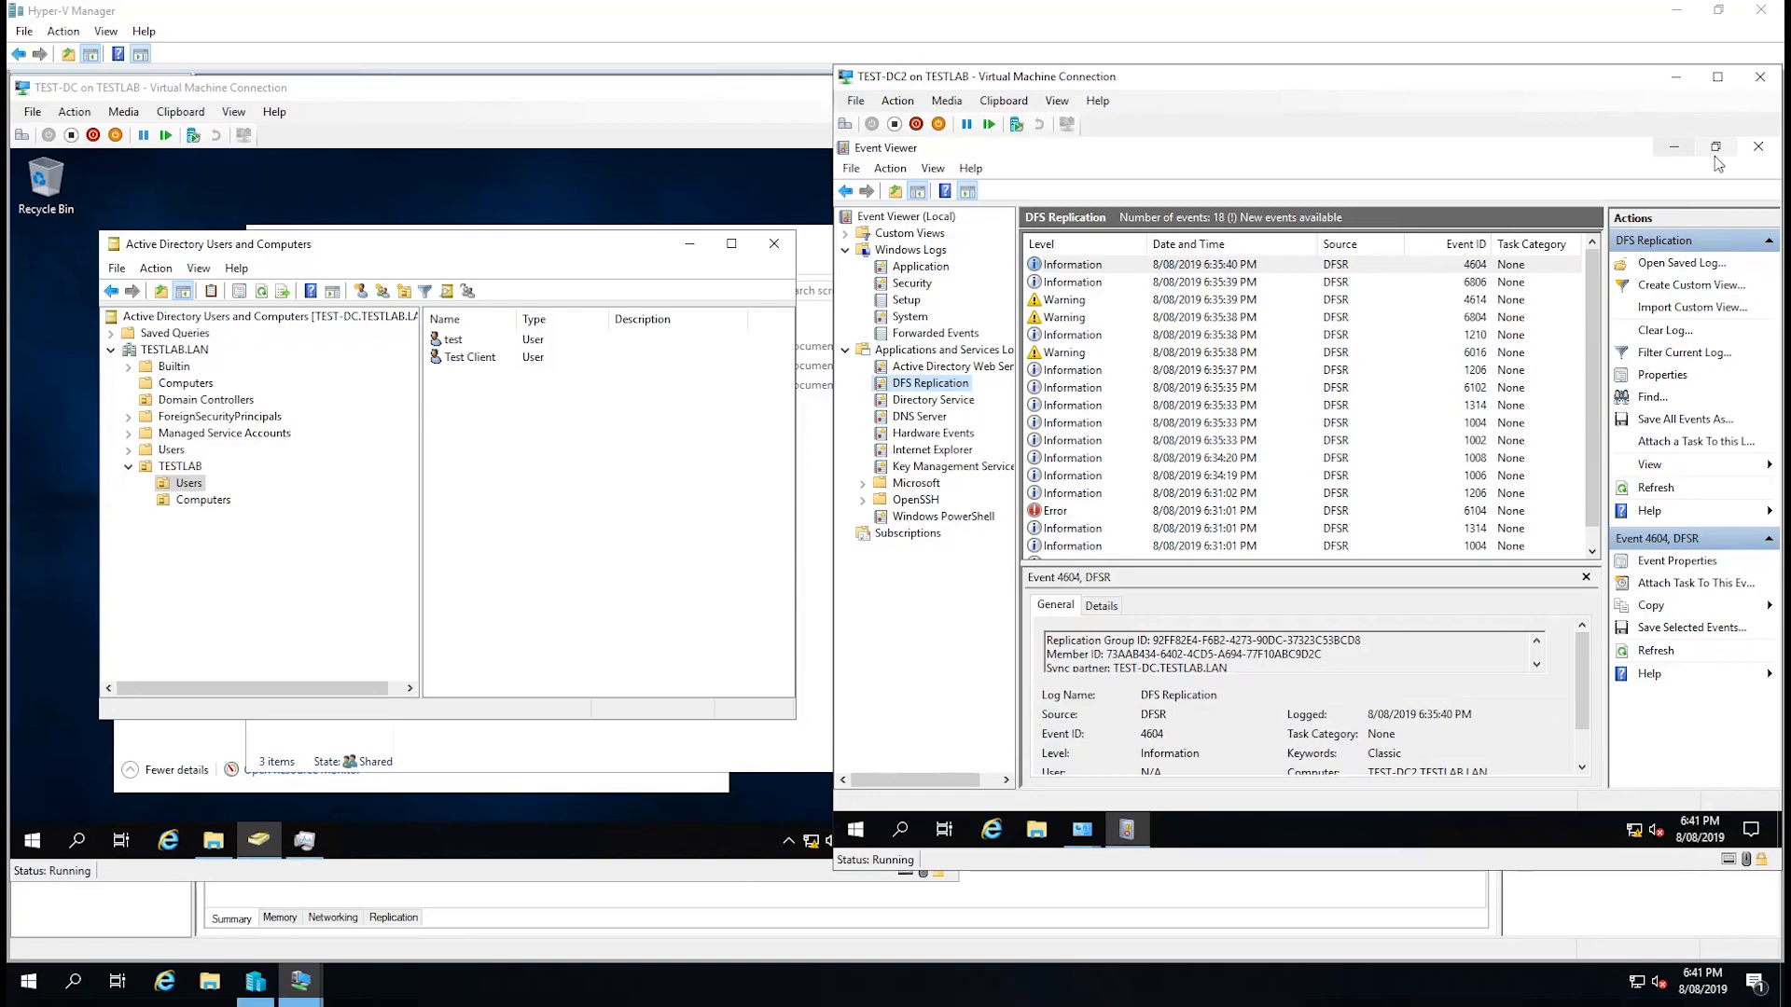